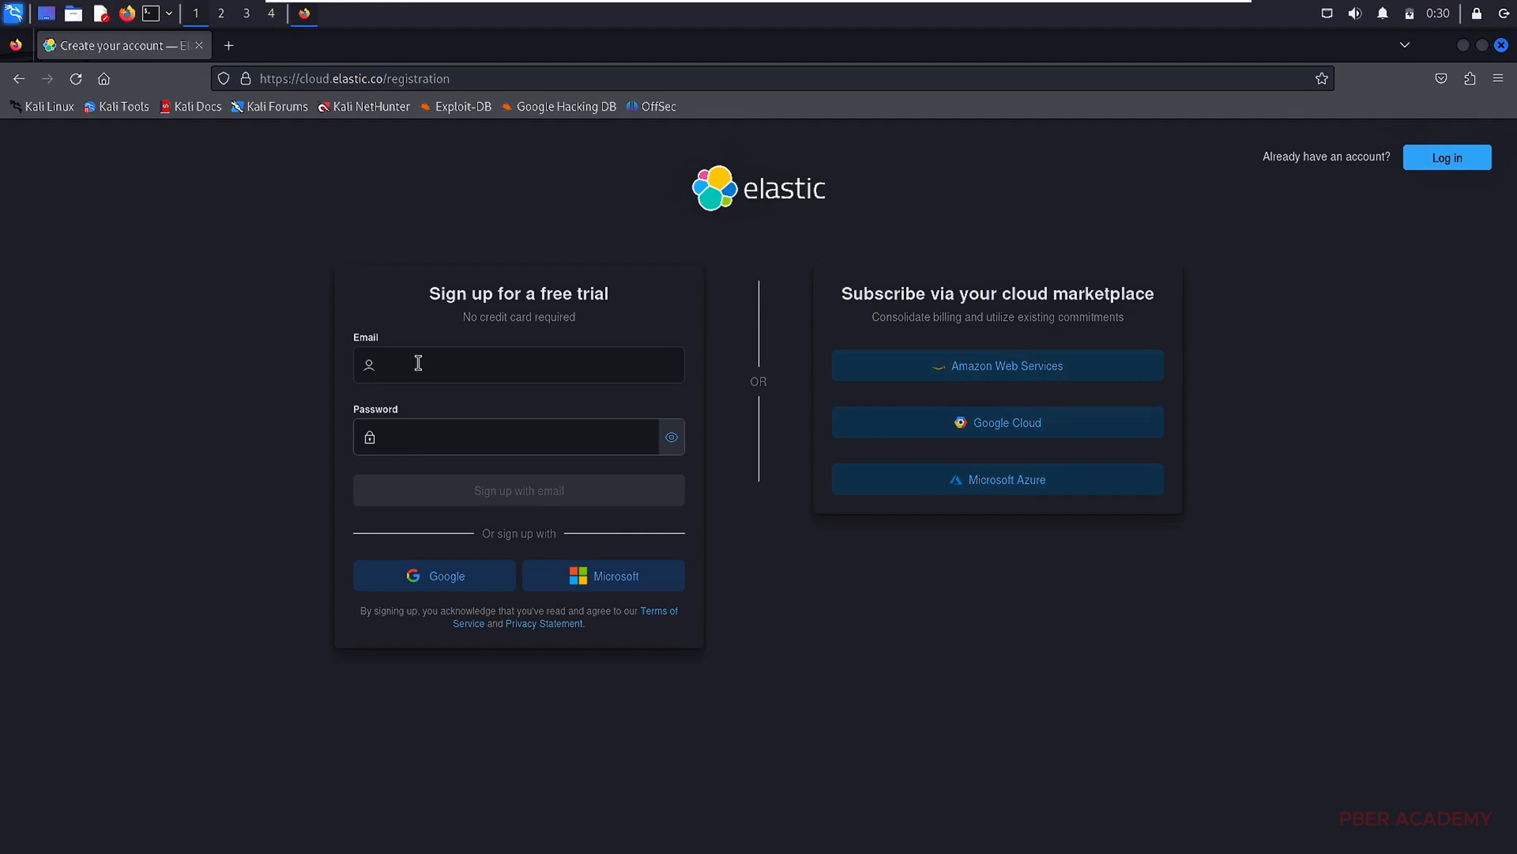
From the Kibana home page, reach the Integrations catalogue listing 364 integrations.
click(518, 364)
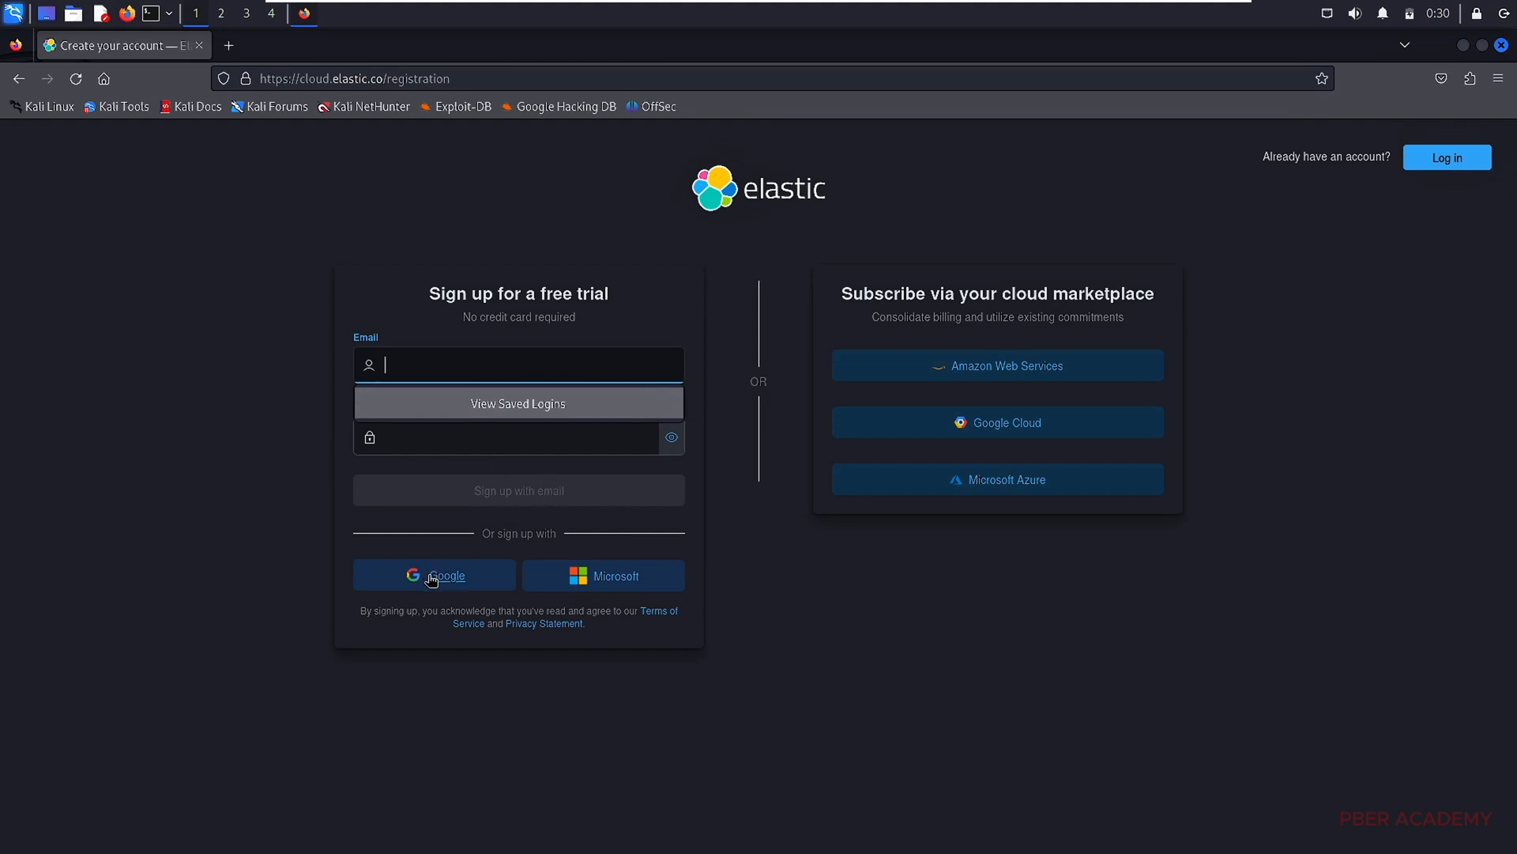
mouse_move(618, 582)
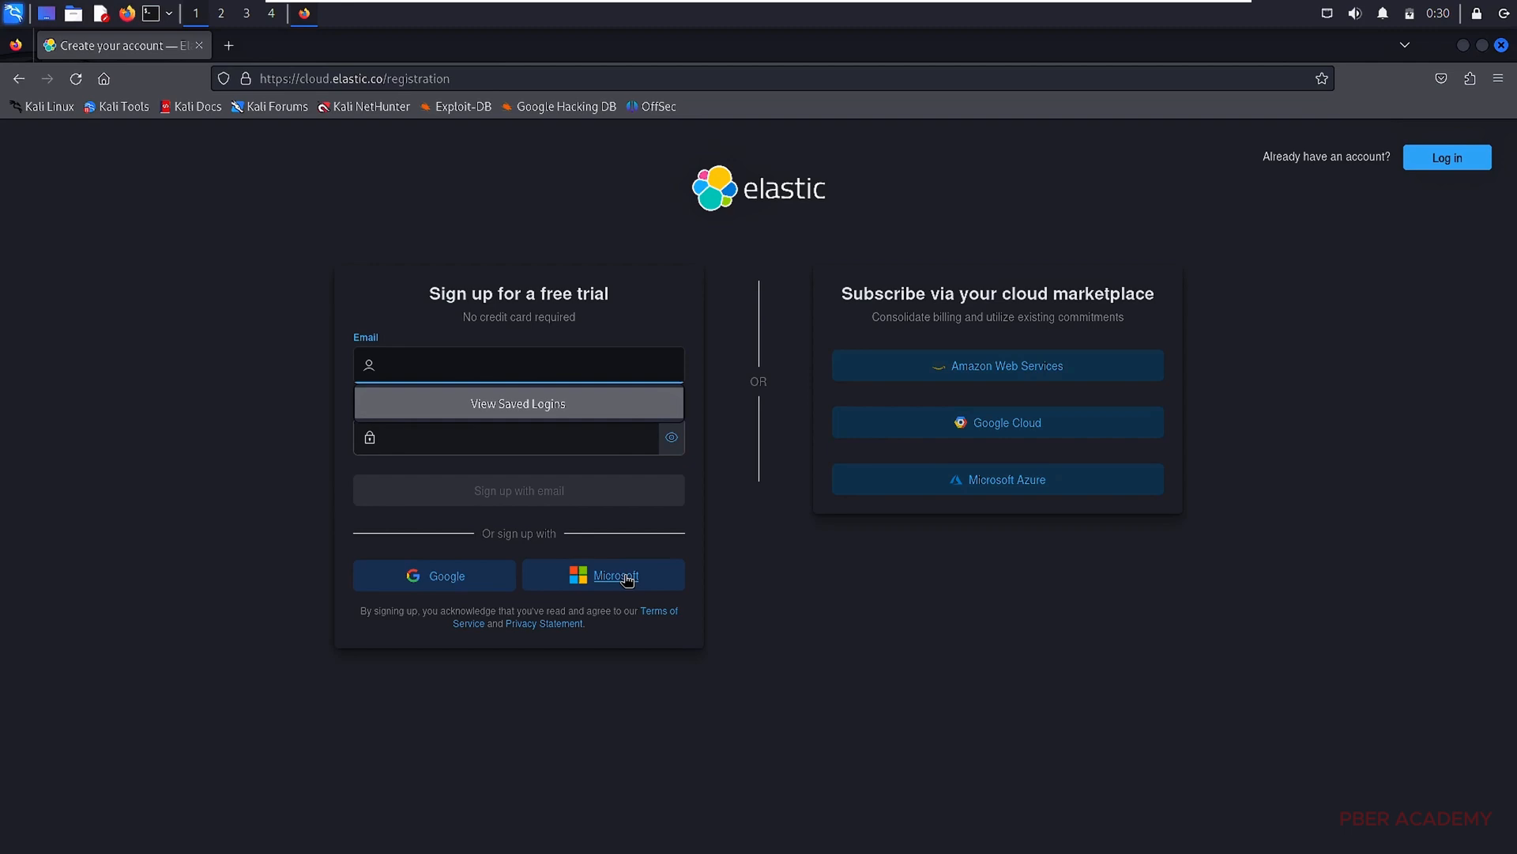
mouse_move(915, 295)
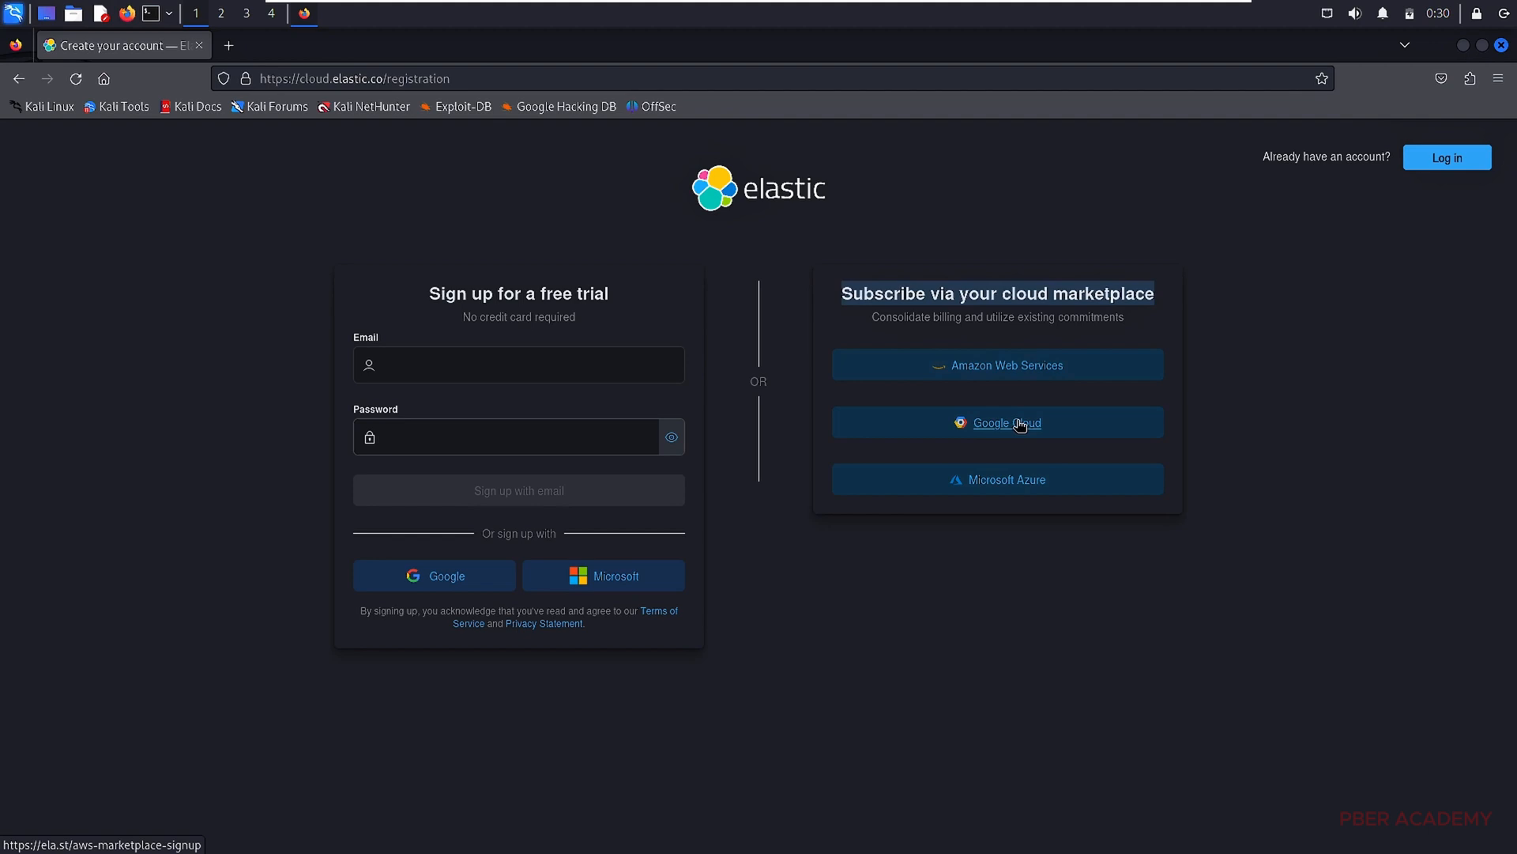
mouse_move(1181, 305)
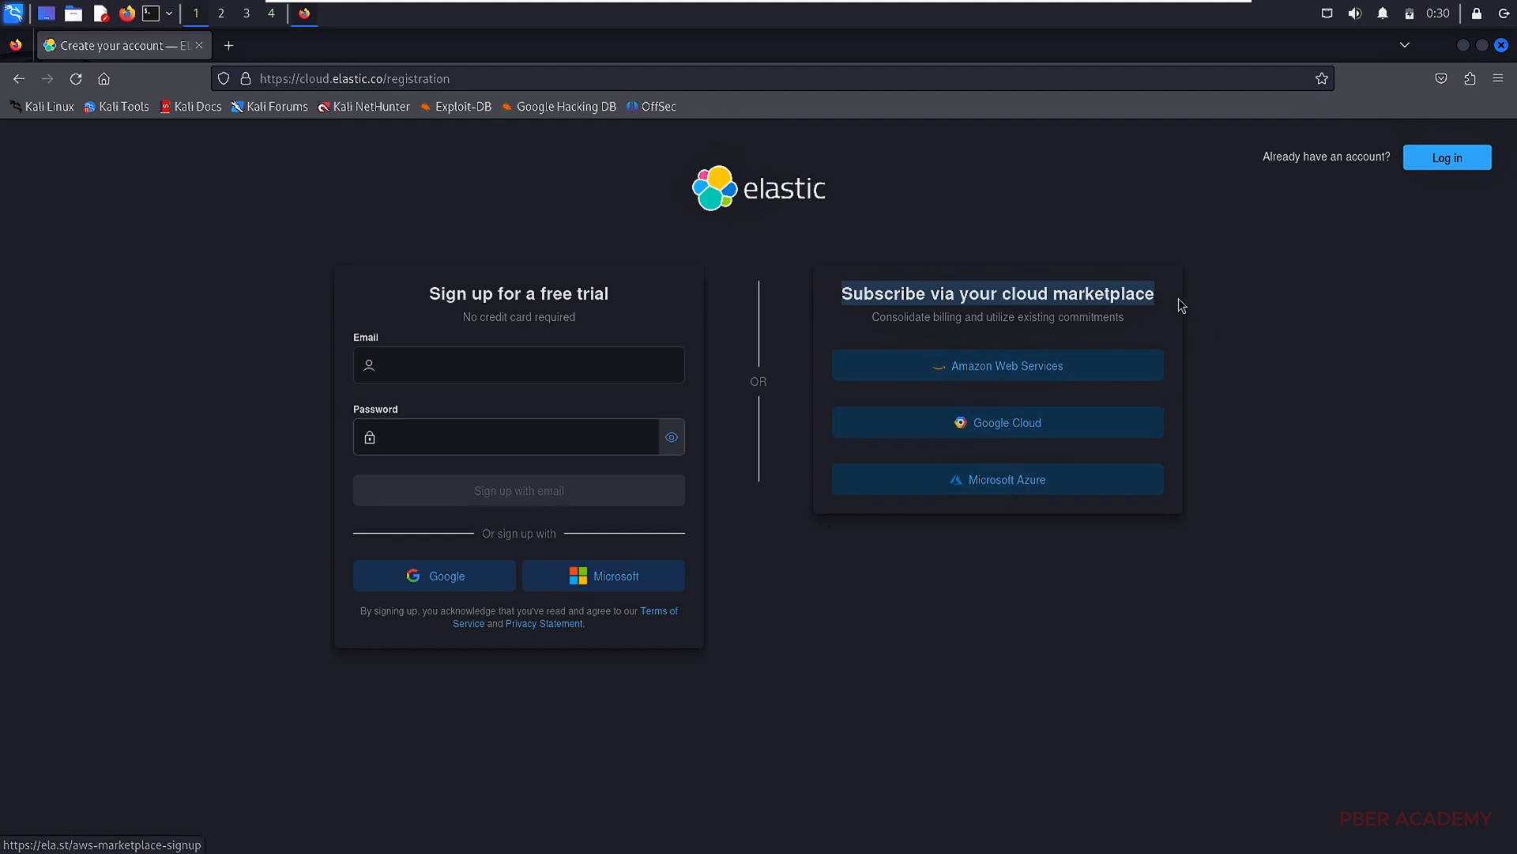
mouse_move(842, 550)
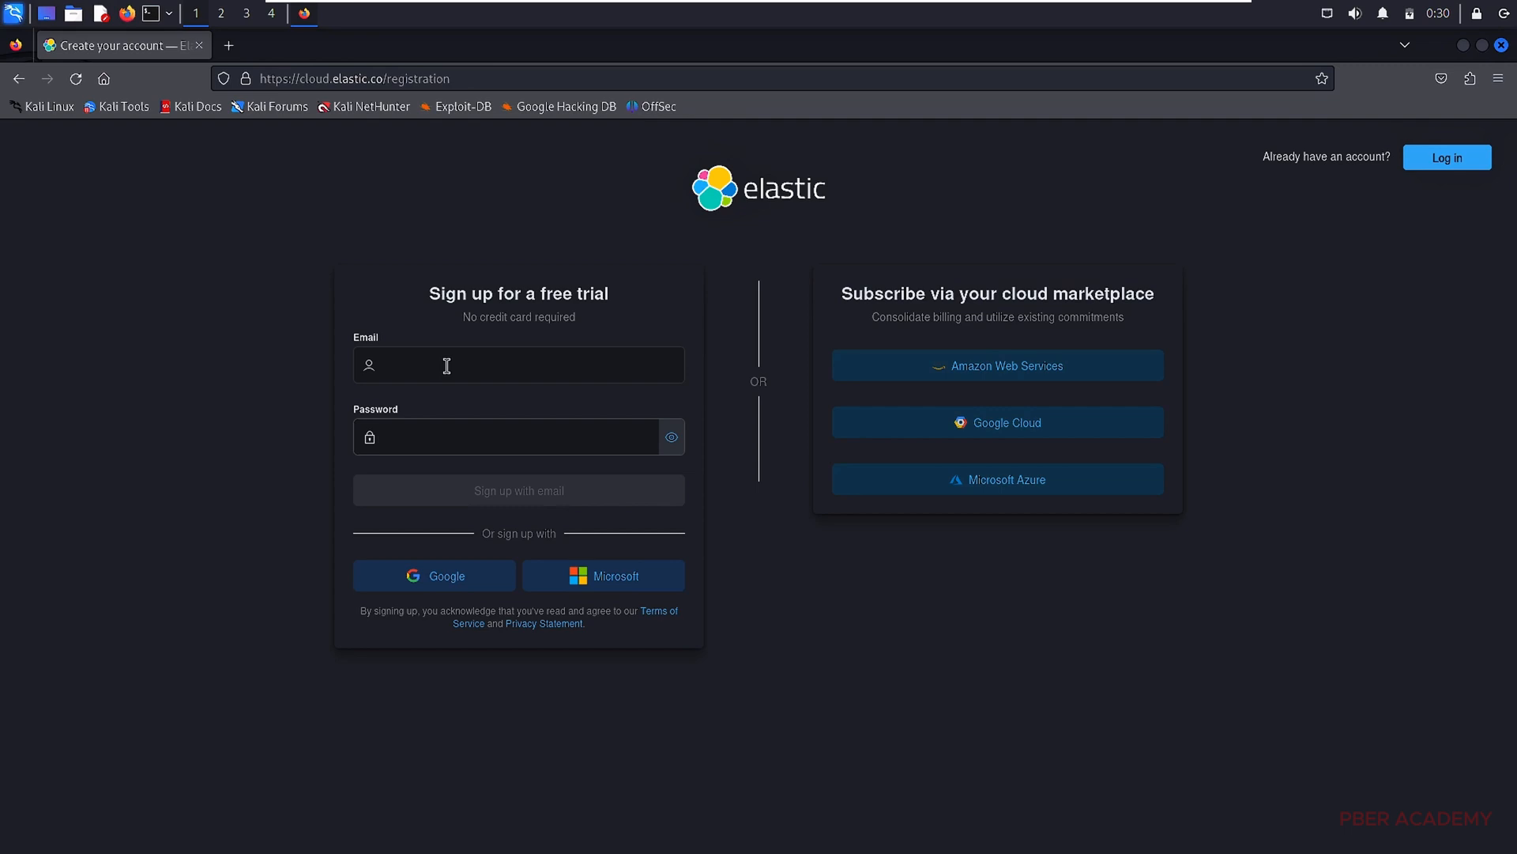
mouse_move(520, 365)
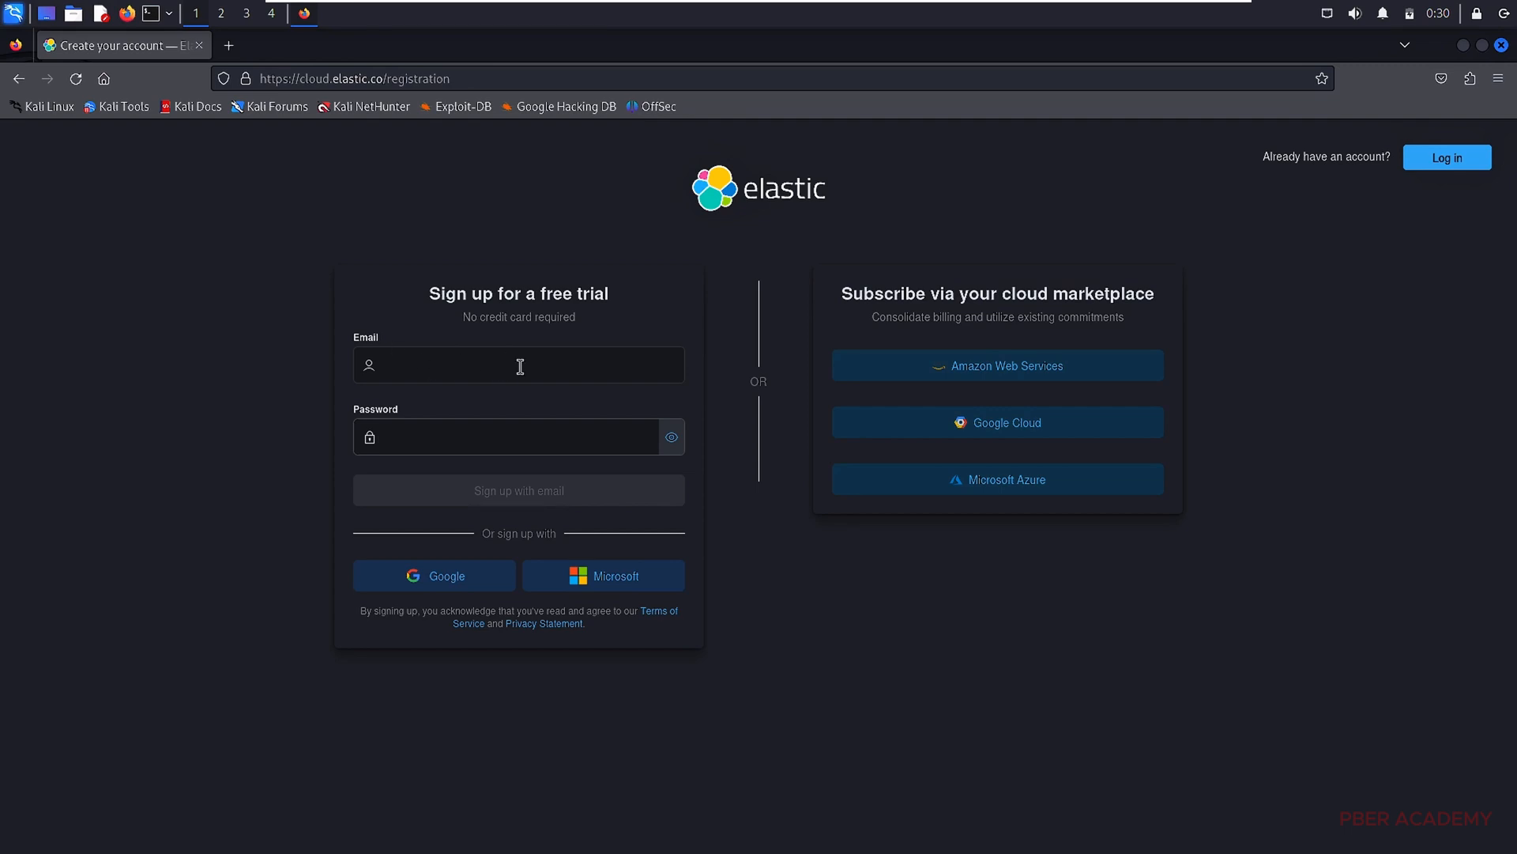
mouse_move(438, 572)
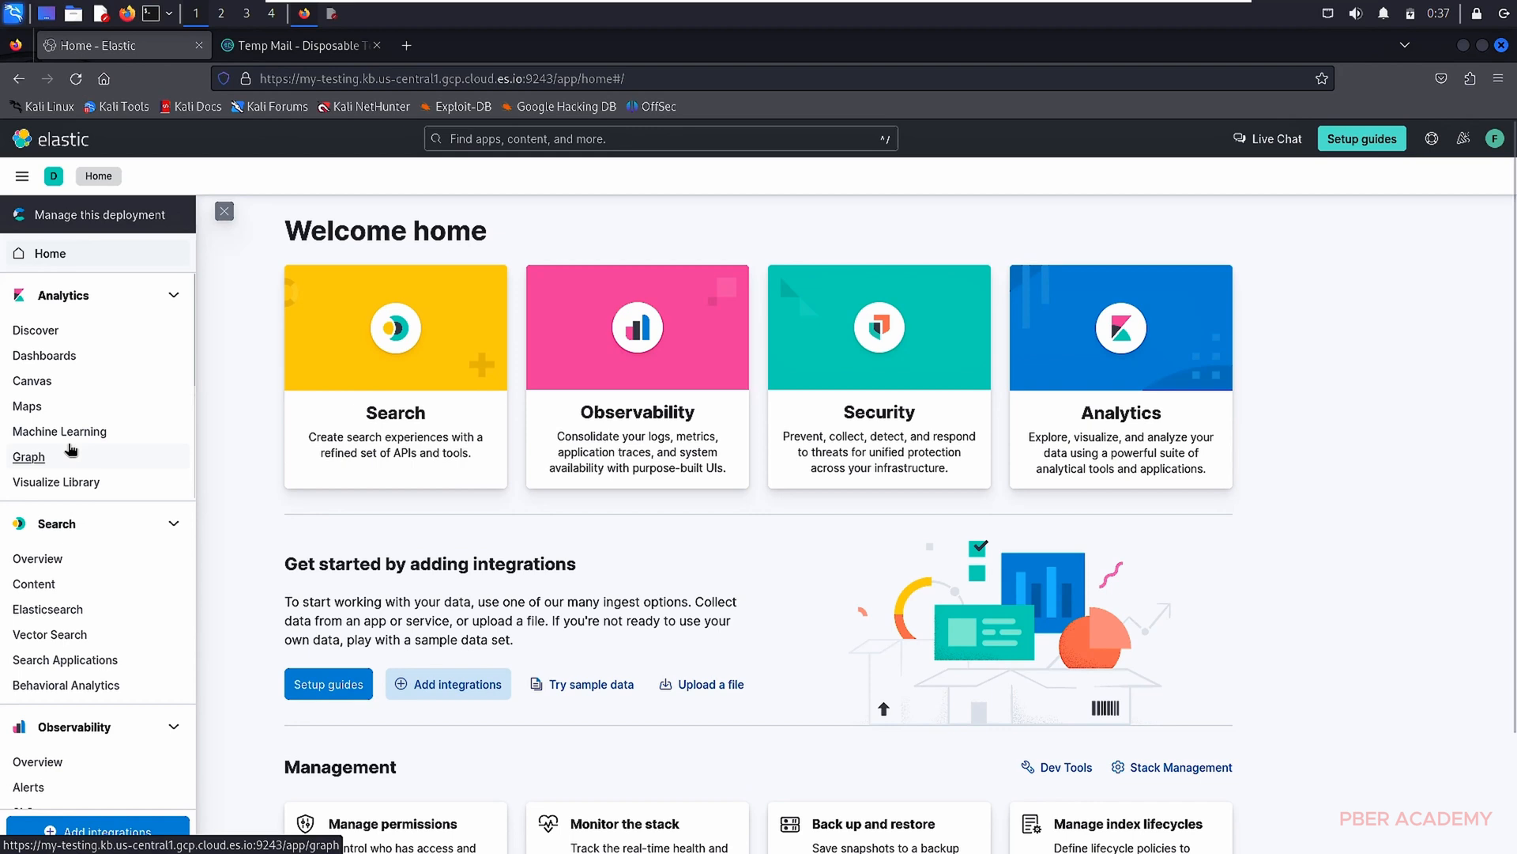
mouse_move(44, 356)
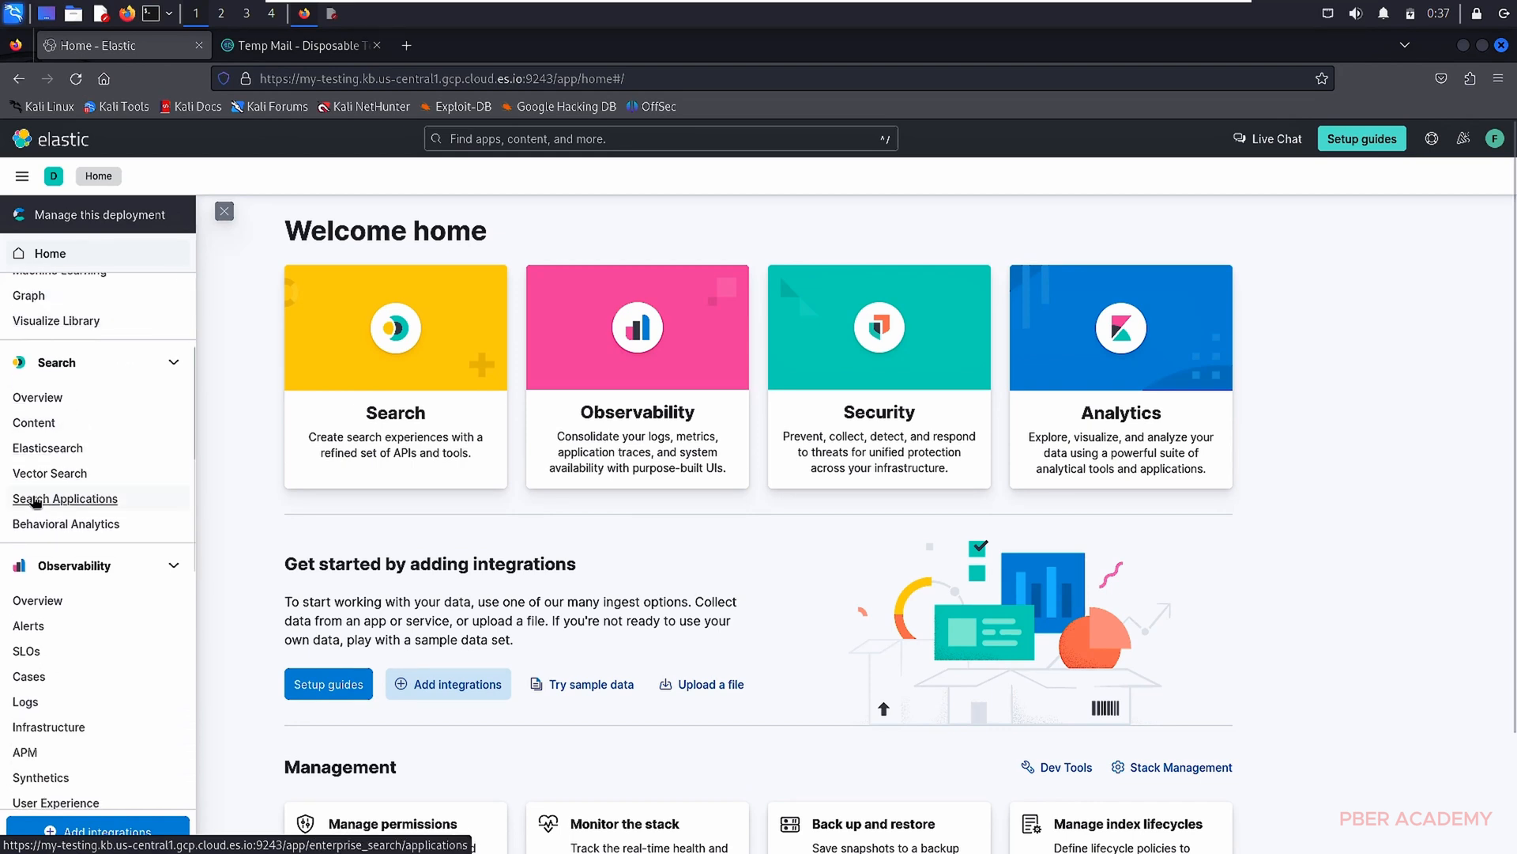
scroll(down, 3)
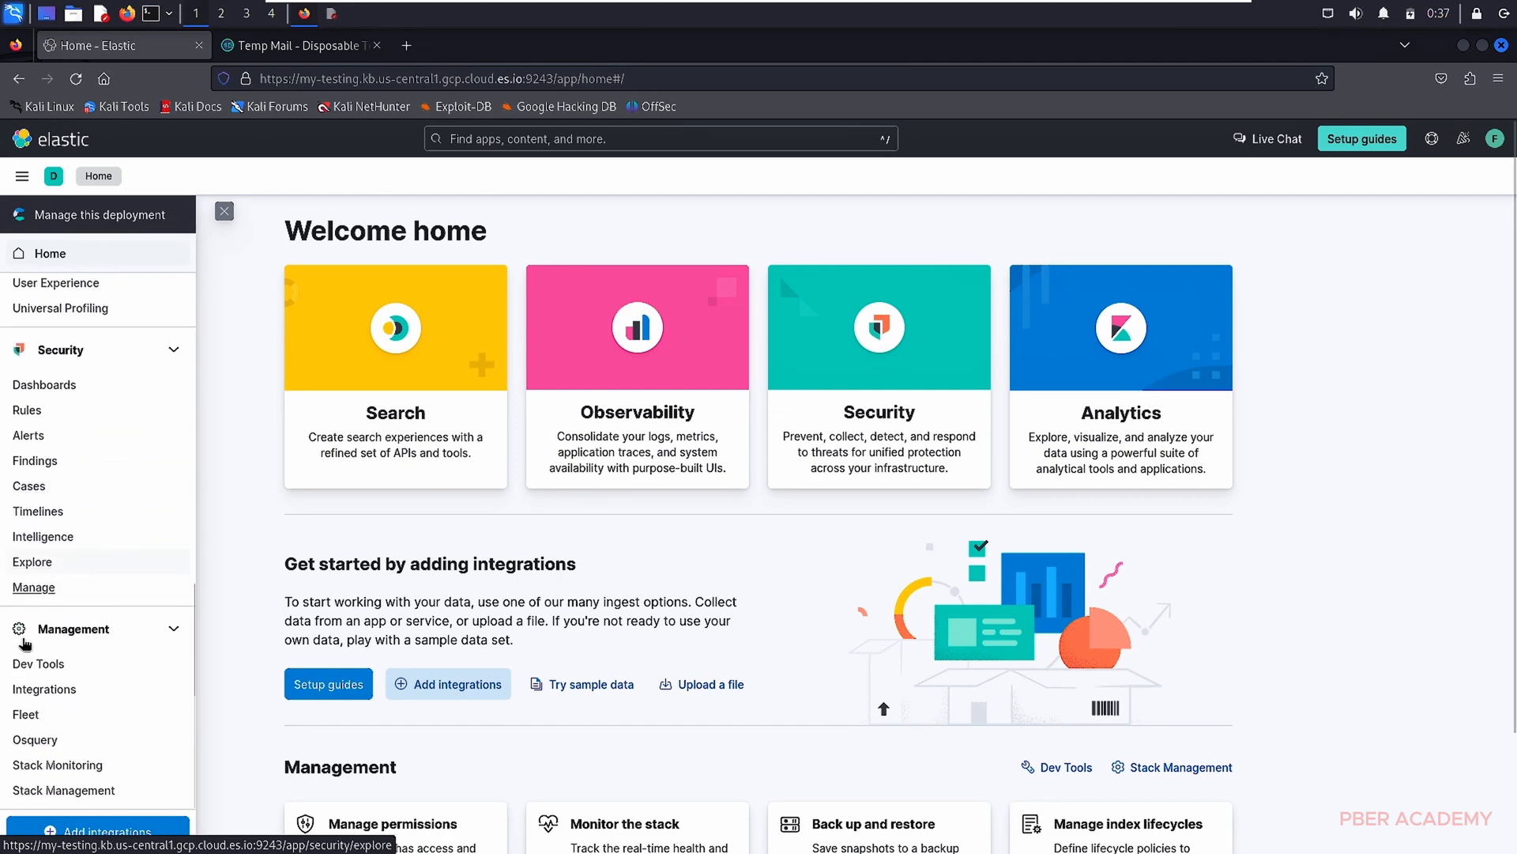
scroll(down, 3)
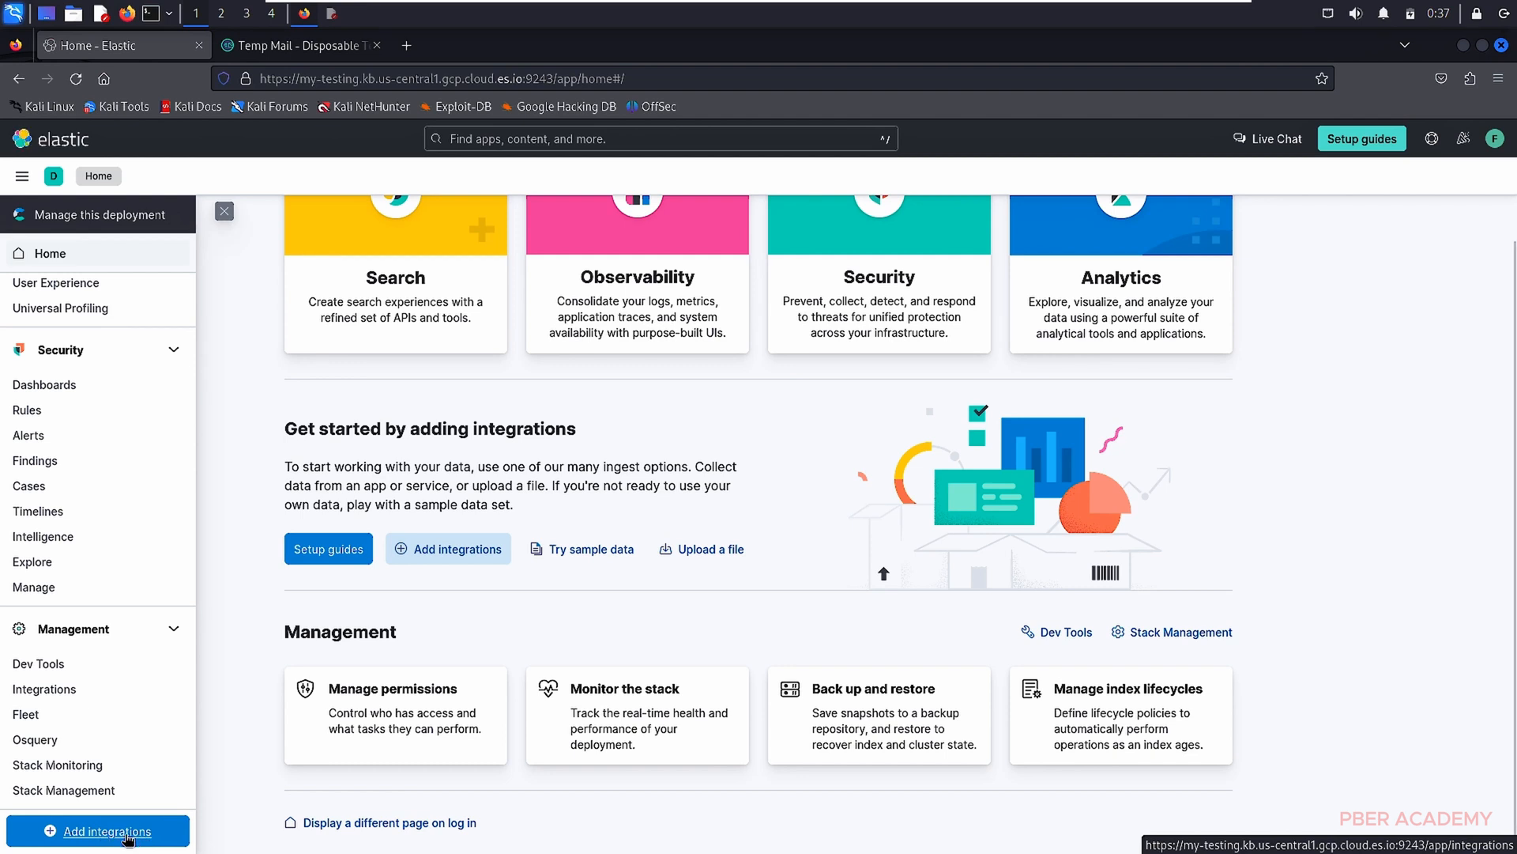
mouse_move(1465, 56)
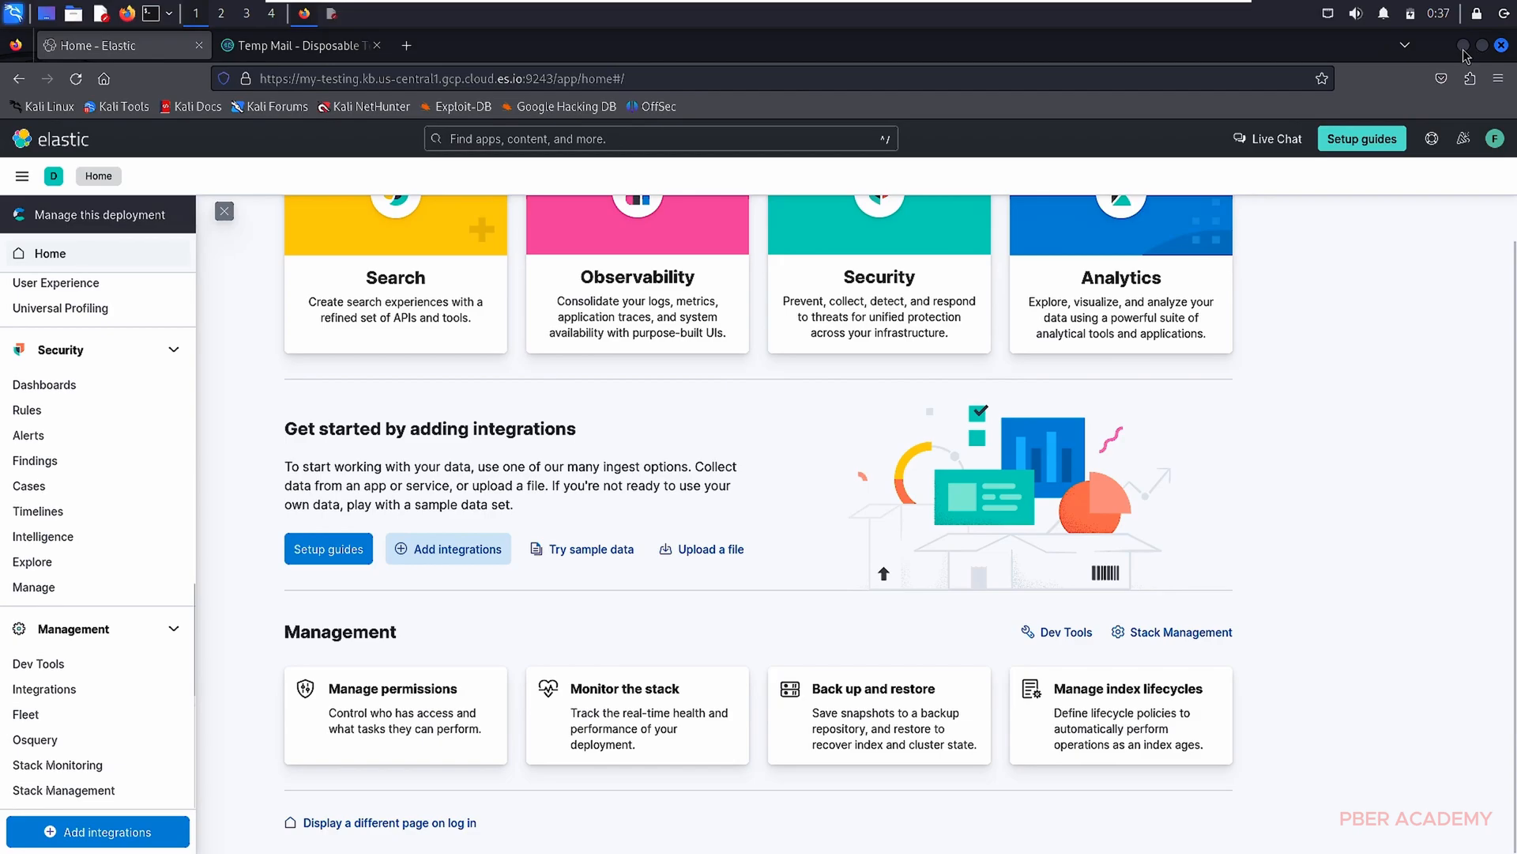
click(1460, 45)
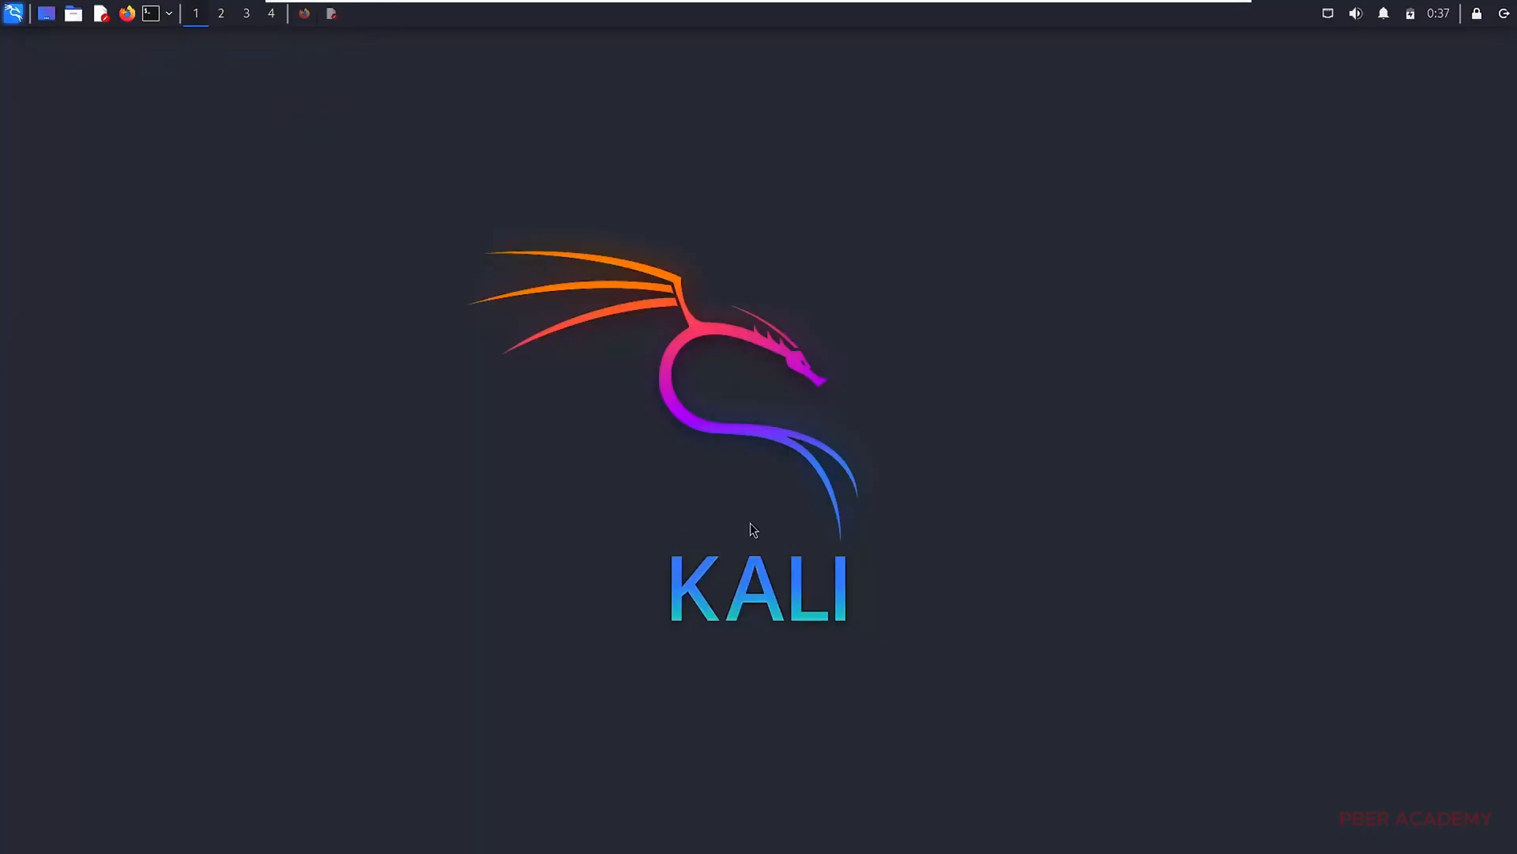
mouse_move(329, 60)
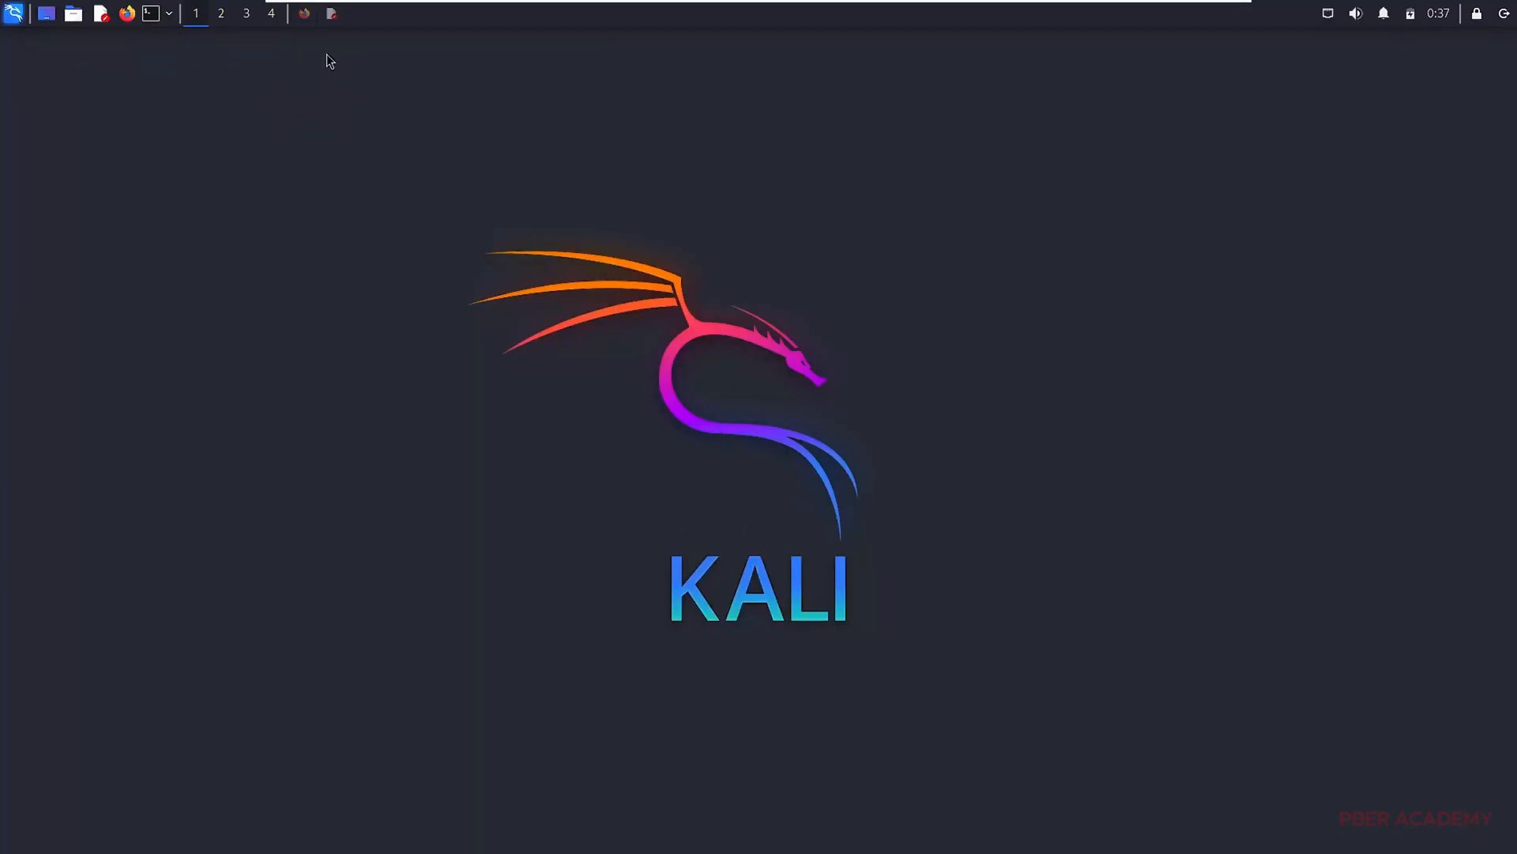
click(127, 12)
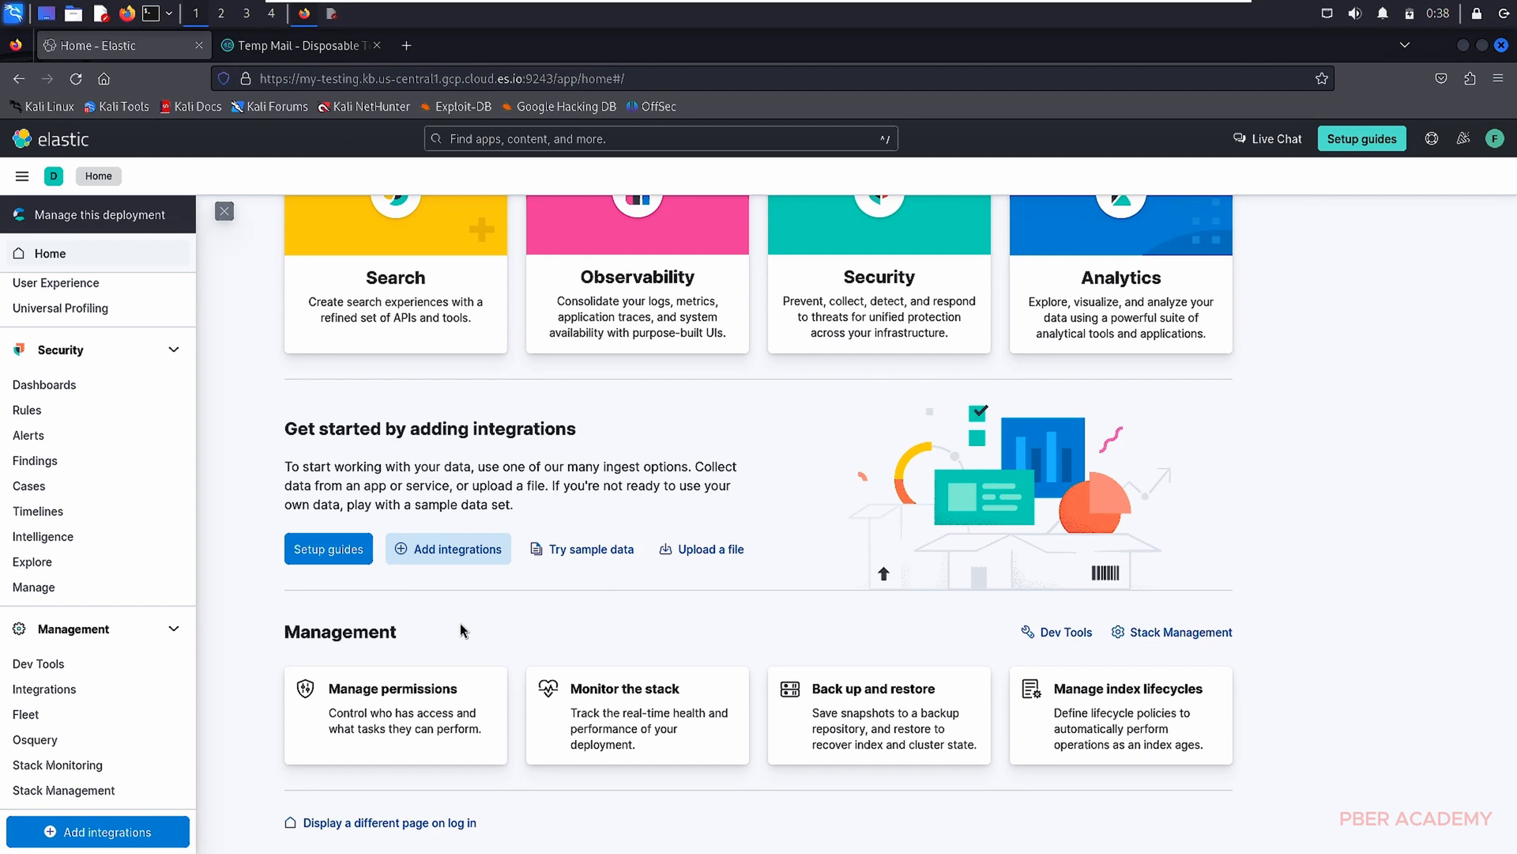
mouse_move(101, 831)
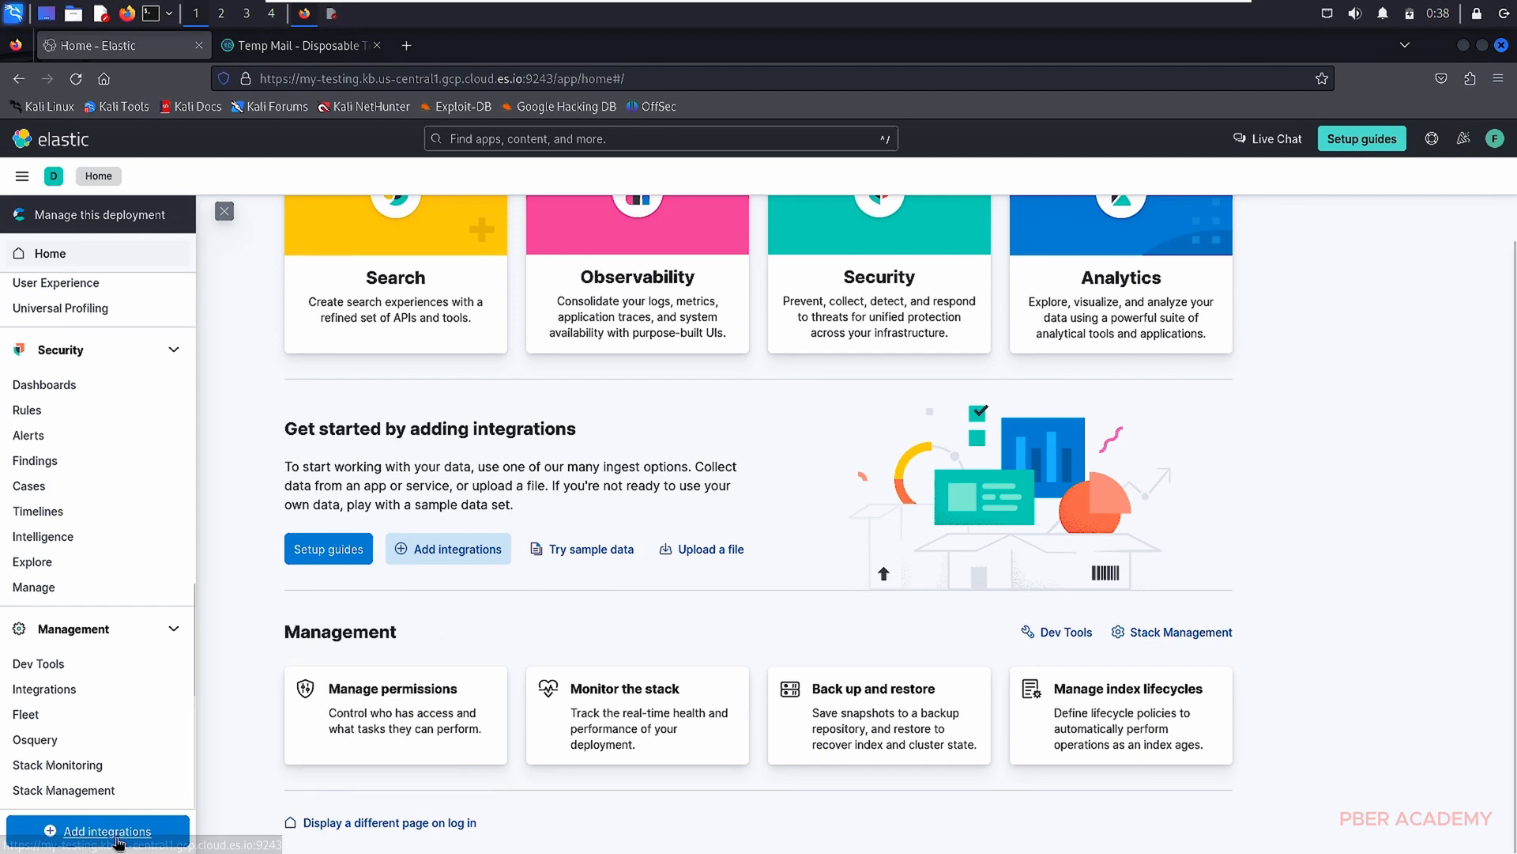
mouse_move(104, 832)
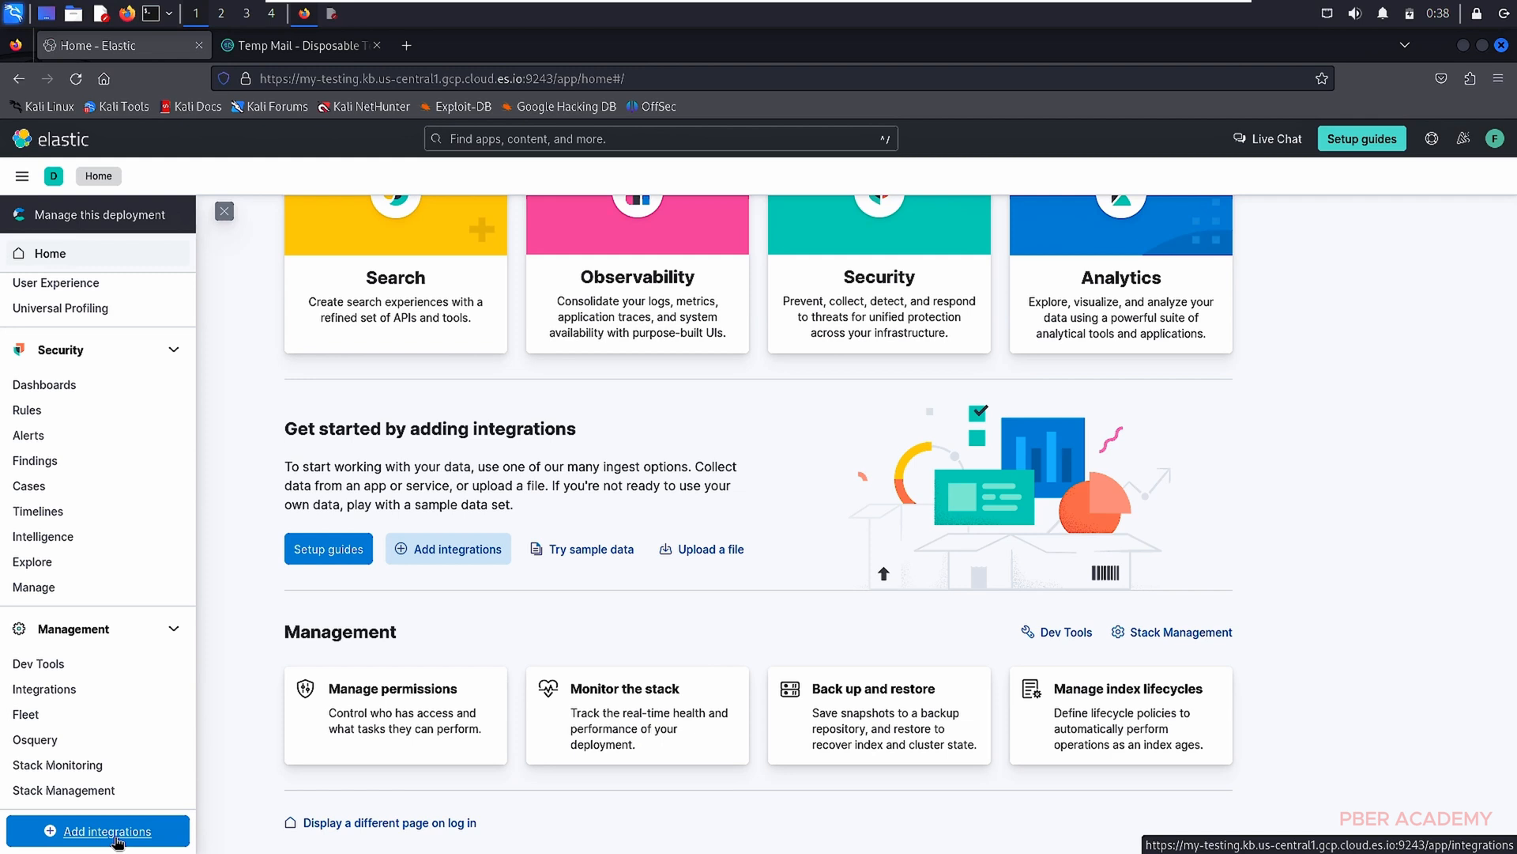
click(106, 831)
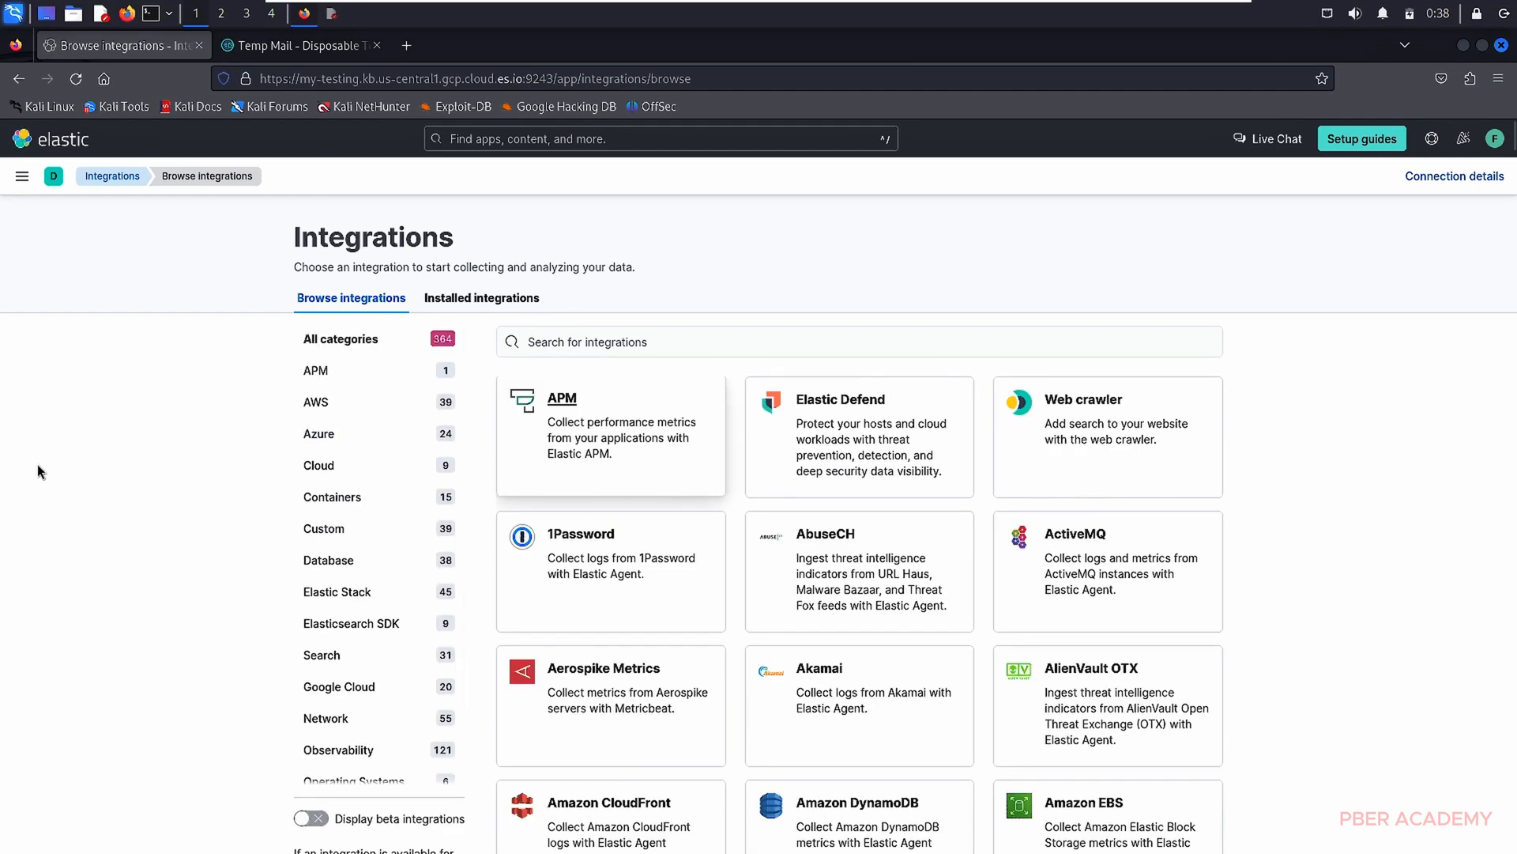
mouse_move(843, 430)
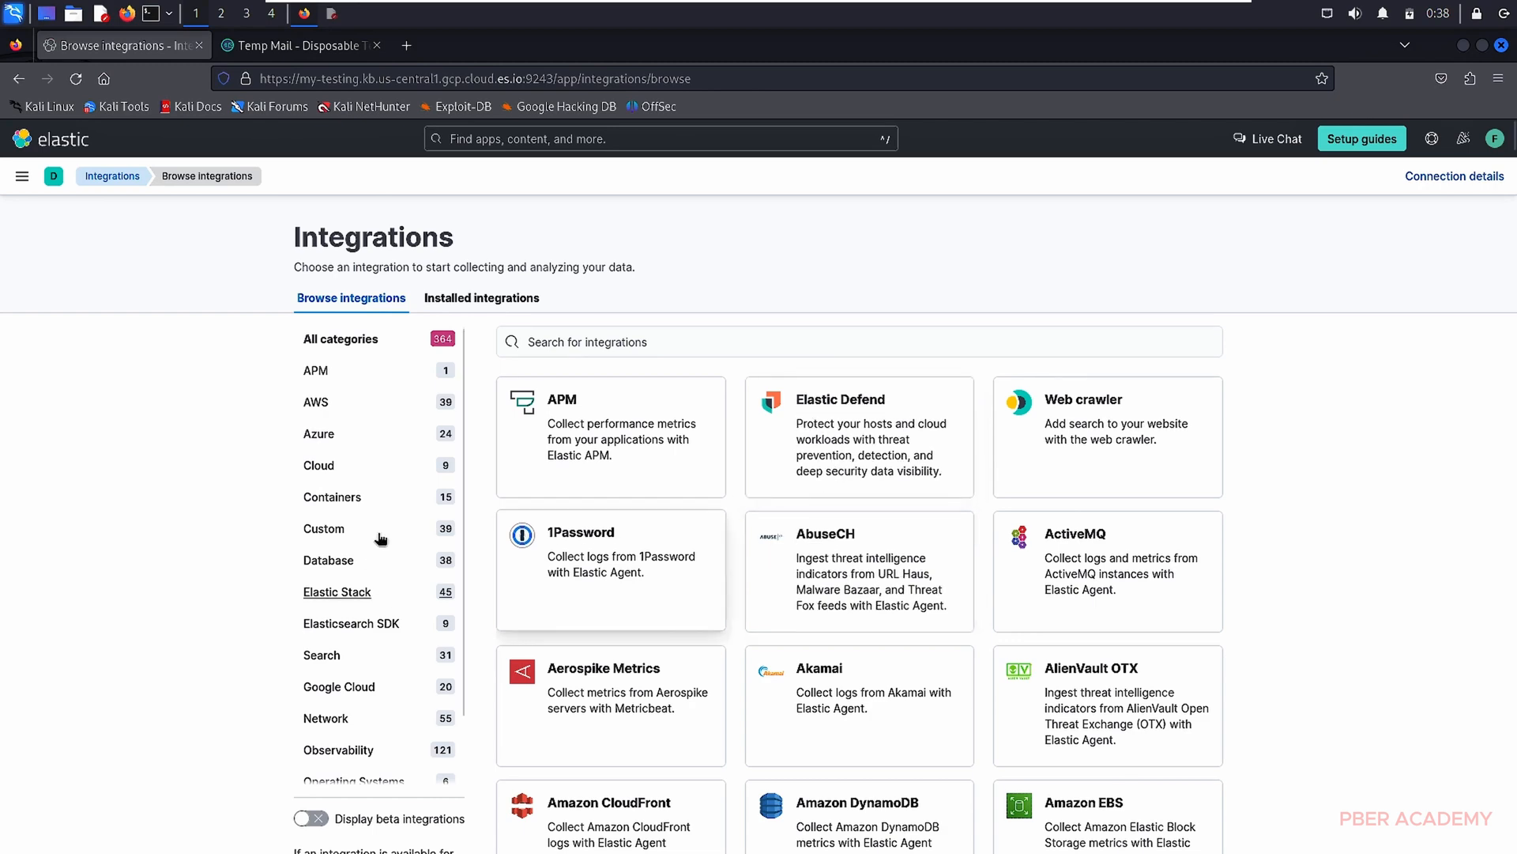
Browse the integrations grid and open the Elastic Defend overview (version 8.13.0).
scroll(down, 3)
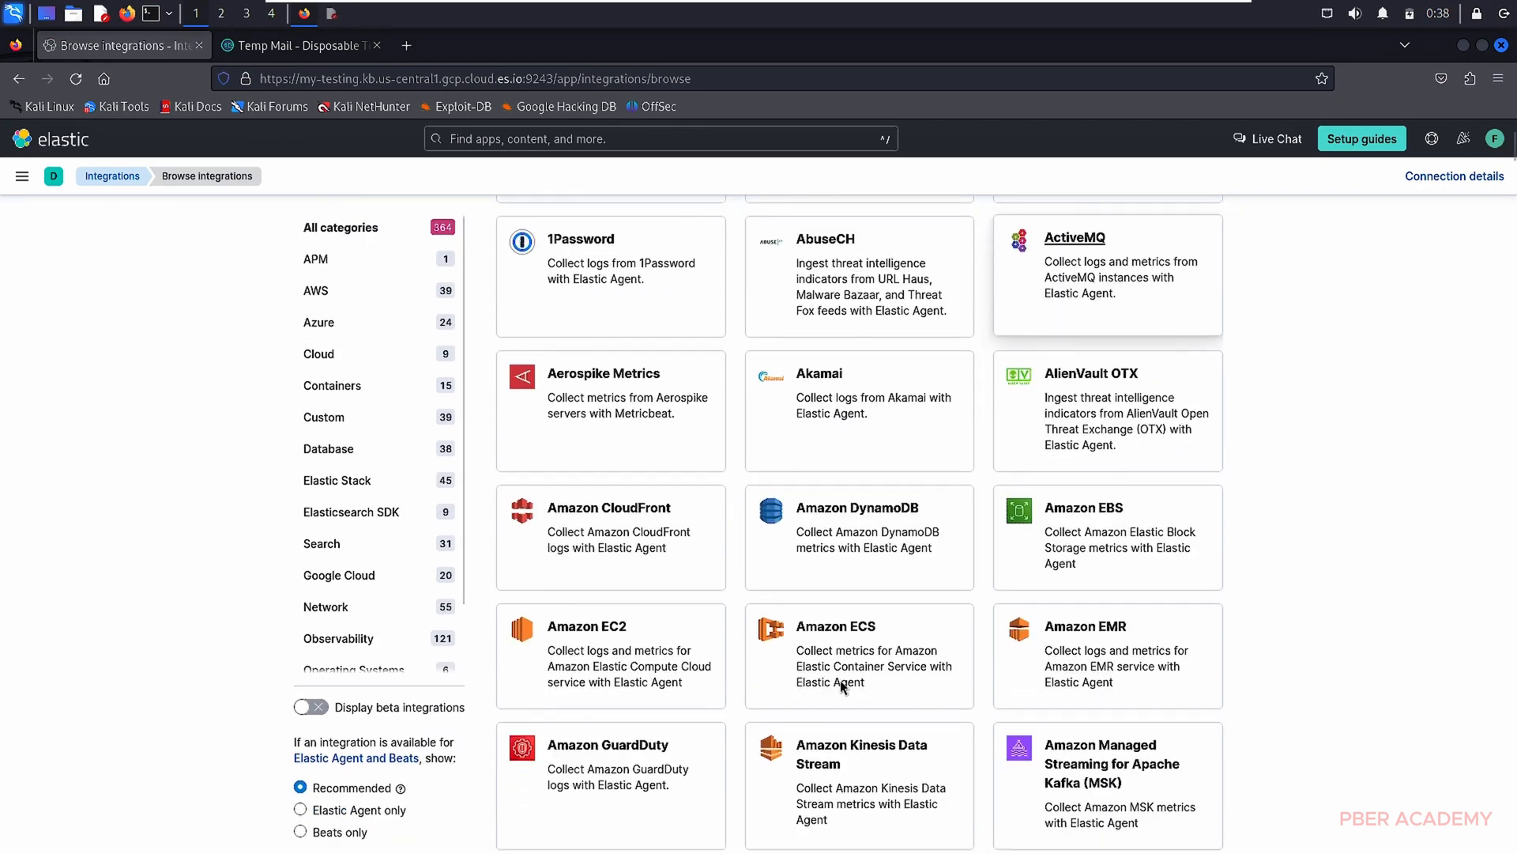
scroll(down, 3)
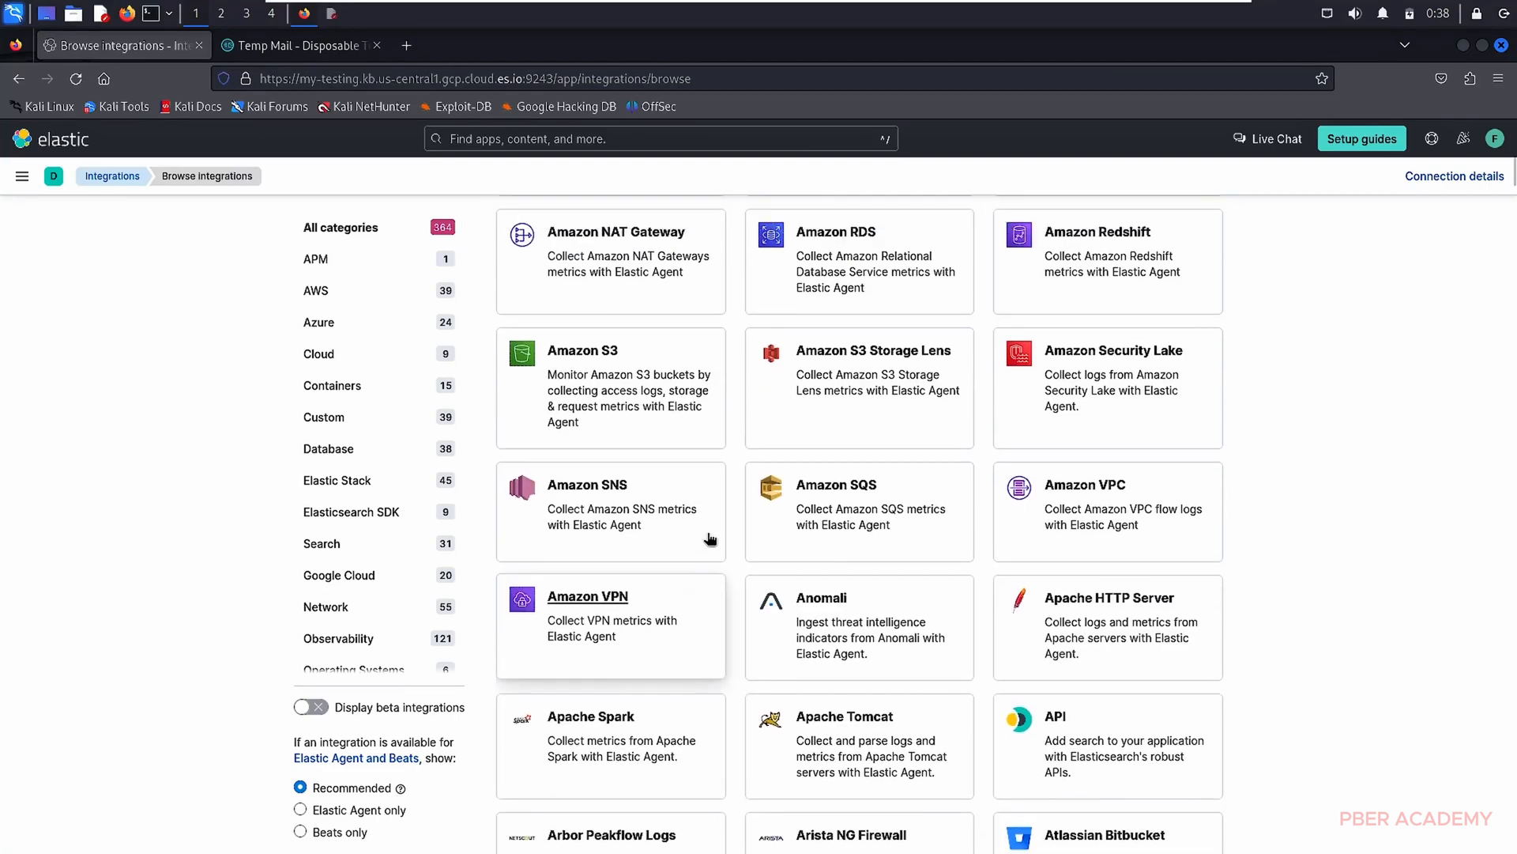
scroll(up, 3)
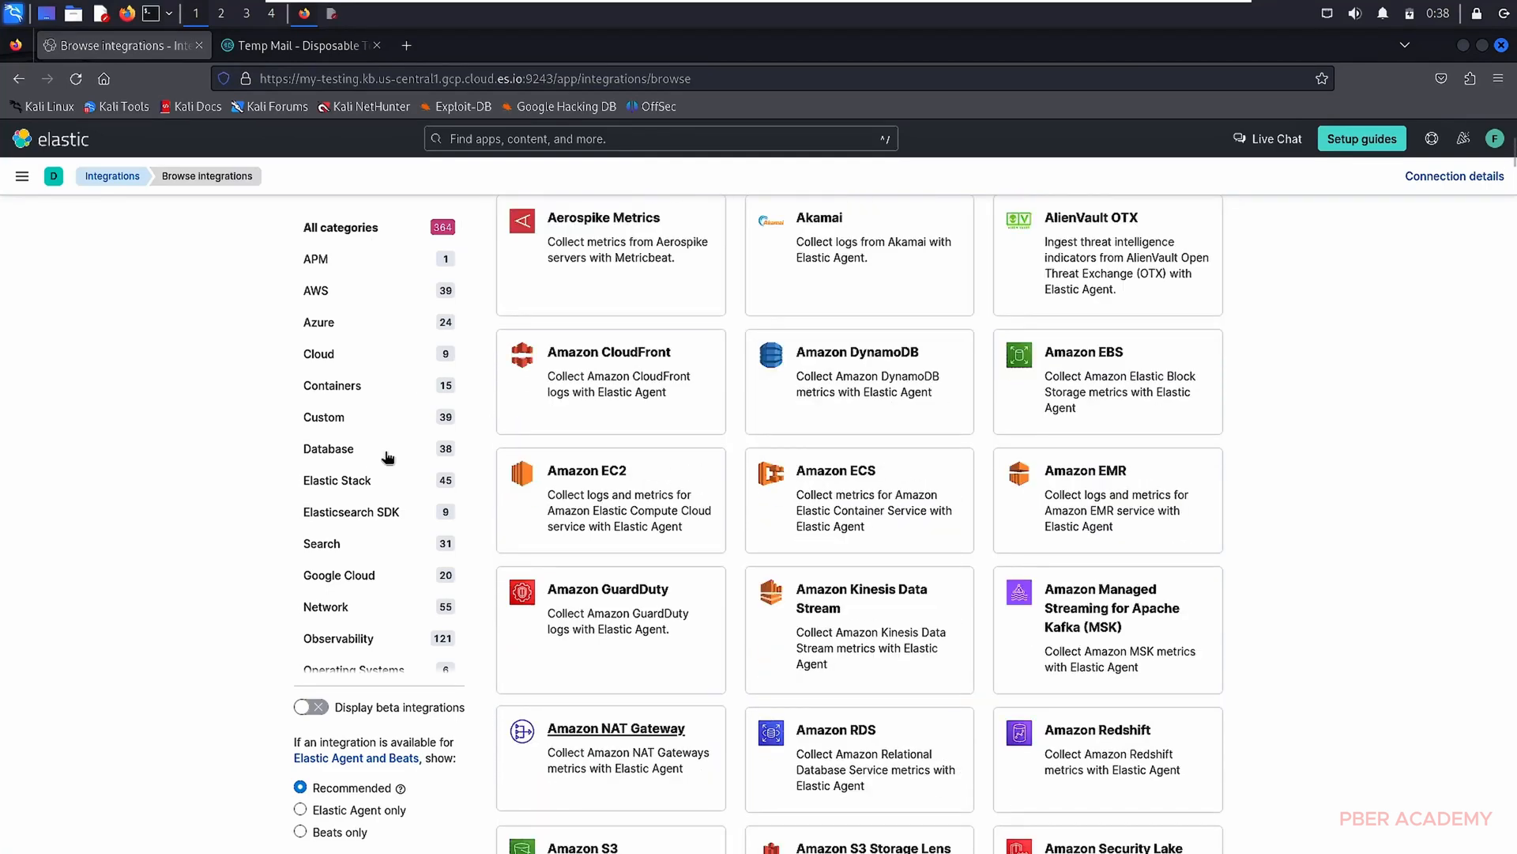
scroll(up, 3)
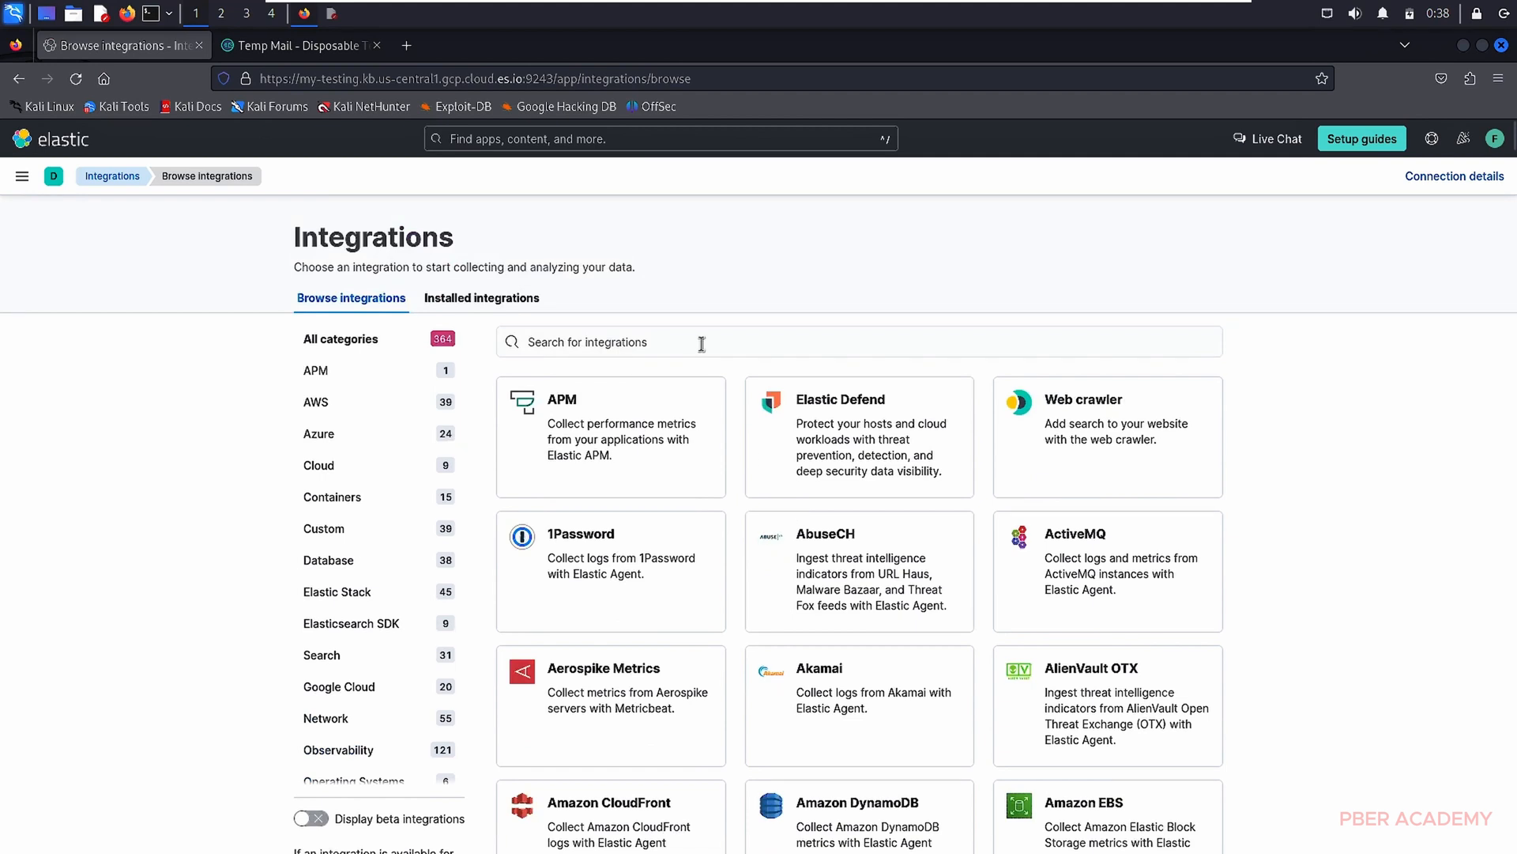
mouse_move(708, 347)
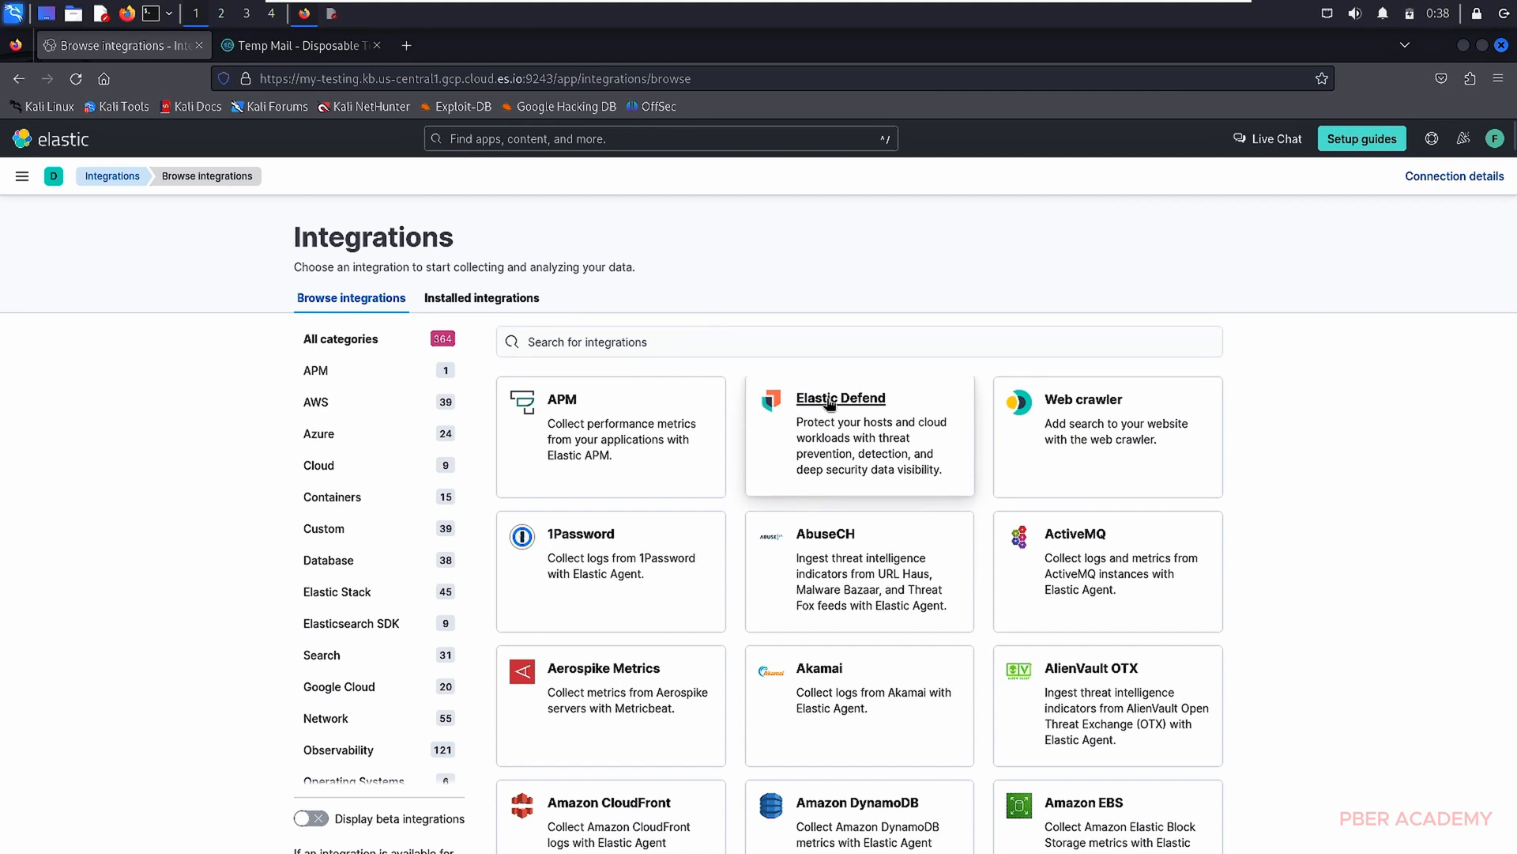
mouse_move(854, 308)
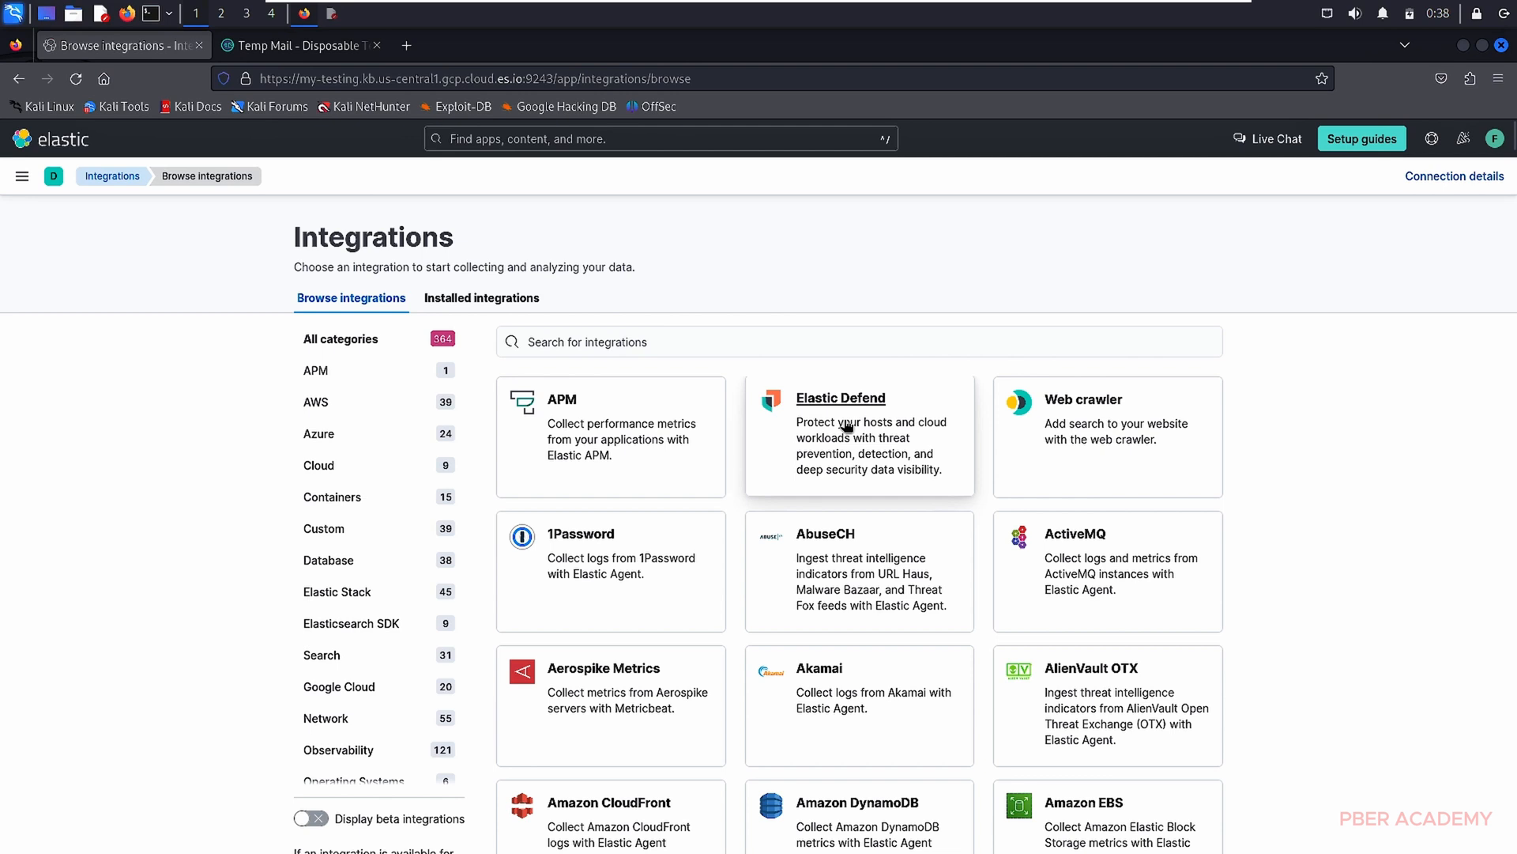
mouse_move(822, 465)
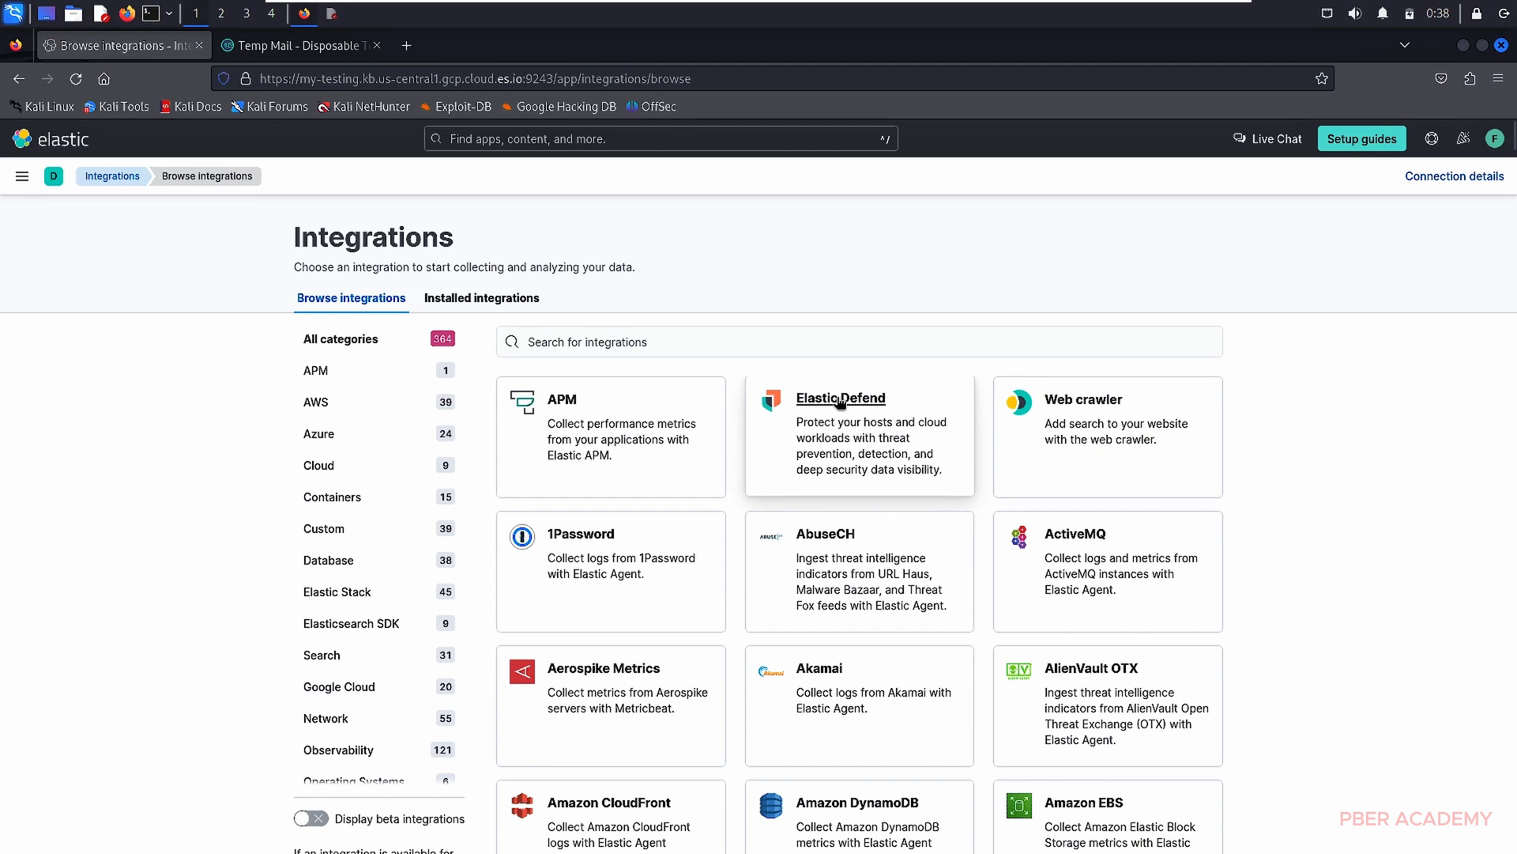
click(839, 398)
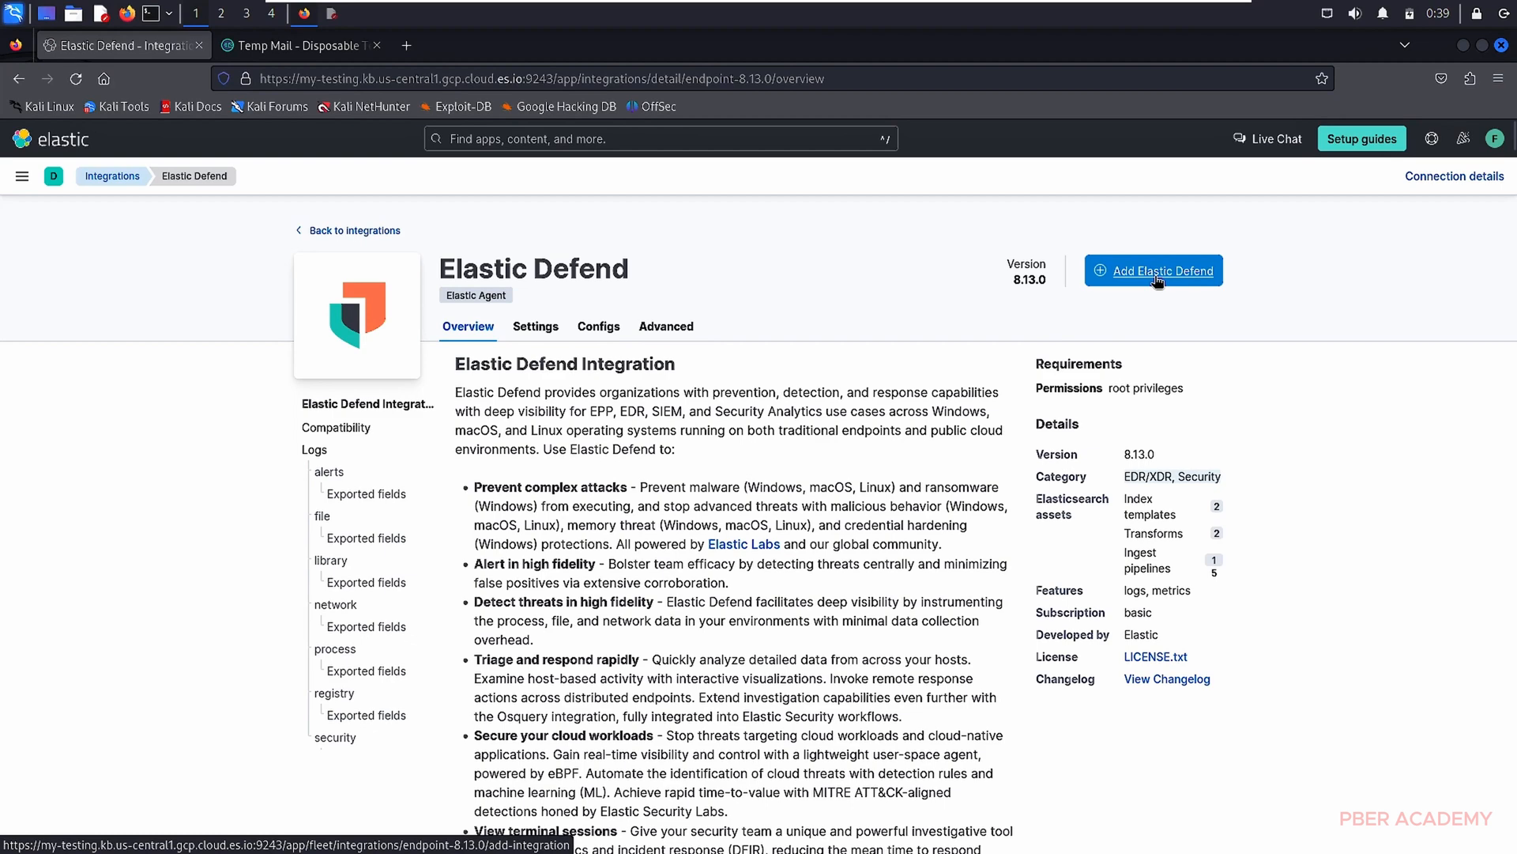
Add Elastic Defend and copy the Linux Tar agent install and enroll commands to the clipboard.
click(1154, 270)
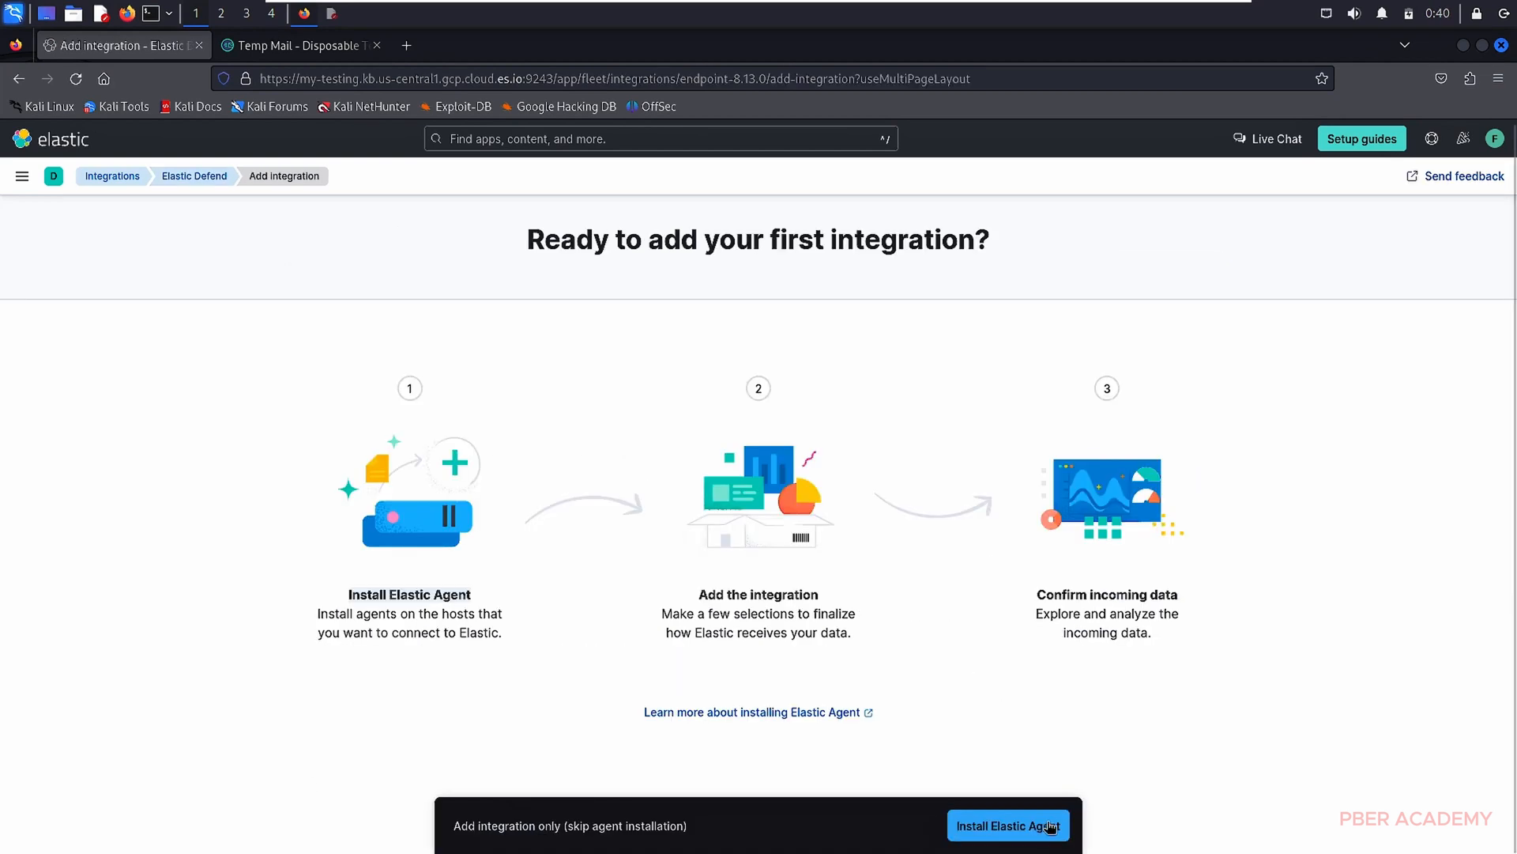
click(1009, 826)
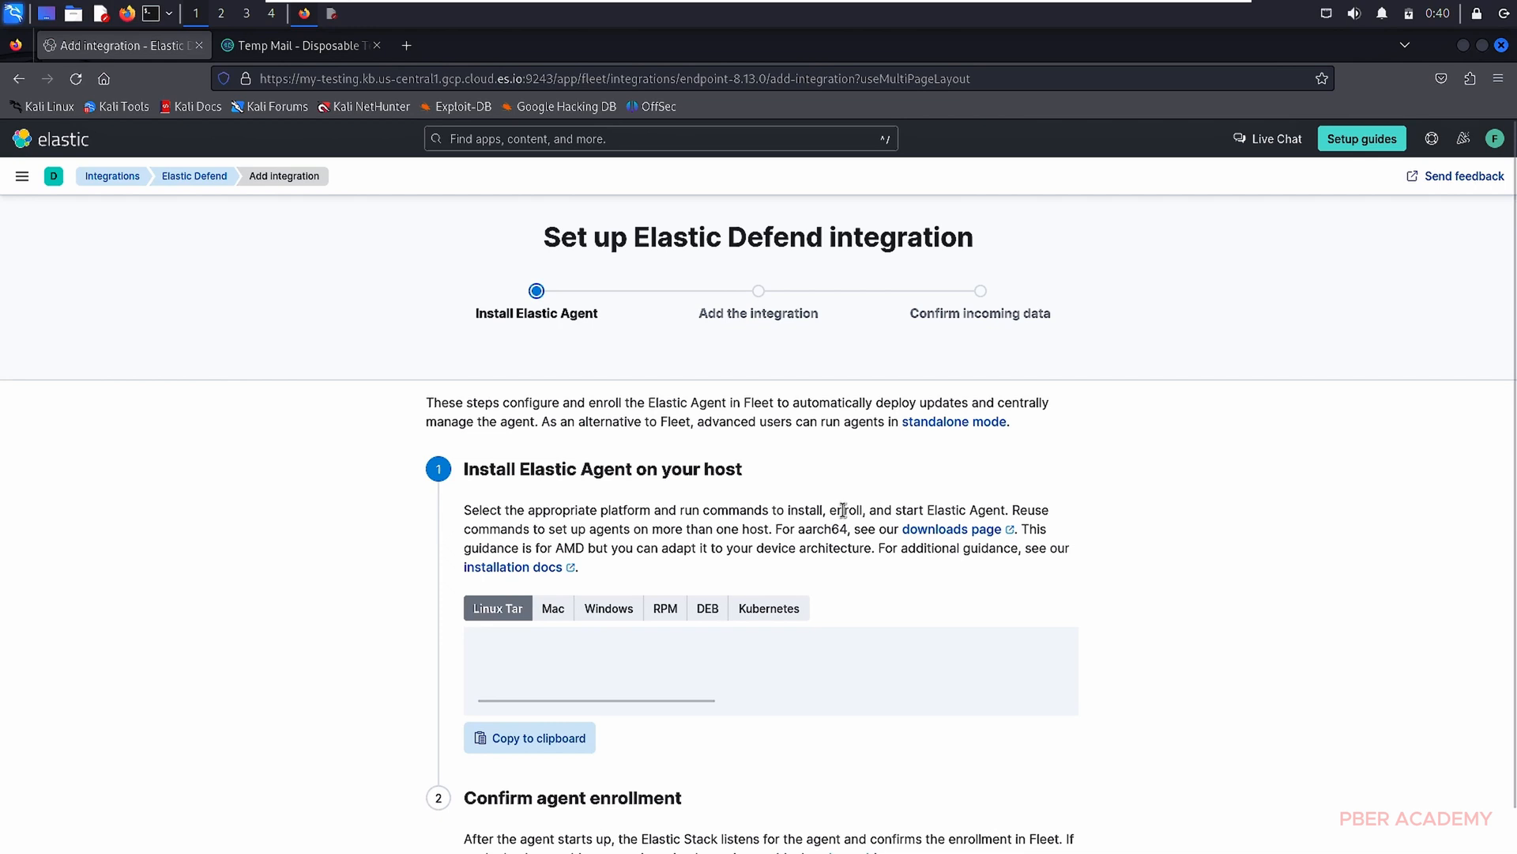
scroll(down, 3)
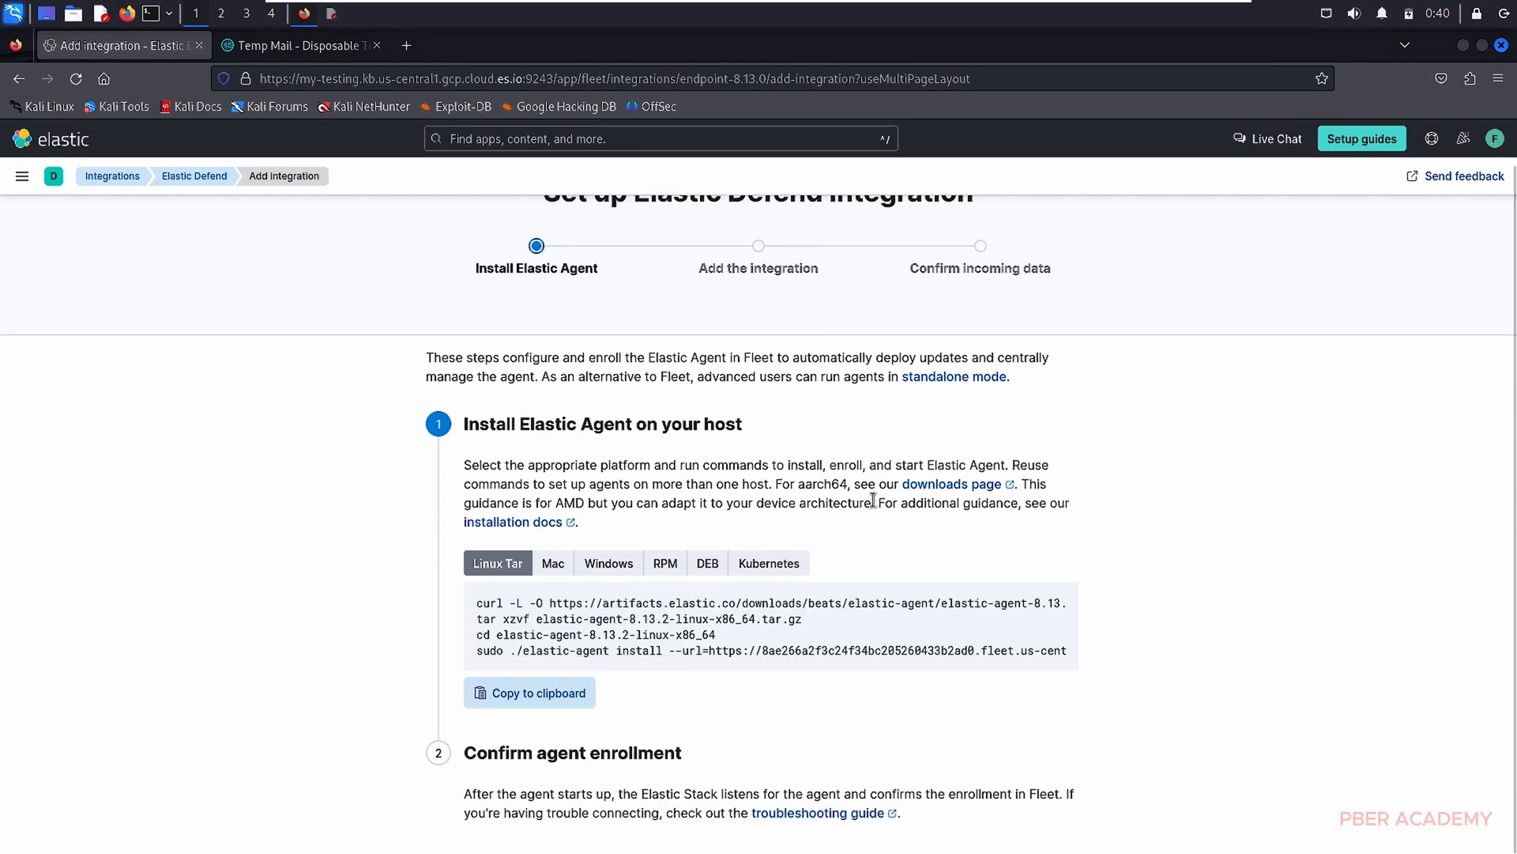
mouse_move(411, 533)
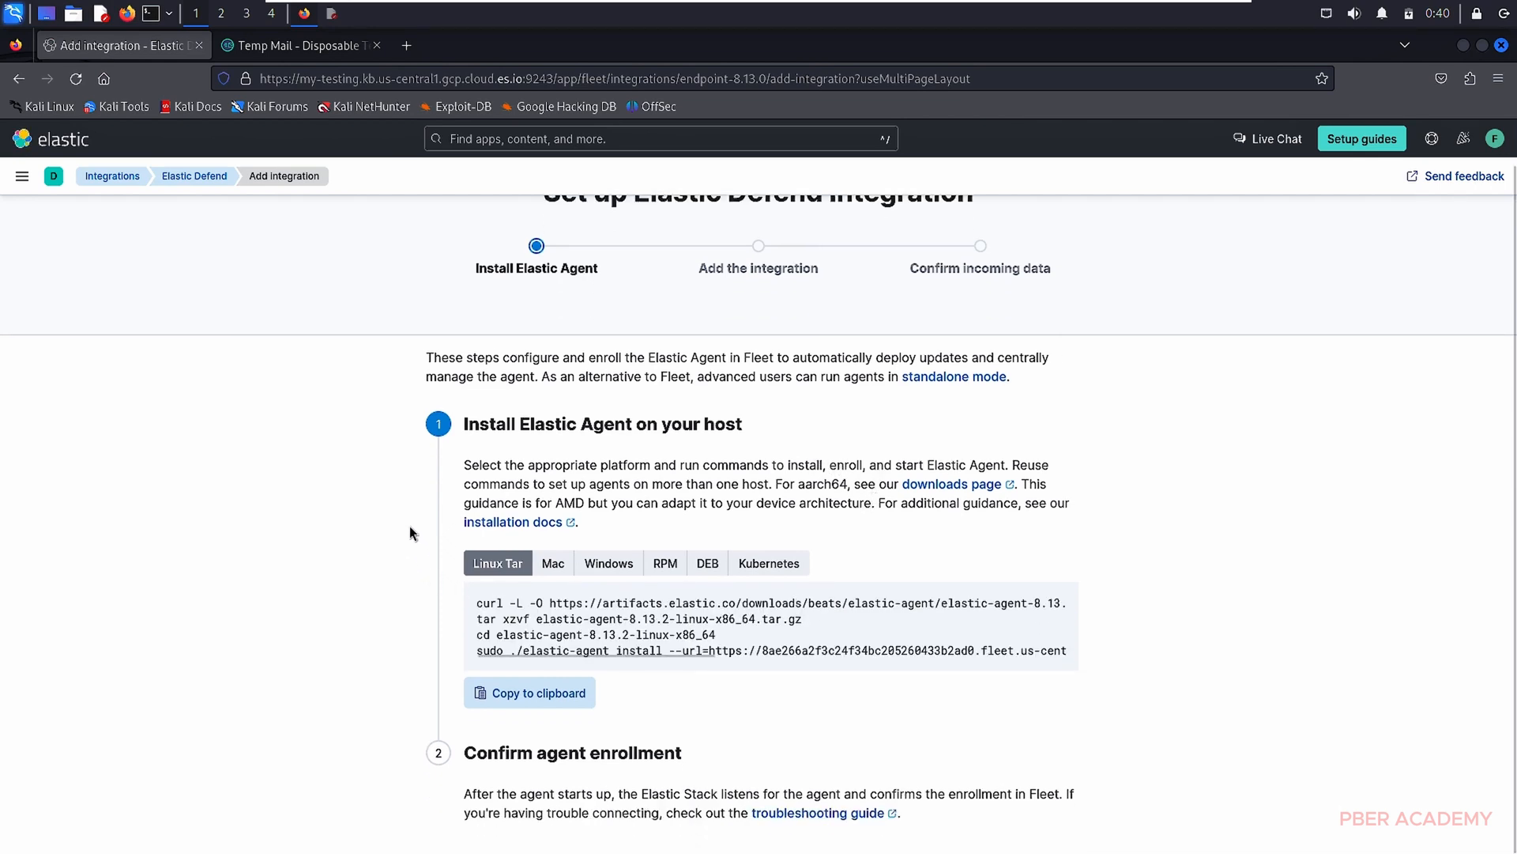
mouse_move(511, 591)
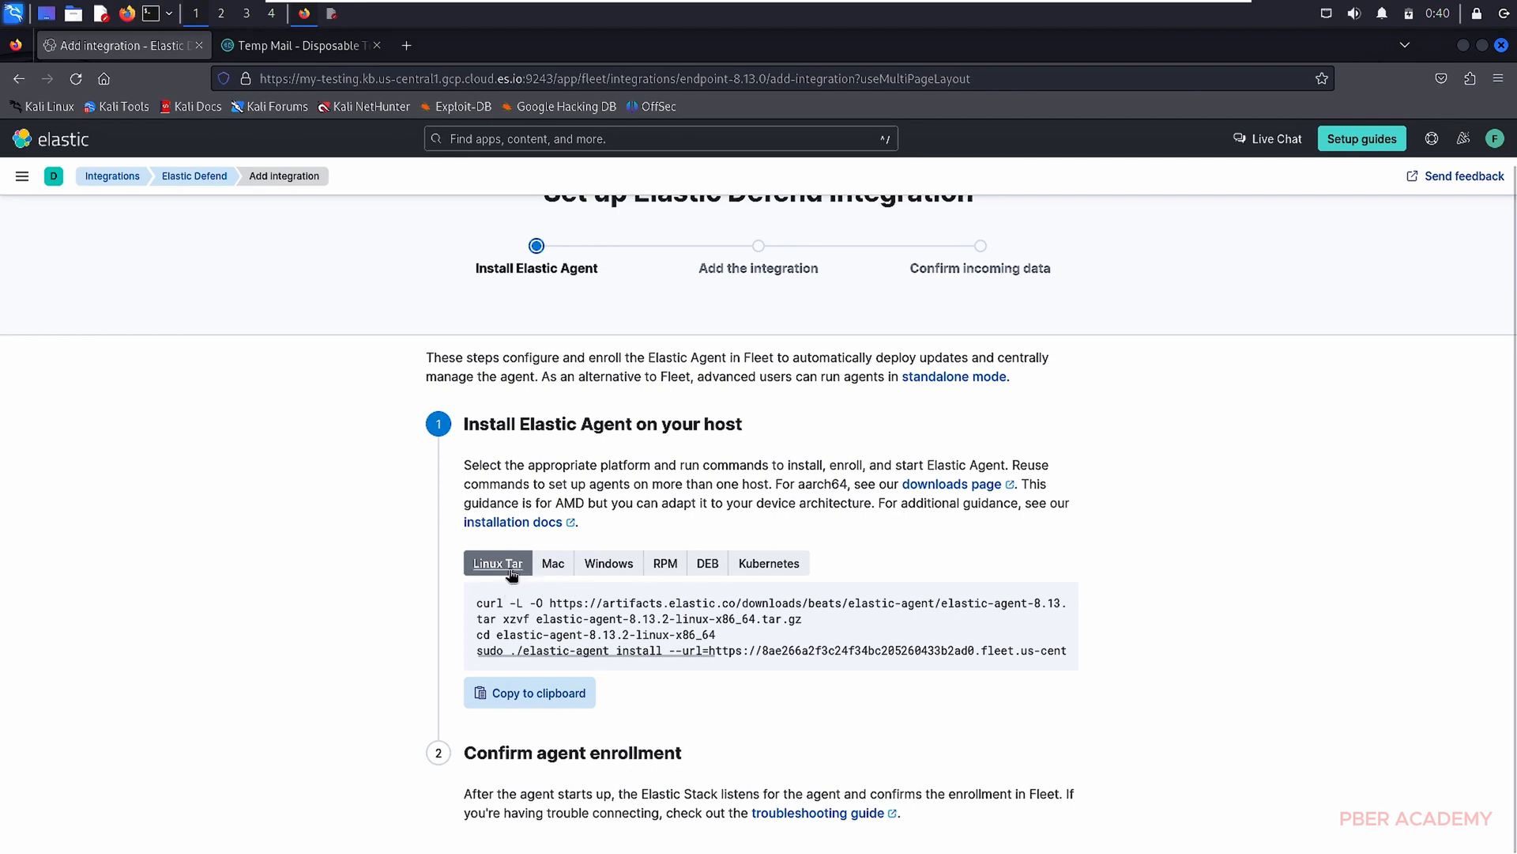
mouse_move(708, 563)
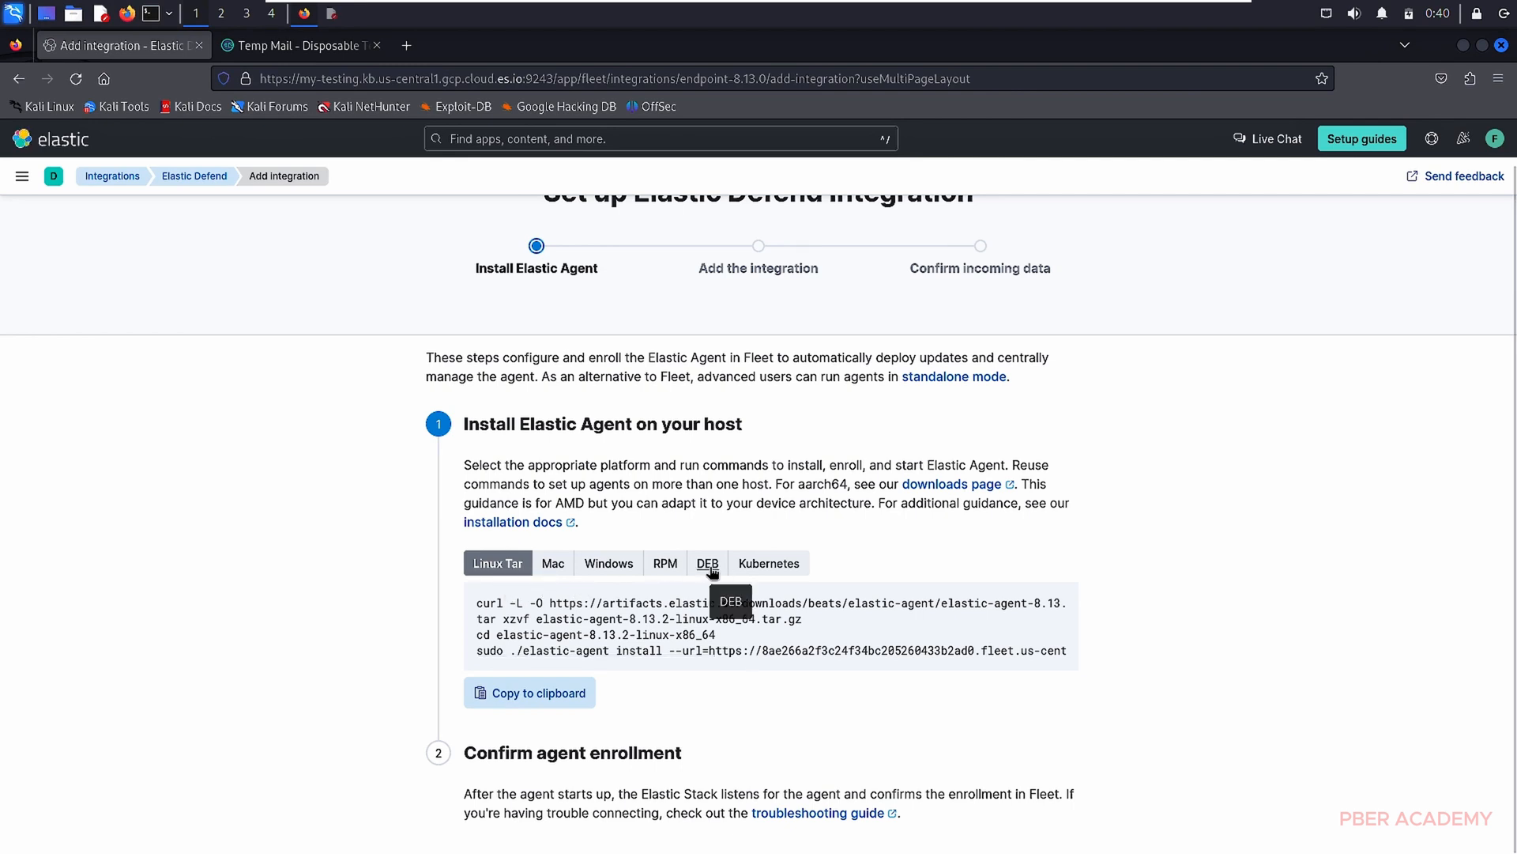
mouse_move(488, 602)
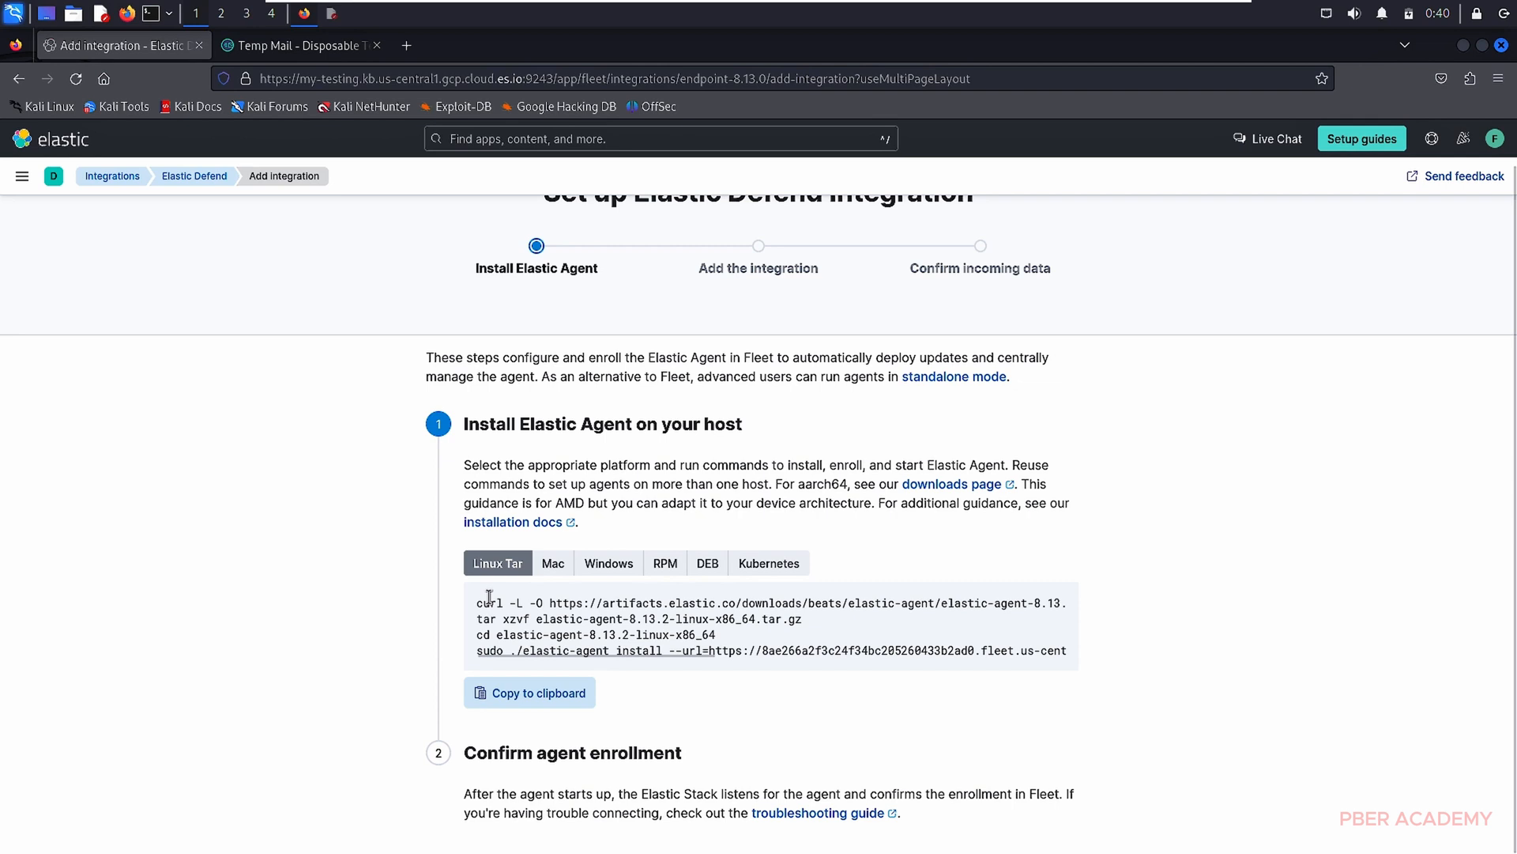
mouse_move(475, 602)
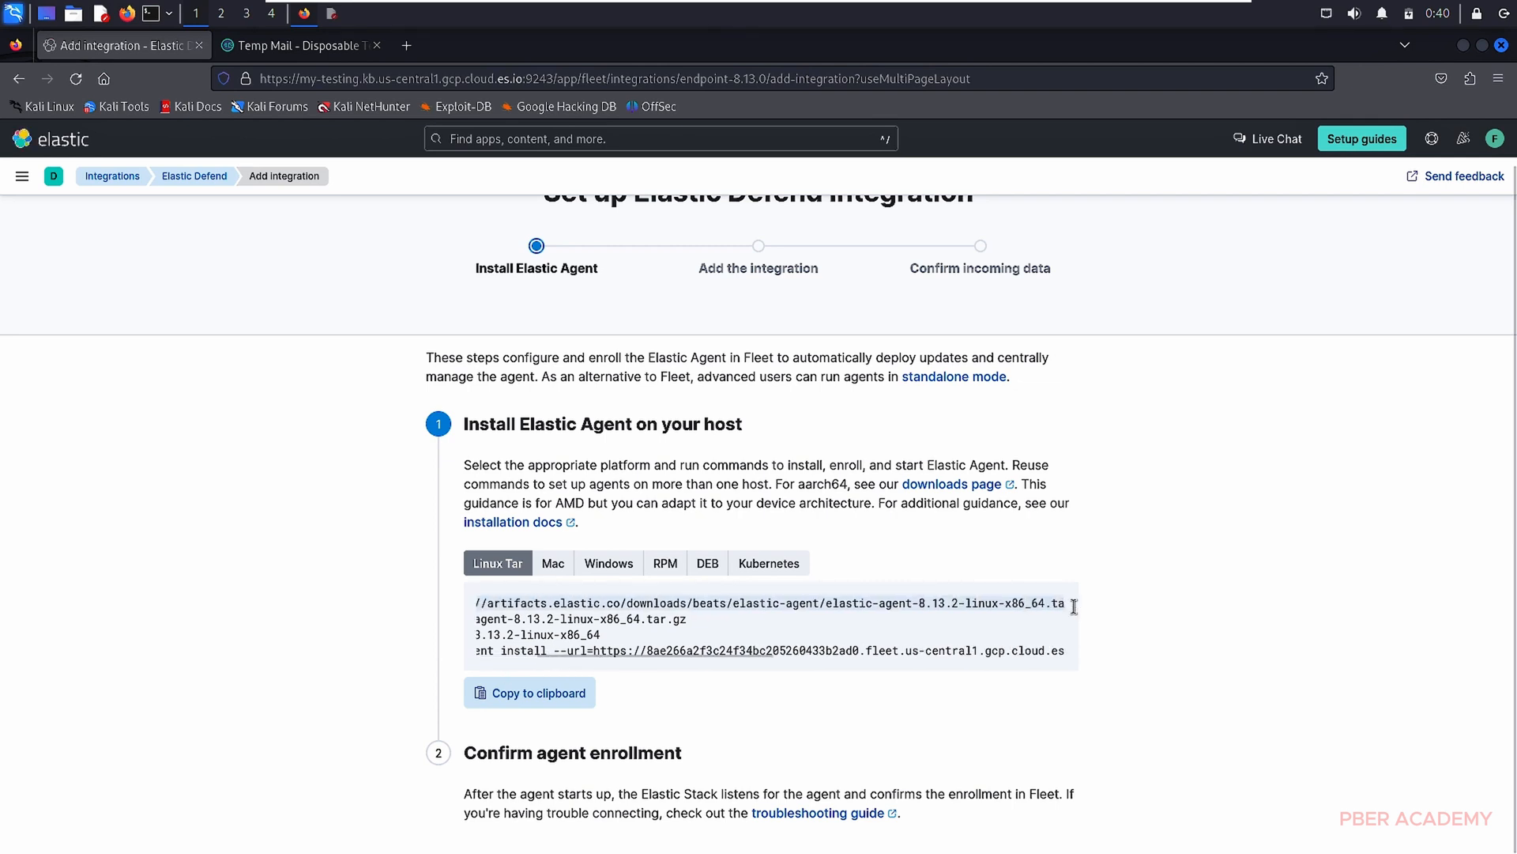
click(529, 693)
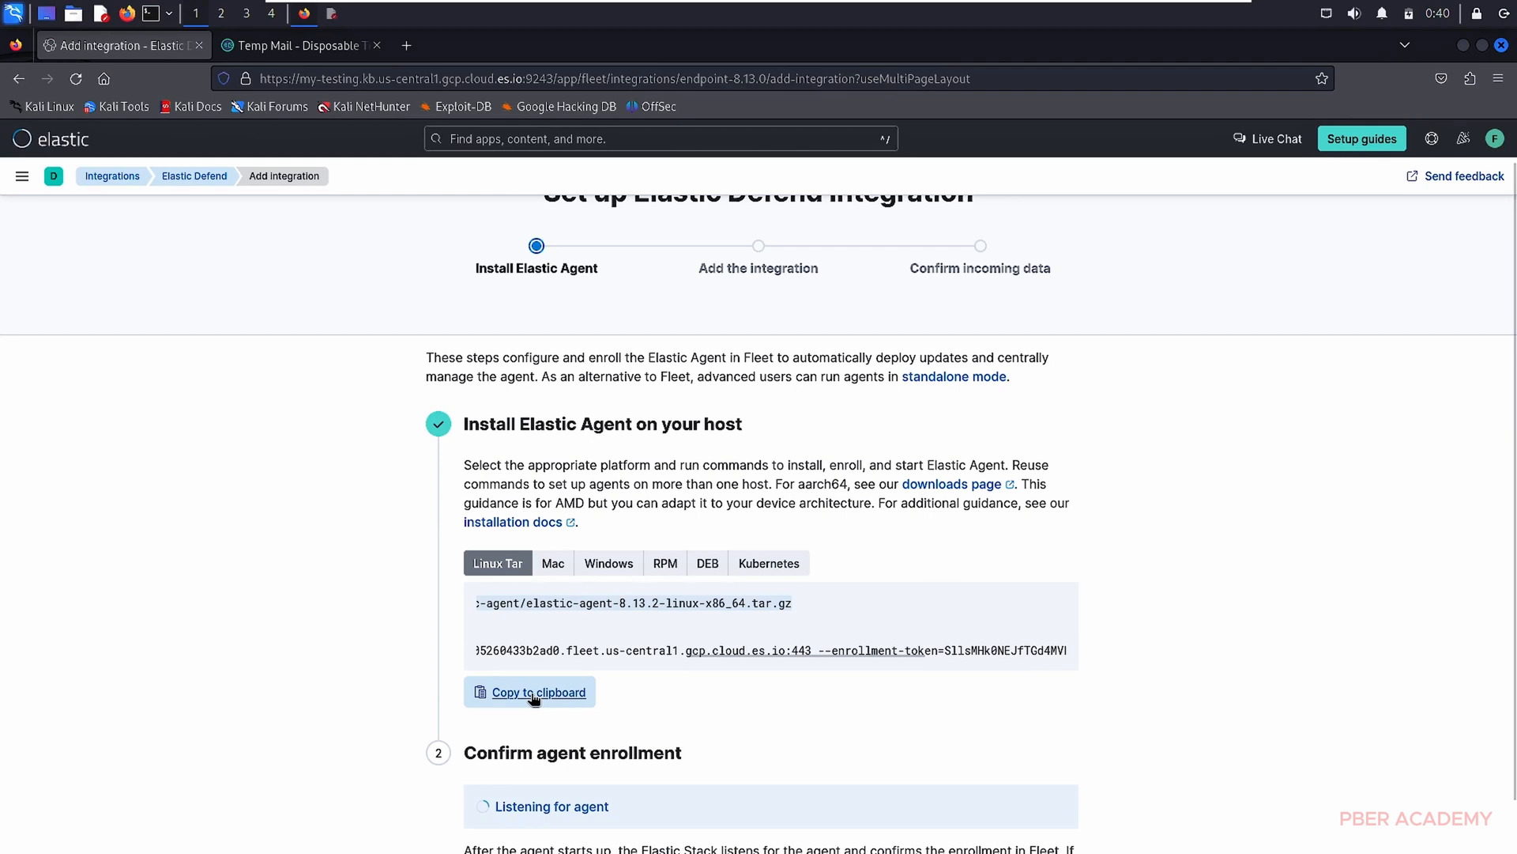
click(529, 690)
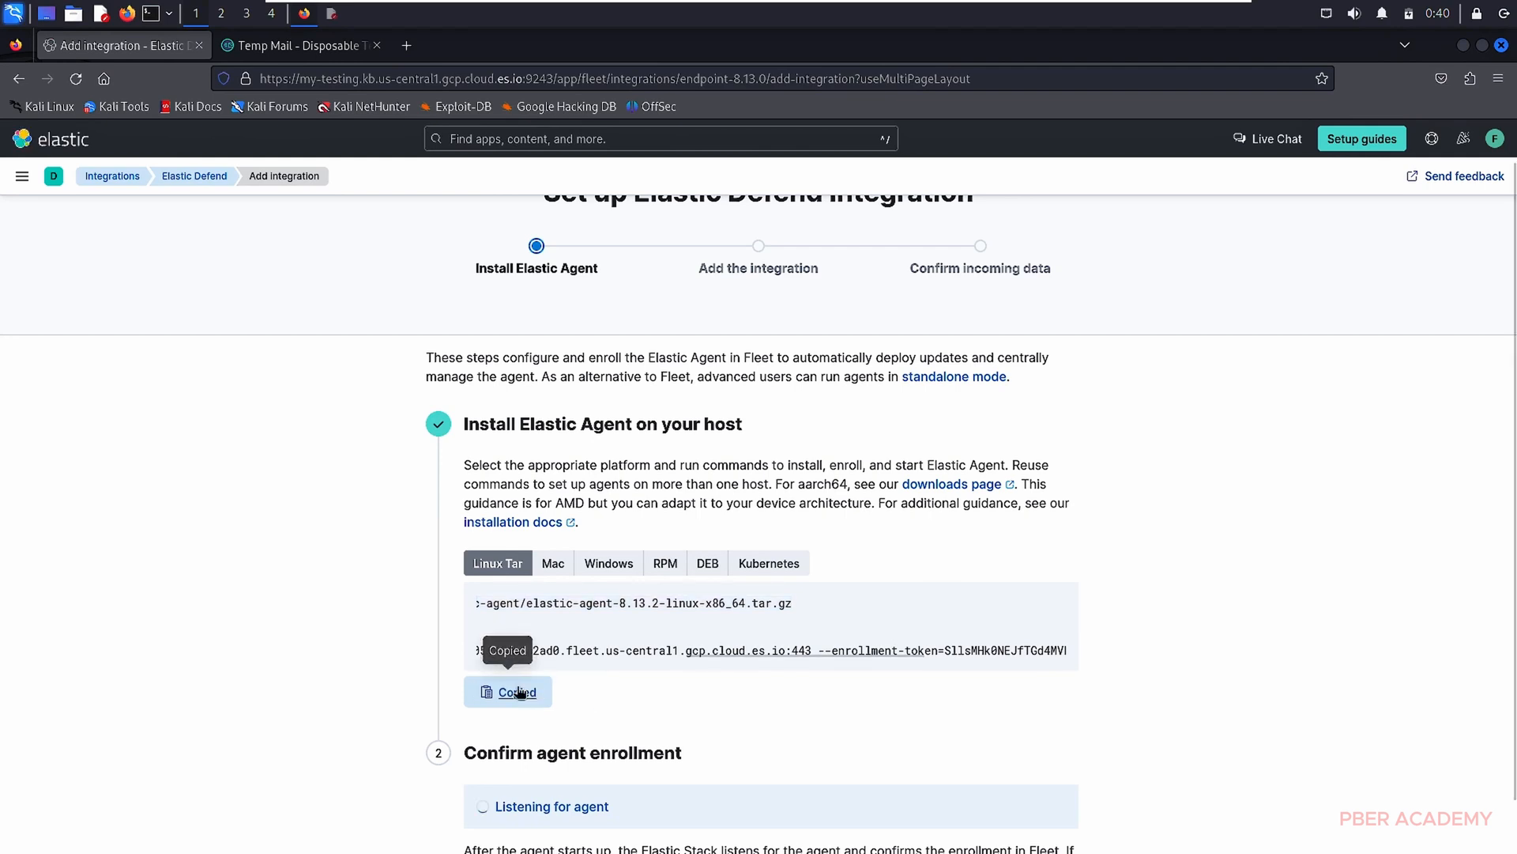
mouse_move(151, 12)
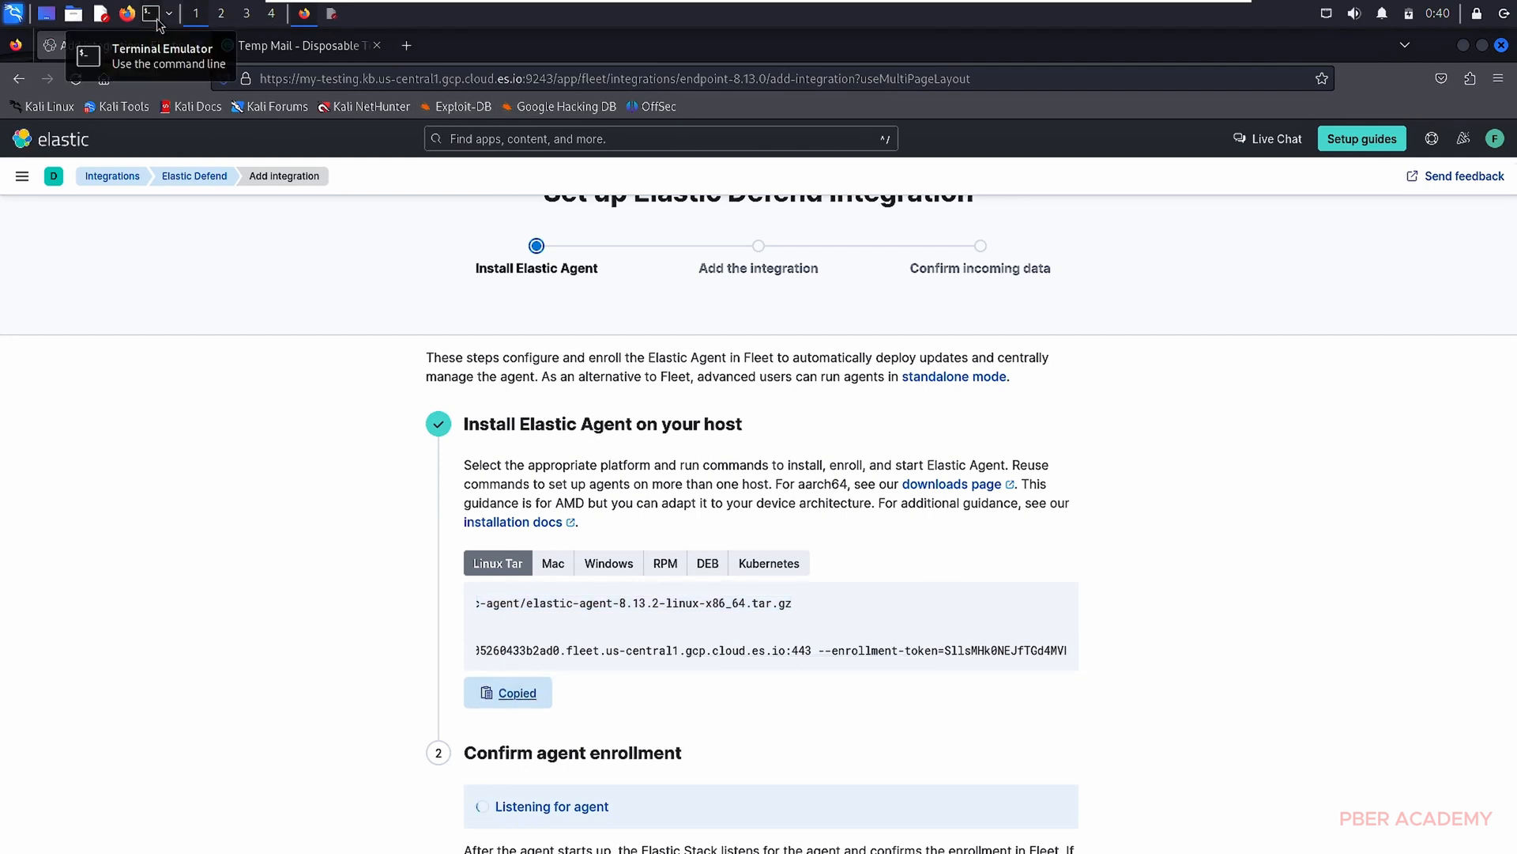
In a terminal, run the pasted Elastic Agent install commands and confirm Y to install as a service.
click(149, 14)
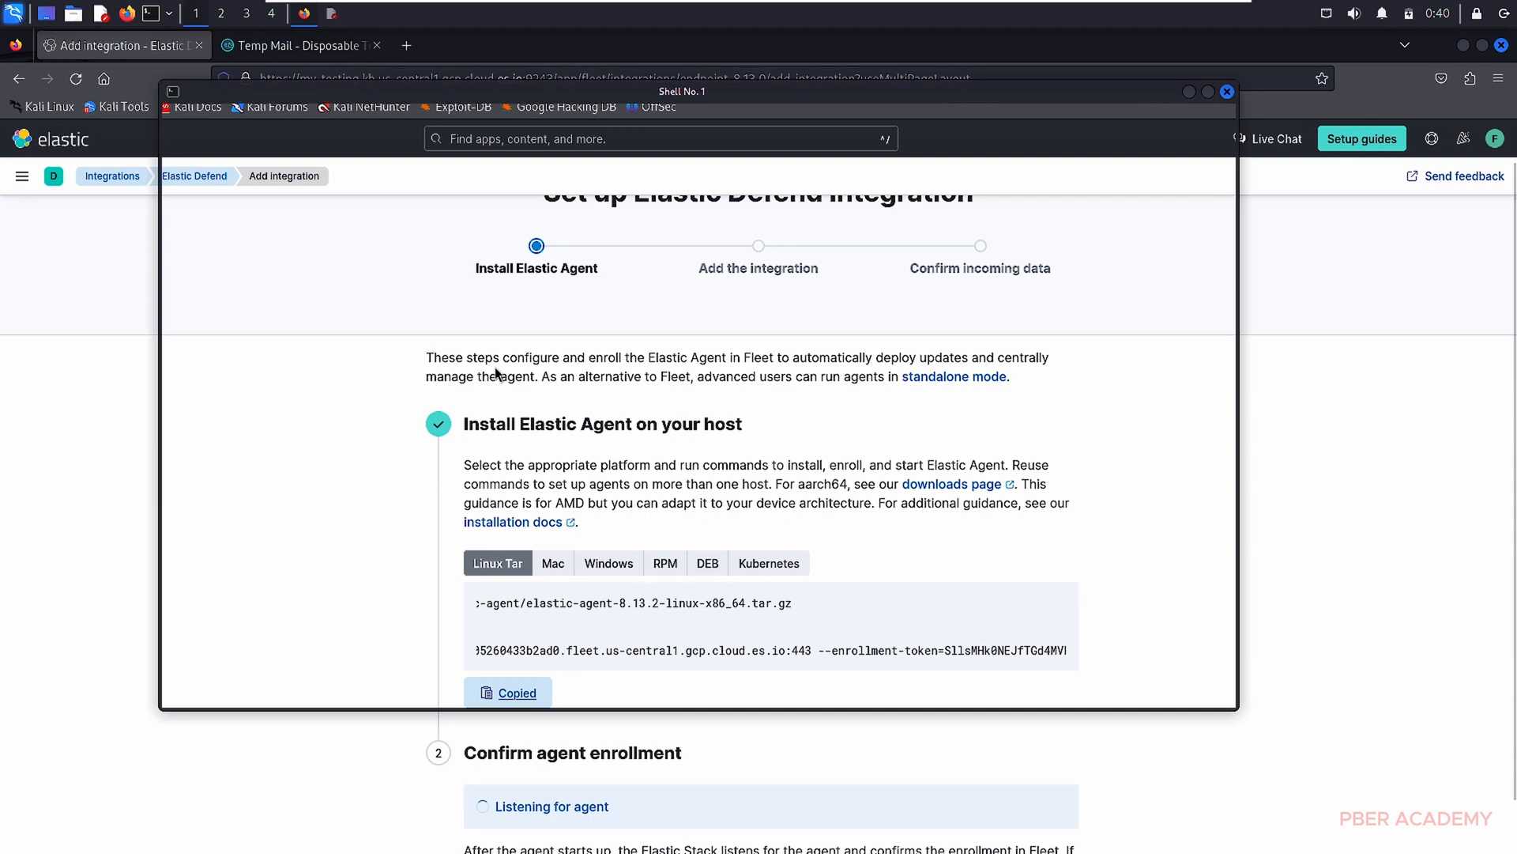
right_click(387, 165)
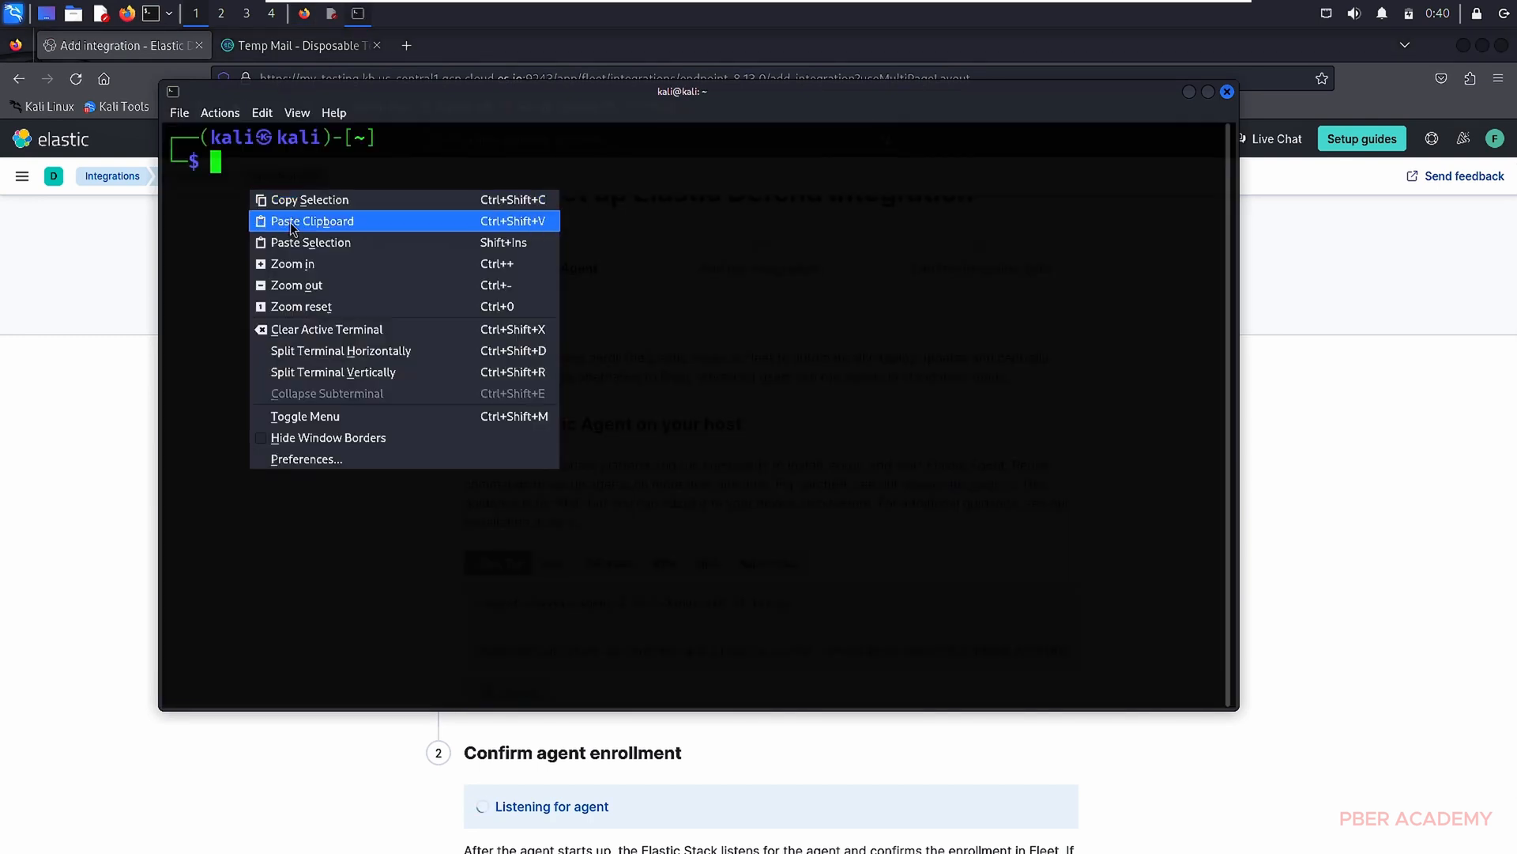
click(313, 222)
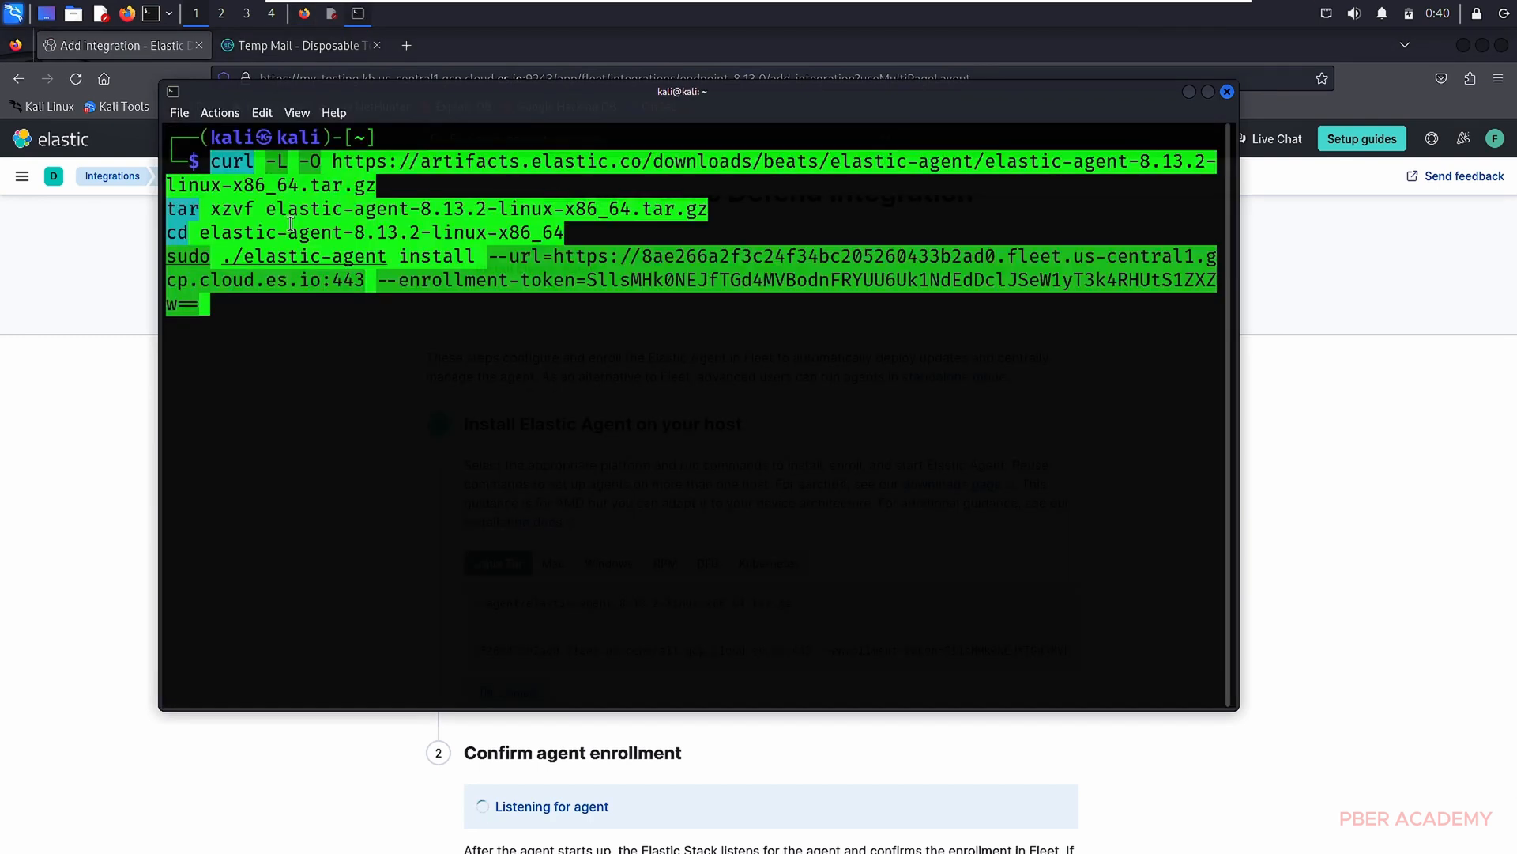
key(Return)
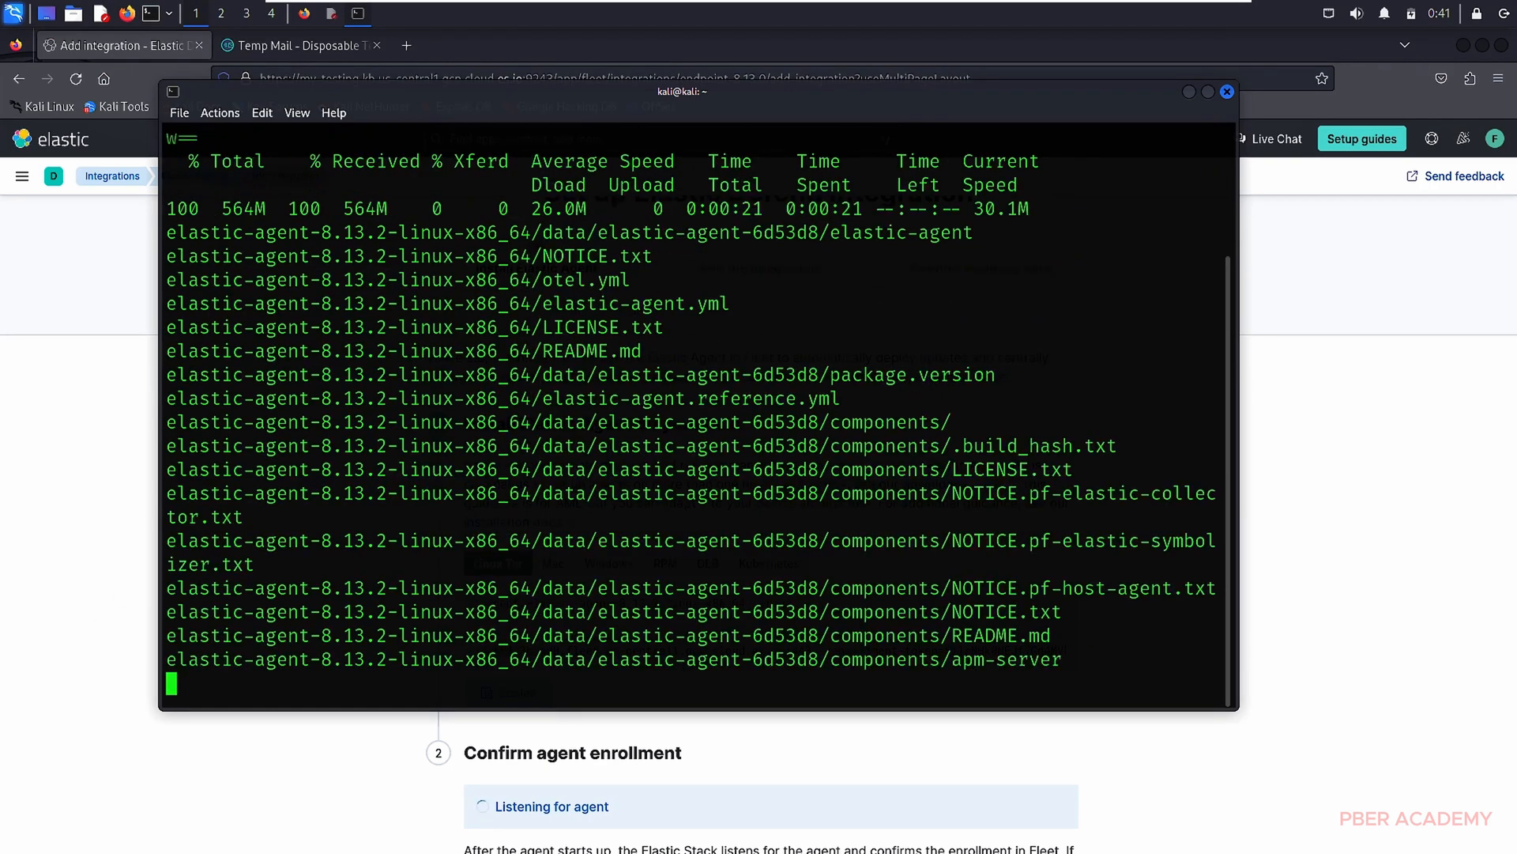
scroll(down, 3)
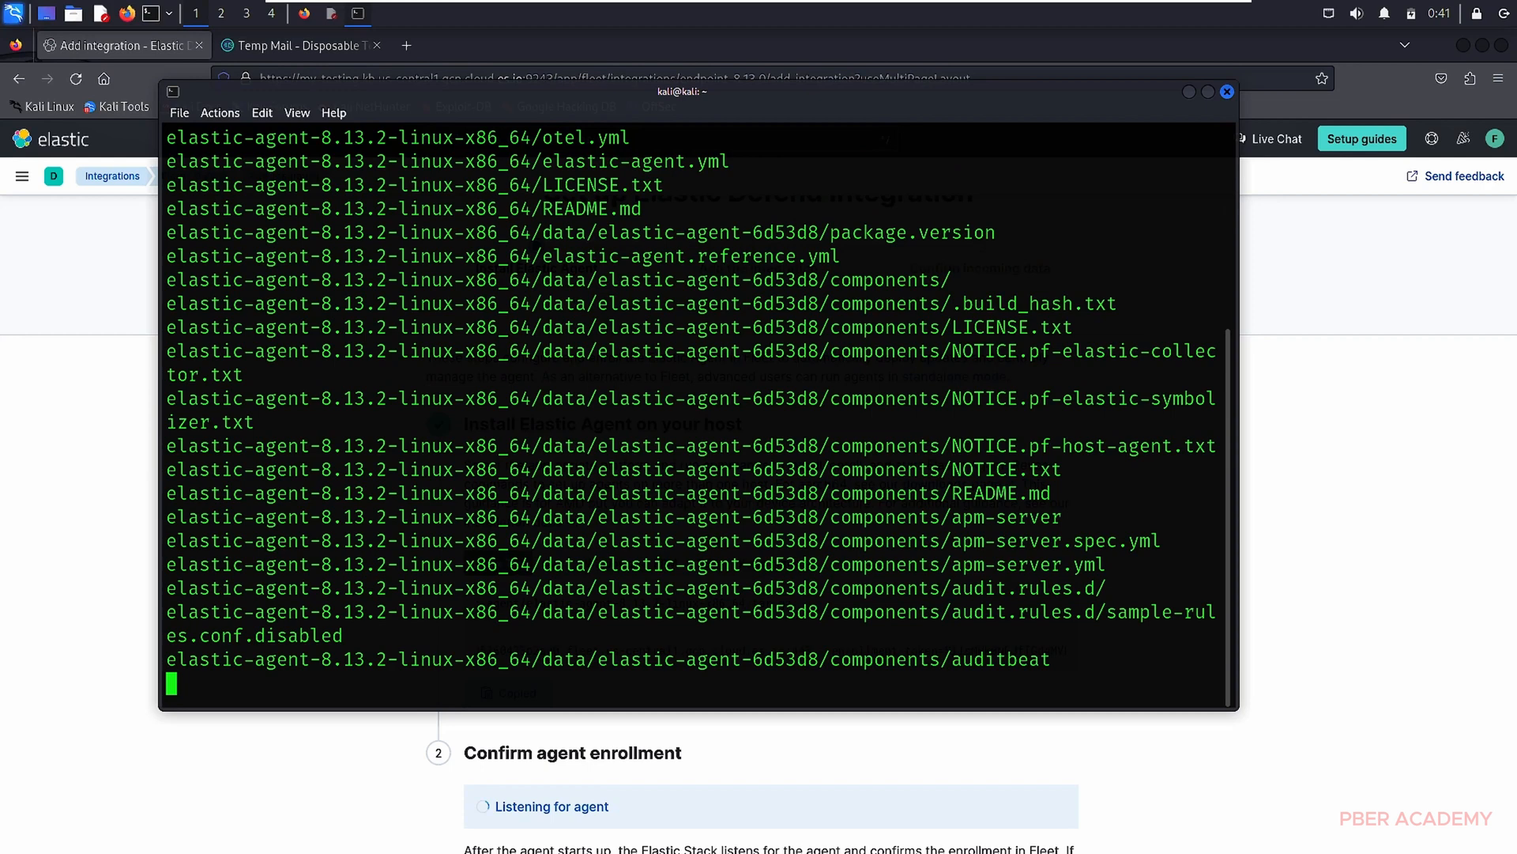
text(Y/n]:Y)
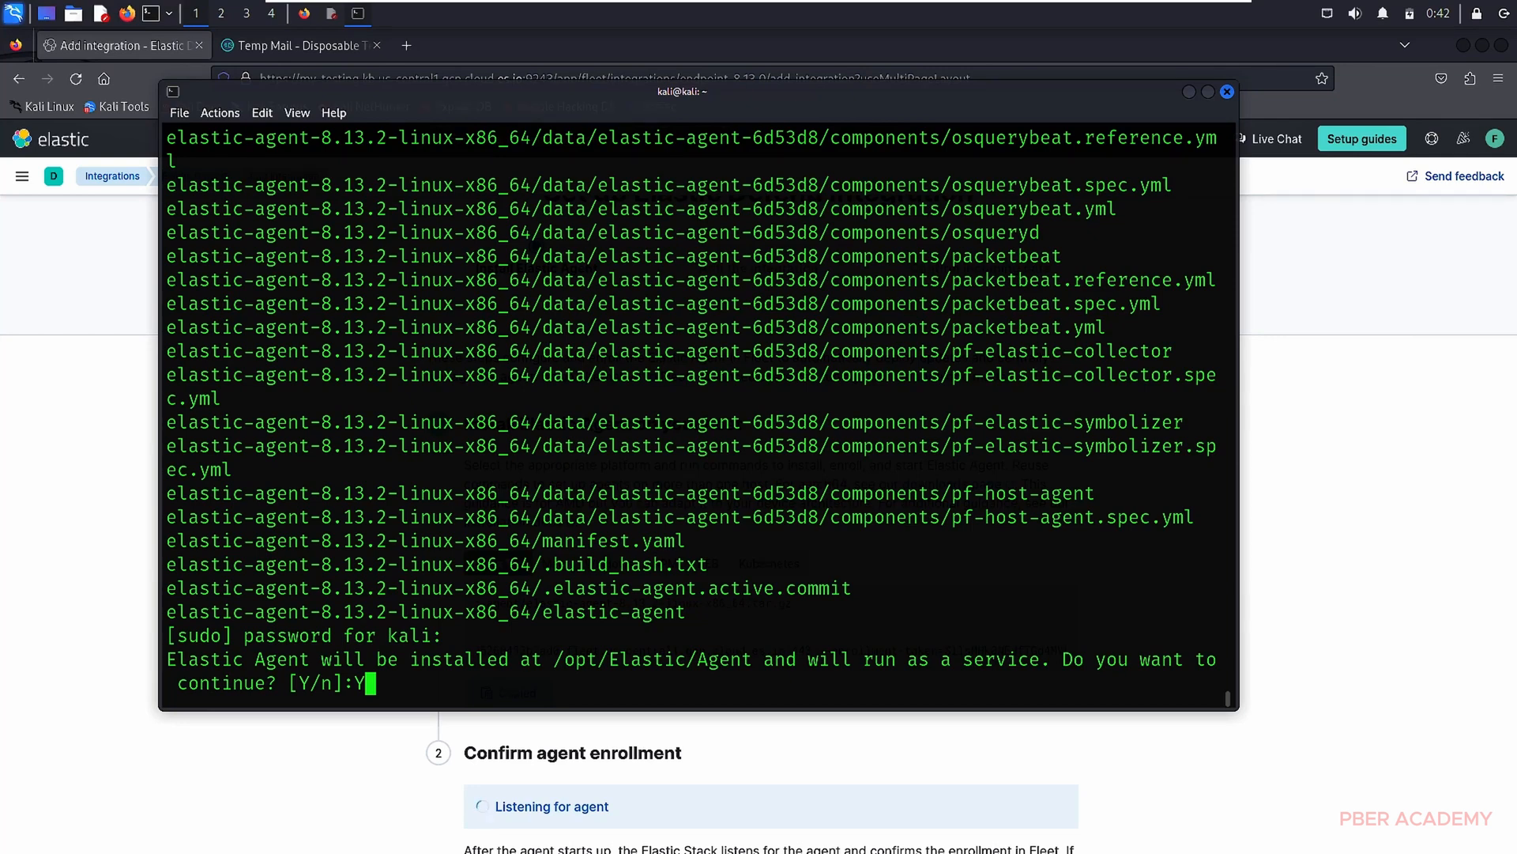
key(Return)
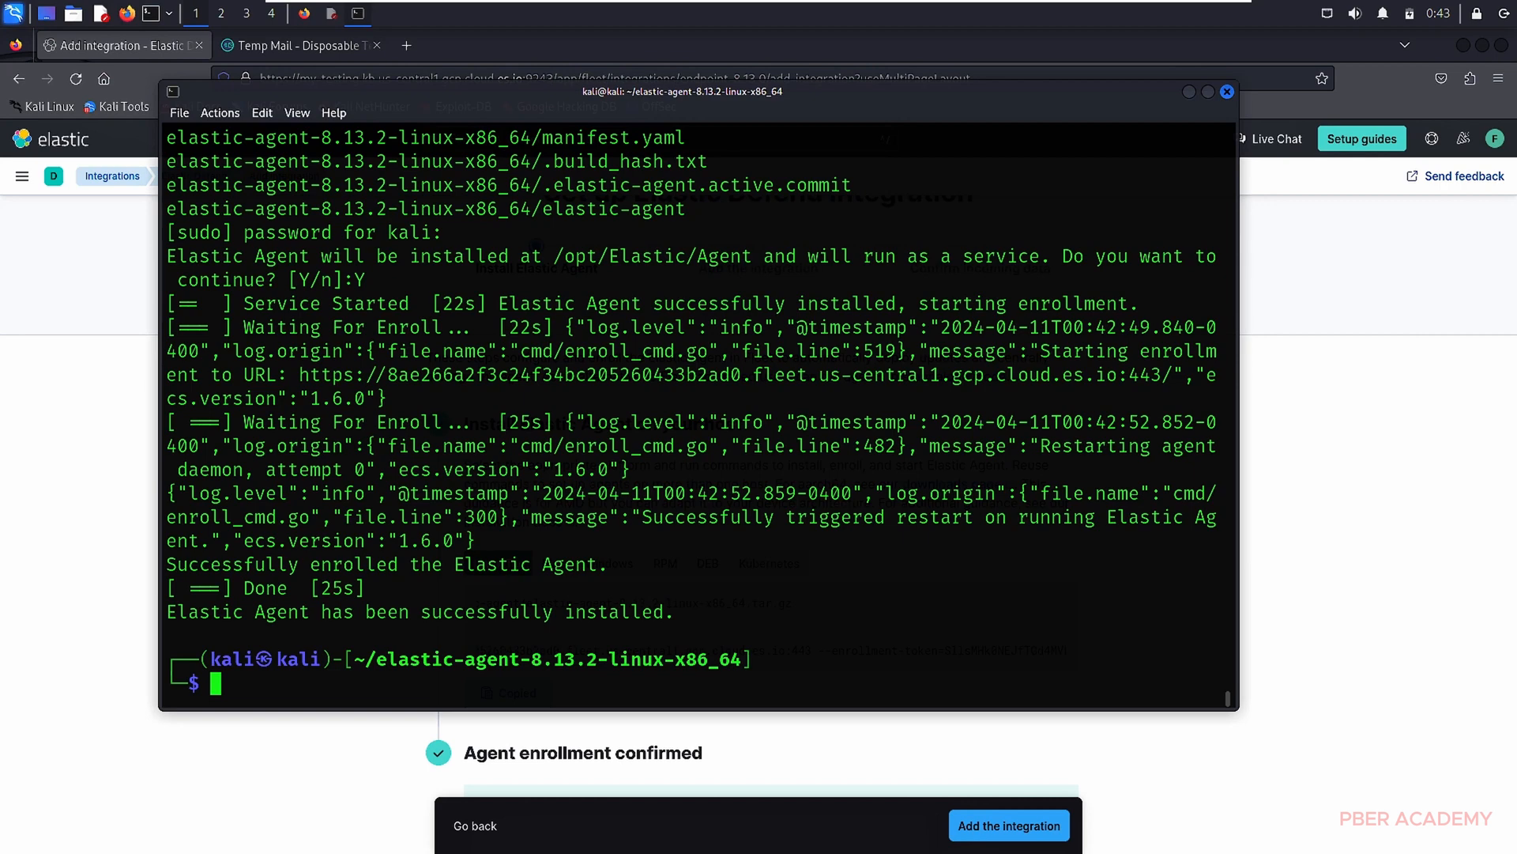
mouse_move(1169, 46)
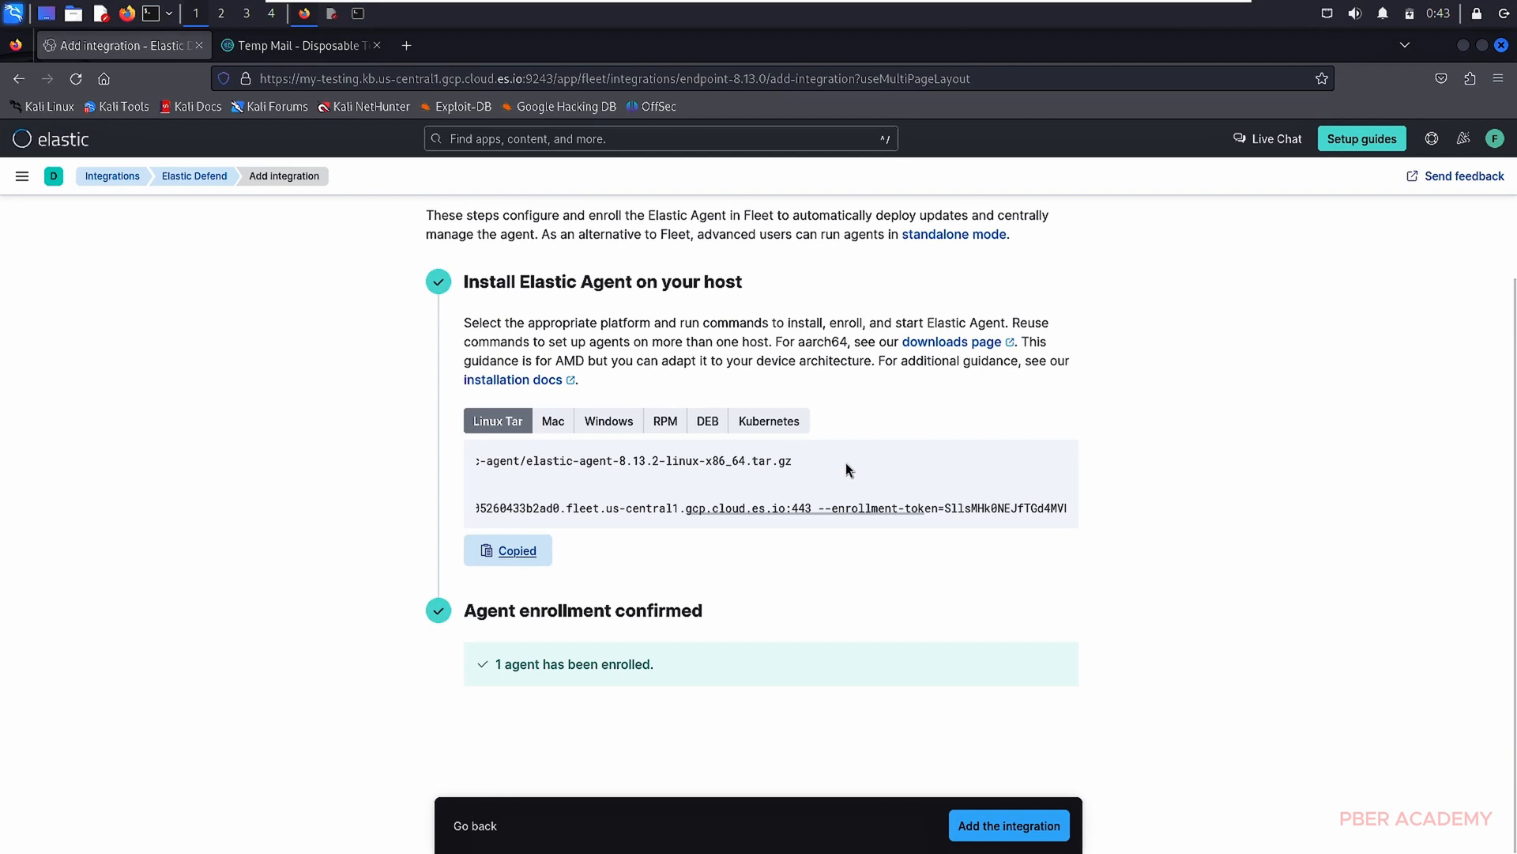
mouse_move(471, 675)
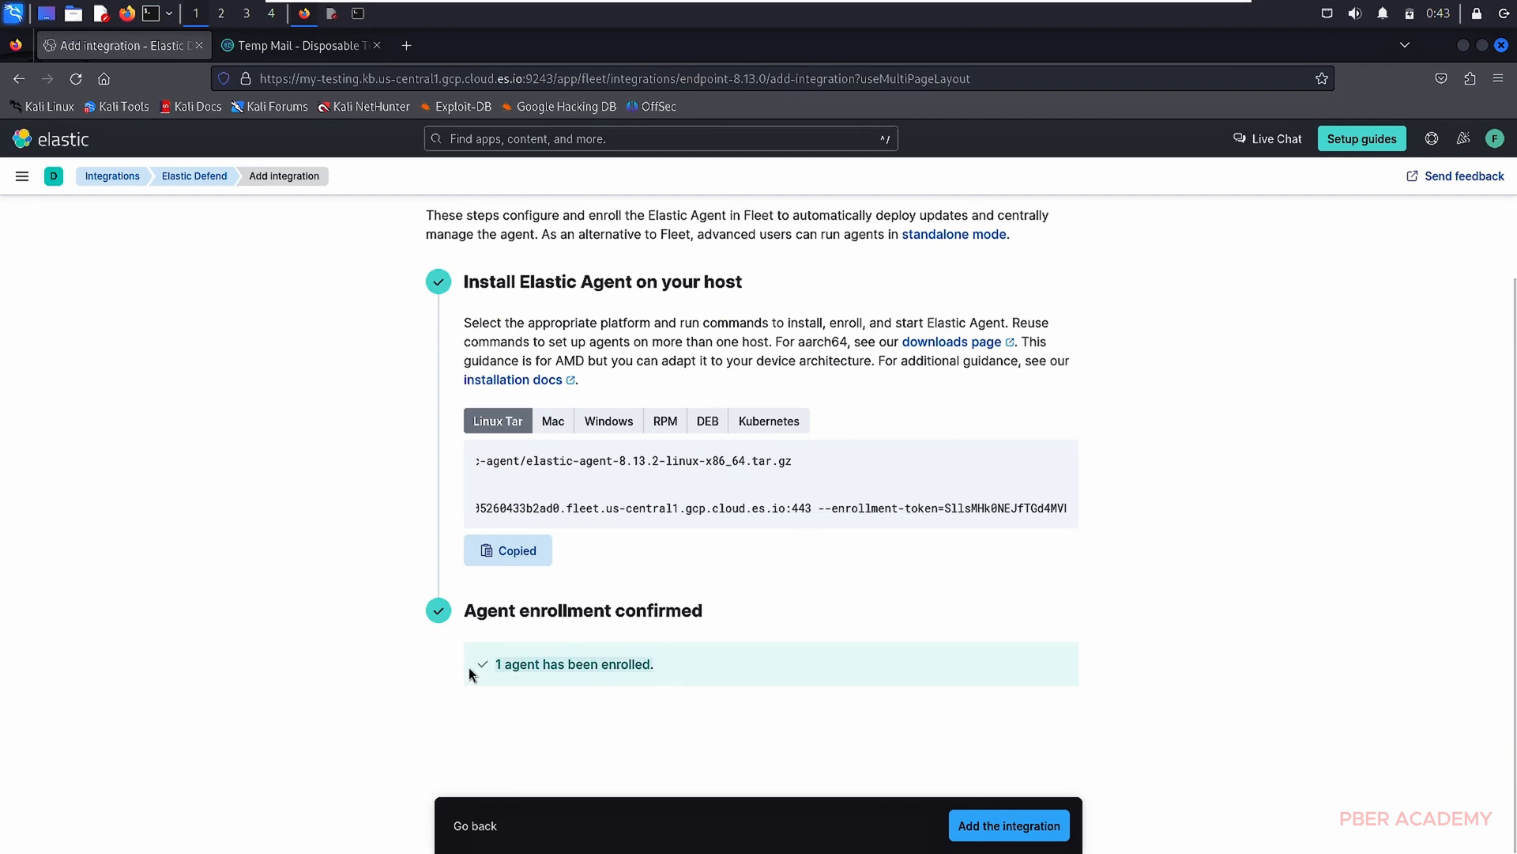
mouse_move(491, 670)
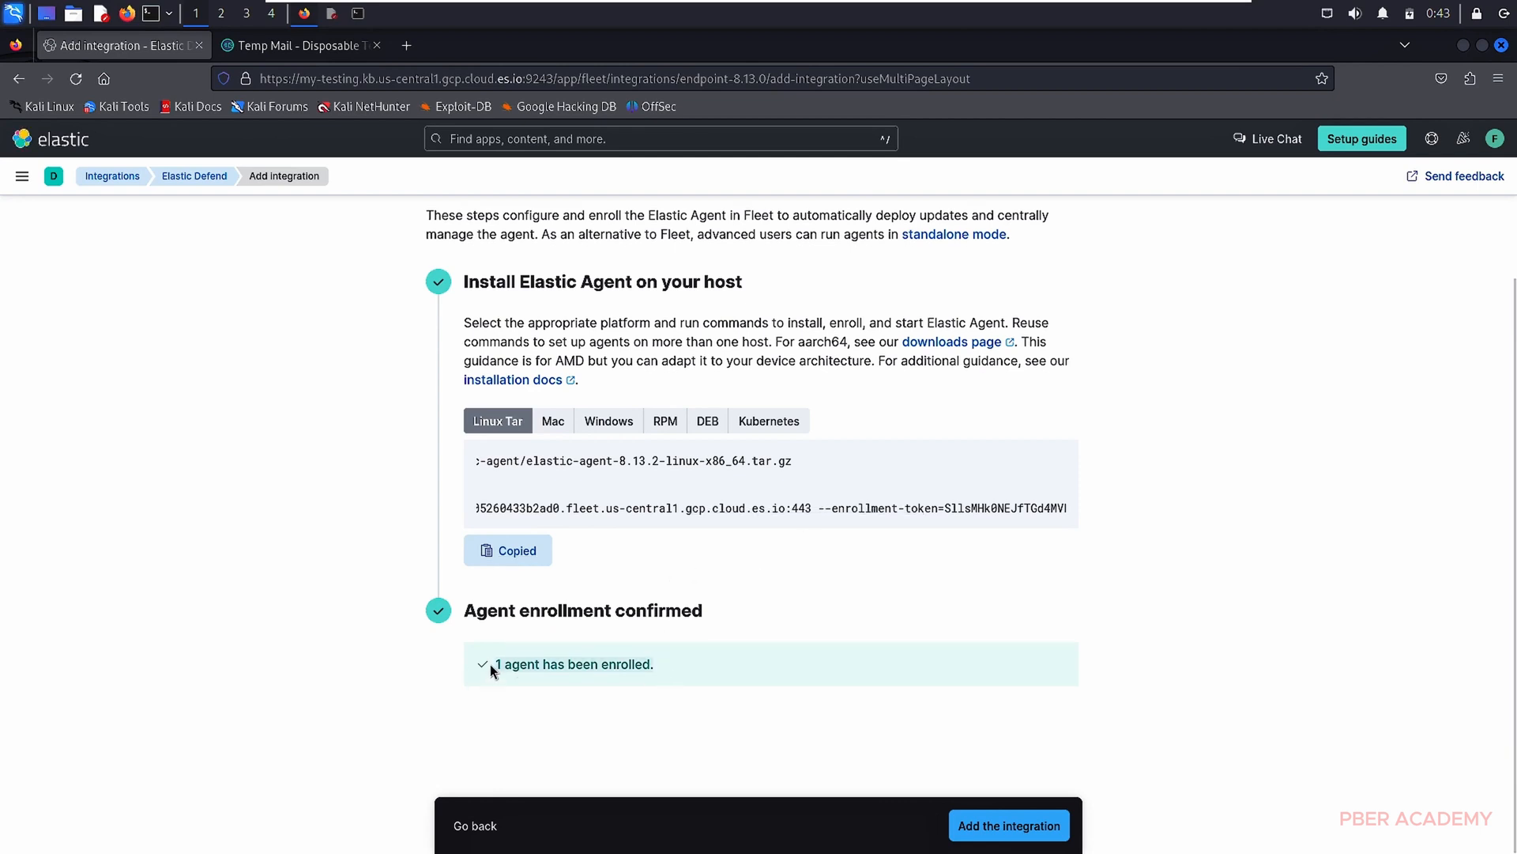
scroll(up, 3)
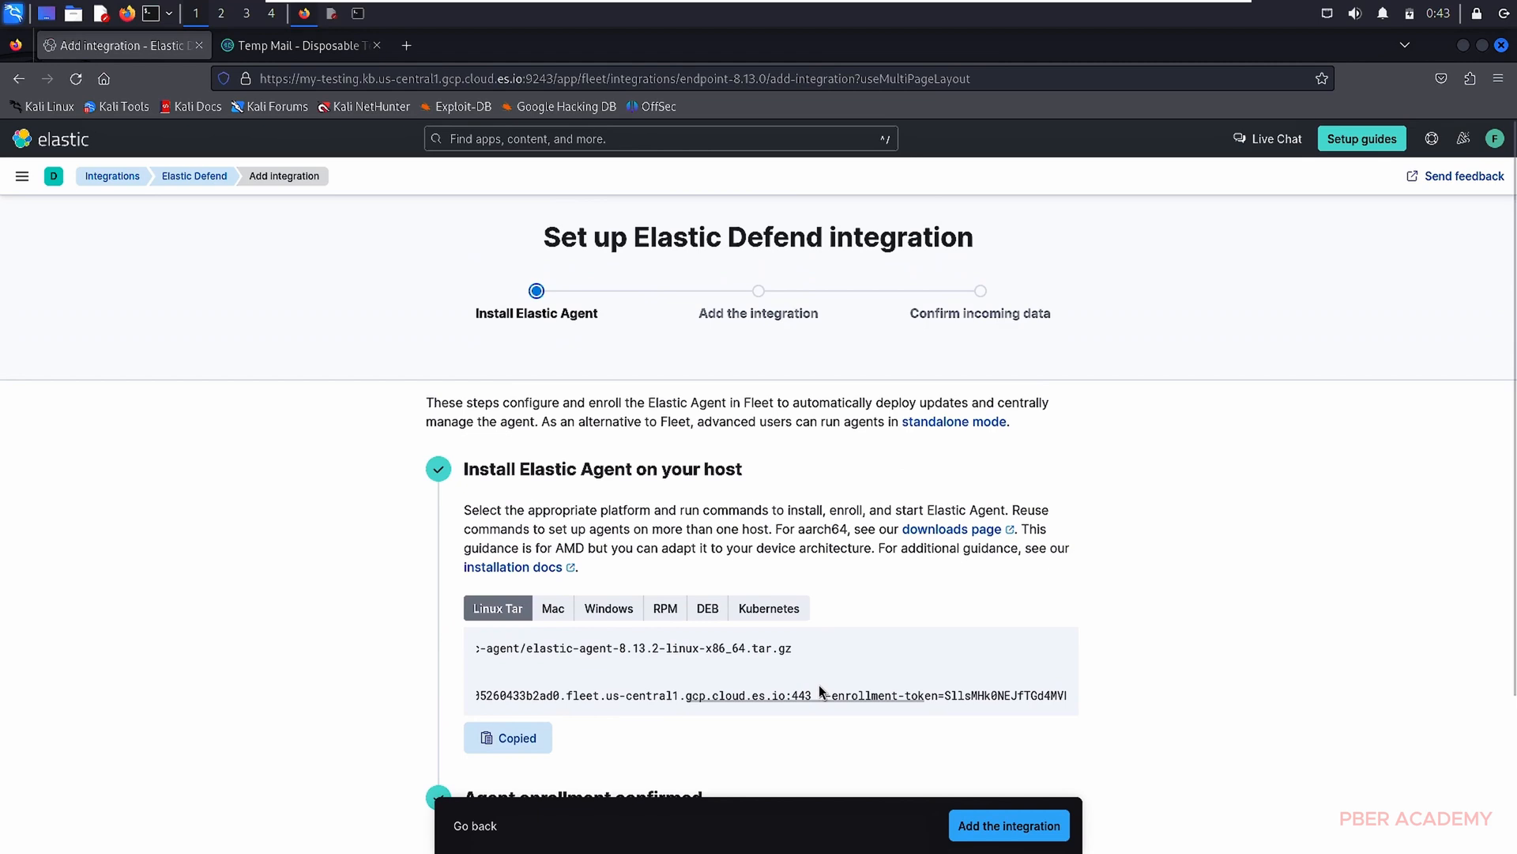
scroll(up, 3)
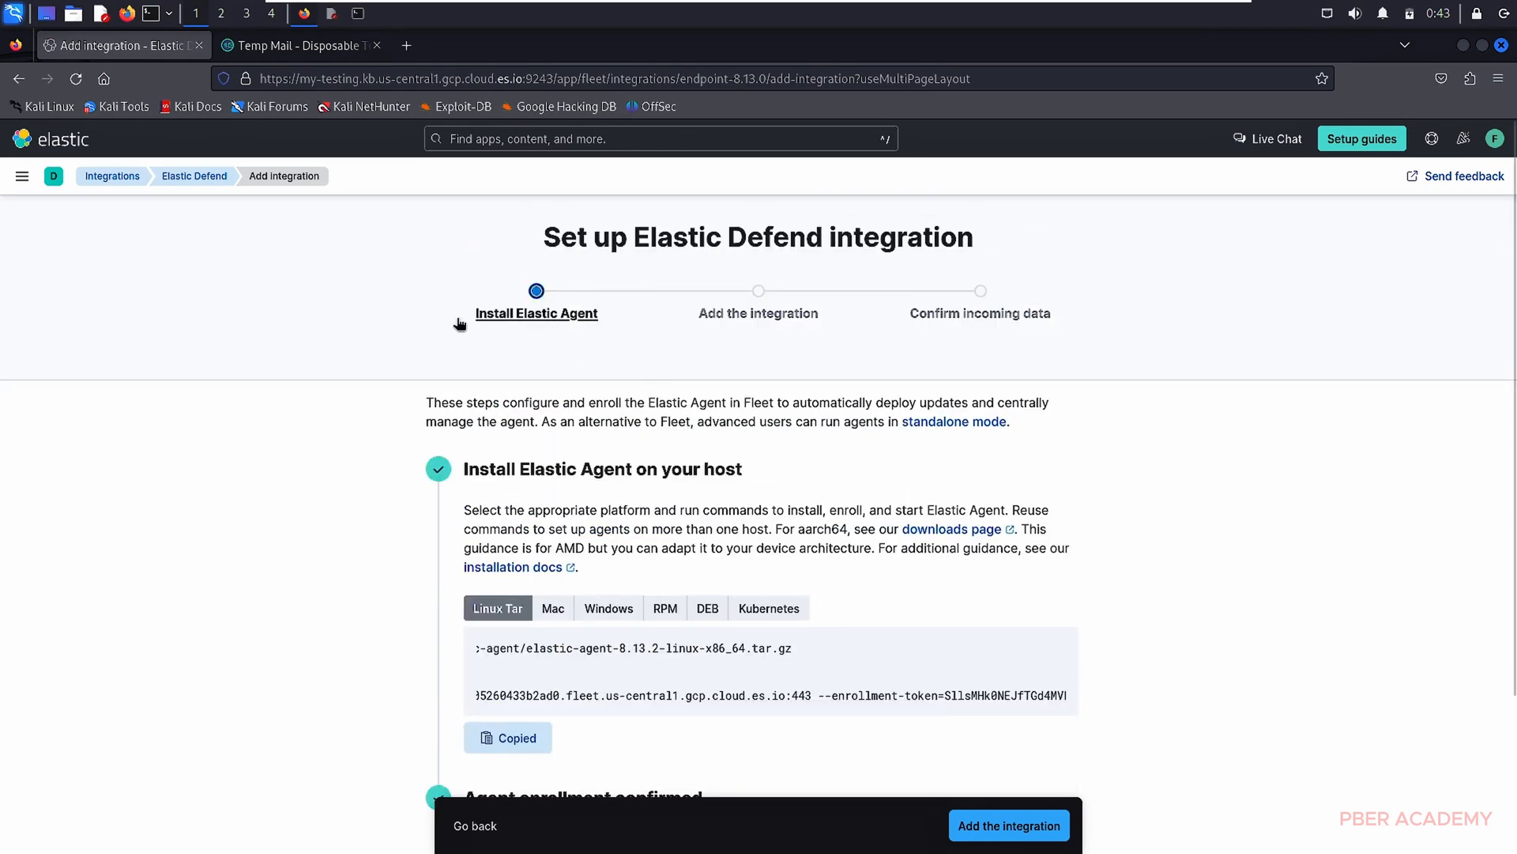
mouse_move(759, 313)
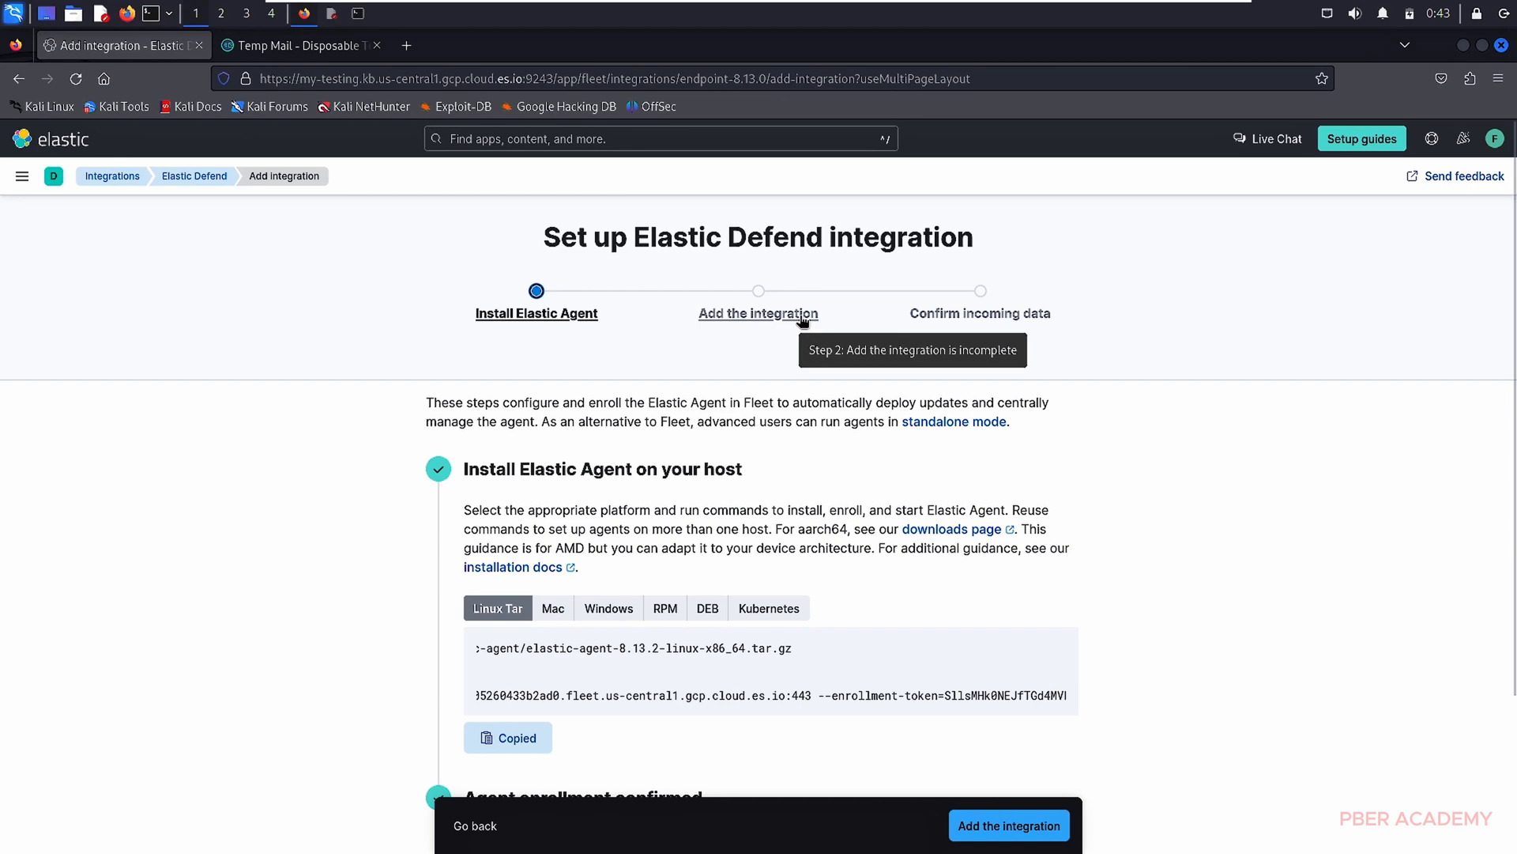
mouse_move(834, 476)
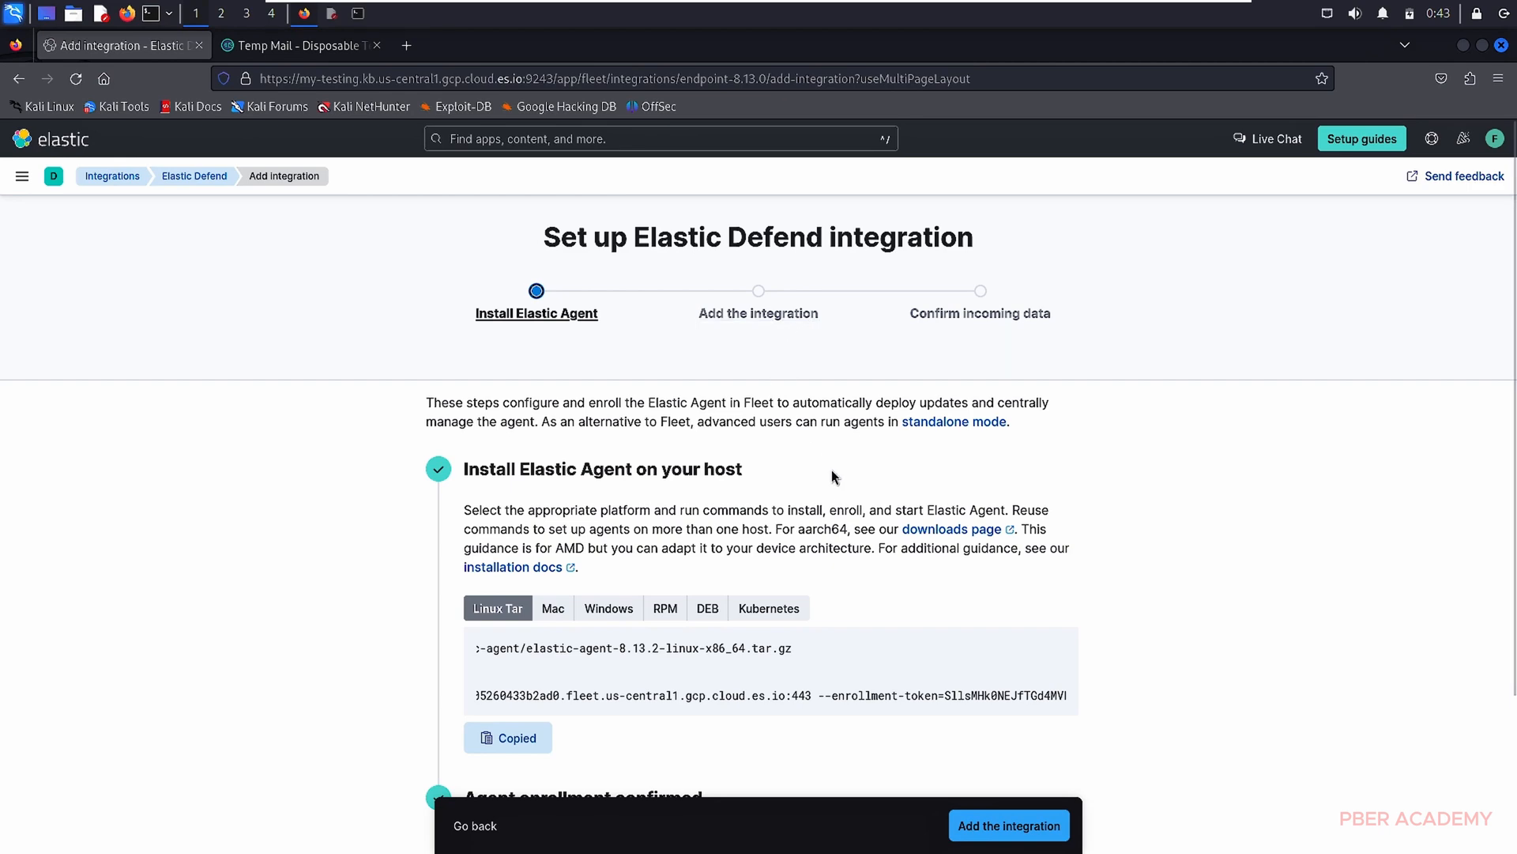
scroll(down, 3)
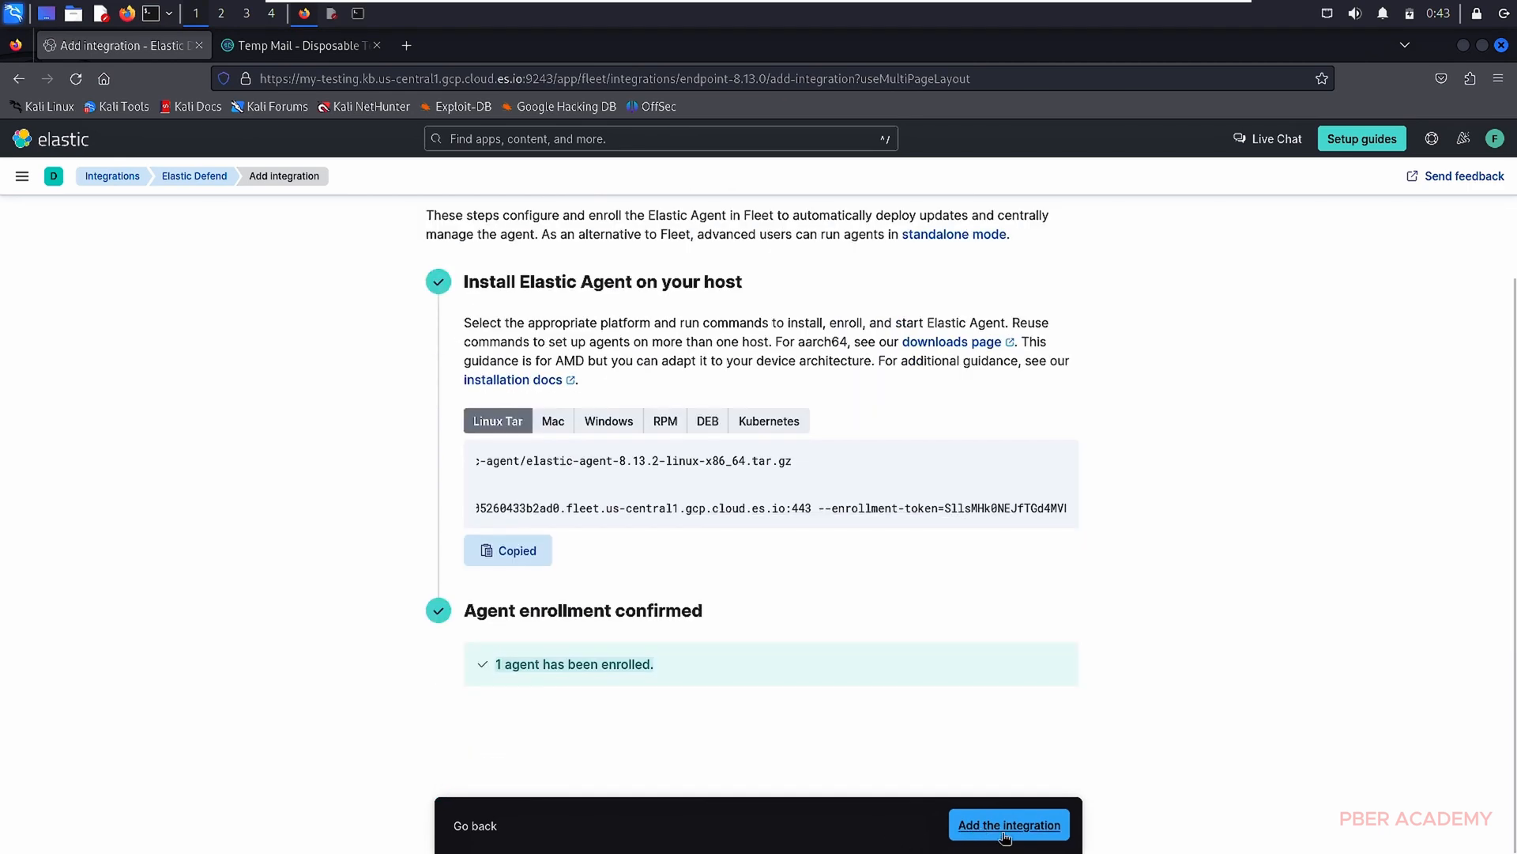
Advance the Elastic Defend setup to the add-integration step with recommended defaults.
click(1009, 825)
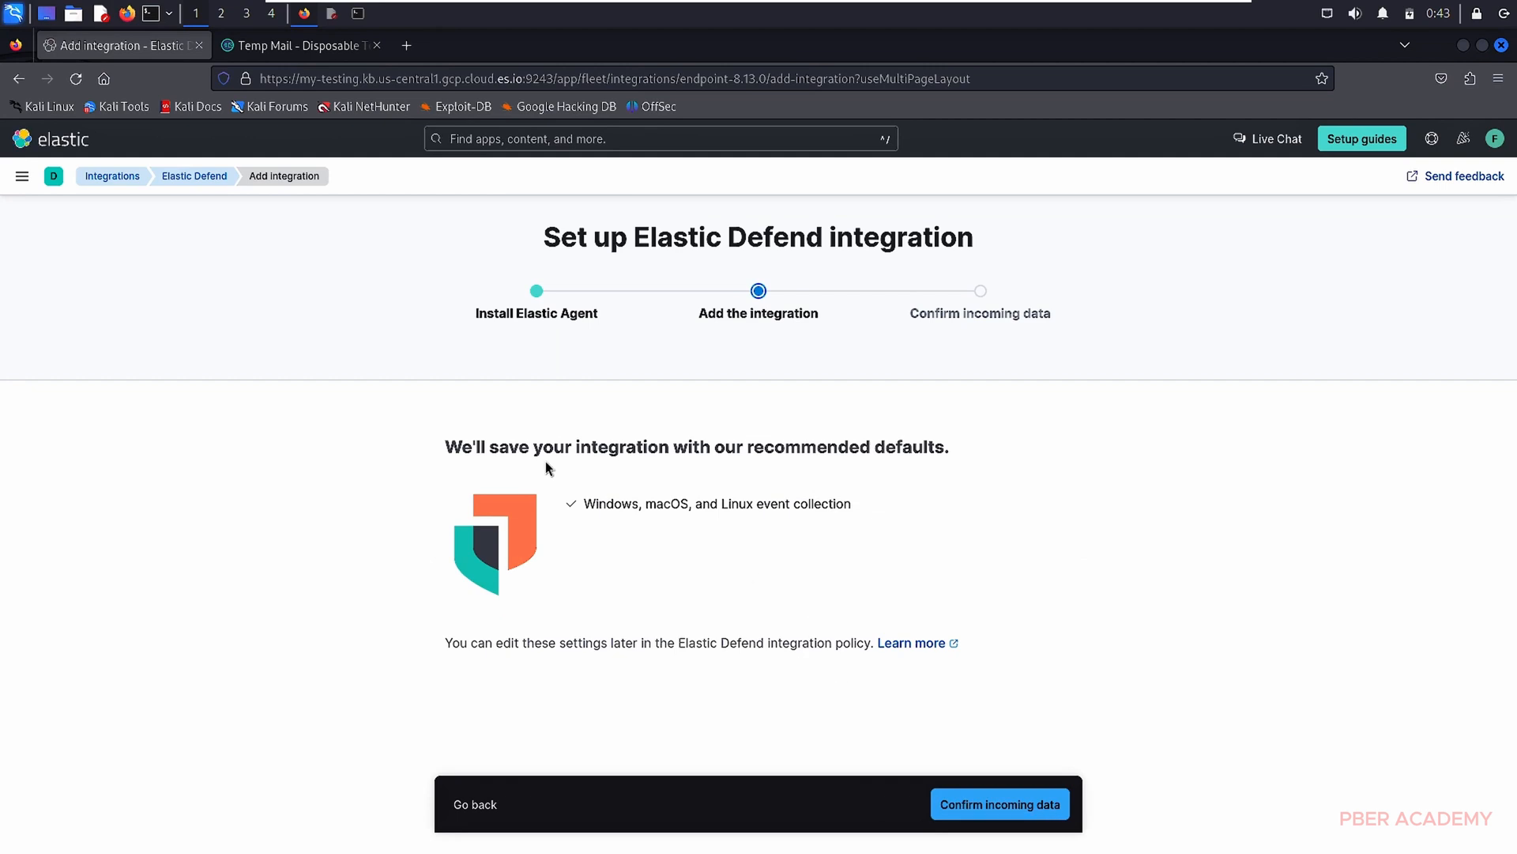
mouse_move(784, 475)
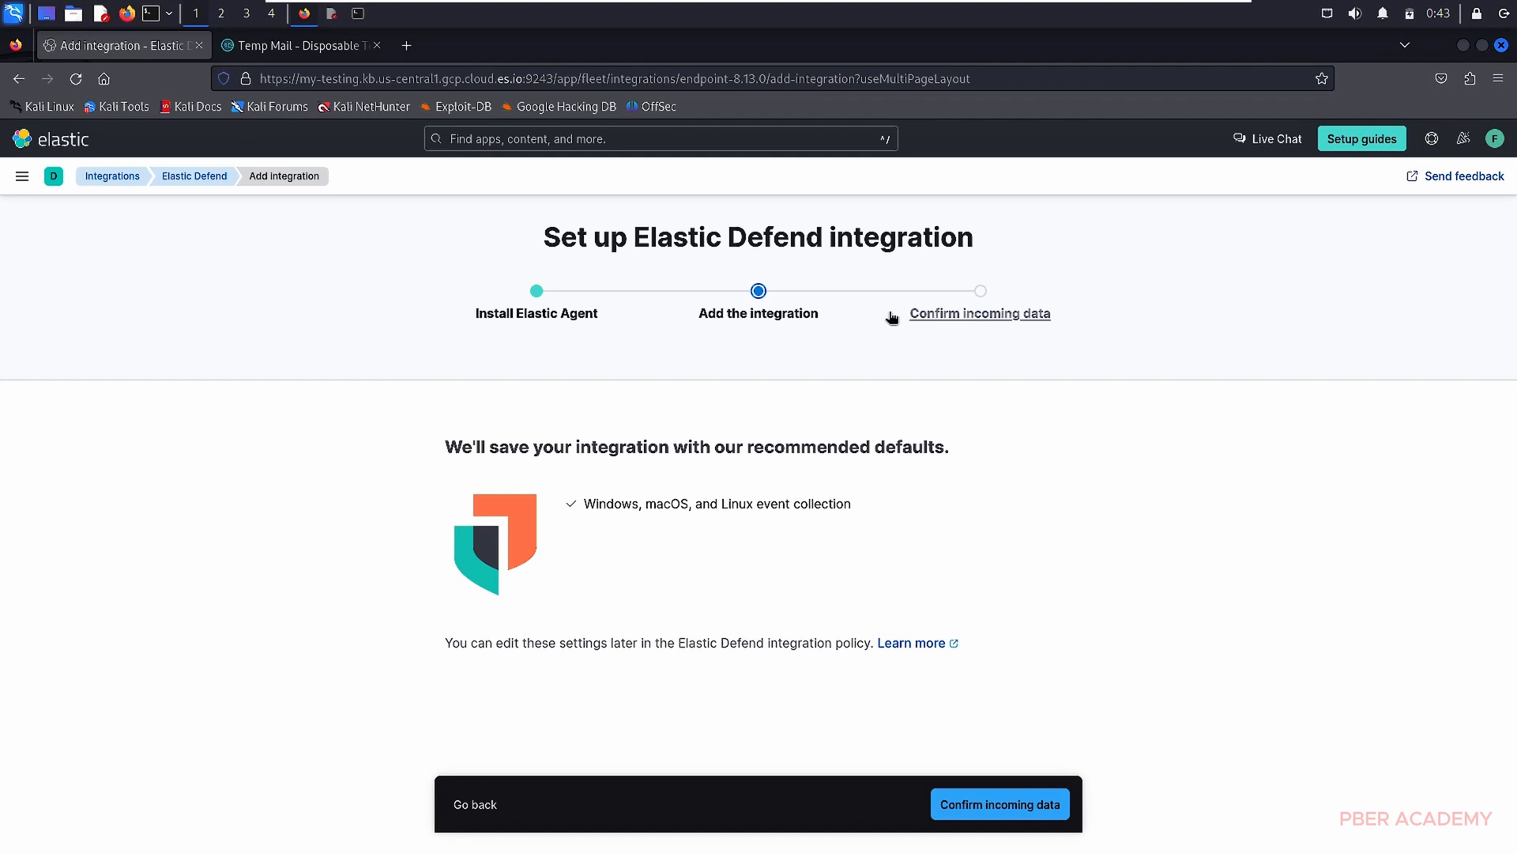
mouse_move(890, 318)
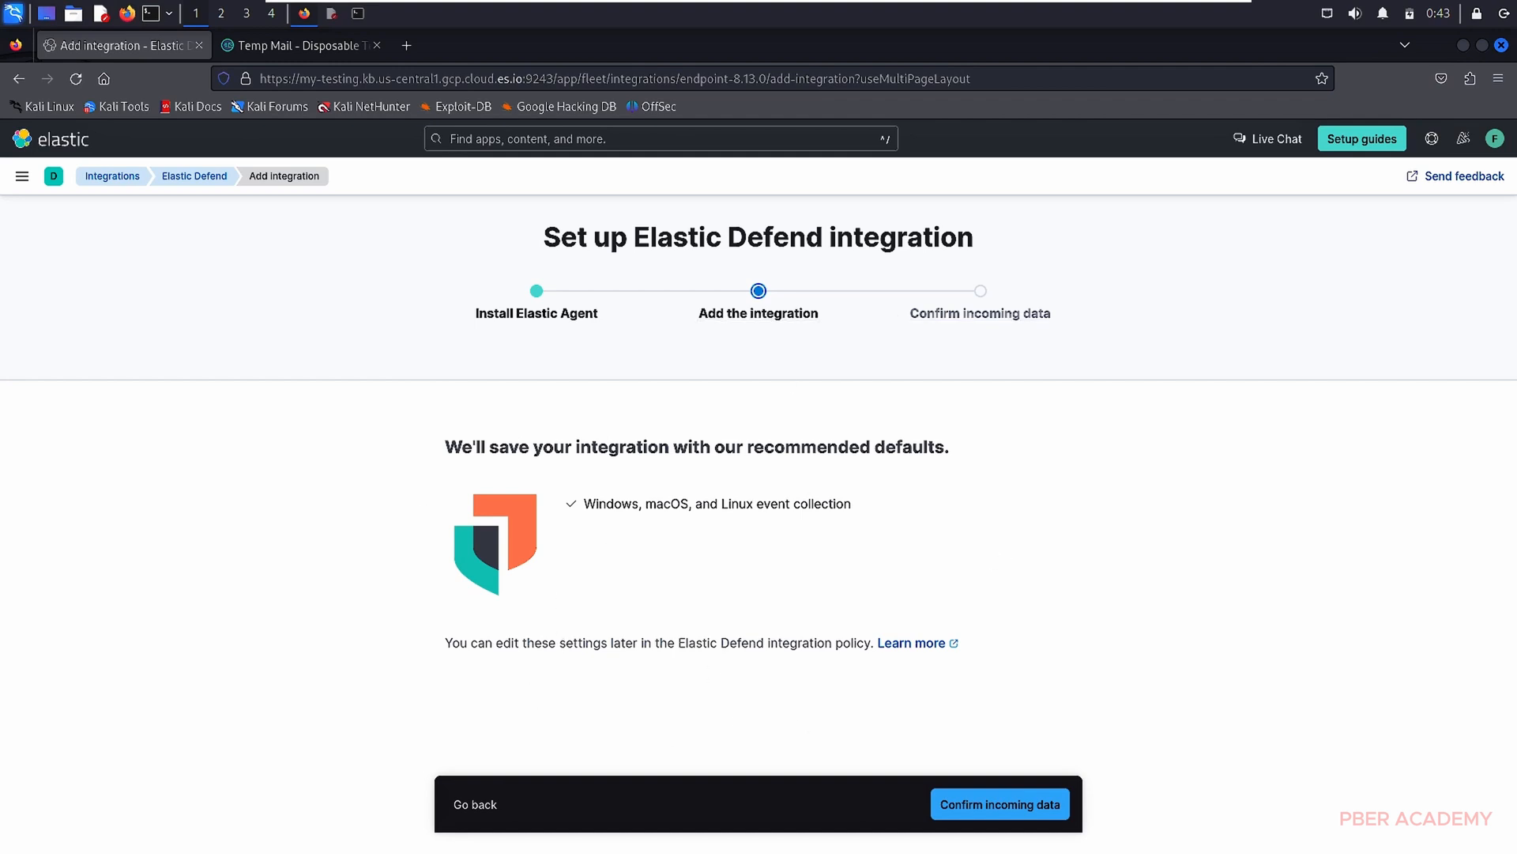
mouse_move(963, 503)
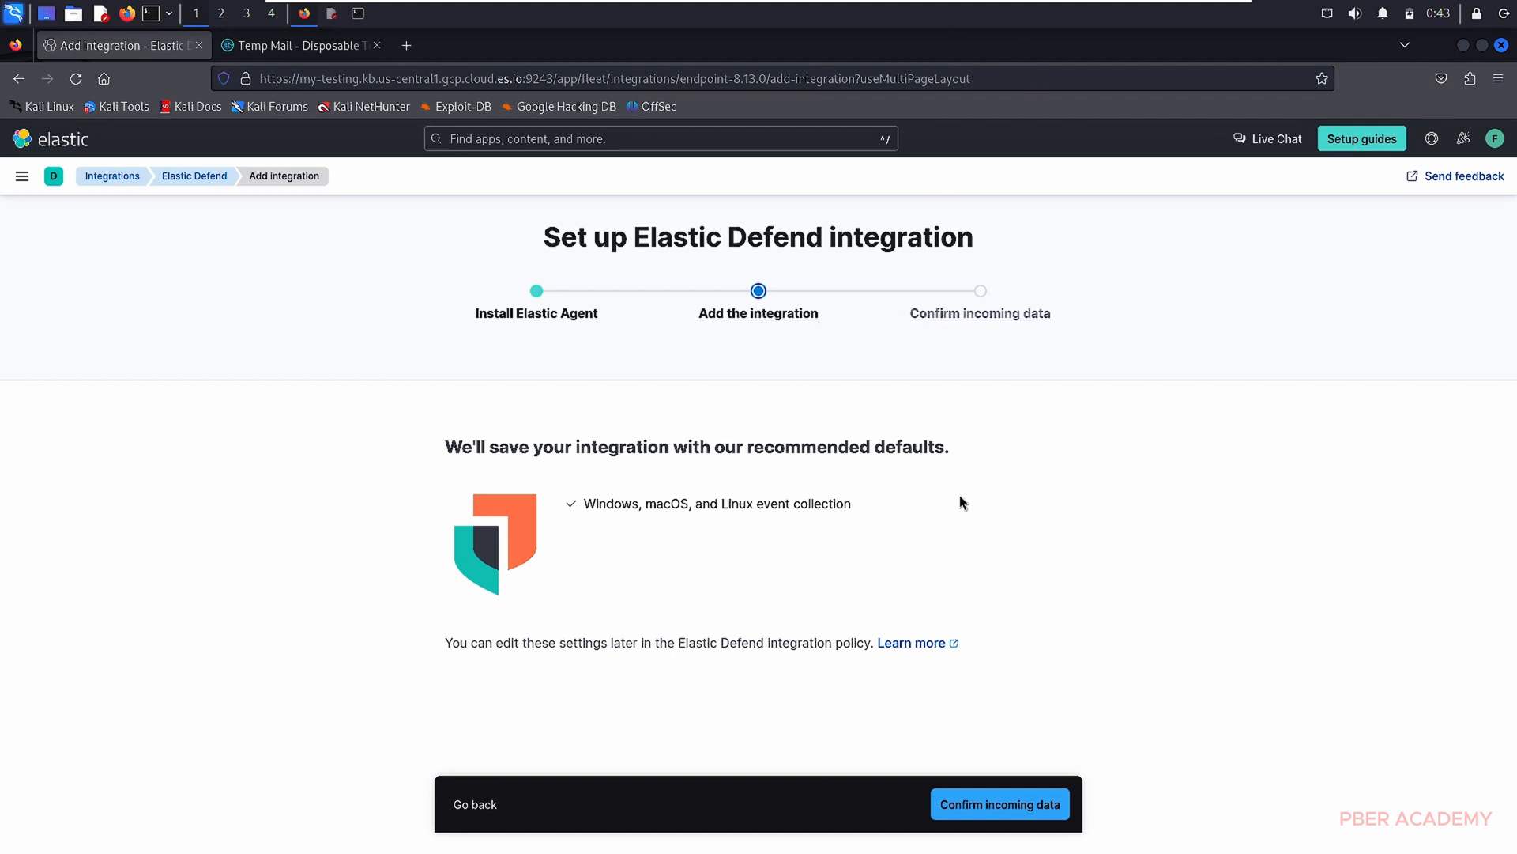
mouse_move(975, 570)
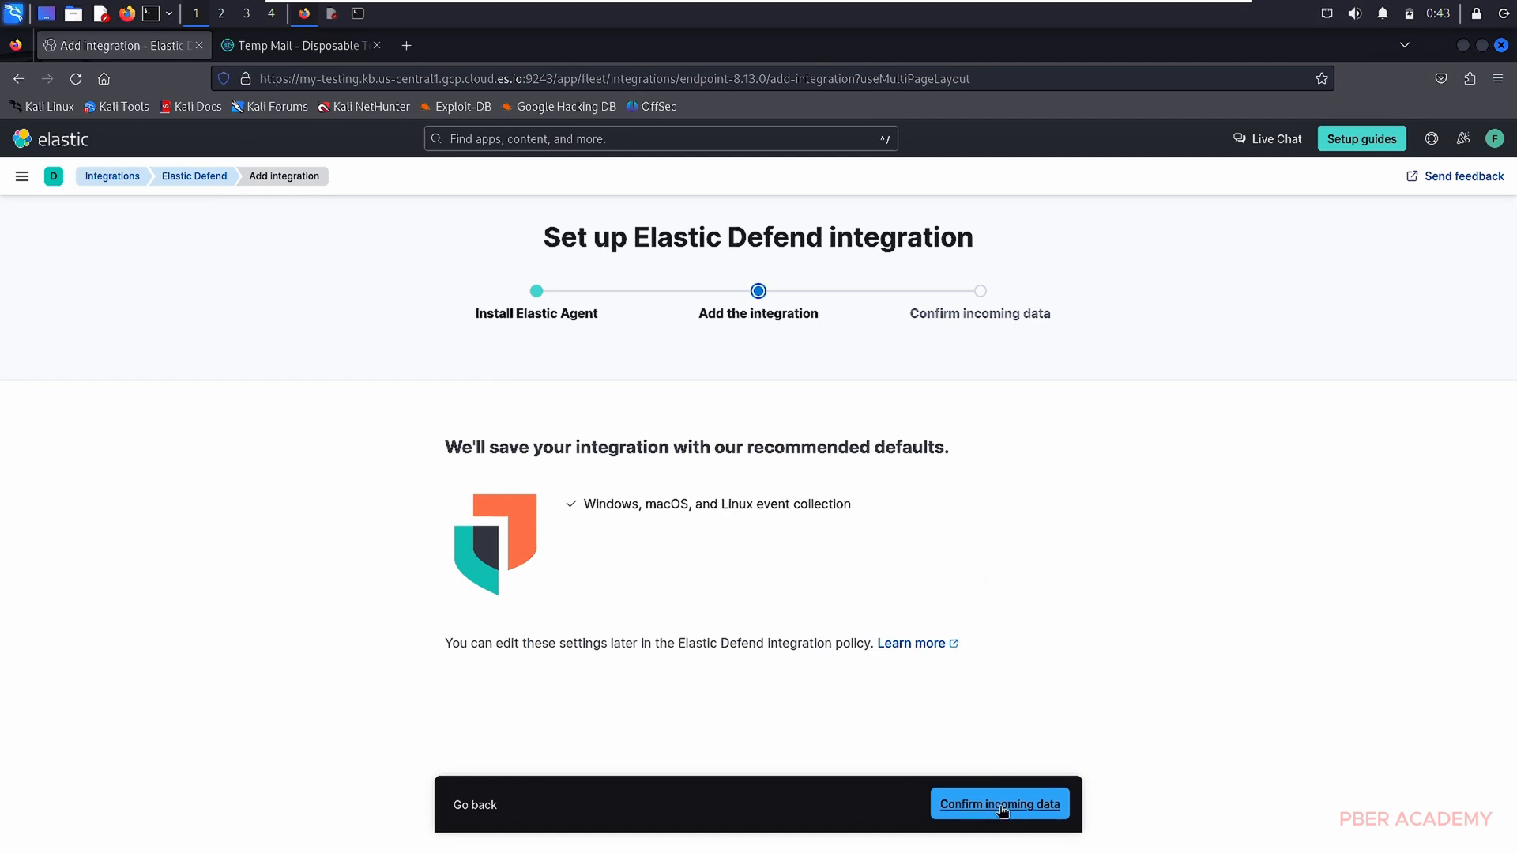
Save the Elastic Defend integration policy and check for incoming agent data.
click(999, 803)
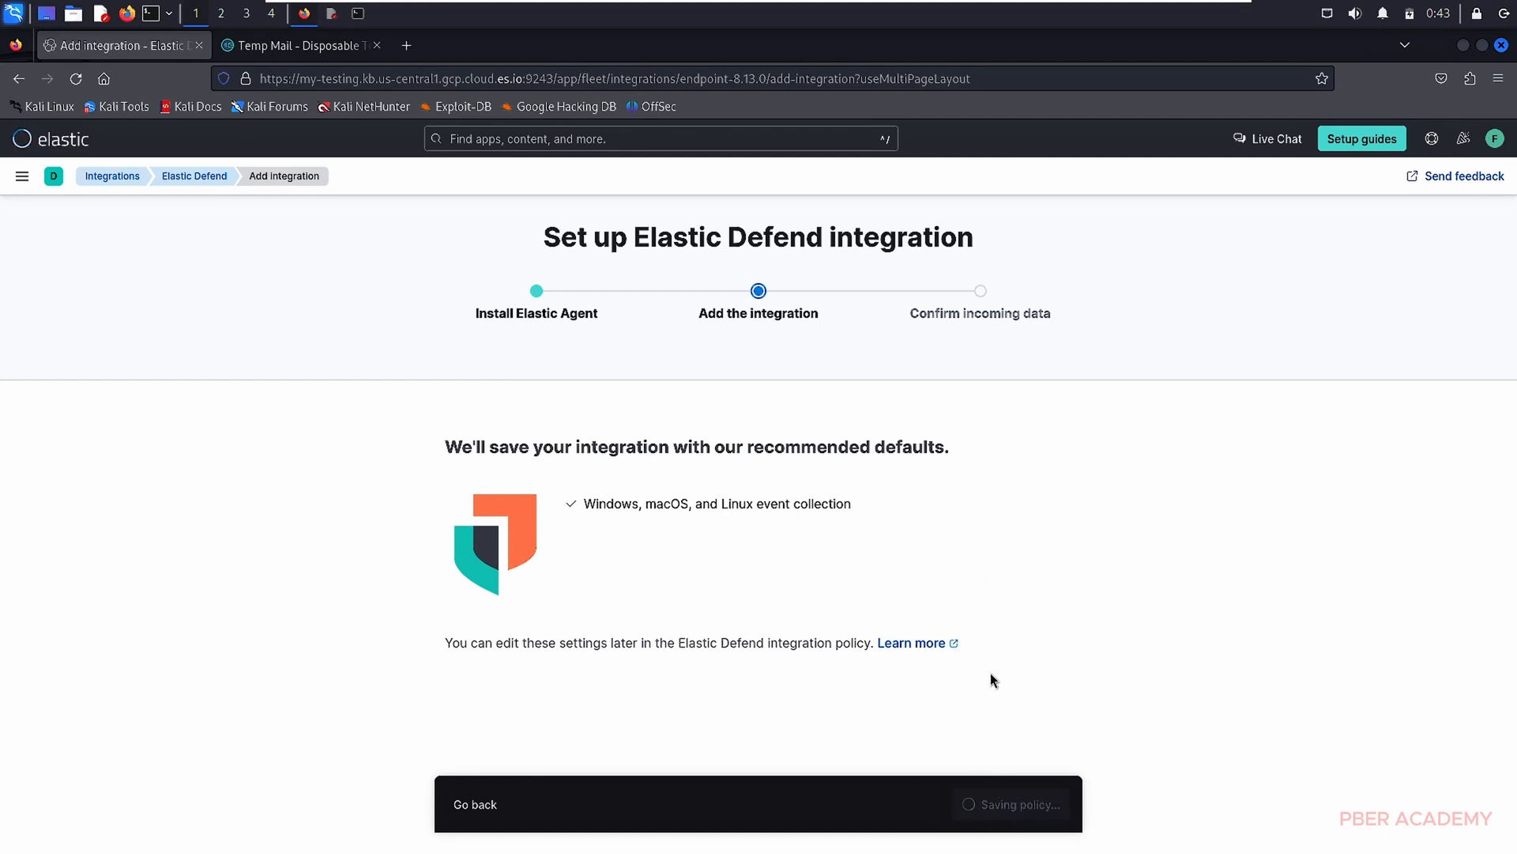
mouse_move(1306, 122)
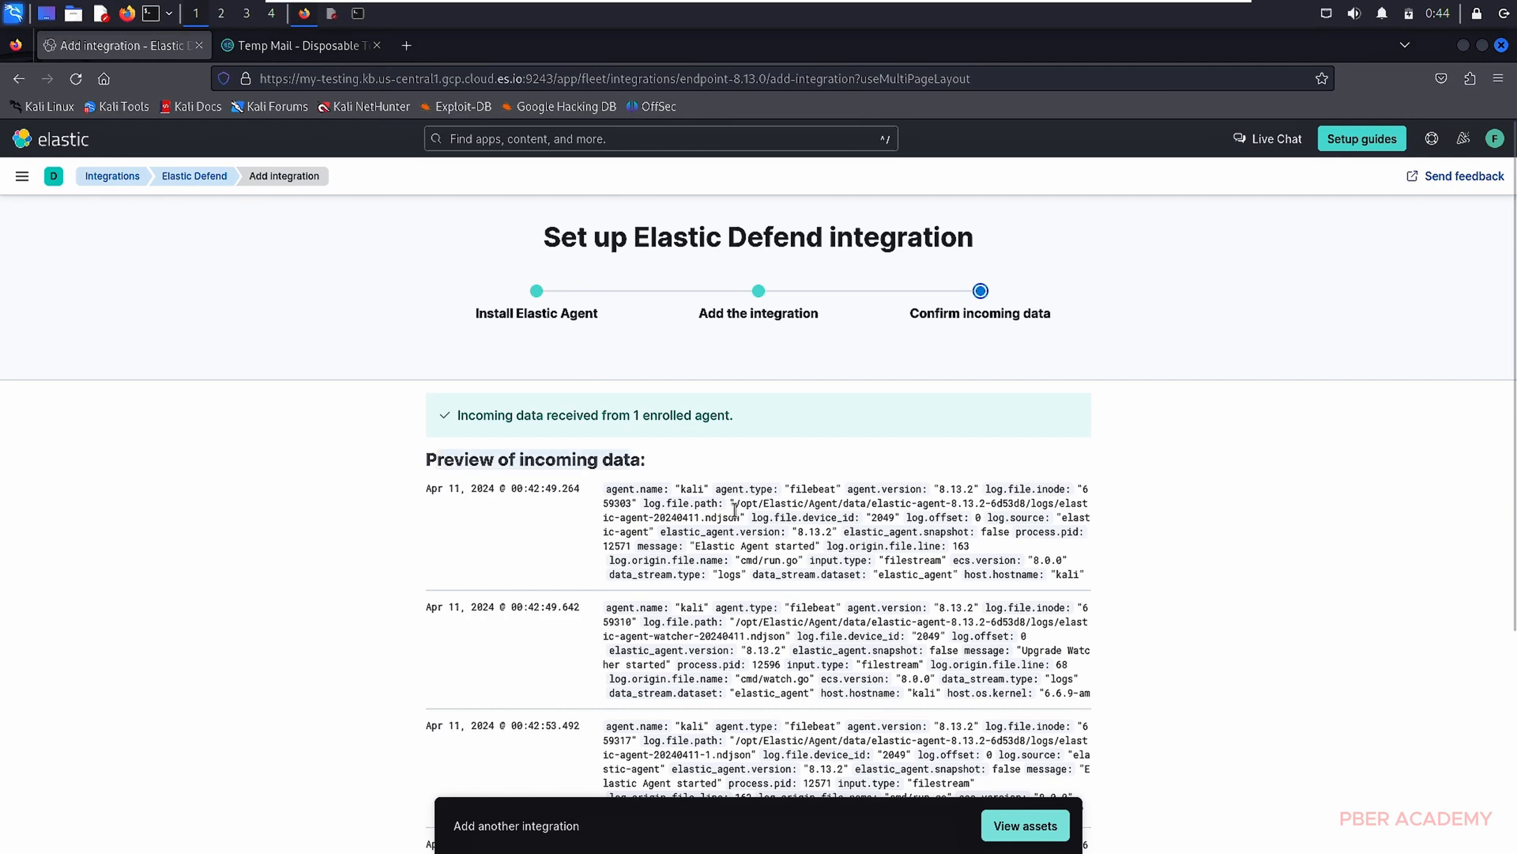
mouse_move(707, 475)
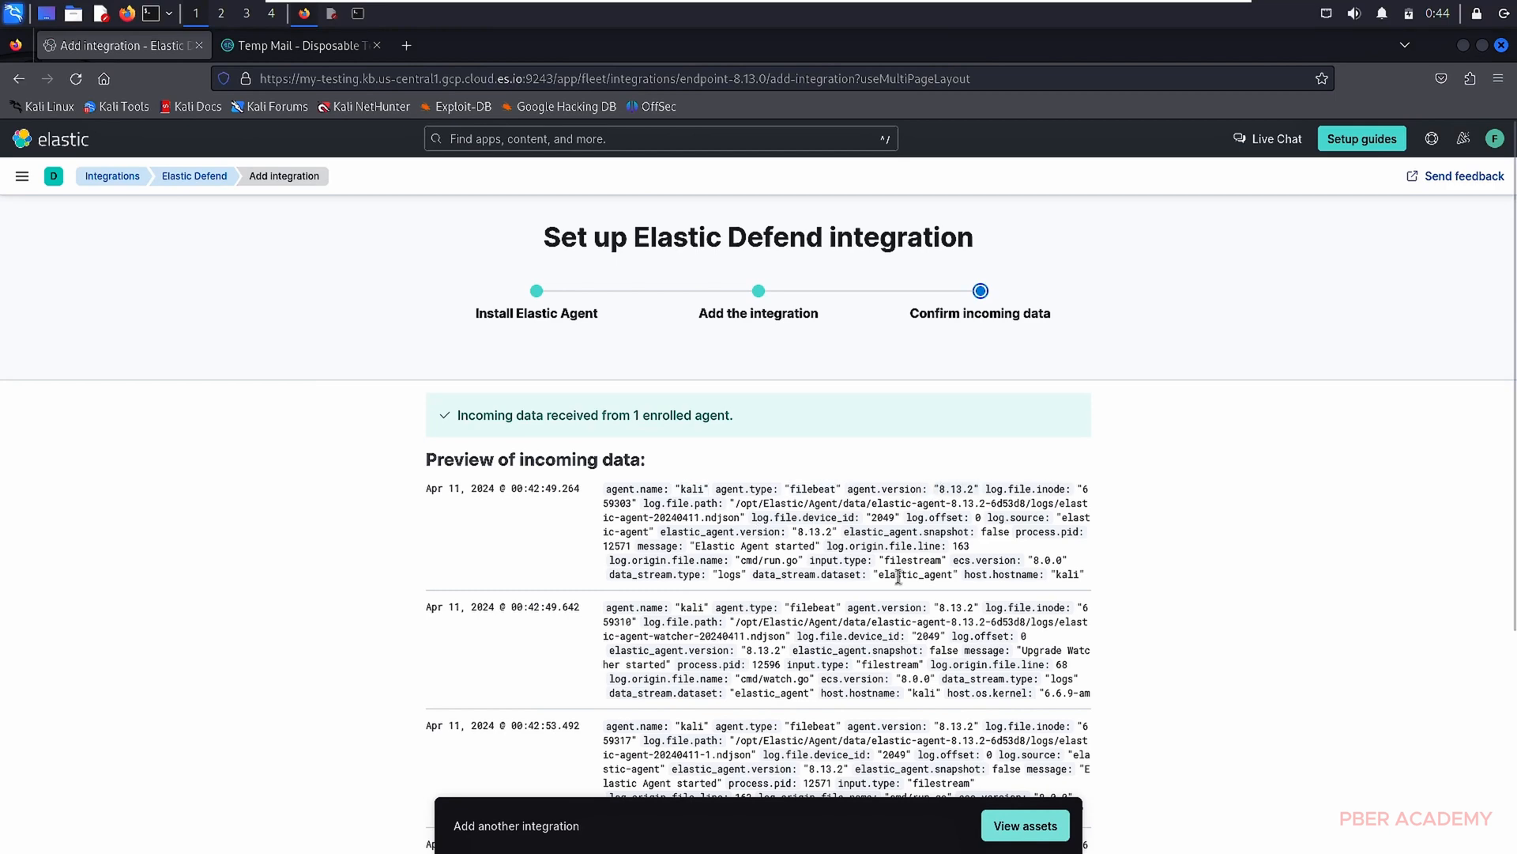
Go to Analytics > Discover to list the last 15 minutes of logs-* documents from the Kali agent.
click(1025, 825)
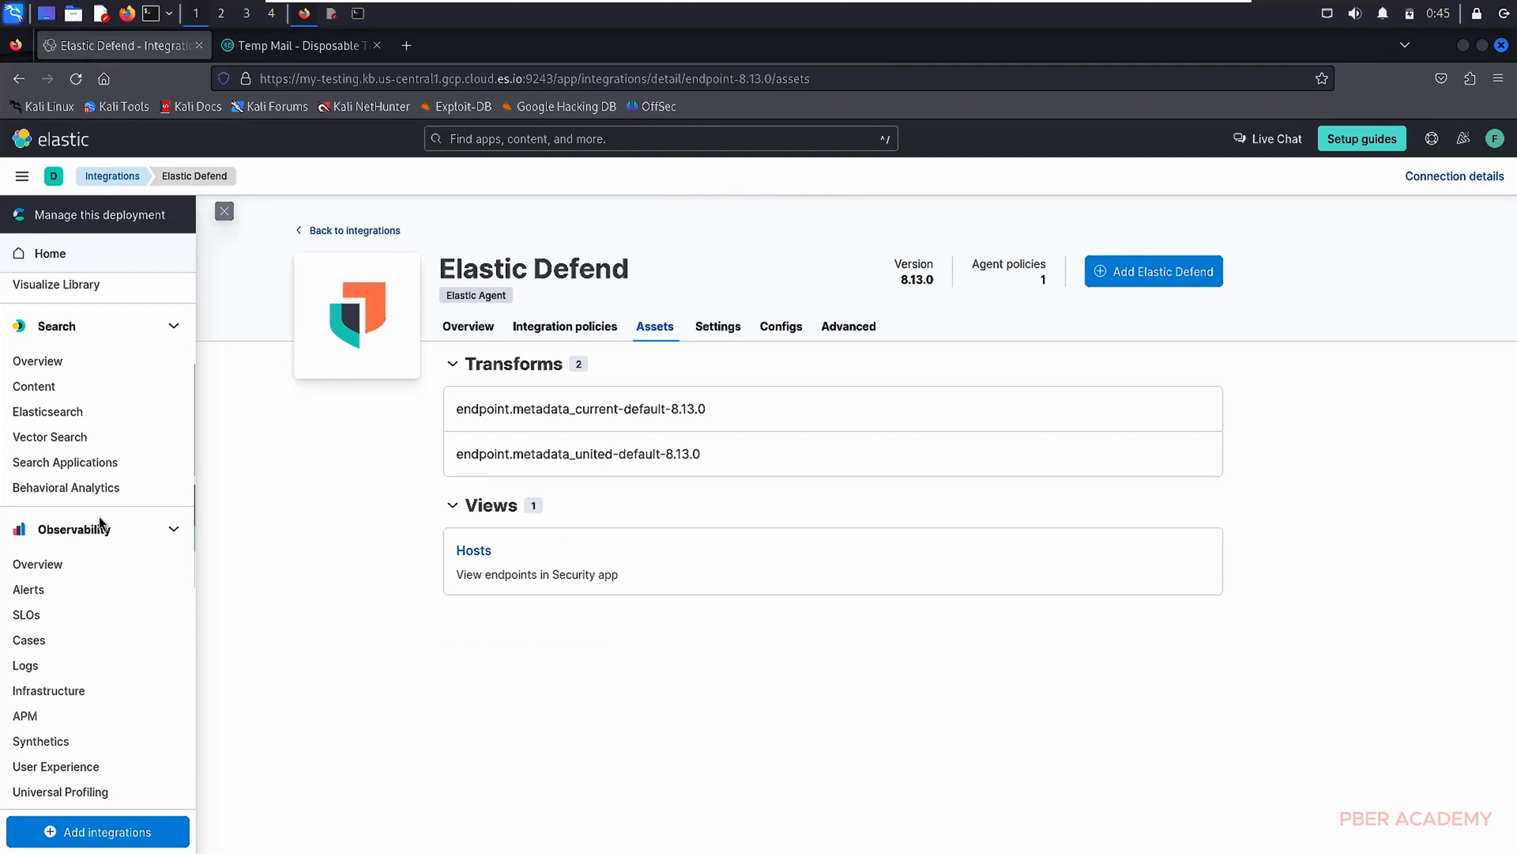
click(65, 296)
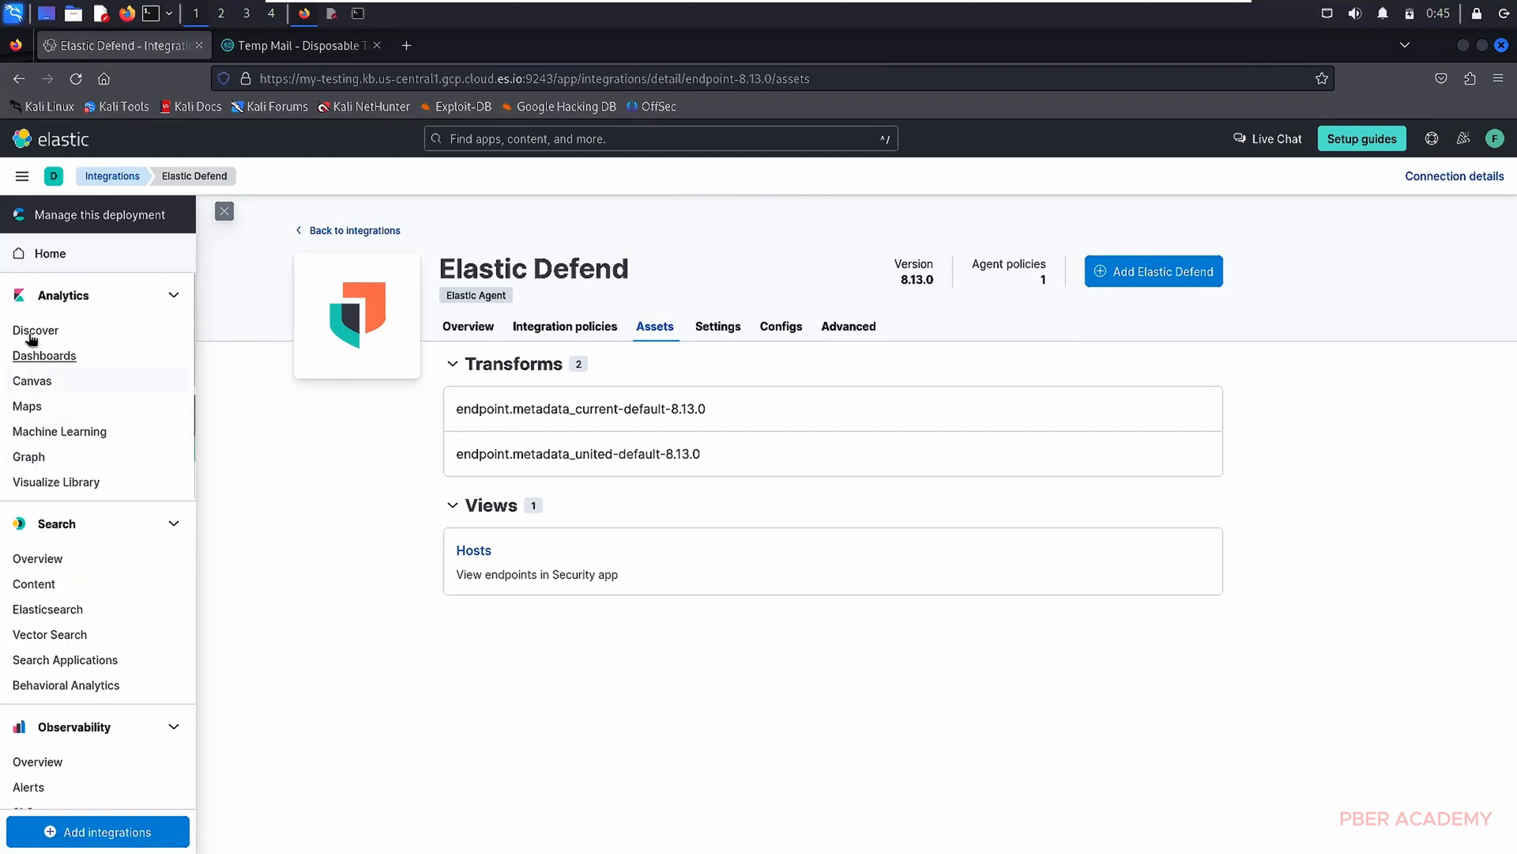
mouse_move(62, 296)
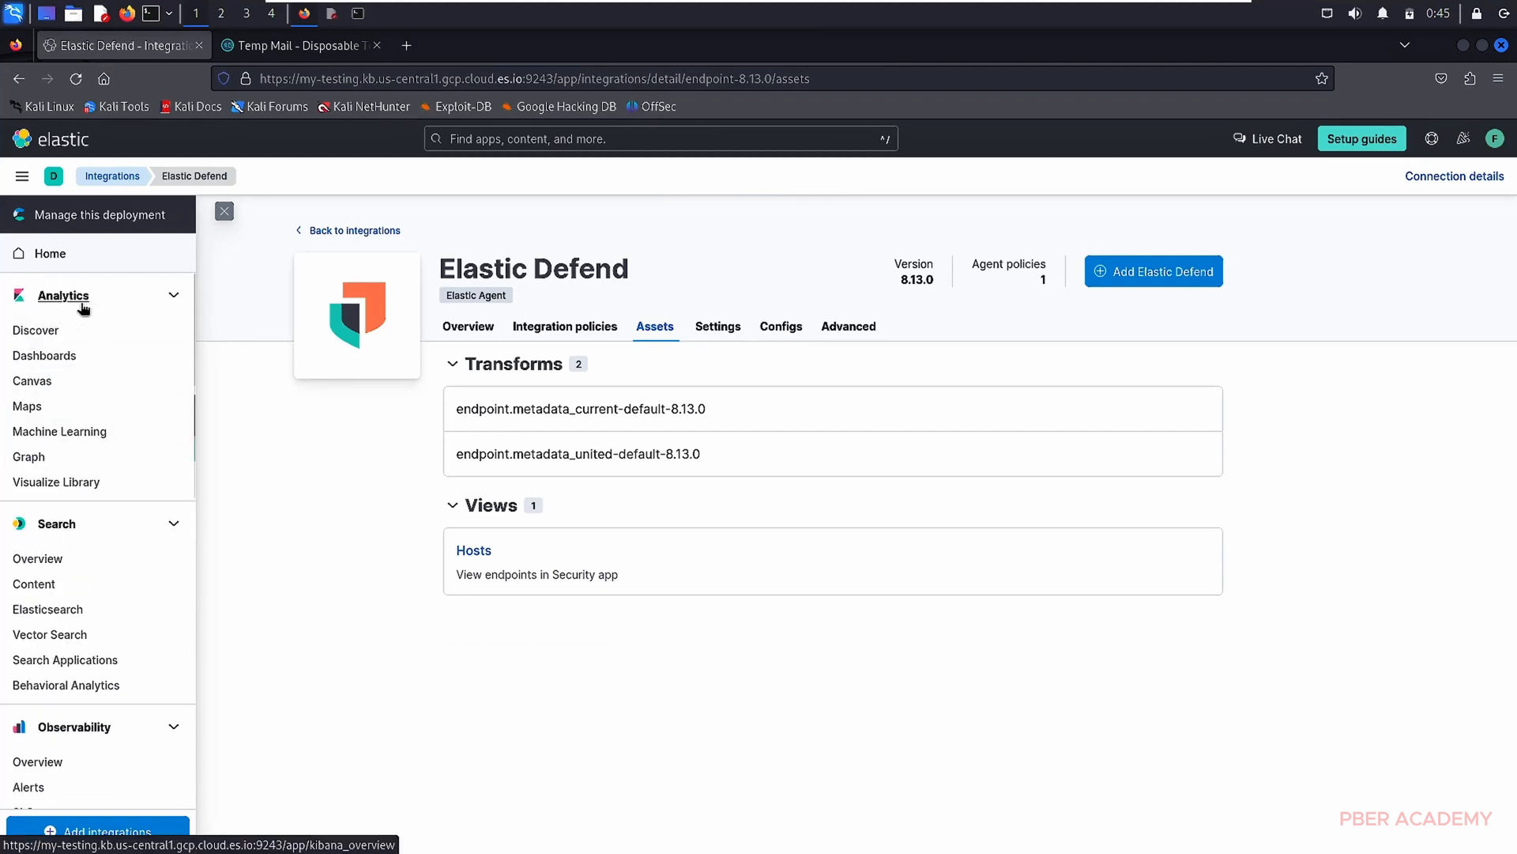
click(36, 330)
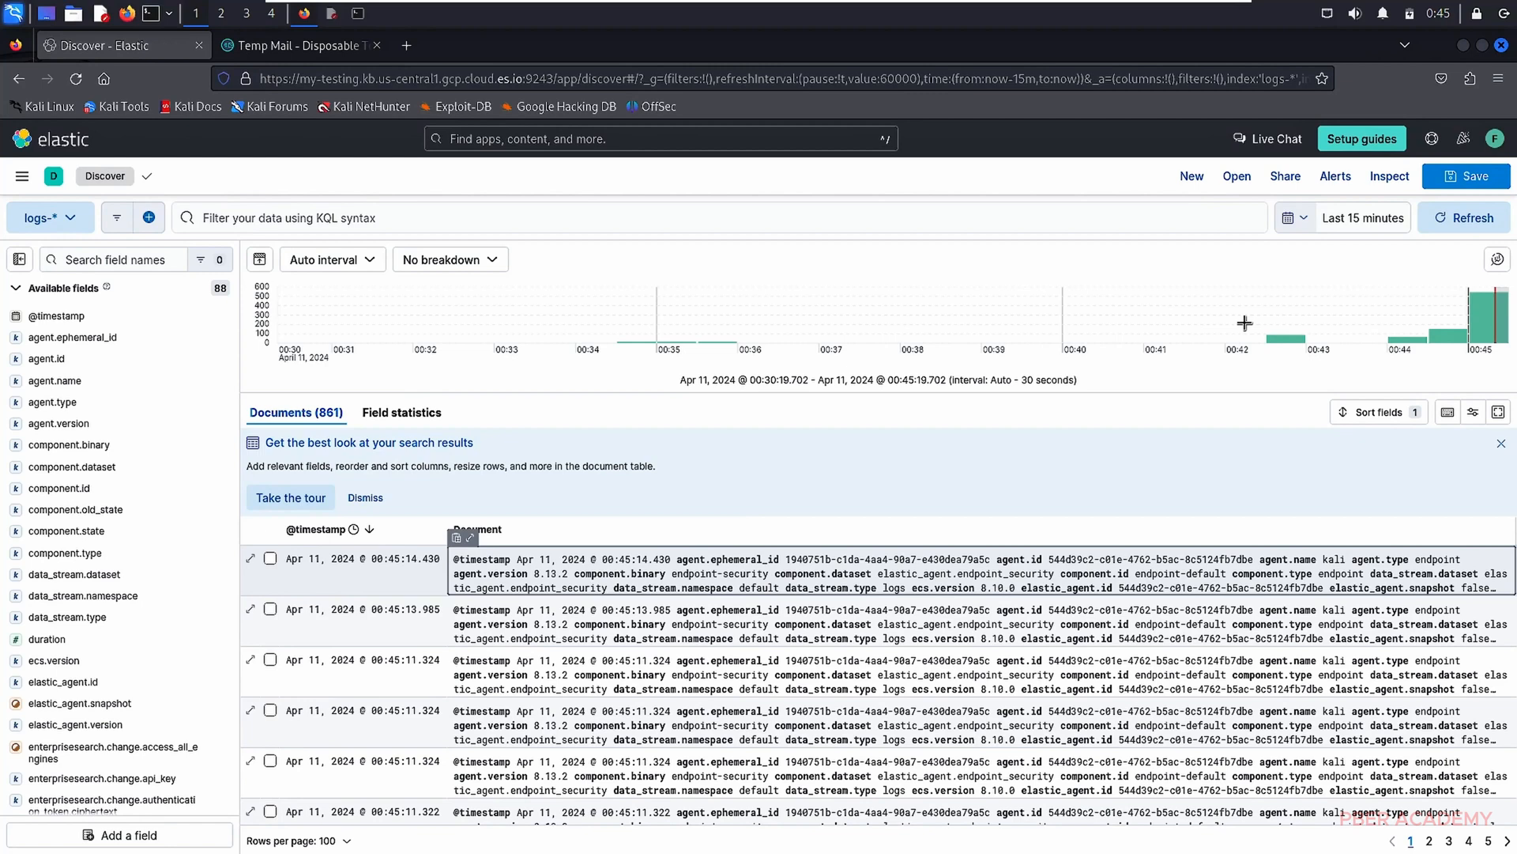
mouse_move(1334, 356)
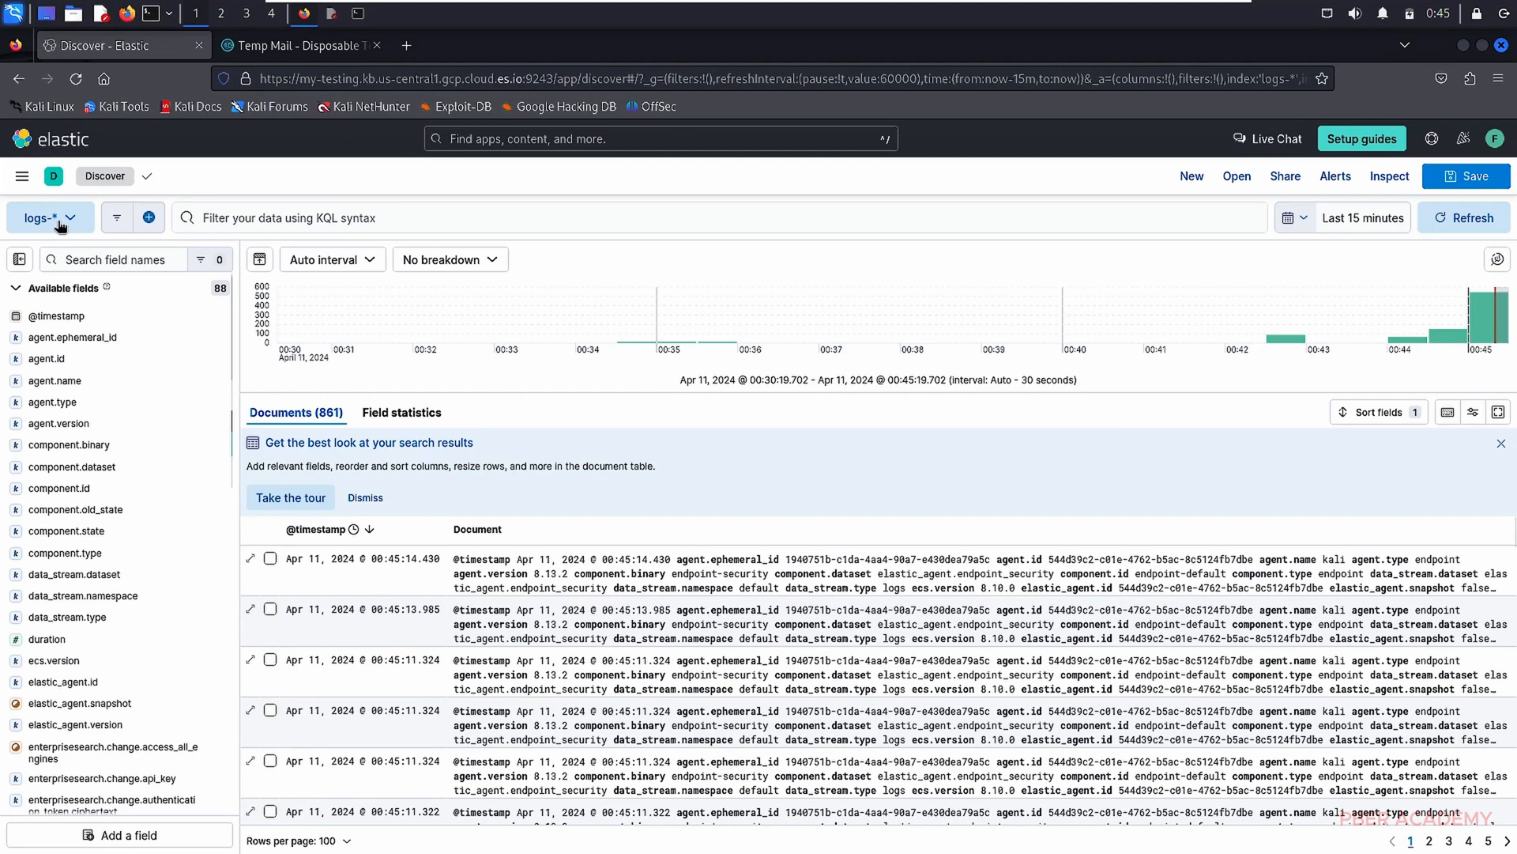
Switch Discover to the metrics-* data view and scroll through its 25 documents.
click(45, 218)
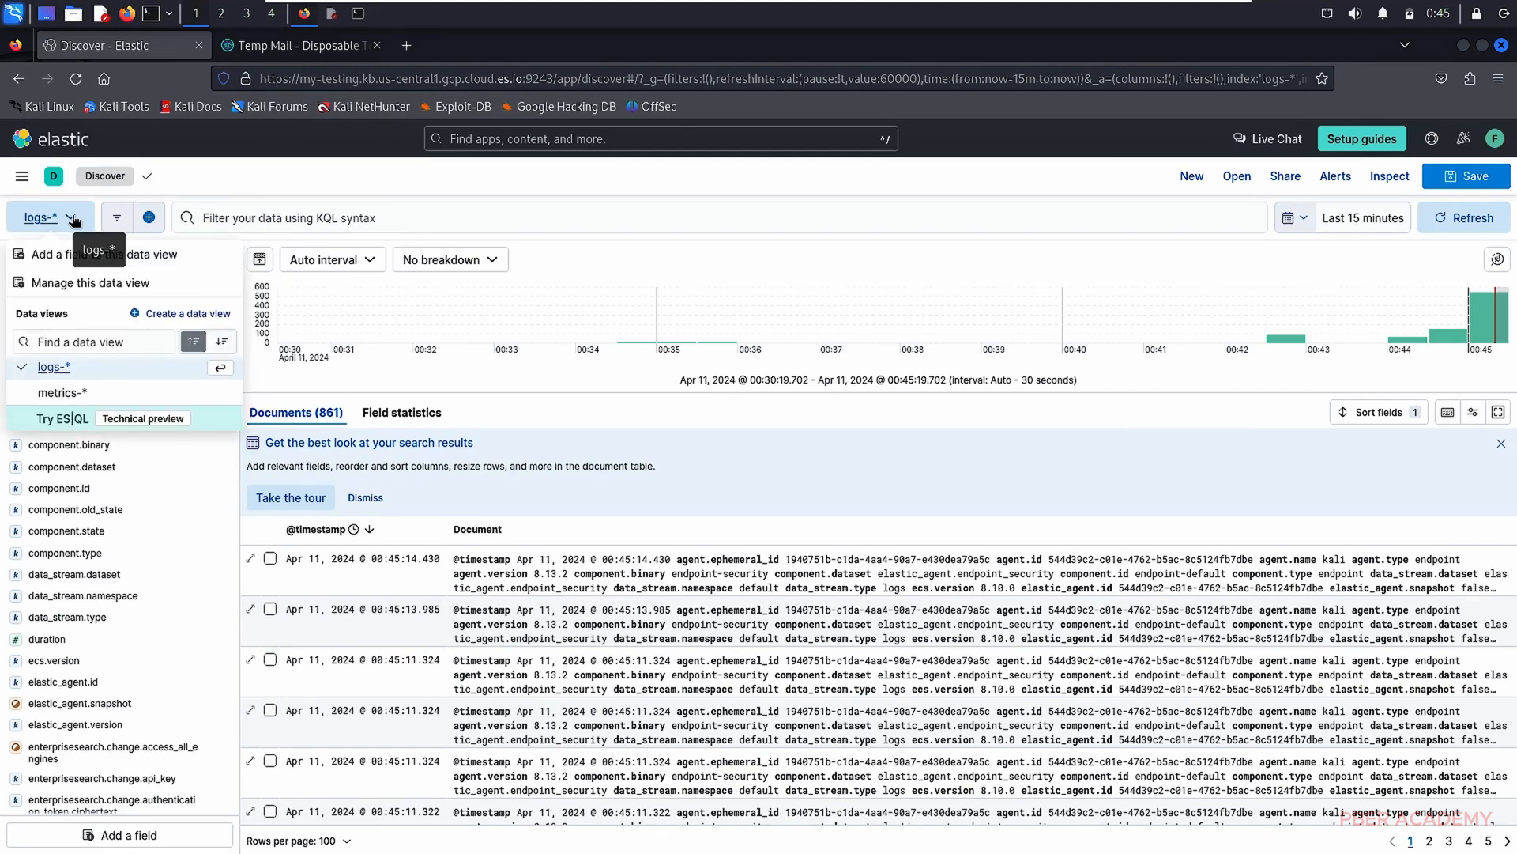
mouse_move(61, 393)
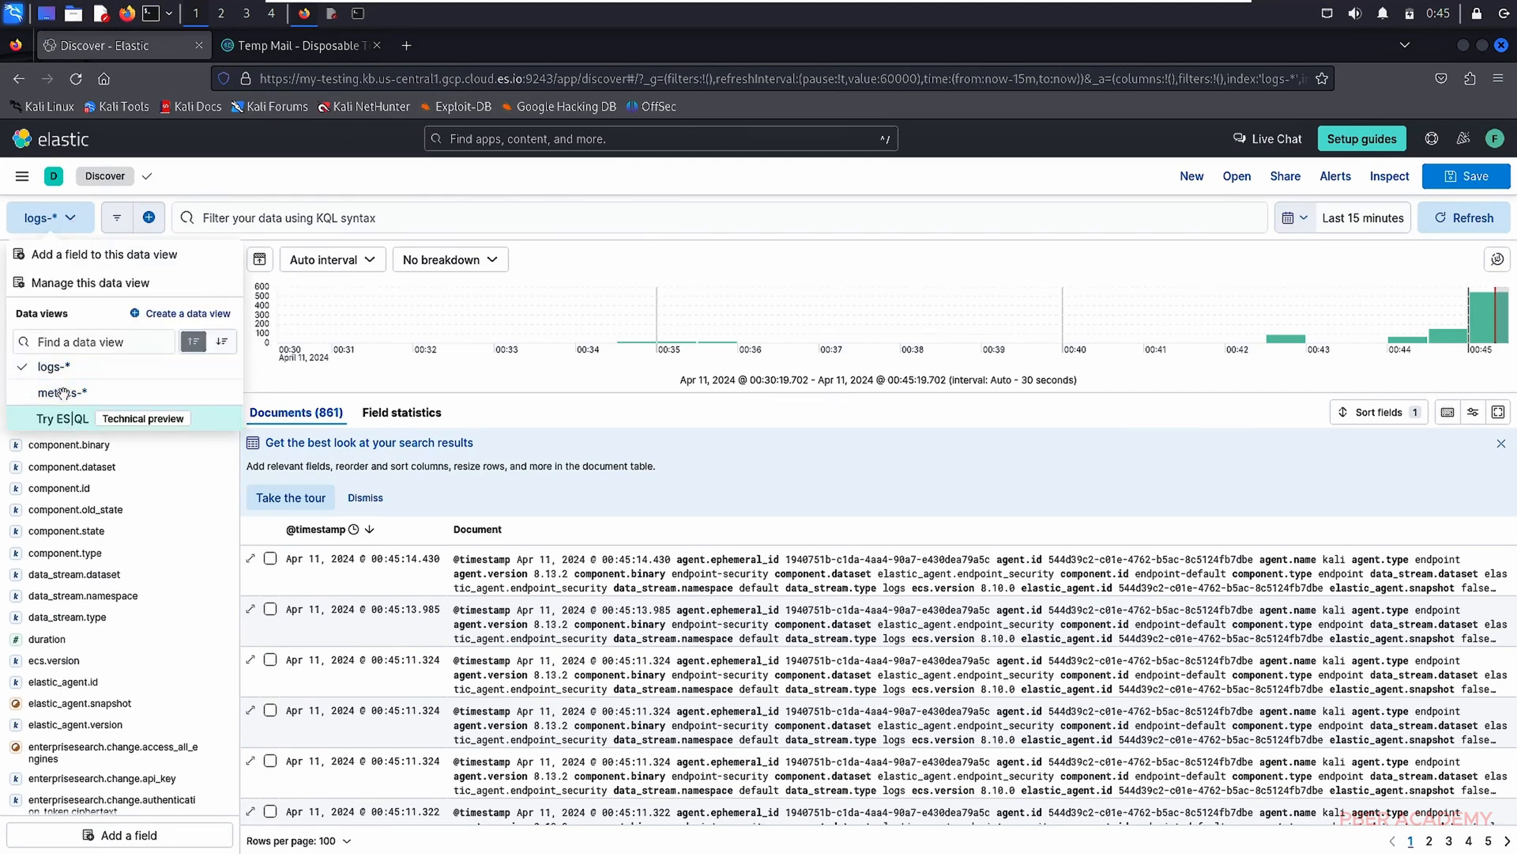
click(60, 392)
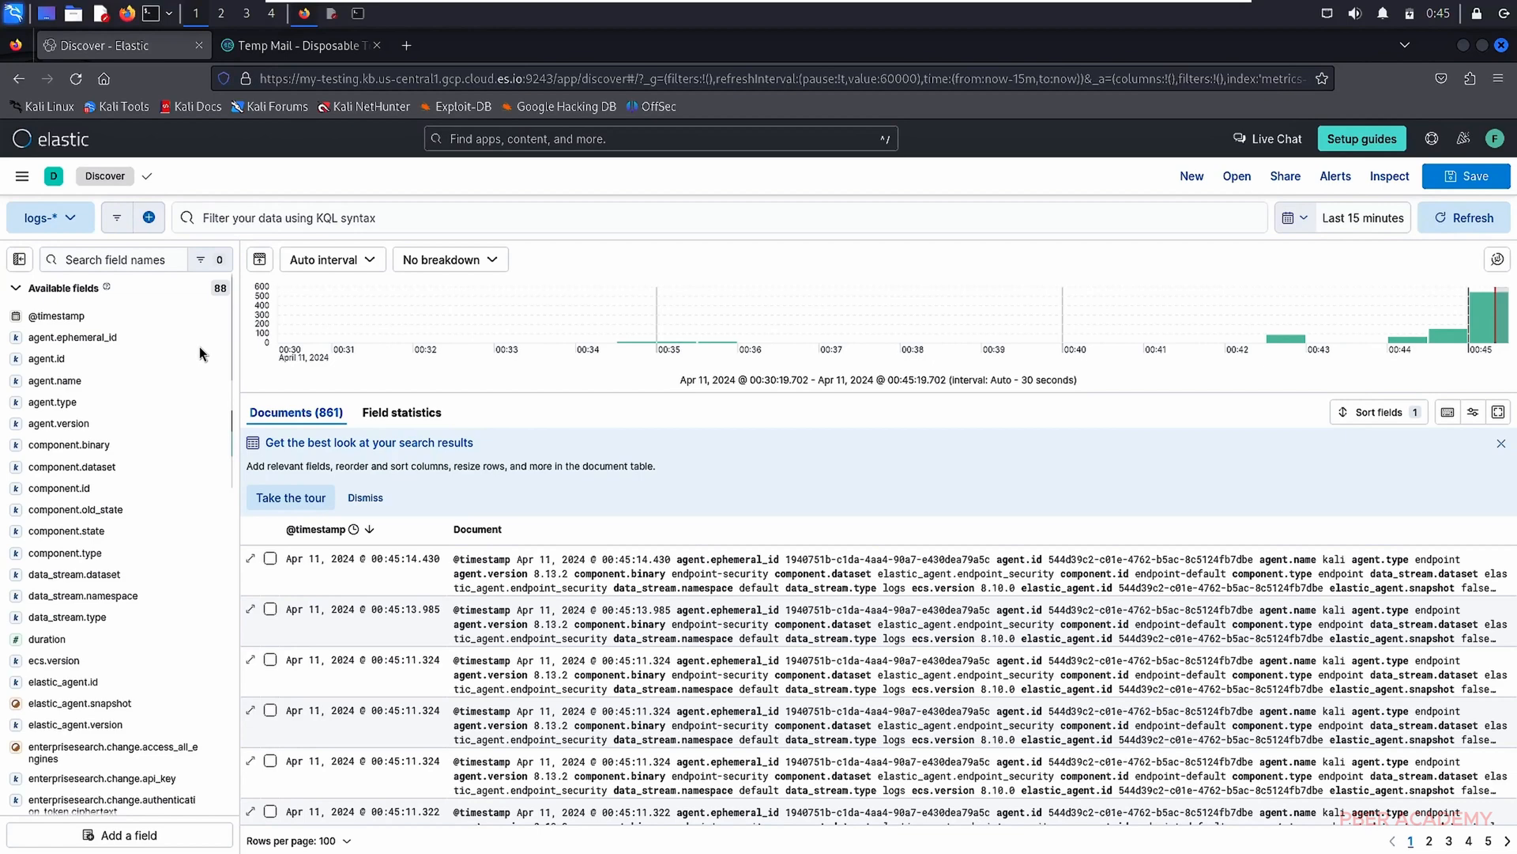
click(45, 217)
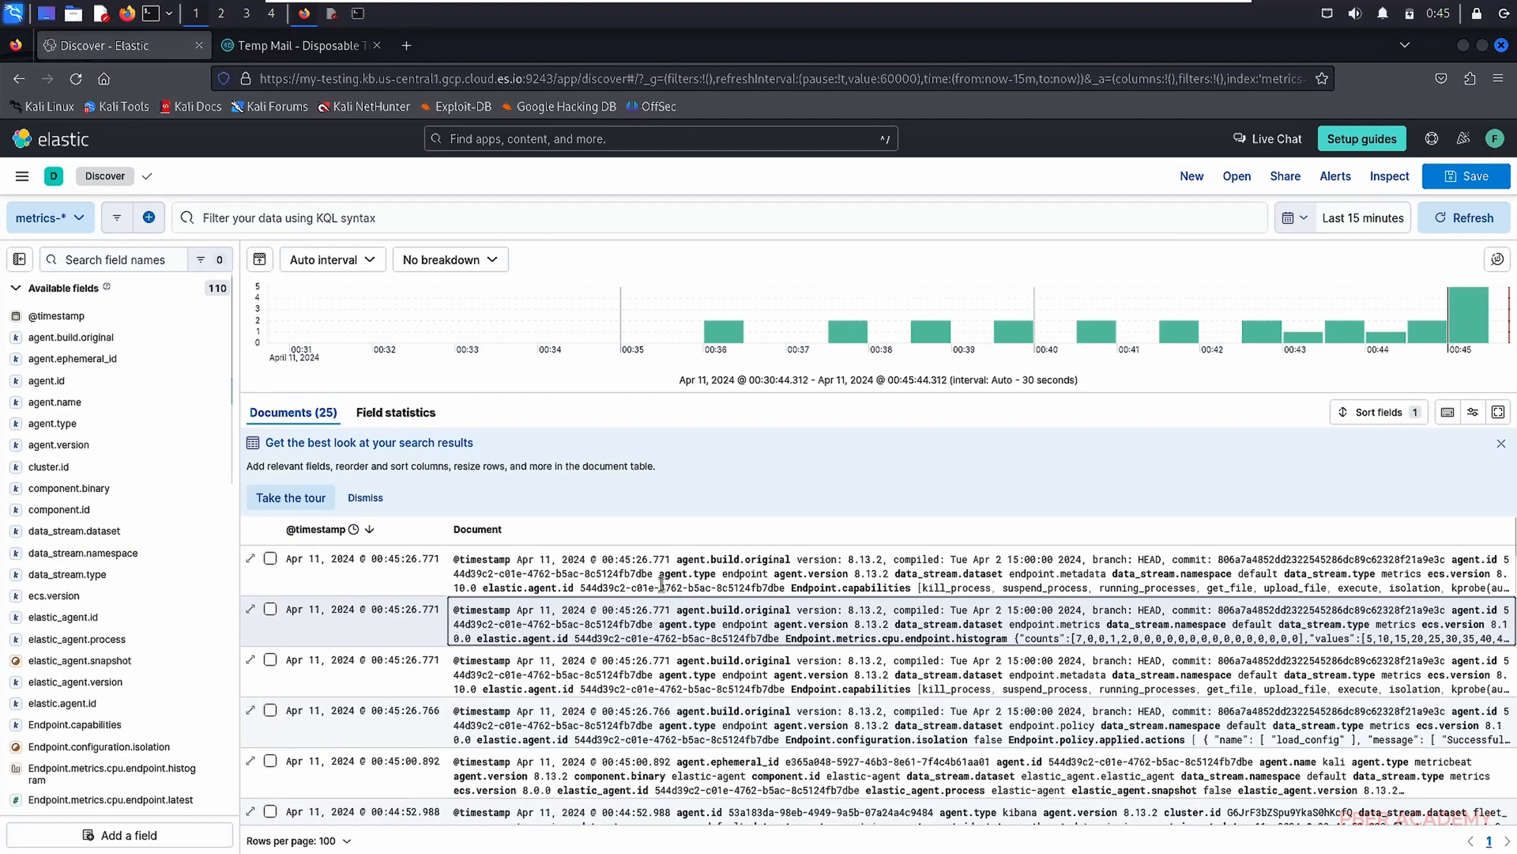
scroll(down, 3)
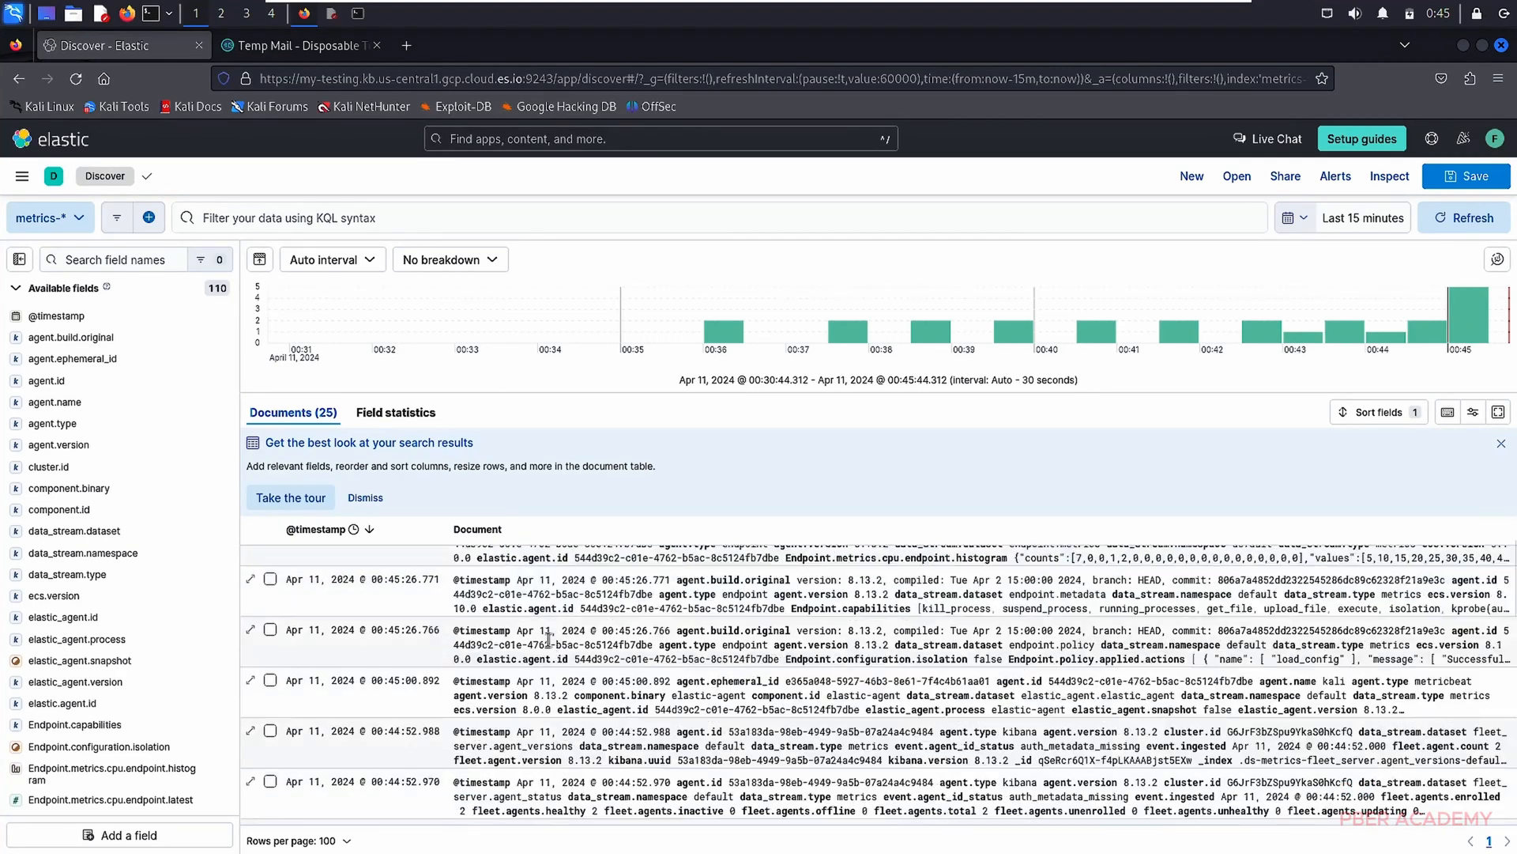
scroll(down, 3)
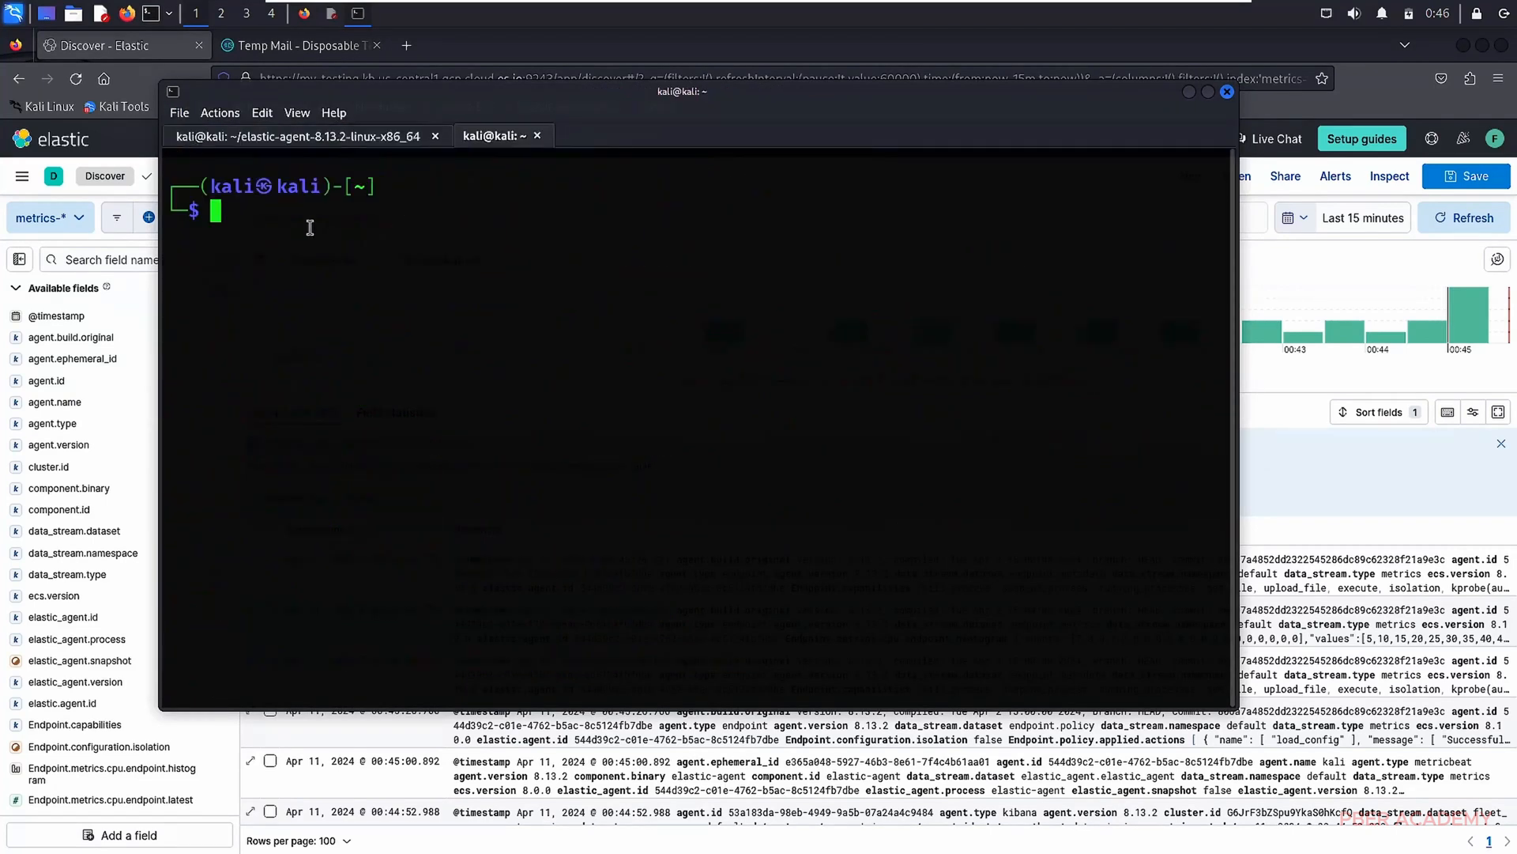
Run sudo nmap -A -sV localhost in the Kali terminal.
text(sudo python3 -m http.server 9000)
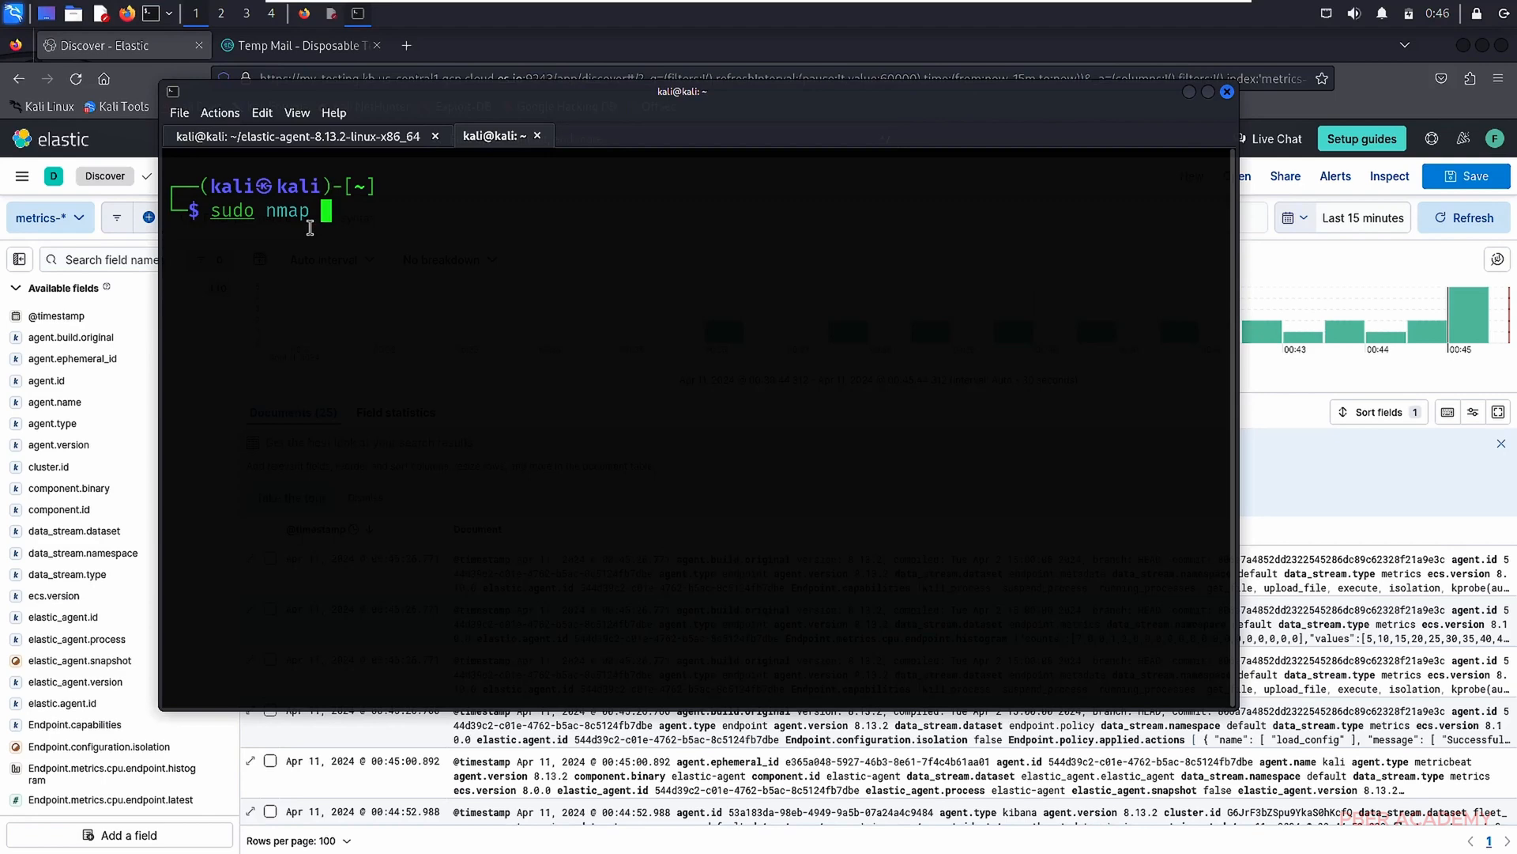
text(-A)
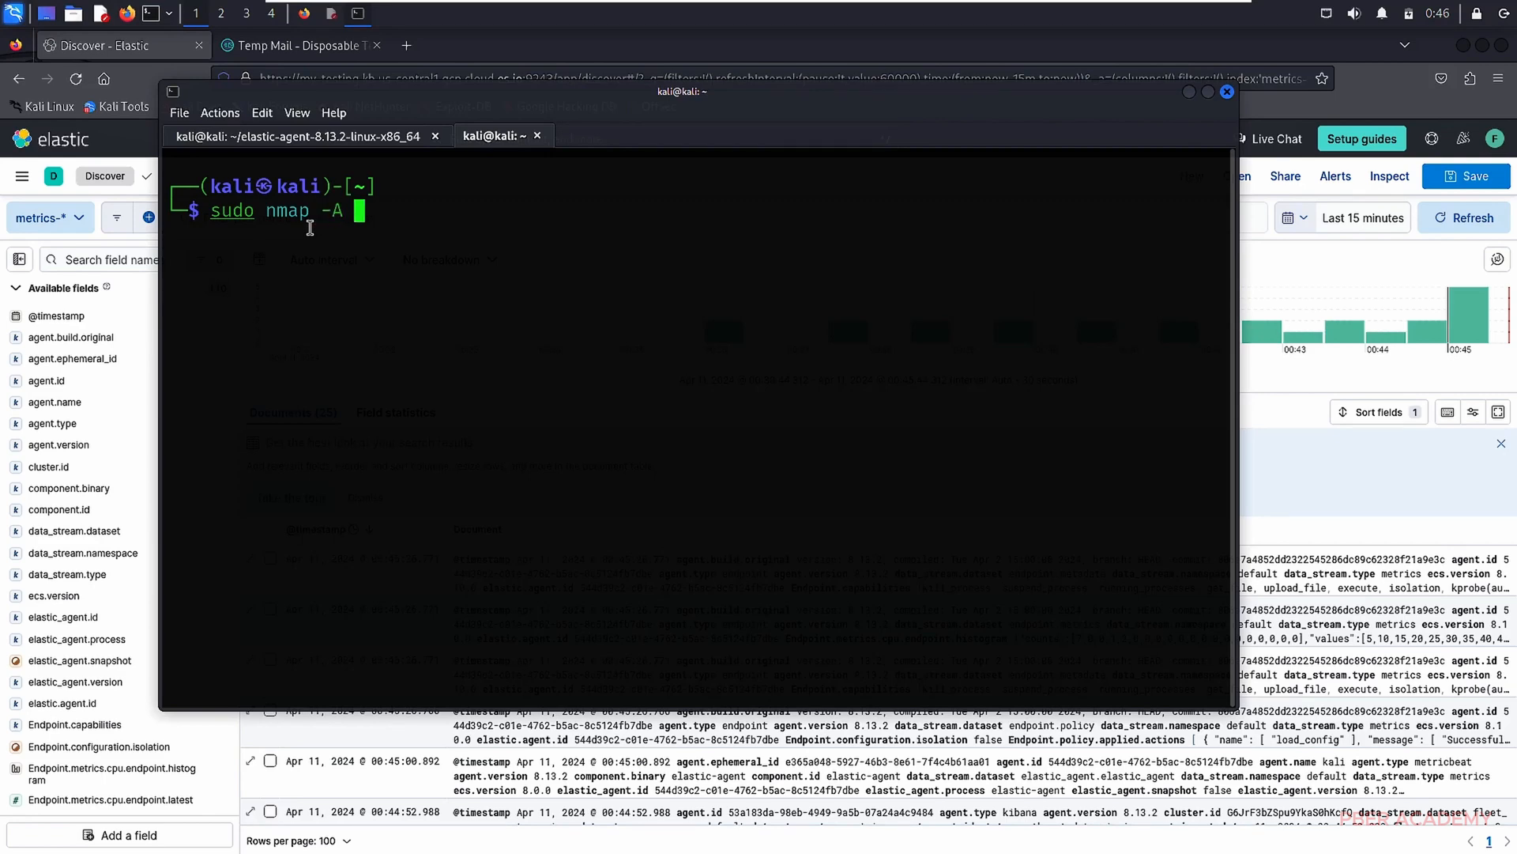
text(-sV)
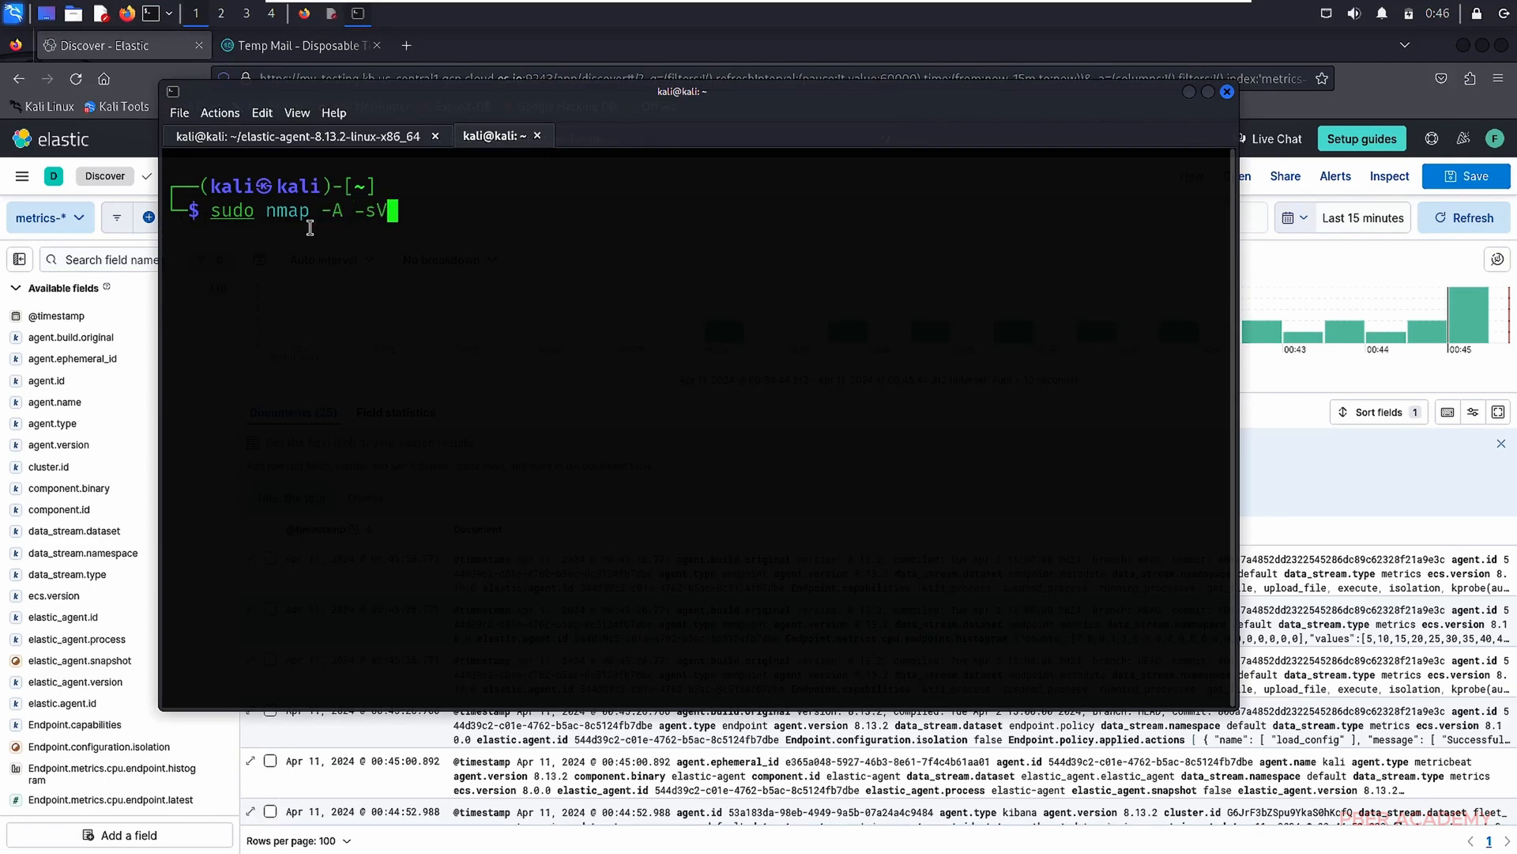
text(localhost)
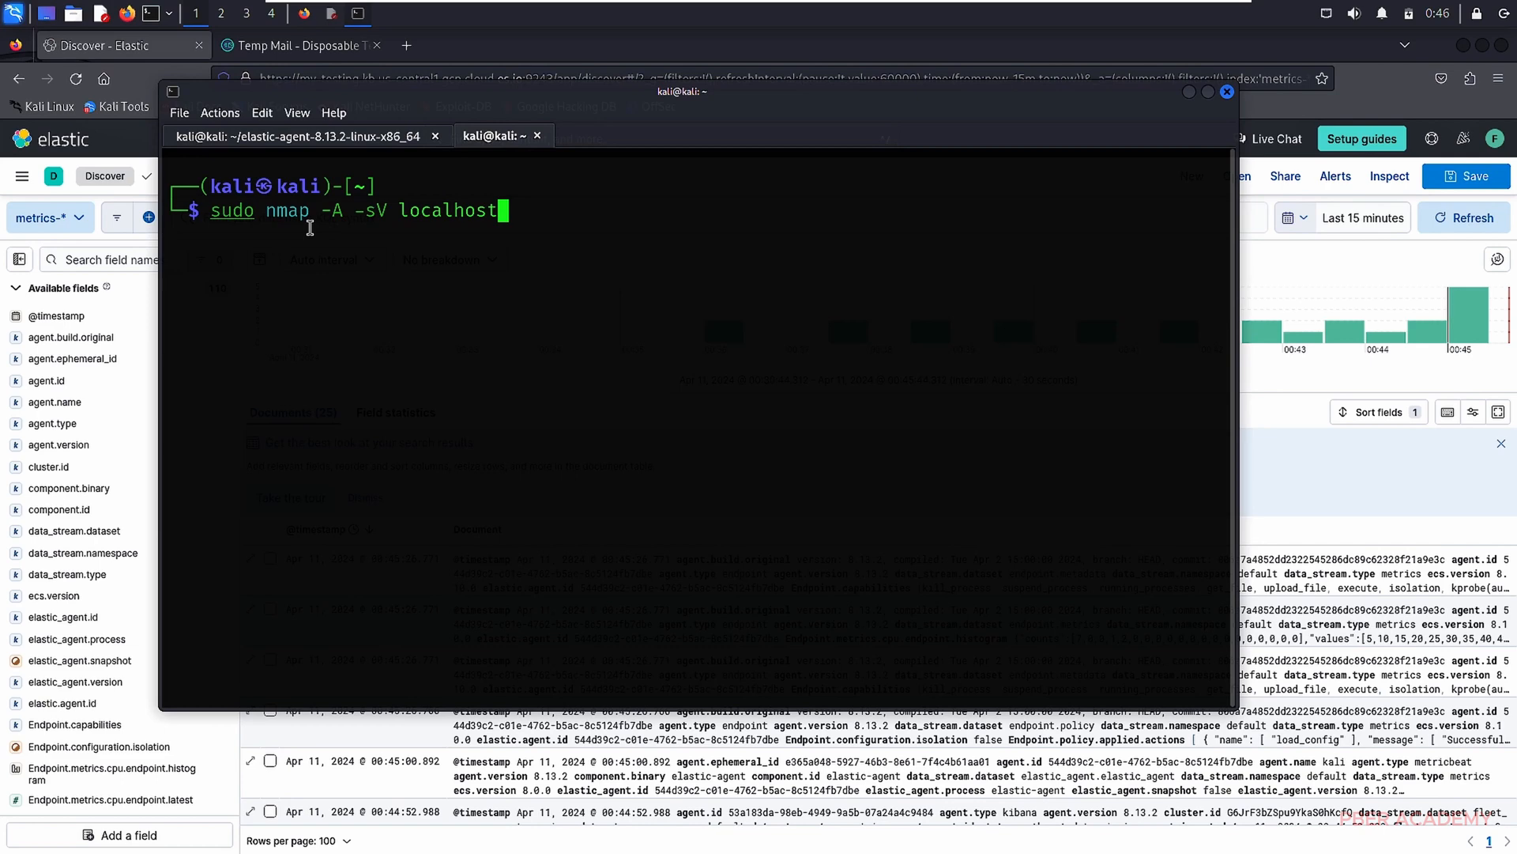
key(Return)
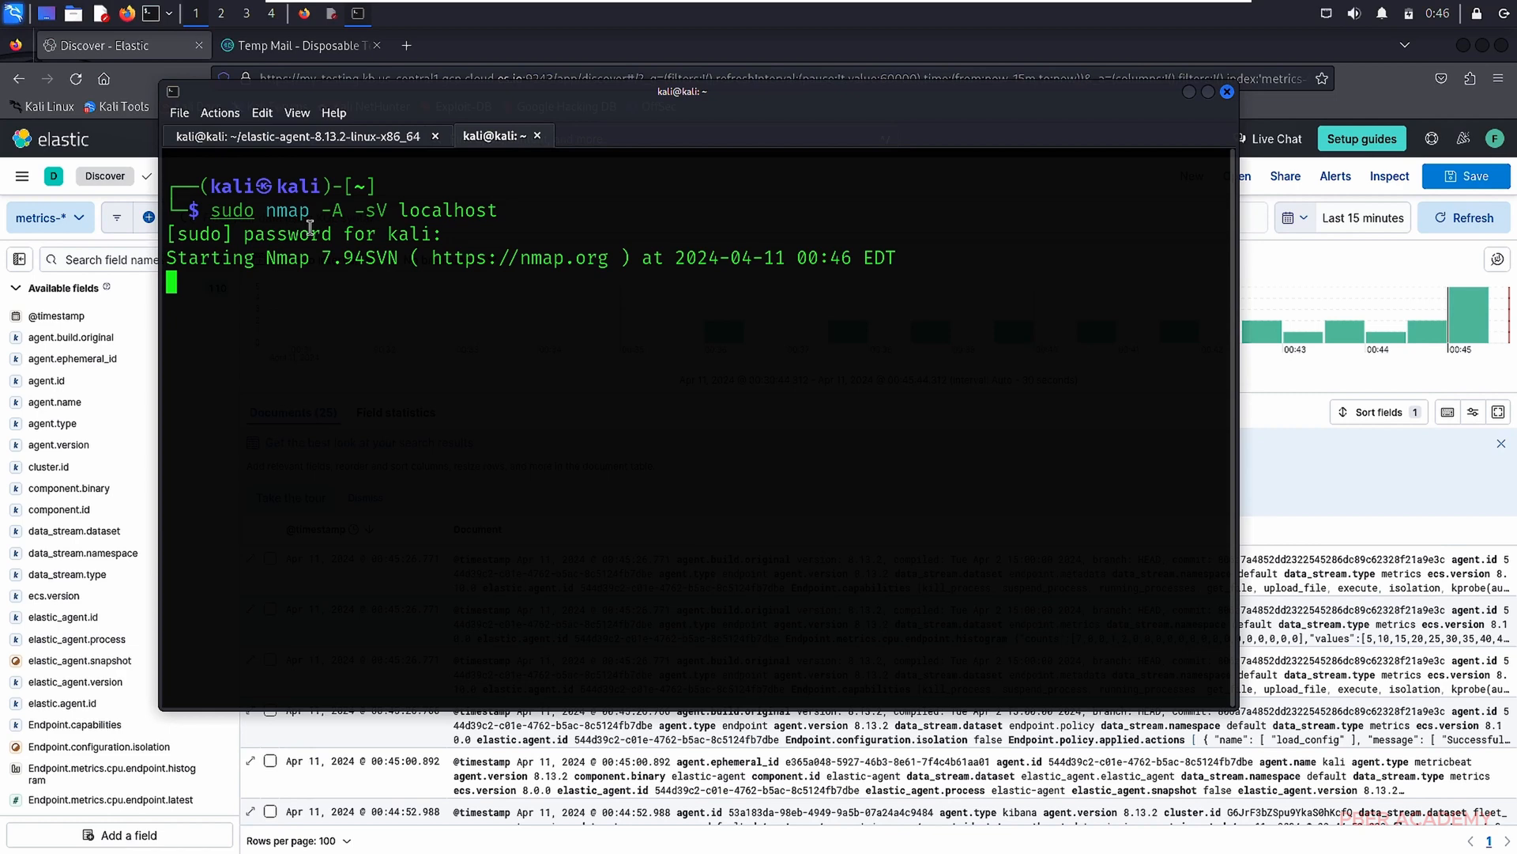
mouse_move(1153, 465)
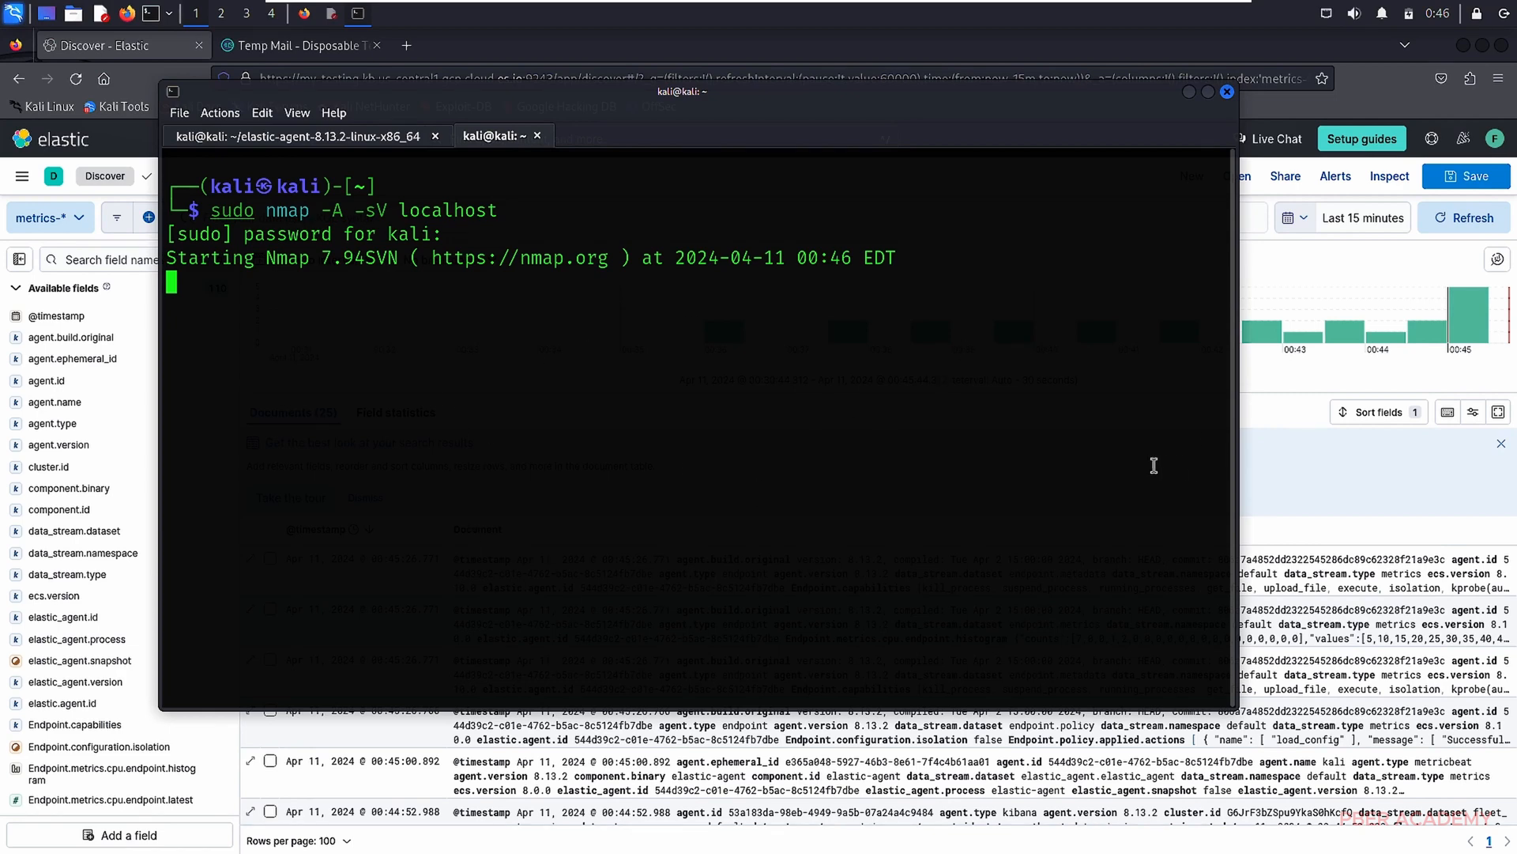
mouse_move(1313, 539)
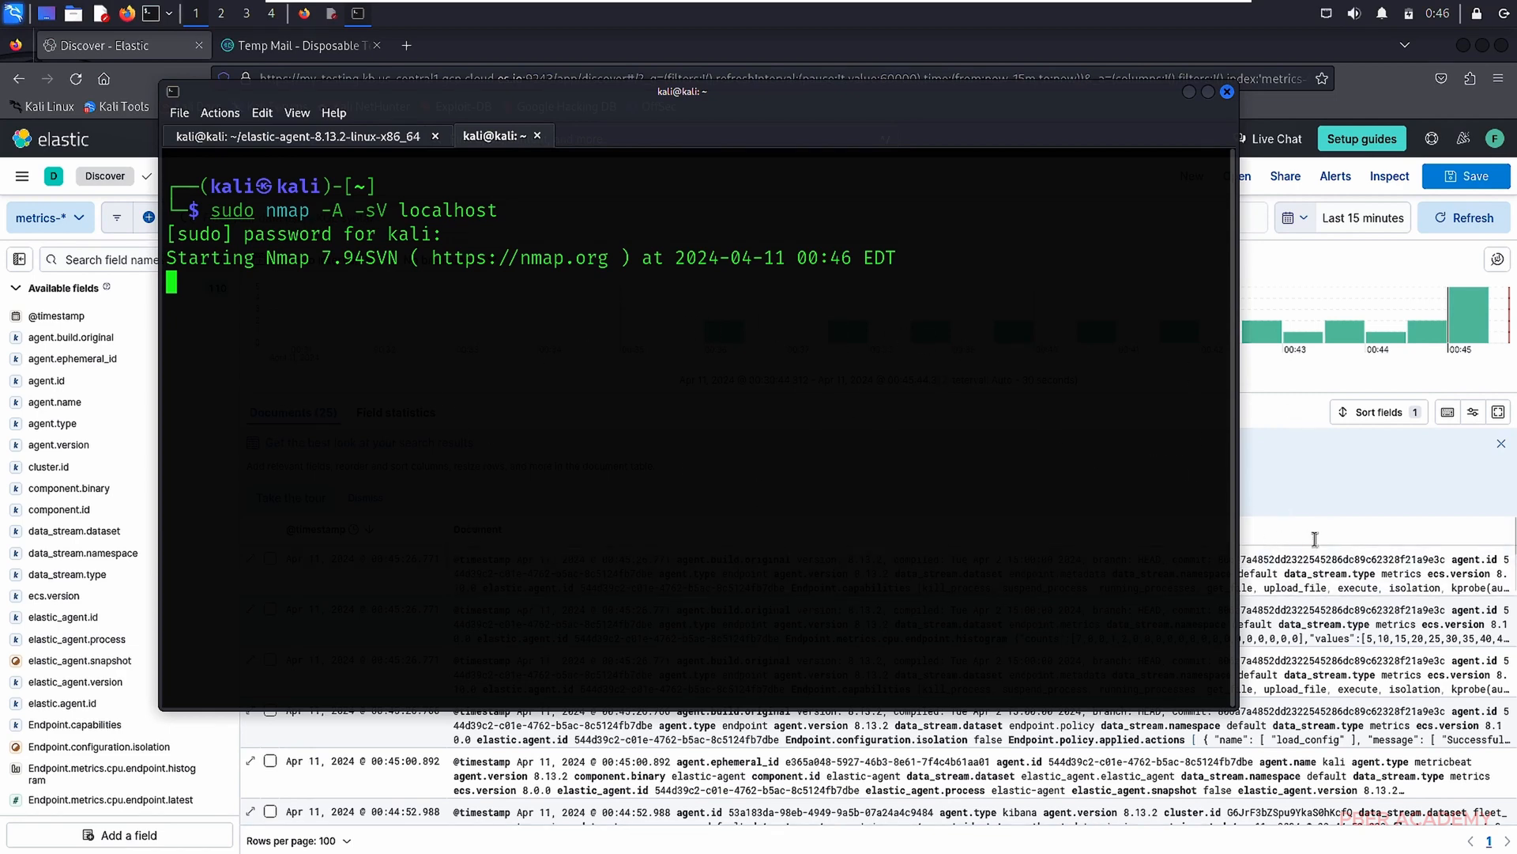
mouse_move(1333, 487)
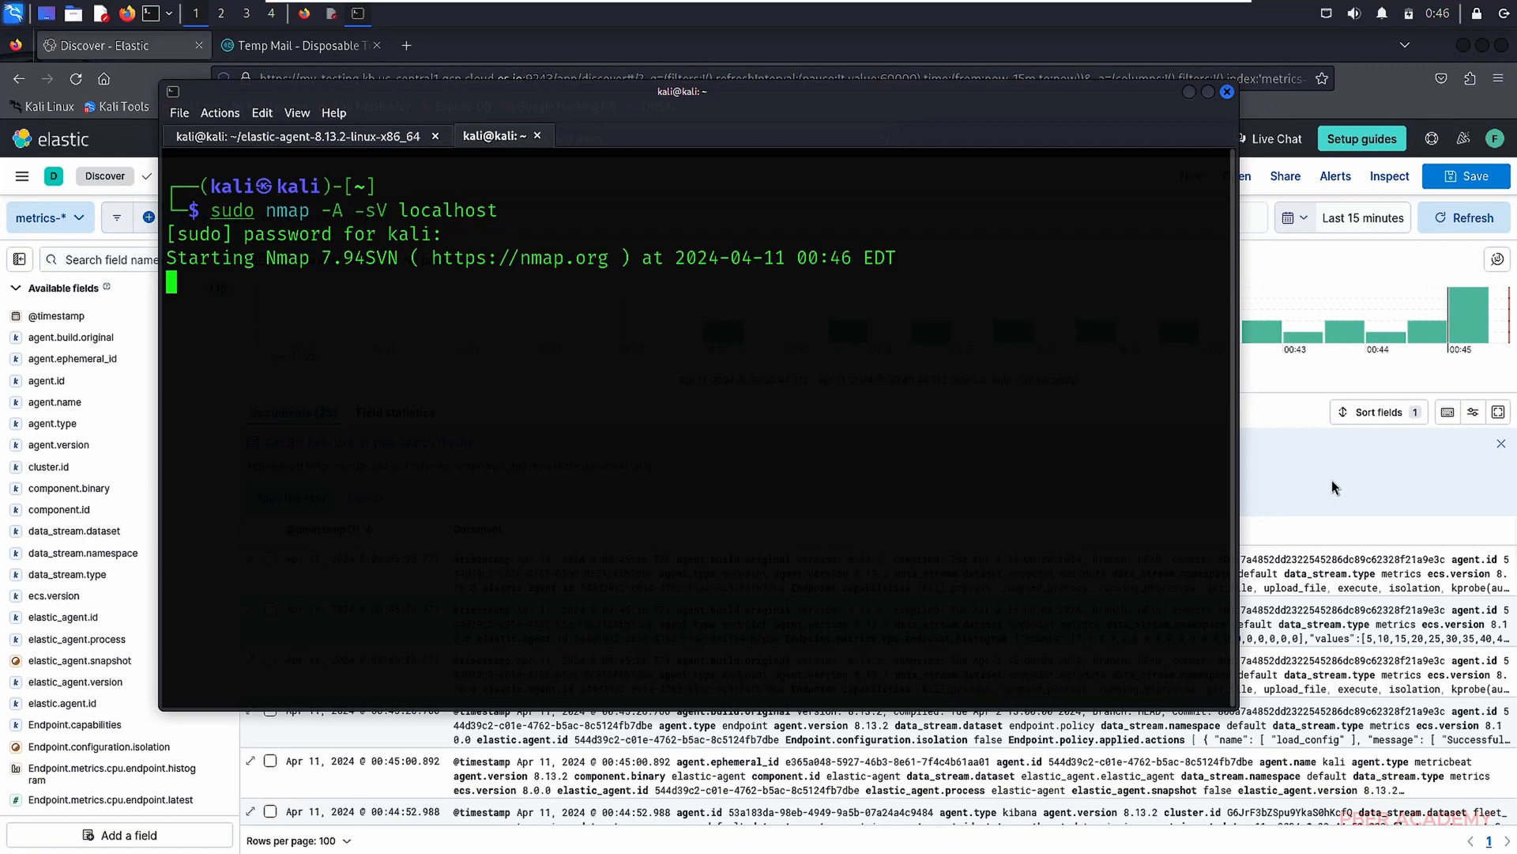
mouse_move(1184, 120)
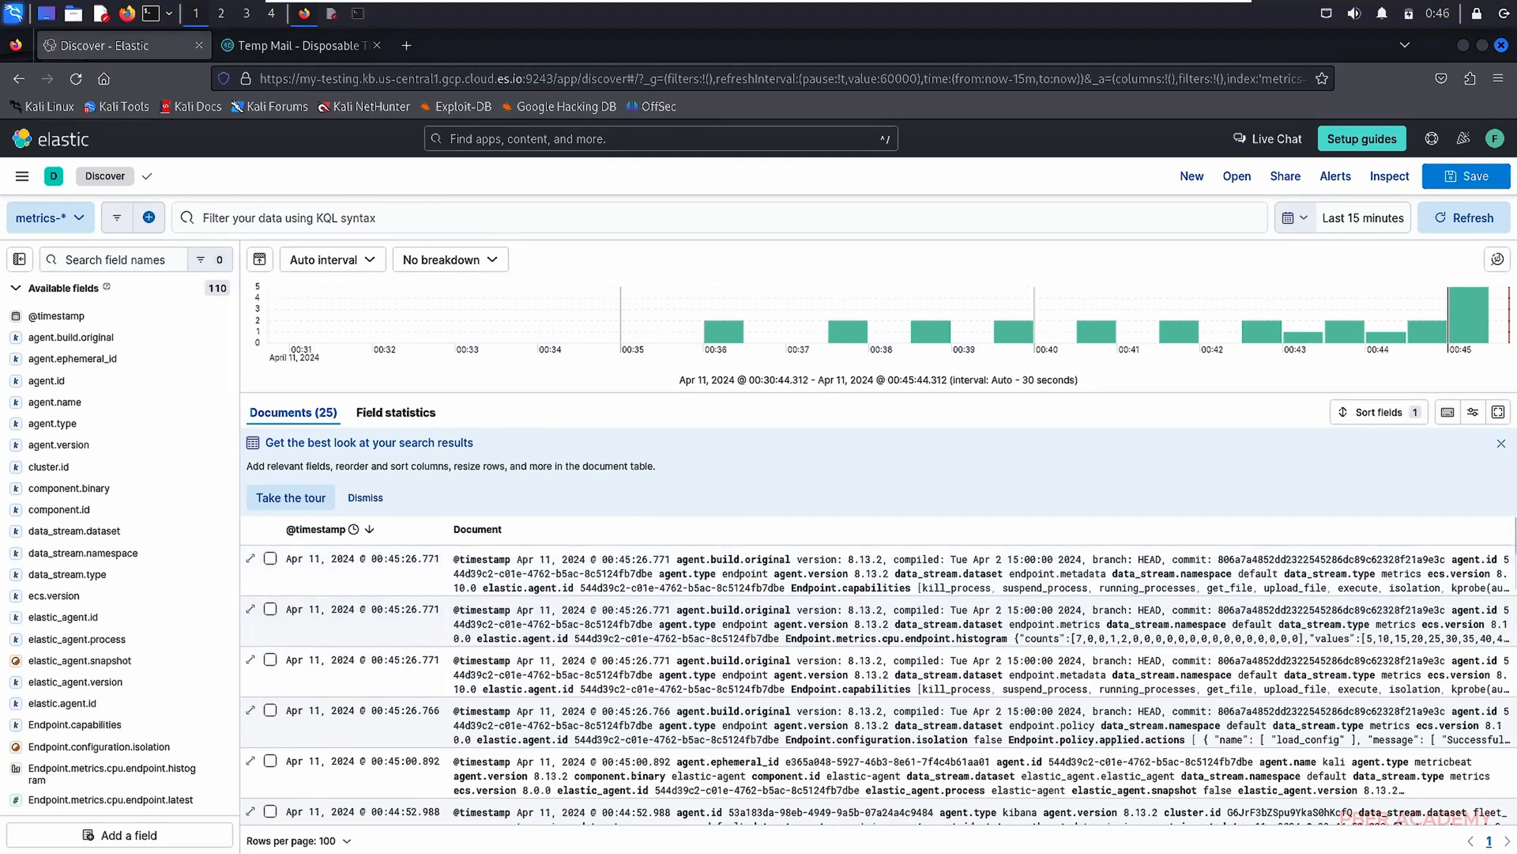
mouse_move(358, 19)
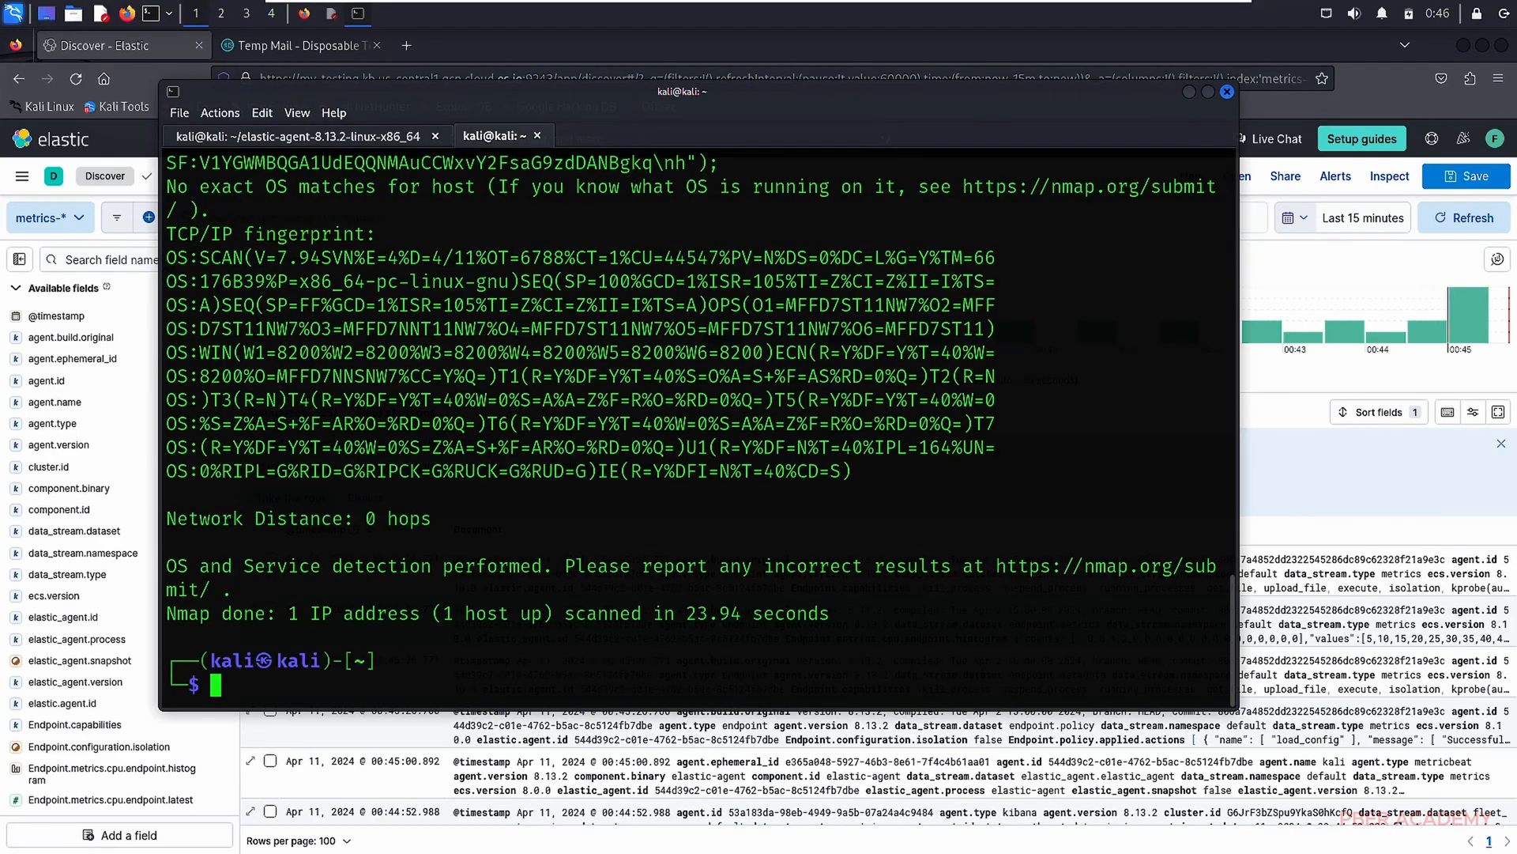
Review the scan output showing port 6788 open, then close the terminal.
scroll(up, 3)
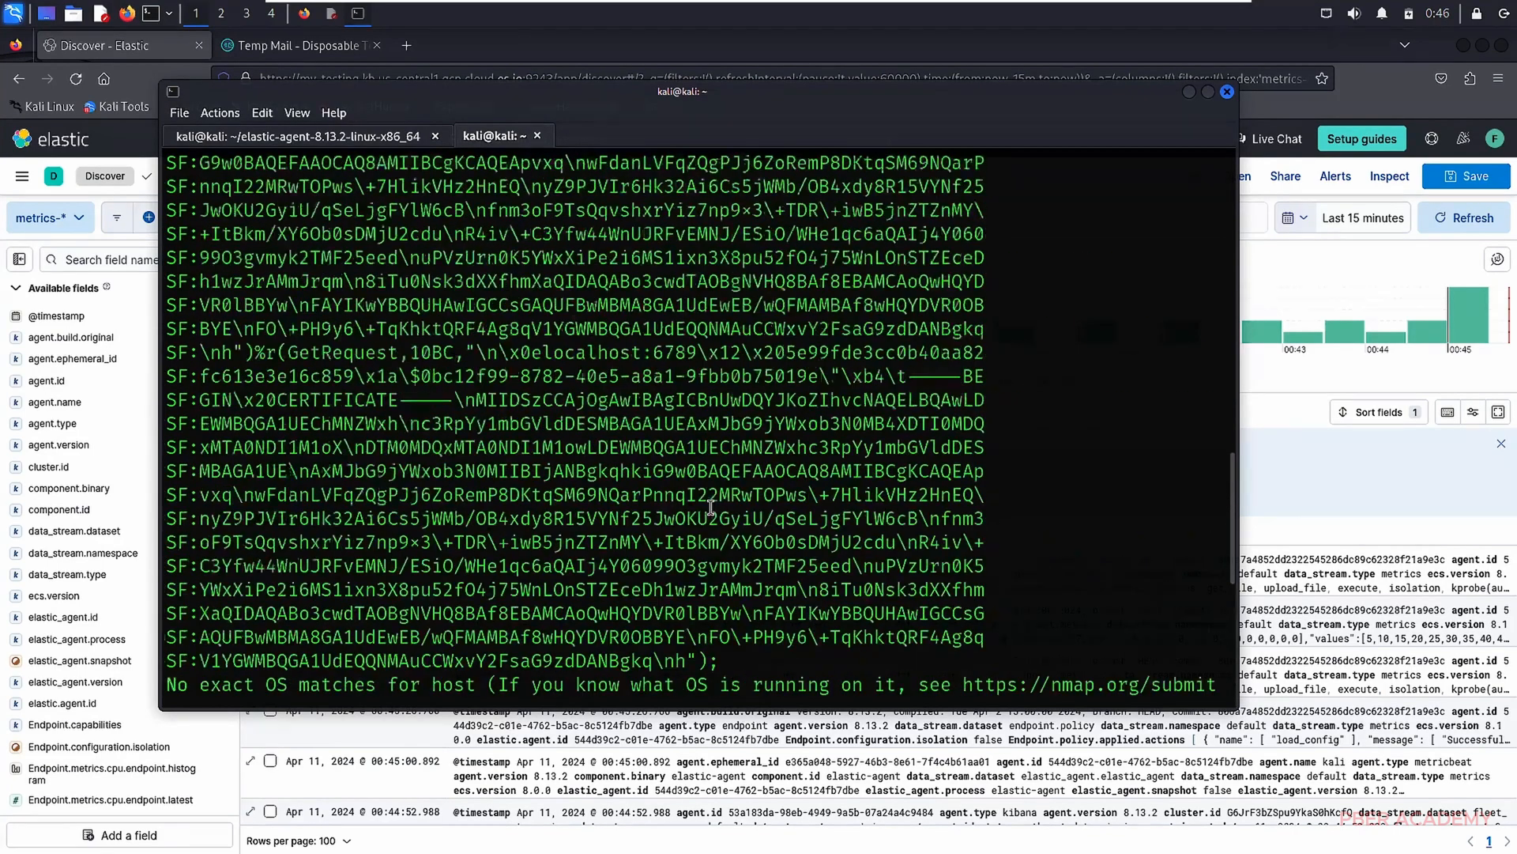
scroll(up, 3)
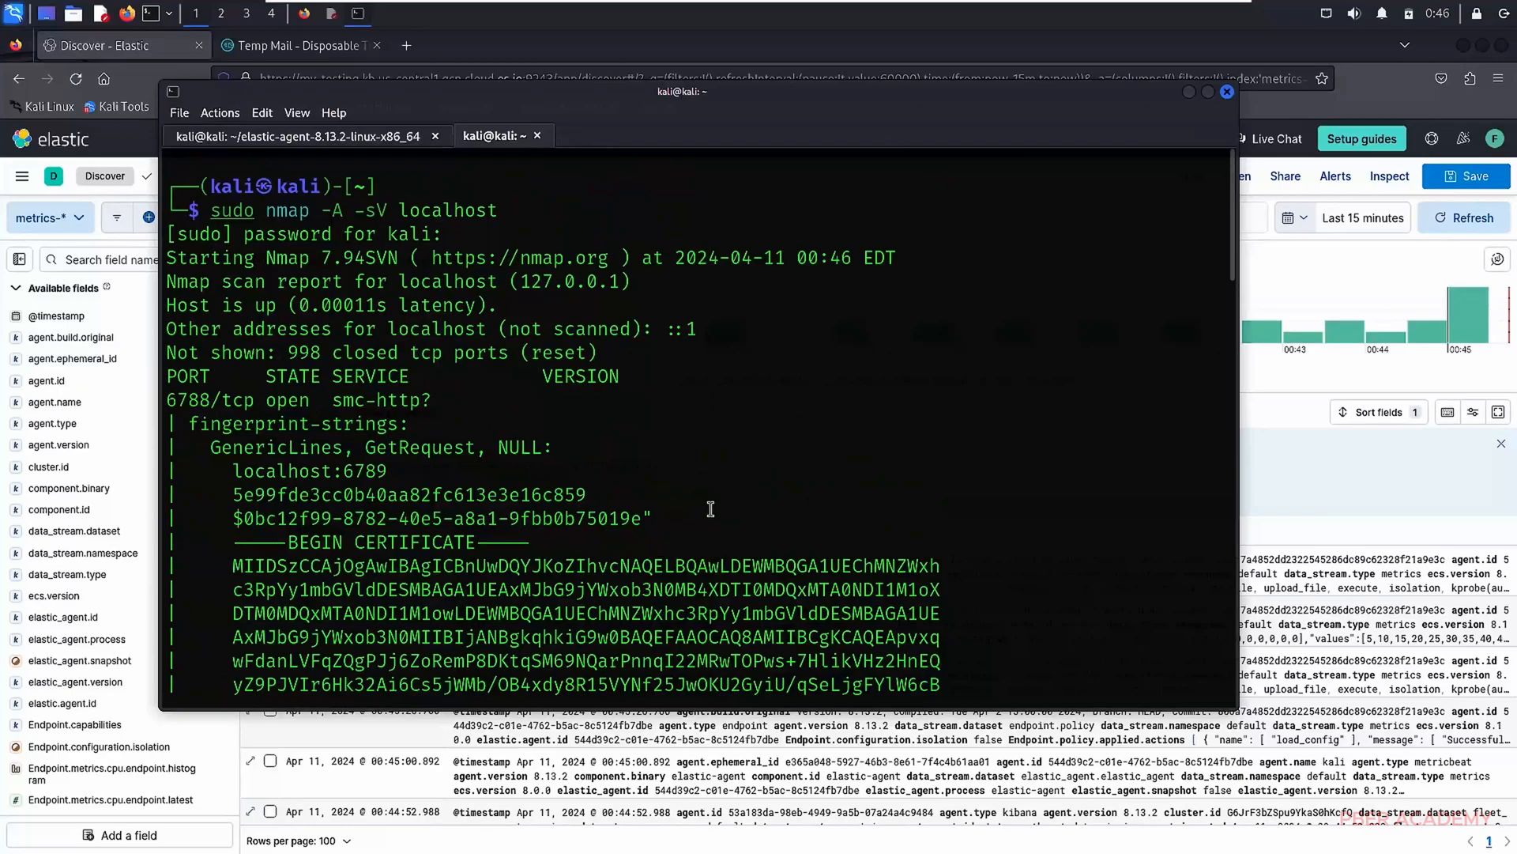
scroll(down, 3)
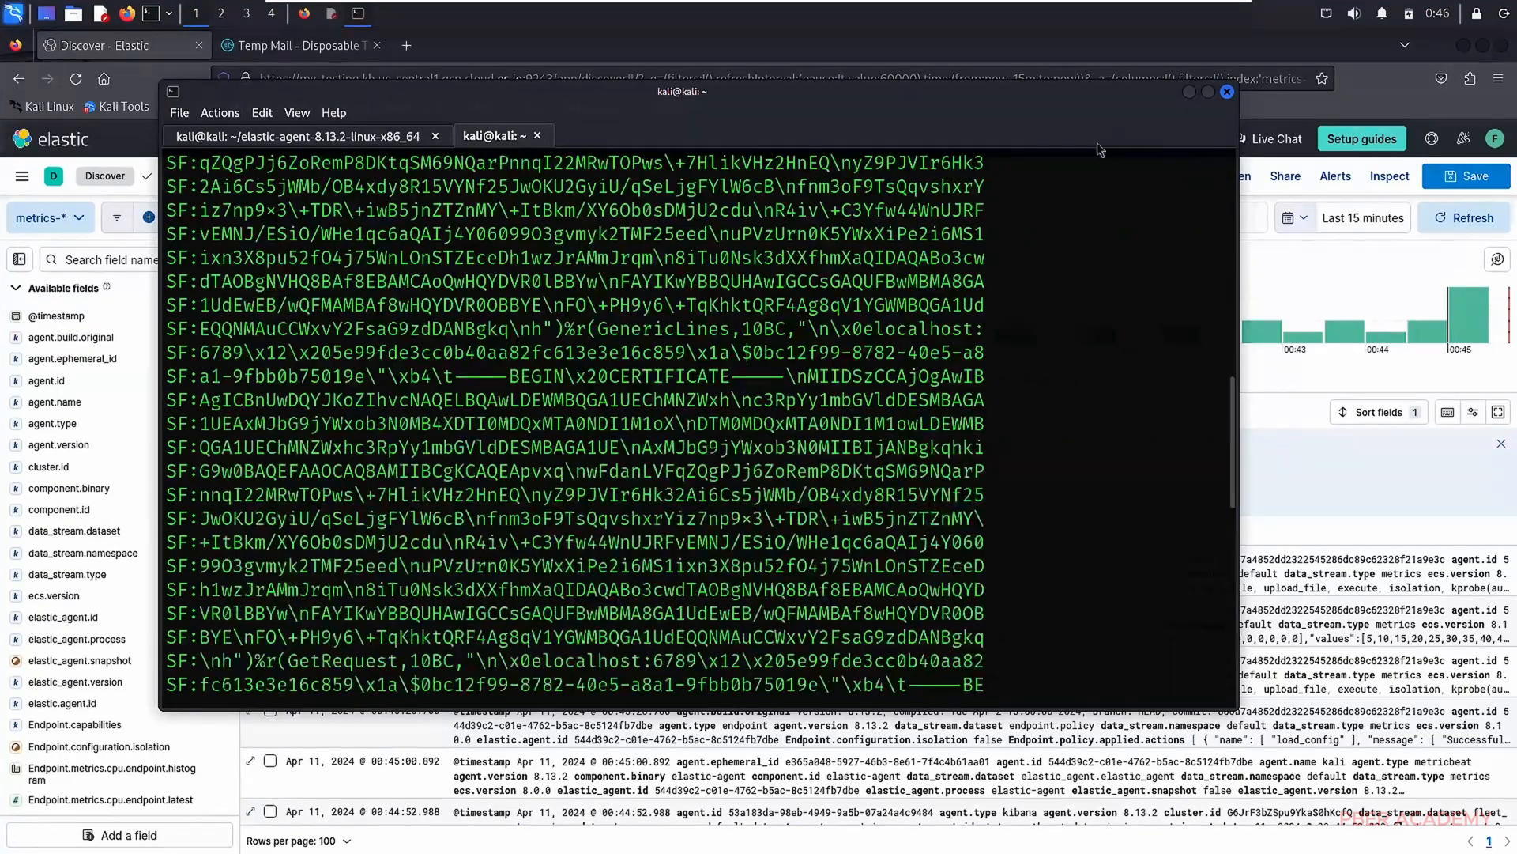
click(1226, 92)
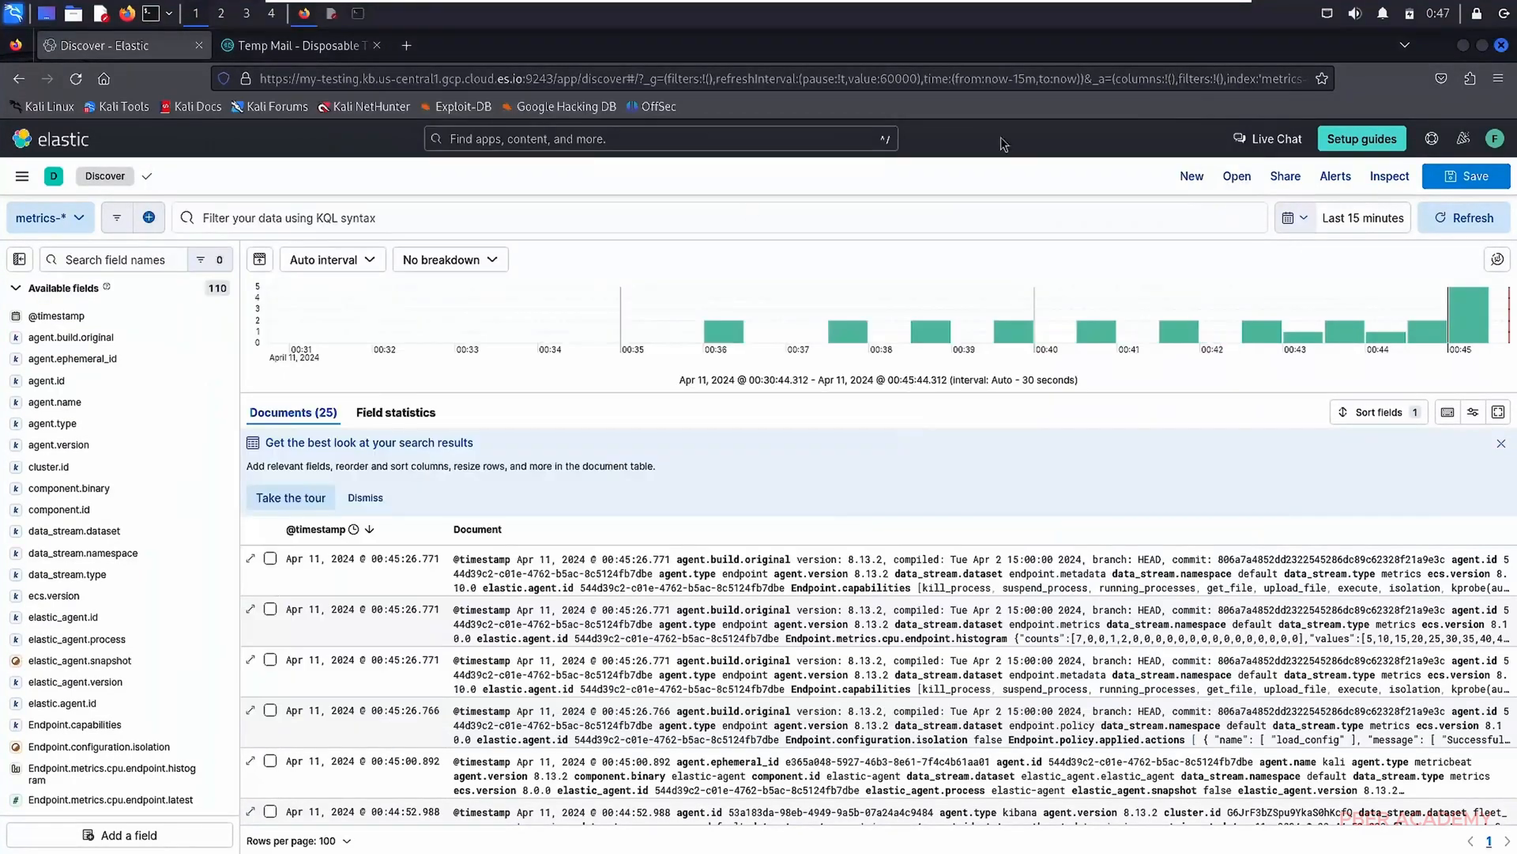
Query metrics-* for 'nmap' in Discover, getting no results, and list the data views.
click(678, 217)
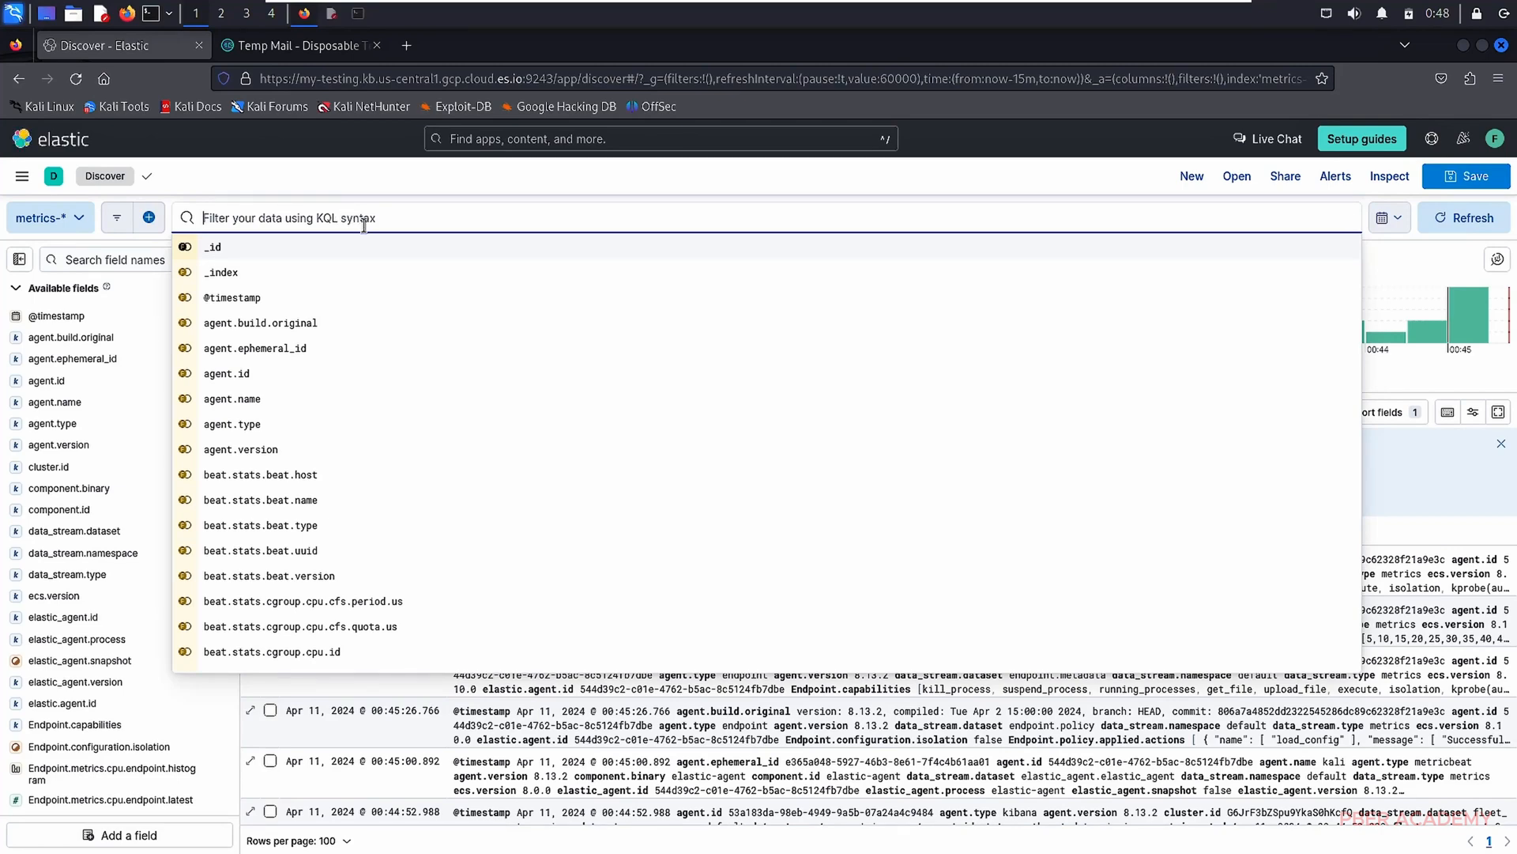
text(nmap)
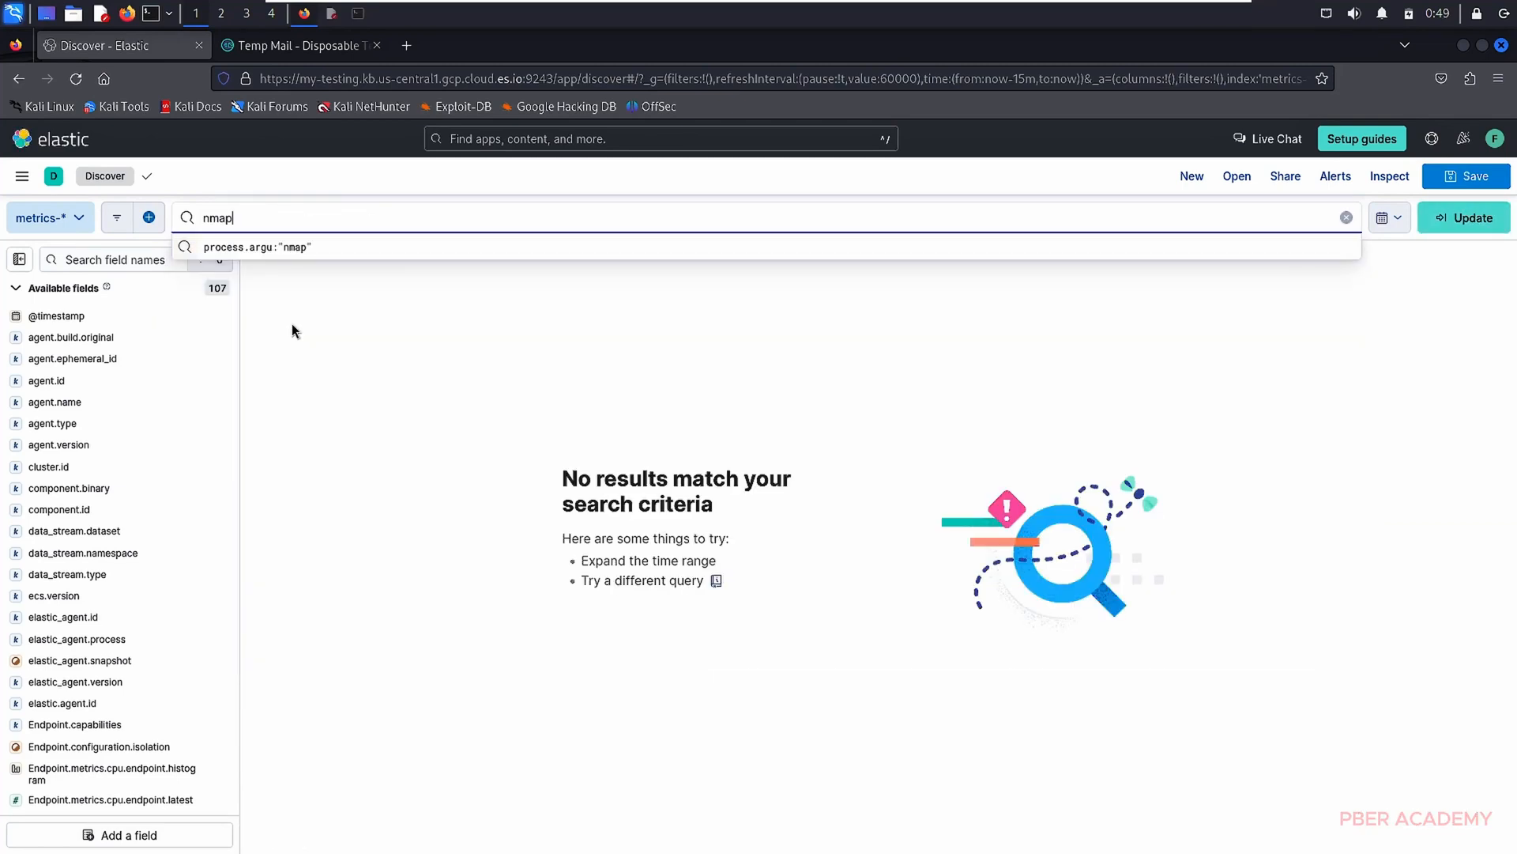
key(Return)
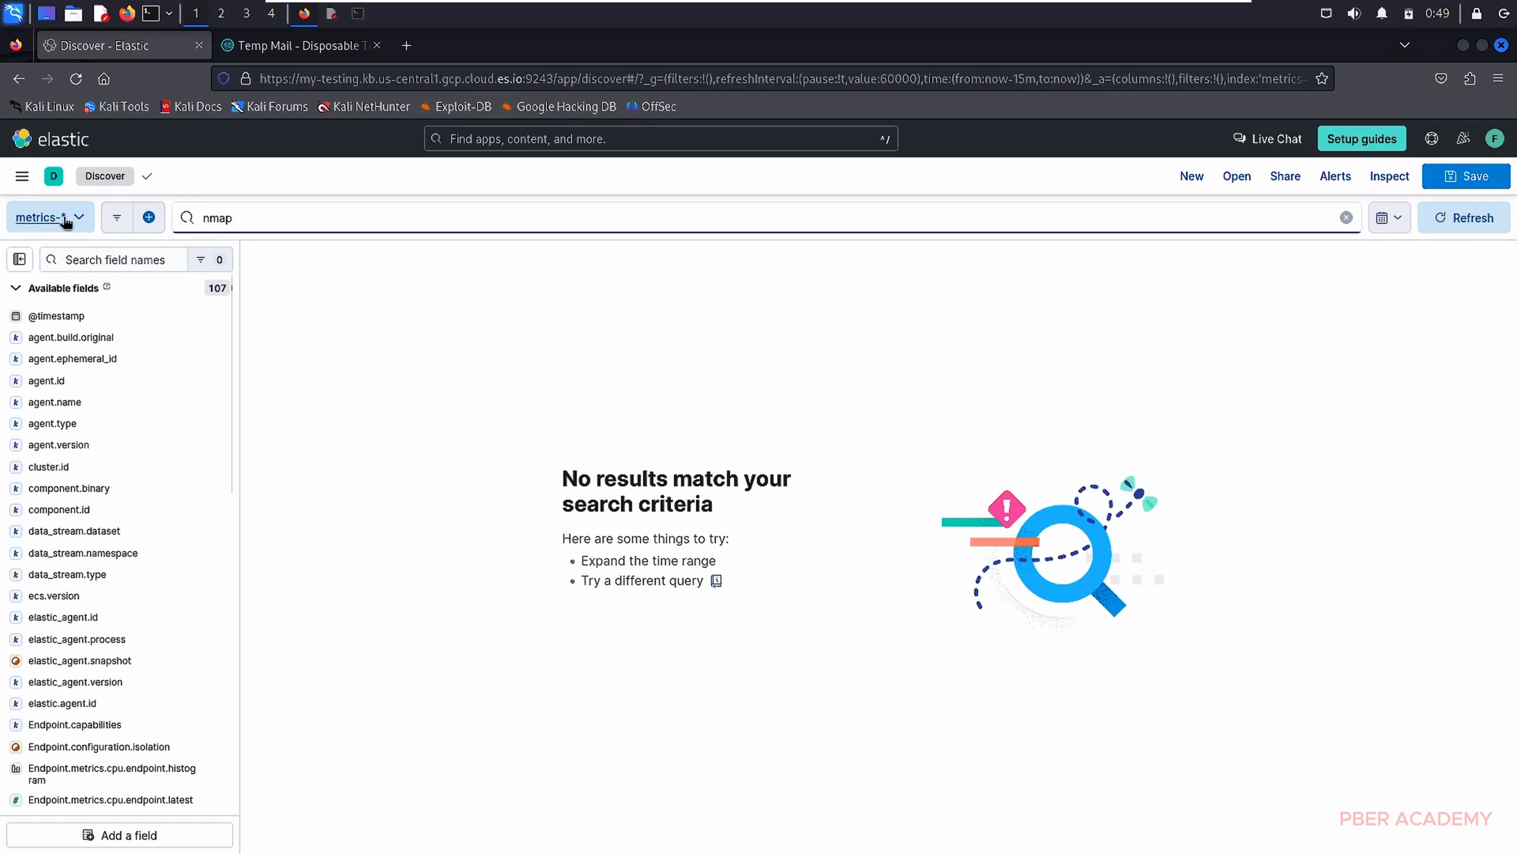
click(44, 217)
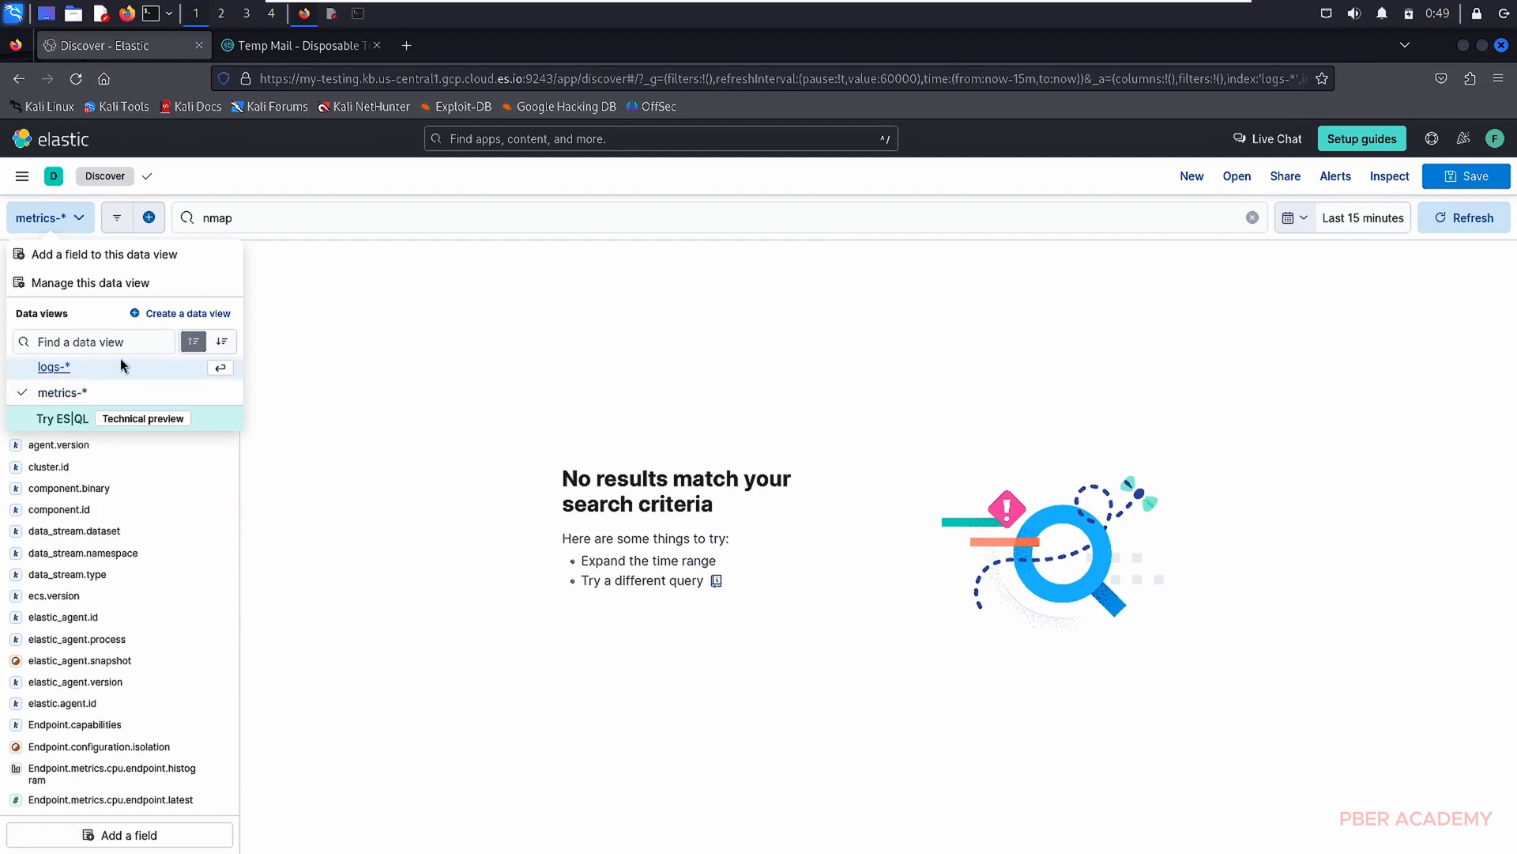
Switch Discover to the logs-* data view so the nmap query returns 106 documents.
click(54, 367)
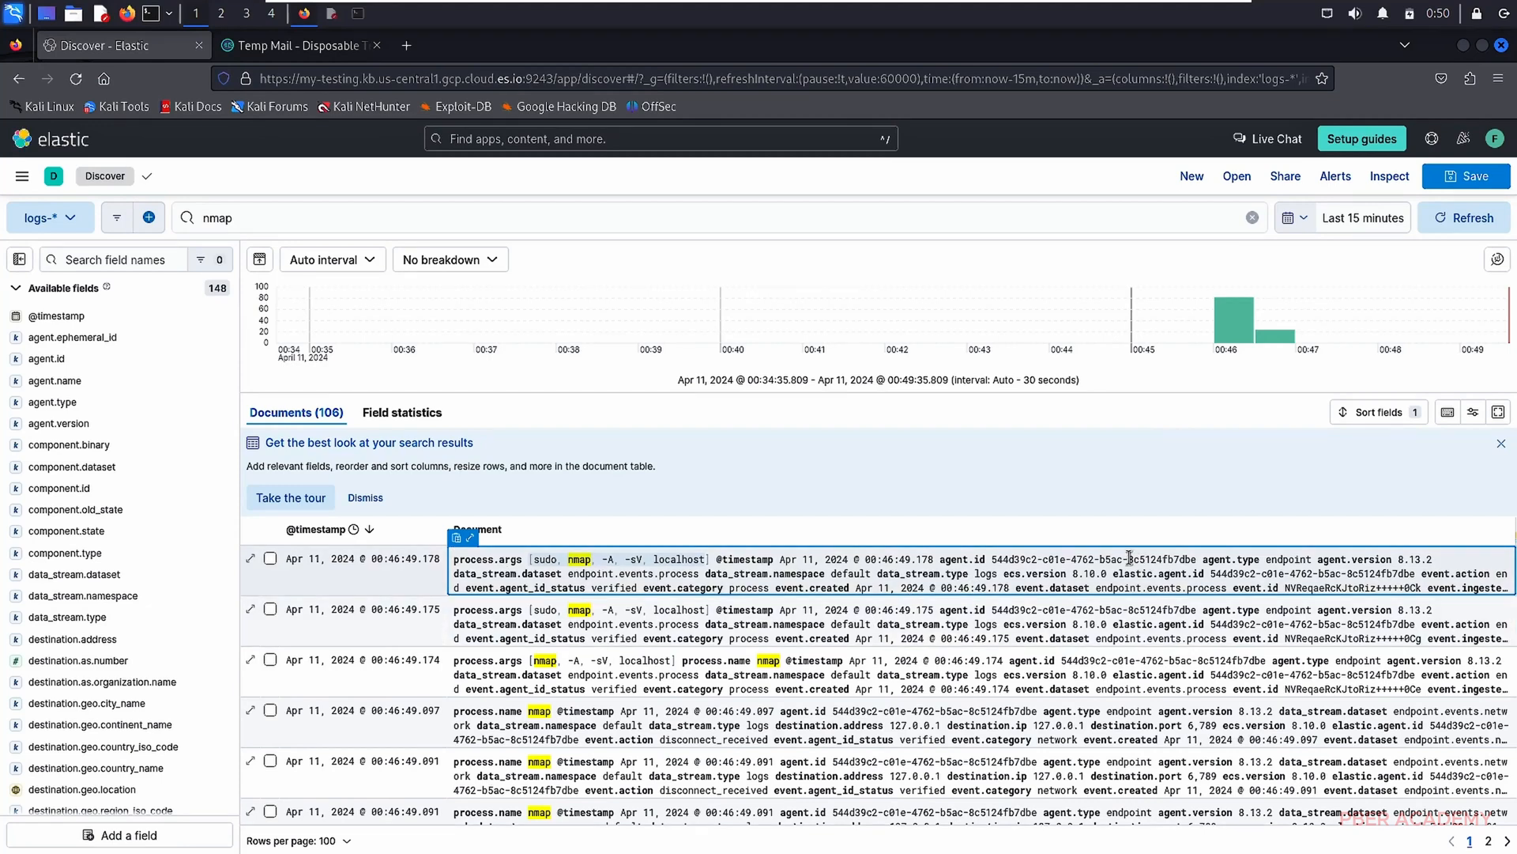
mouse_move(65, 281)
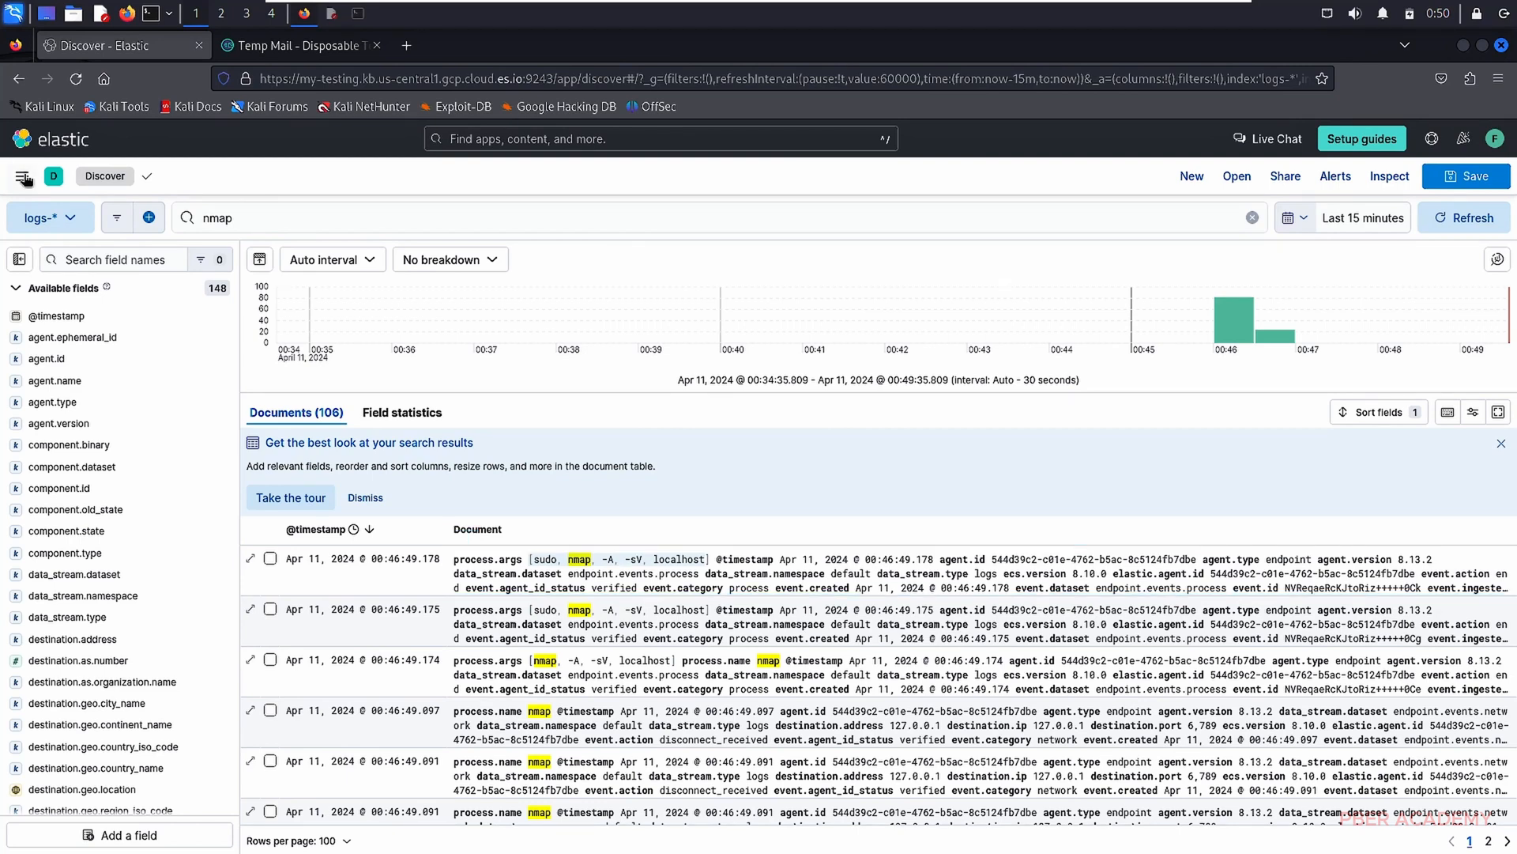
click(22, 175)
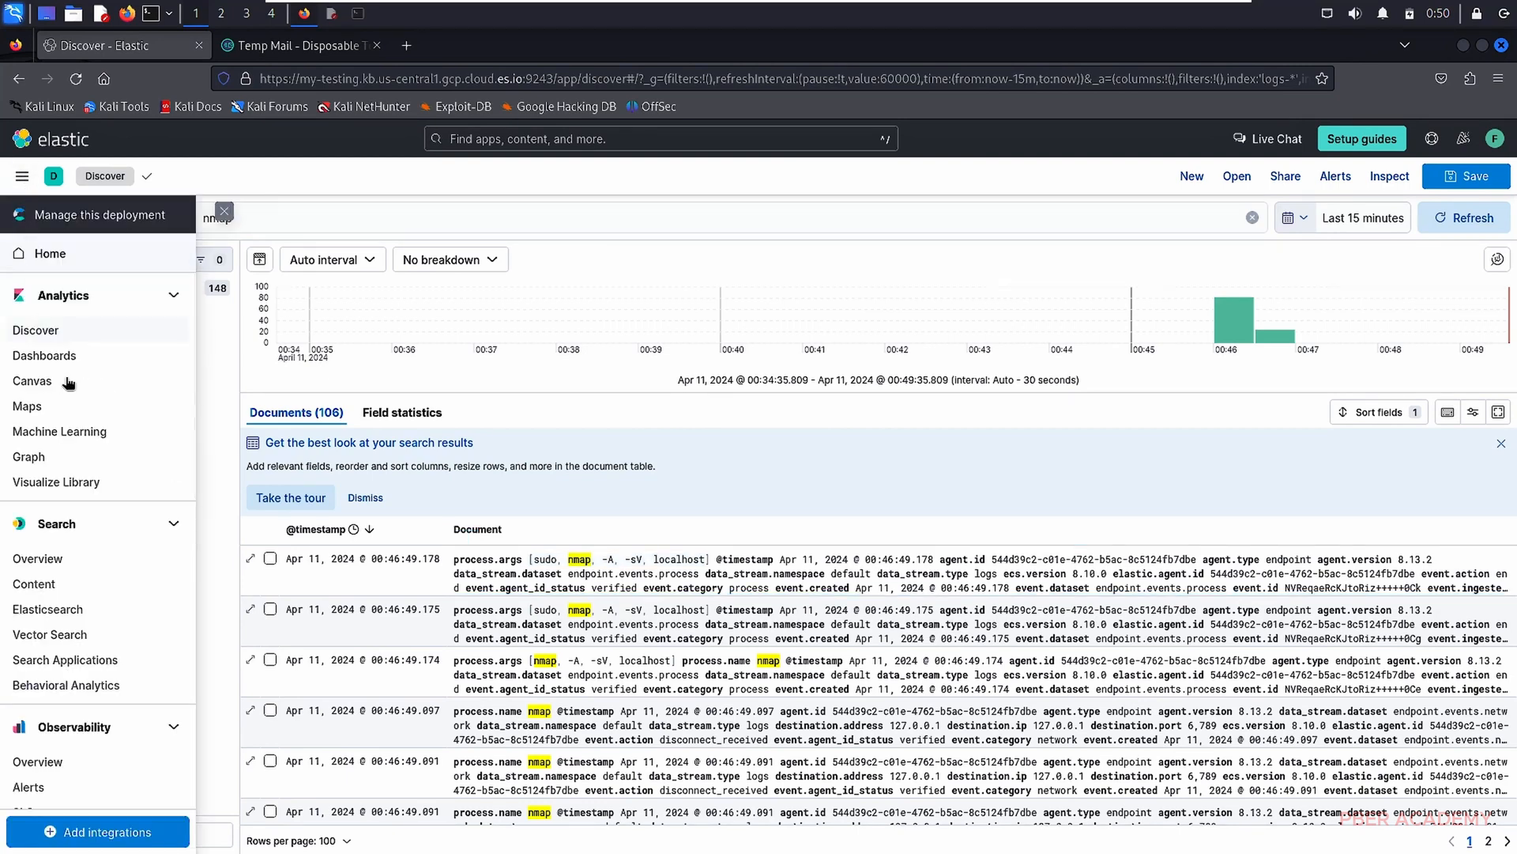
Navigate to Observability > Logs to reach the Stream page.
click(74, 403)
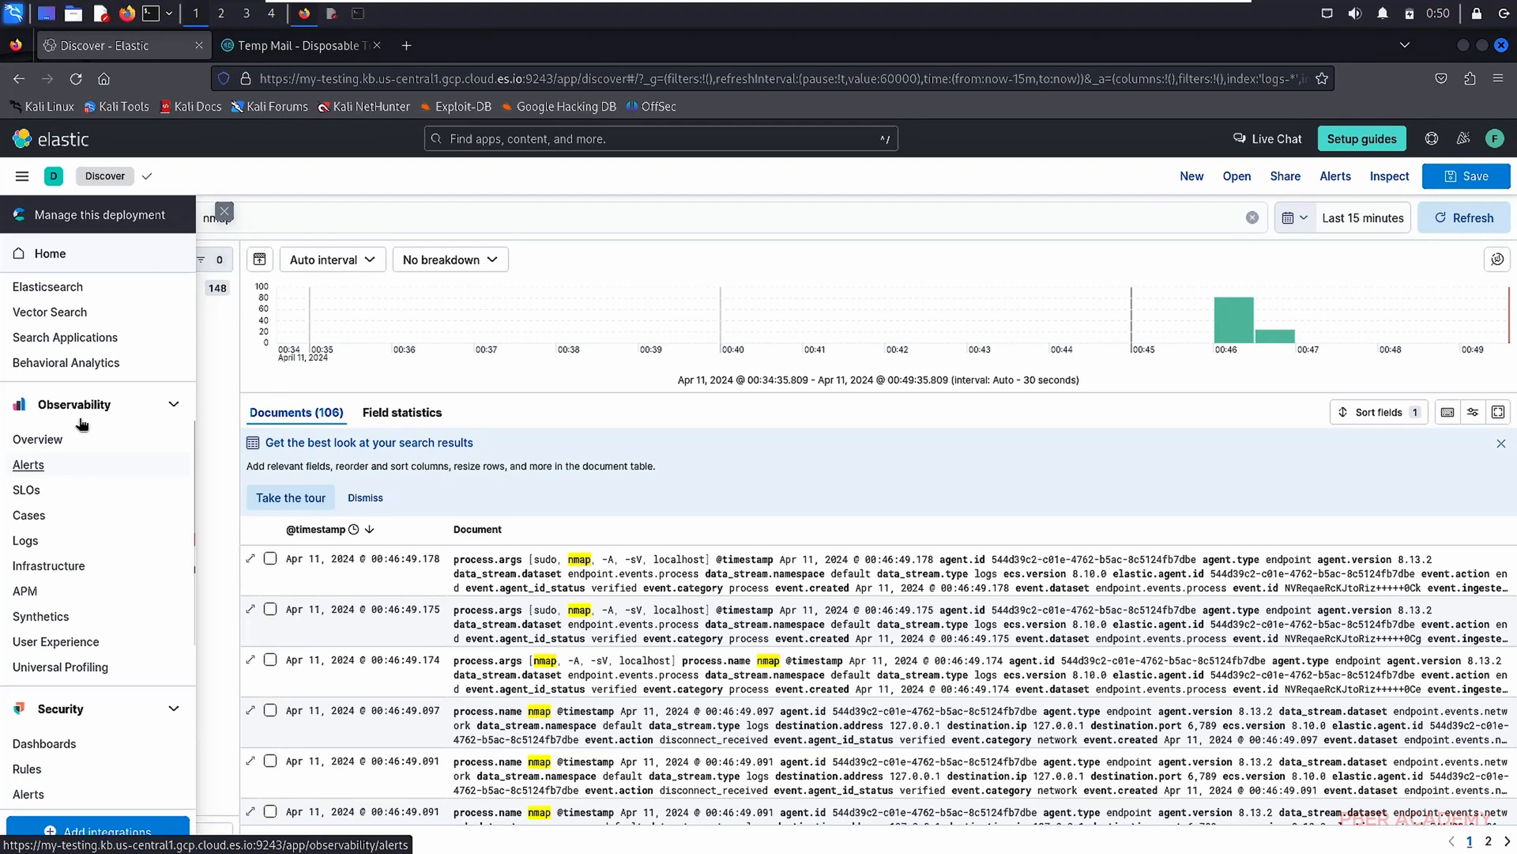
click(25, 540)
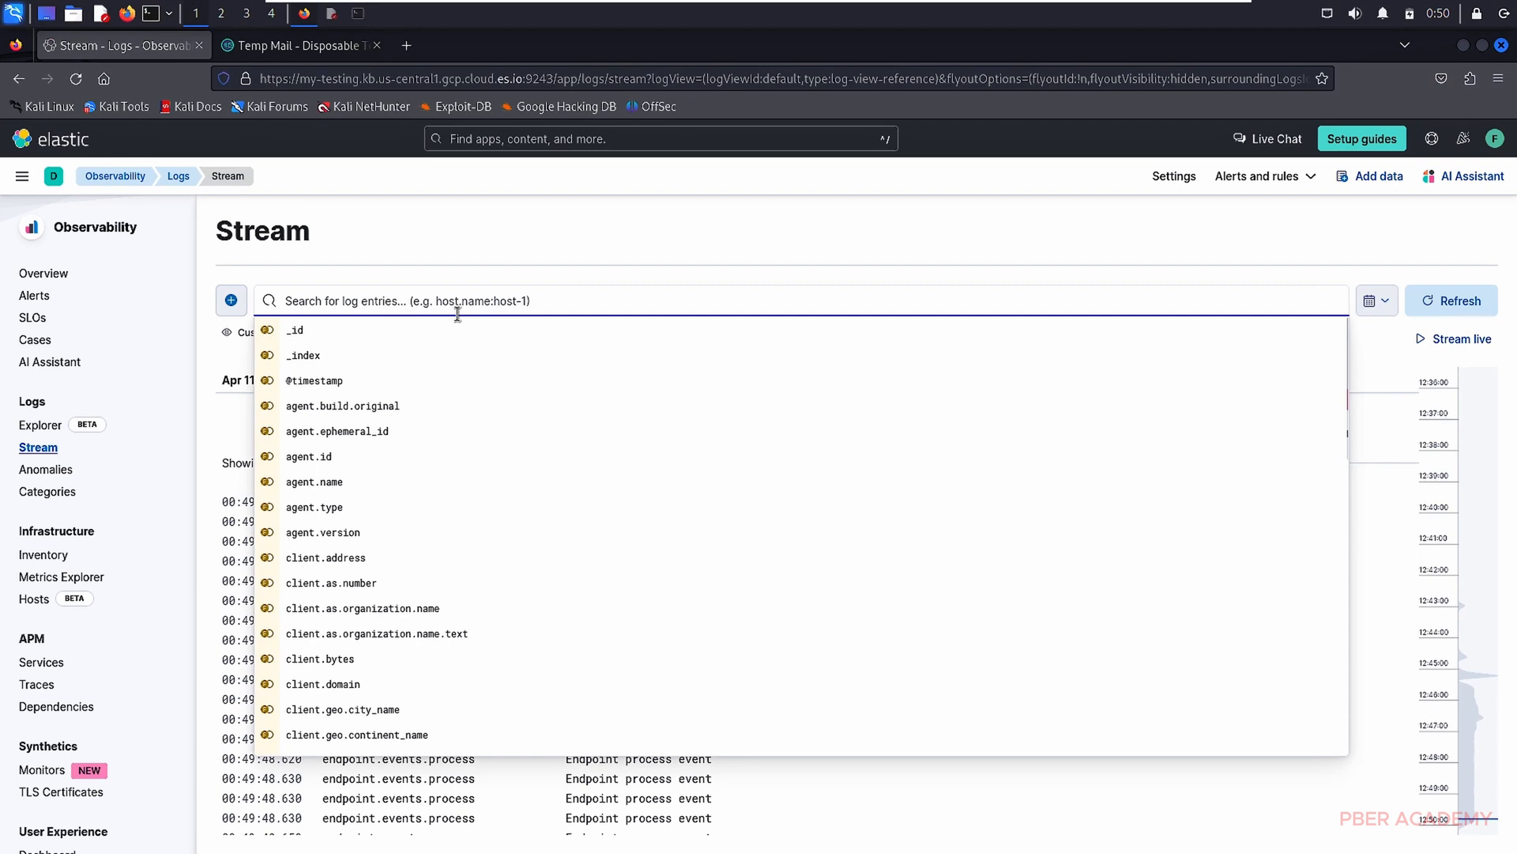
Filter the log stream on process.args : "nmap" and open the first matching entry's actions.
text(process)
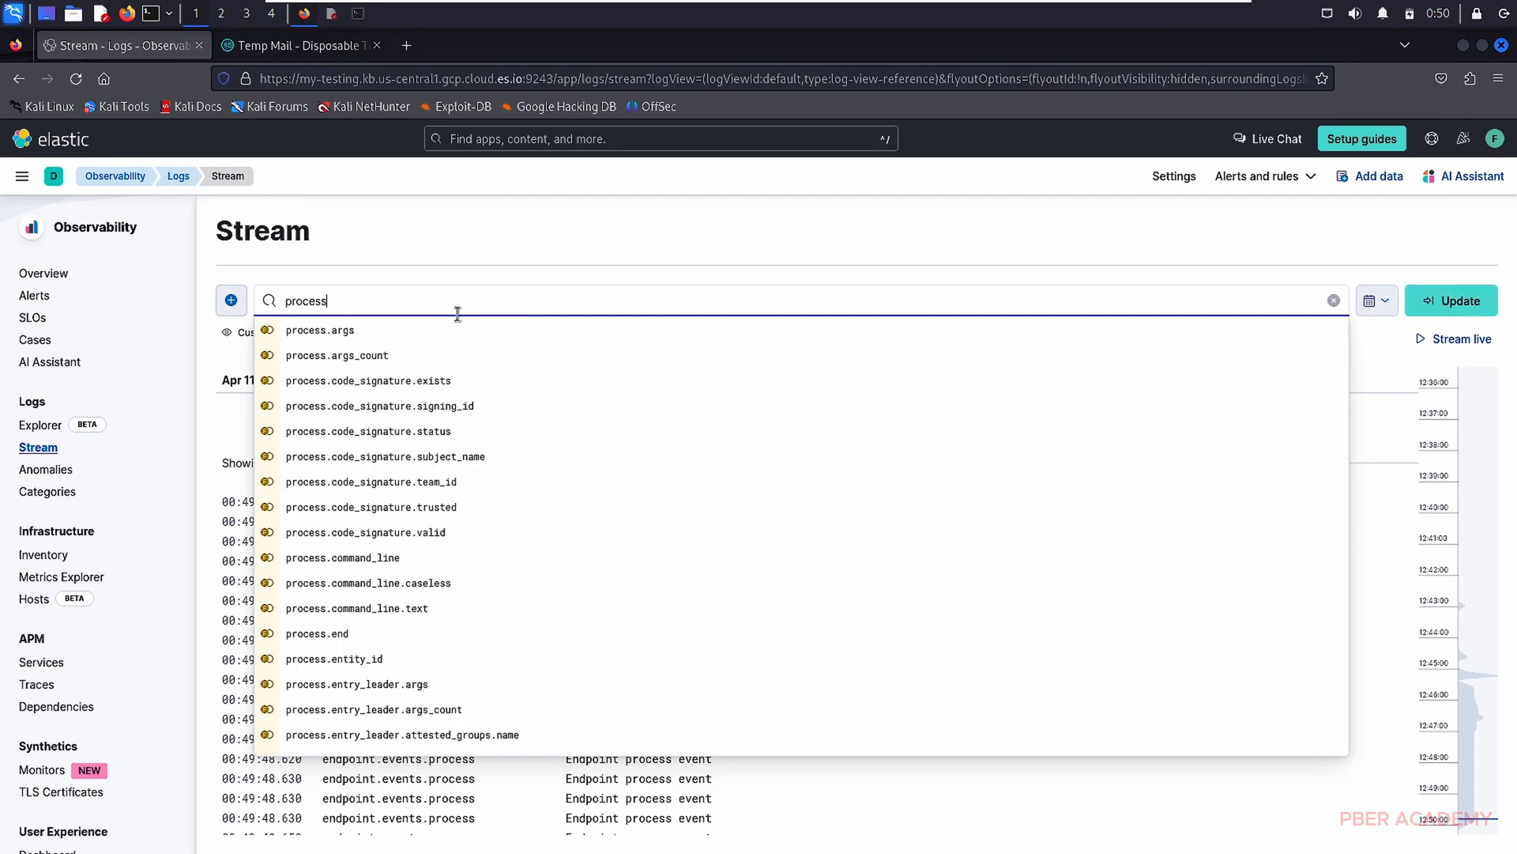
click(319, 329)
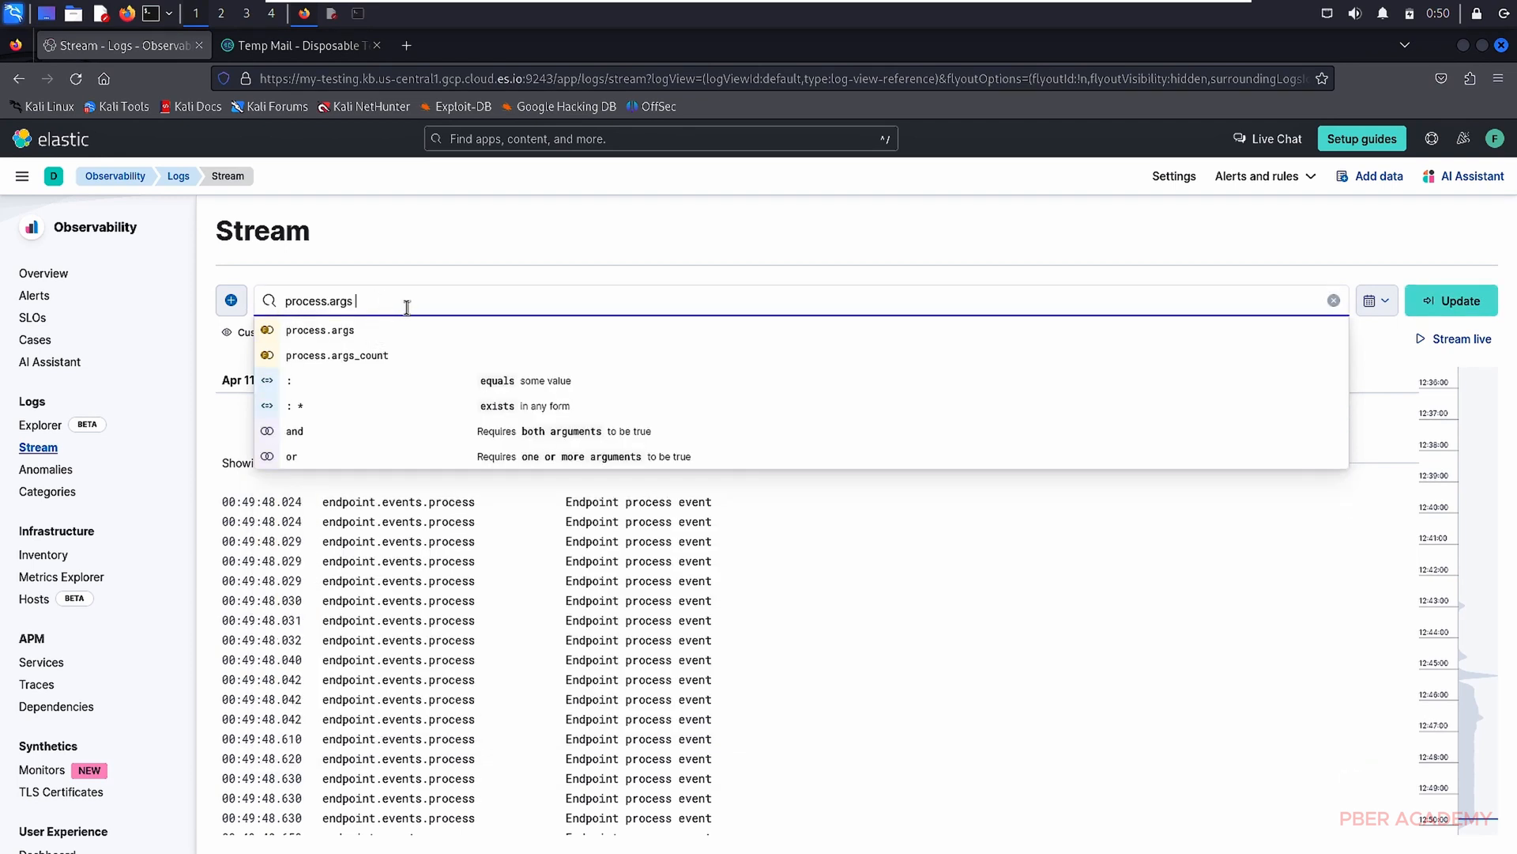
text(:)
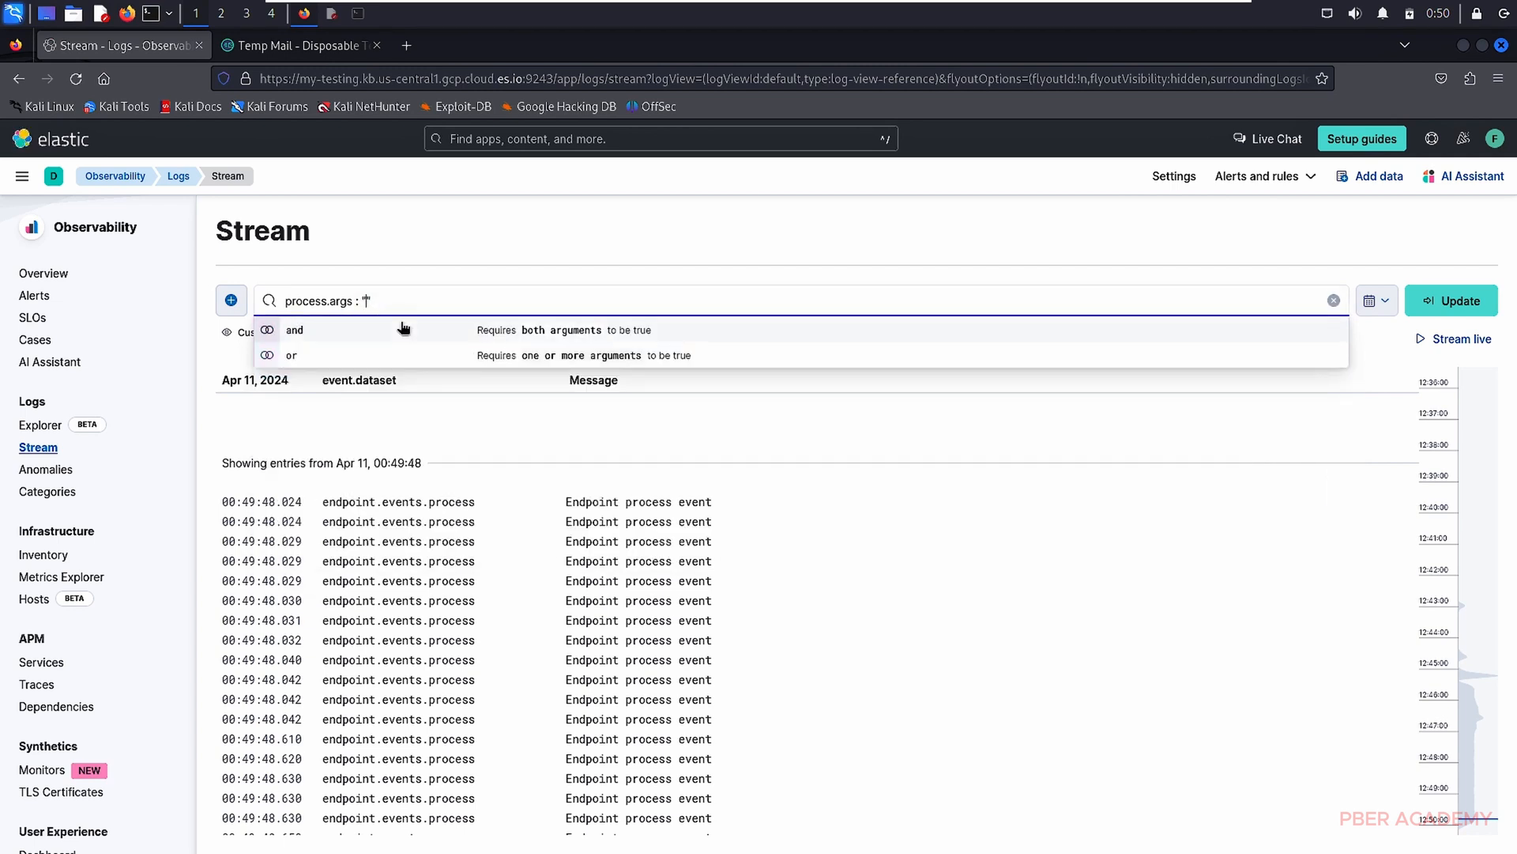
text("nmao")
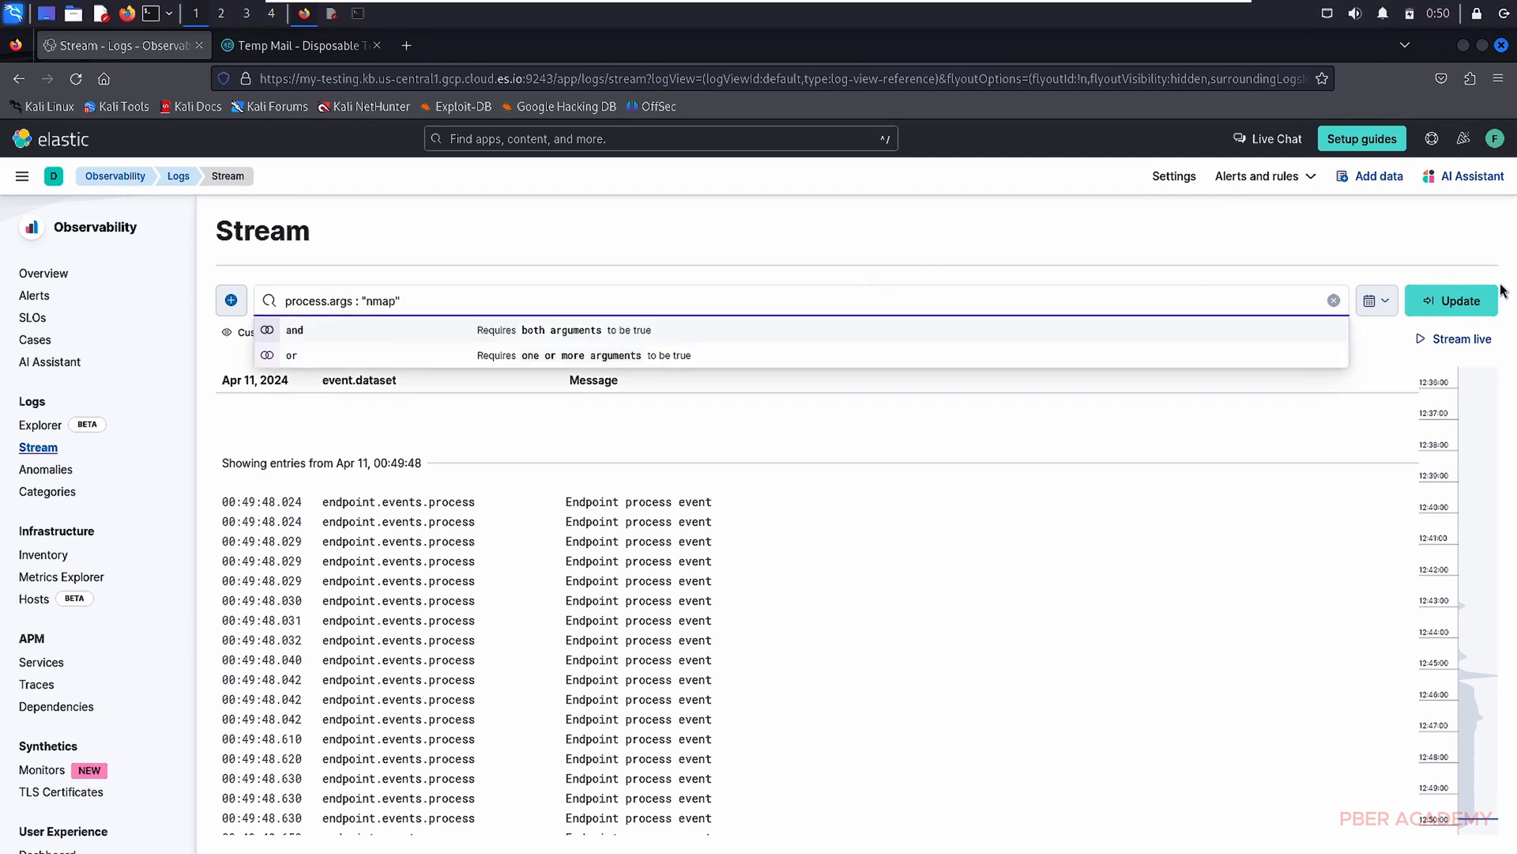
mouse_move(1242, 296)
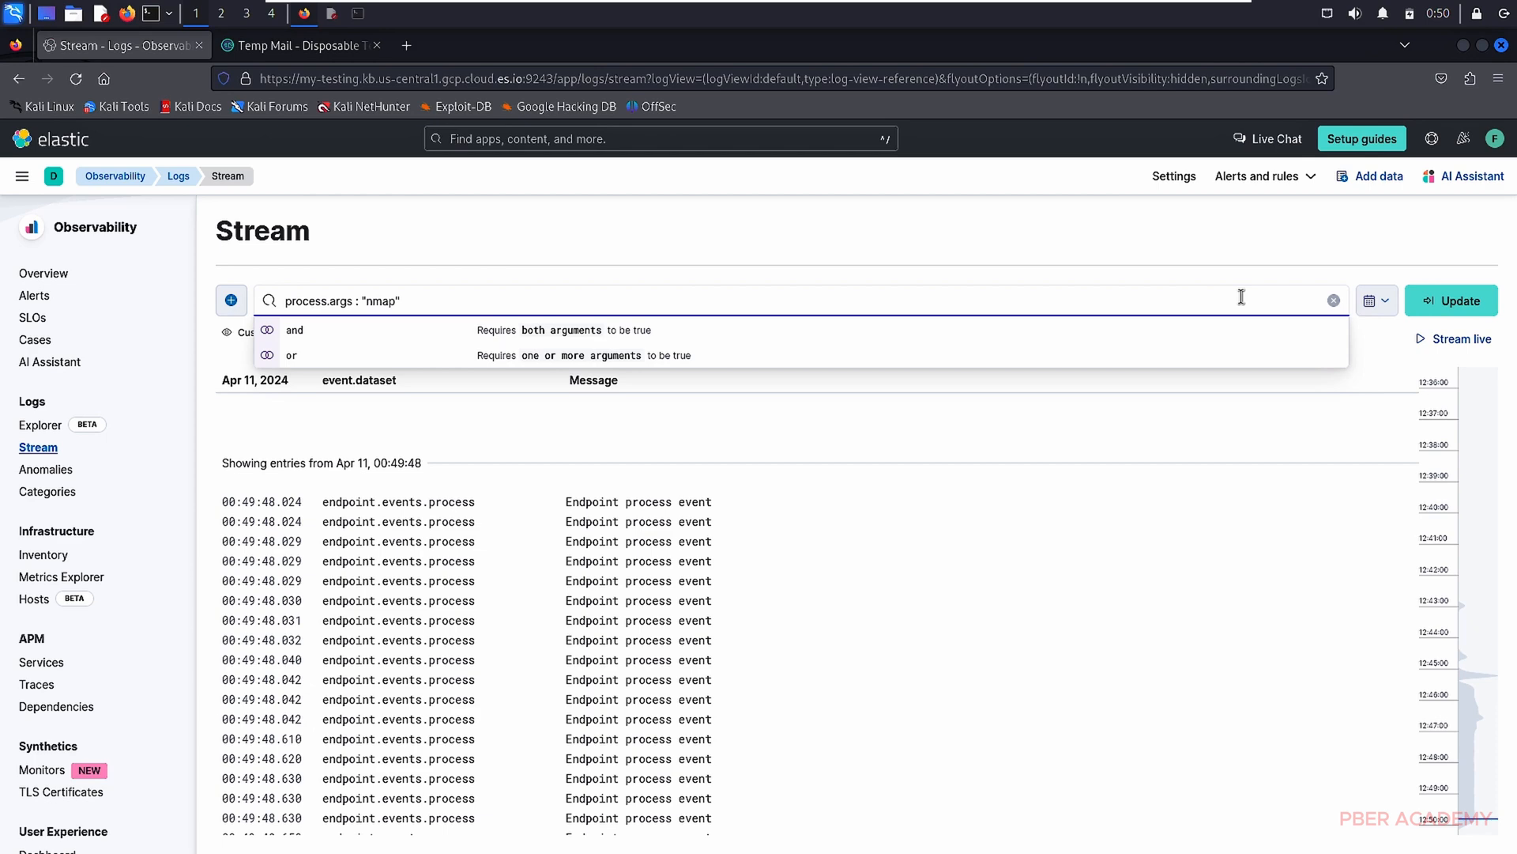
click(1451, 301)
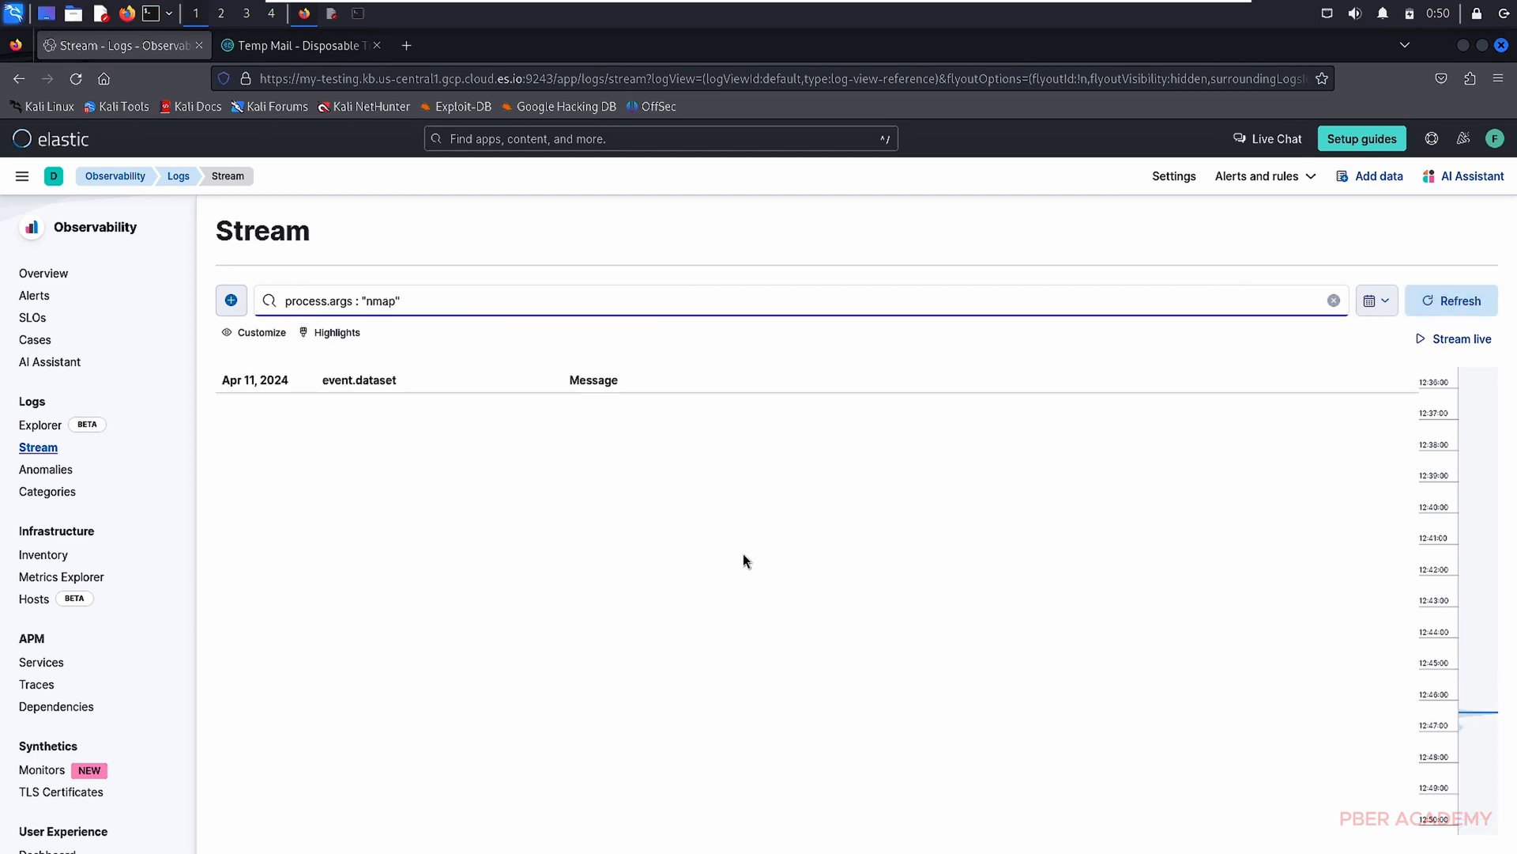
click(1451, 301)
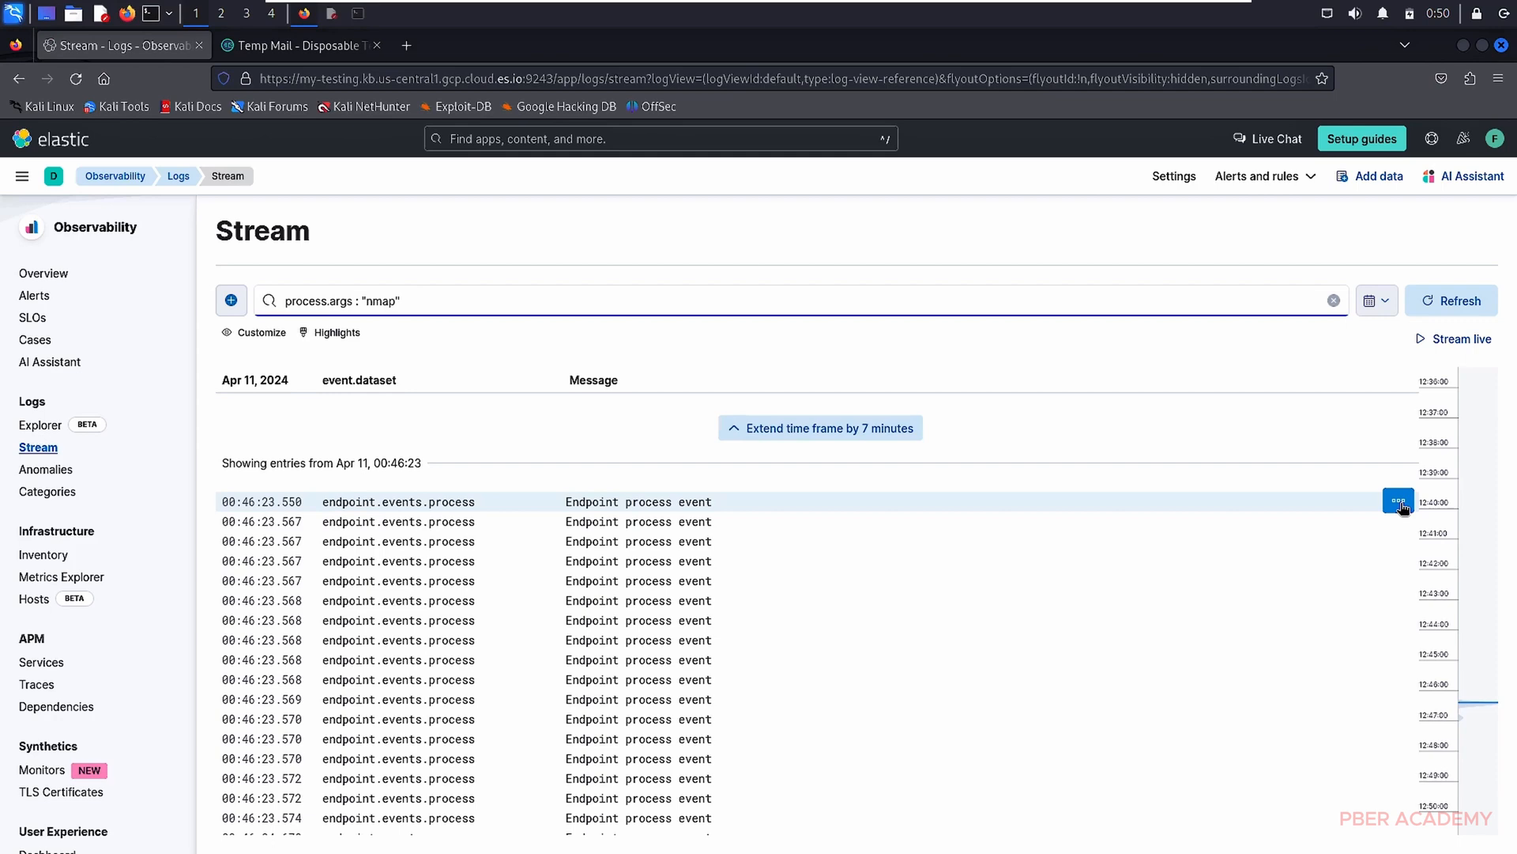
click(1397, 501)
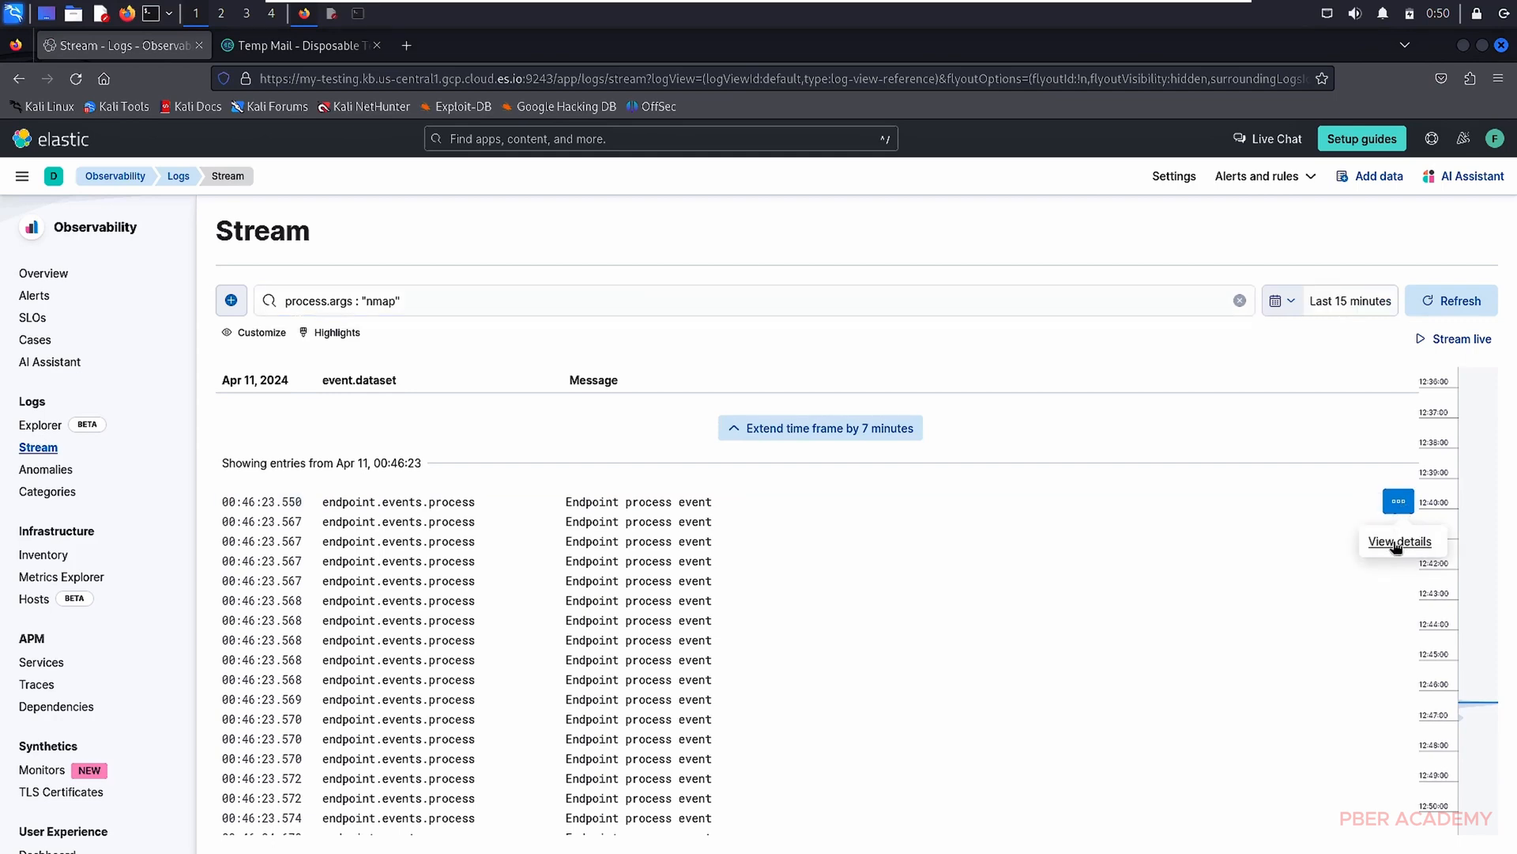
click(1399, 541)
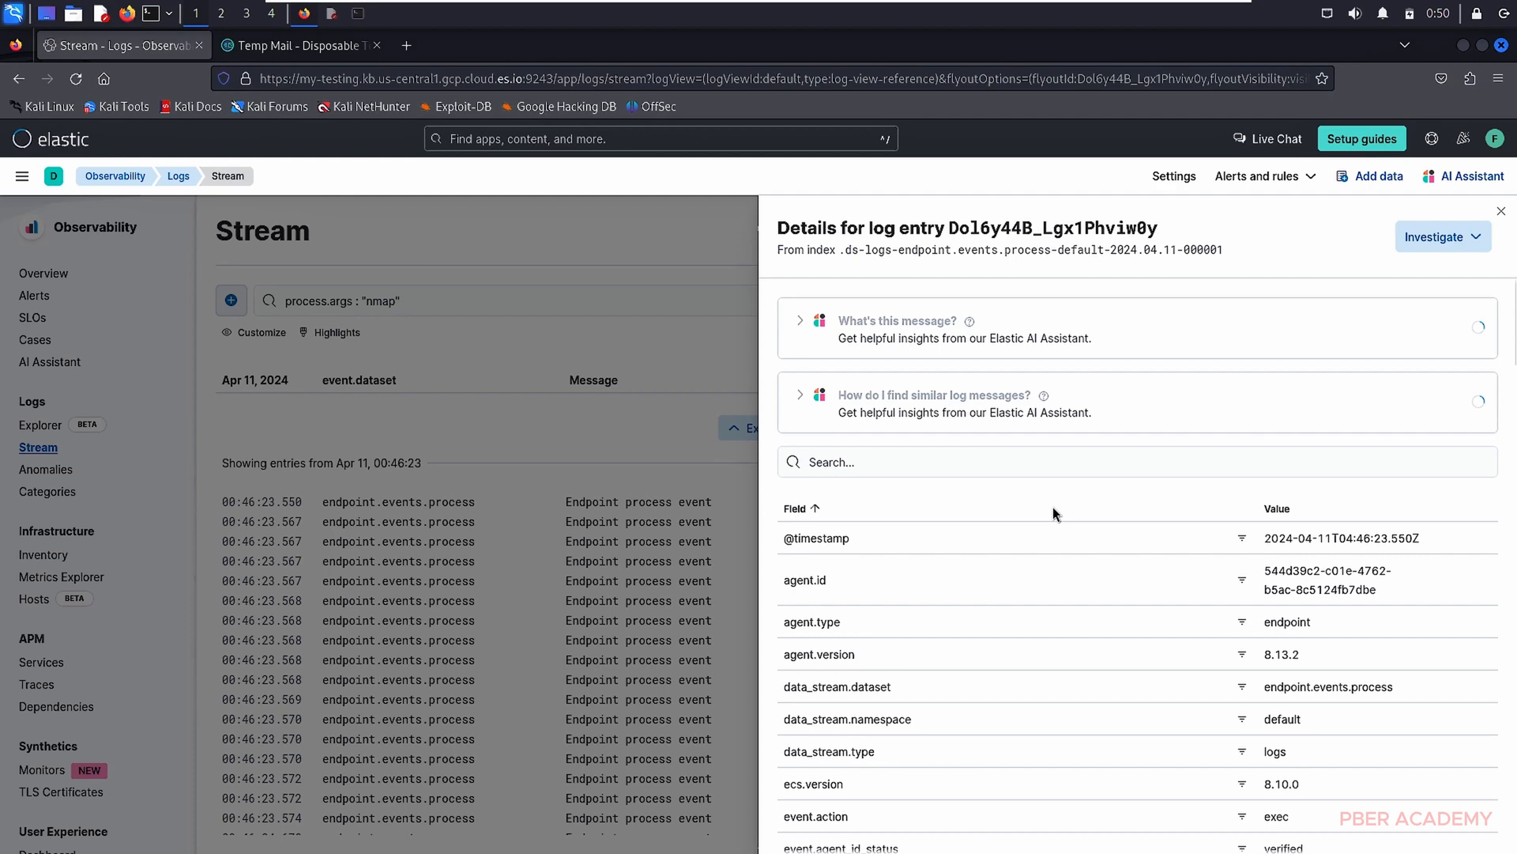
scroll(down, 3)
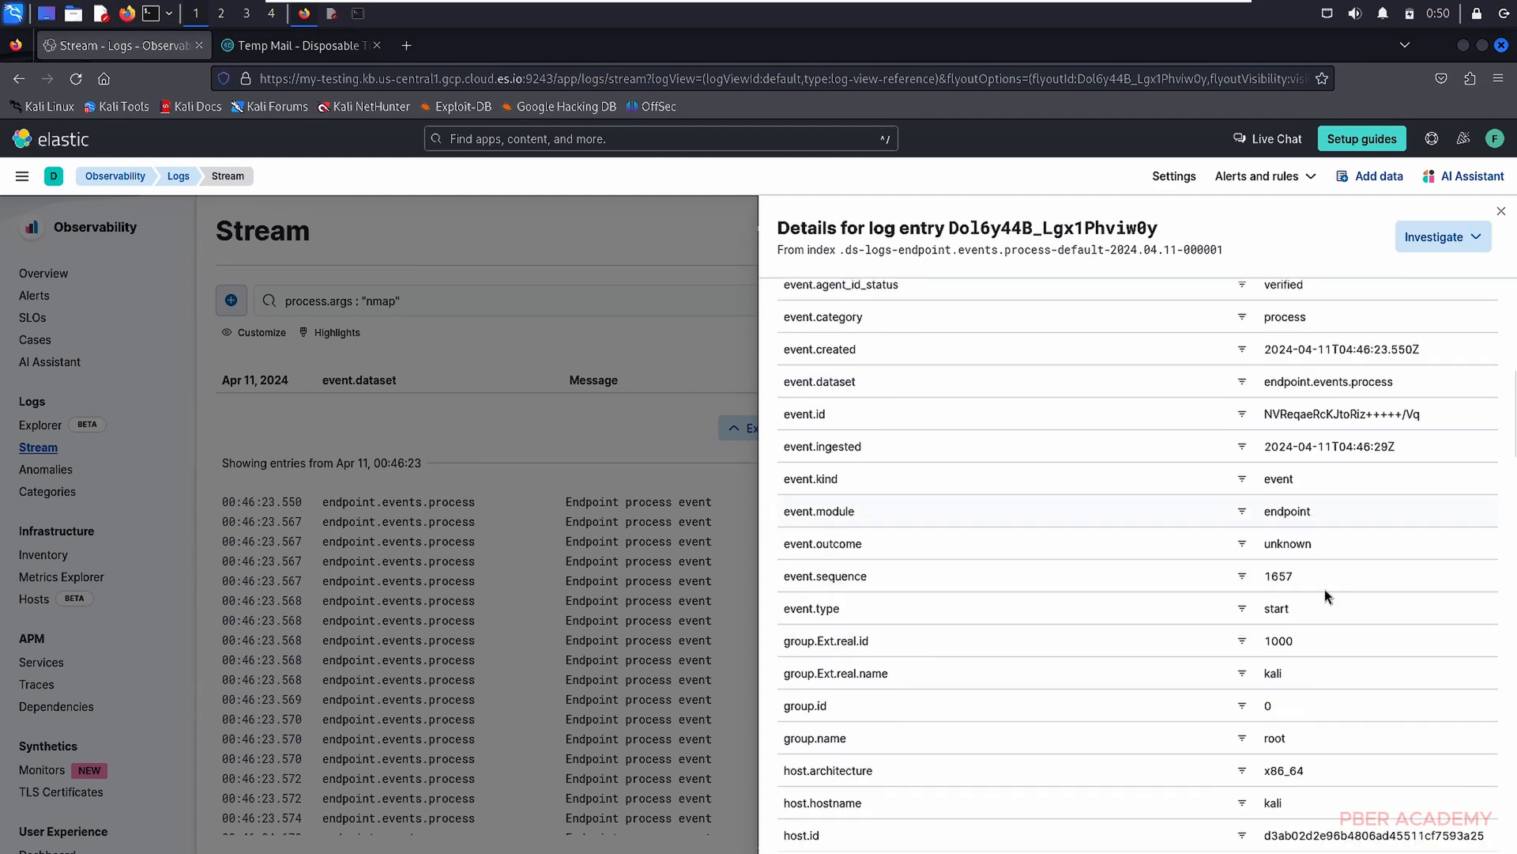
scroll(down, 3)
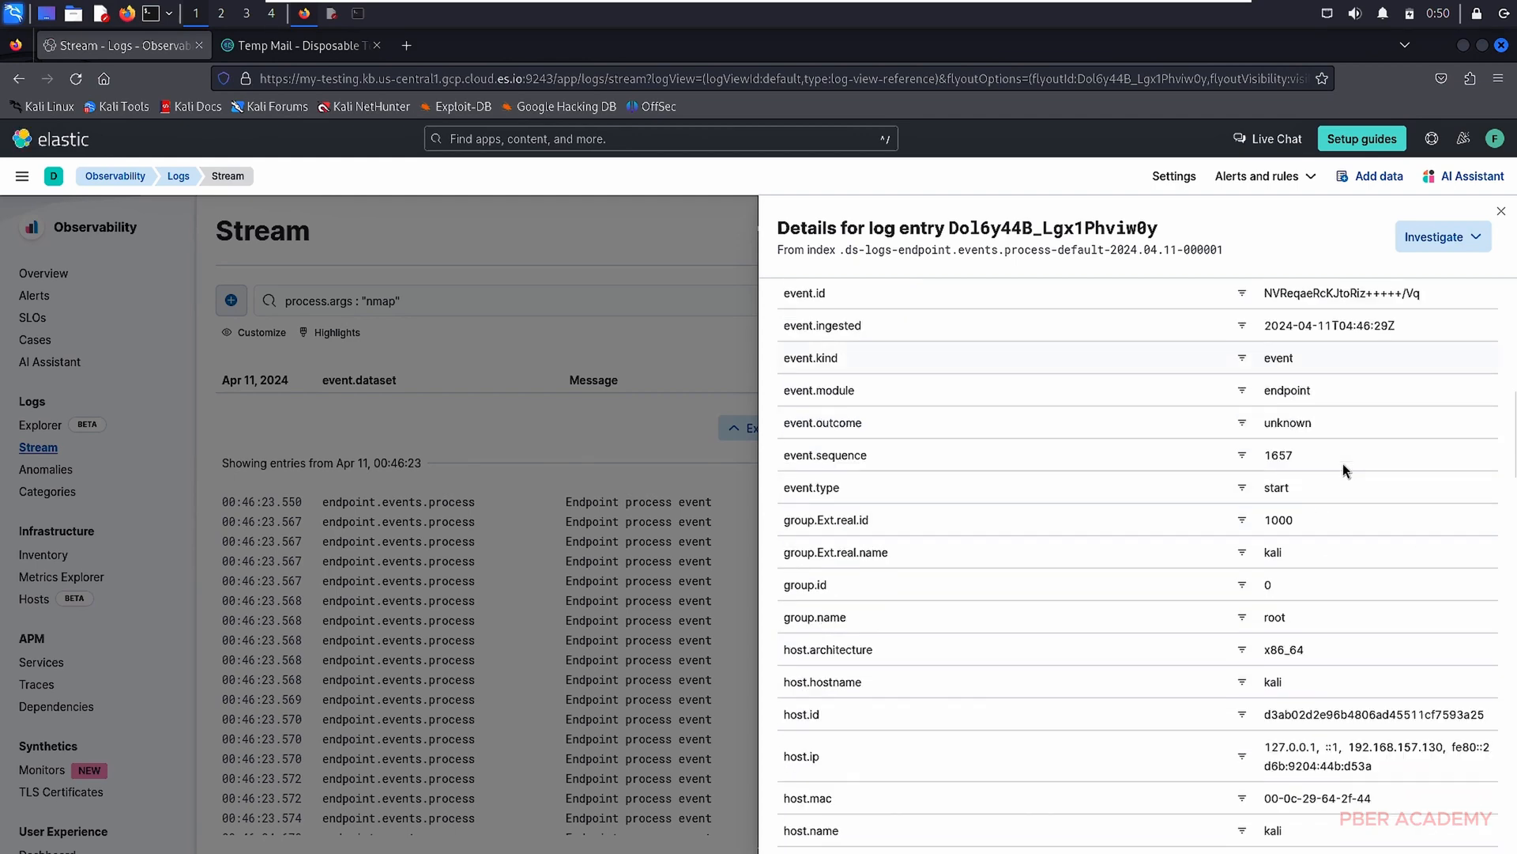
scroll(down, 3)
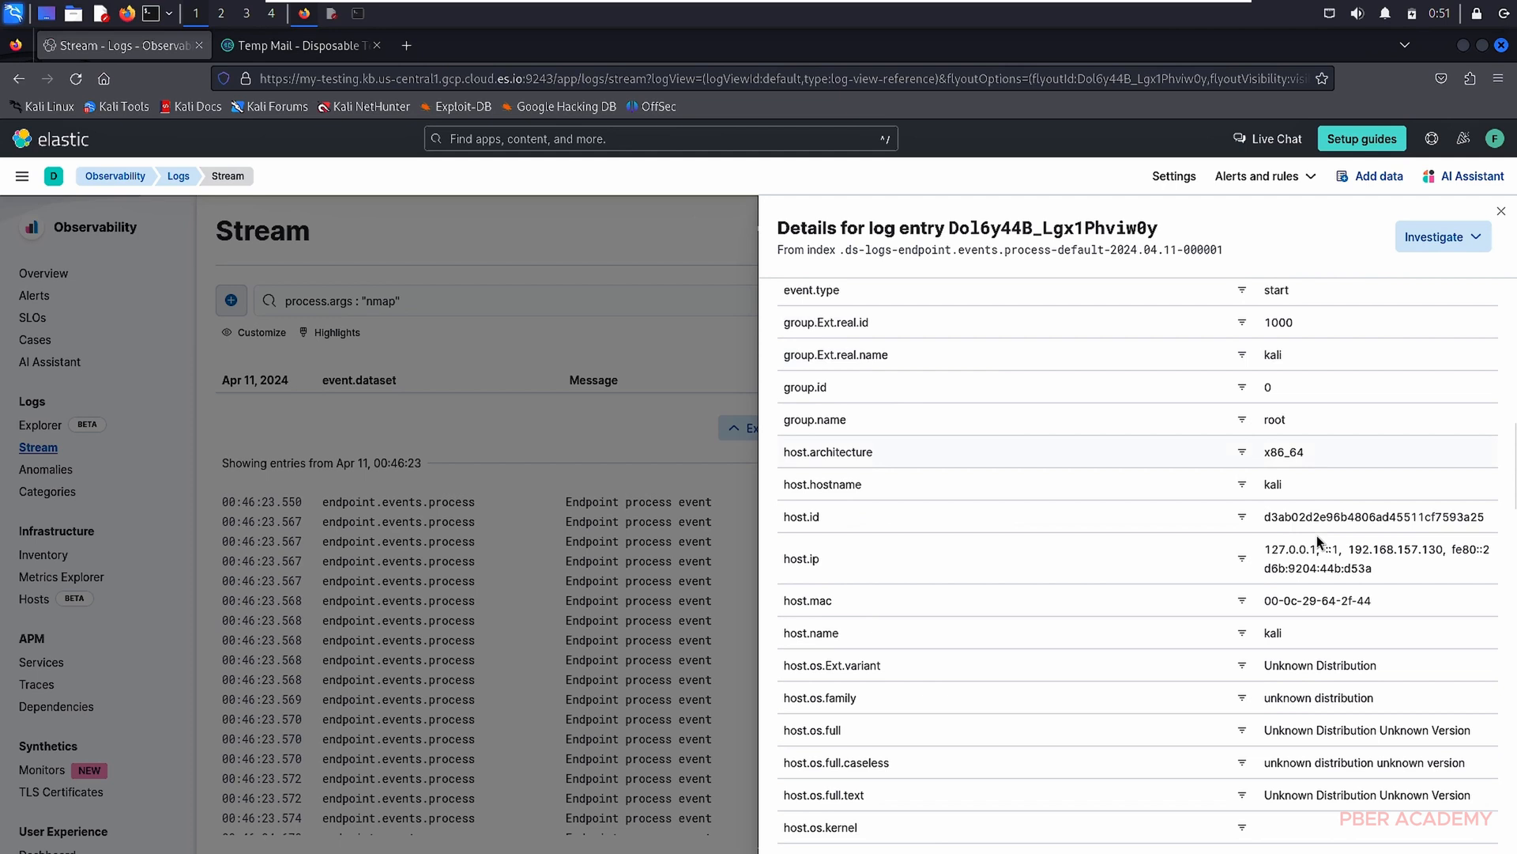
scroll(down, 3)
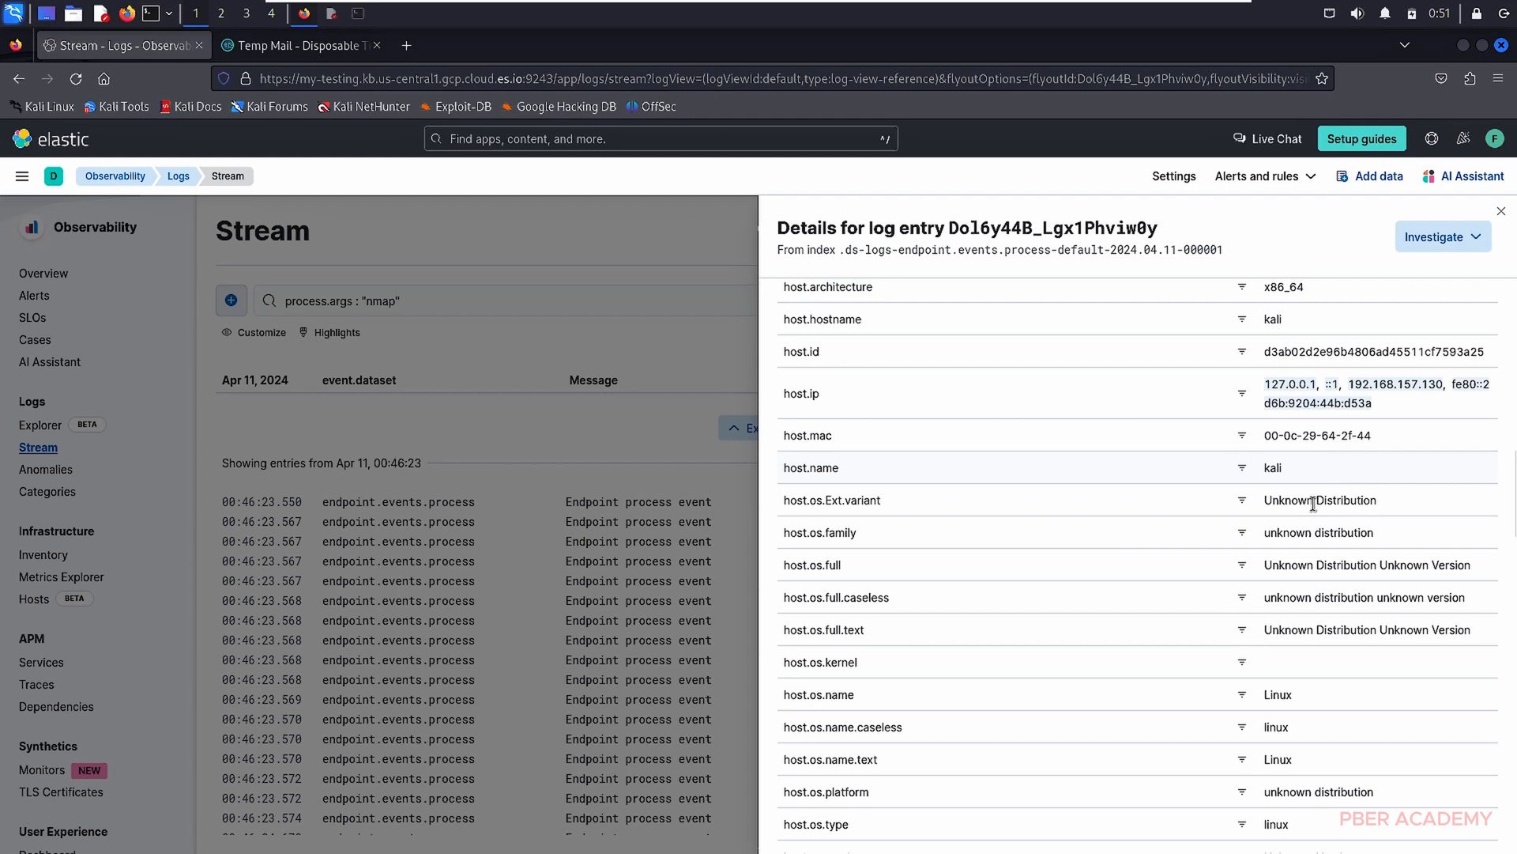
scroll(down, 3)
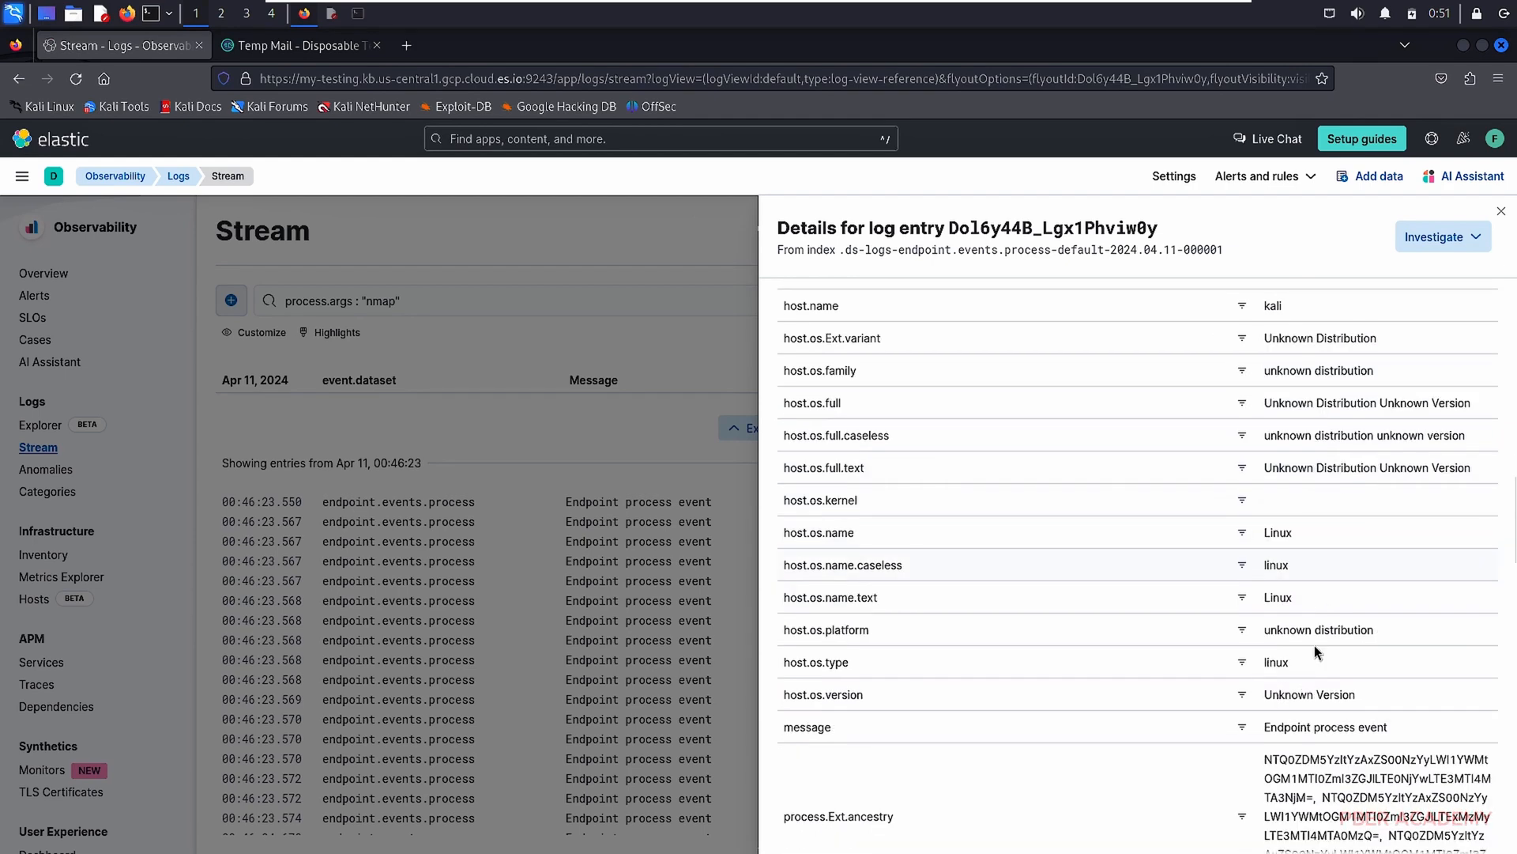
scroll(down, 3)
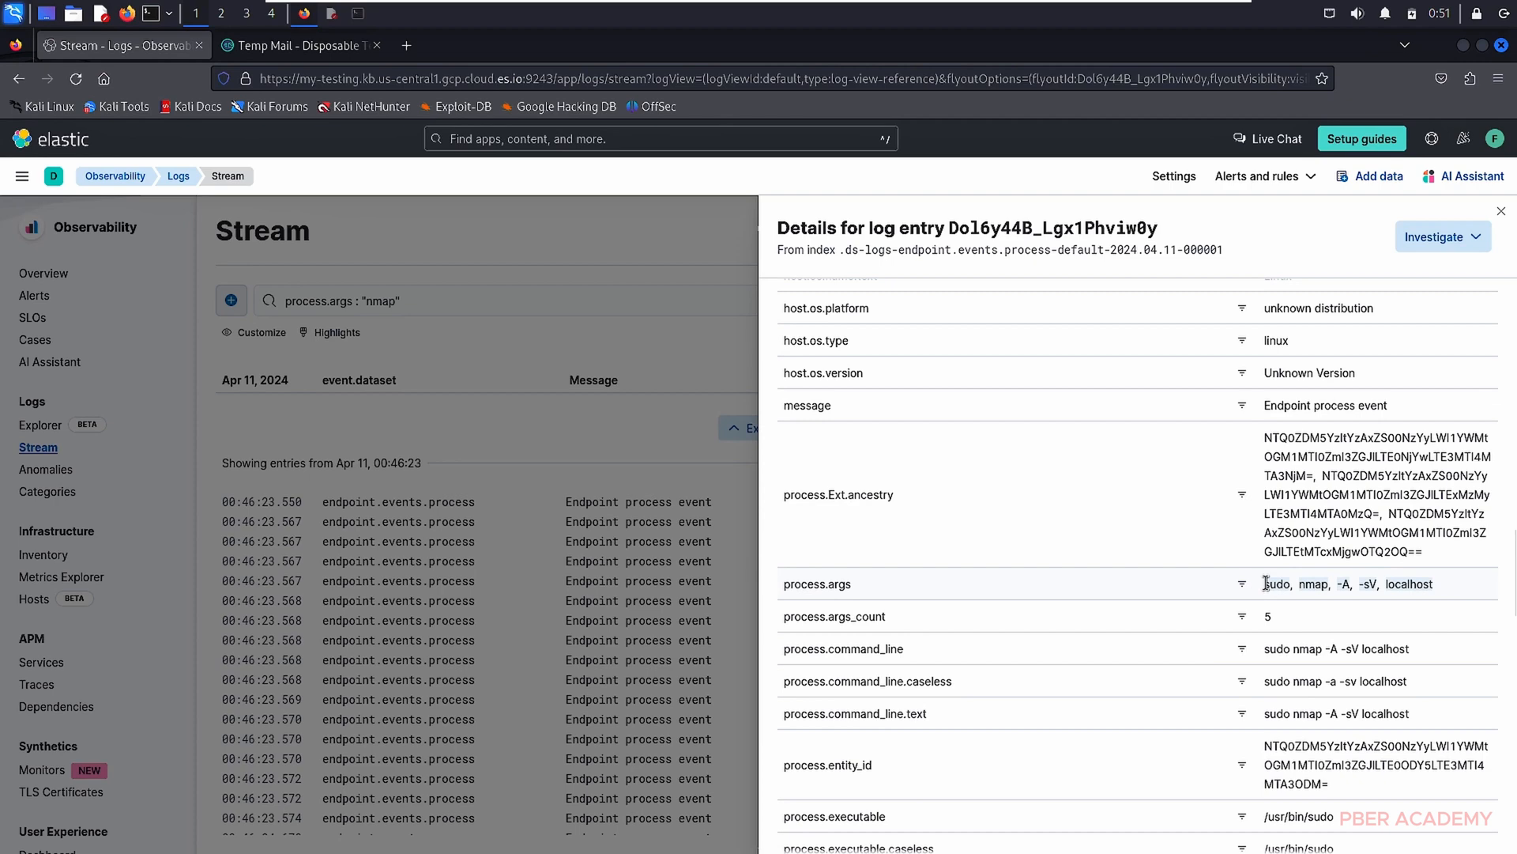
mouse_move(1459, 665)
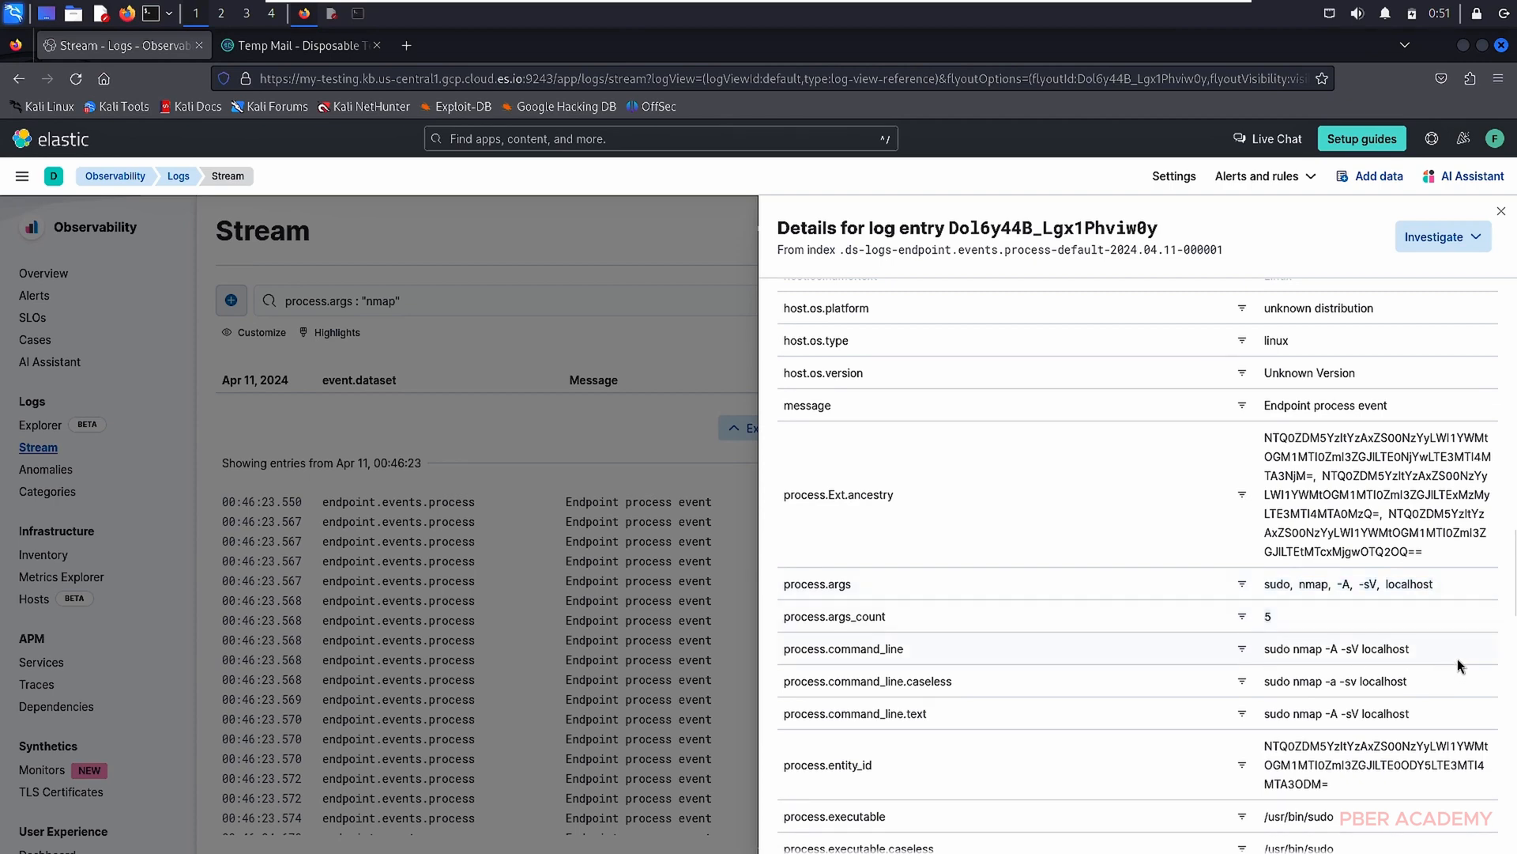
mouse_move(1418, 732)
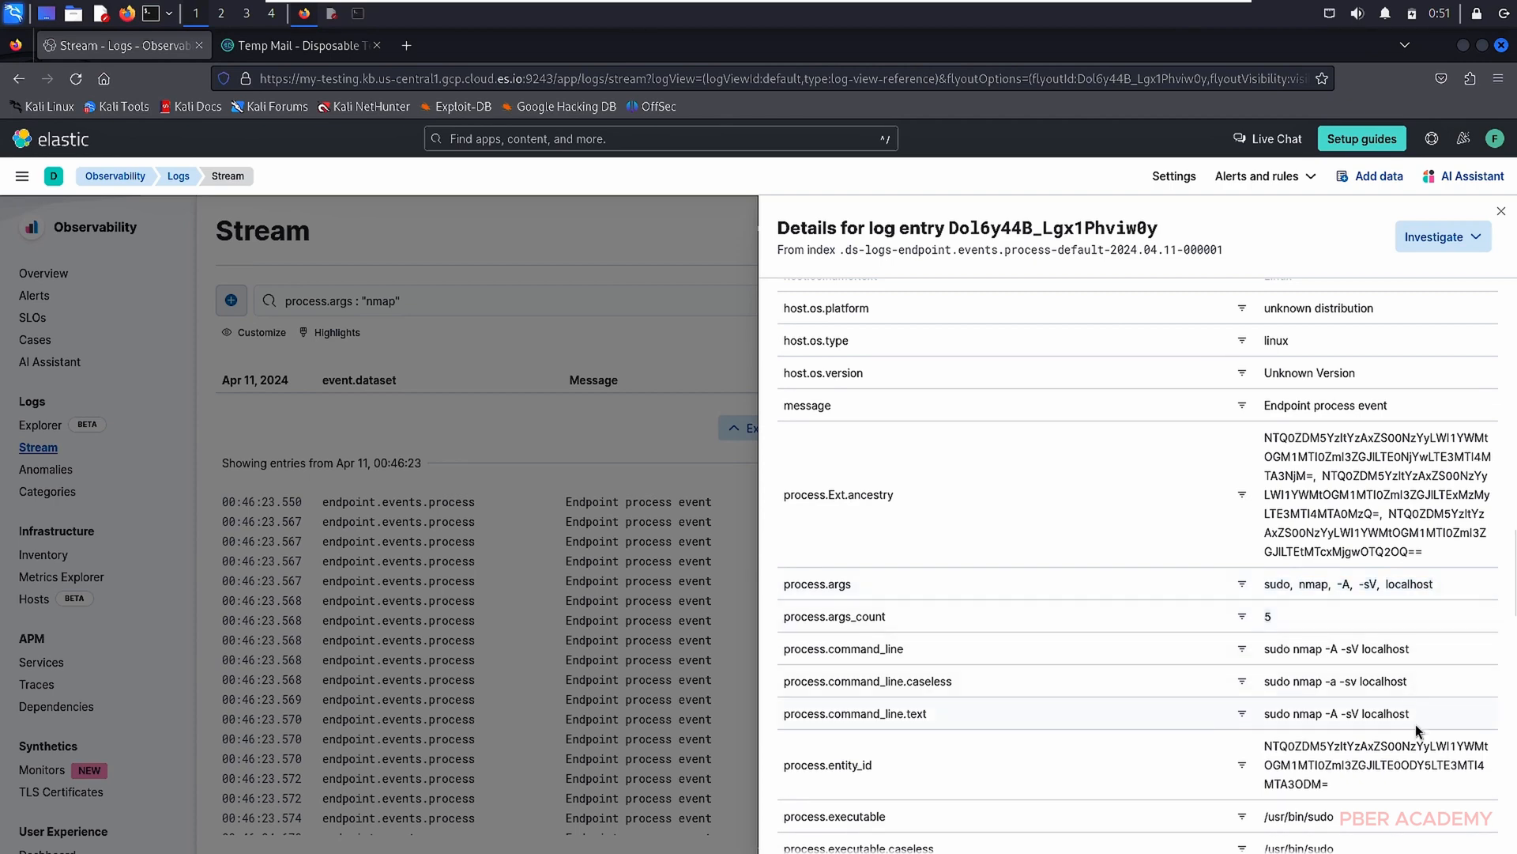
scroll(down, 3)
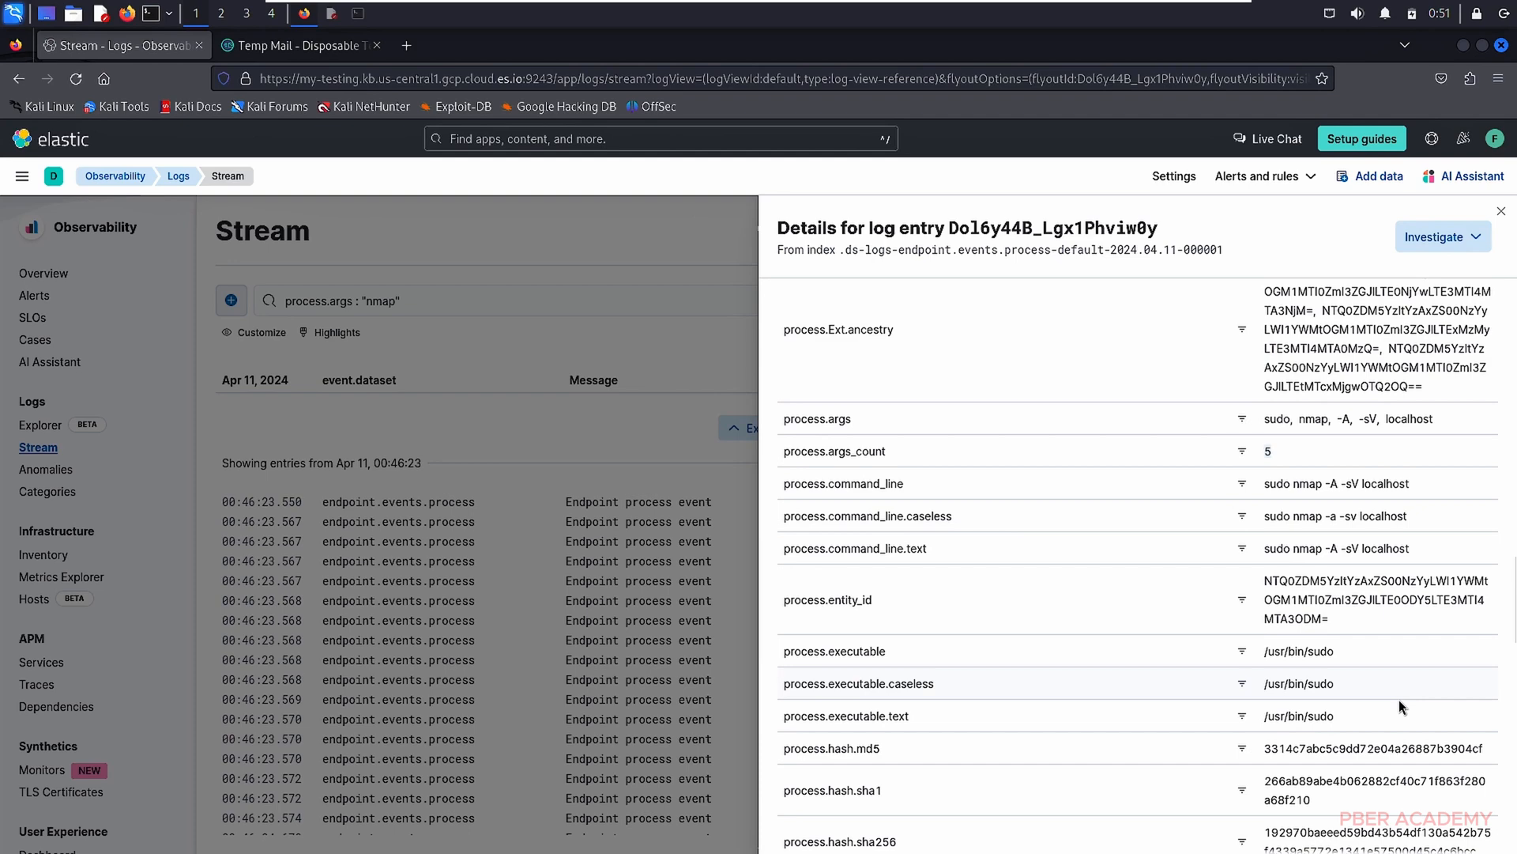
scroll(down, 3)
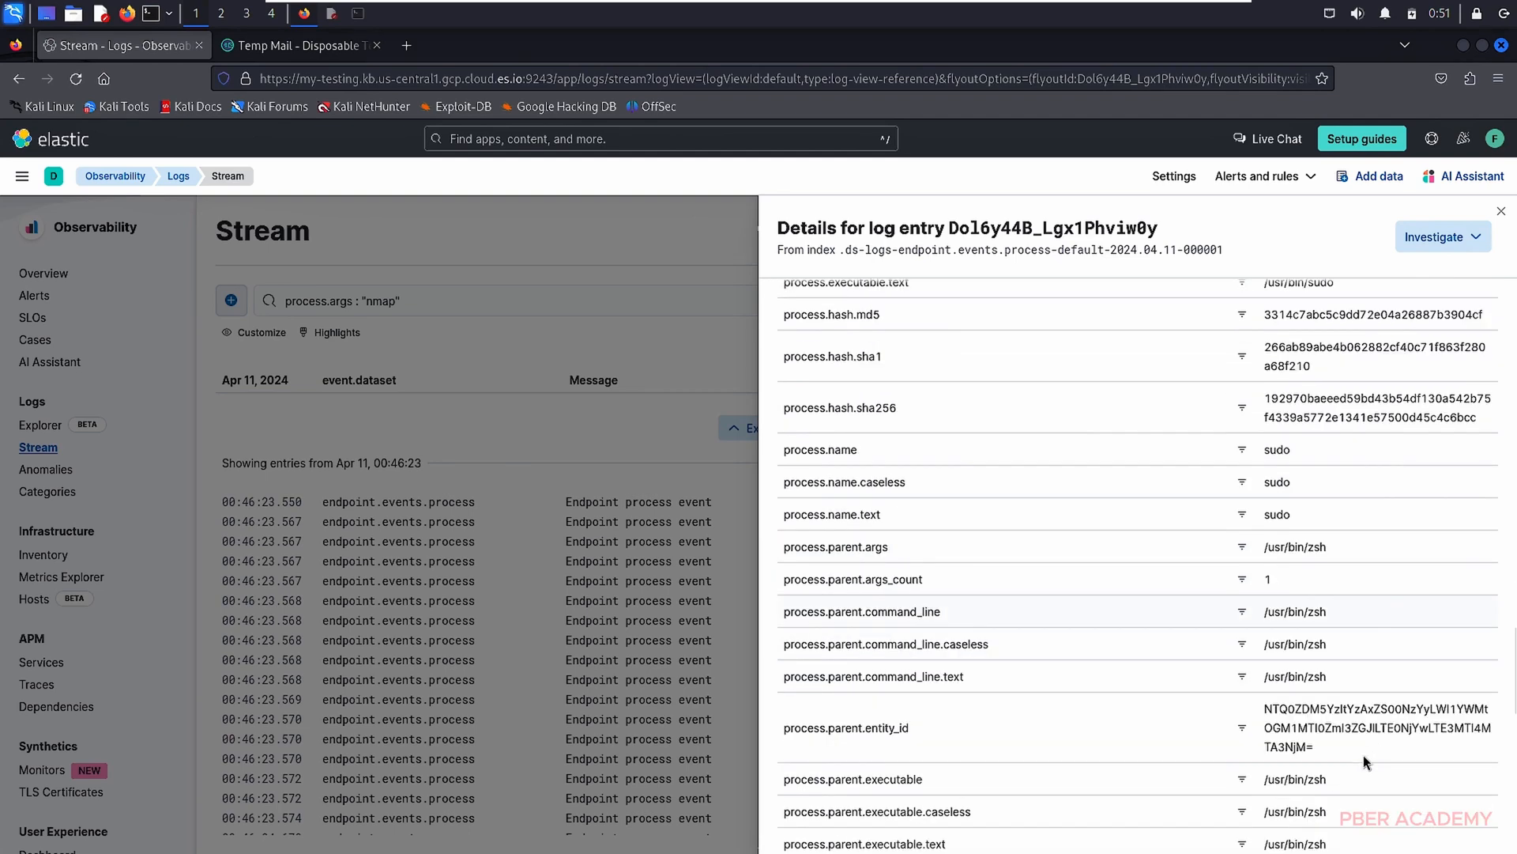
scroll(down, 3)
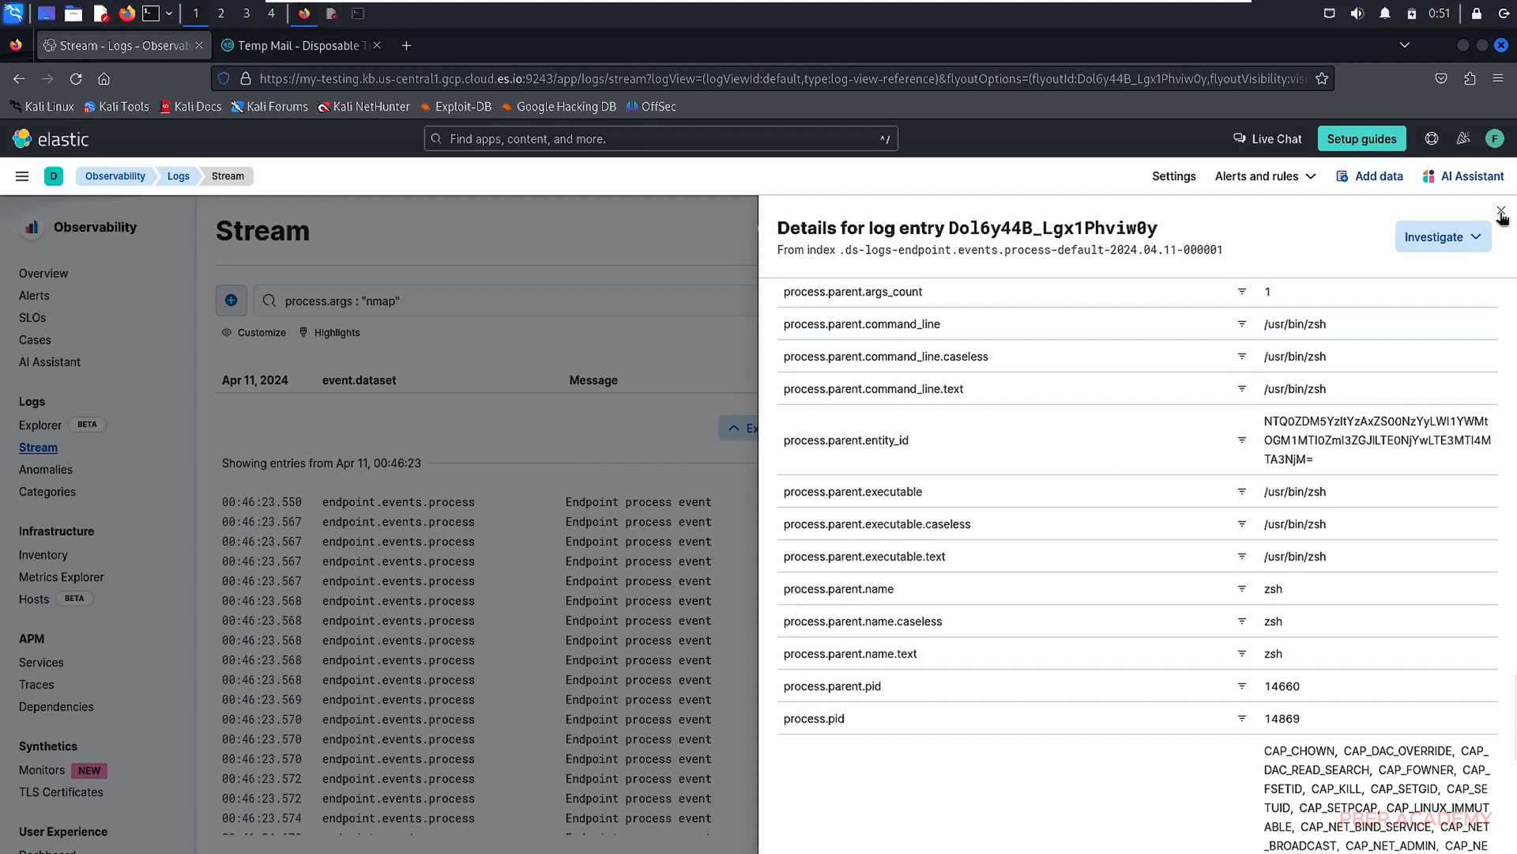
click(1502, 212)
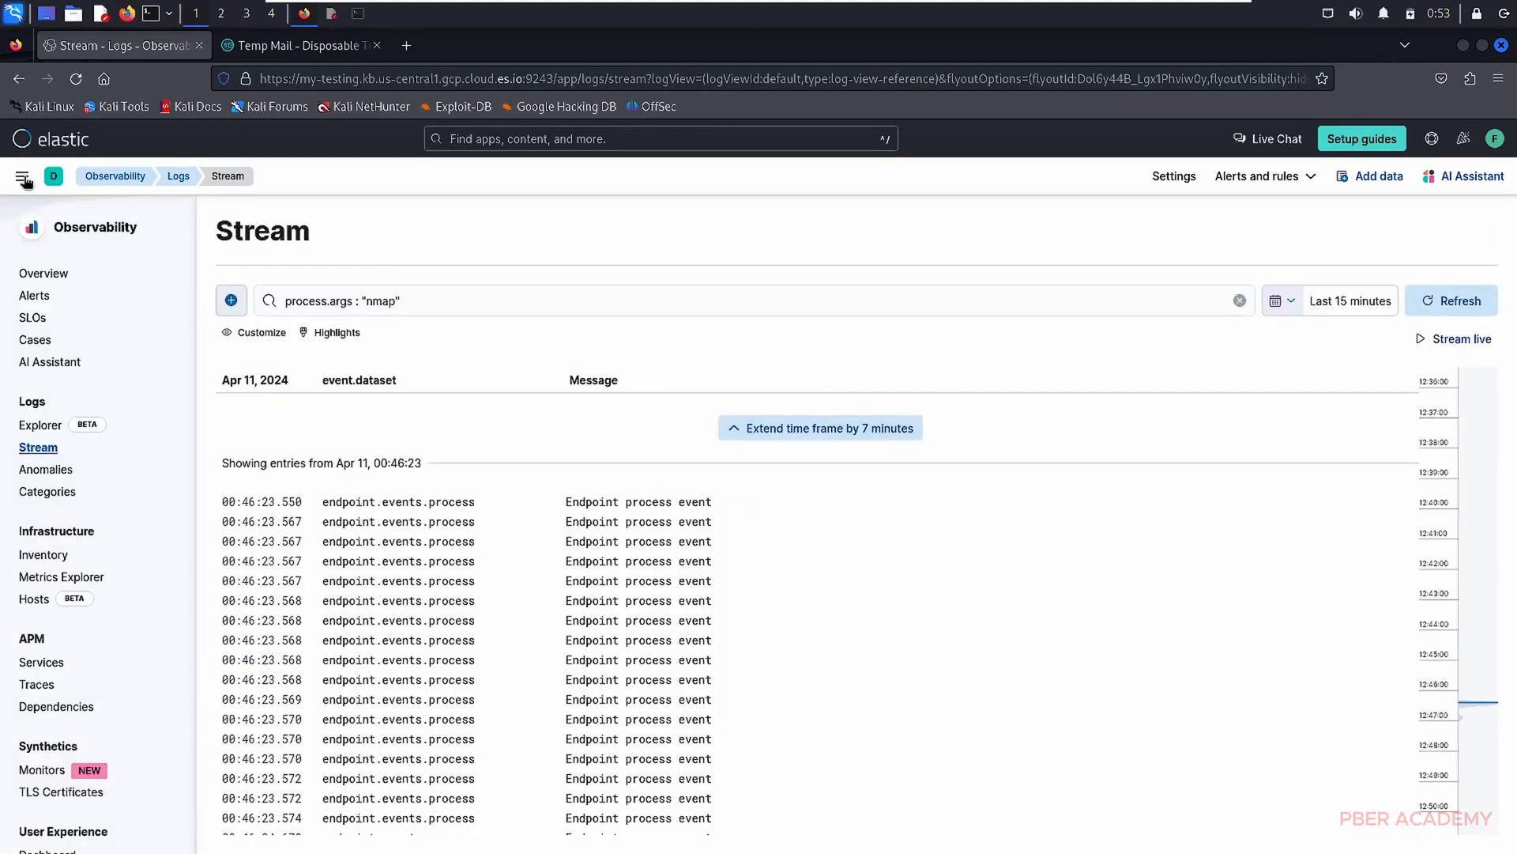
Go to Analytics > Dashboards from the main navigation.
scroll(down, 3)
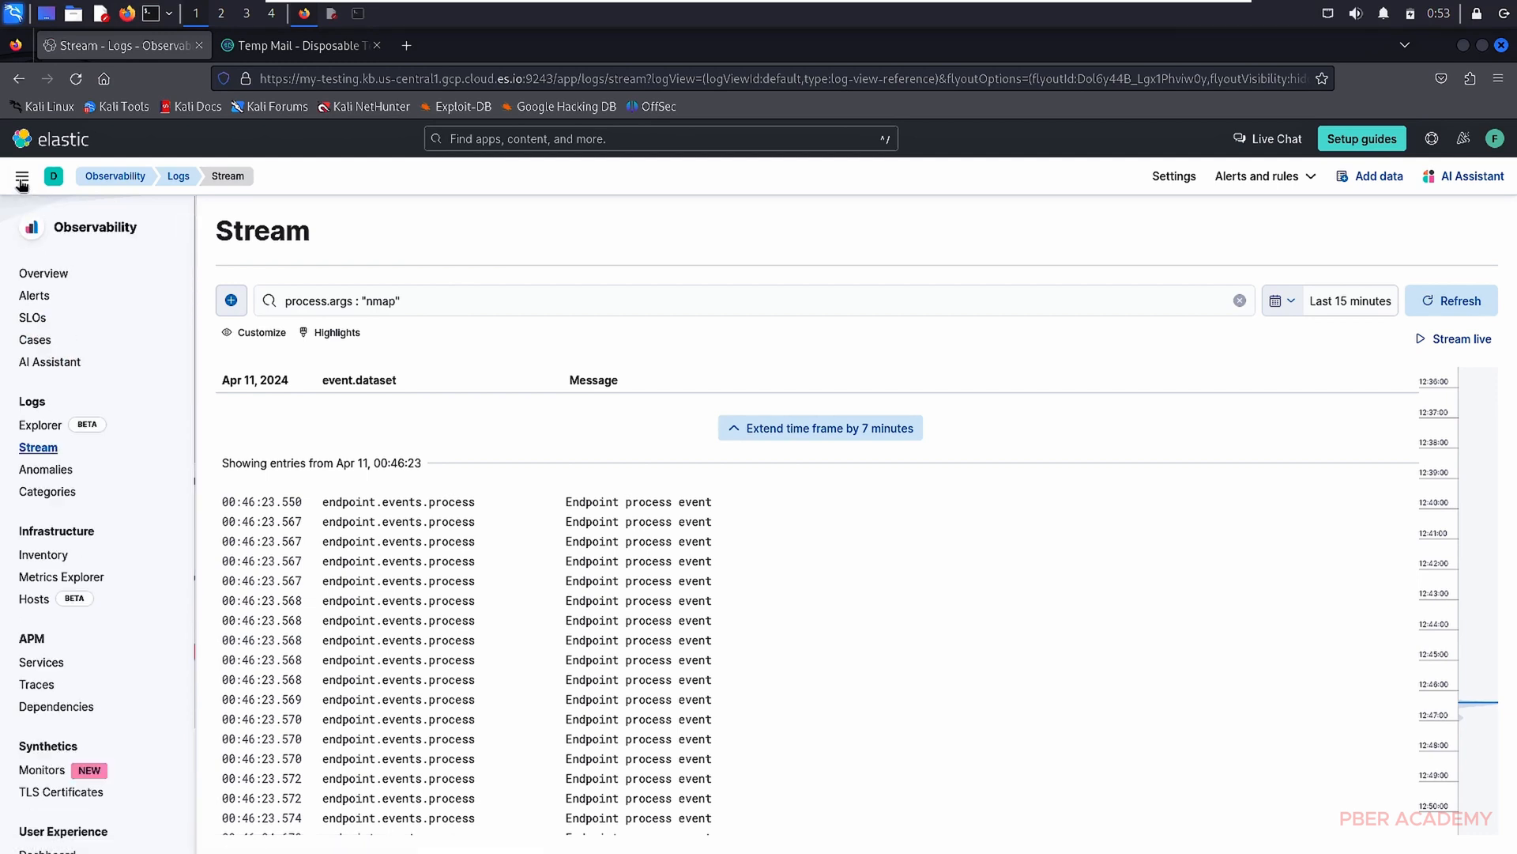
click(21, 176)
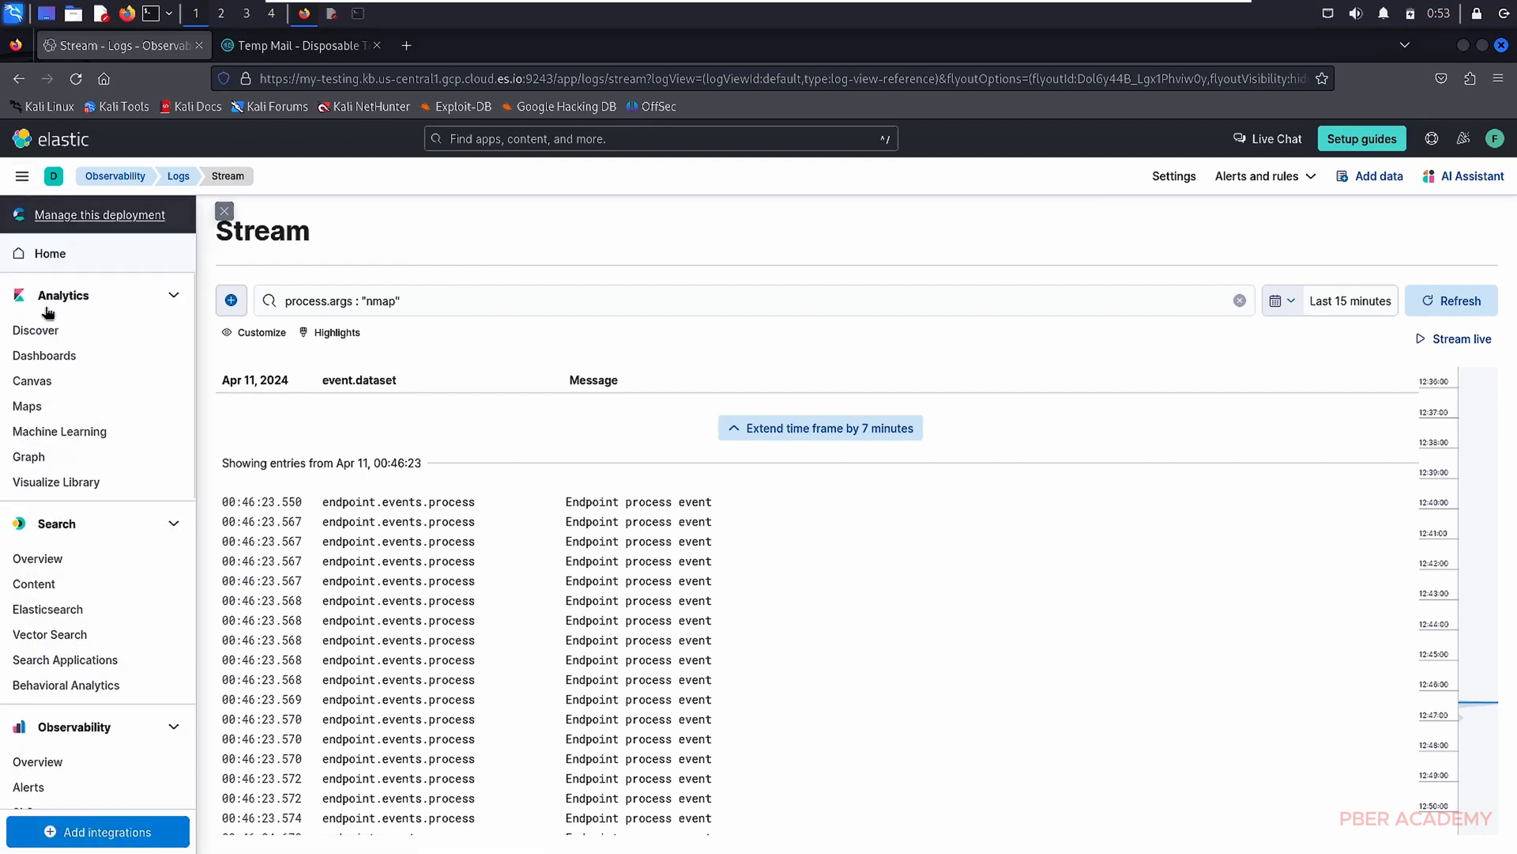
mouse_move(57, 480)
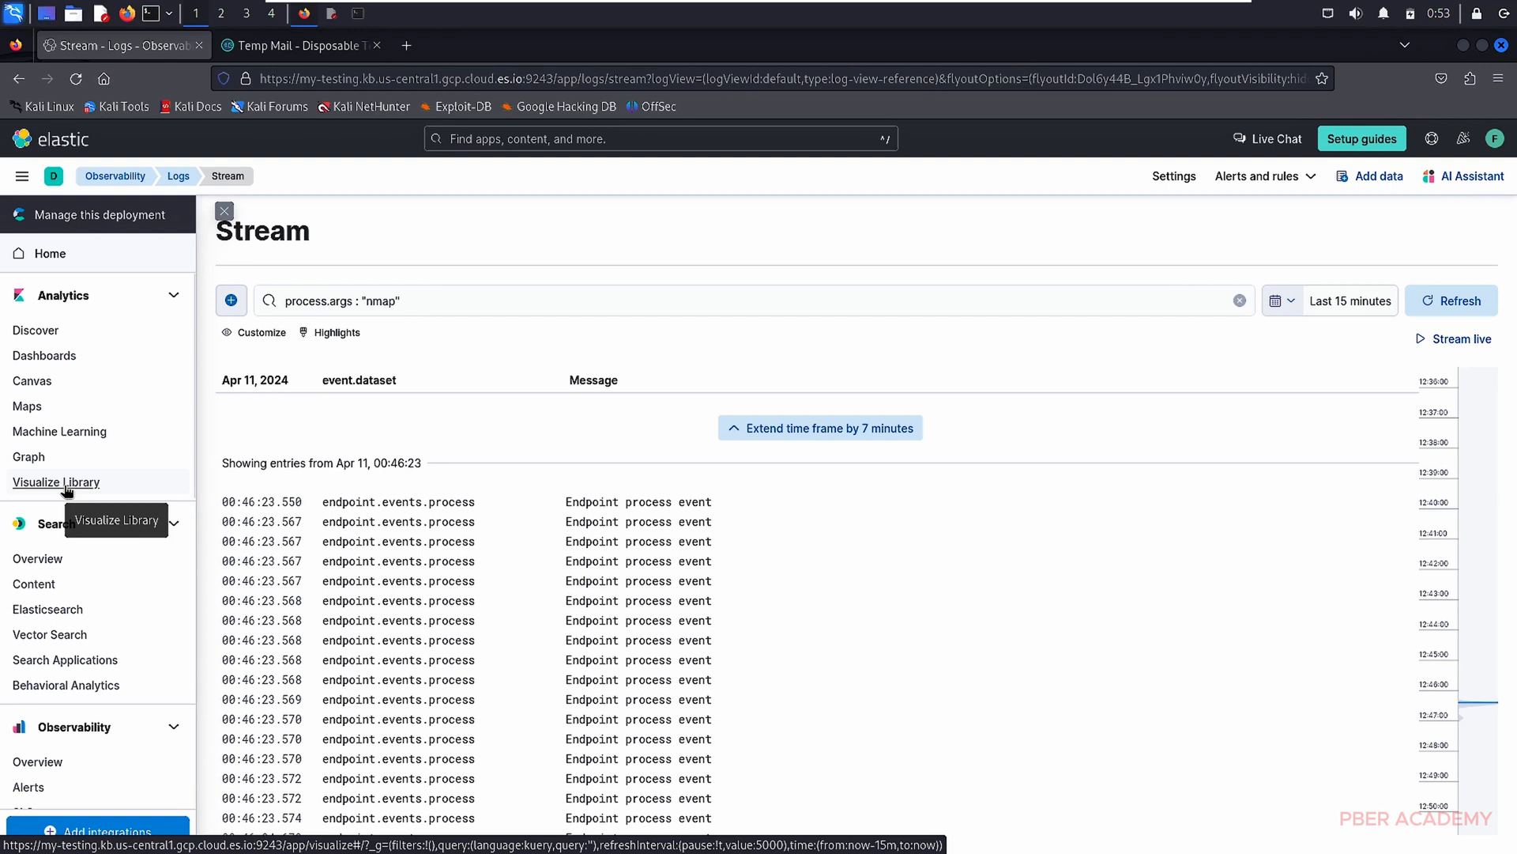
mouse_move(53, 374)
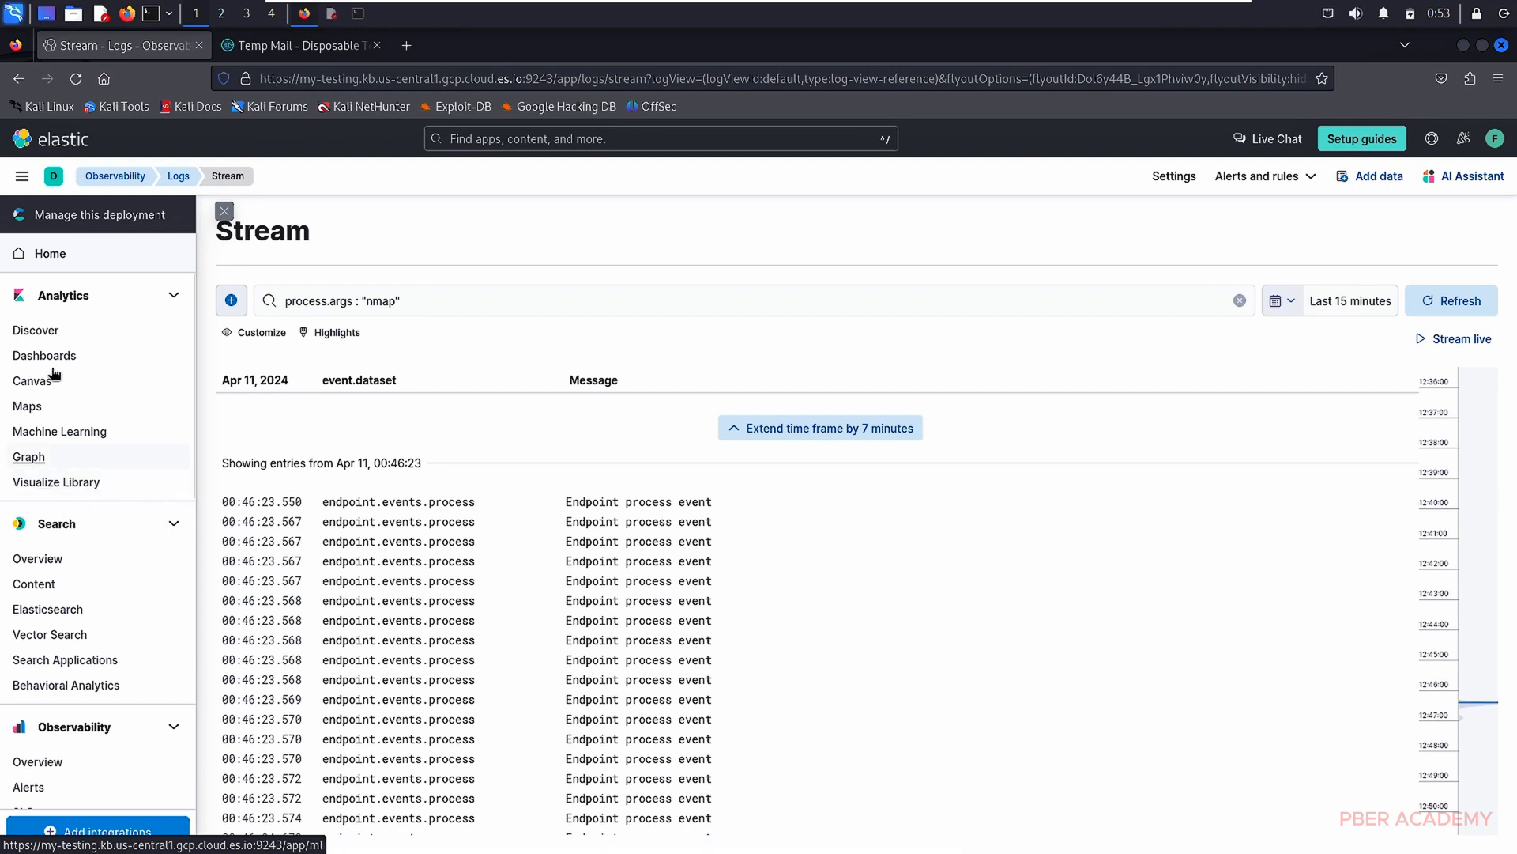
mouse_move(44, 356)
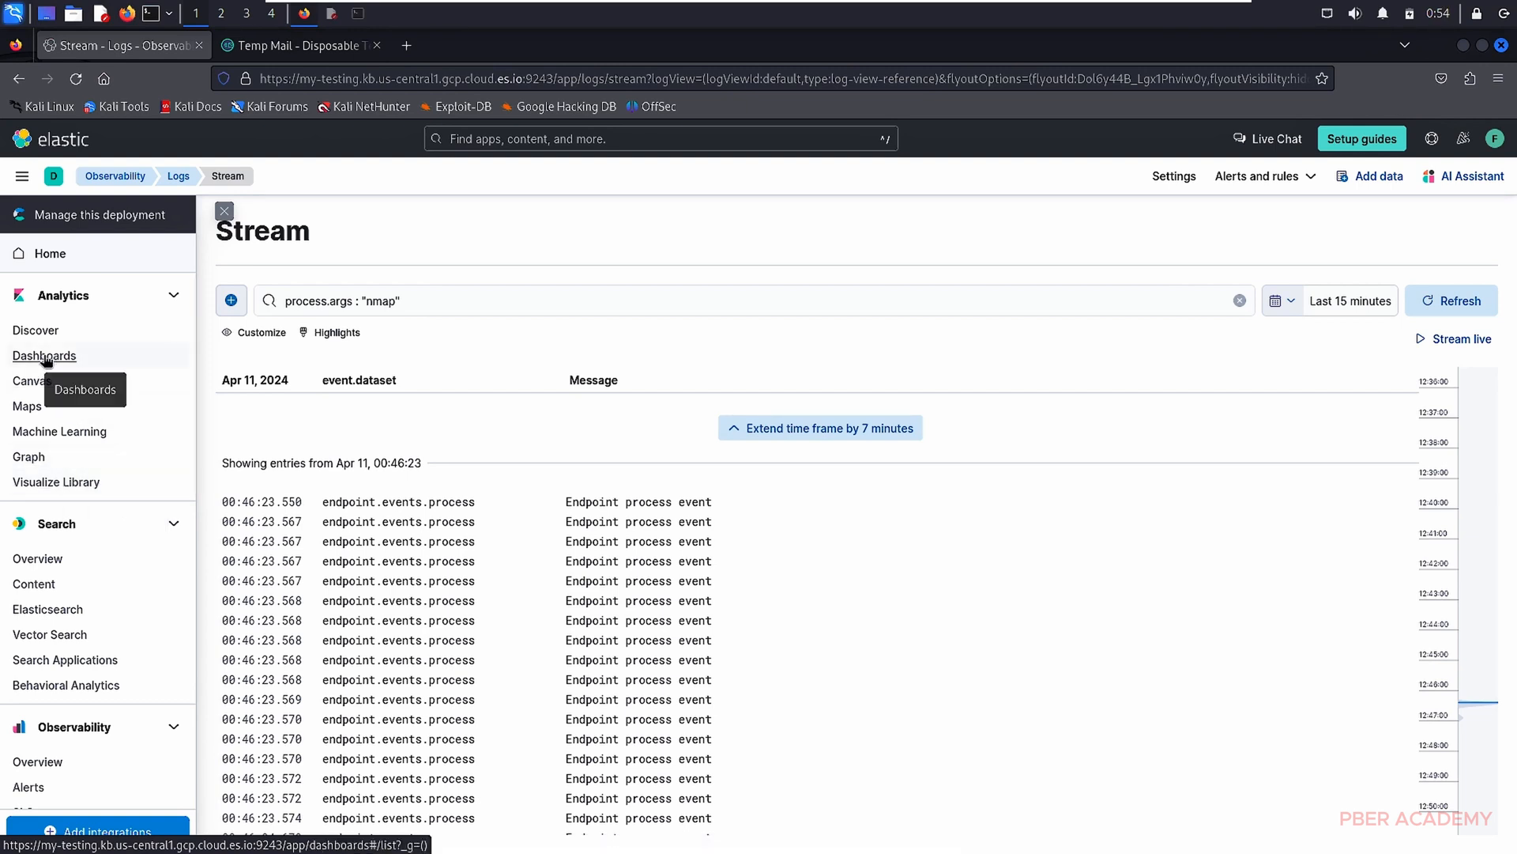
click(45, 356)
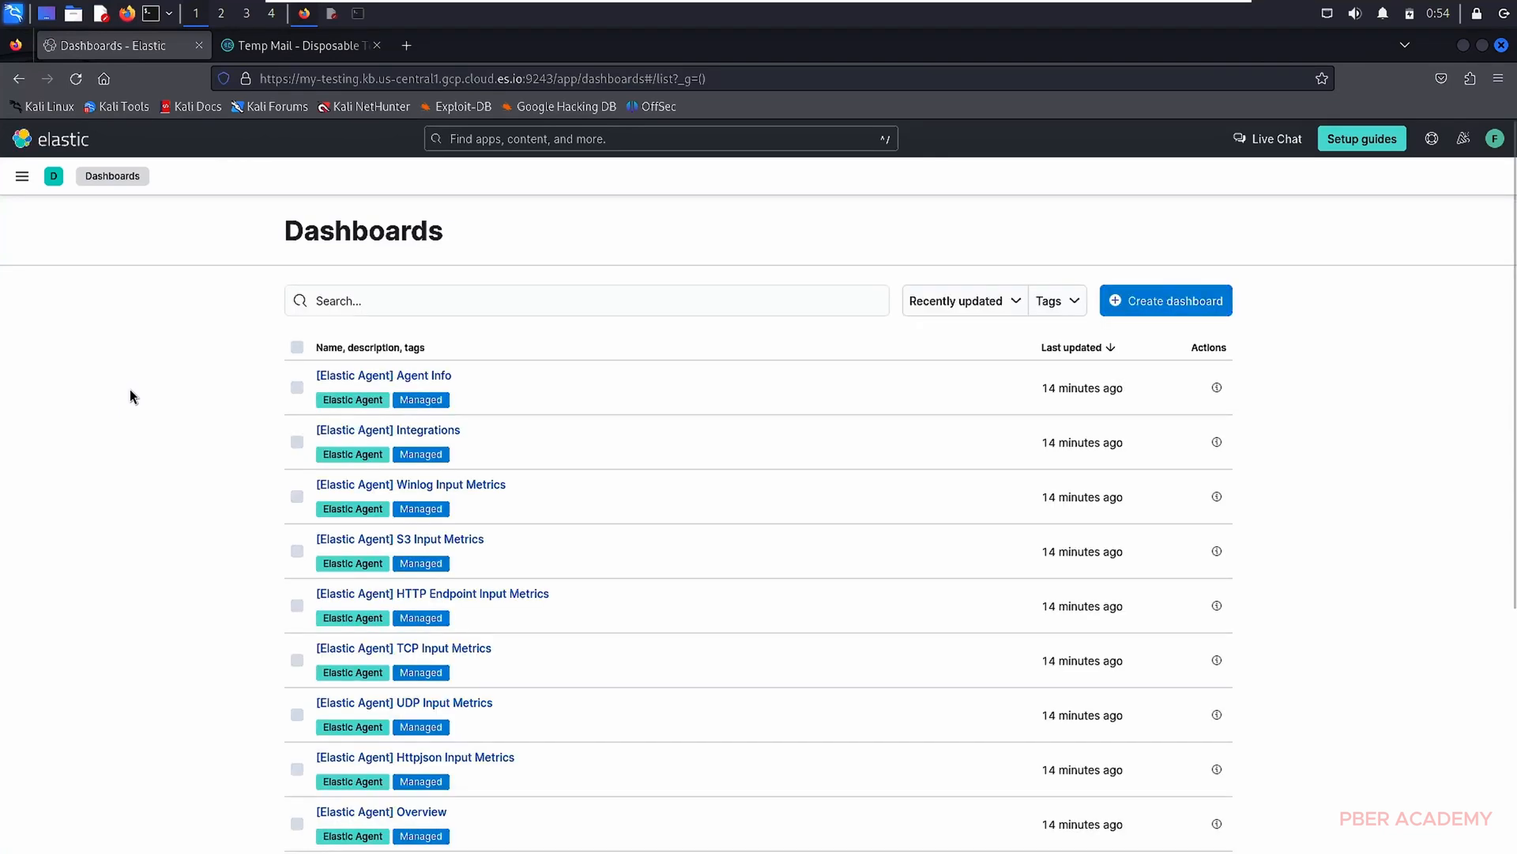
click(1165, 301)
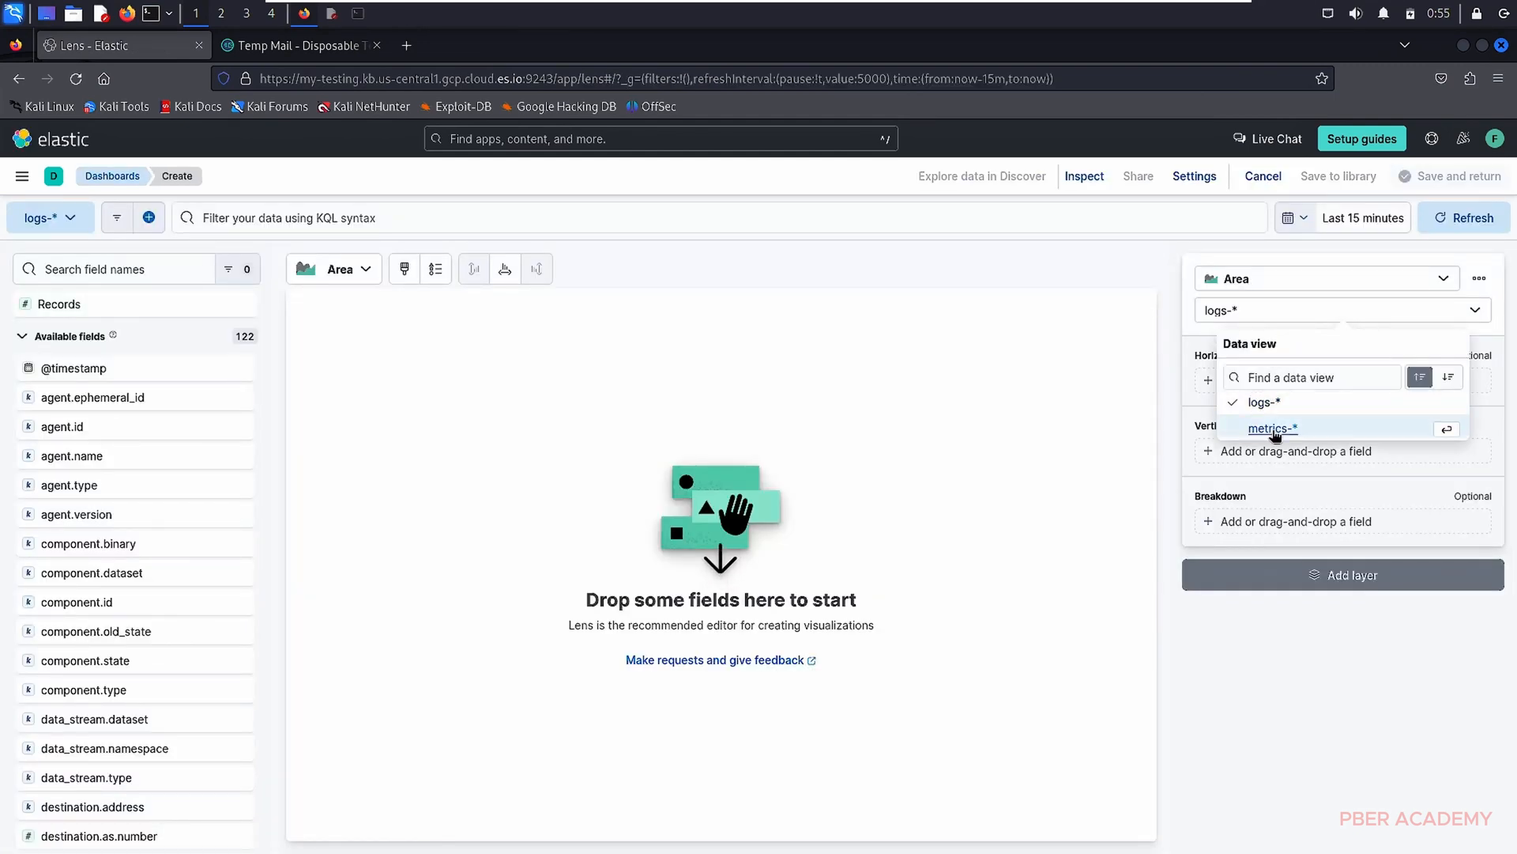
click(1272, 429)
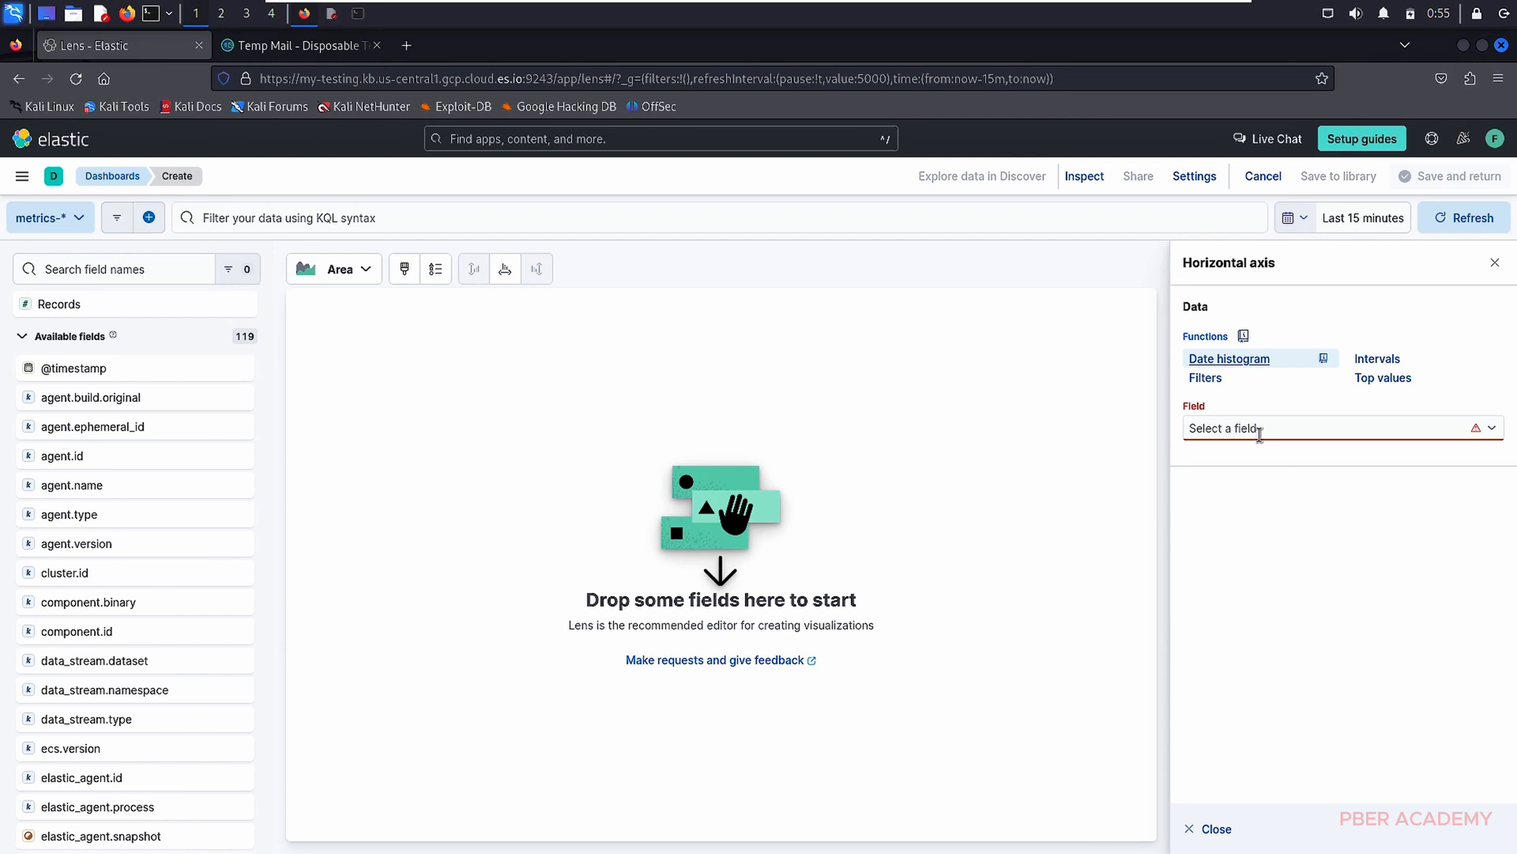
click(1340, 429)
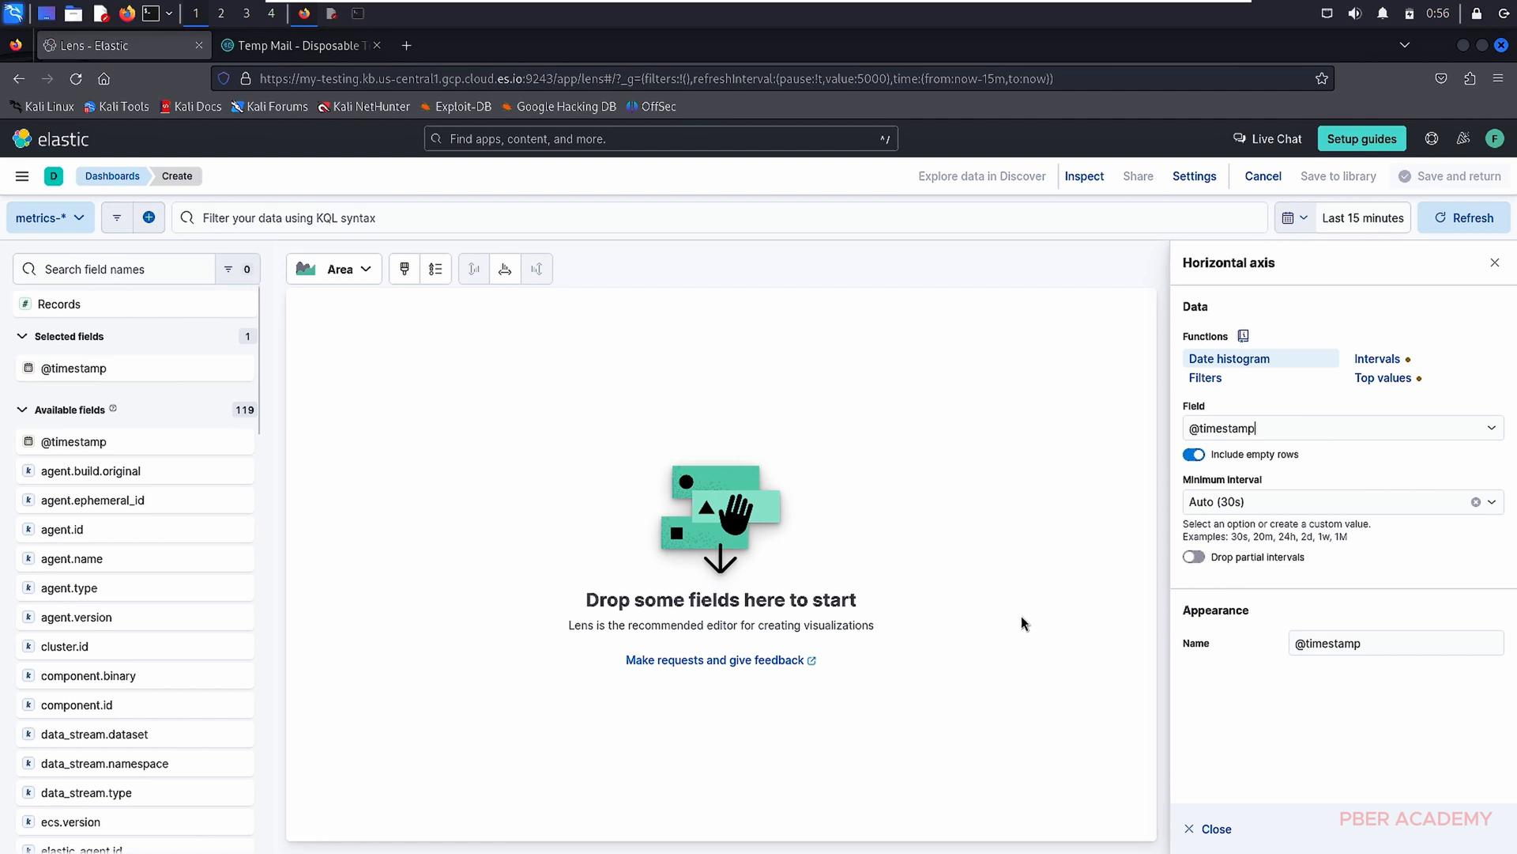
mouse_move(1314, 580)
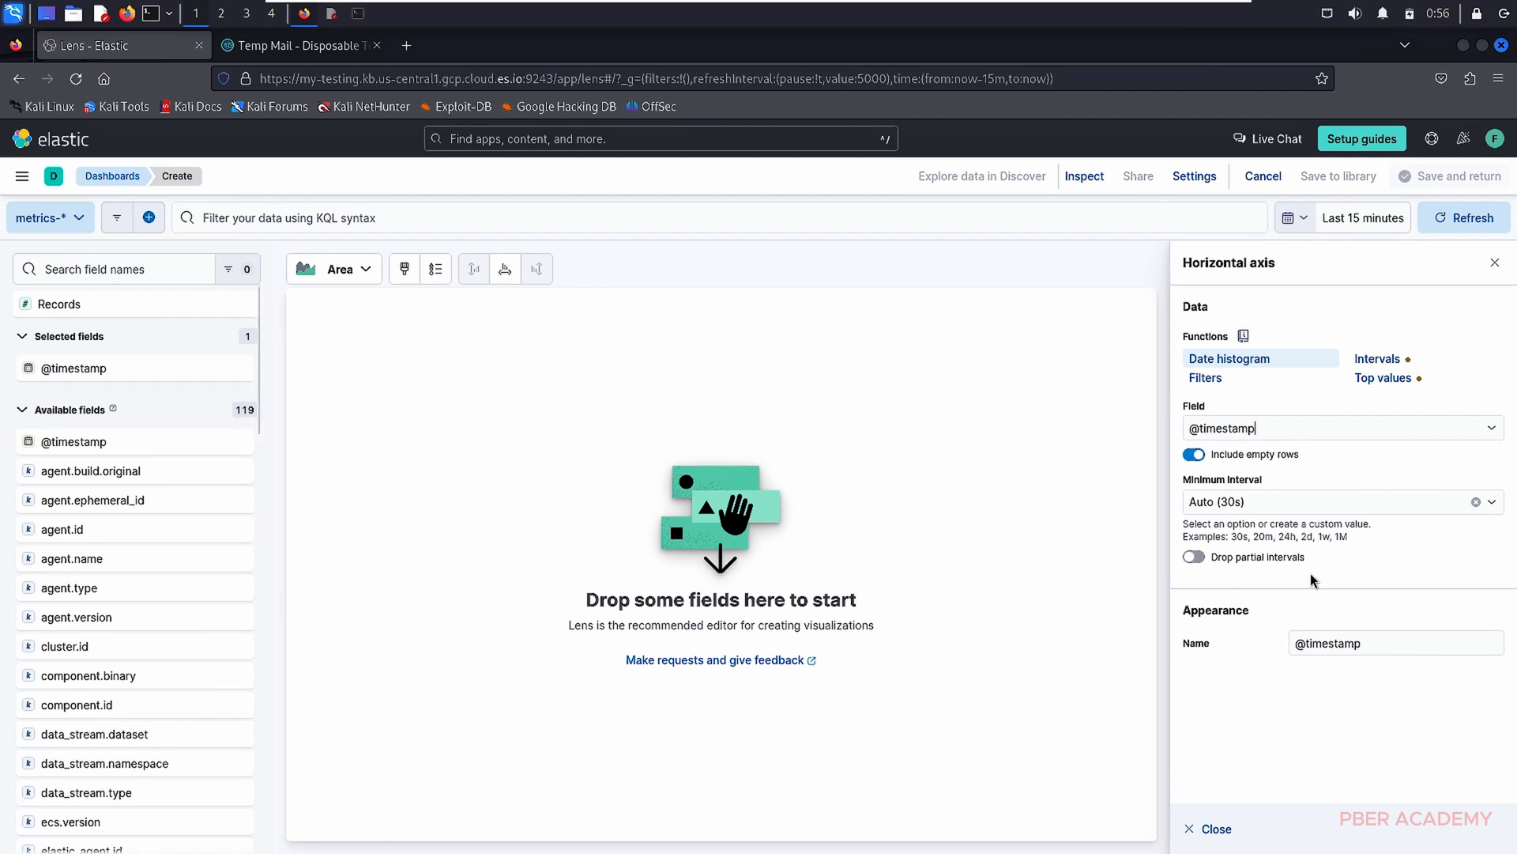
mouse_move(1260, 473)
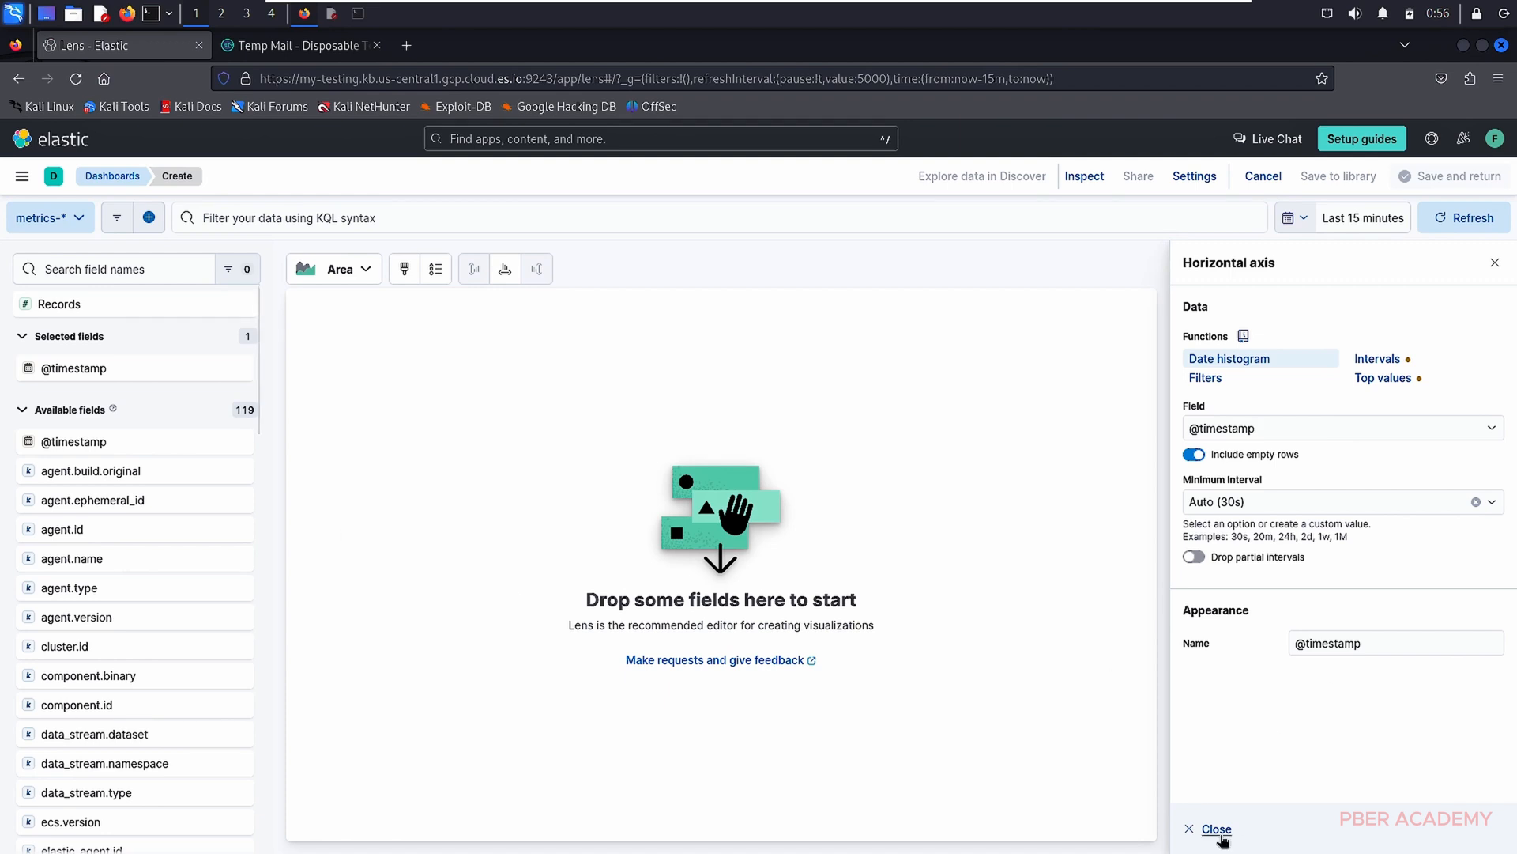
mouse_move(1172, 784)
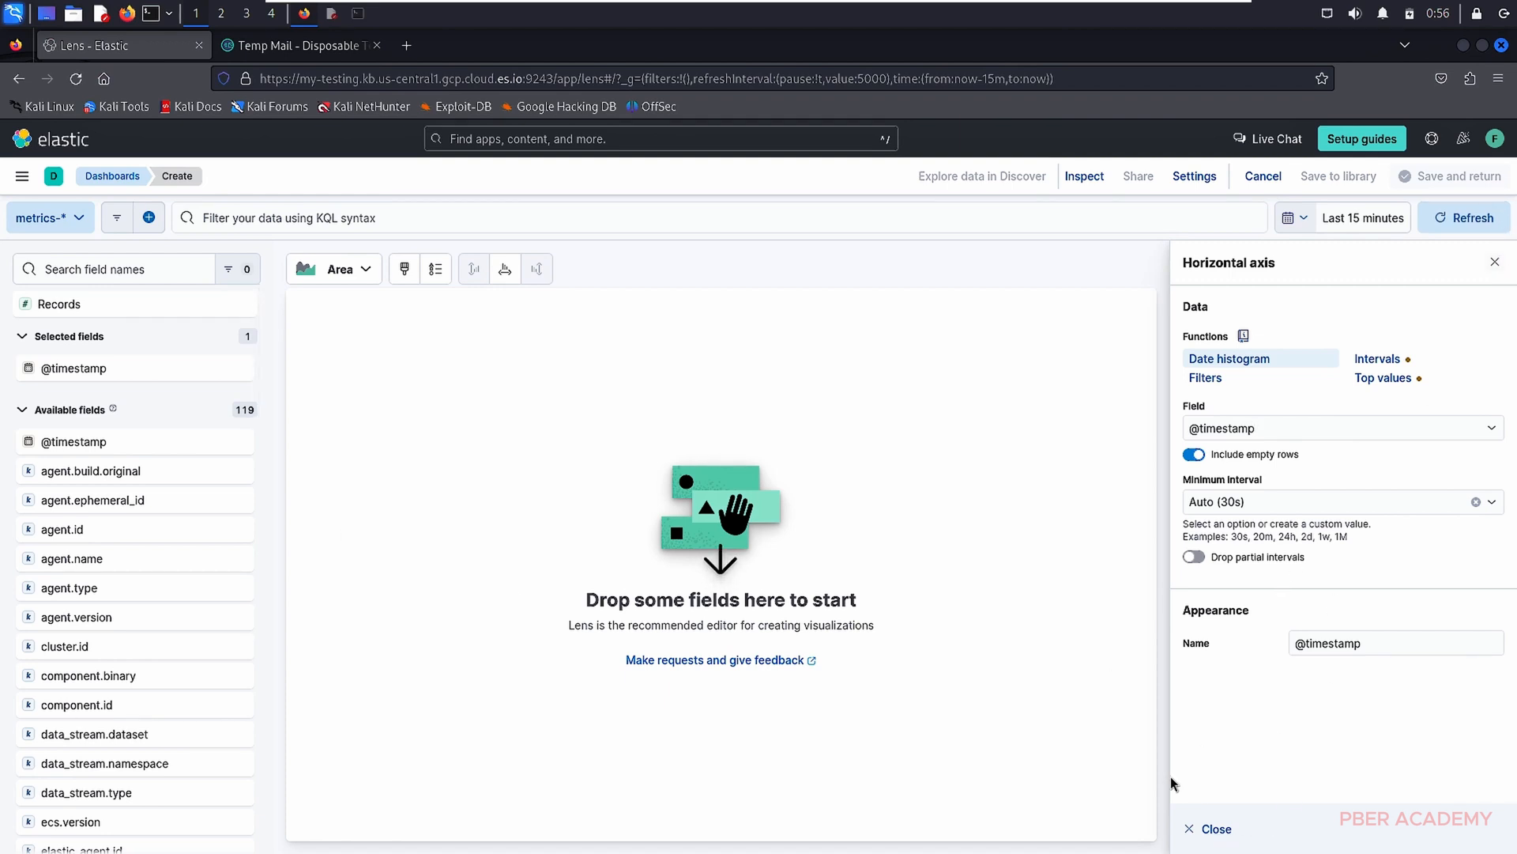
click(1217, 827)
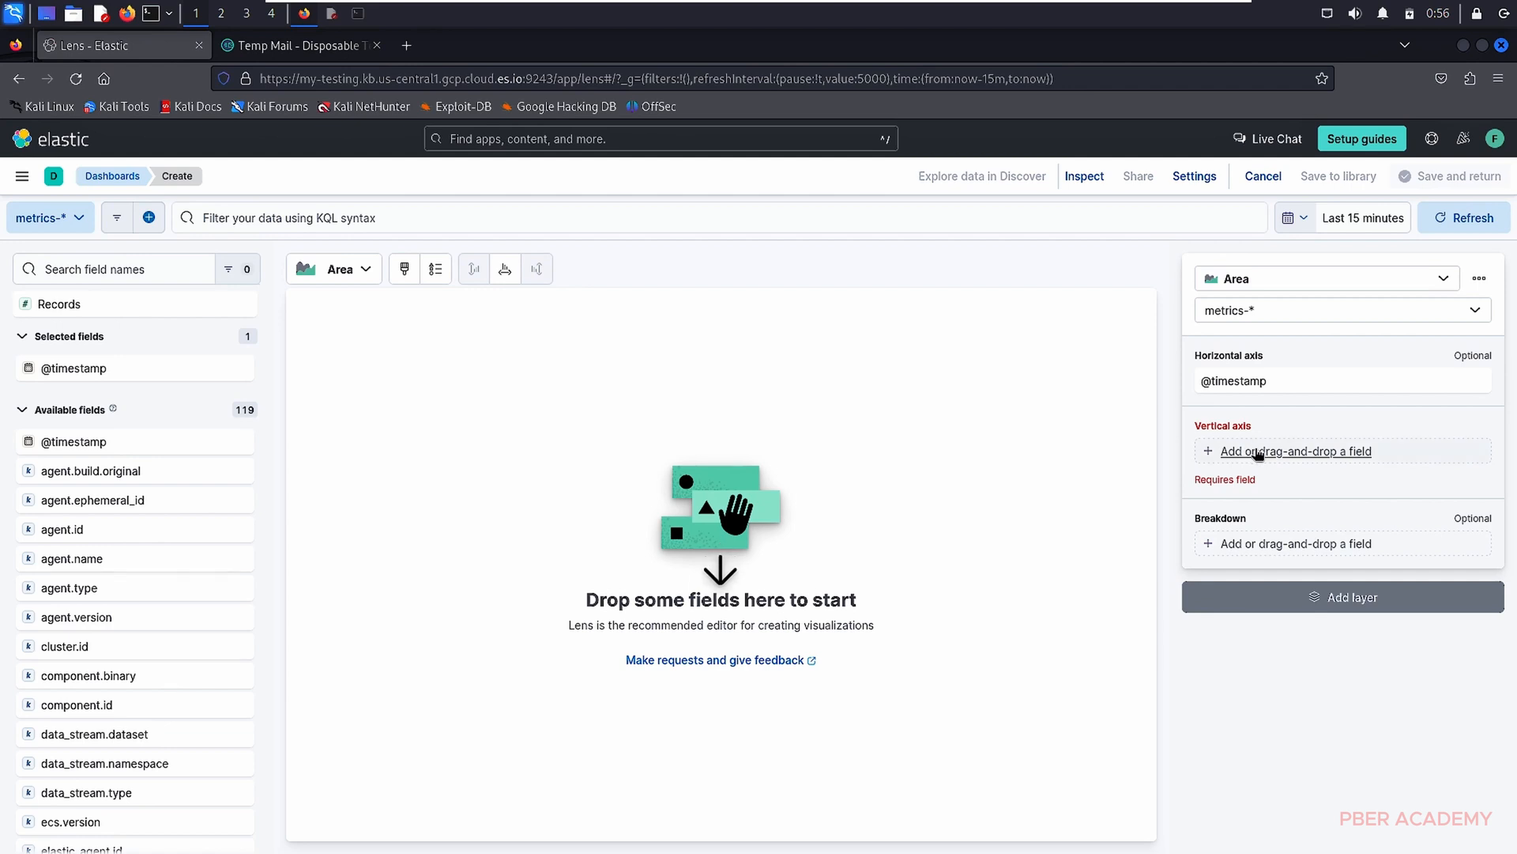
Set the vertical axis to Count of records.
click(1293, 450)
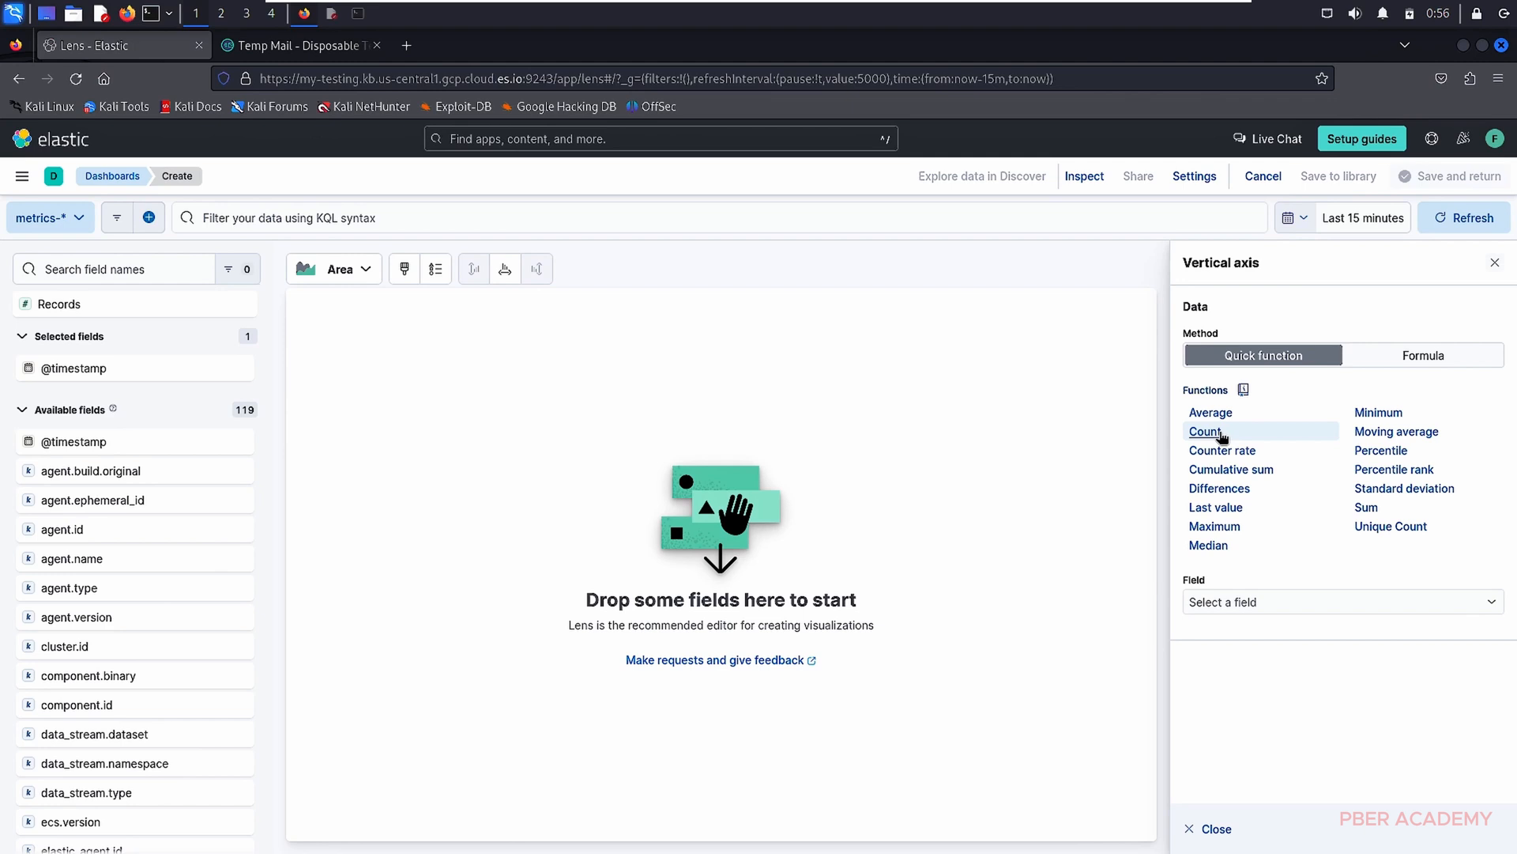
click(1205, 430)
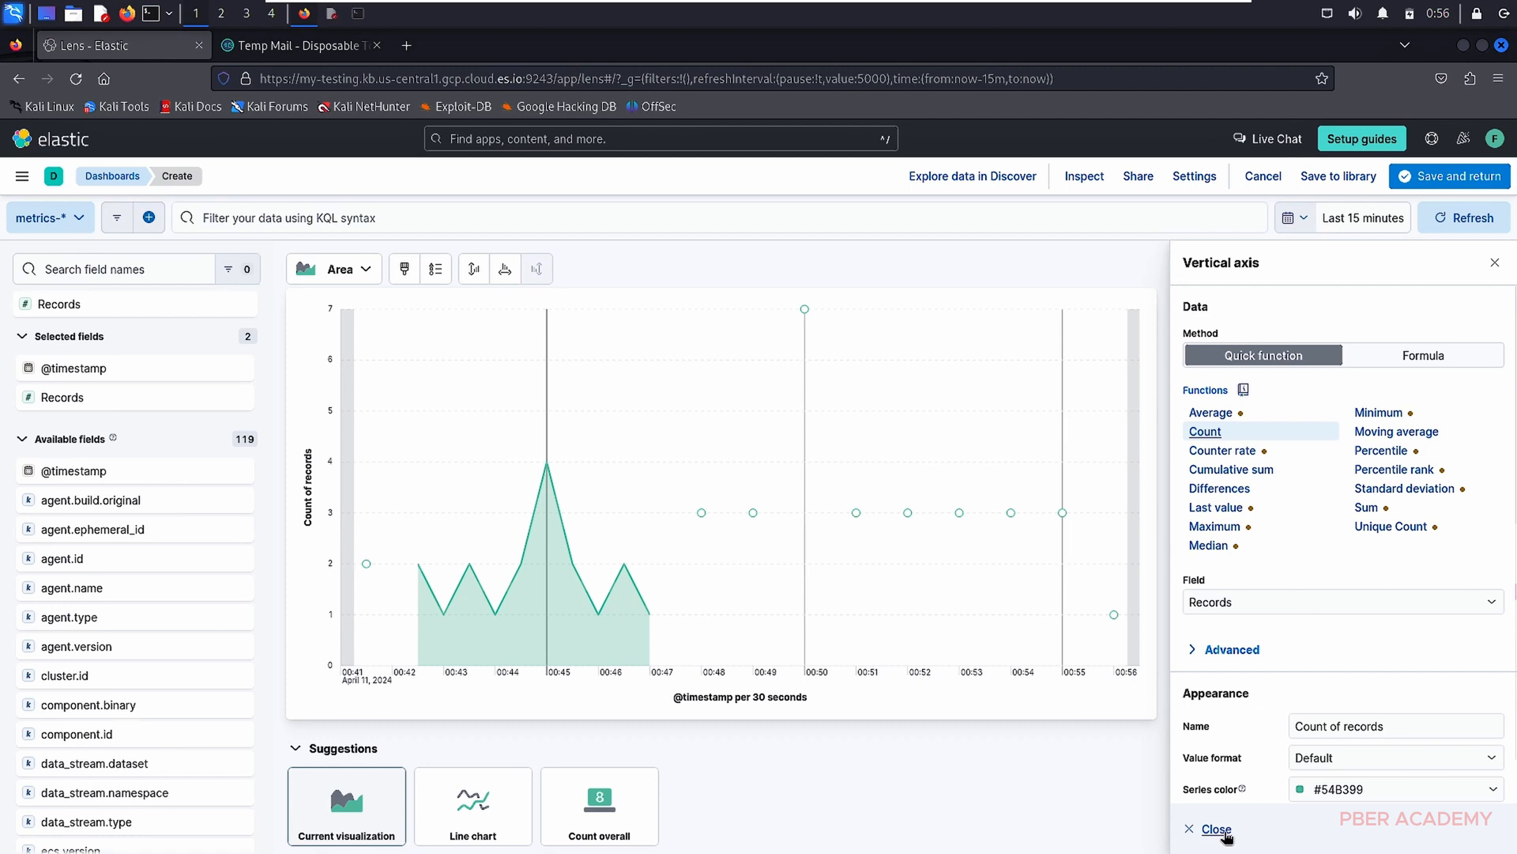
click(1215, 829)
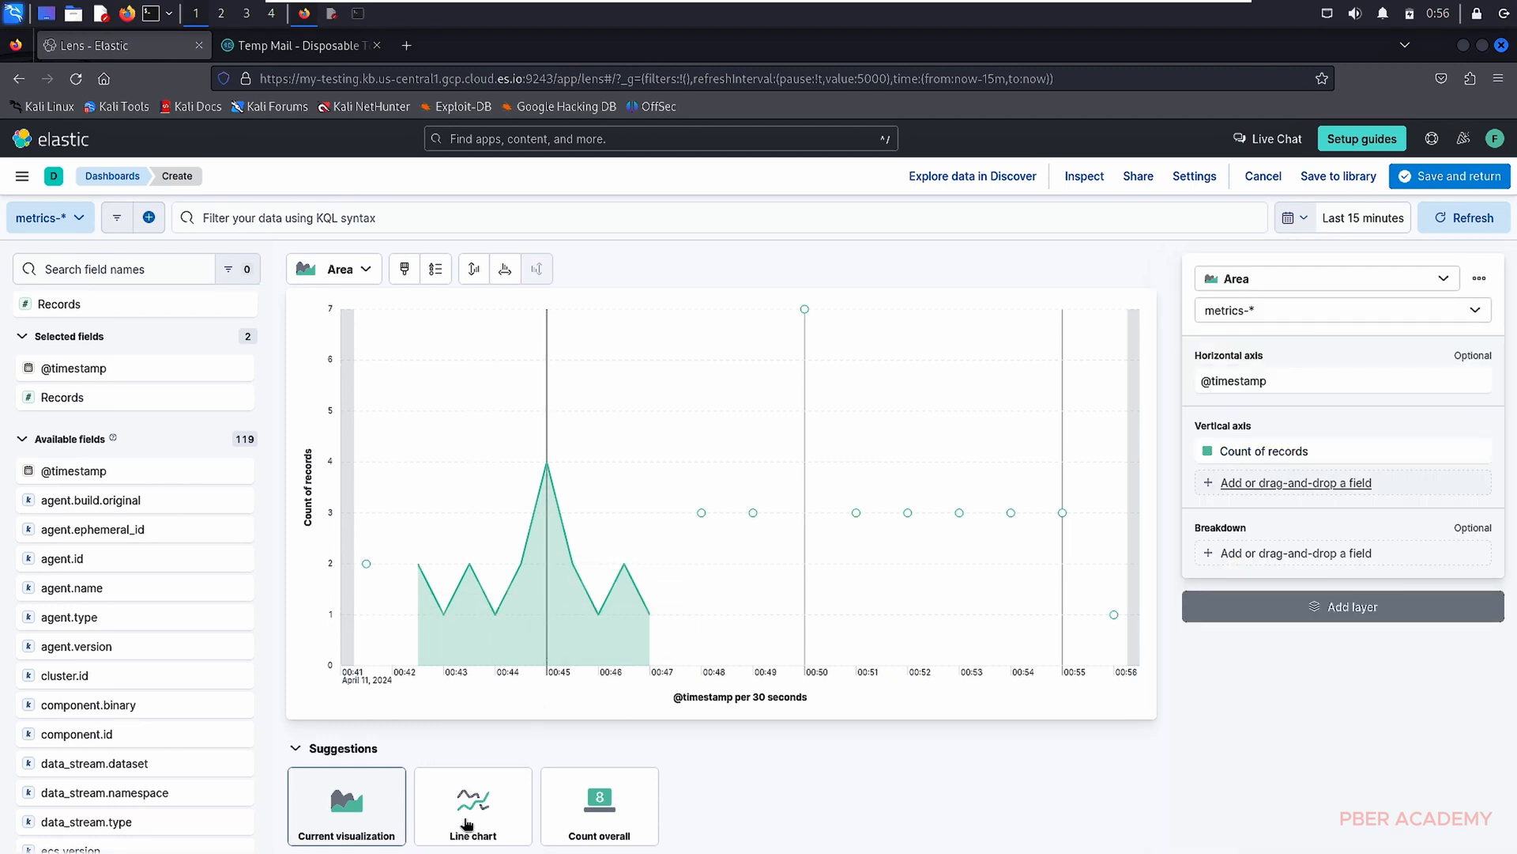
mouse_move(472, 805)
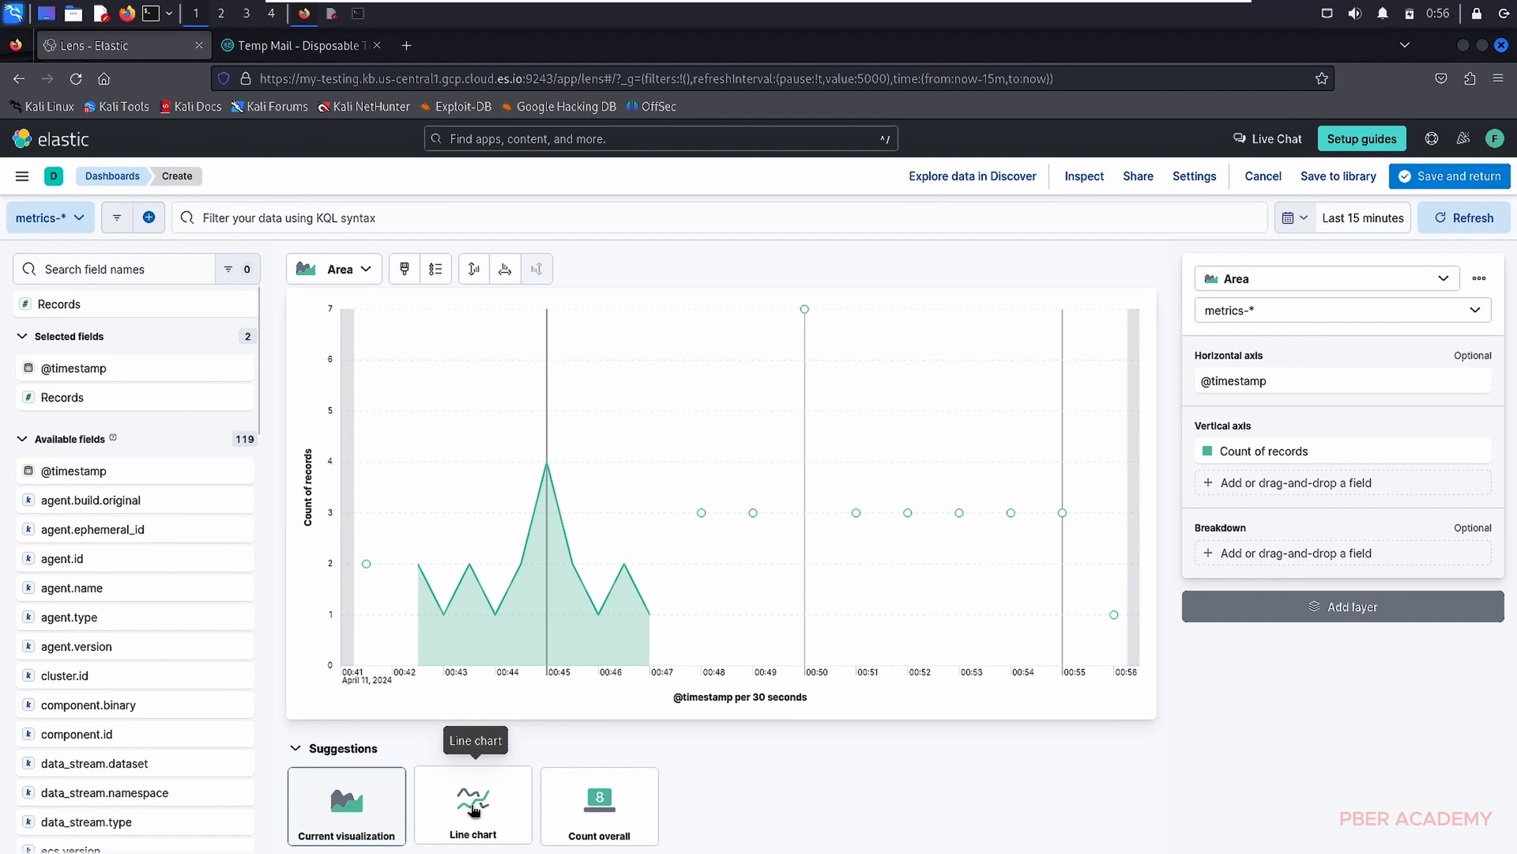
Preview the line and metric suggestions, then keep the area chart over time.
click(472, 805)
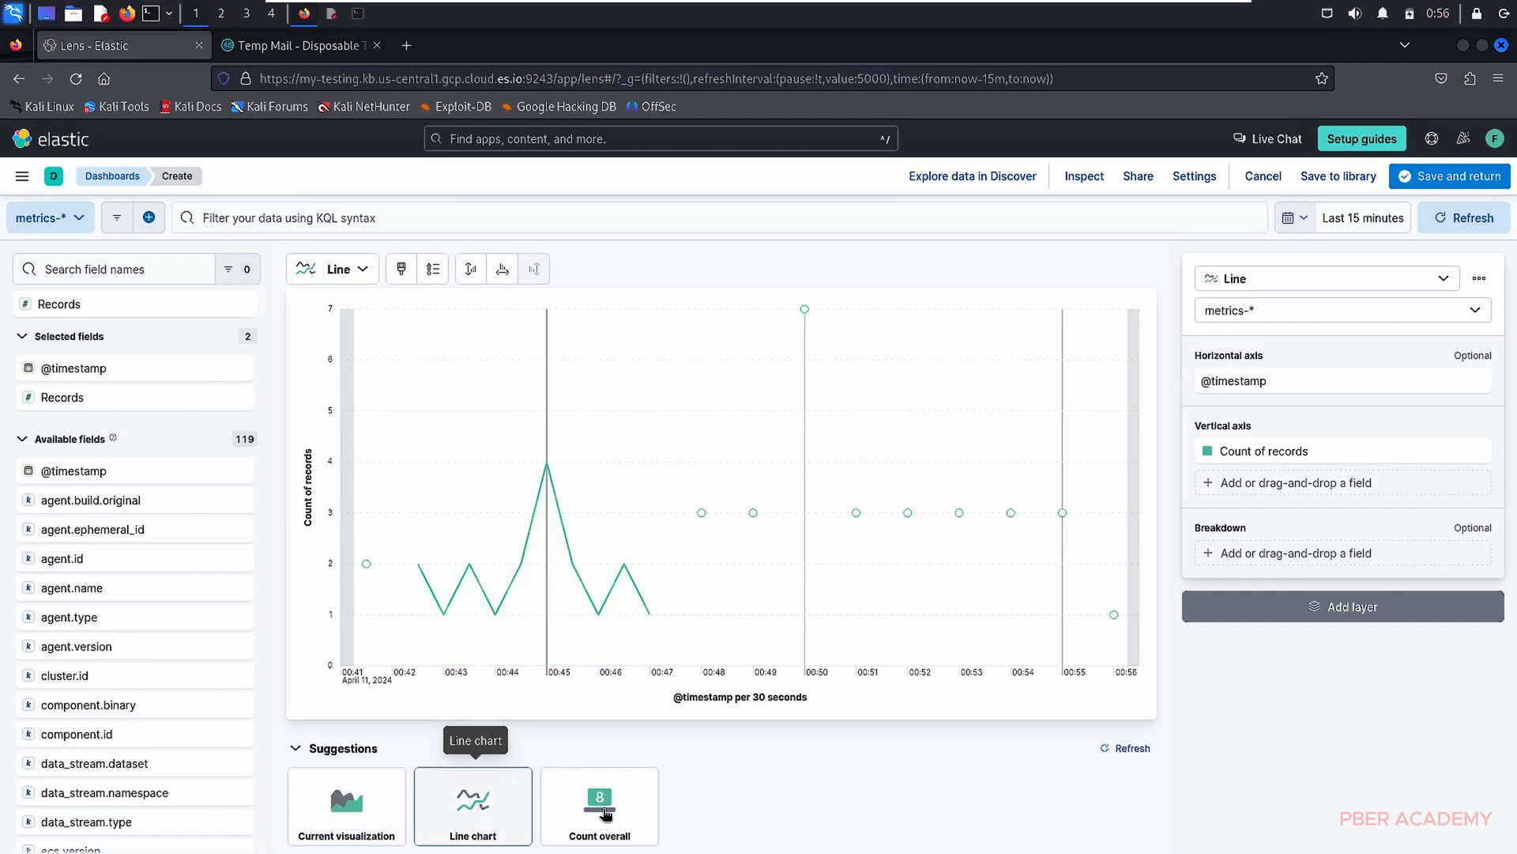
click(600, 806)
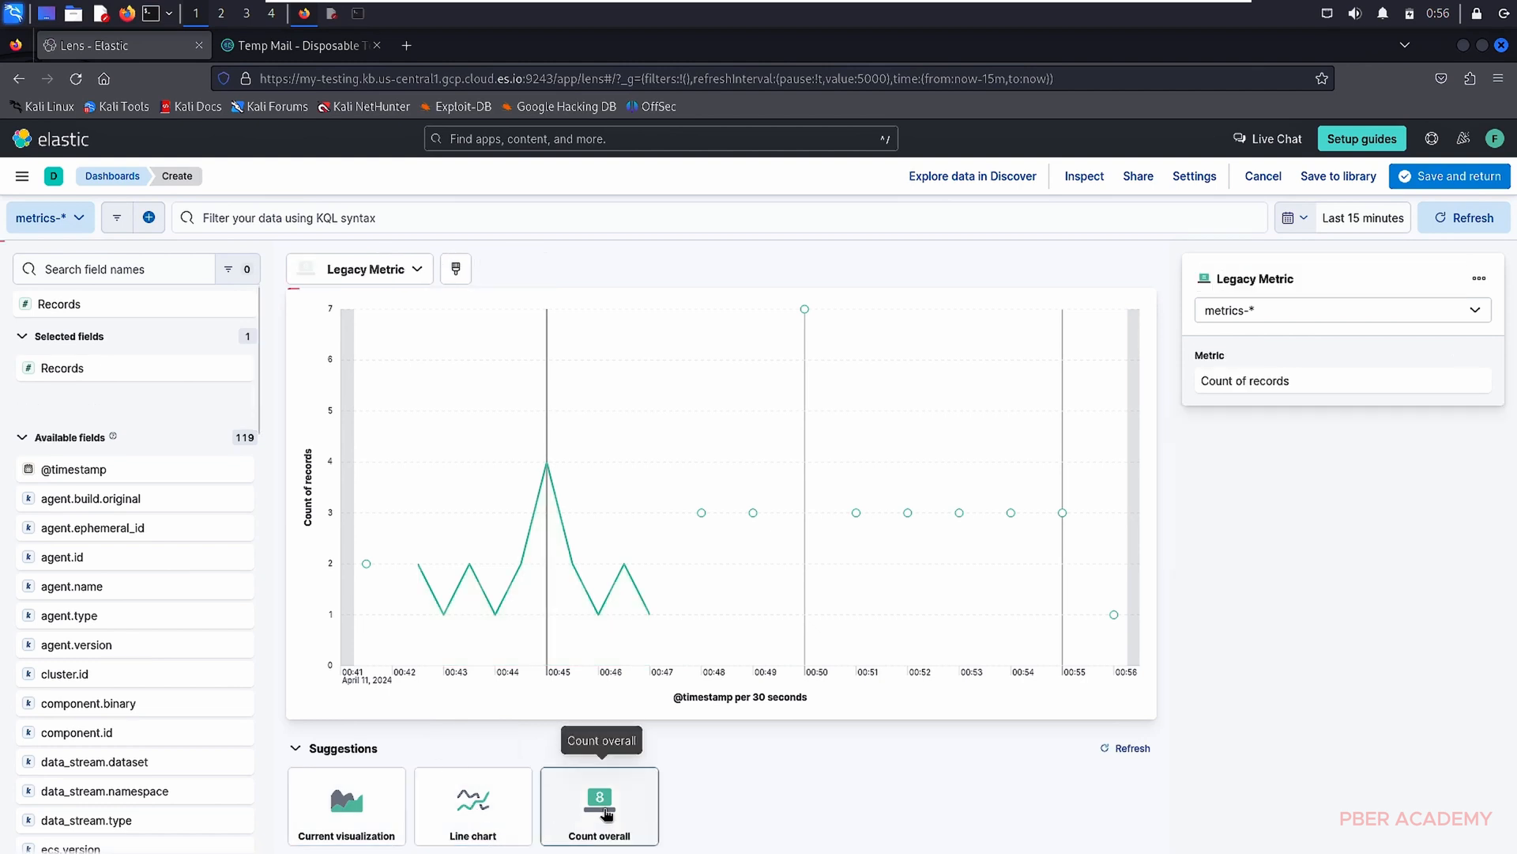
click(599, 804)
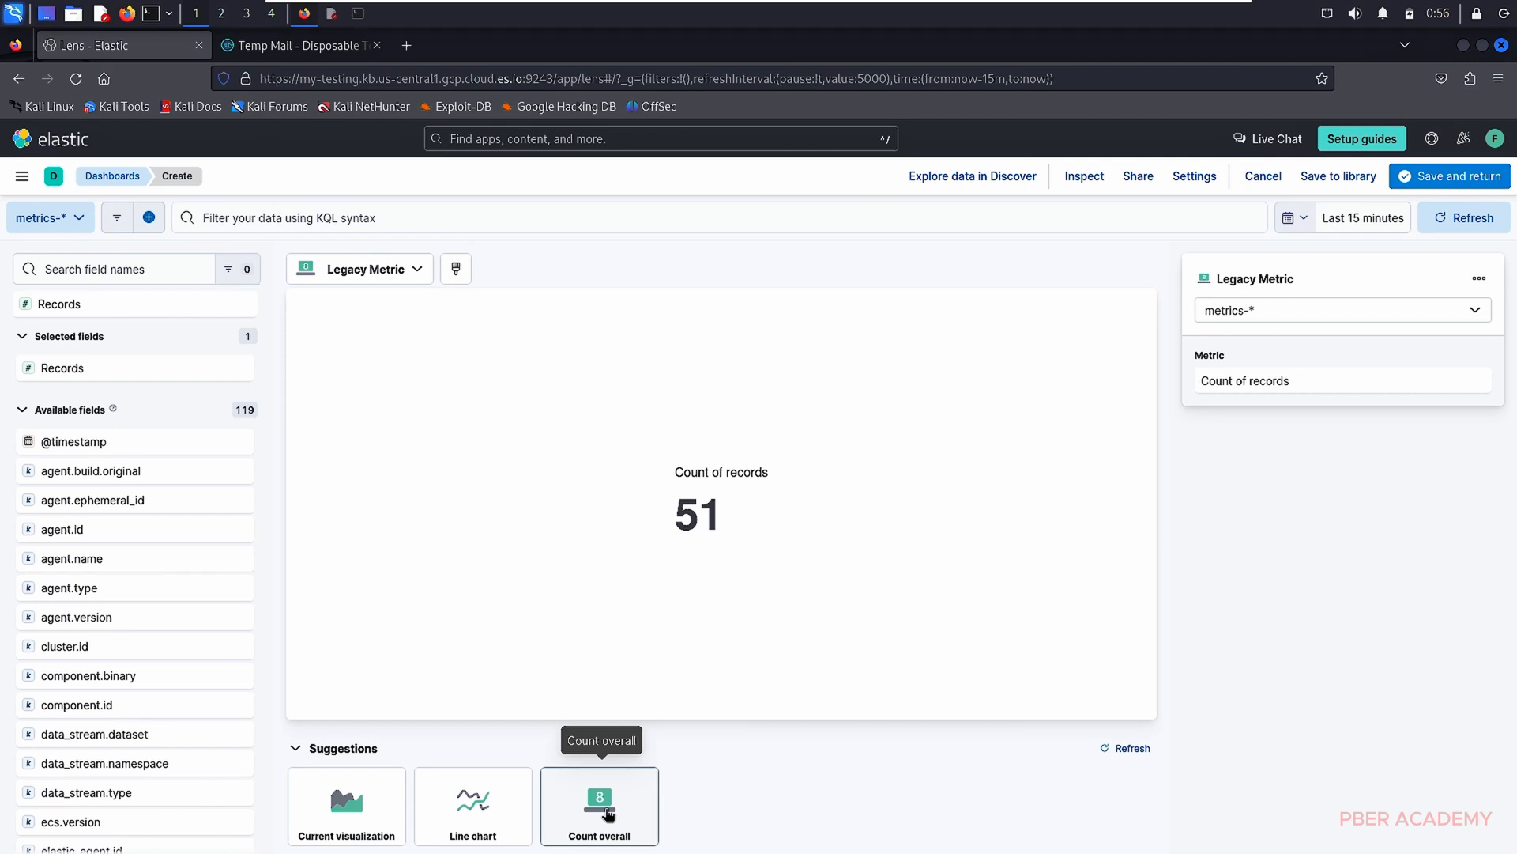
mouse_move(538, 825)
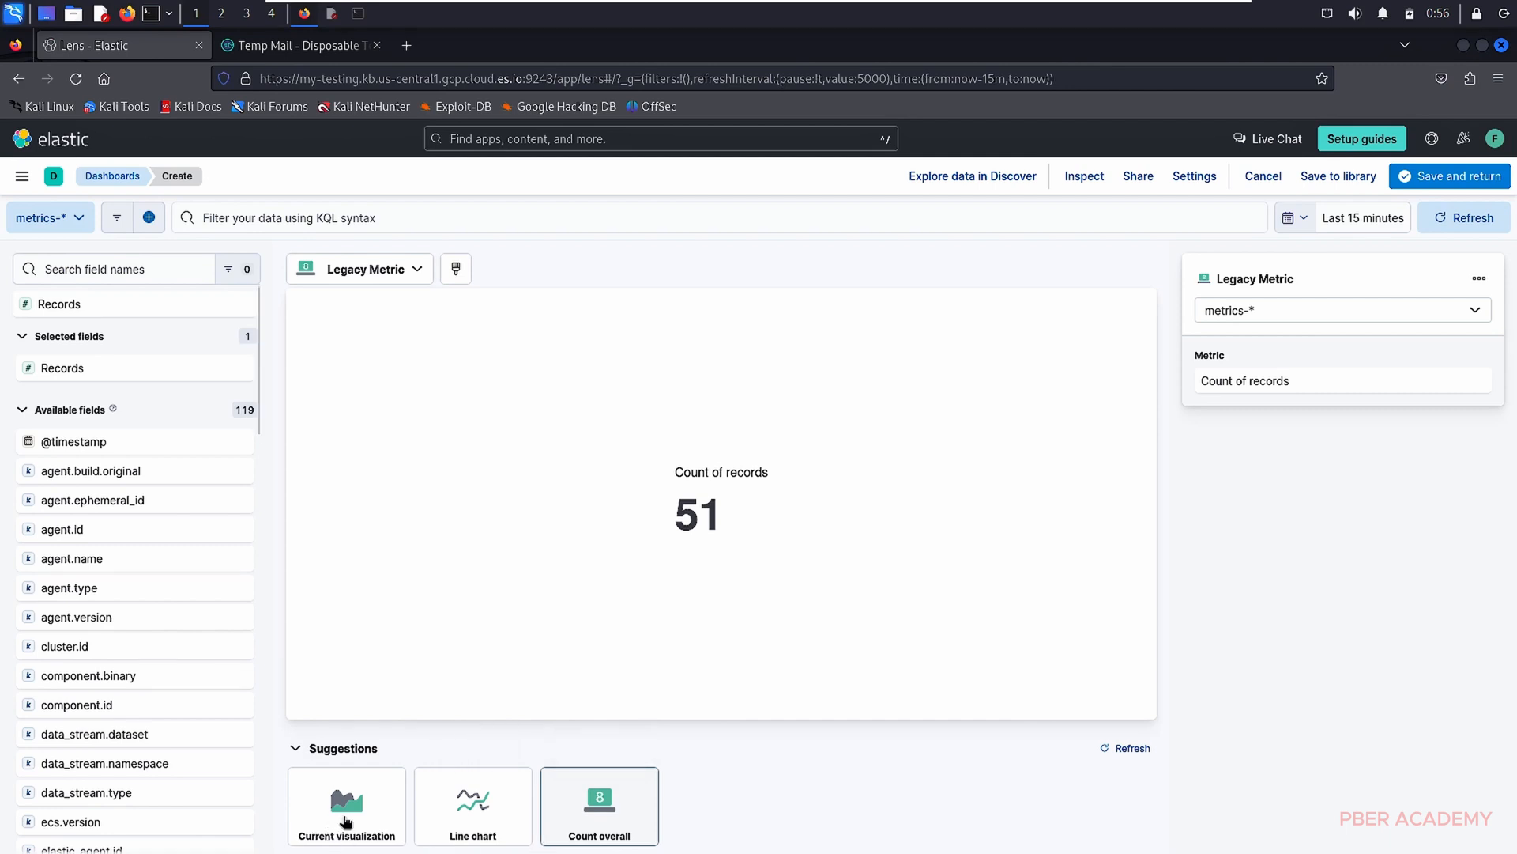
click(346, 805)
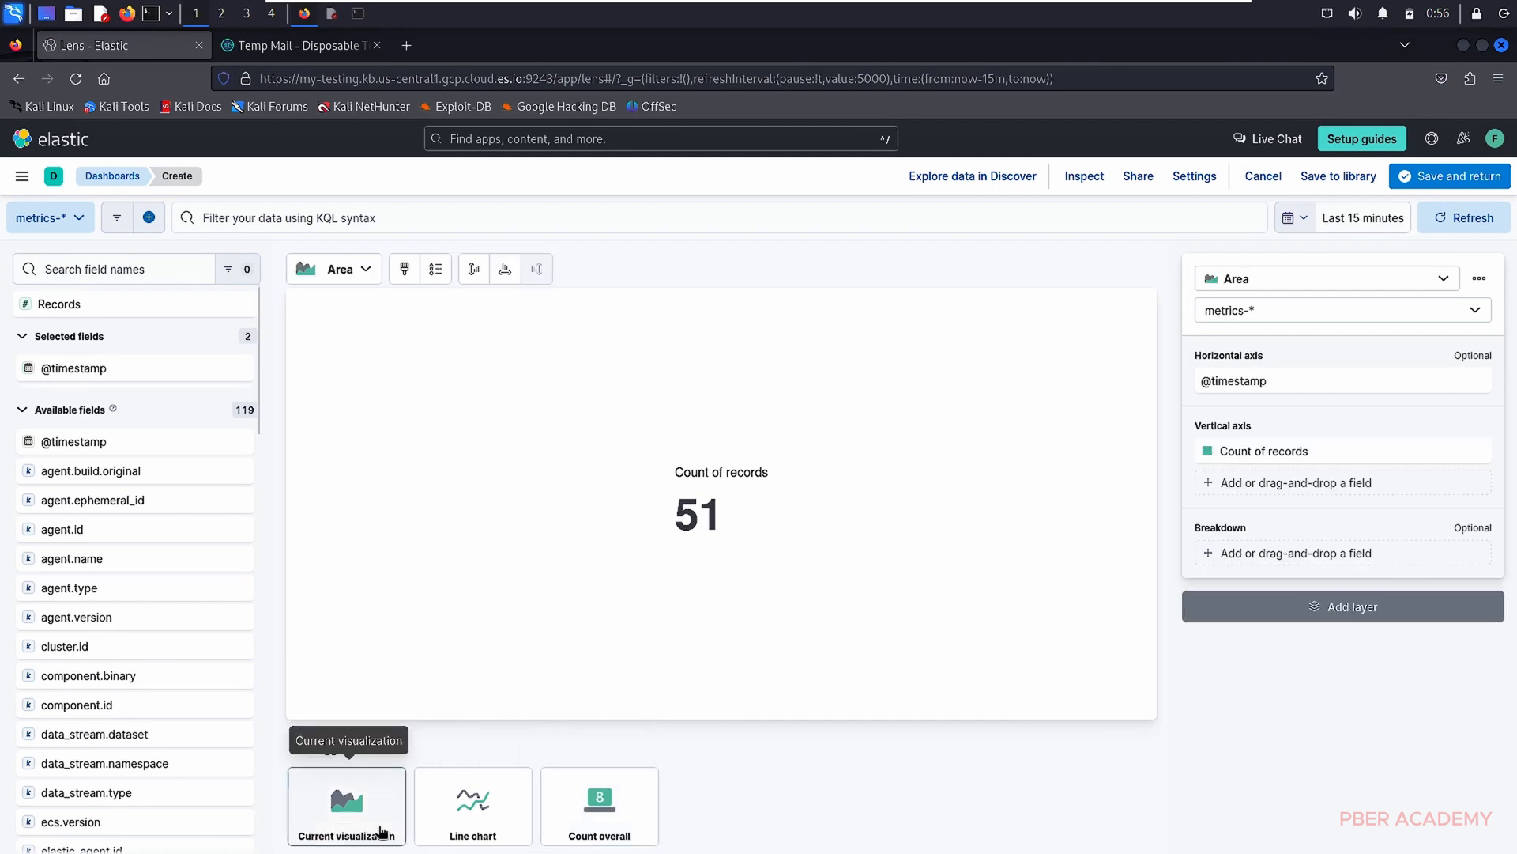
click(347, 798)
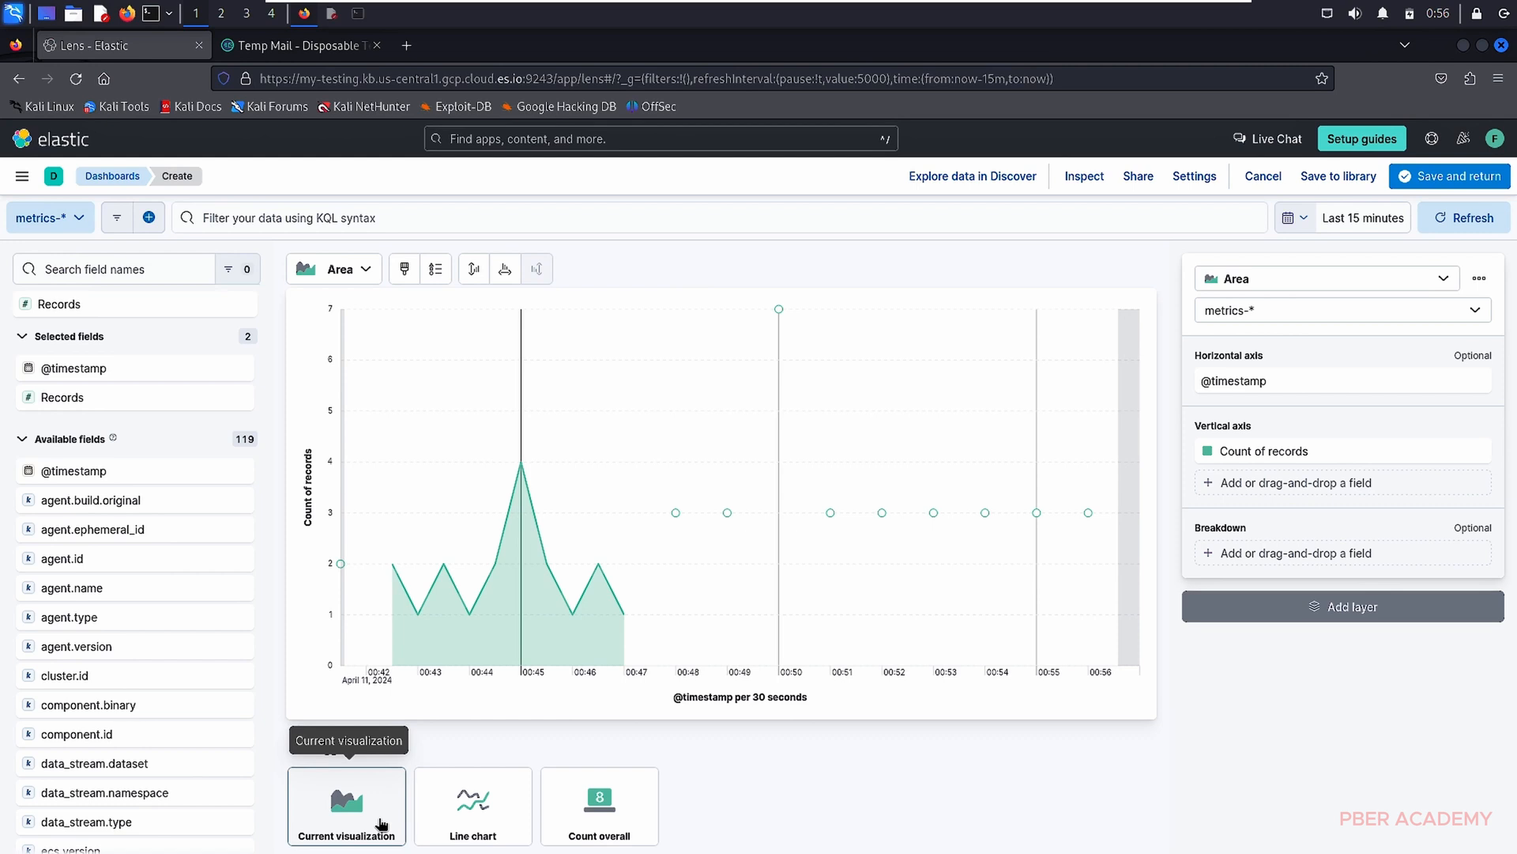
mouse_move(1265, 585)
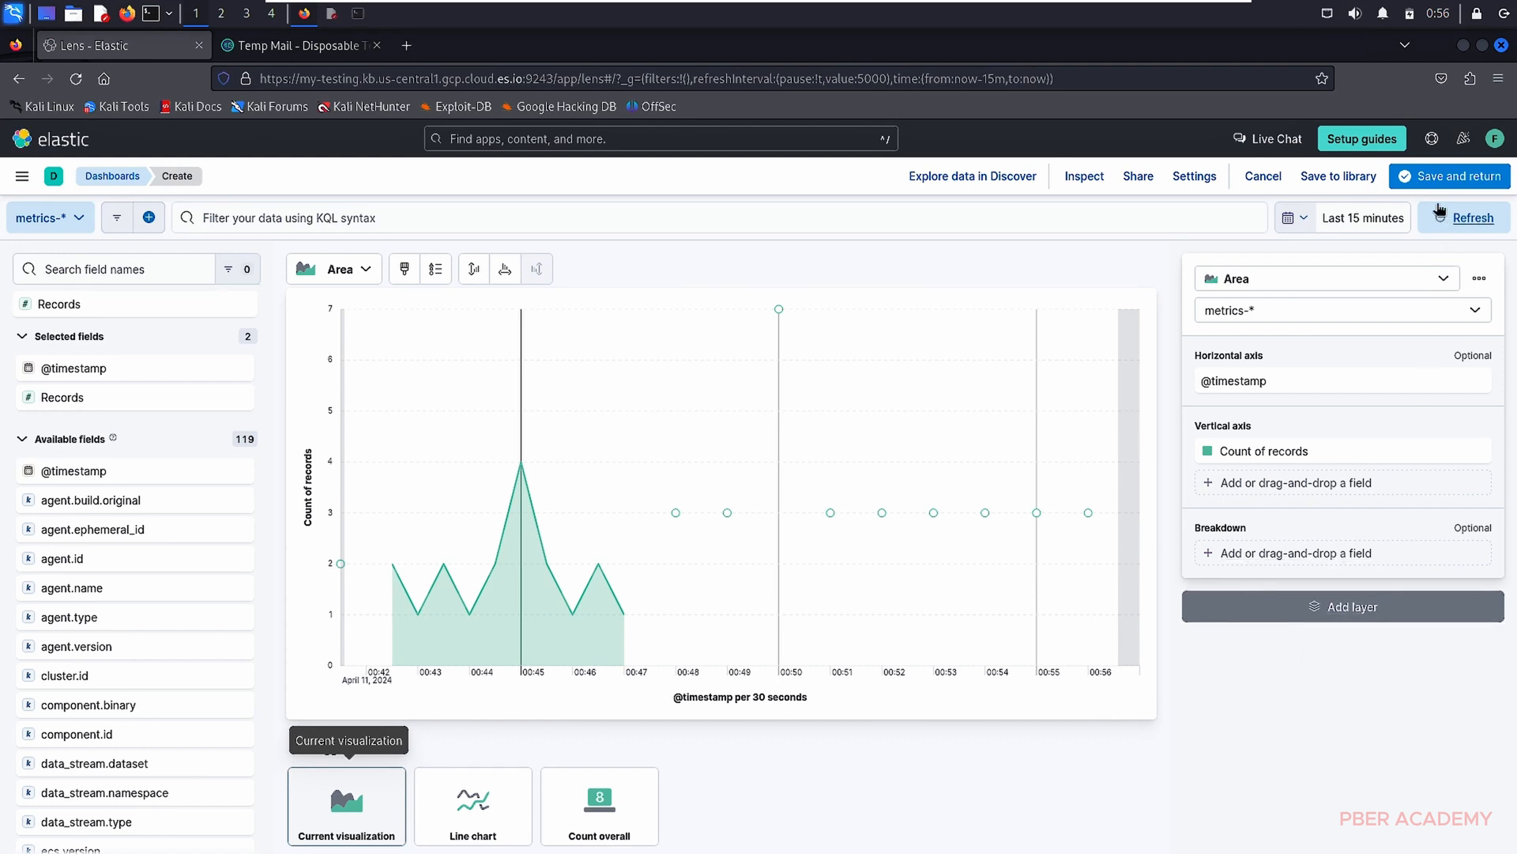
mouse_move(1429, 206)
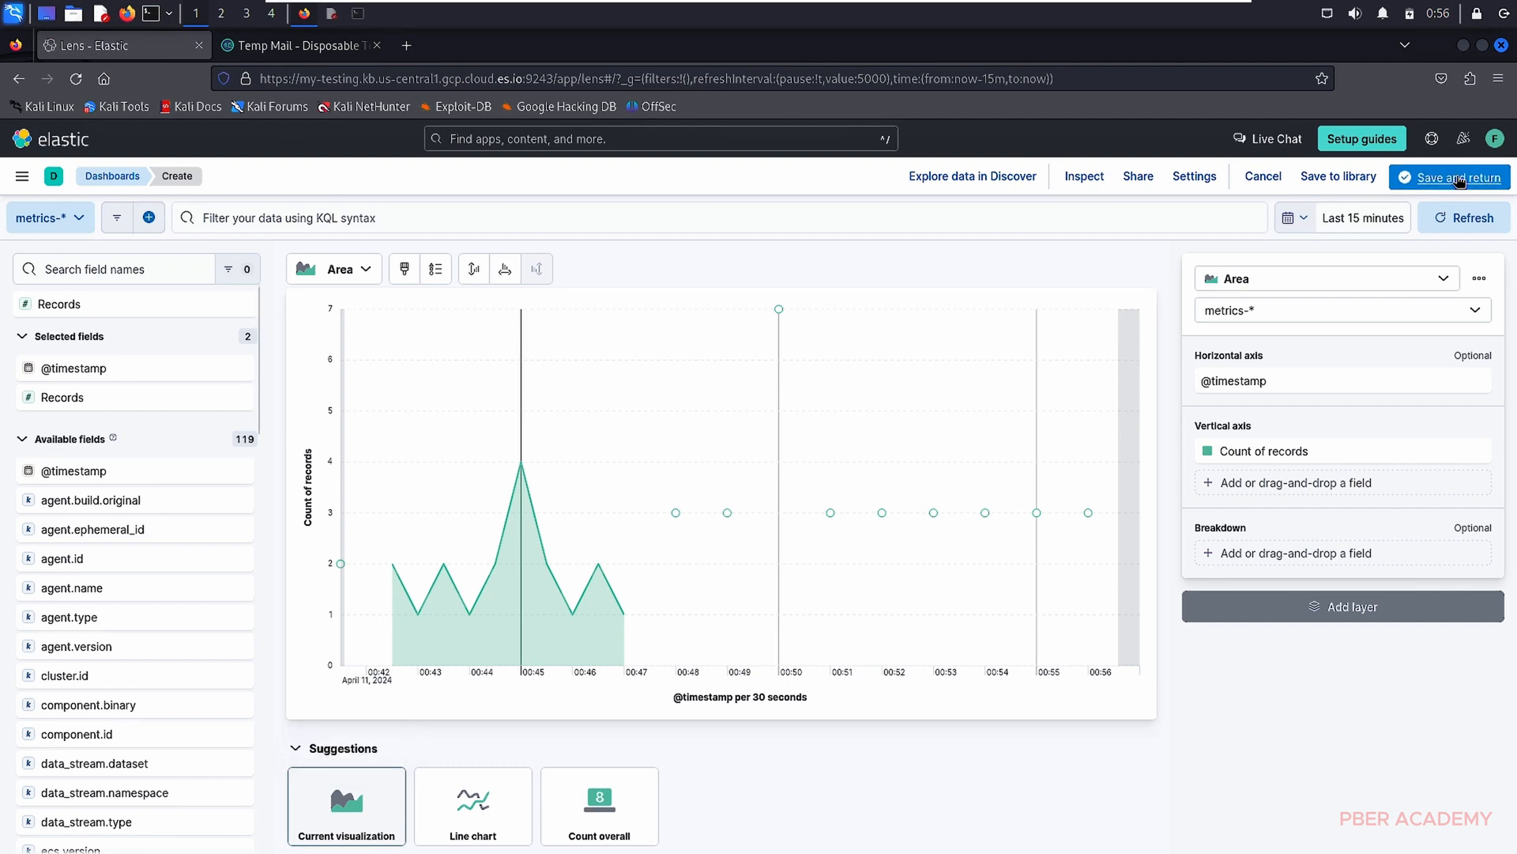
Save the chart onto the new dashboard and bring up the untitled panel's settings.
click(1450, 175)
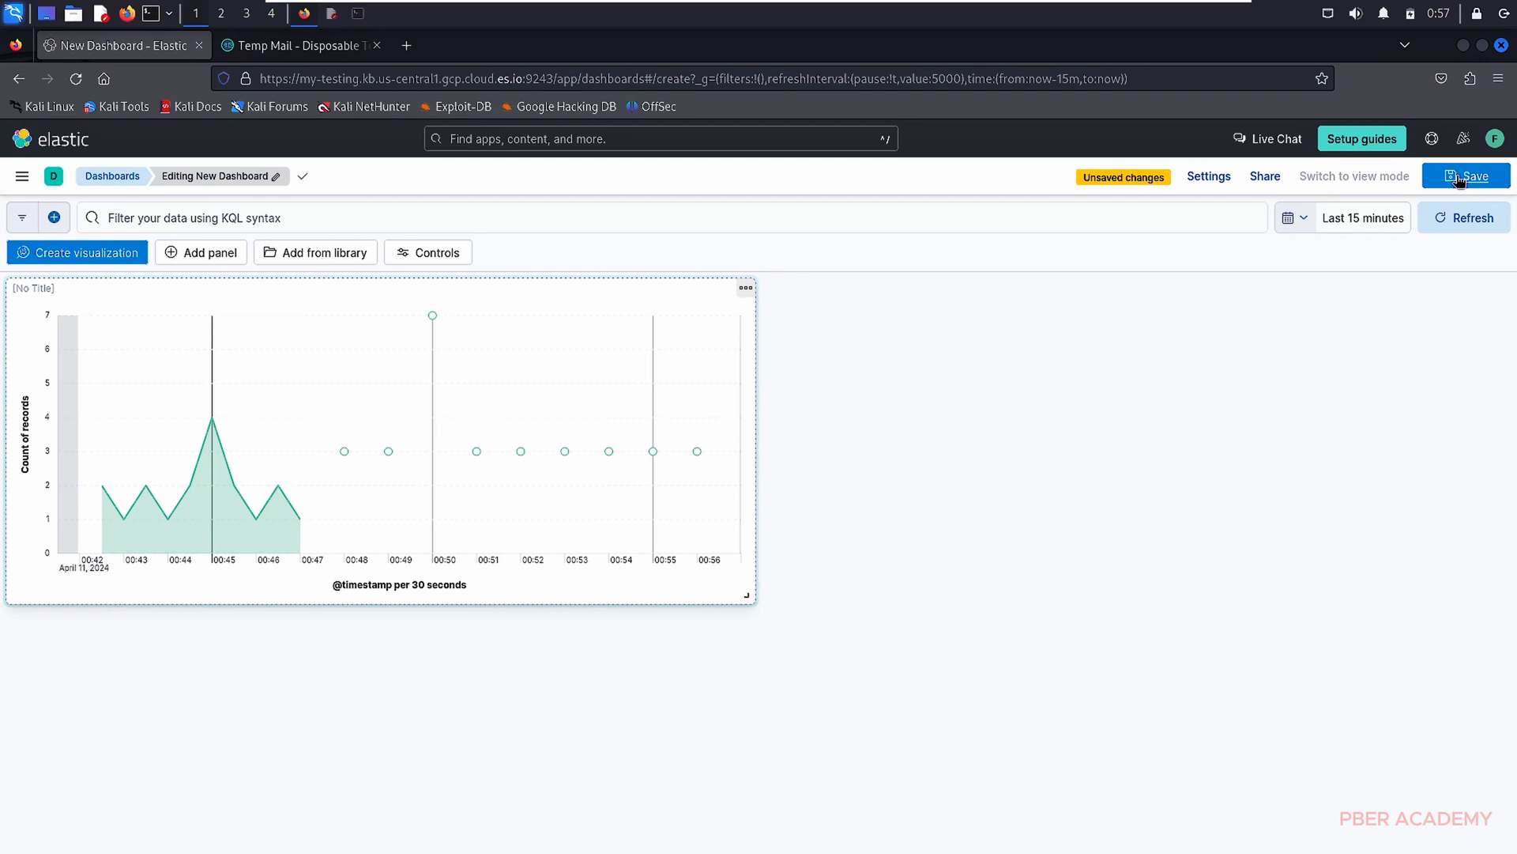
mouse_move(36, 294)
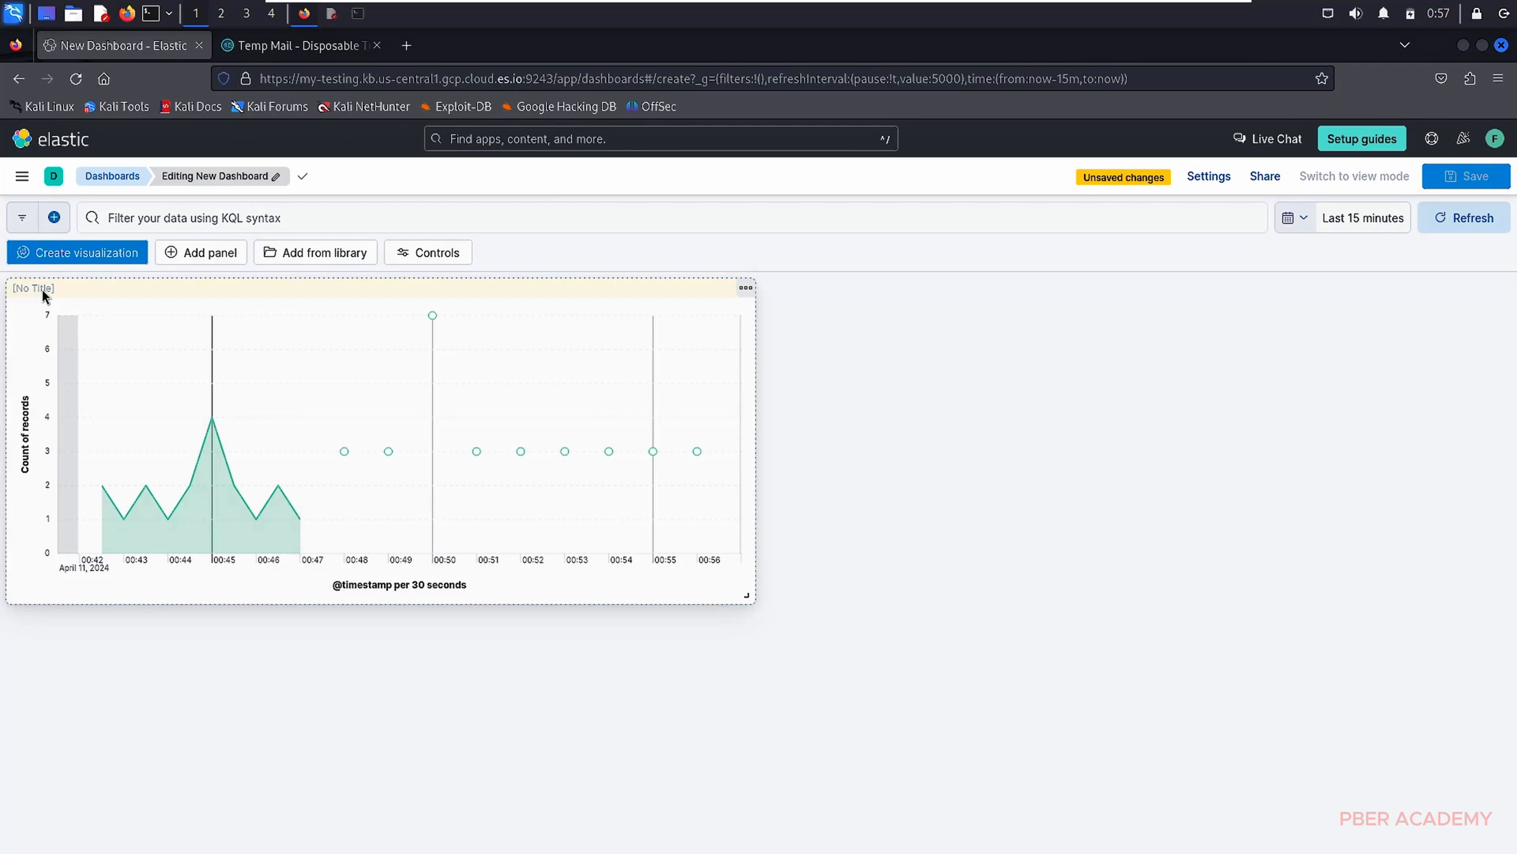
click(745, 288)
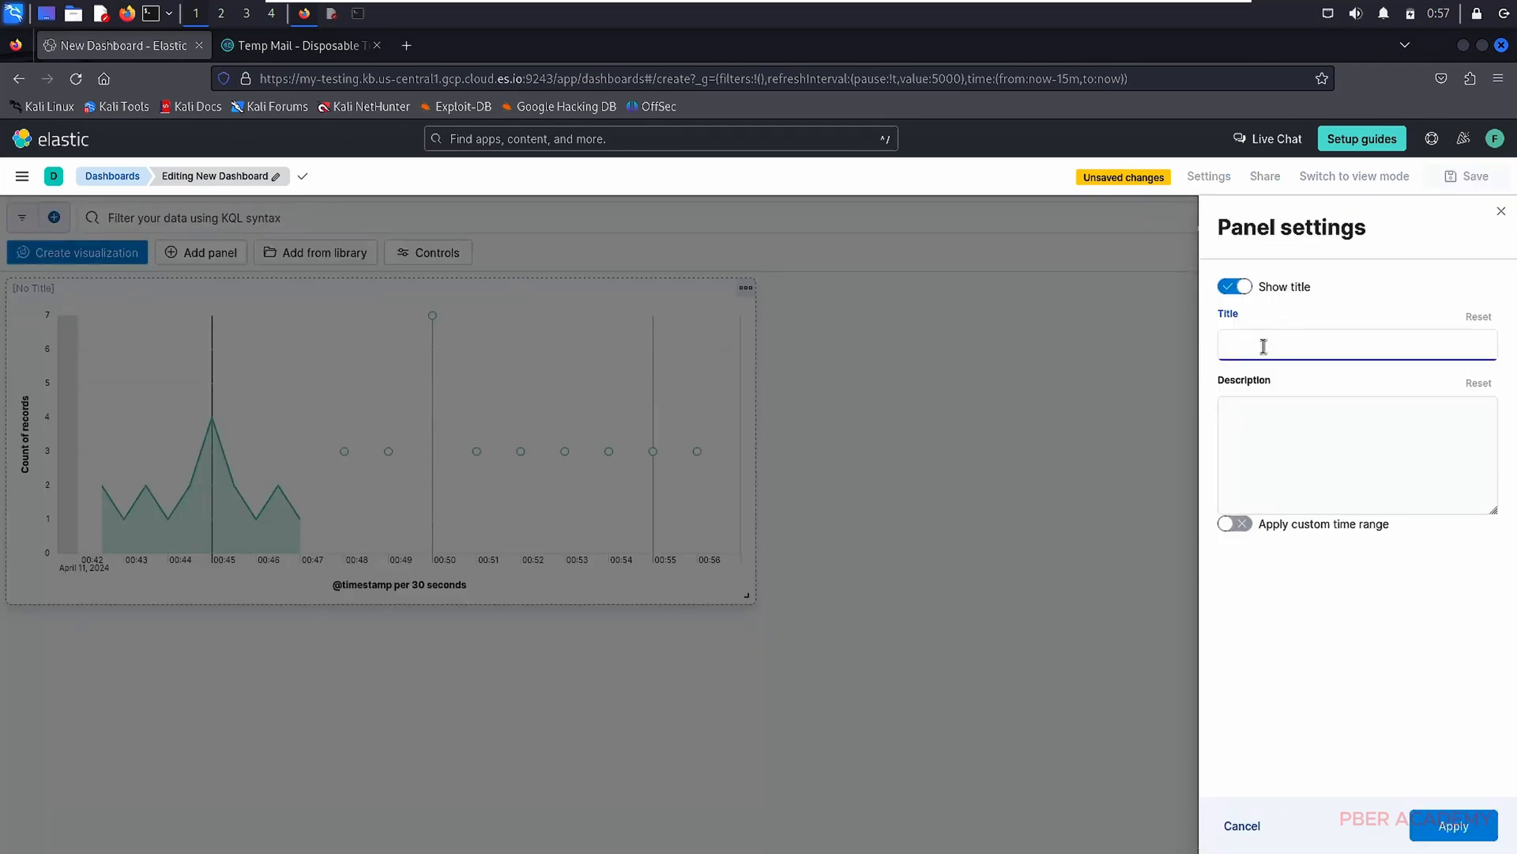
Title the chart panel 'Logs inflow' and apply it.
click(1354, 345)
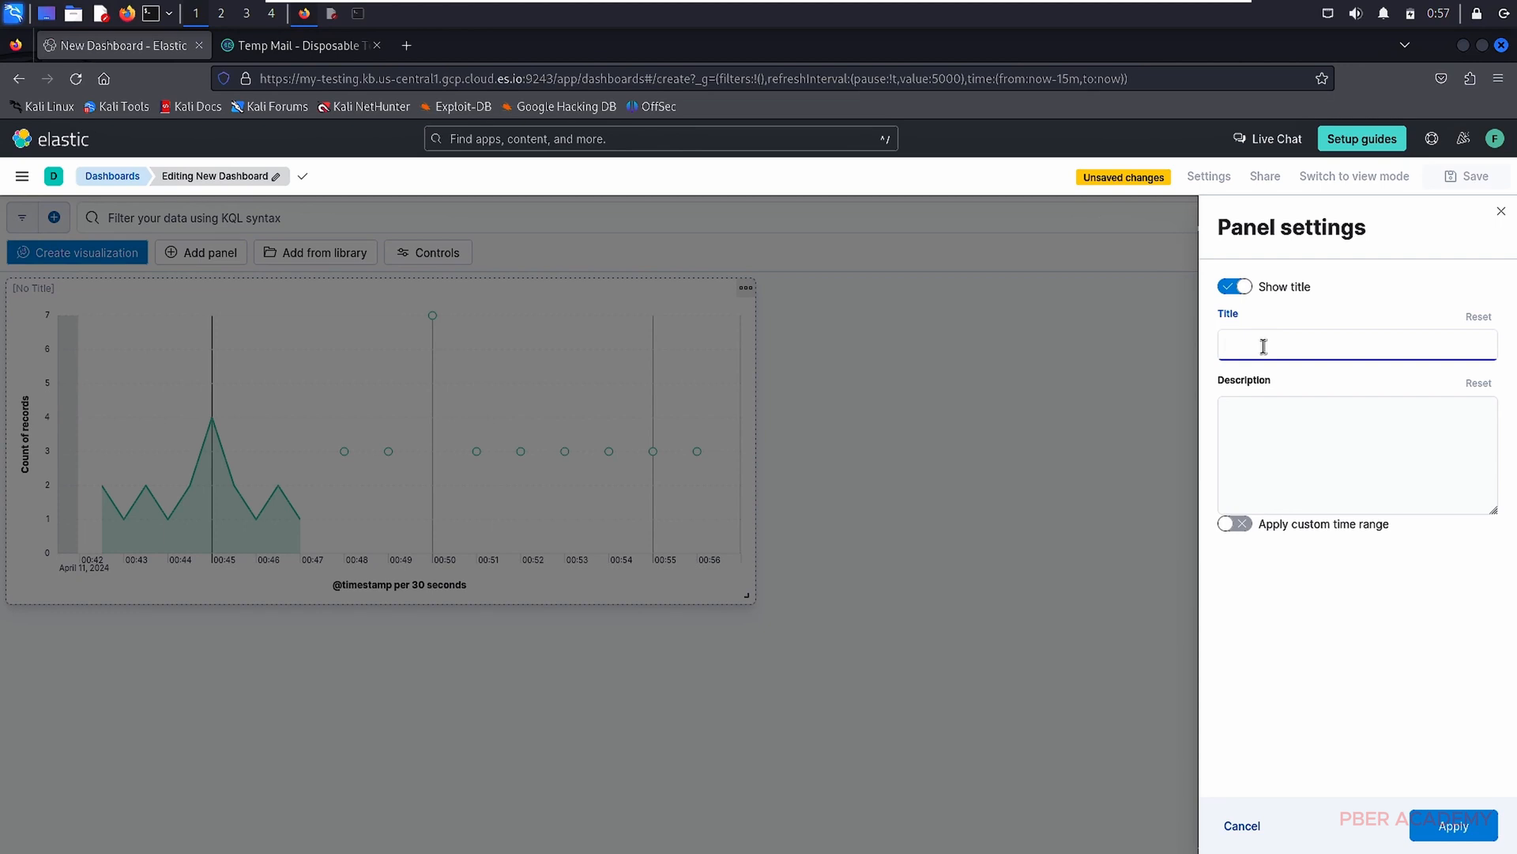
text(Logs)
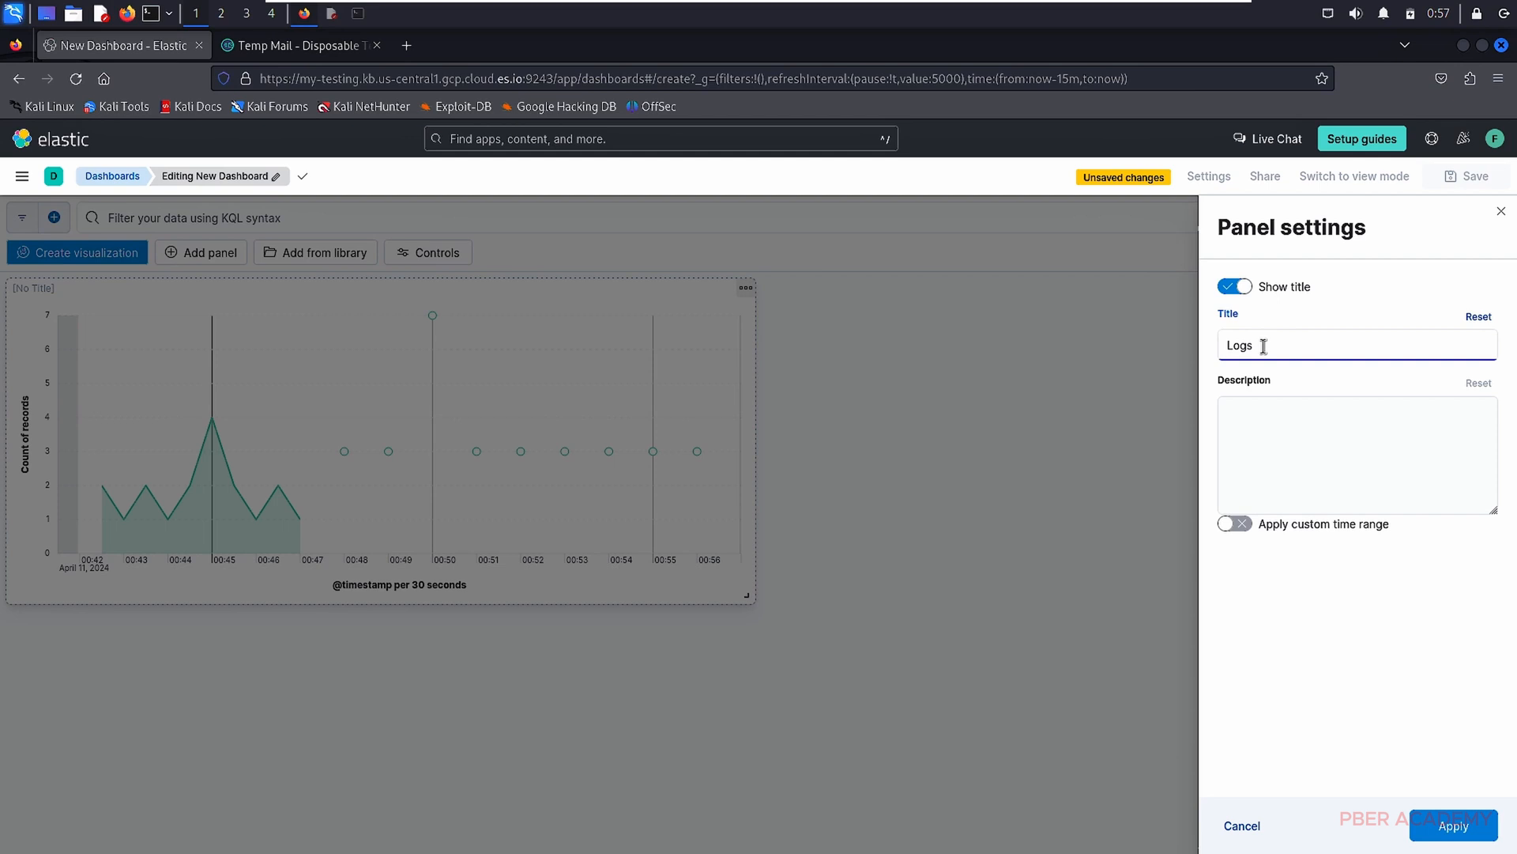
text(info)
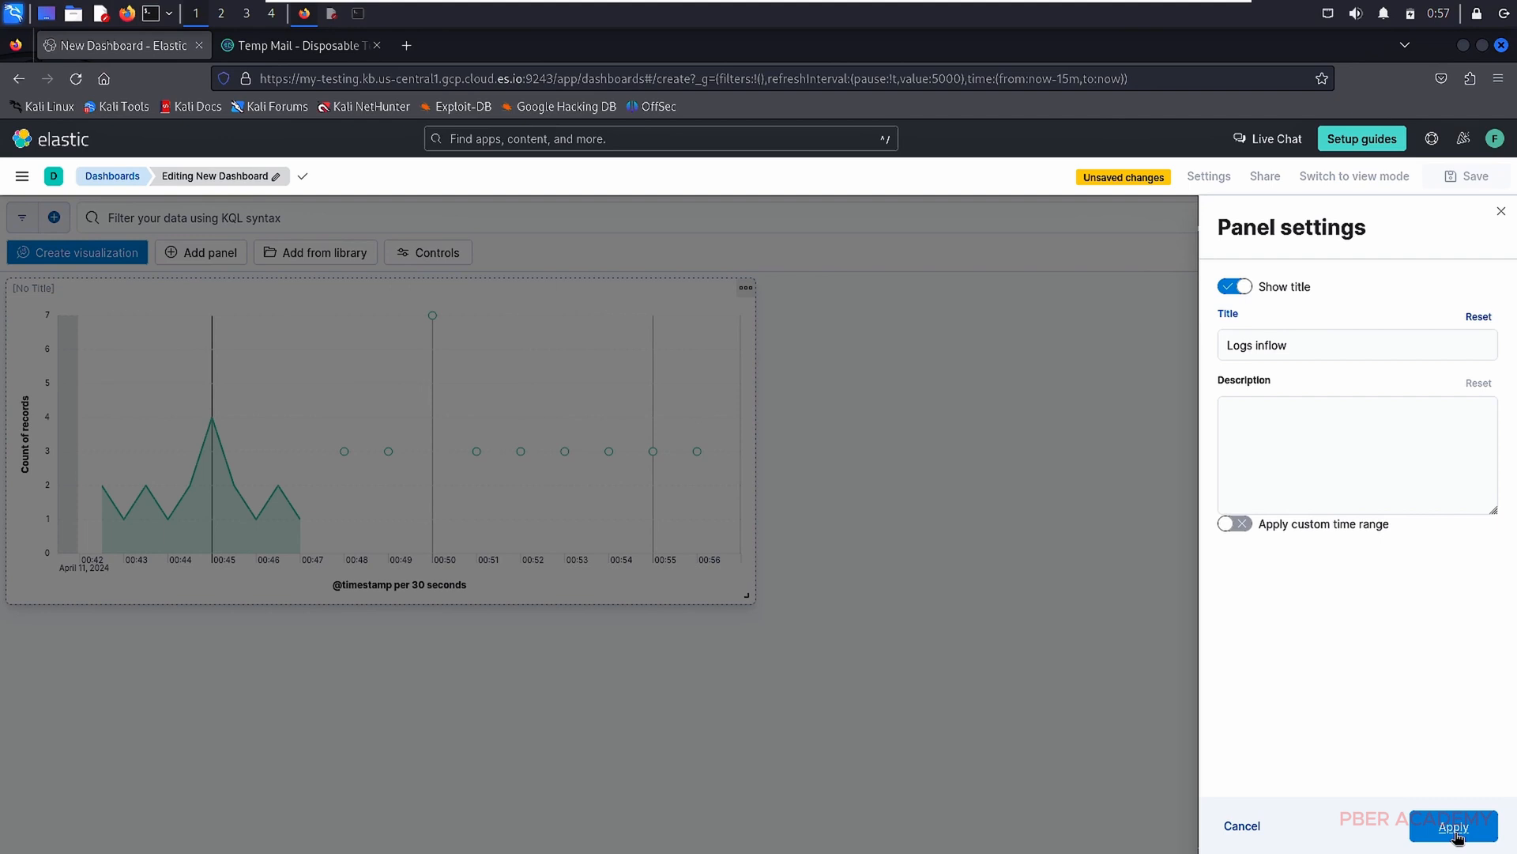
click(1454, 825)
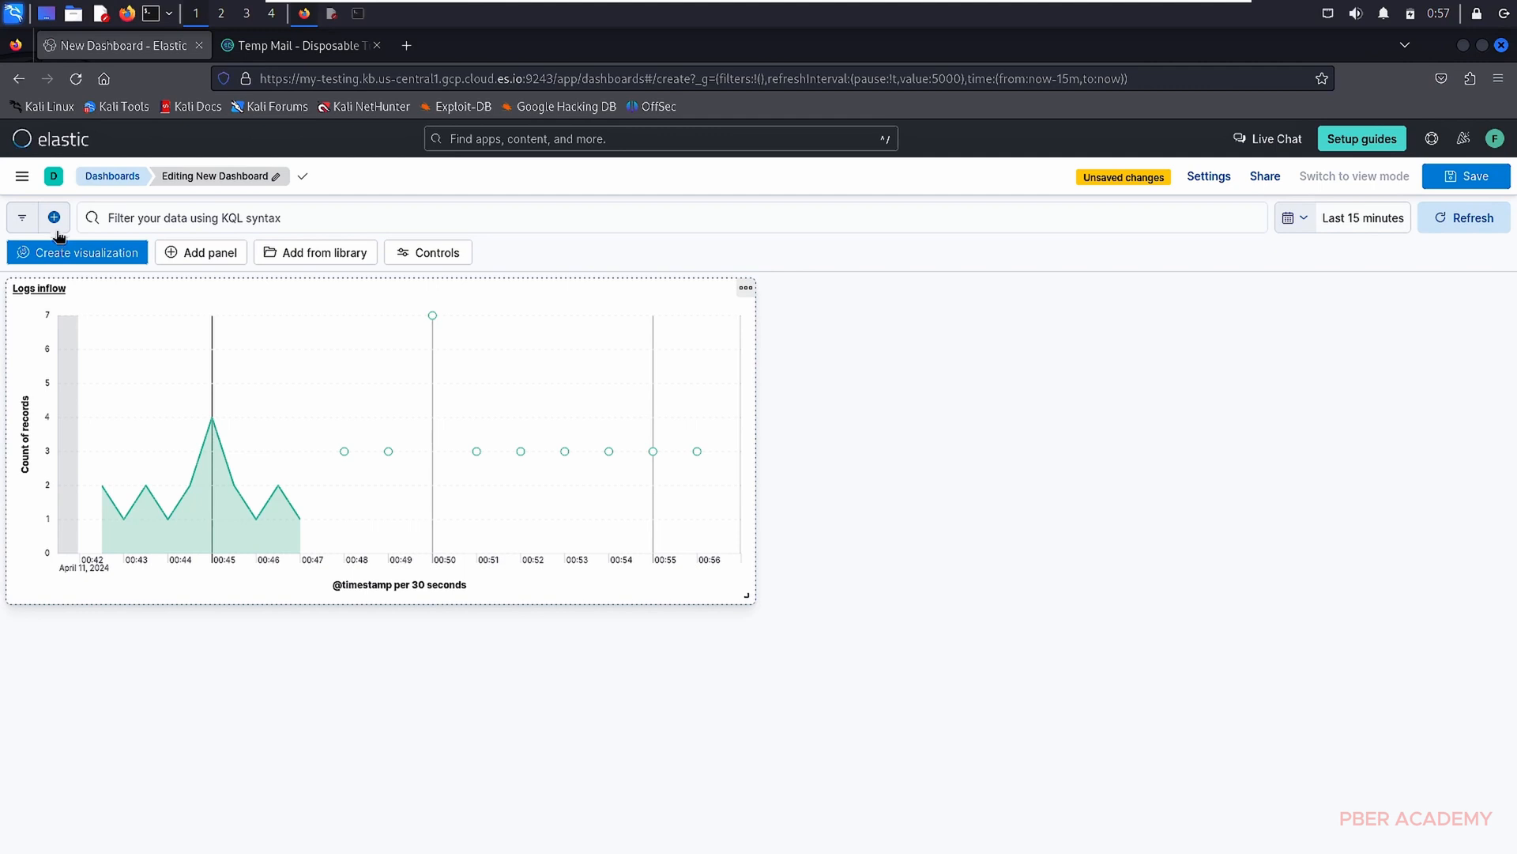
click(21, 176)
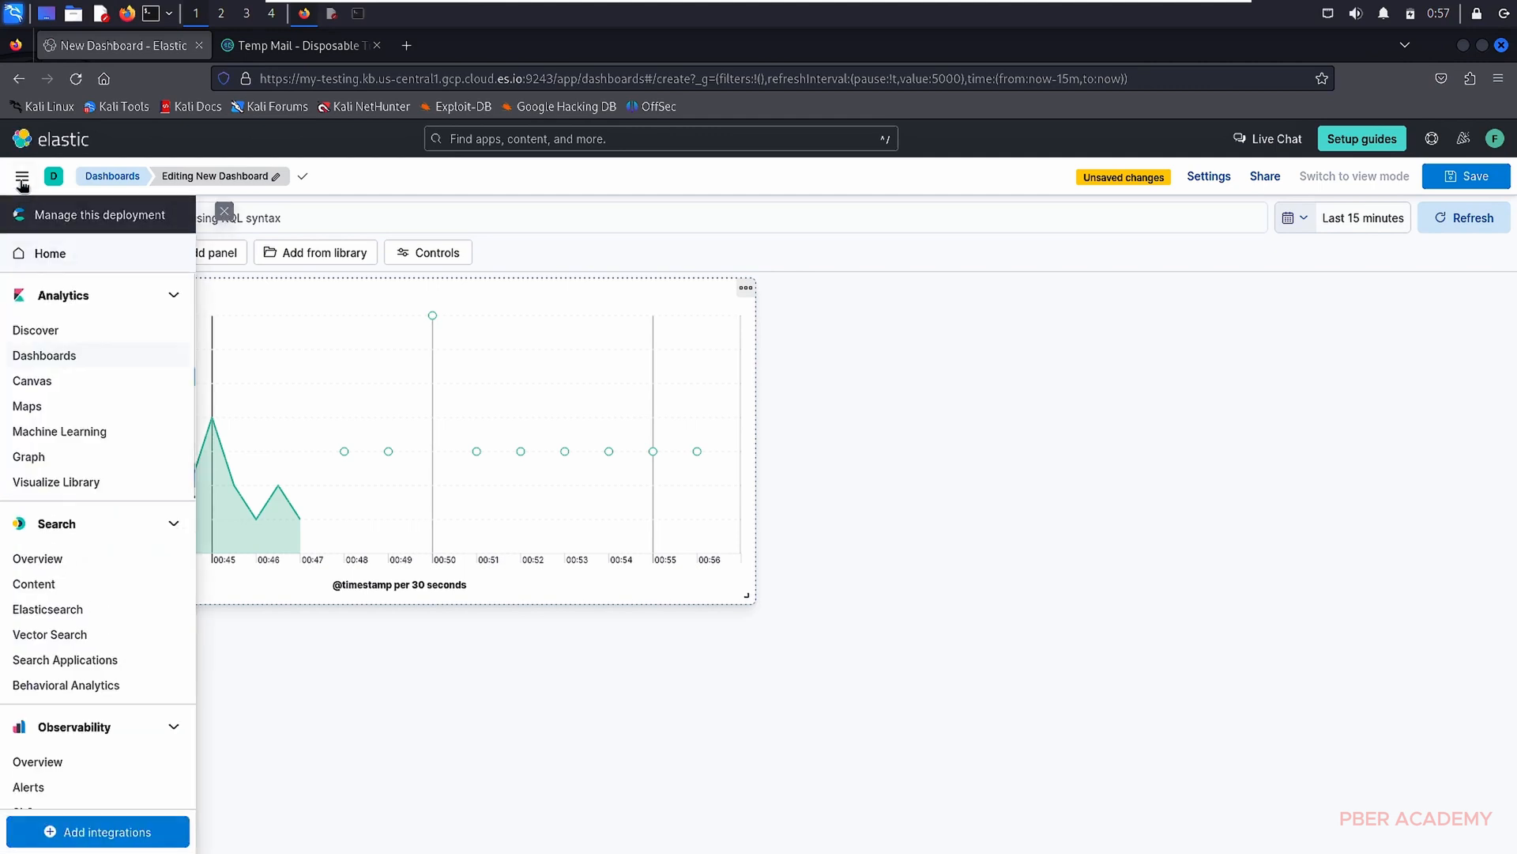
scroll(down, 3)
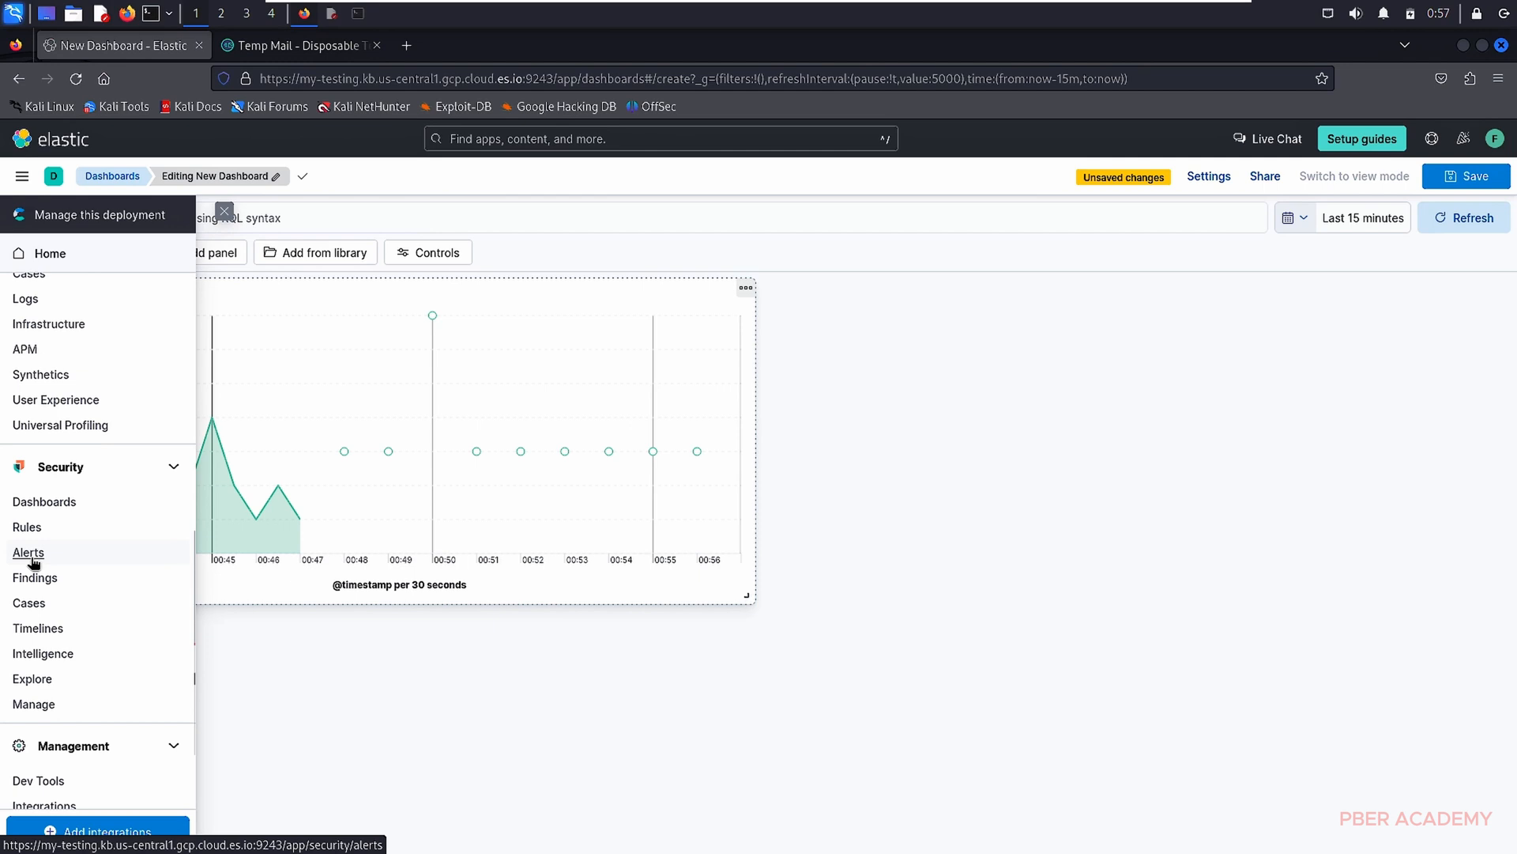
click(28, 553)
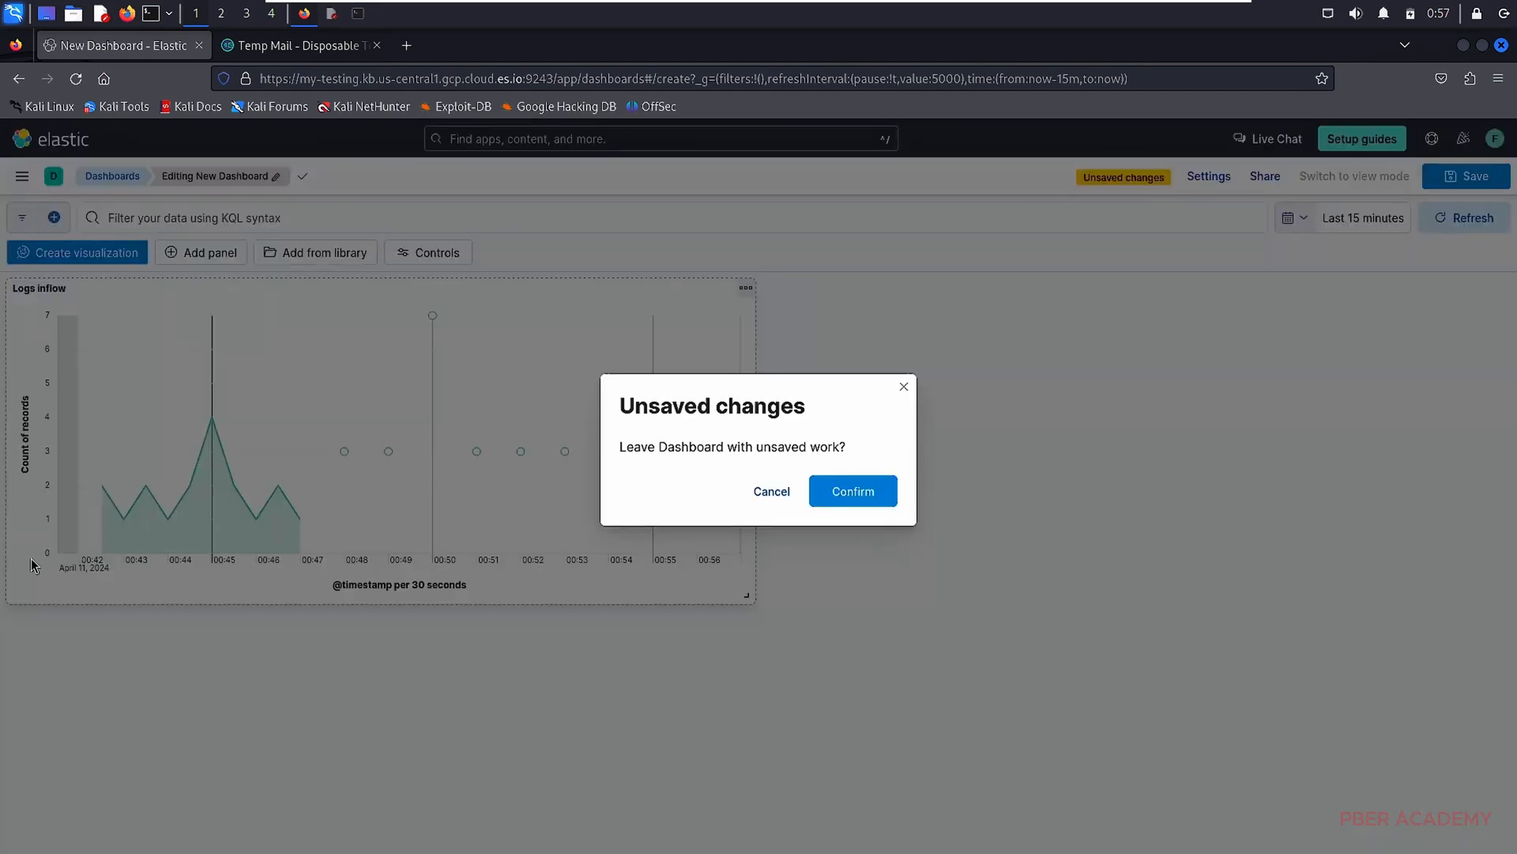
mouse_move(773, 490)
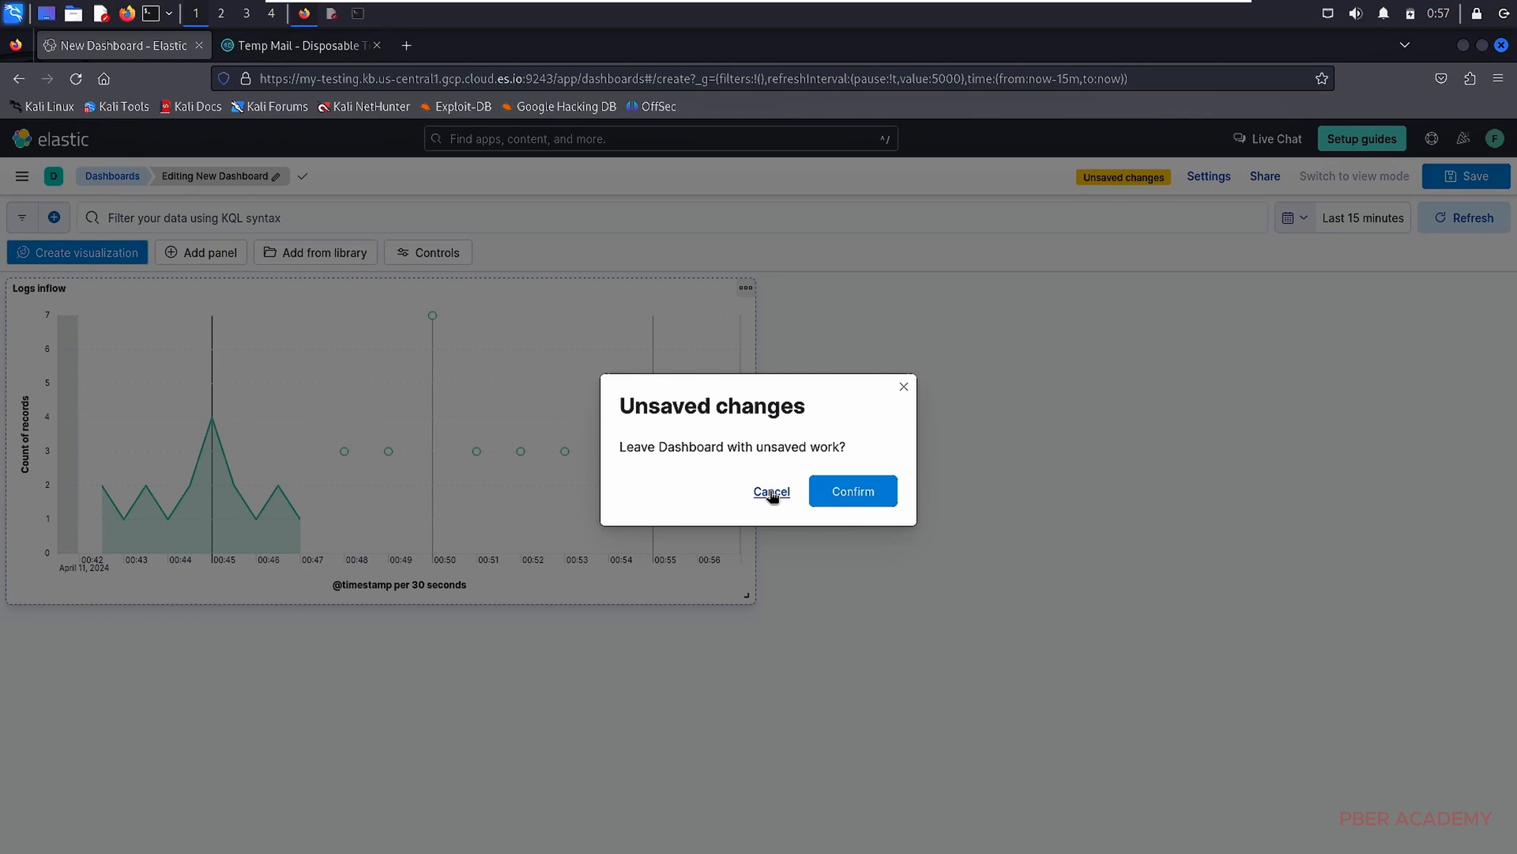
click(771, 490)
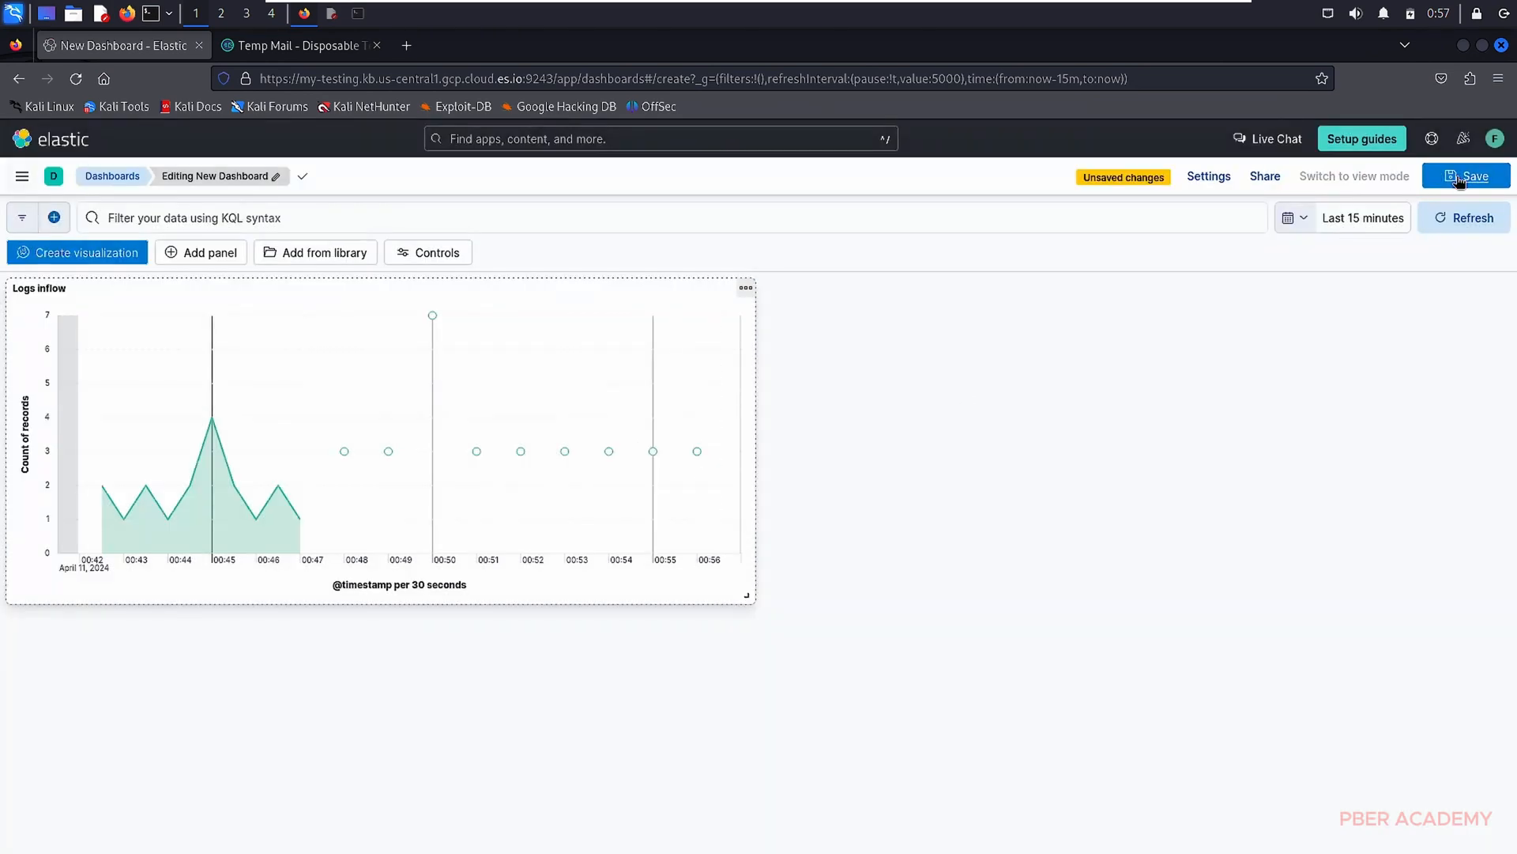
click(1467, 175)
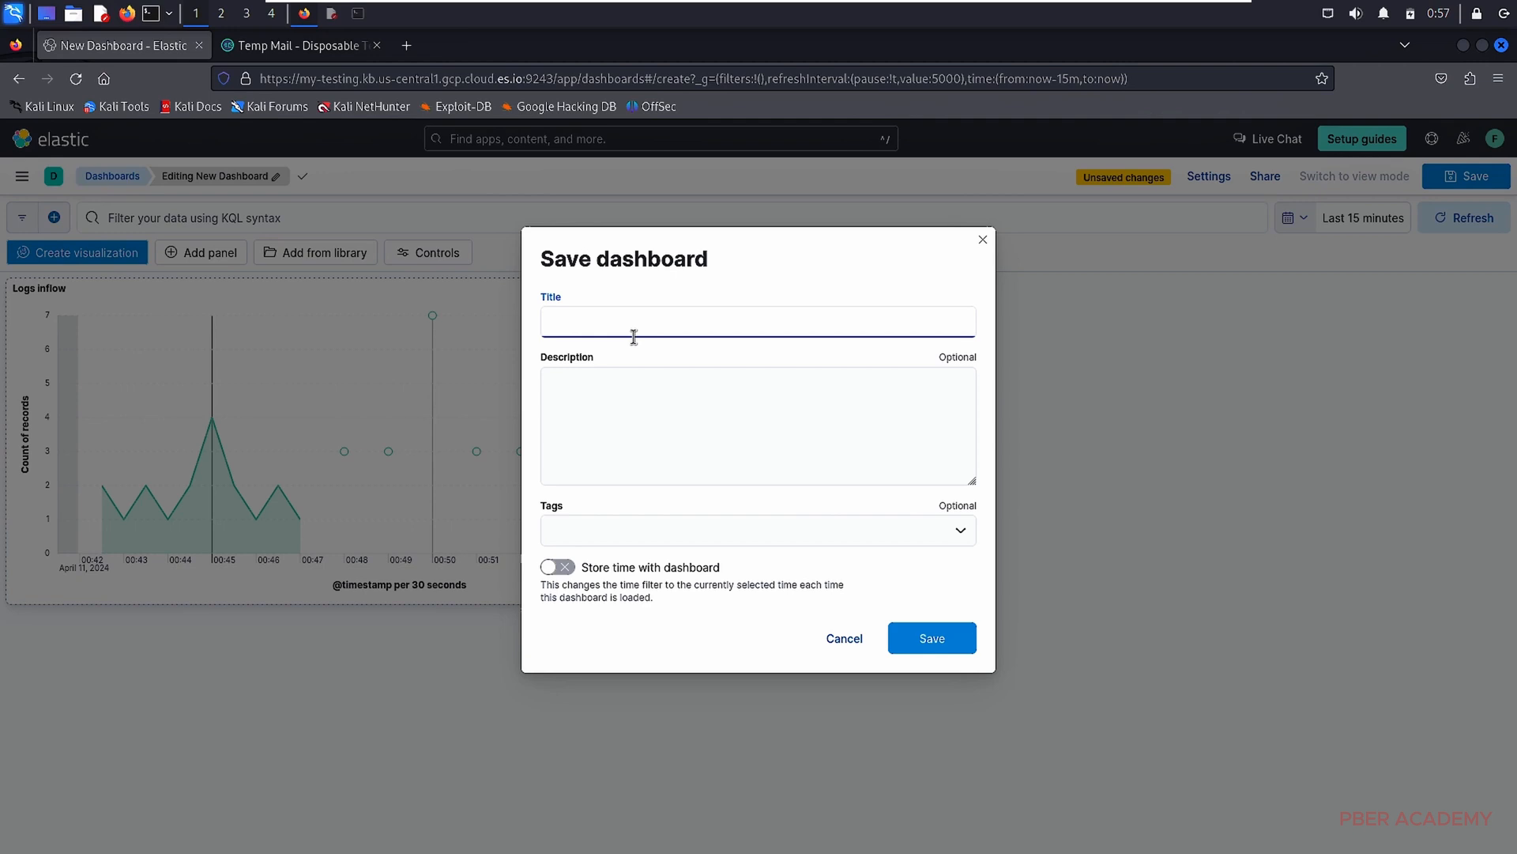
Save the dashboard under the title 'My Dashboard'.
text(TEst Da)
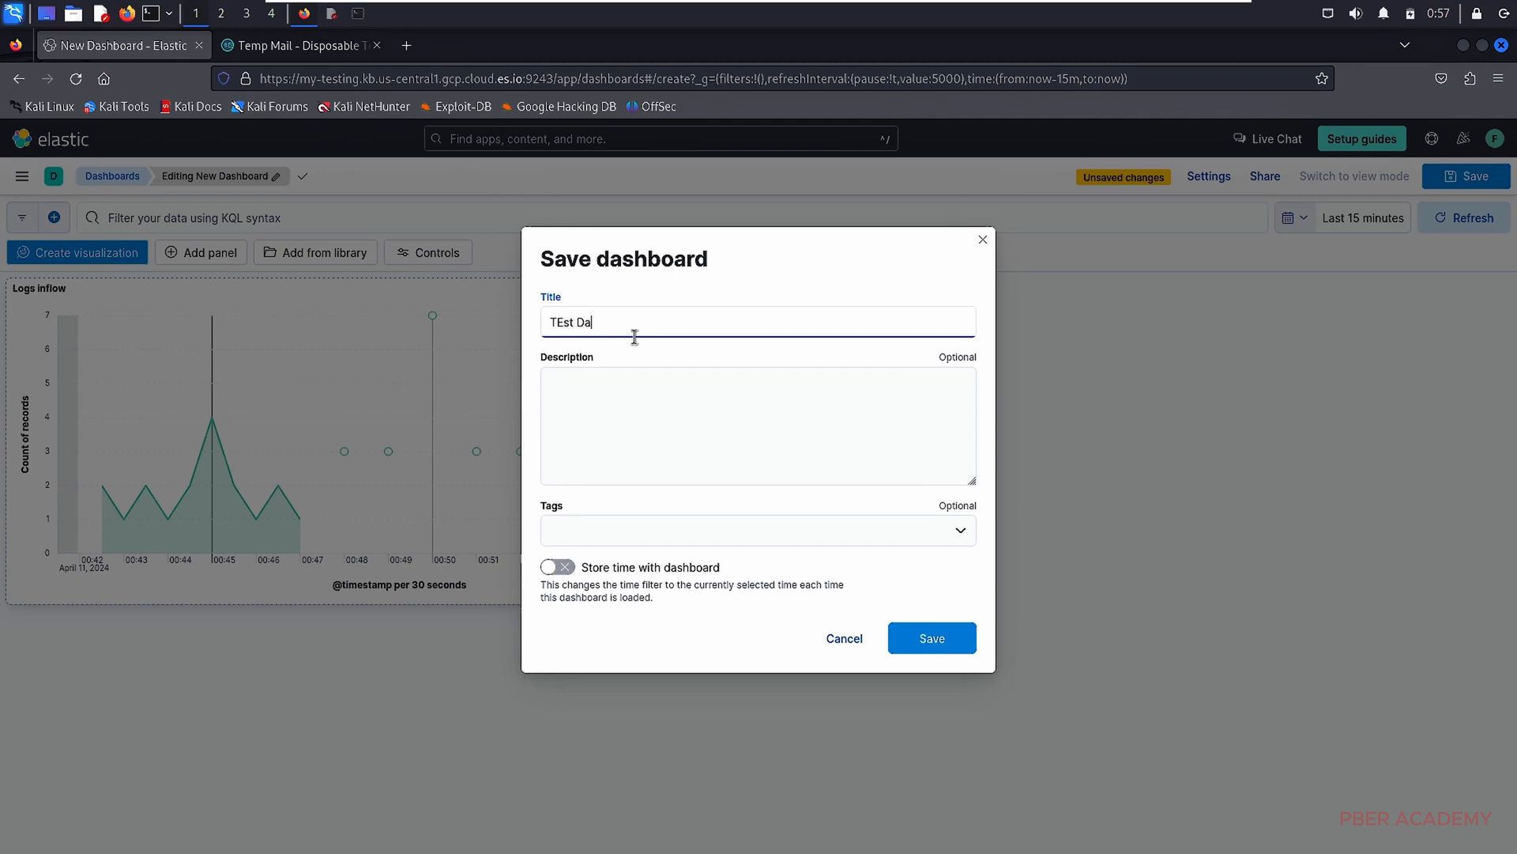
text(My)
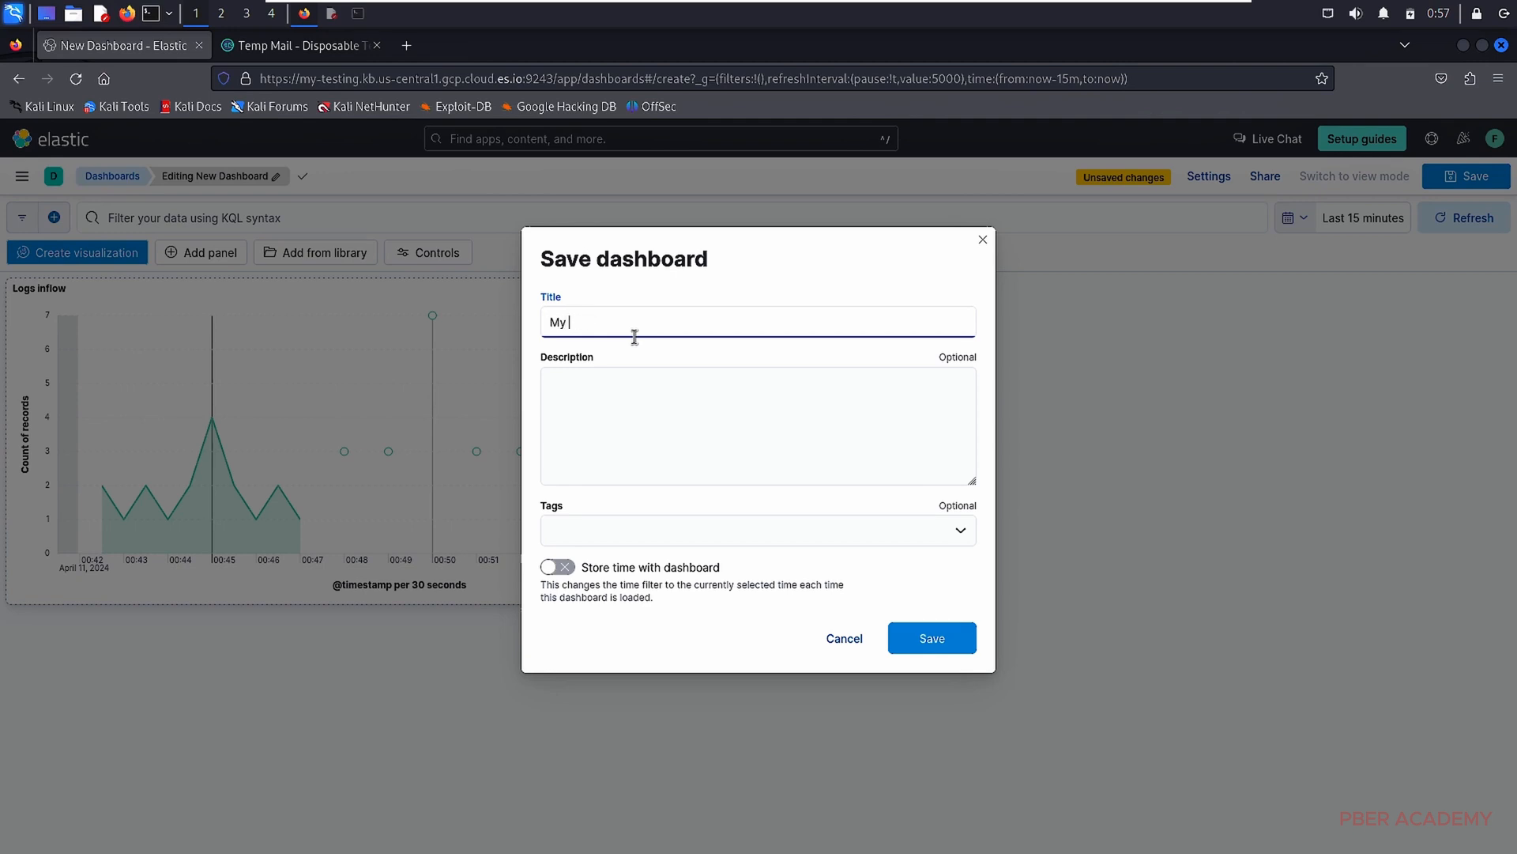
text(Dash)
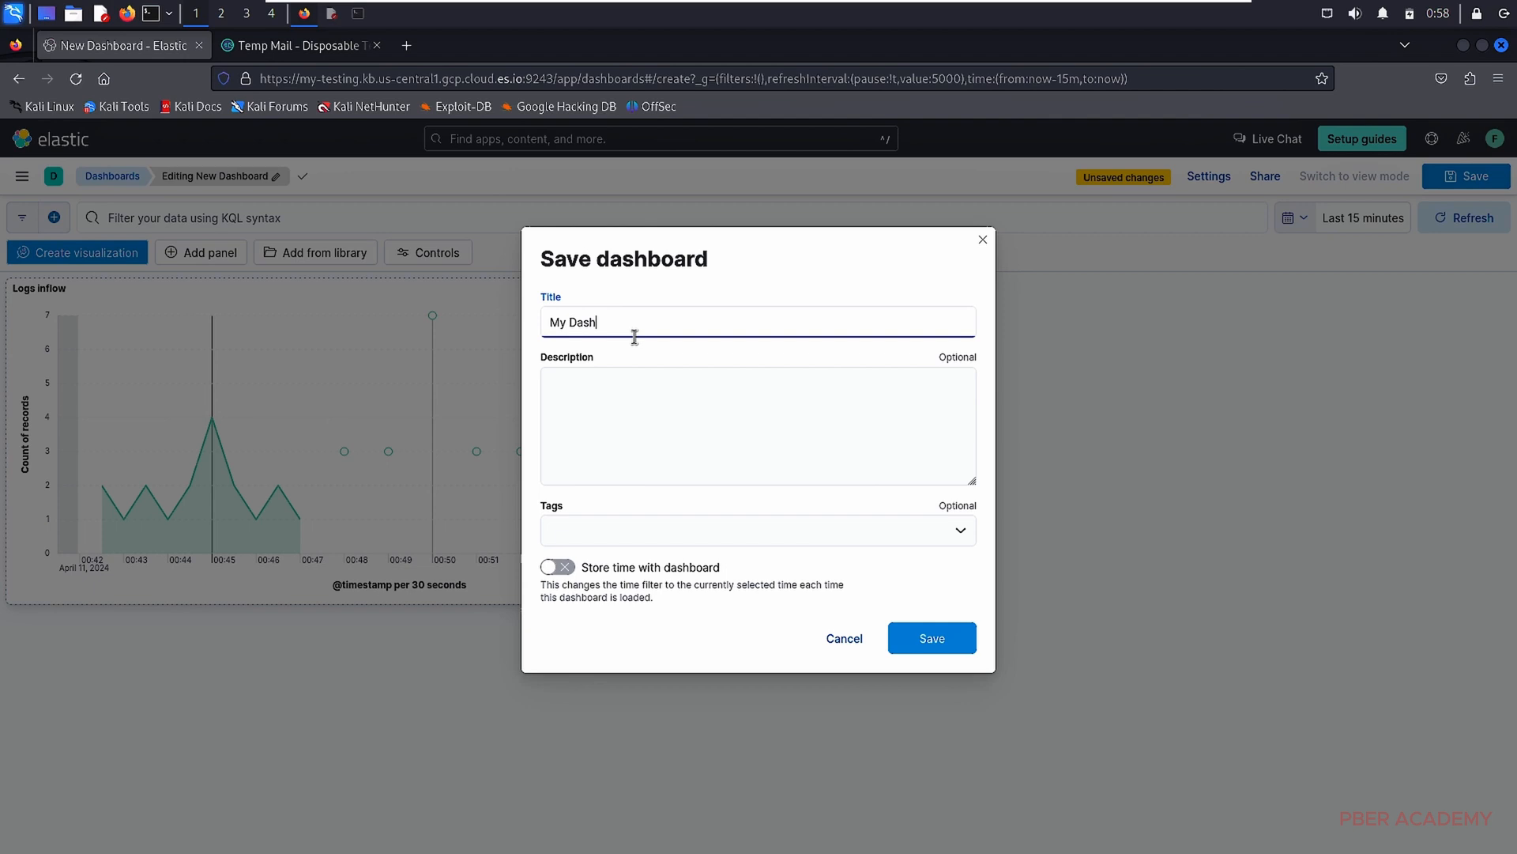
text(board)
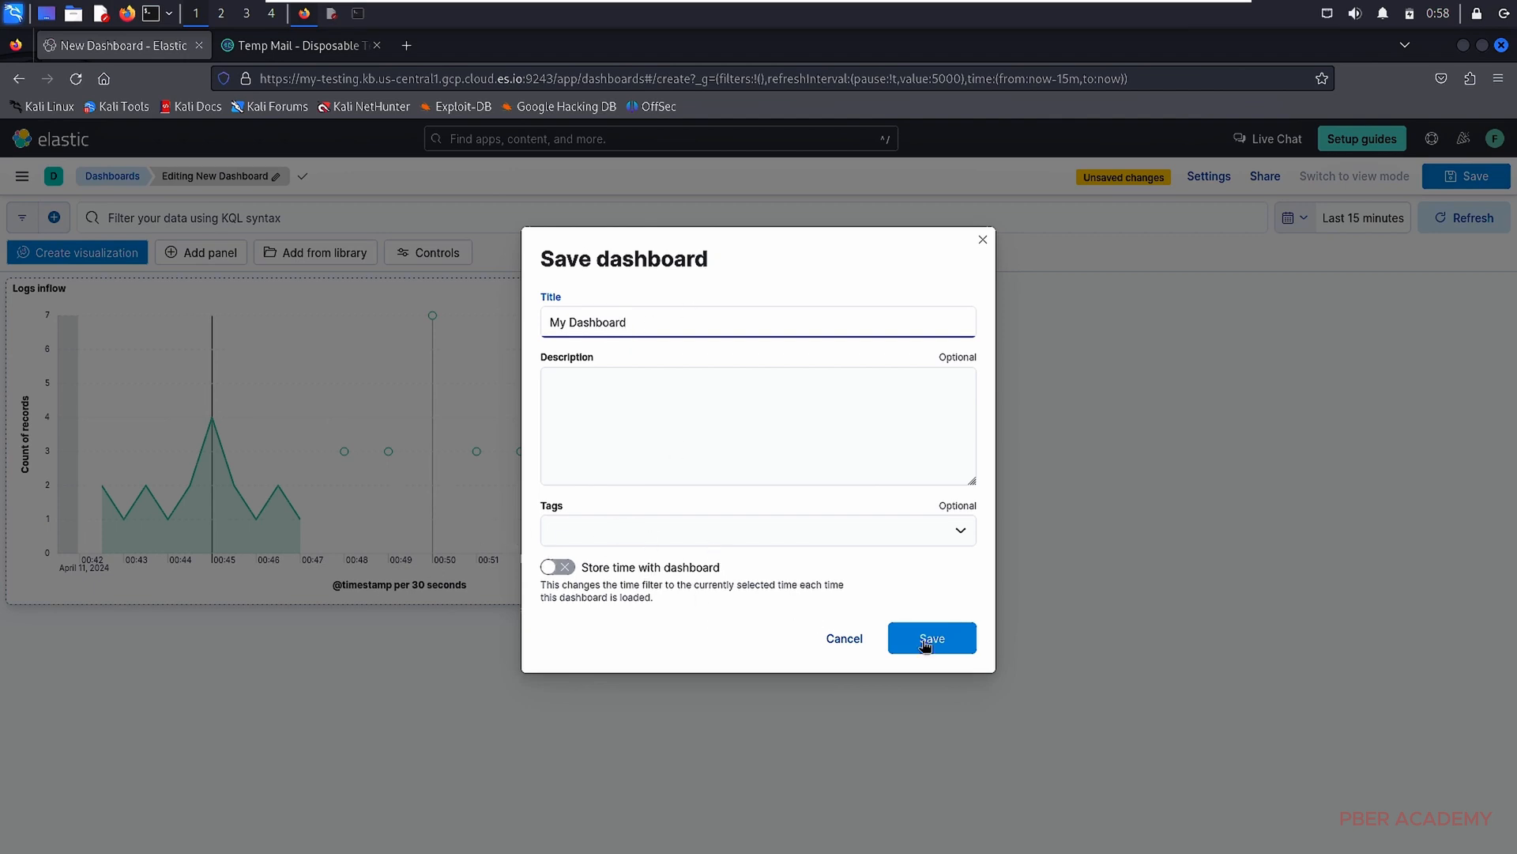
click(931, 637)
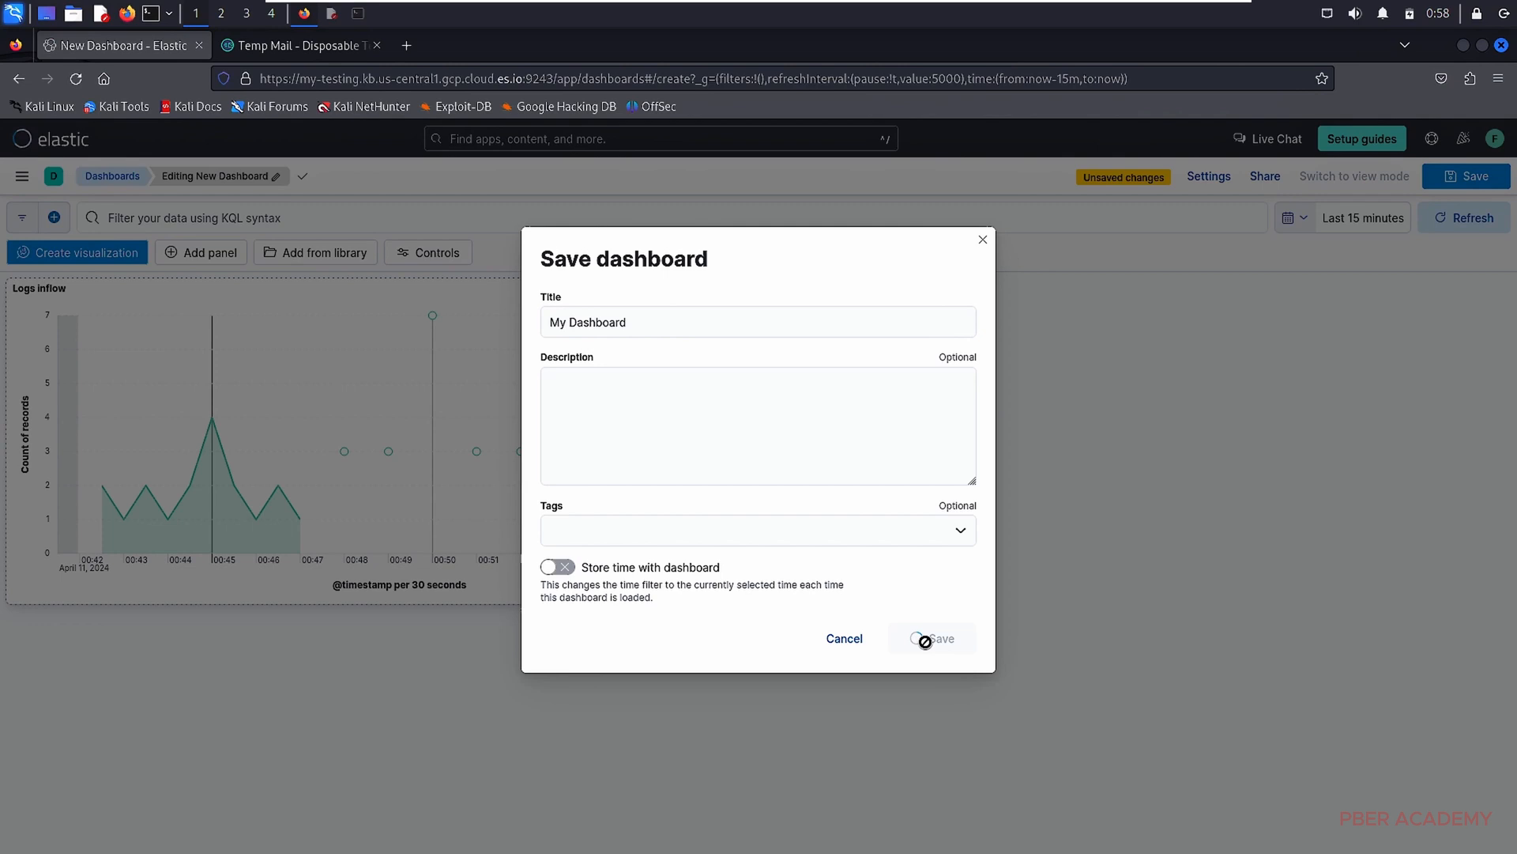
click(933, 637)
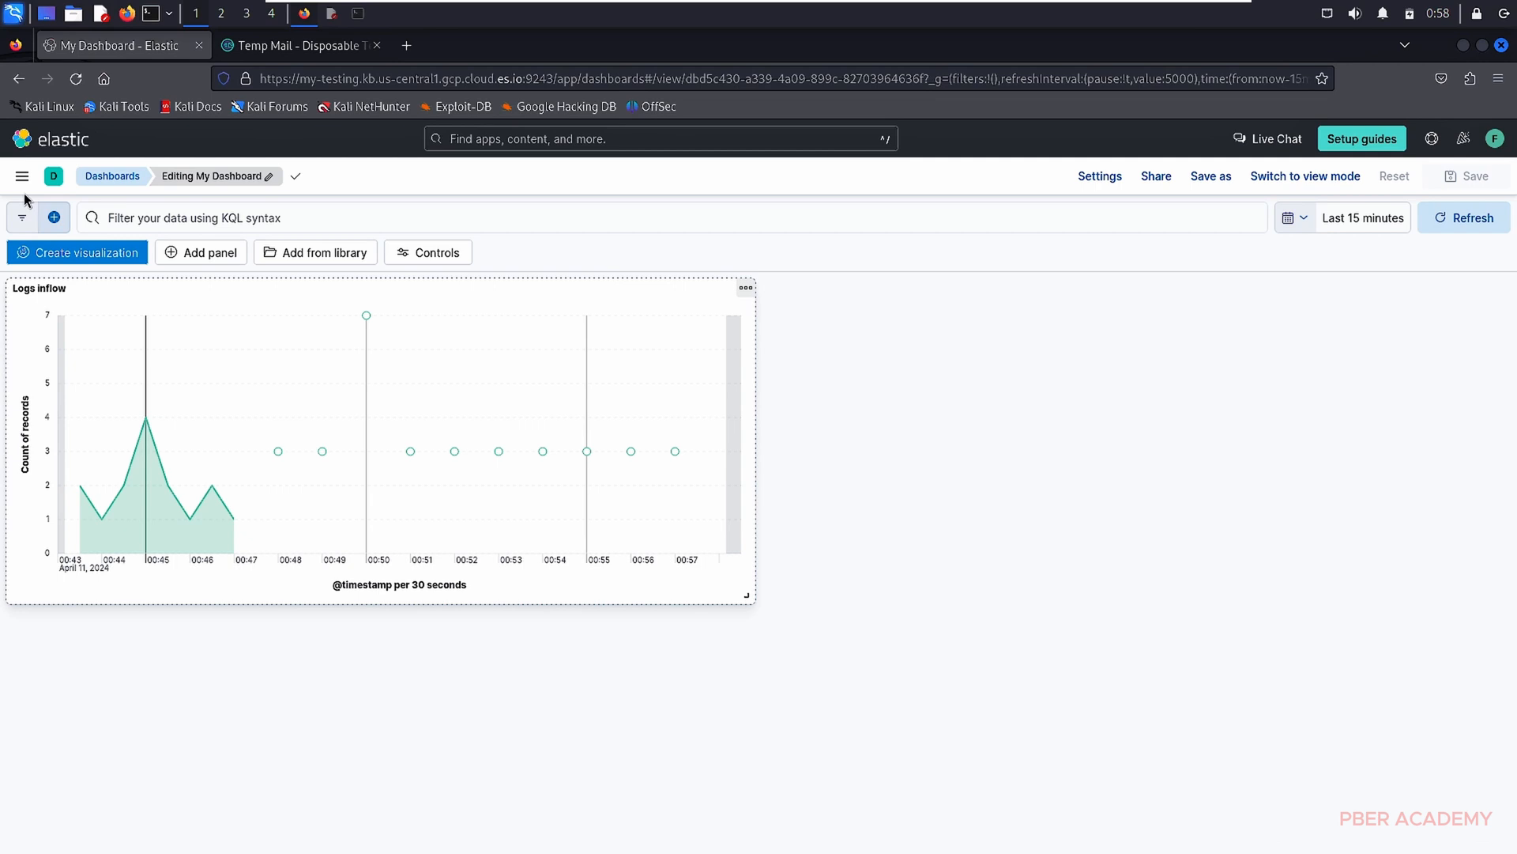
click(23, 176)
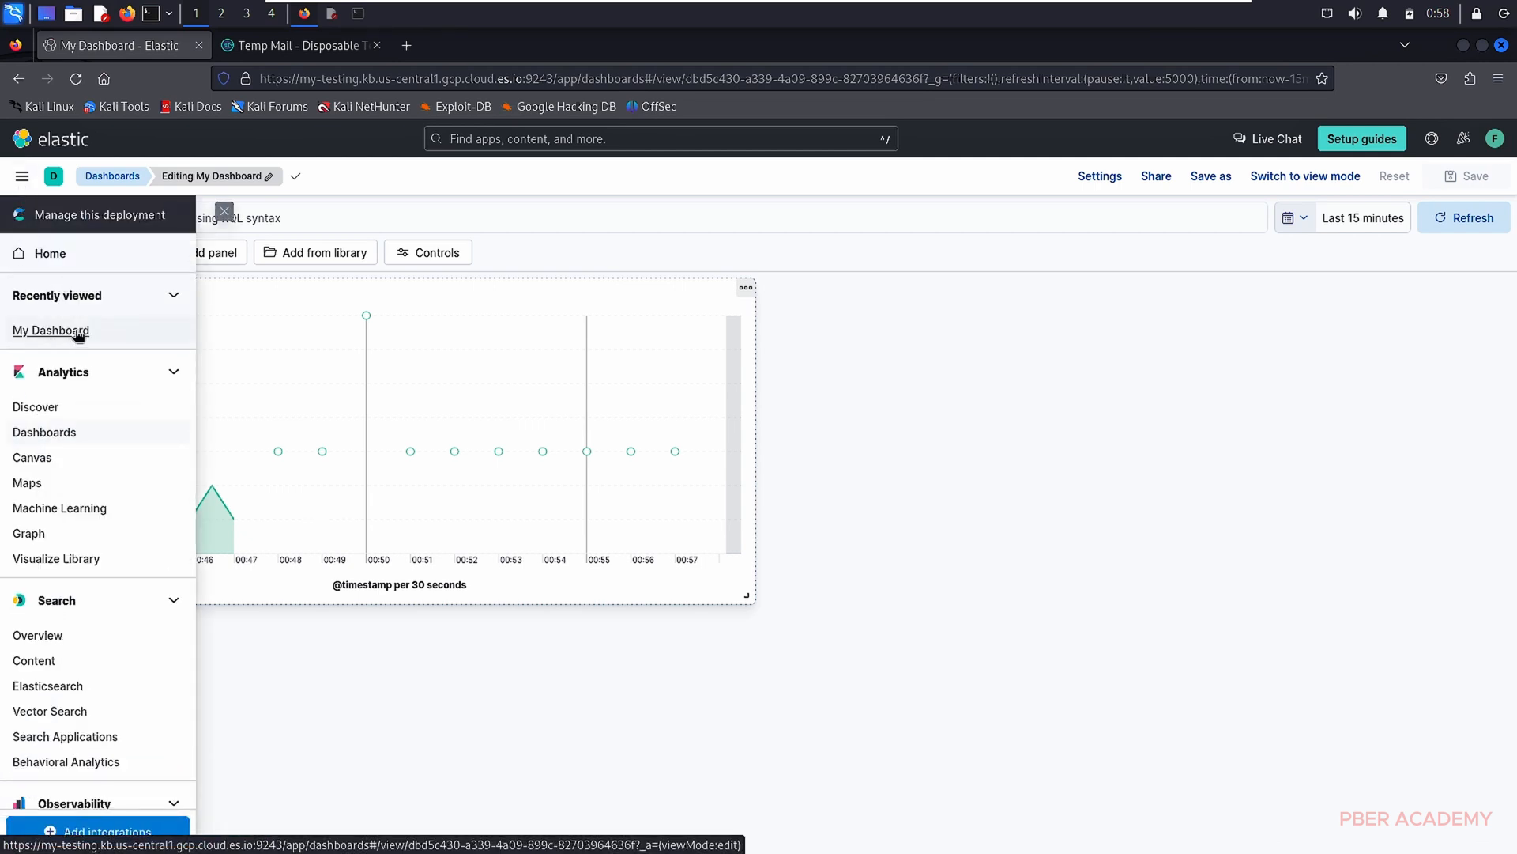
mouse_move(45, 432)
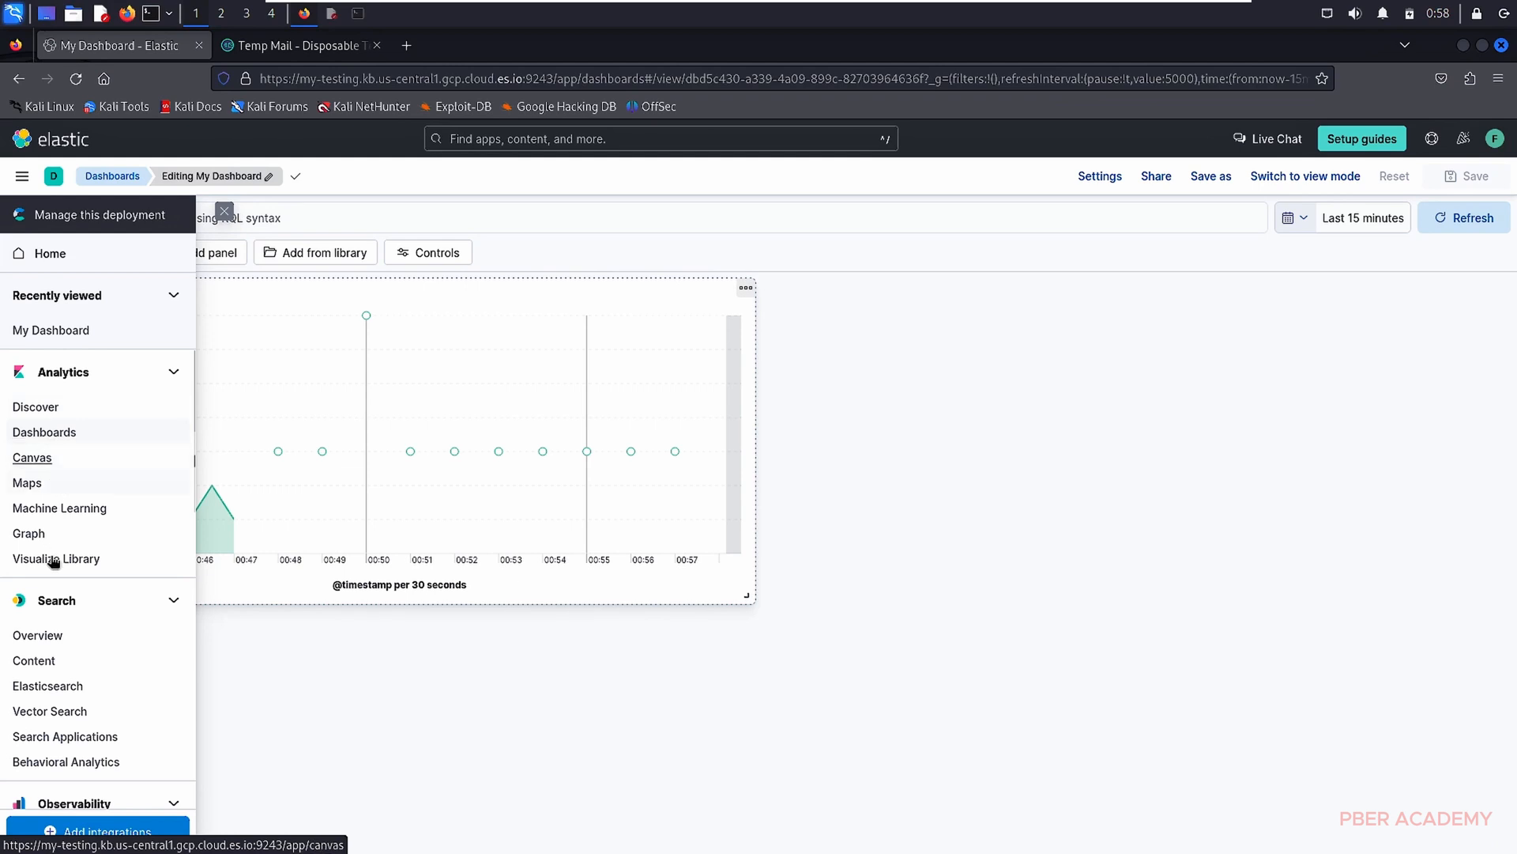
Scroll the navigation menu toward the Security detection rules.
scroll(down, 3)
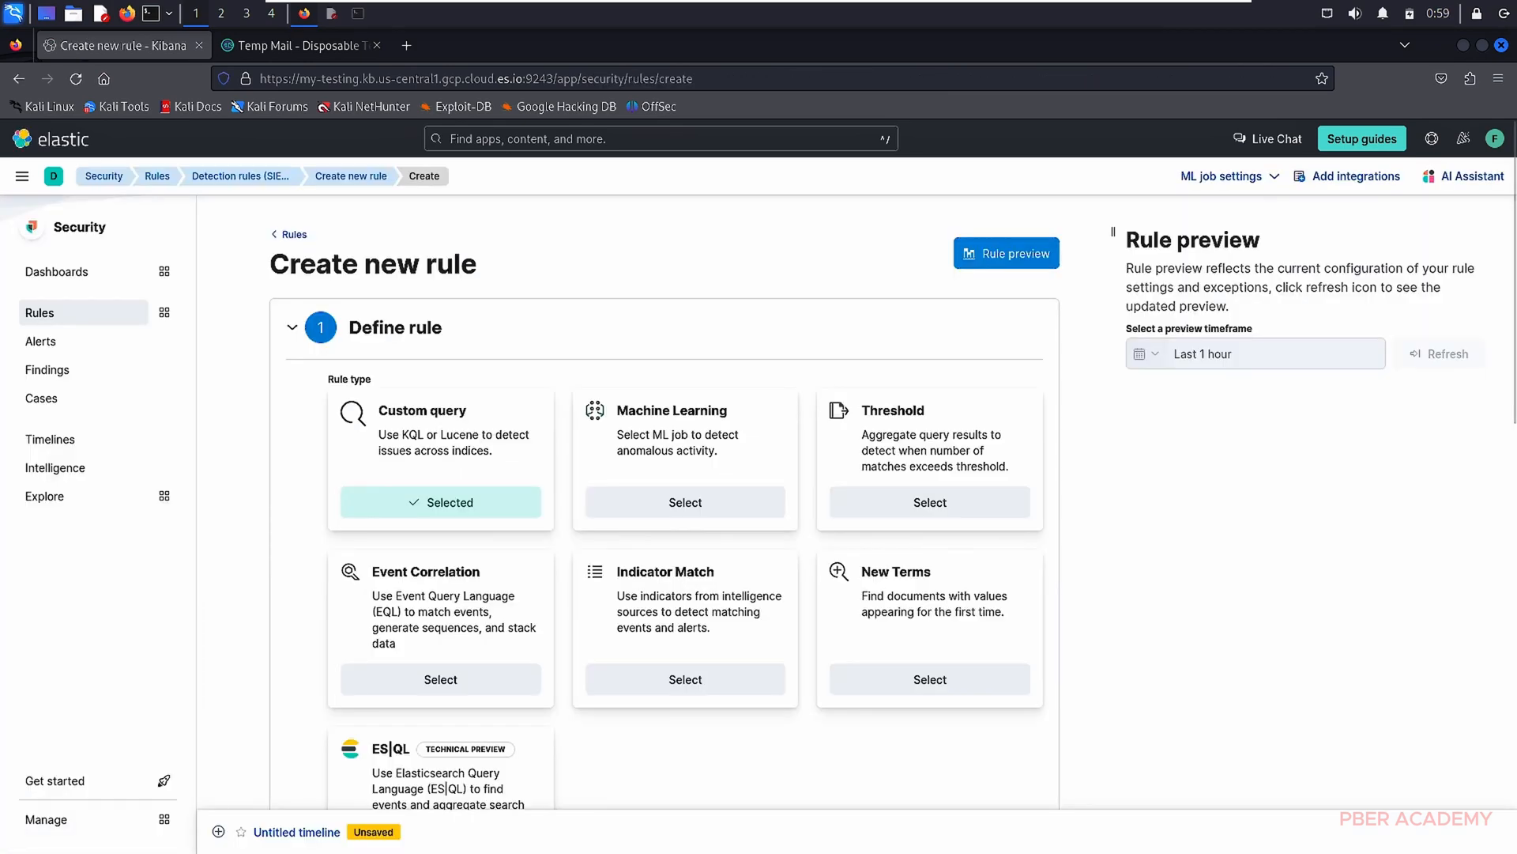
Set the rule's custom query to event.action : "nmap_scanning".
scroll(down, 3)
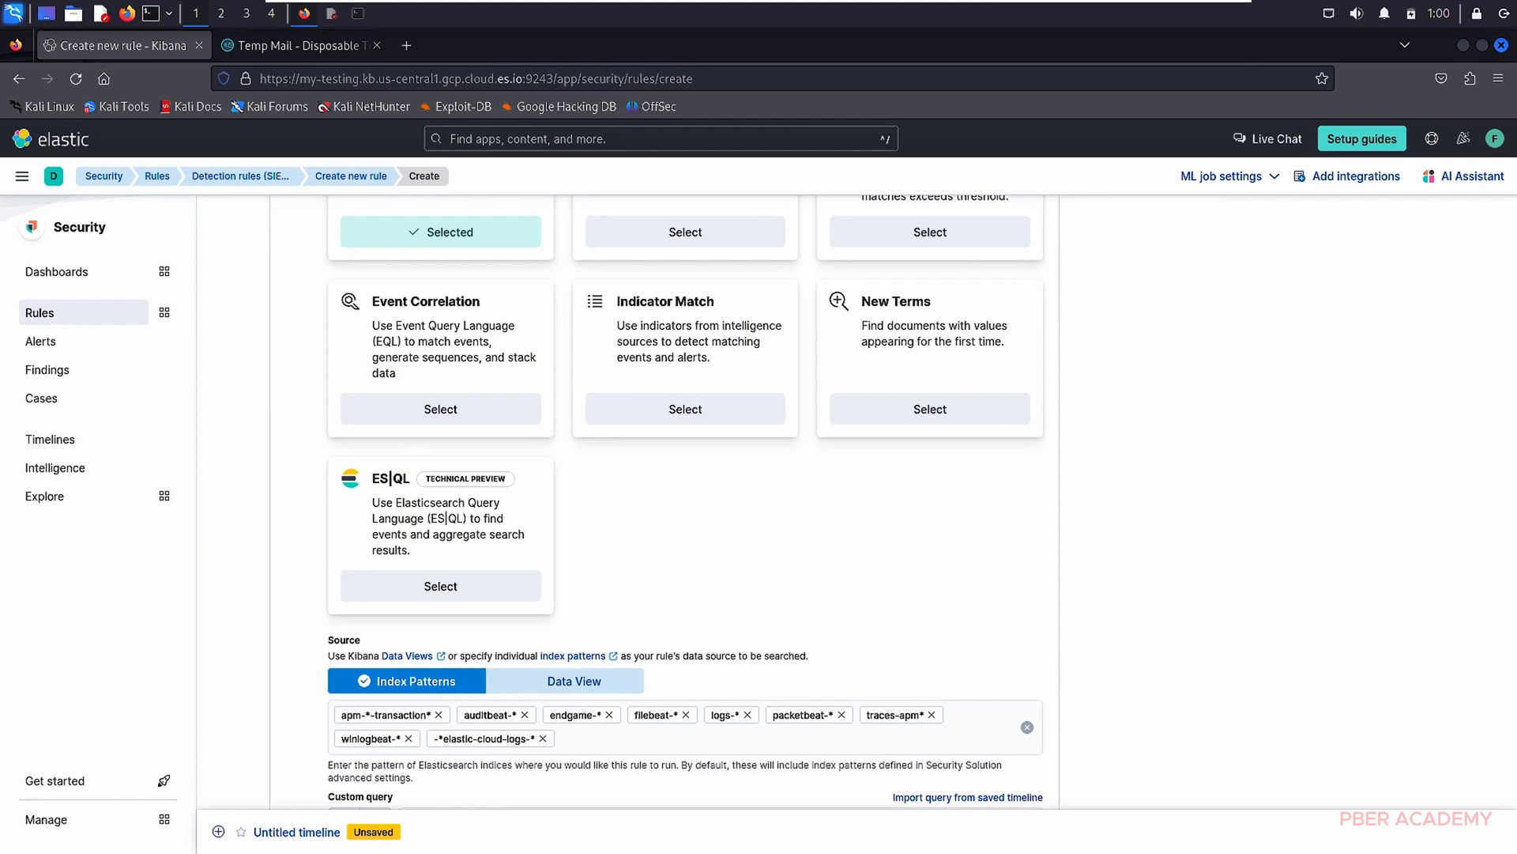
scroll(down, 3)
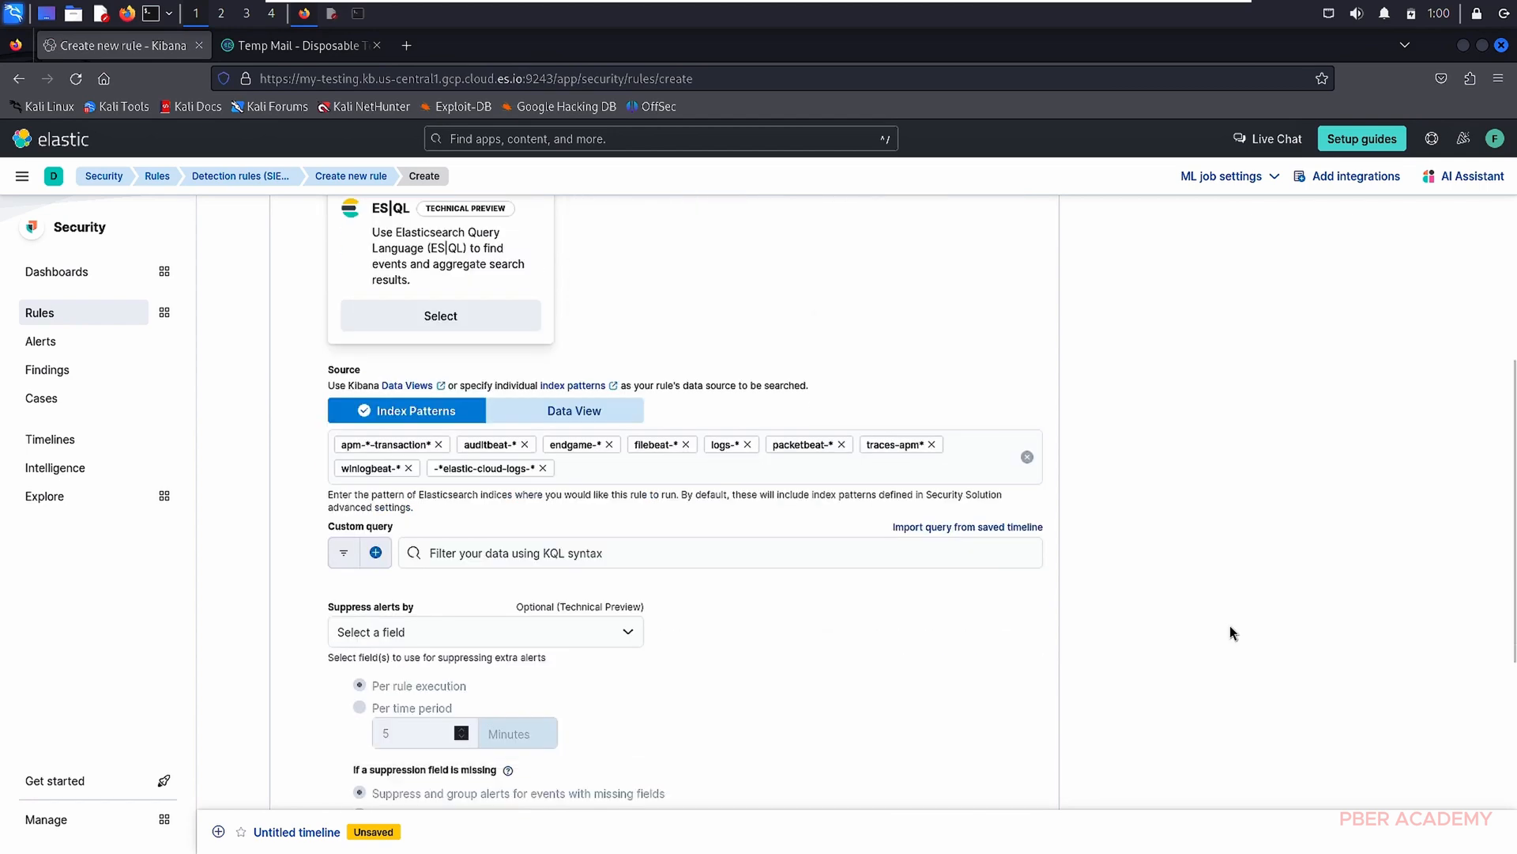
scroll(down, 3)
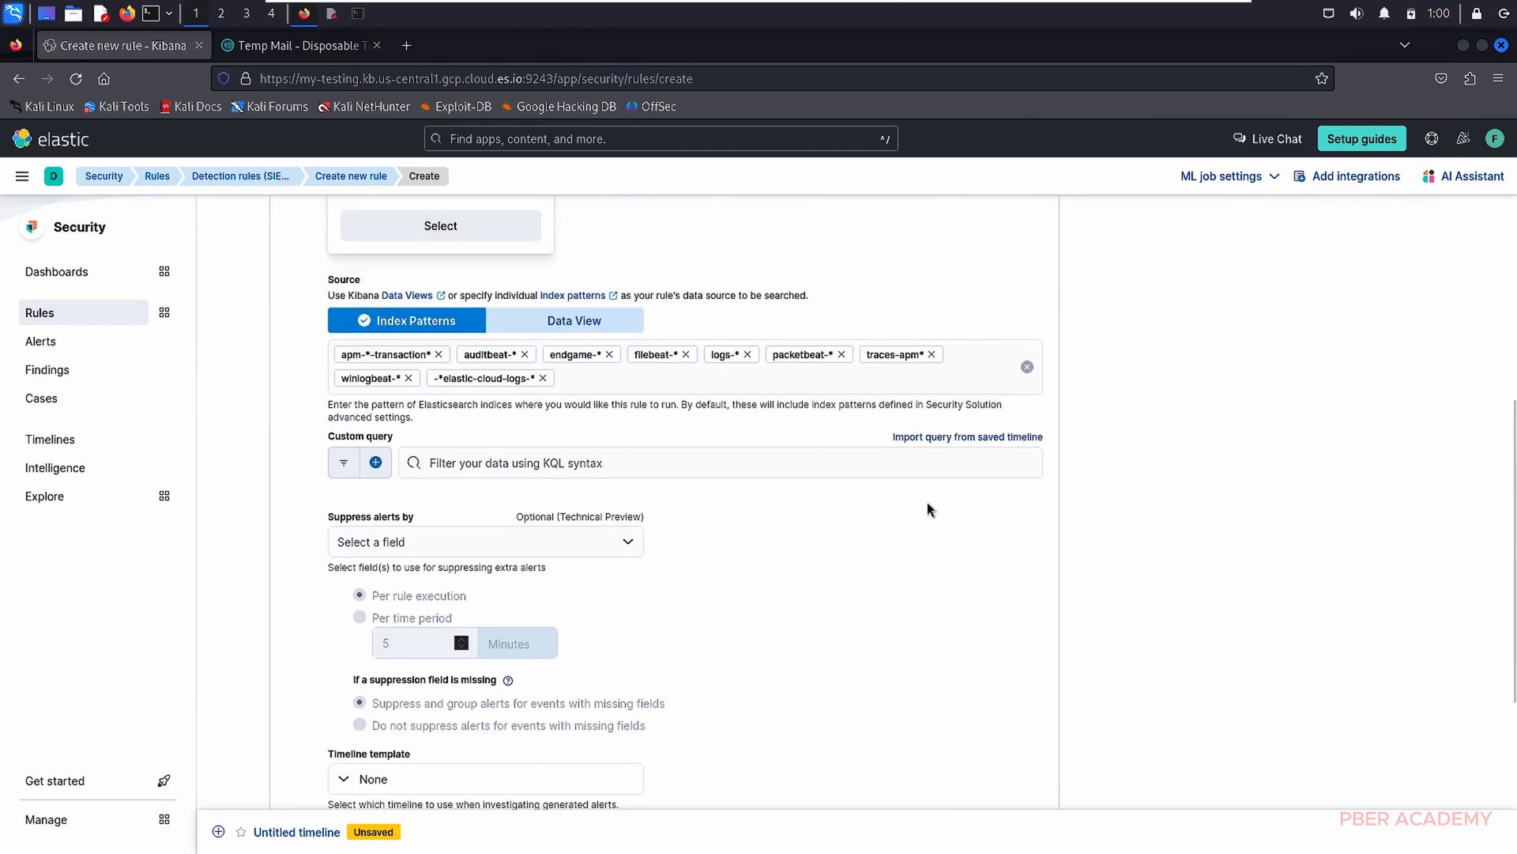
mouse_move(657, 391)
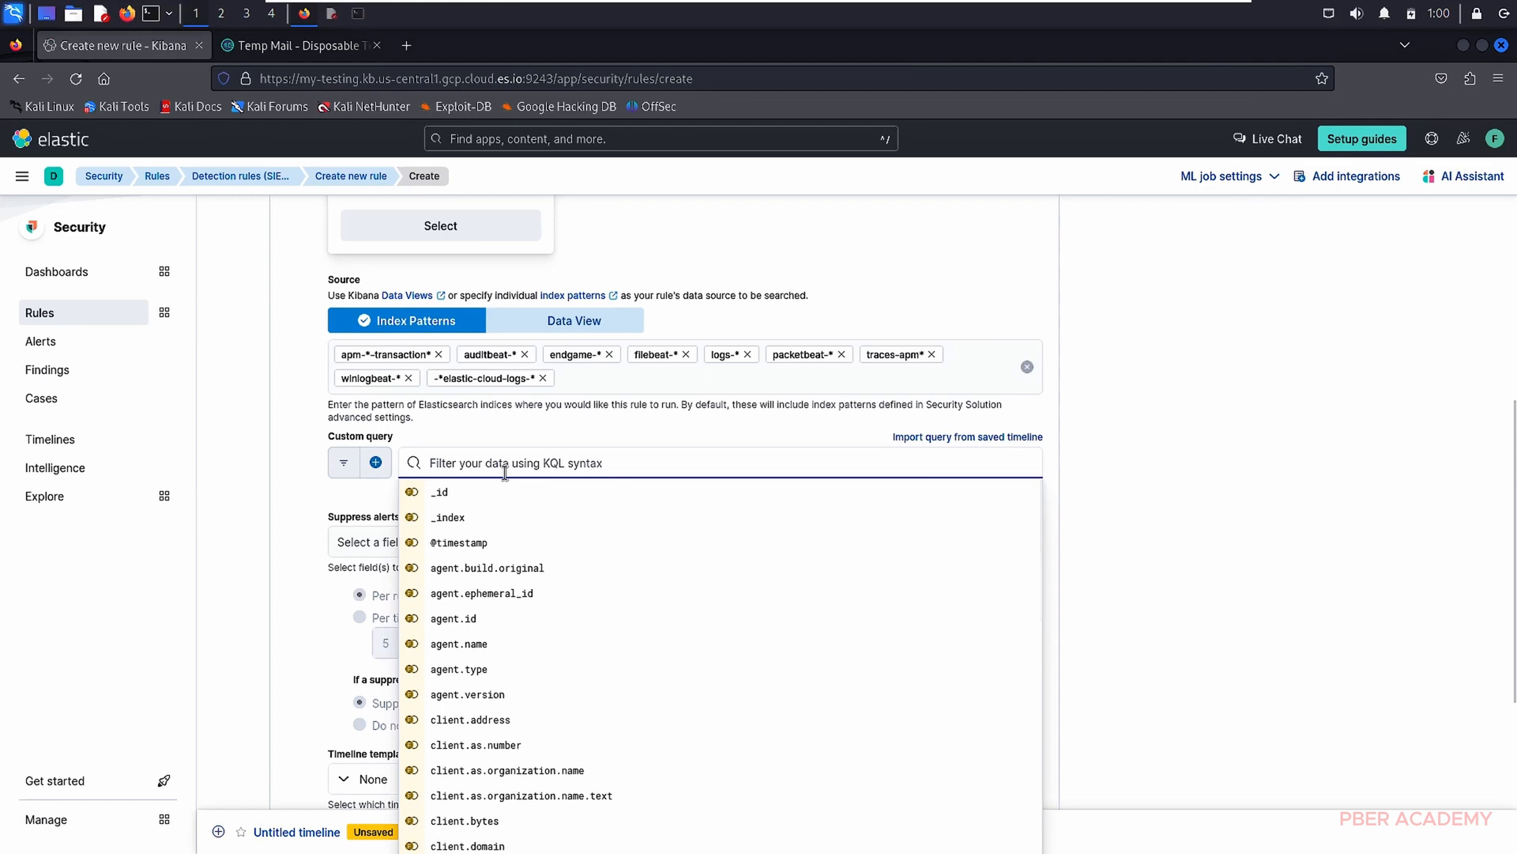
text(event)
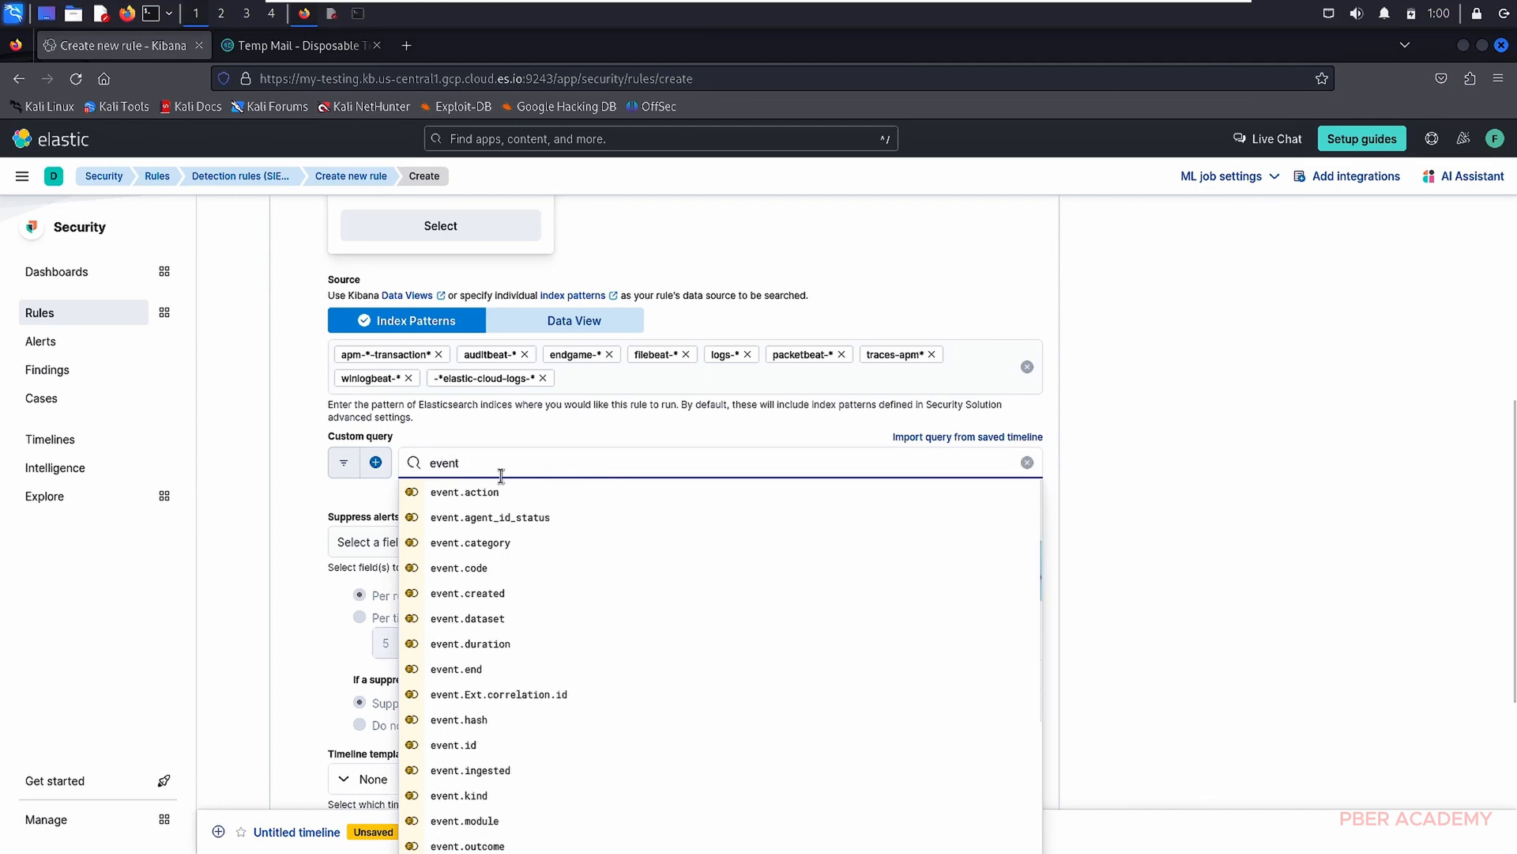
click(465, 490)
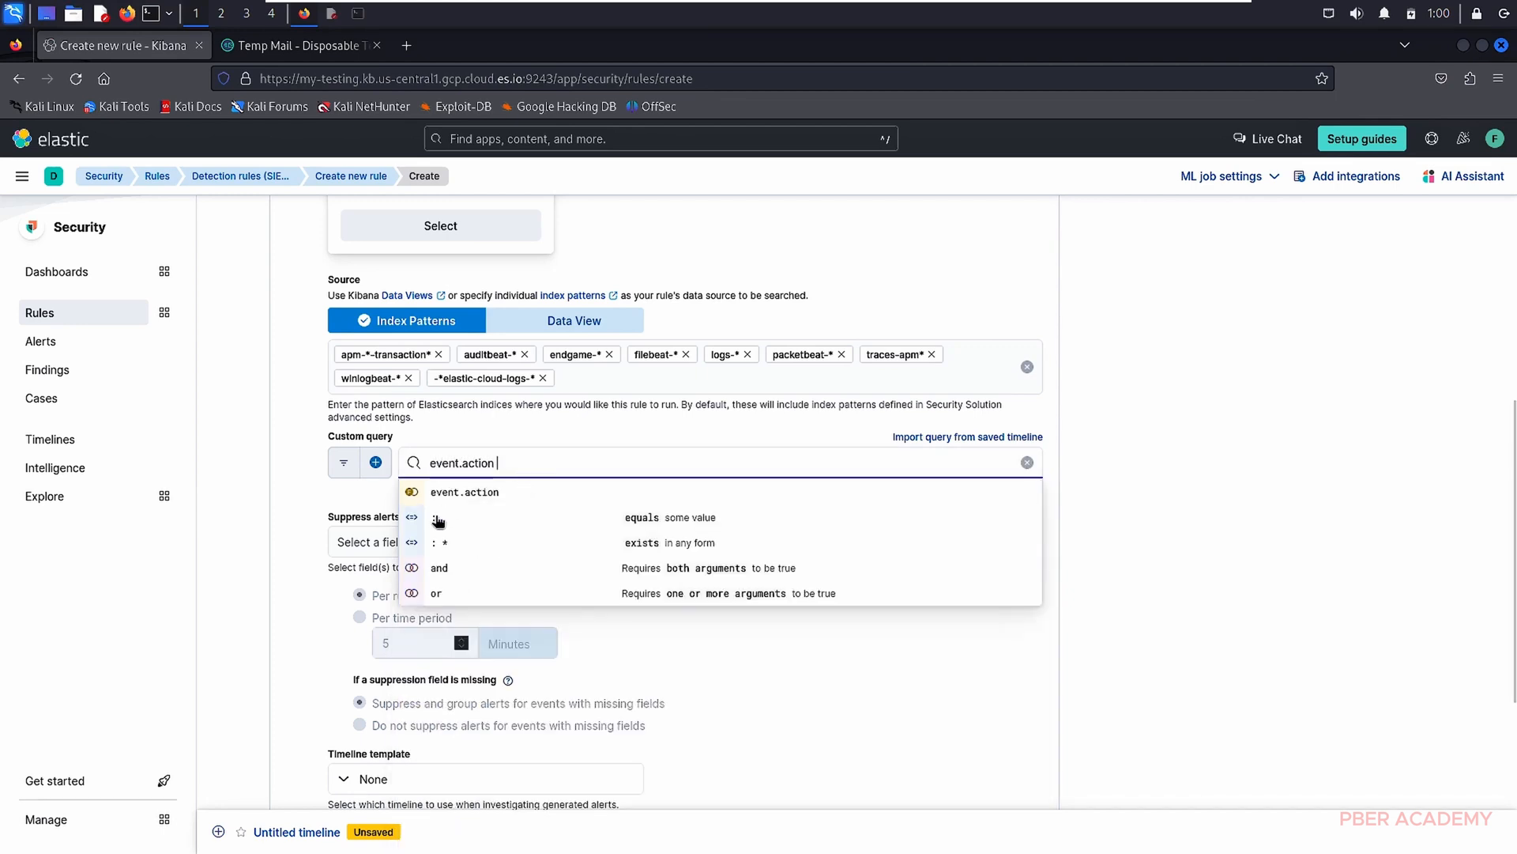
text(:)
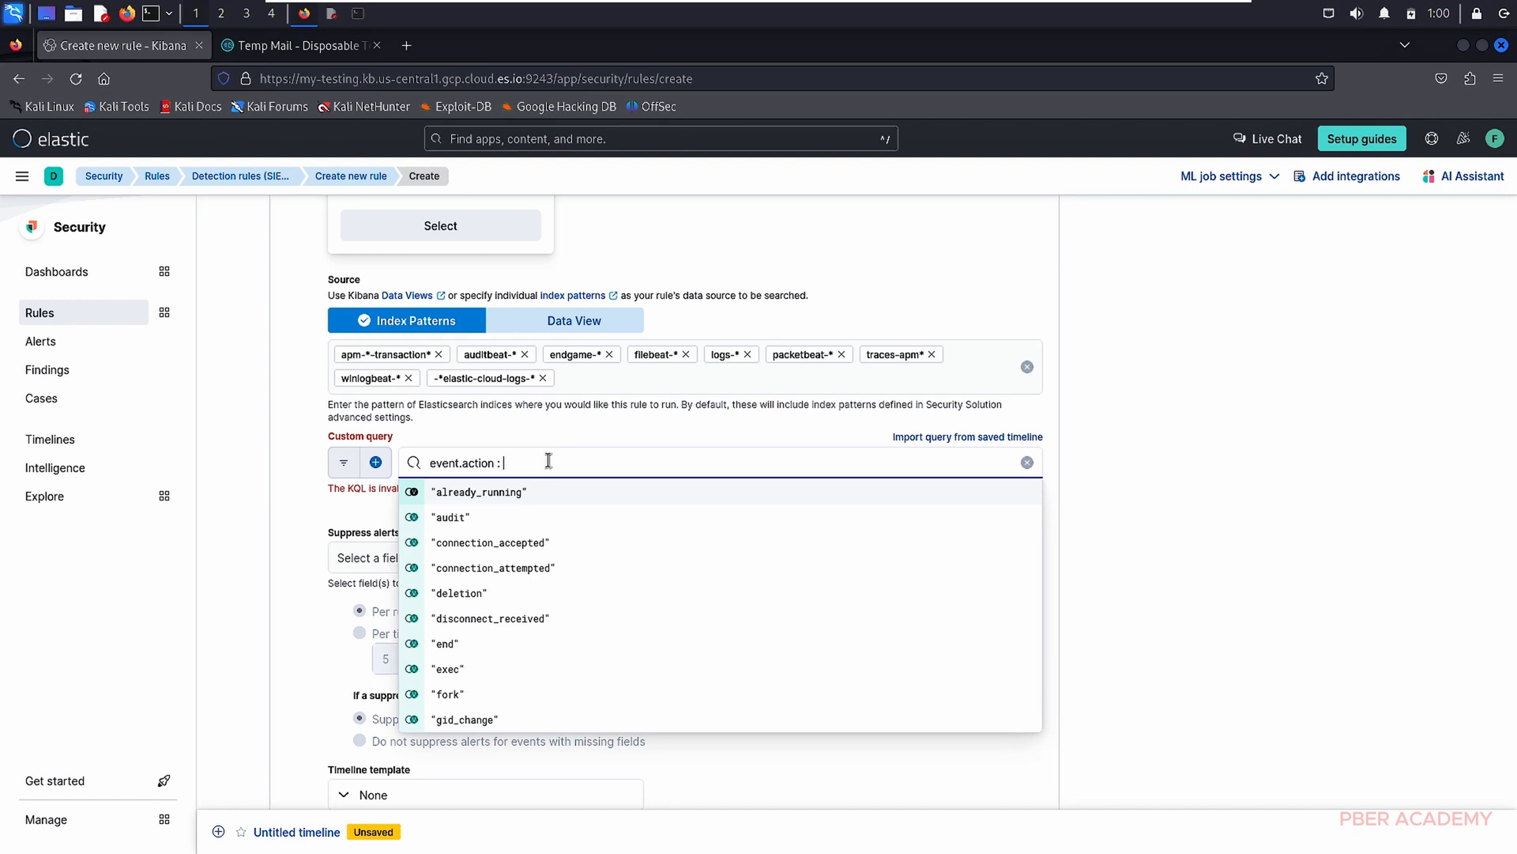
text("nmap)
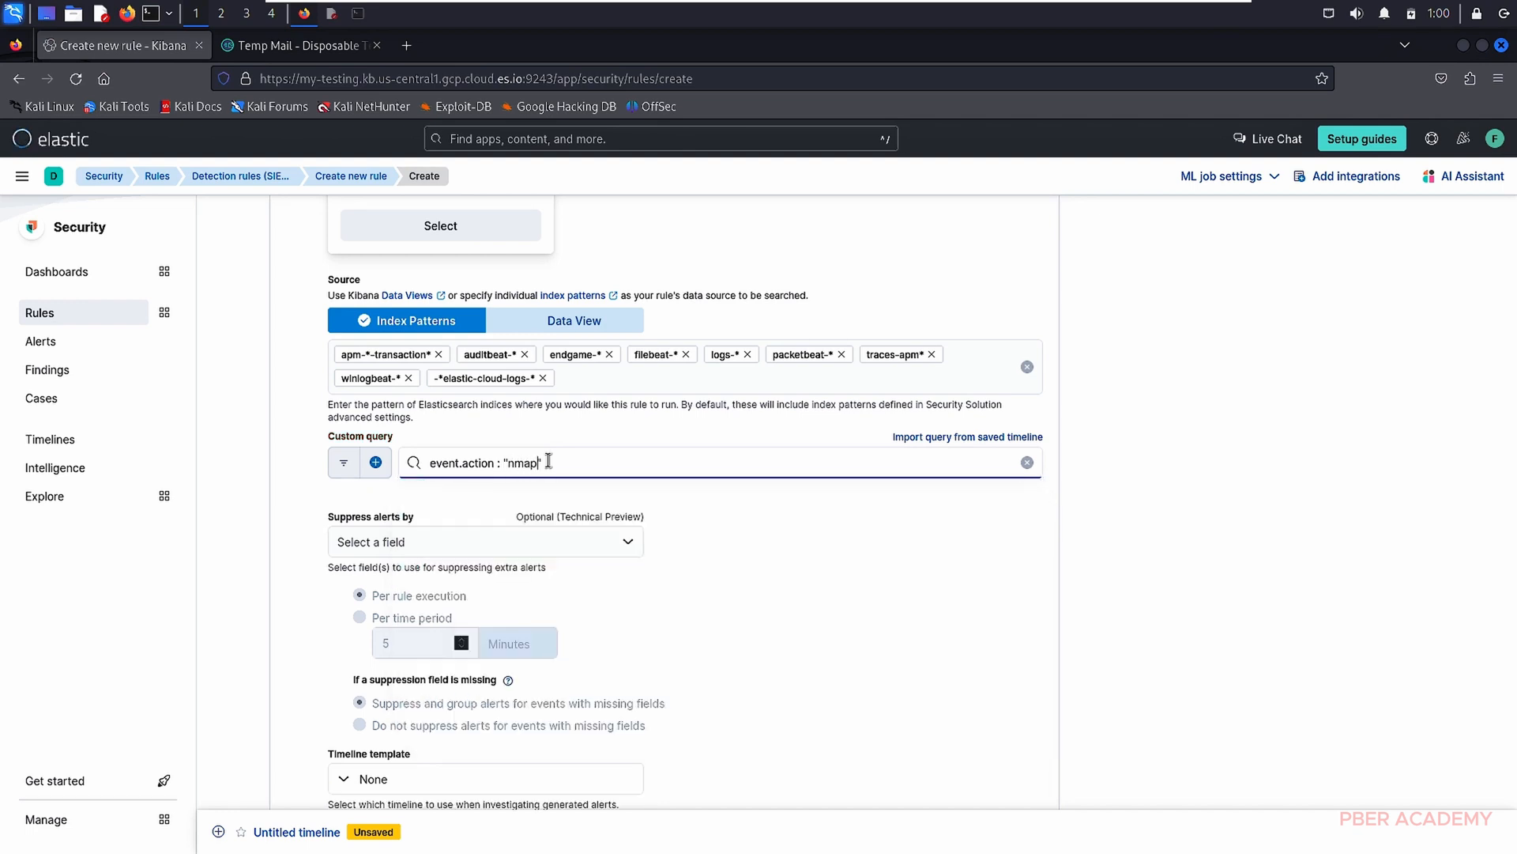
text(_scanning)
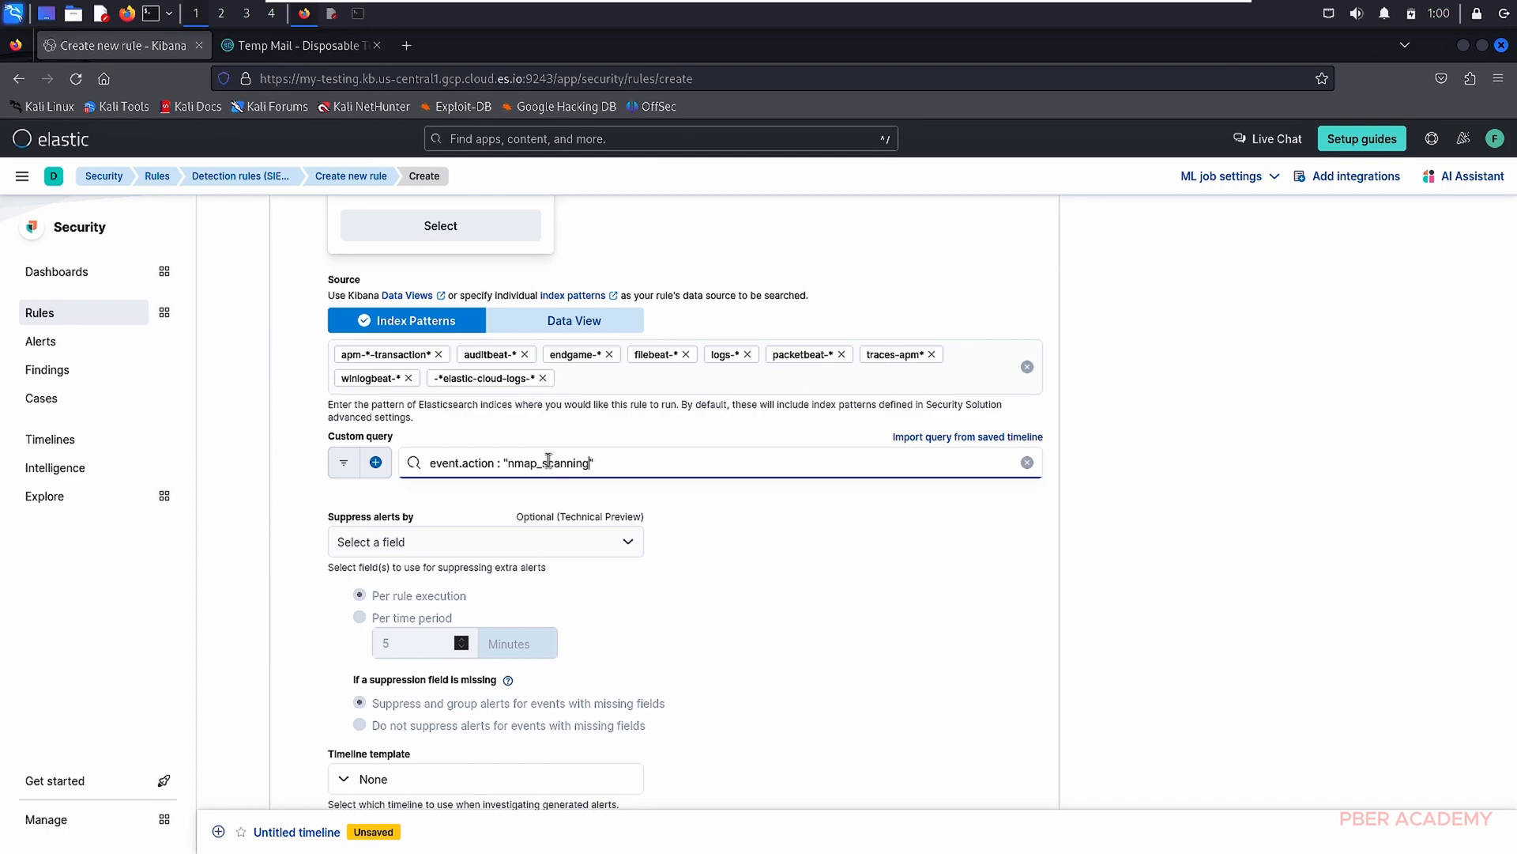
mouse_move(643, 460)
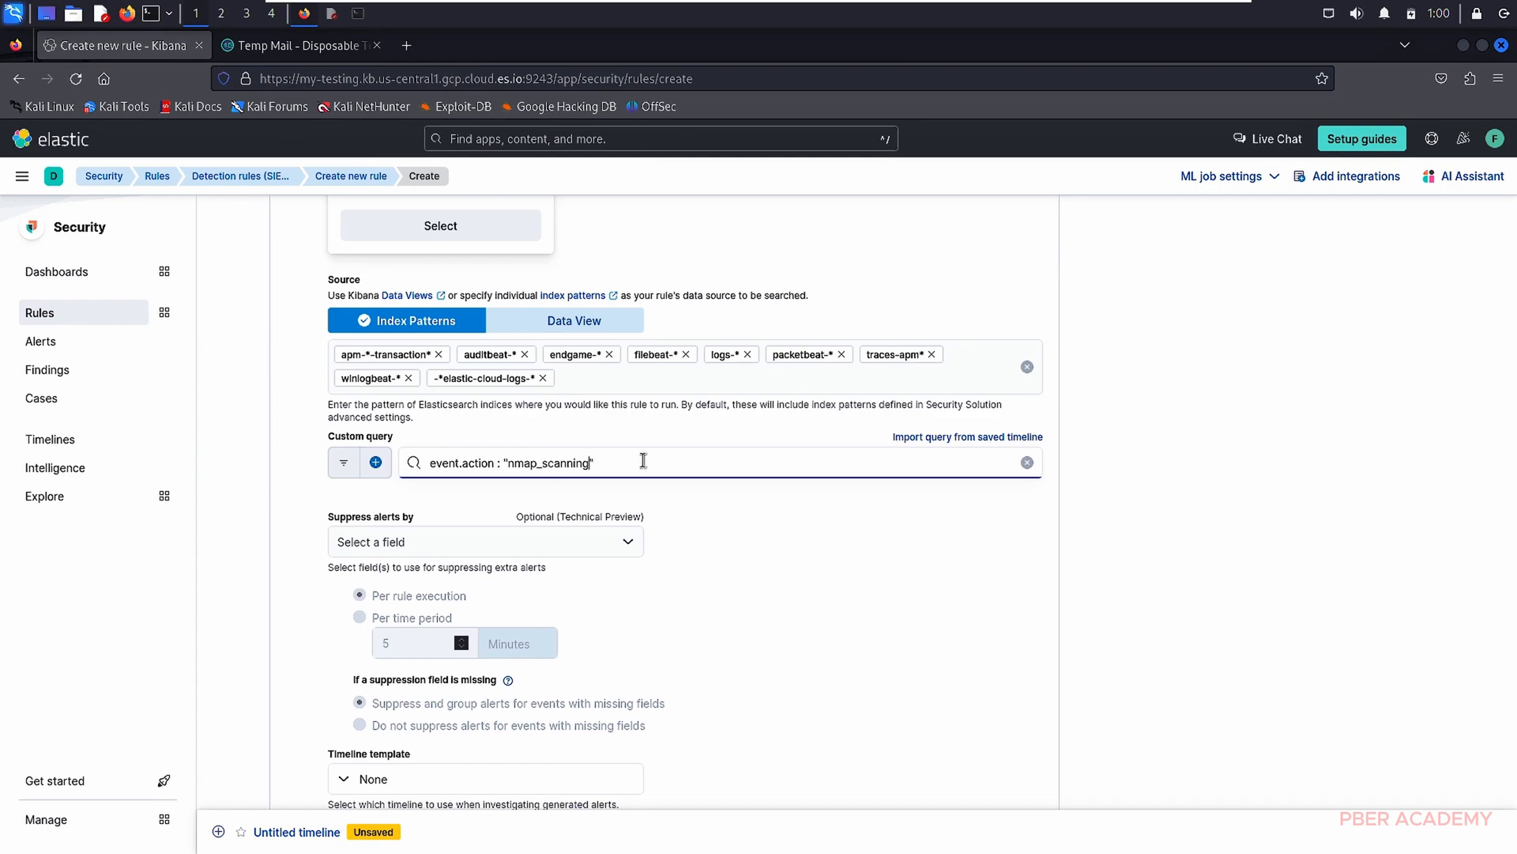
Finish the Define rule step and continue to About rule.
scroll(down, 3)
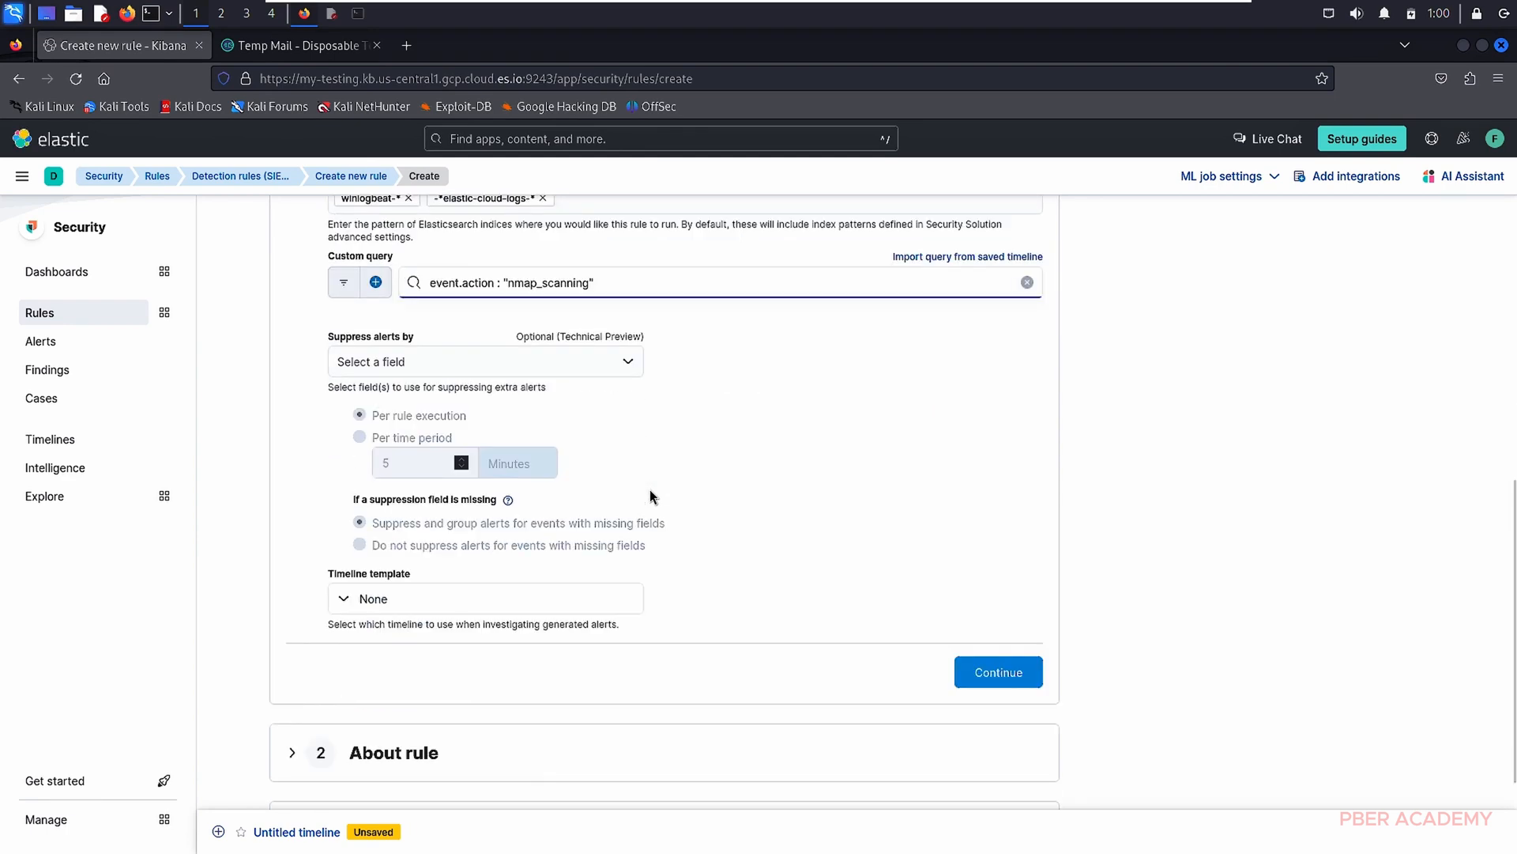
scroll(up, 3)
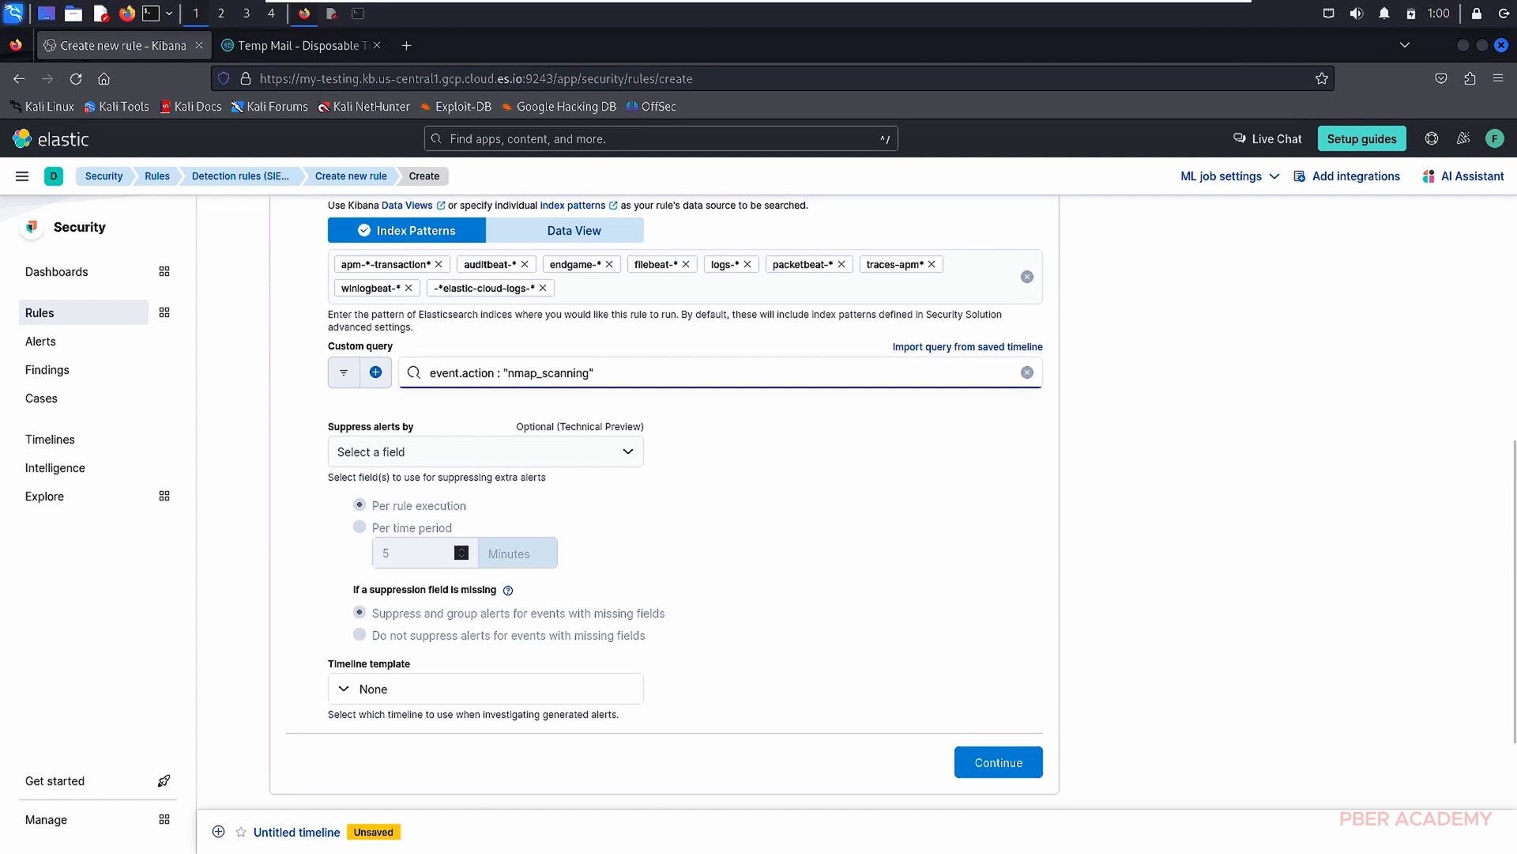
click(998, 762)
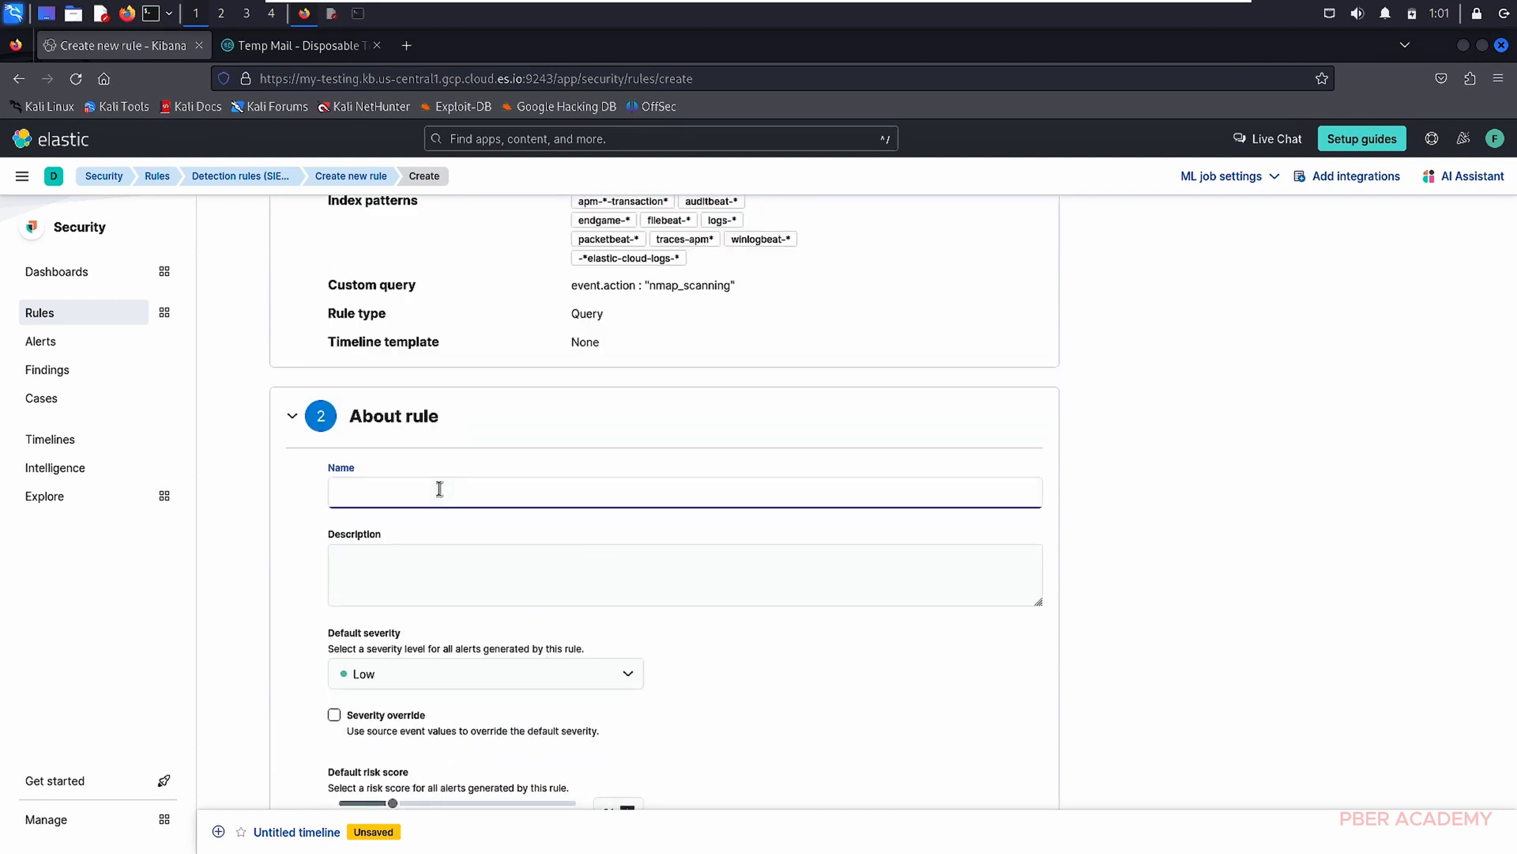
Name the rule 'Port Scanning Detection Rule'.
text(nmap)
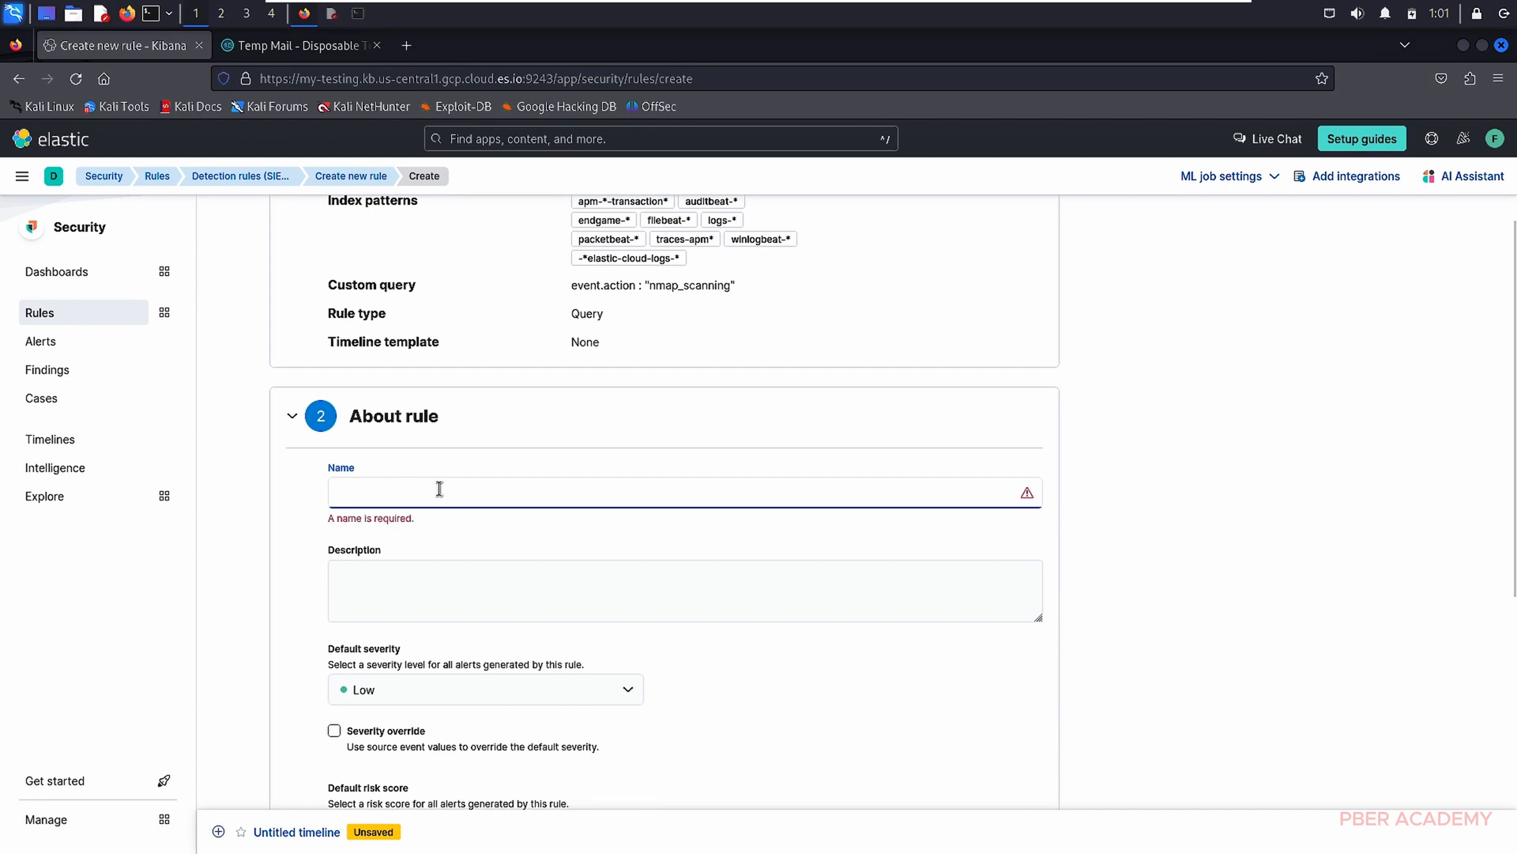
text(Port)
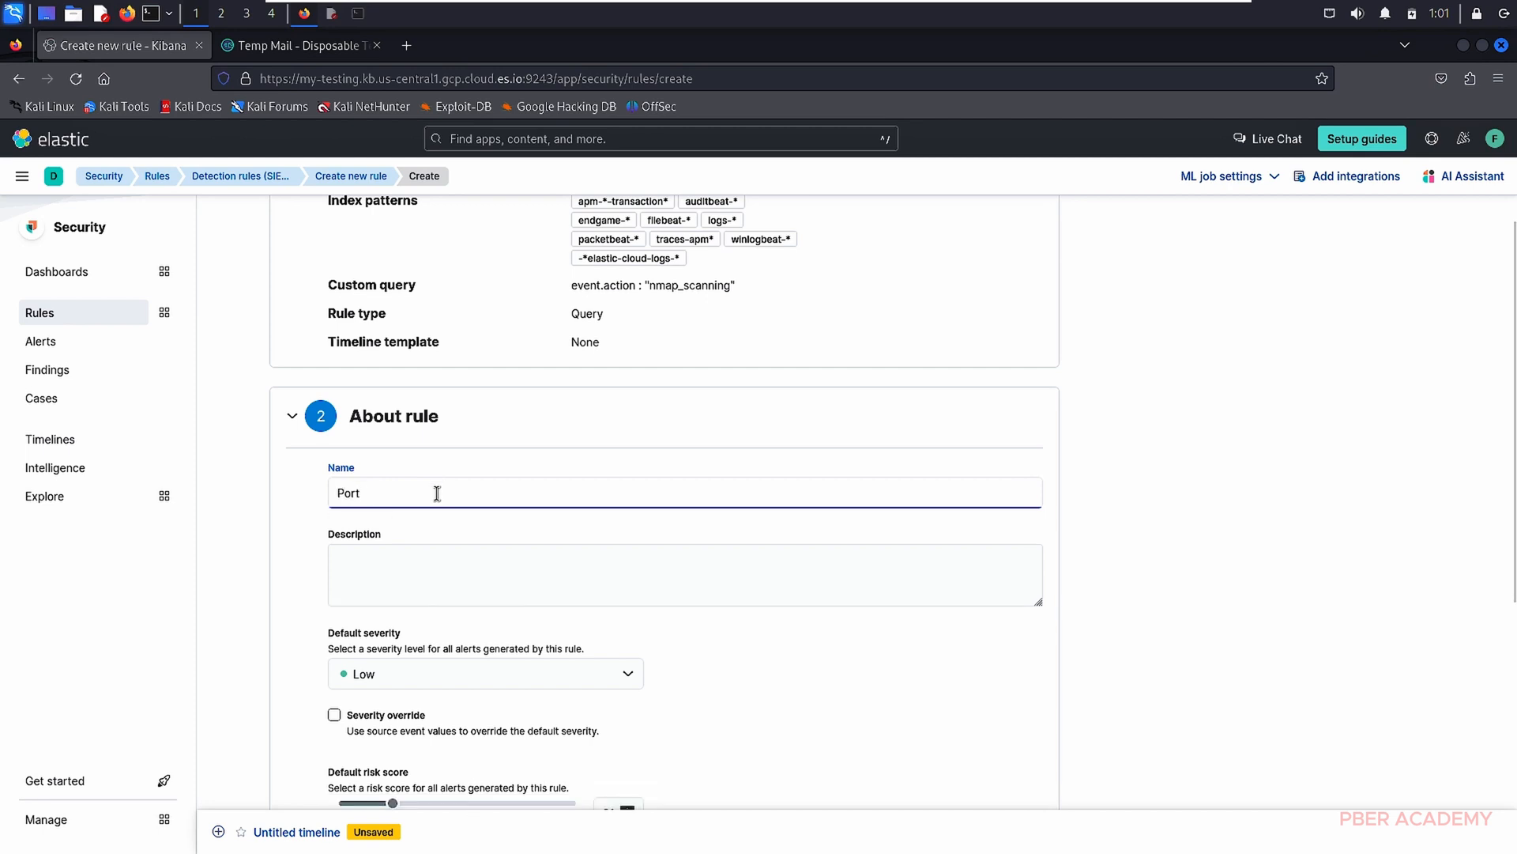
text(SCanning)
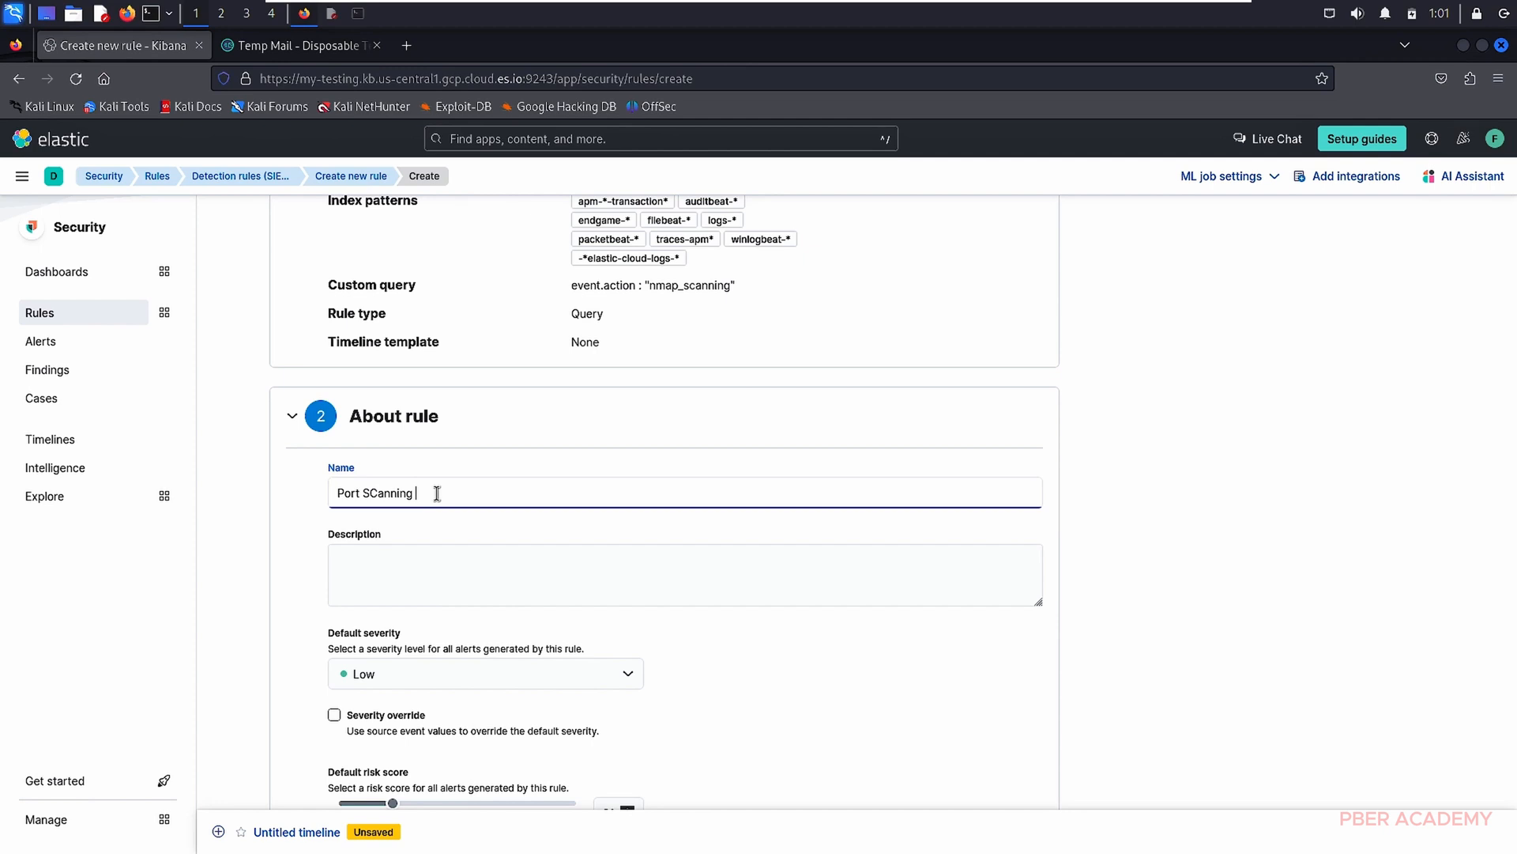
key(Backspace)
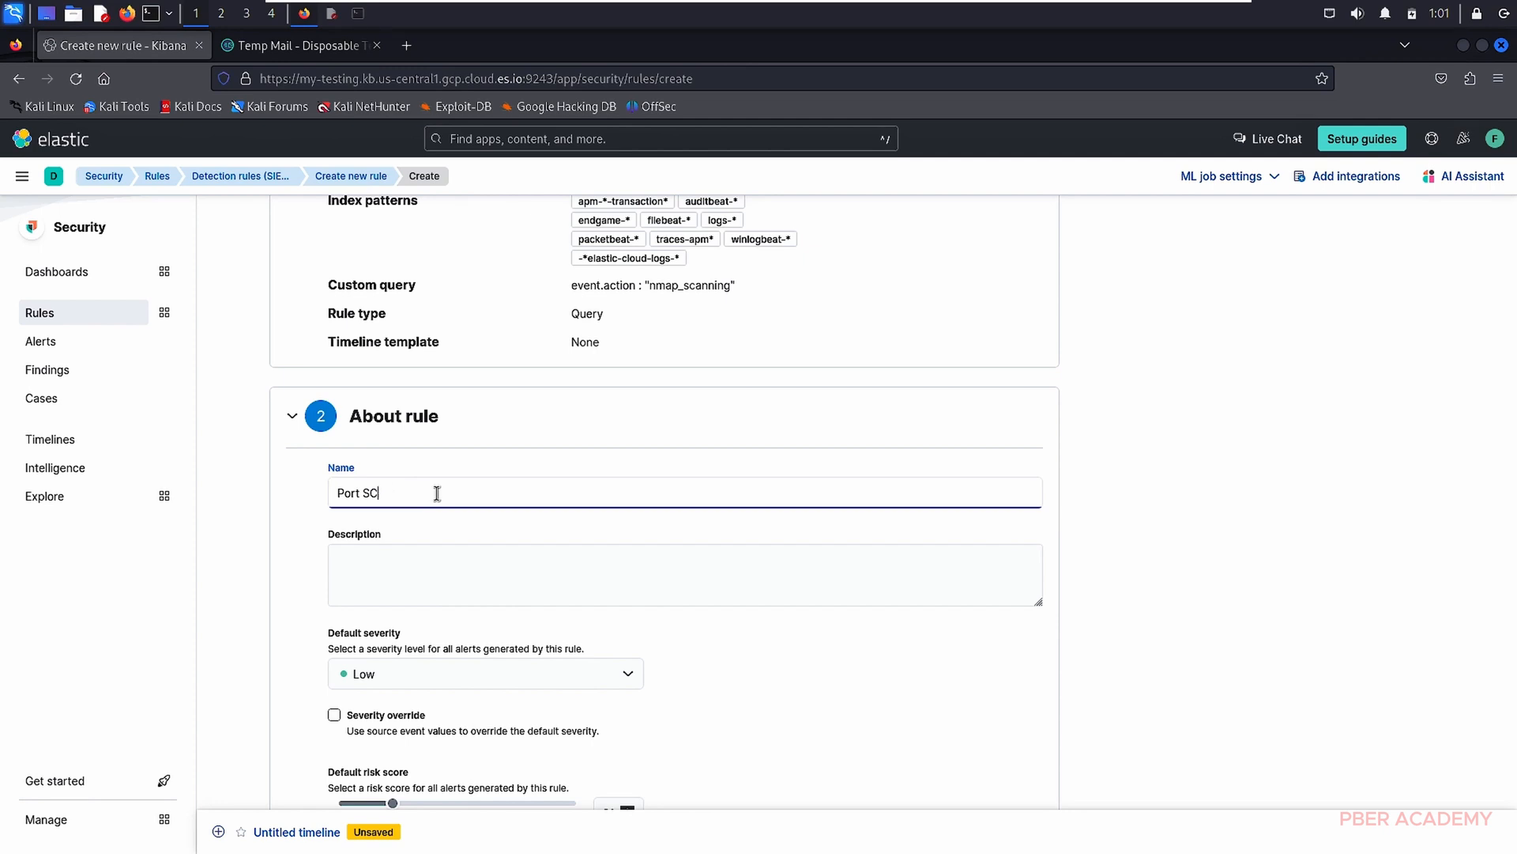
text(nning)
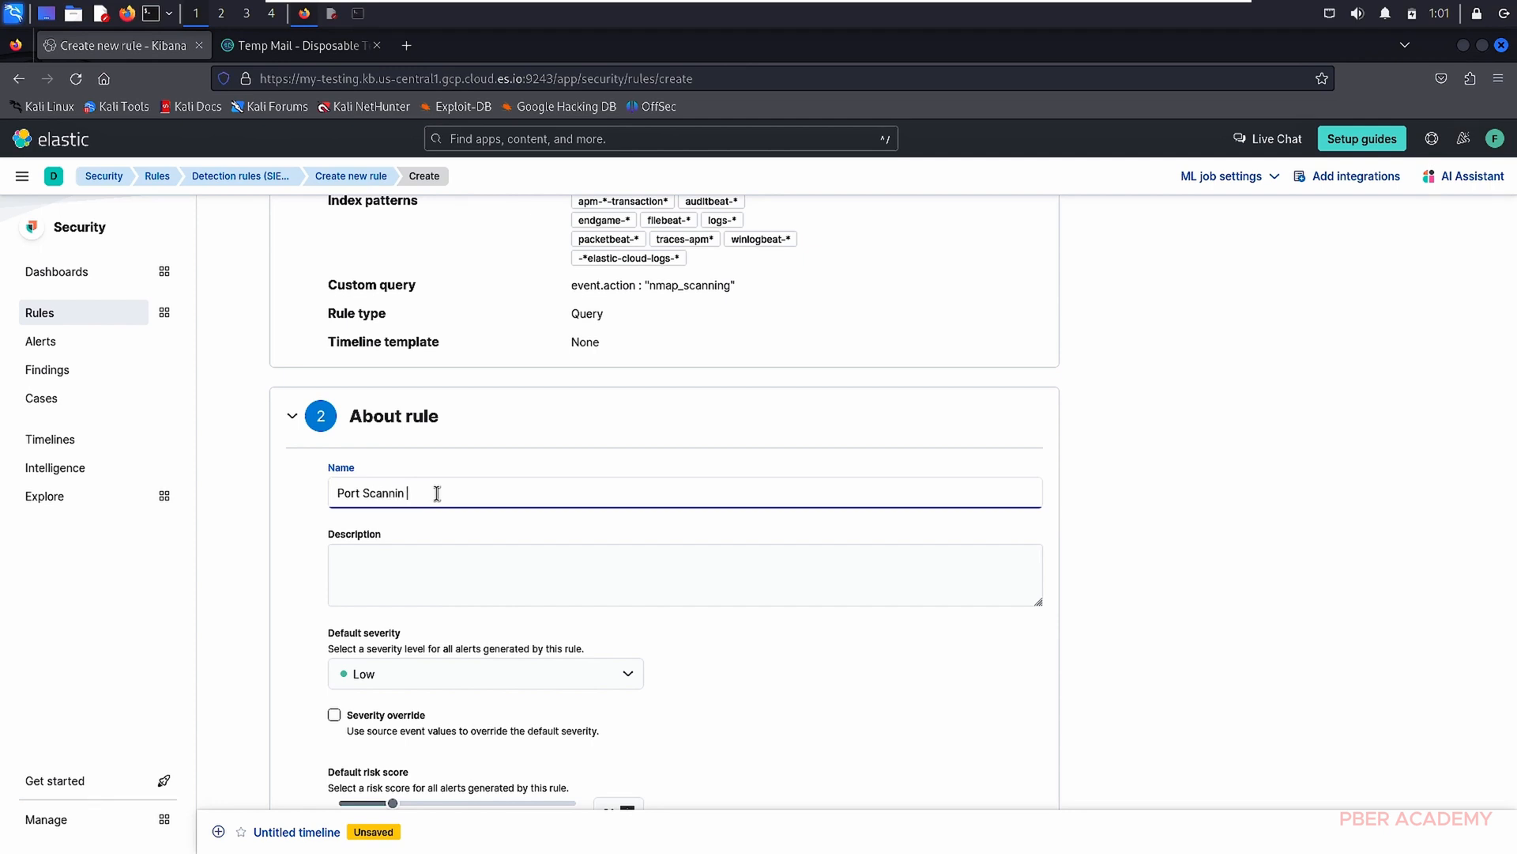
text(g)
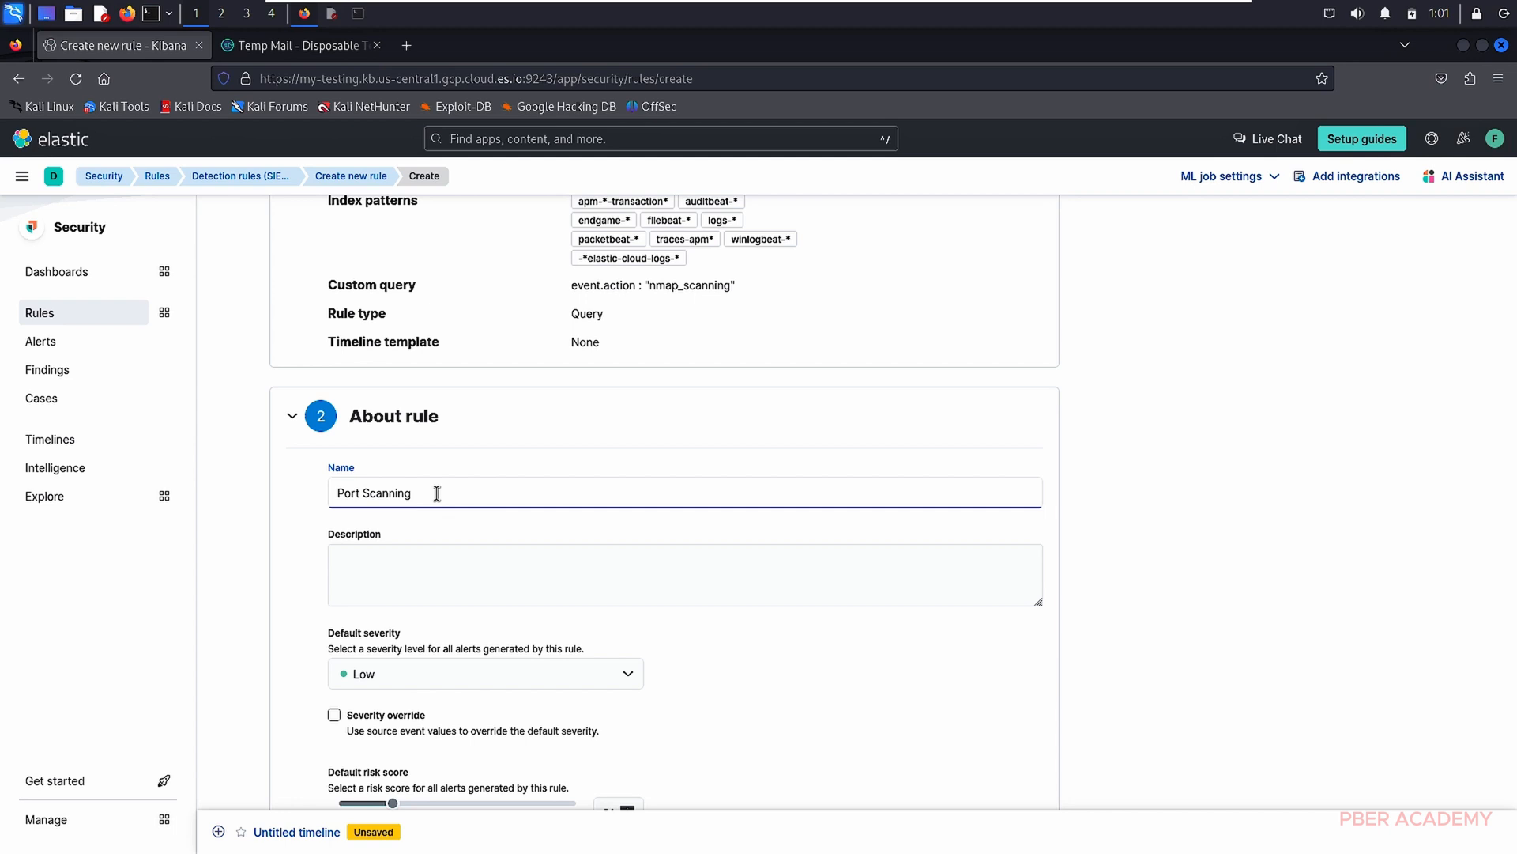
text(R)
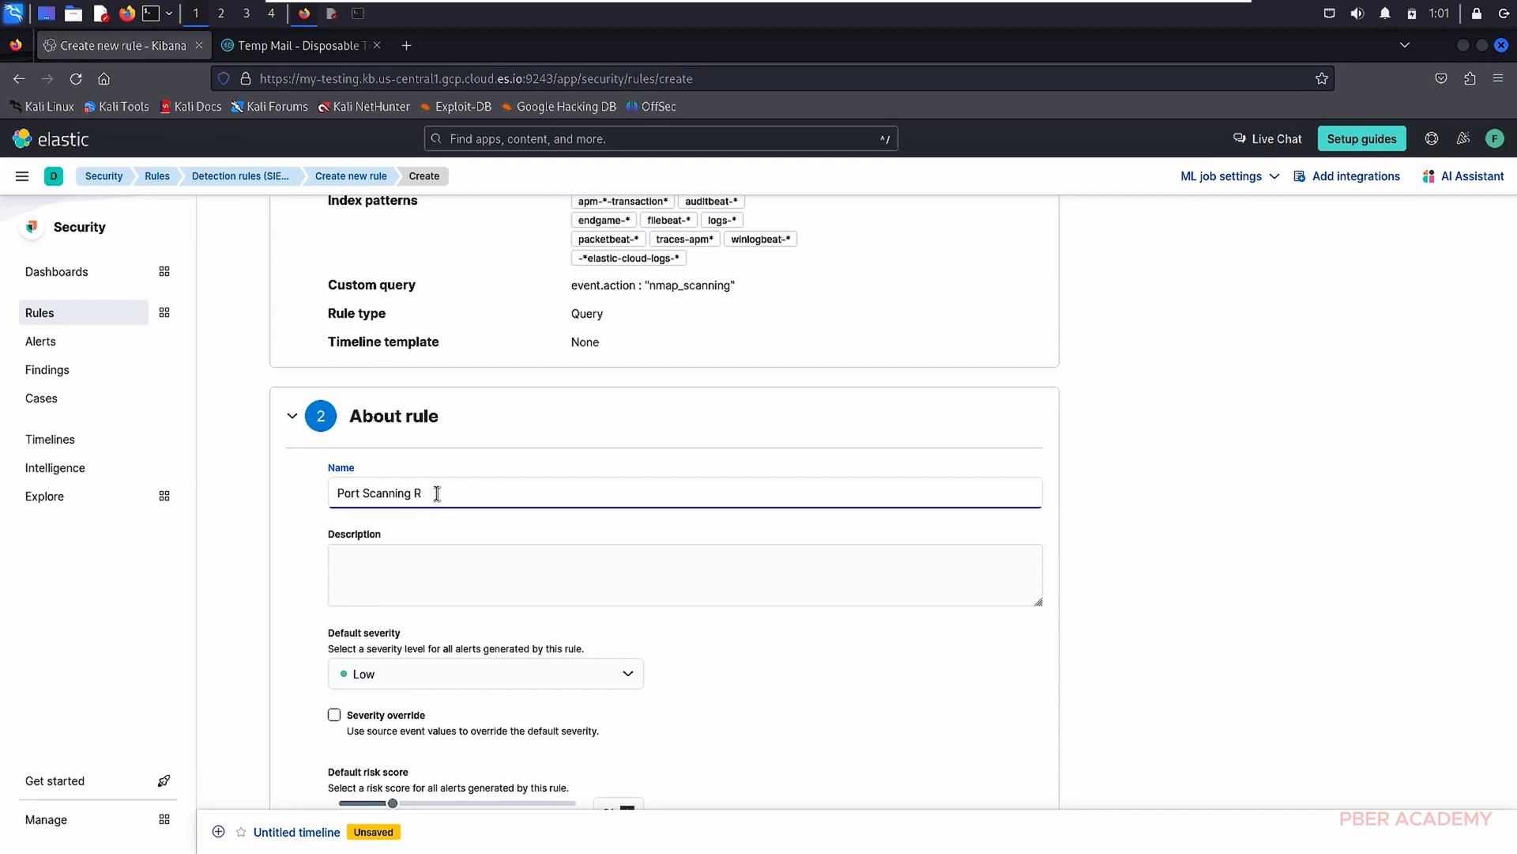
text(etectio)
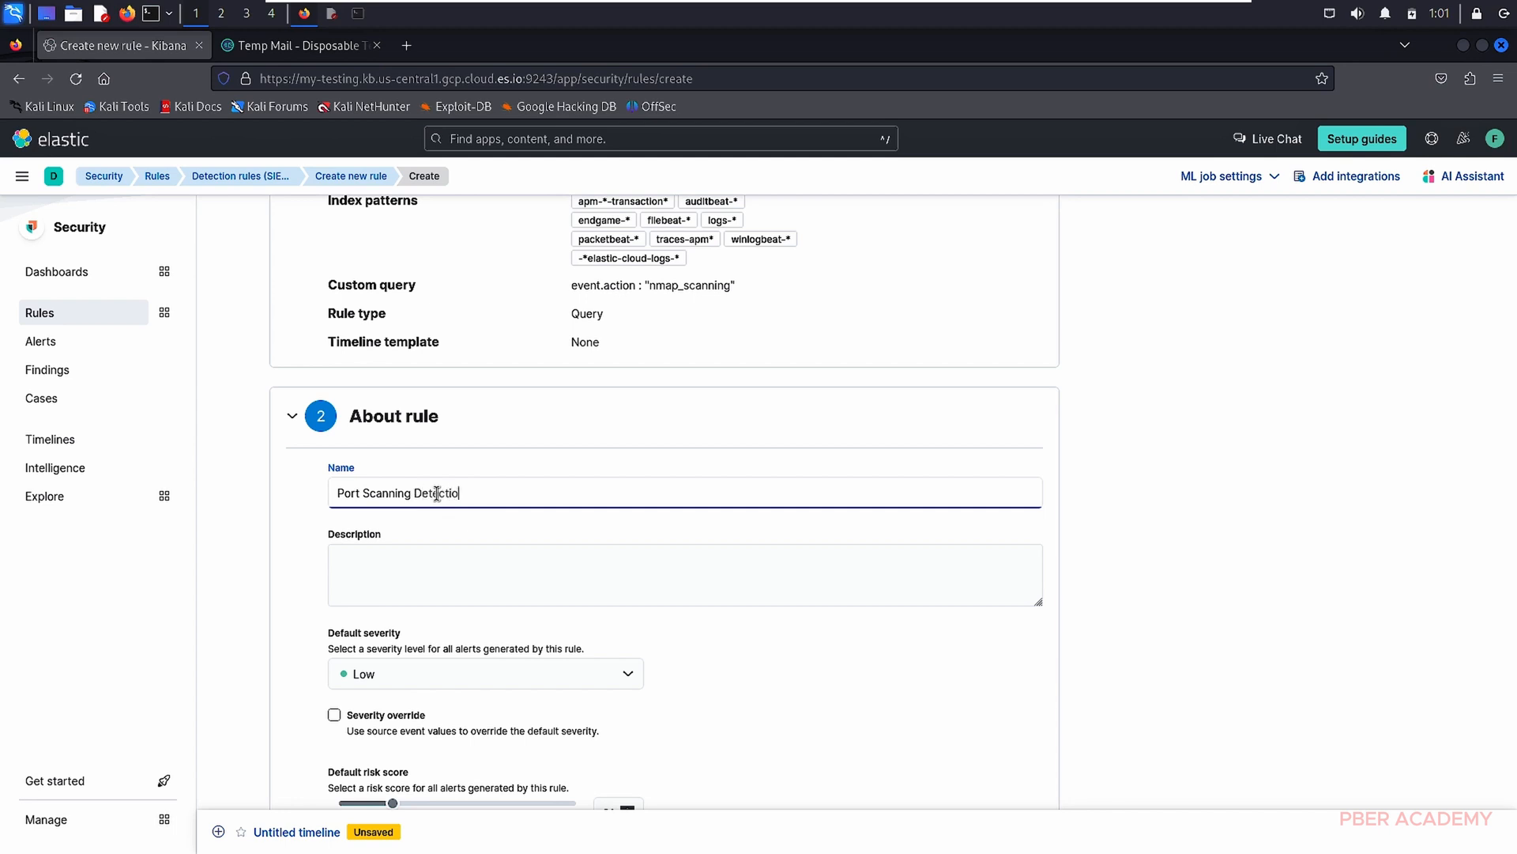
text(n Rule)
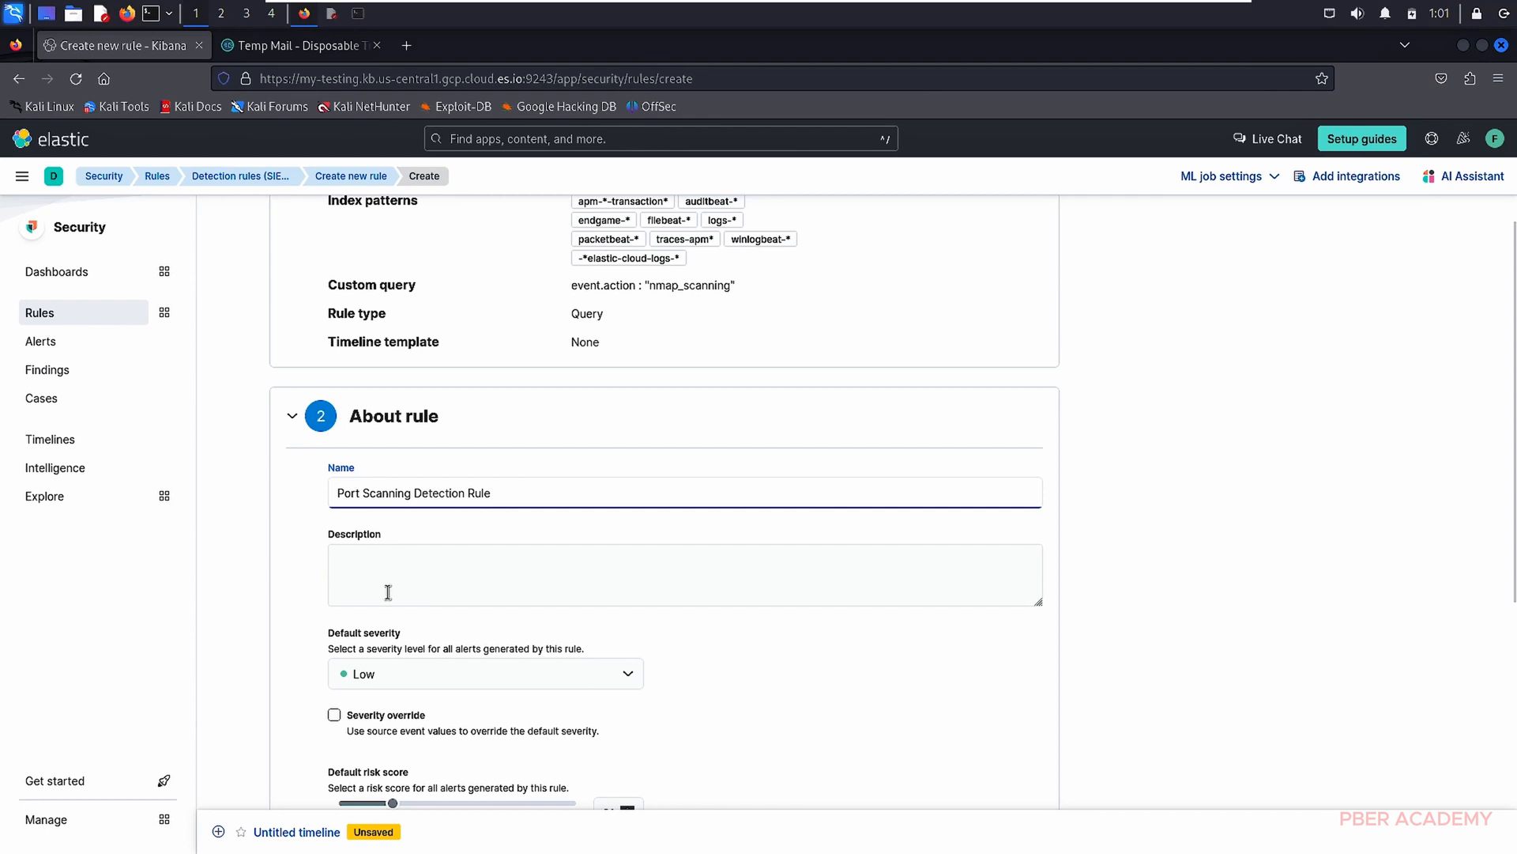
Describe the rule as 'Nmap scanning' and set its default severity to High.
text(Nmap)
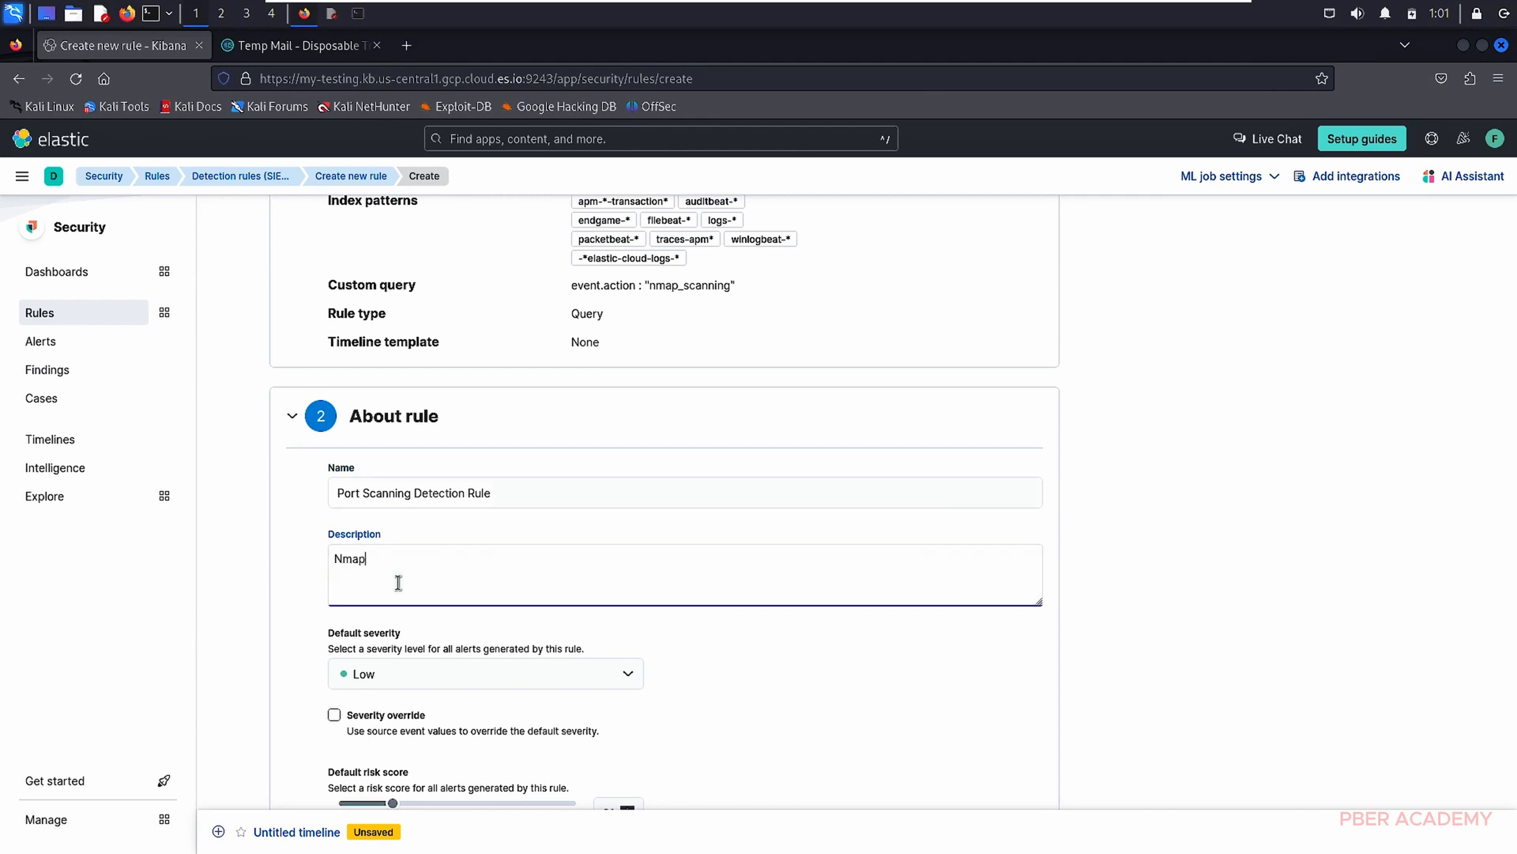
text(scamm)
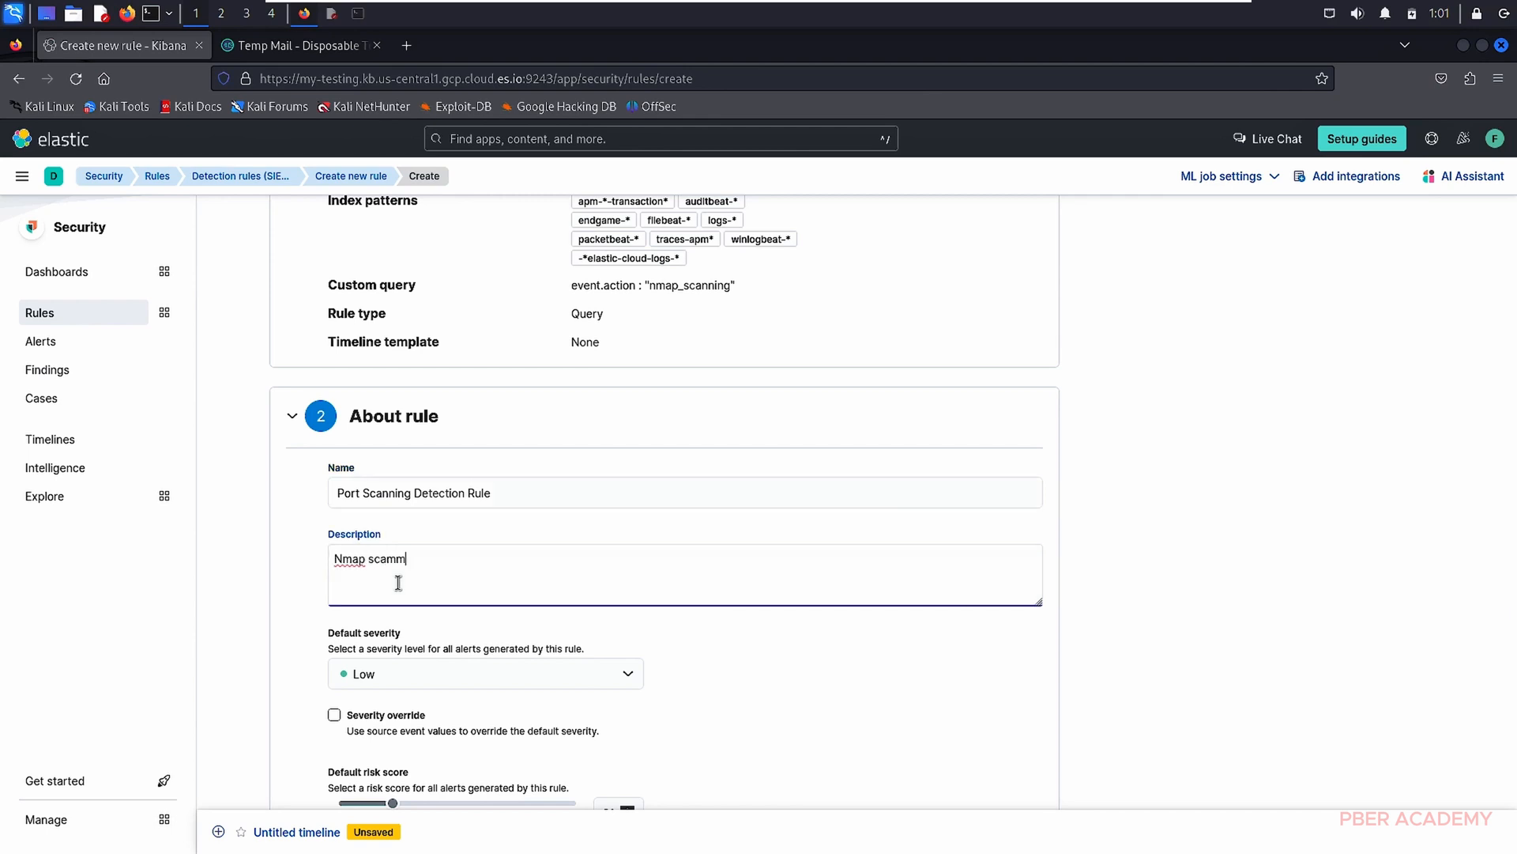
key(BackSpace)
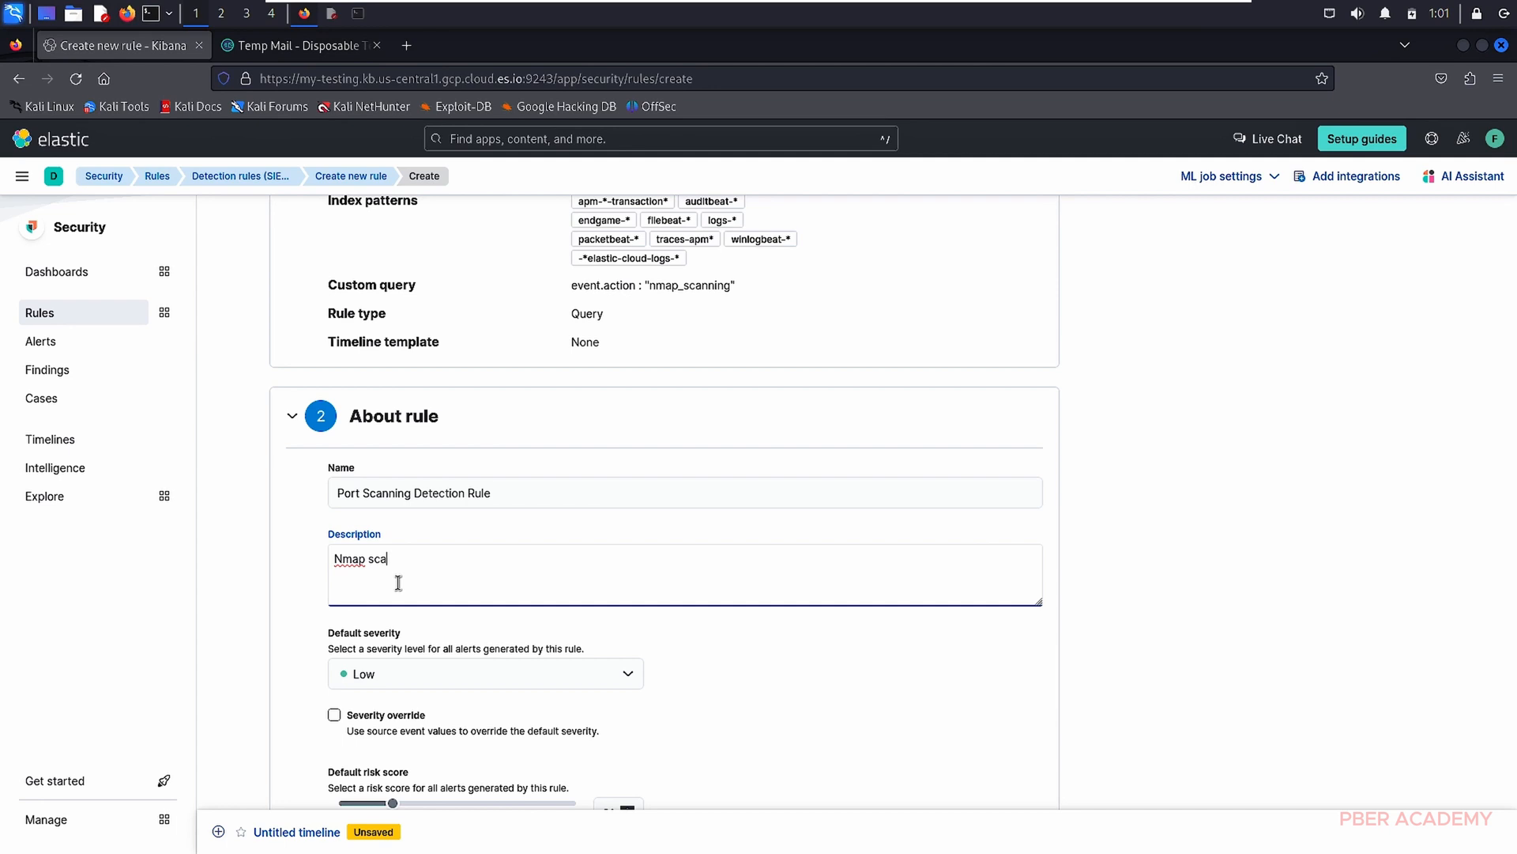
text(nning)
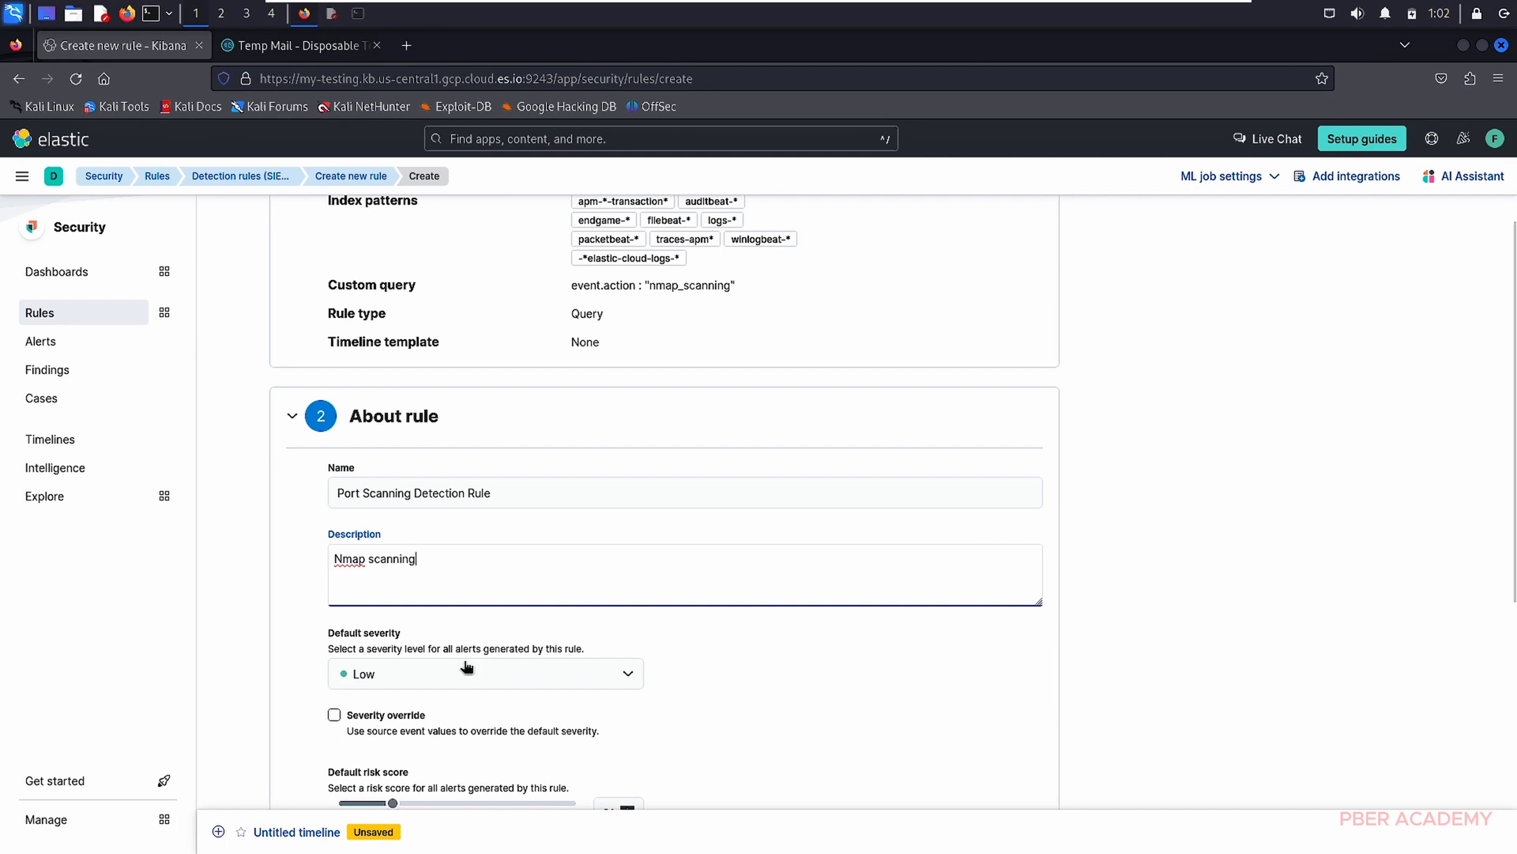
click(483, 674)
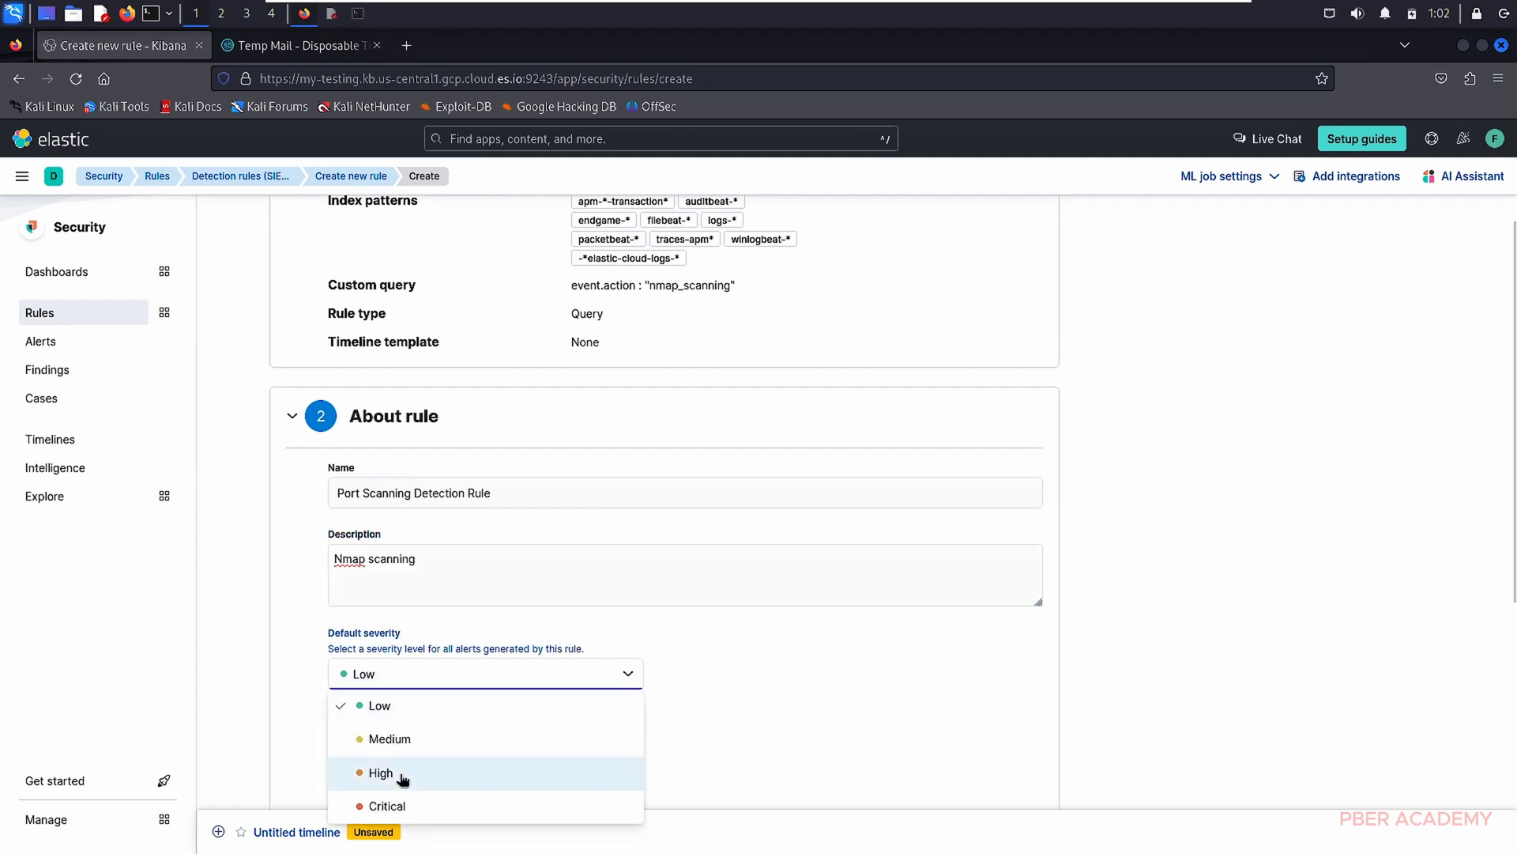
click(381, 773)
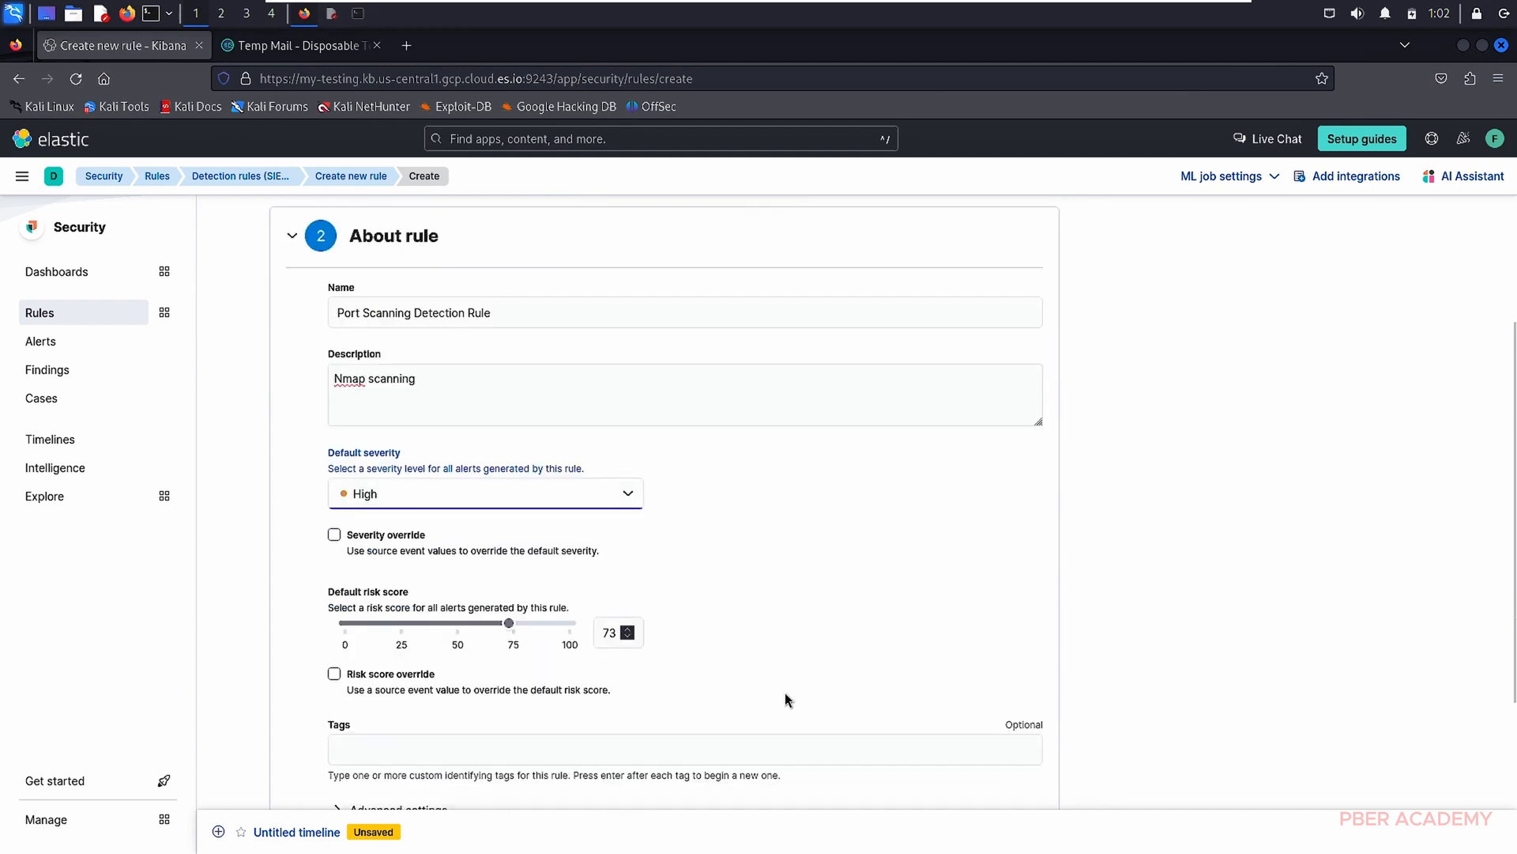
scroll(down, 3)
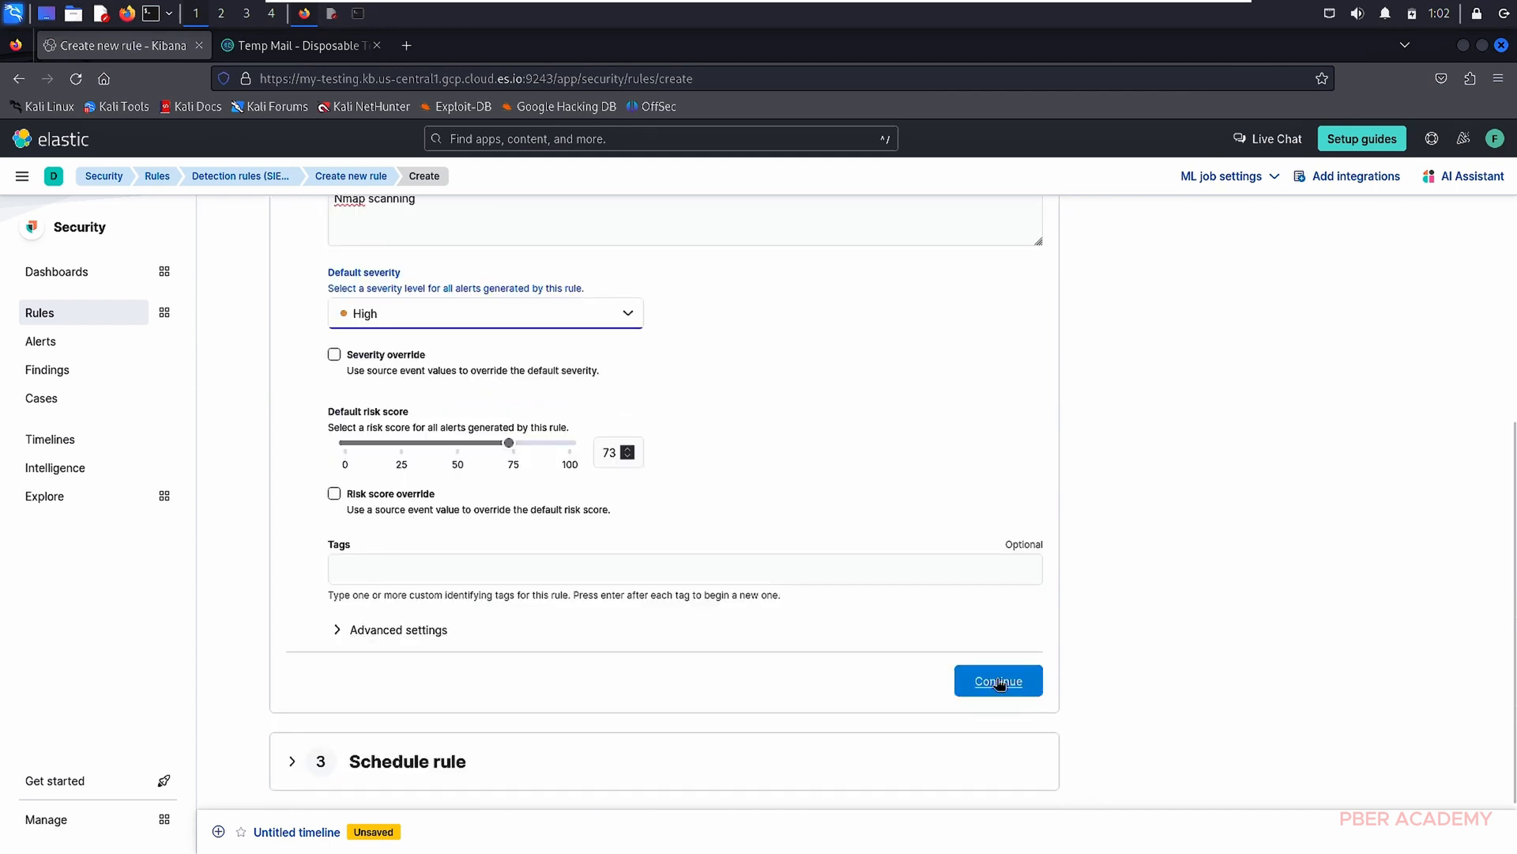
mouse_move(997, 680)
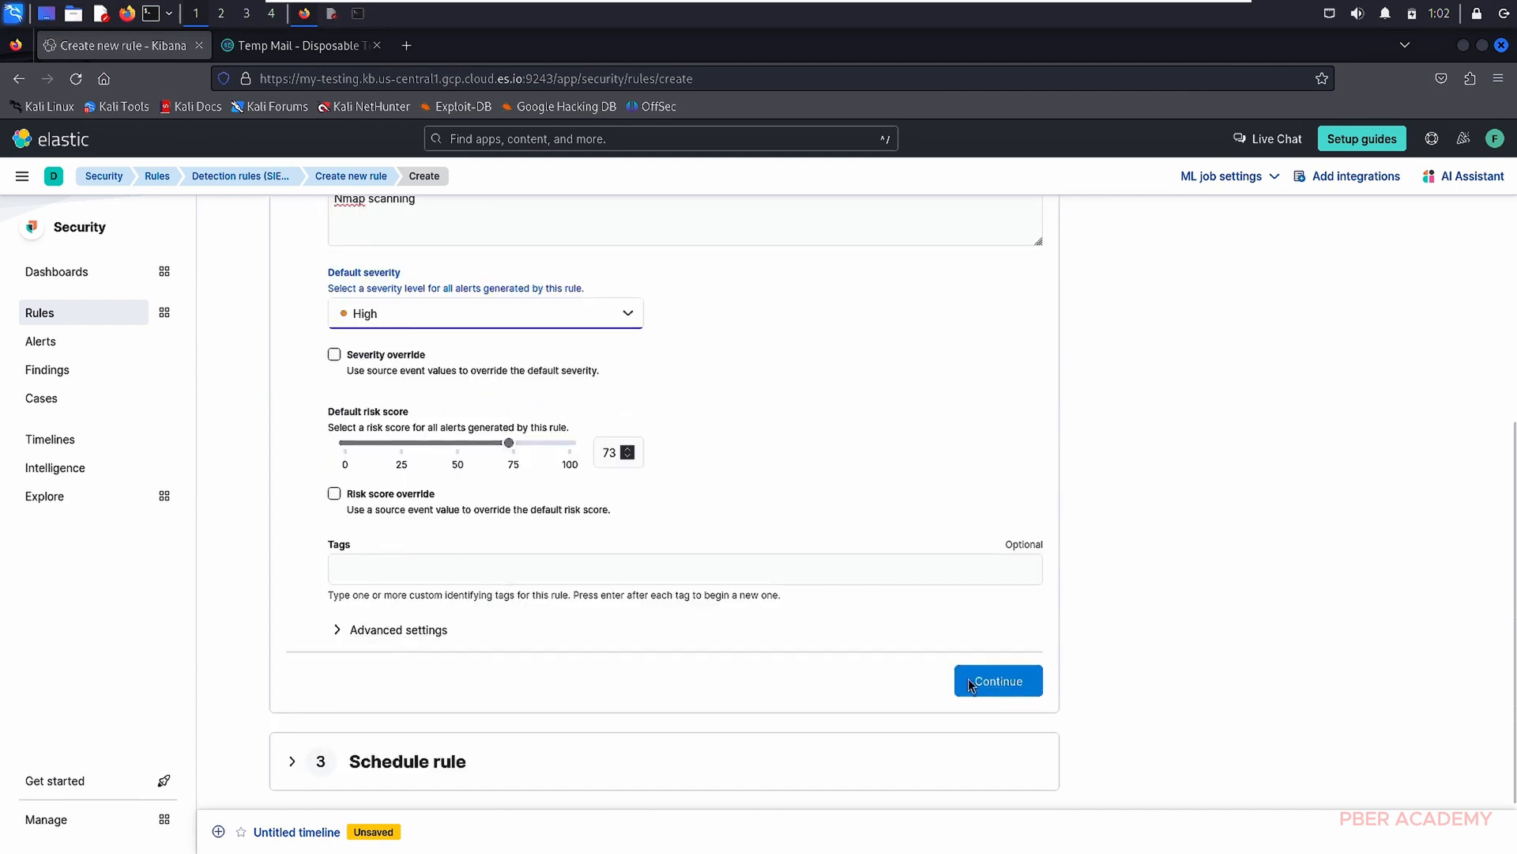
Accept the About details and the default 5-minute schedule with 1-minute look-back, reaching Rule actions.
click(997, 680)
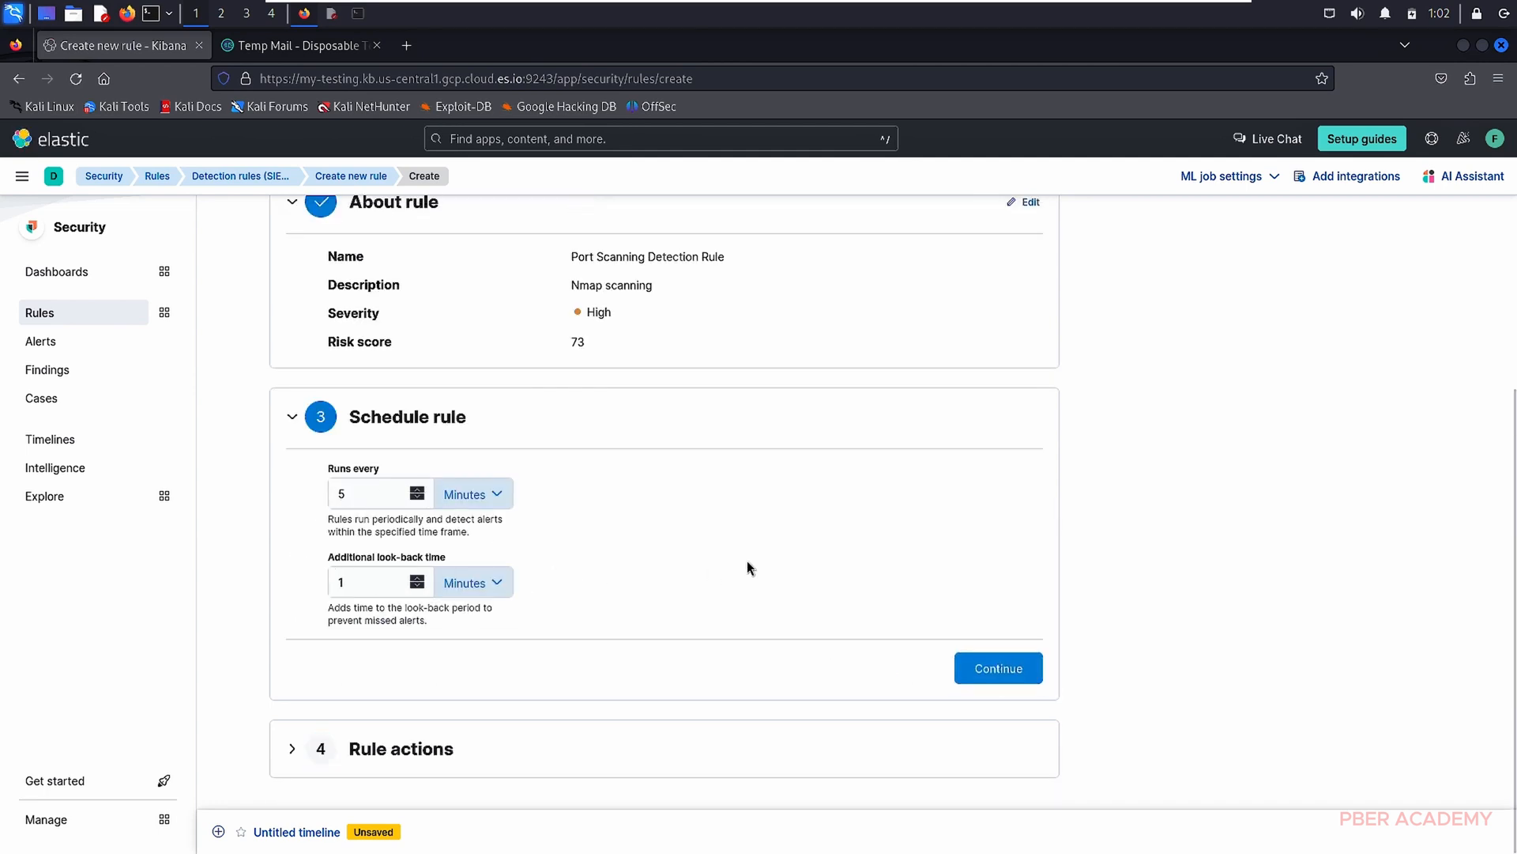
click(998, 667)
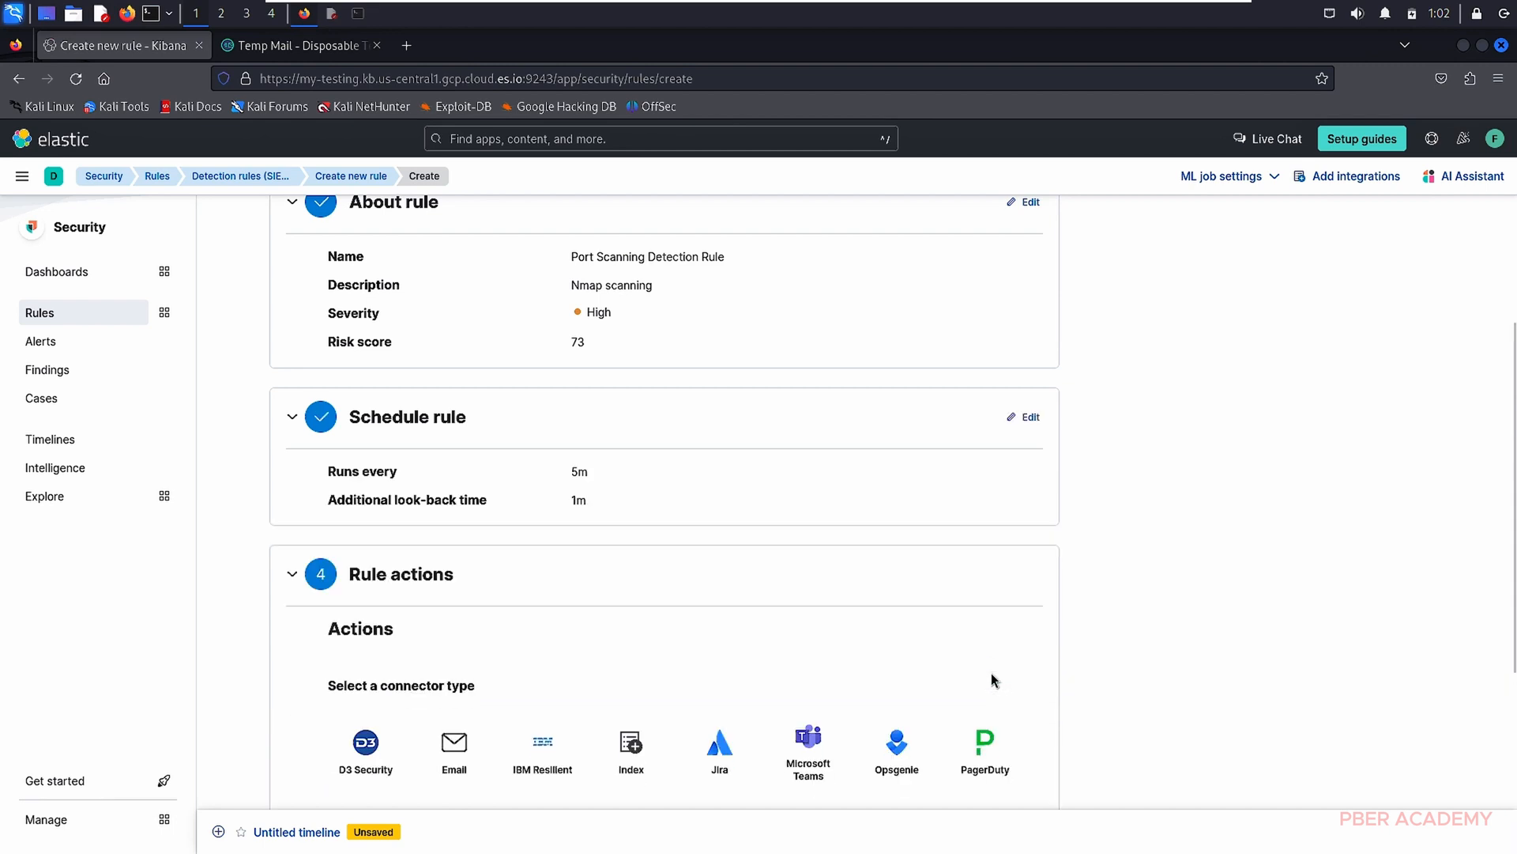
scroll(down, 3)
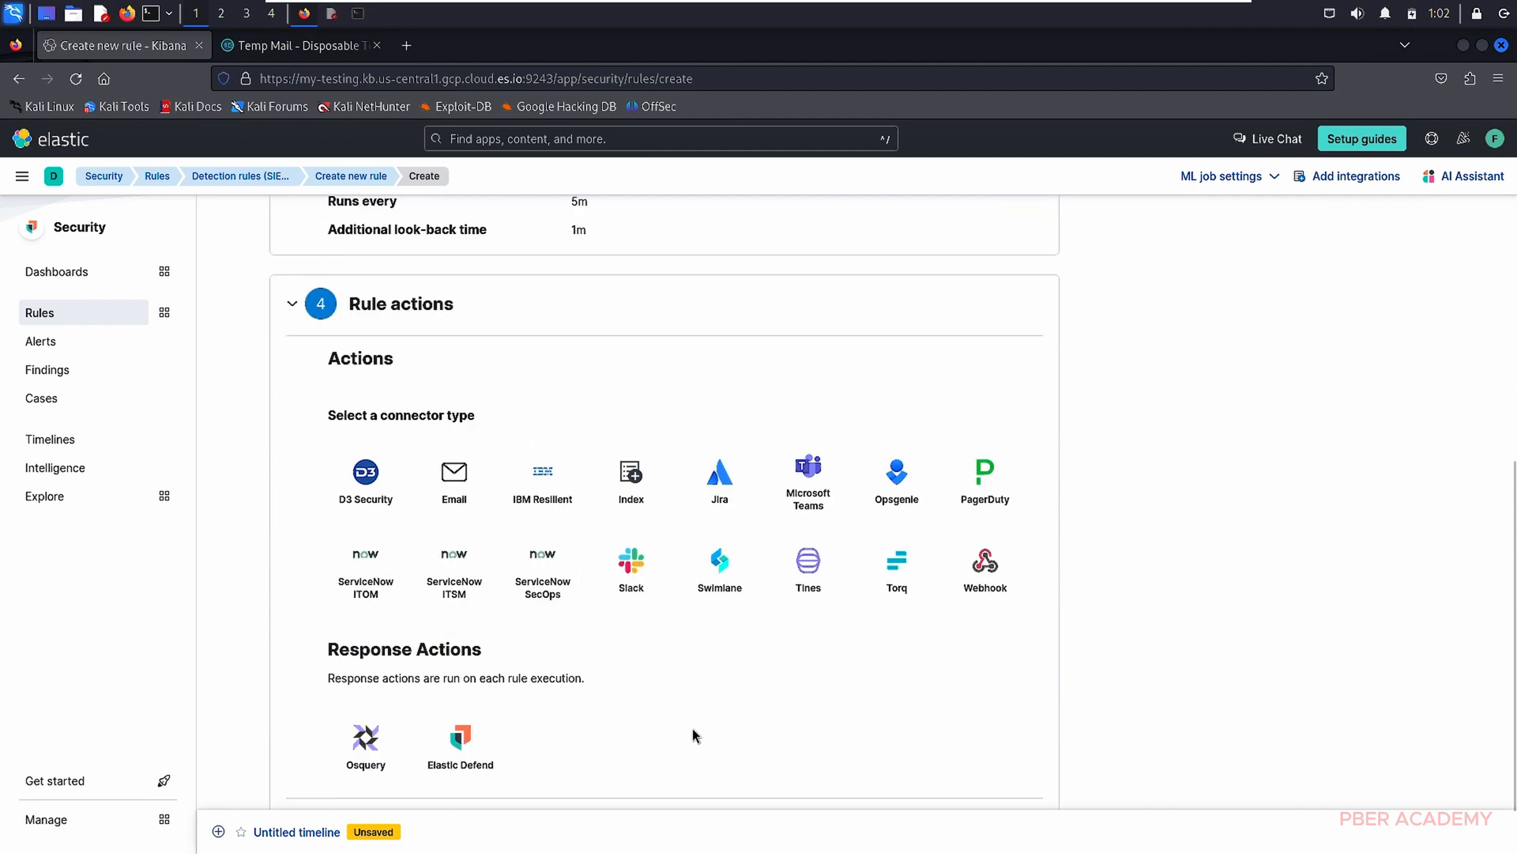
scroll(down, 3)
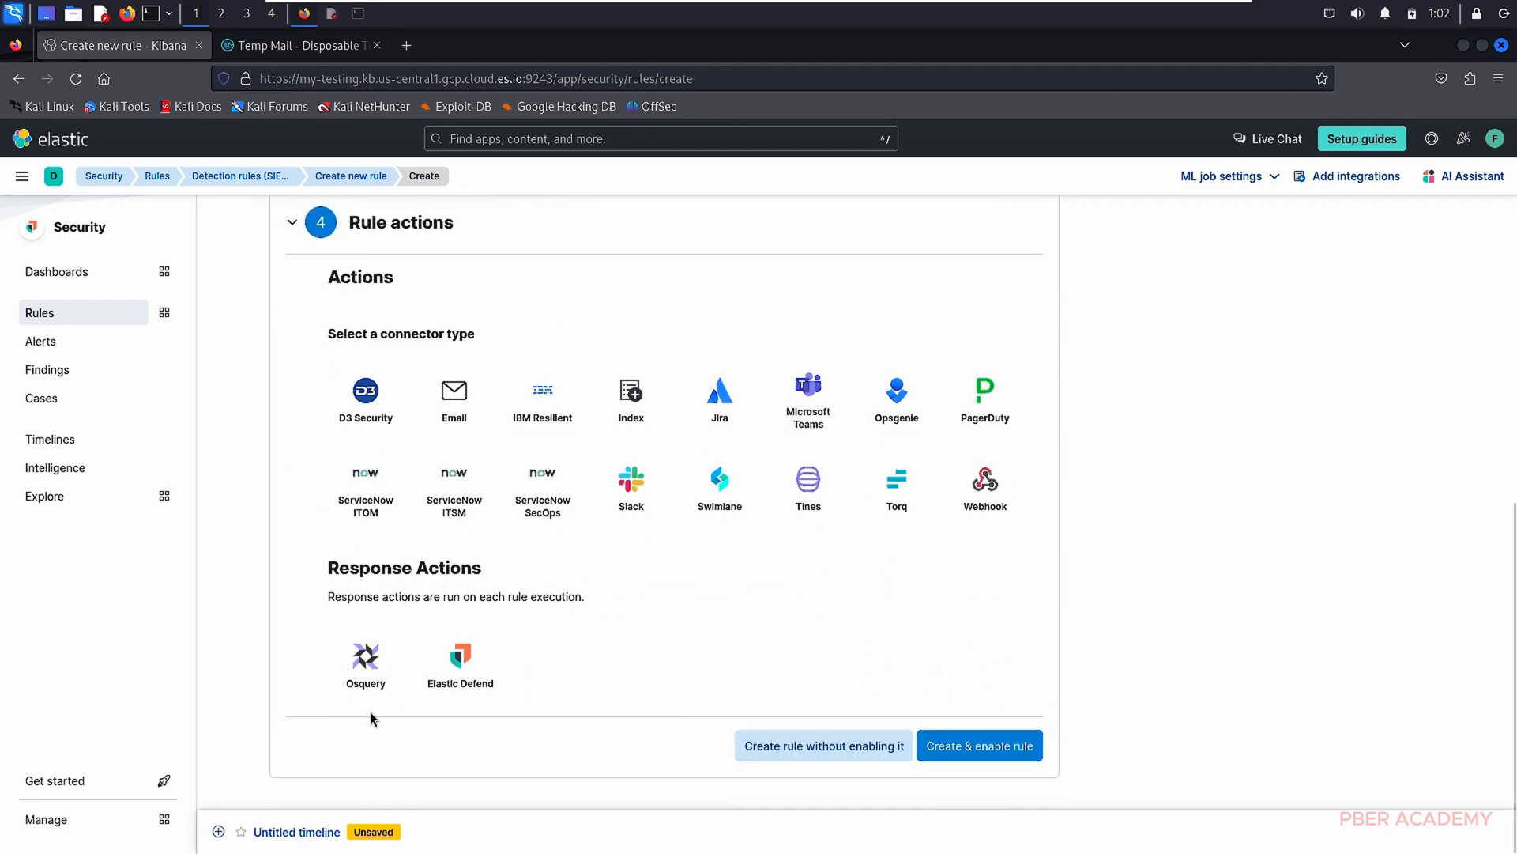
mouse_move(566, 629)
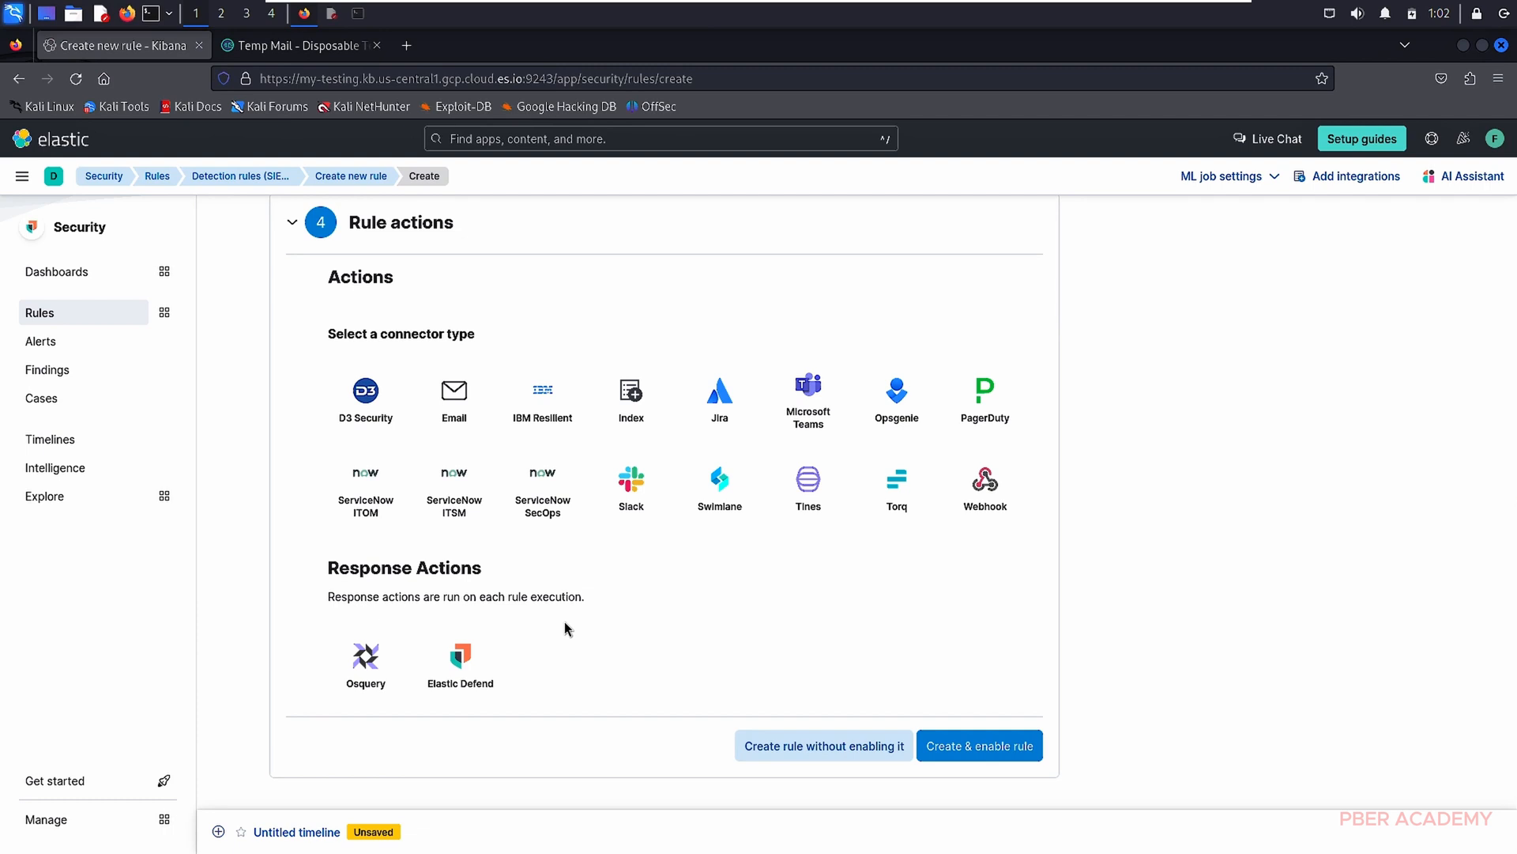
mouse_move(808, 400)
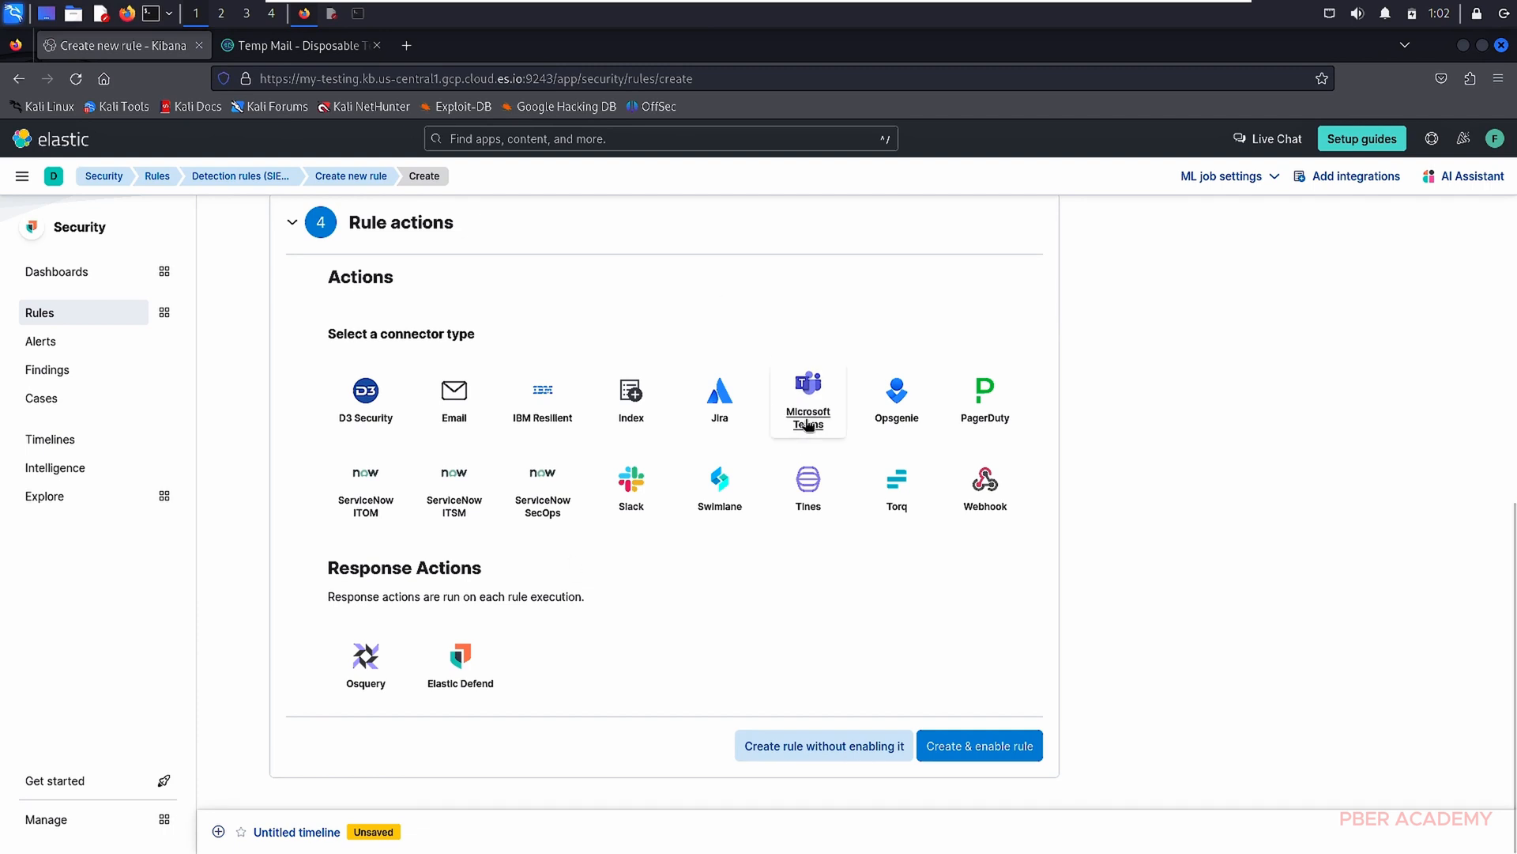
mouse_move(985, 489)
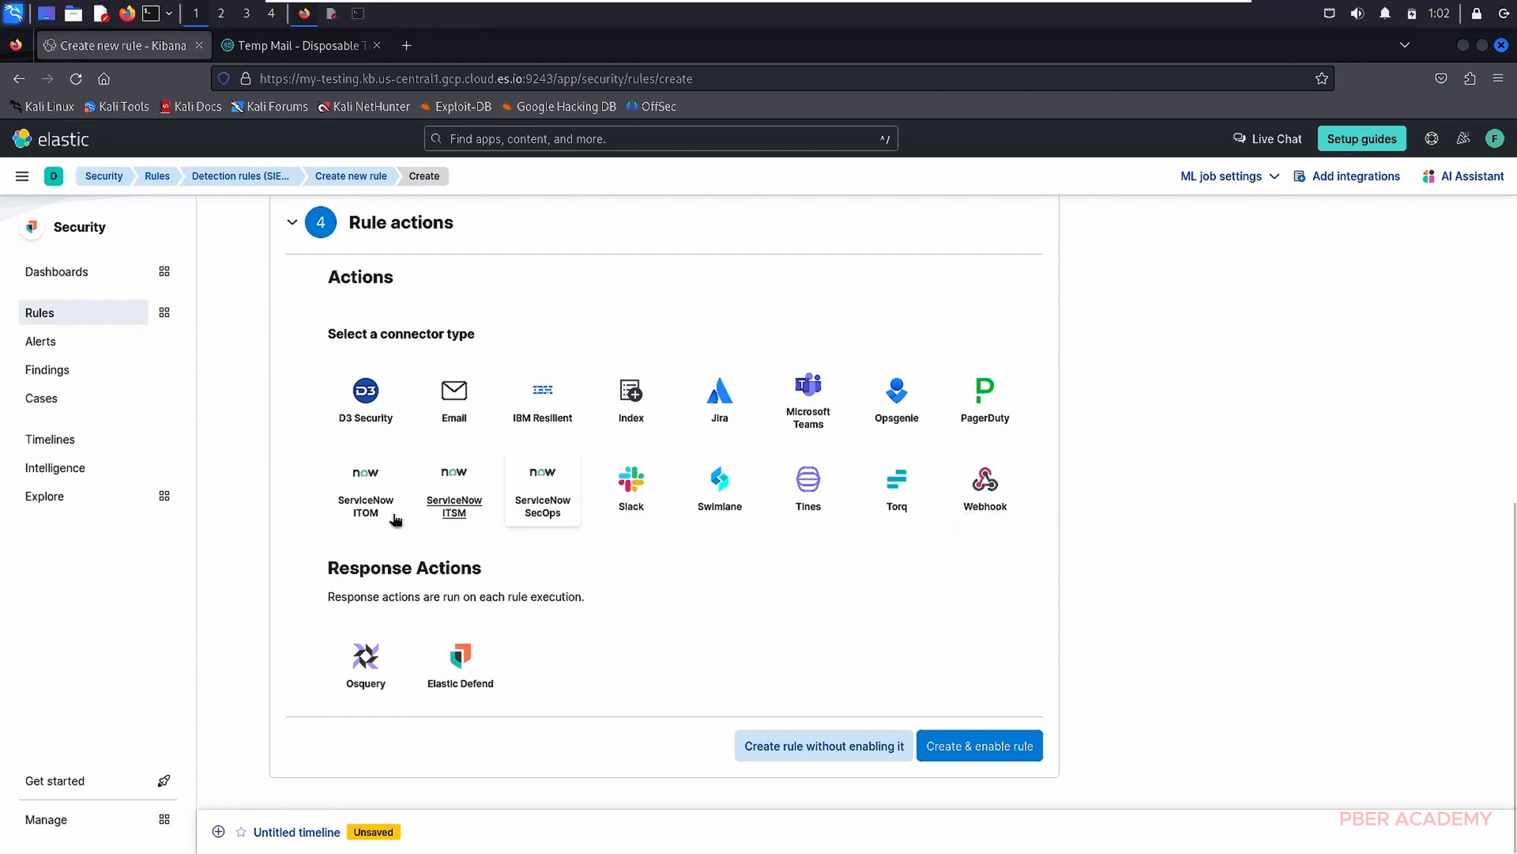
mouse_move(453, 397)
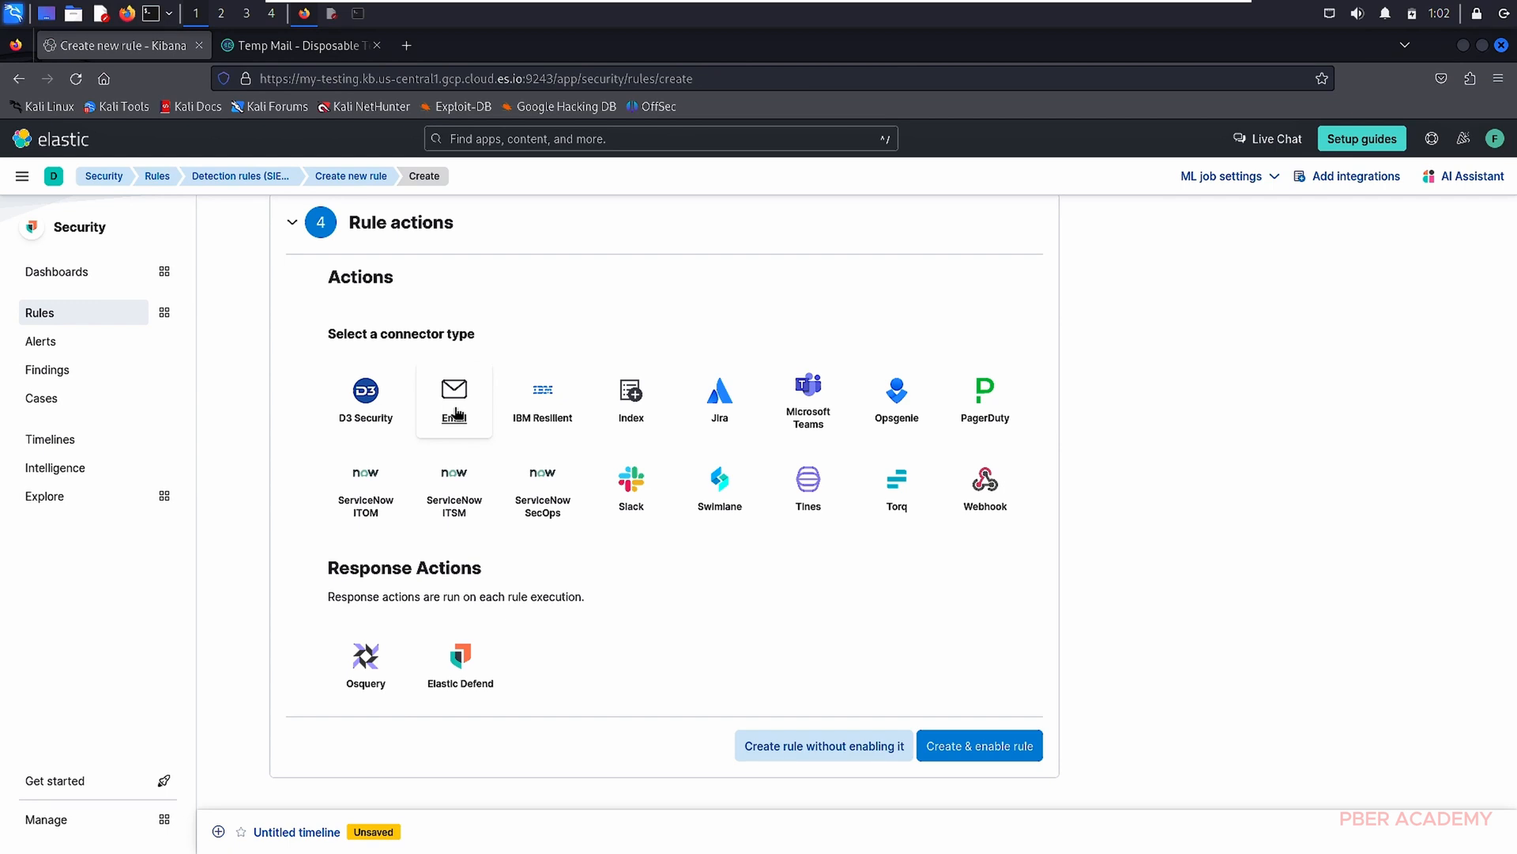
mouse_move(458, 654)
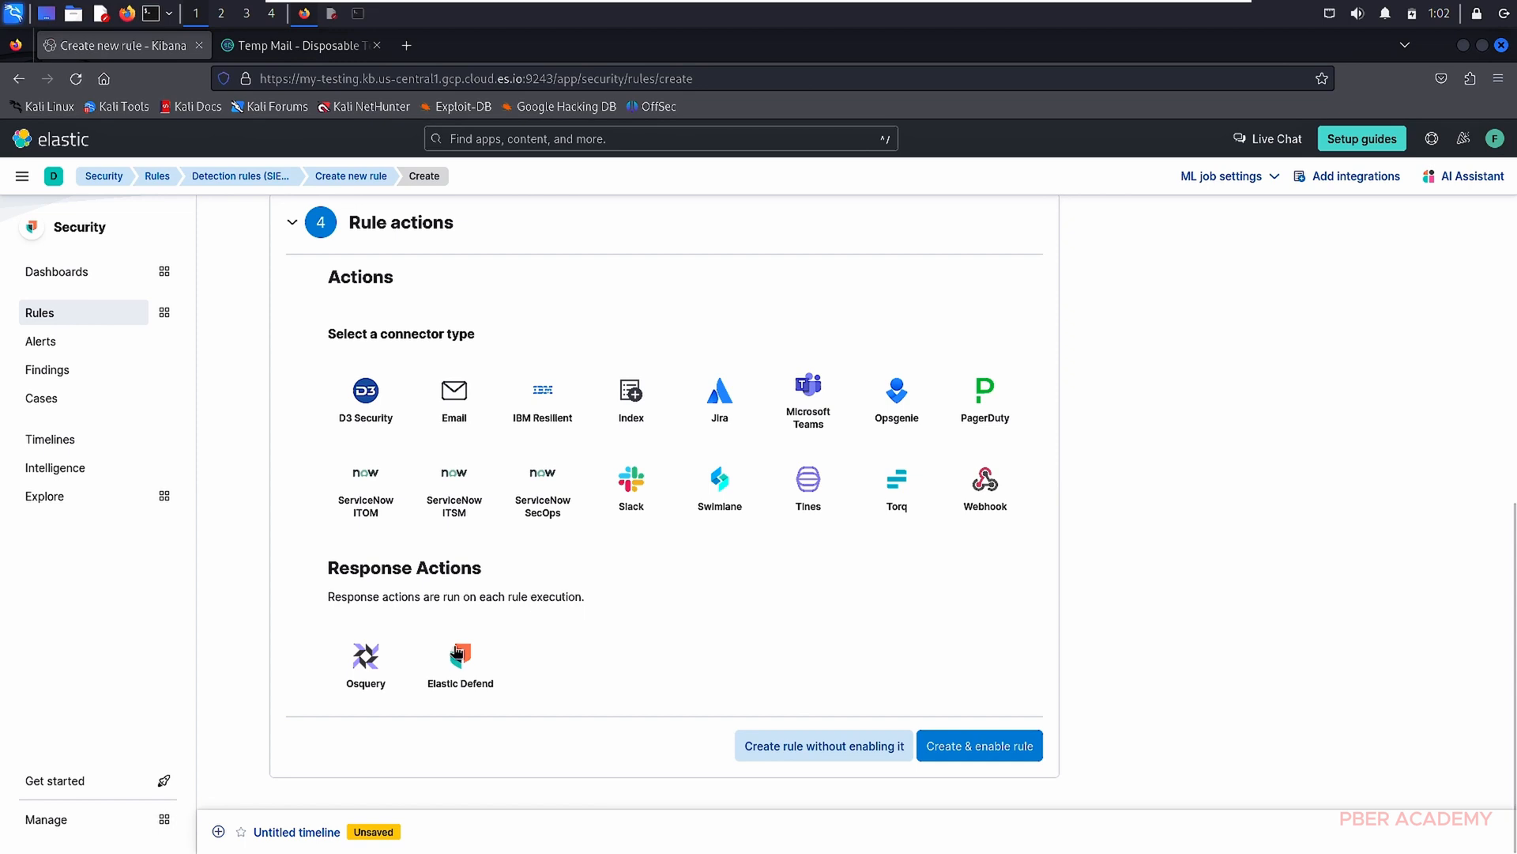
mouse_move(453, 398)
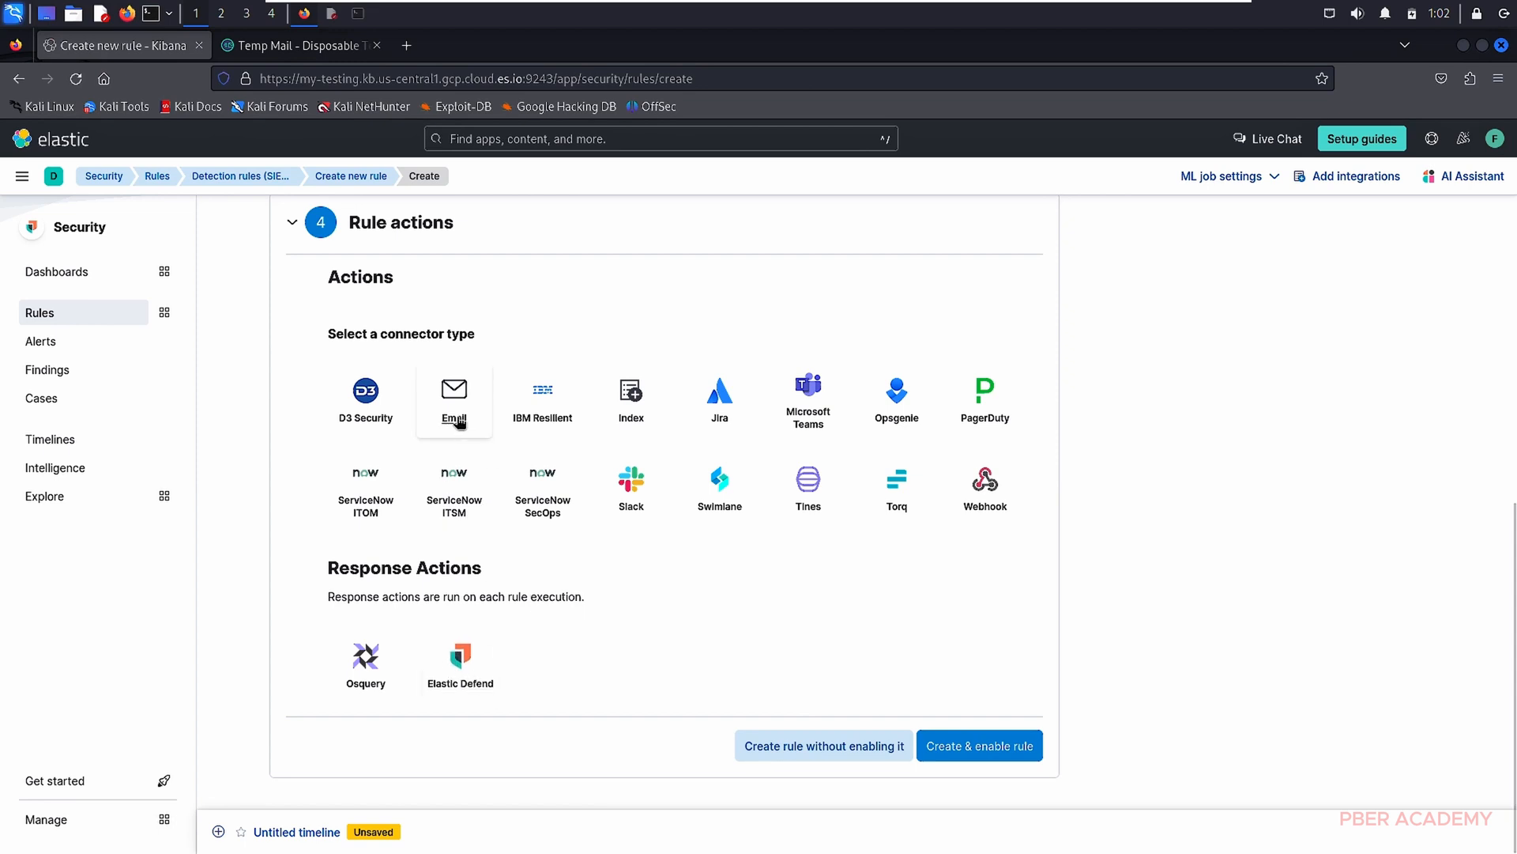
mouse_move(484, 723)
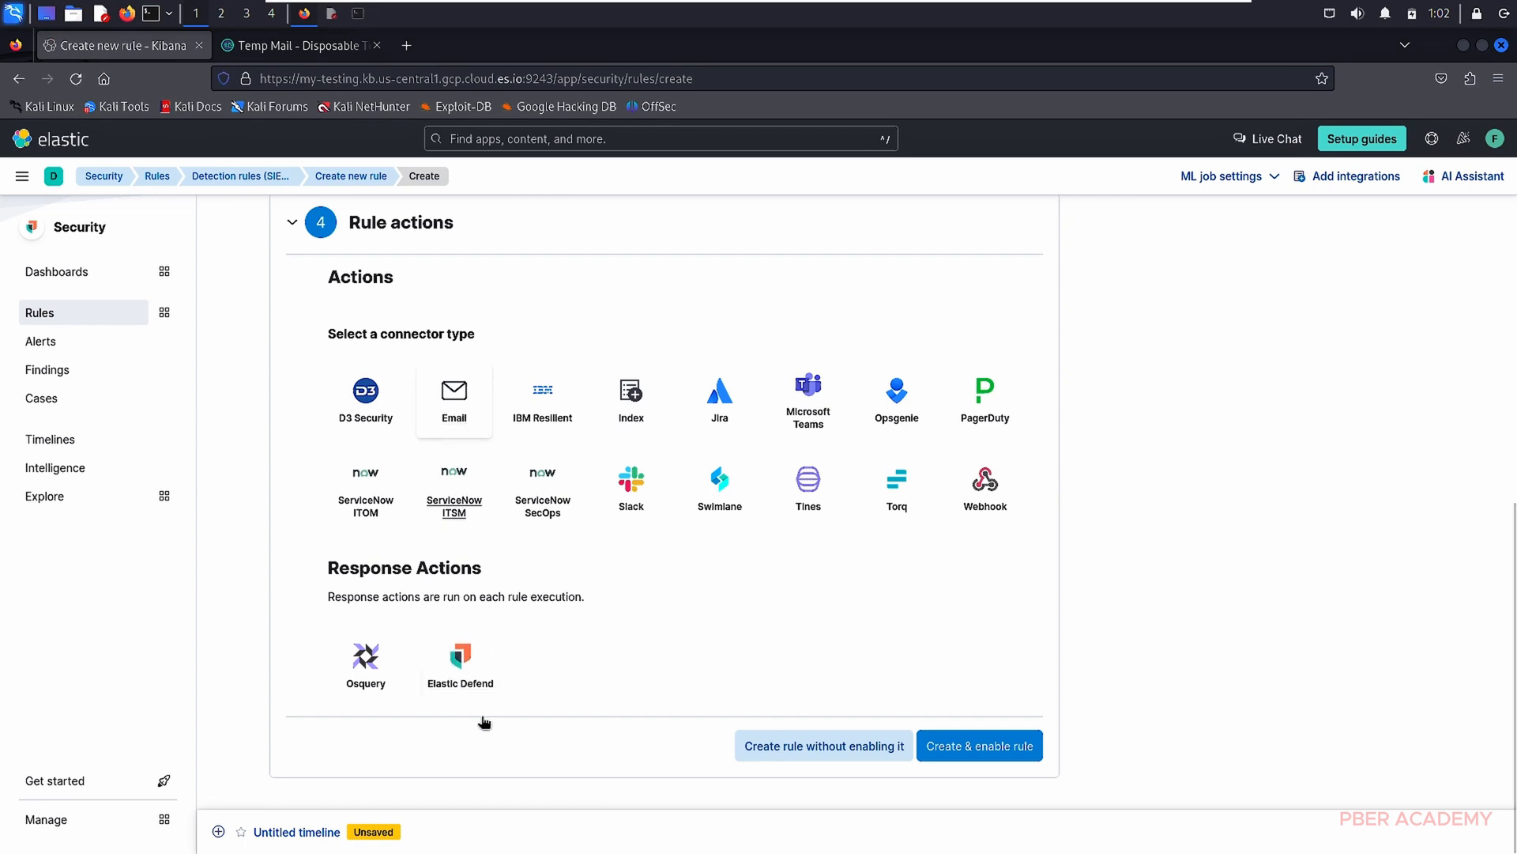
Add an Elastic-Cloud-SMTP email action with subject 'Nmap Scan detected'.
click(460, 666)
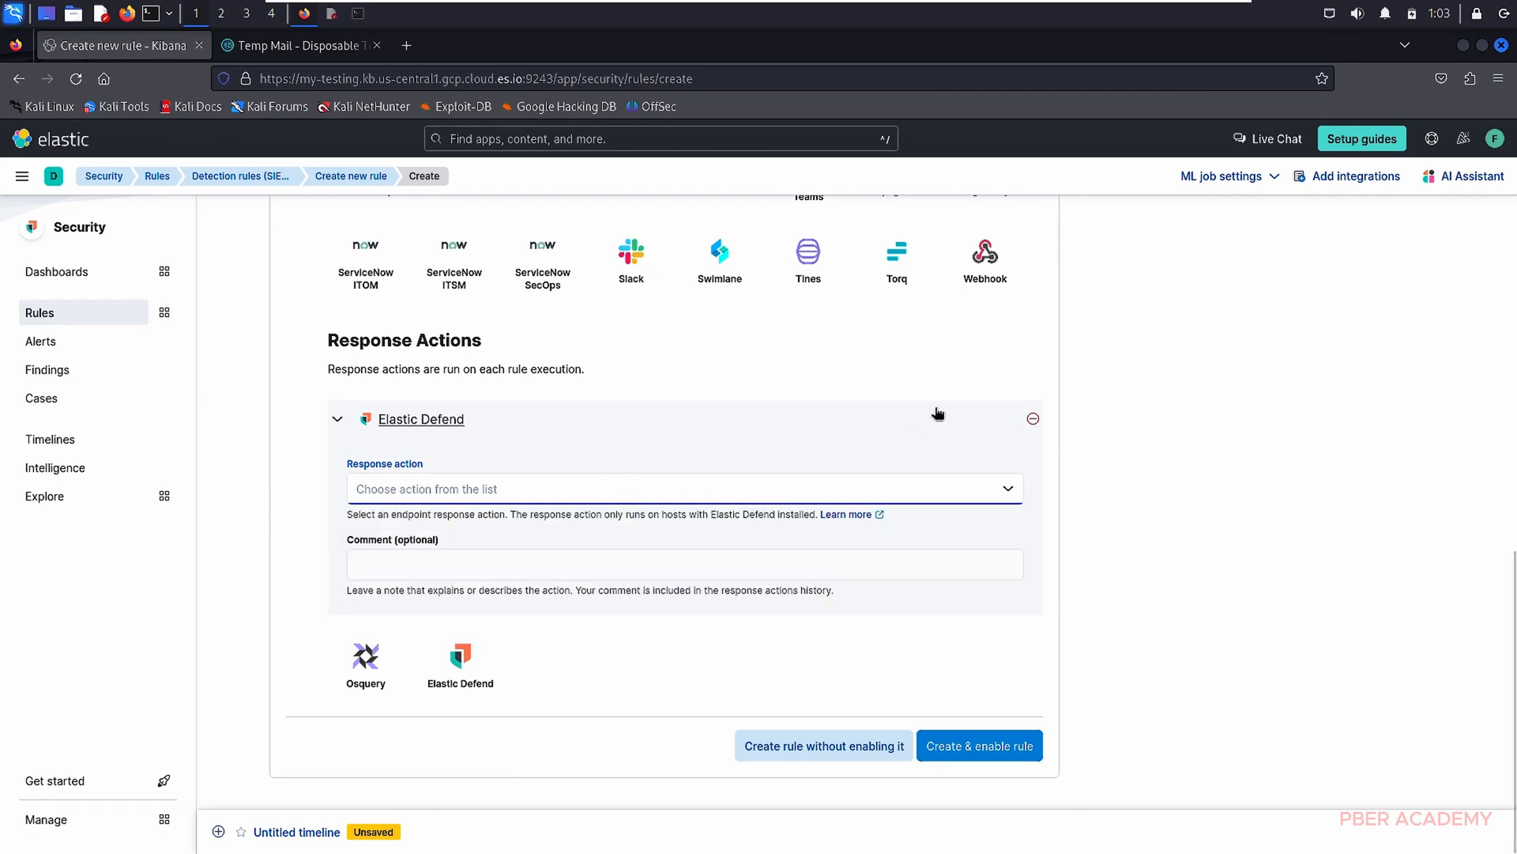
click(1032, 418)
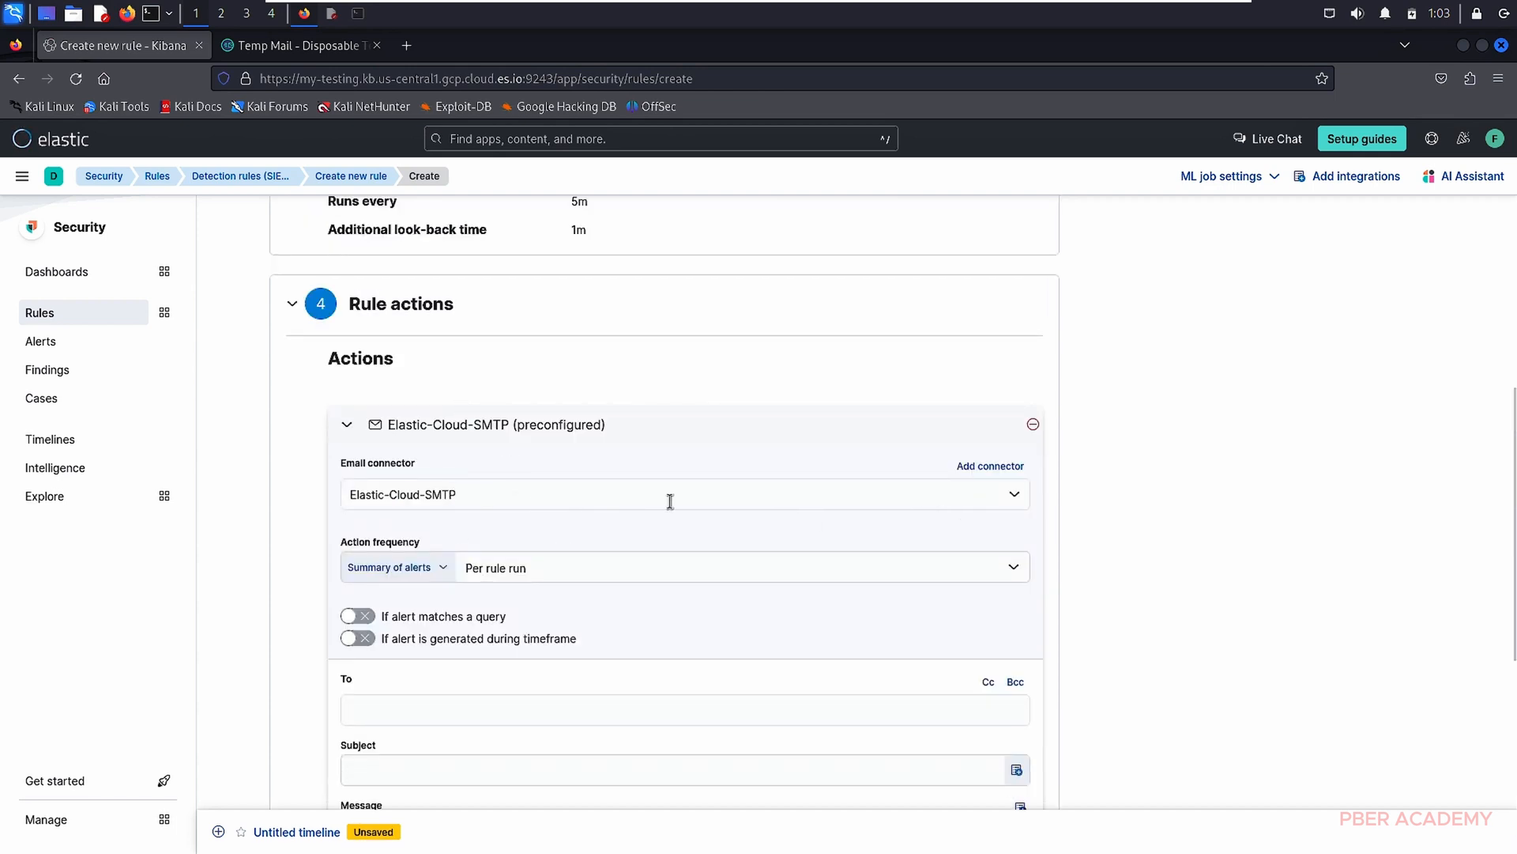
scroll(down, 3)
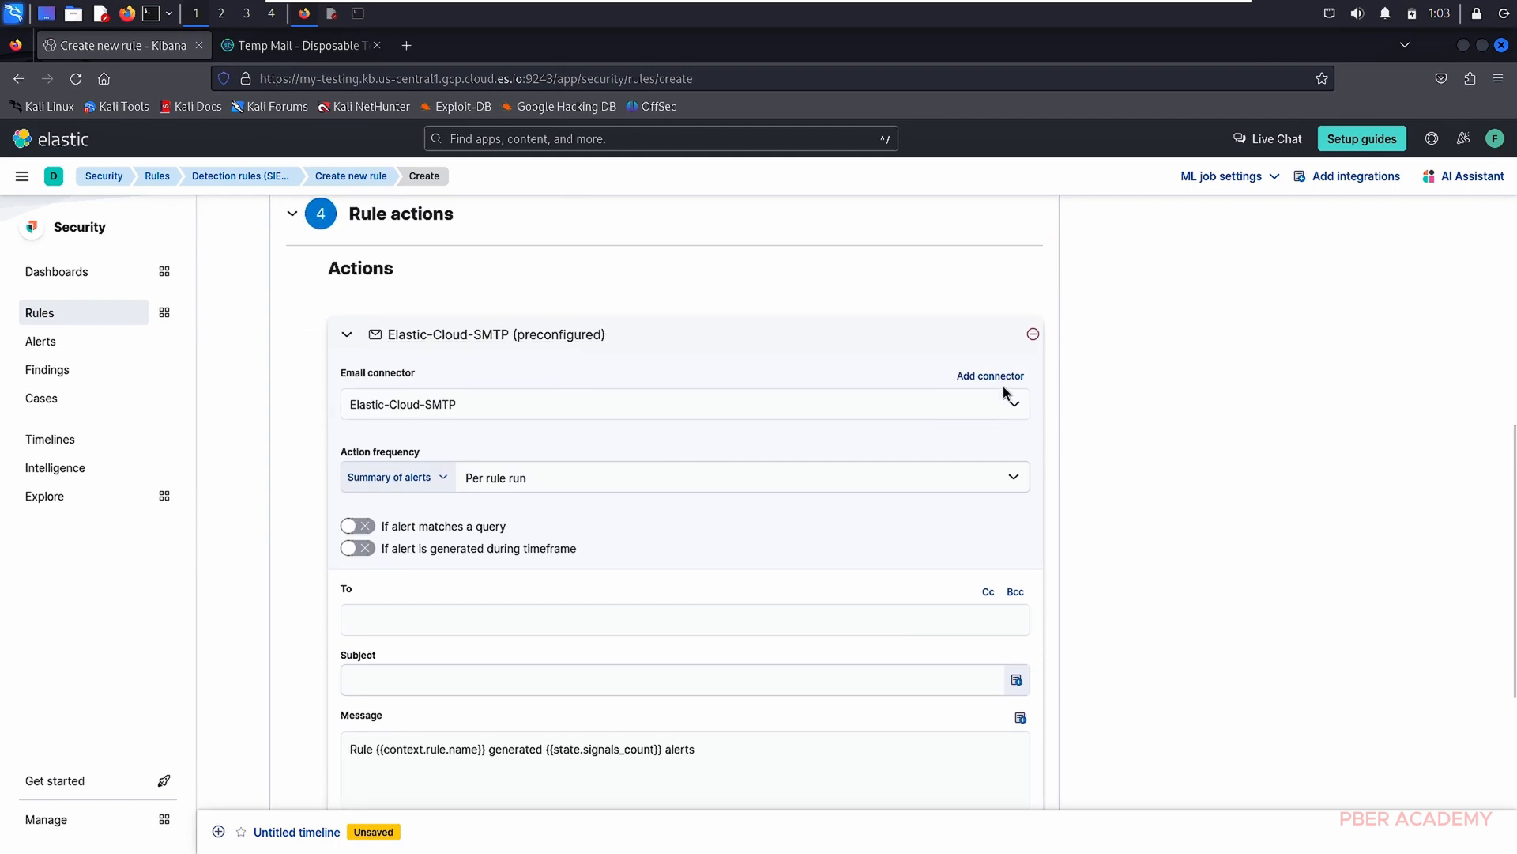
mouse_move(528, 534)
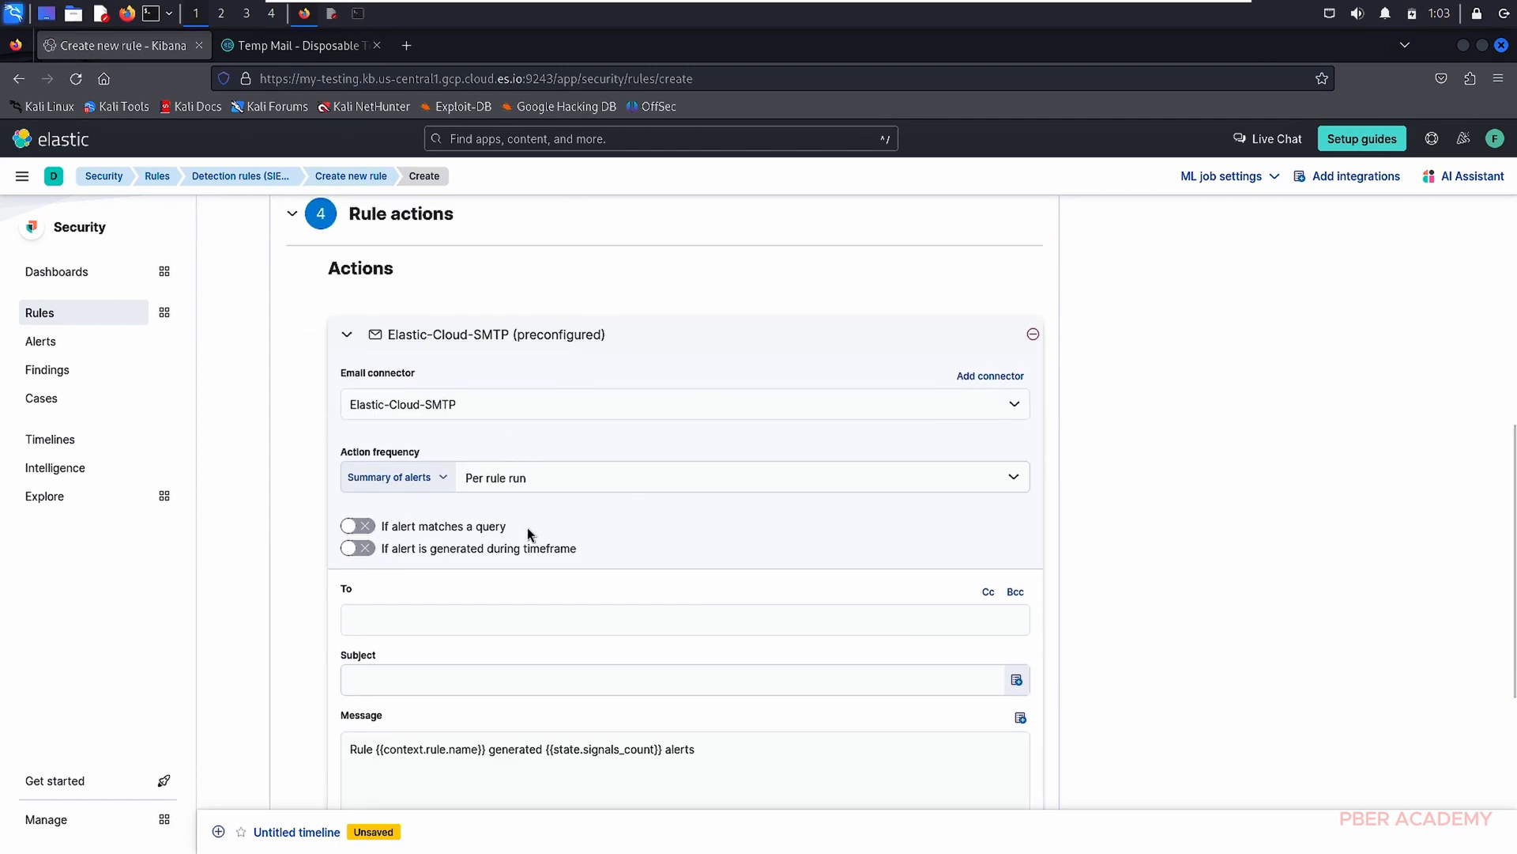
scroll(down, 3)
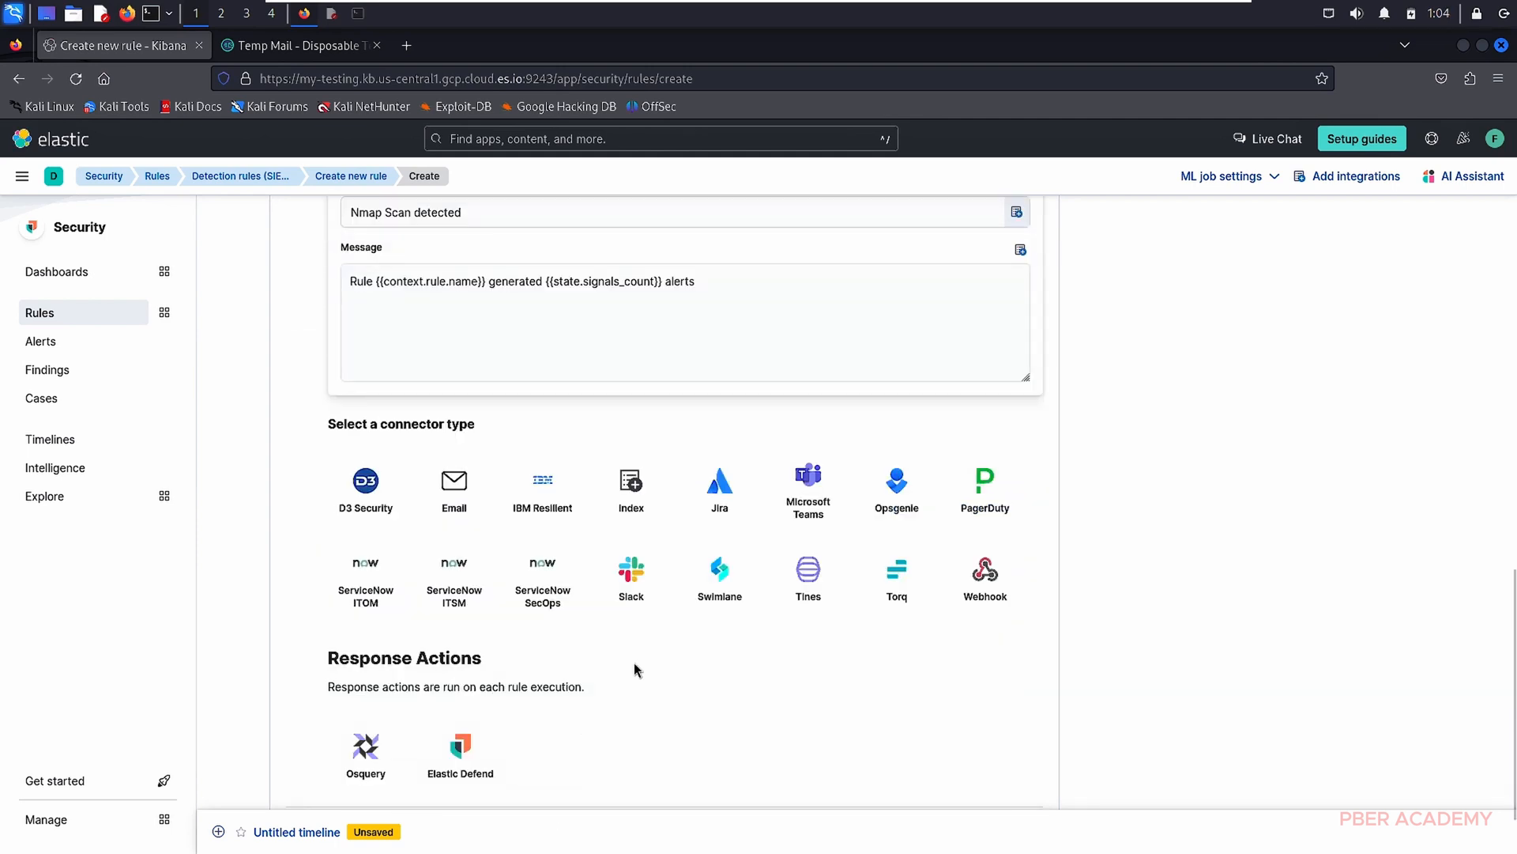
scroll(down, 3)
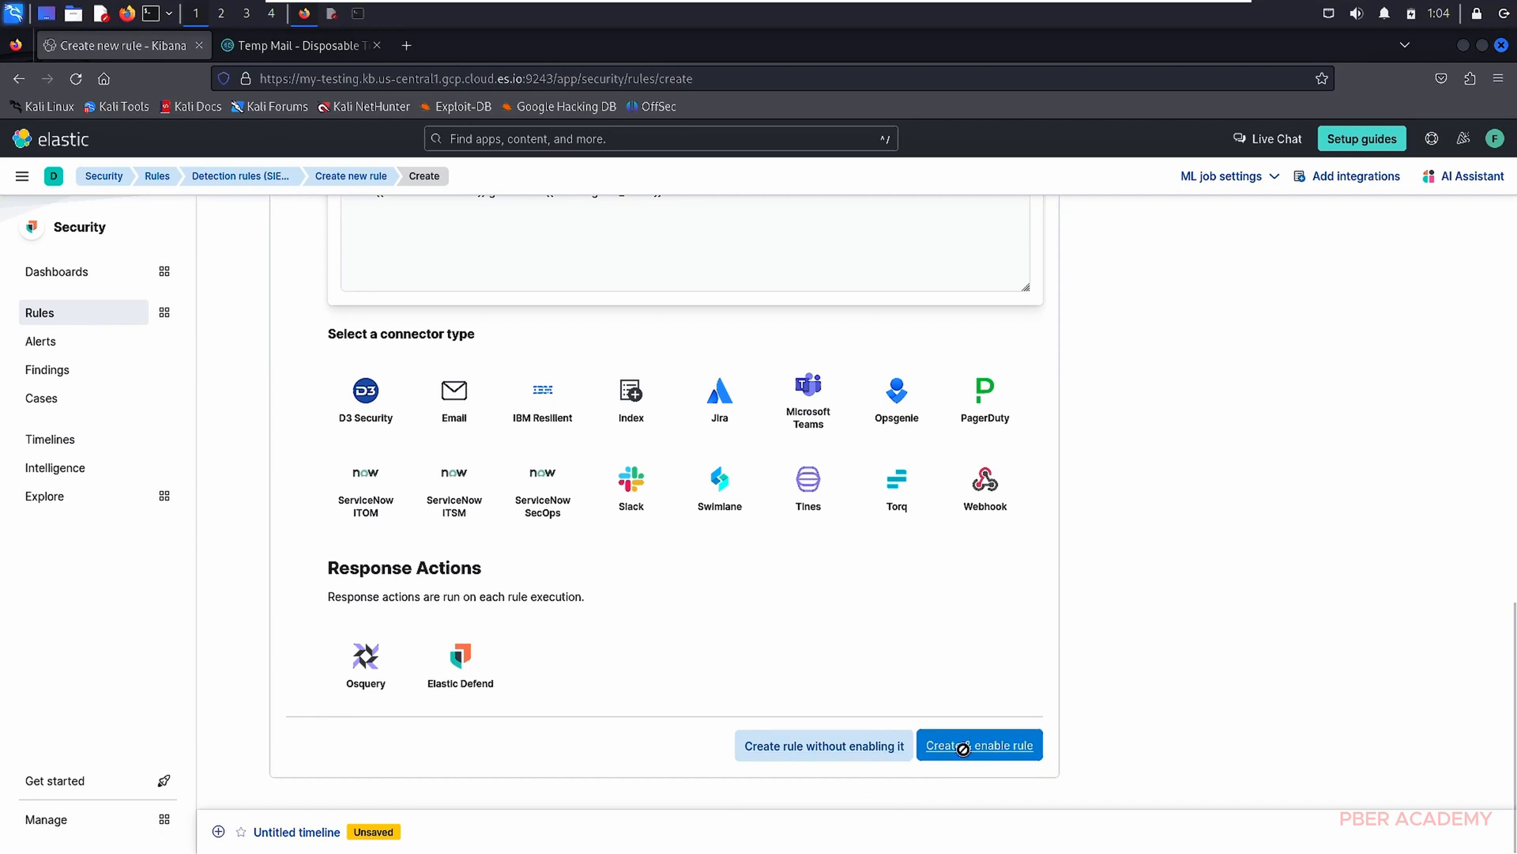
Create and enable the Port Scanning Detection Rule and review its details page.
click(978, 745)
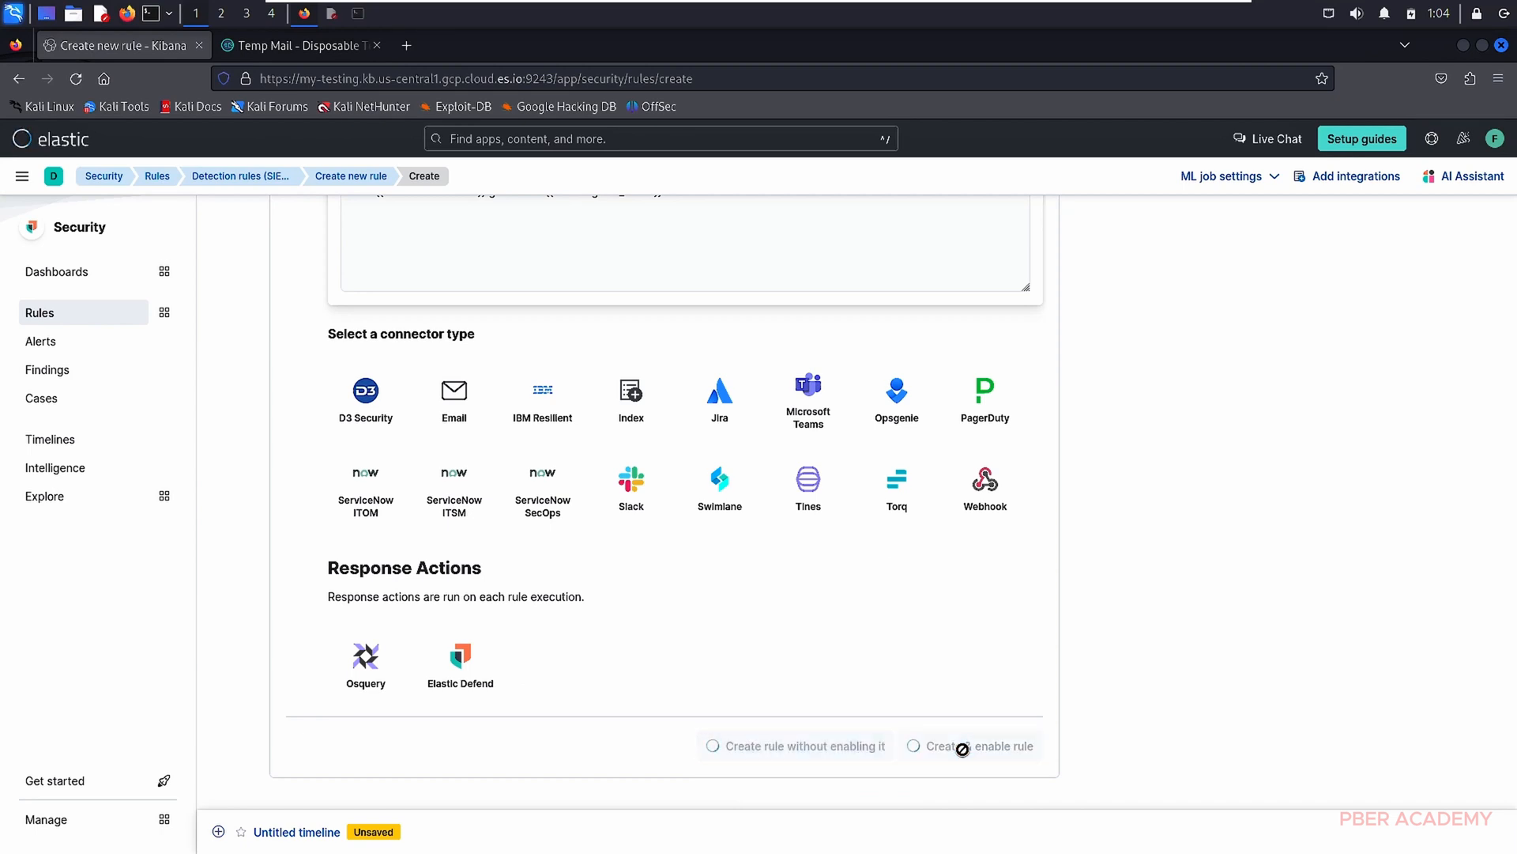
click(969, 745)
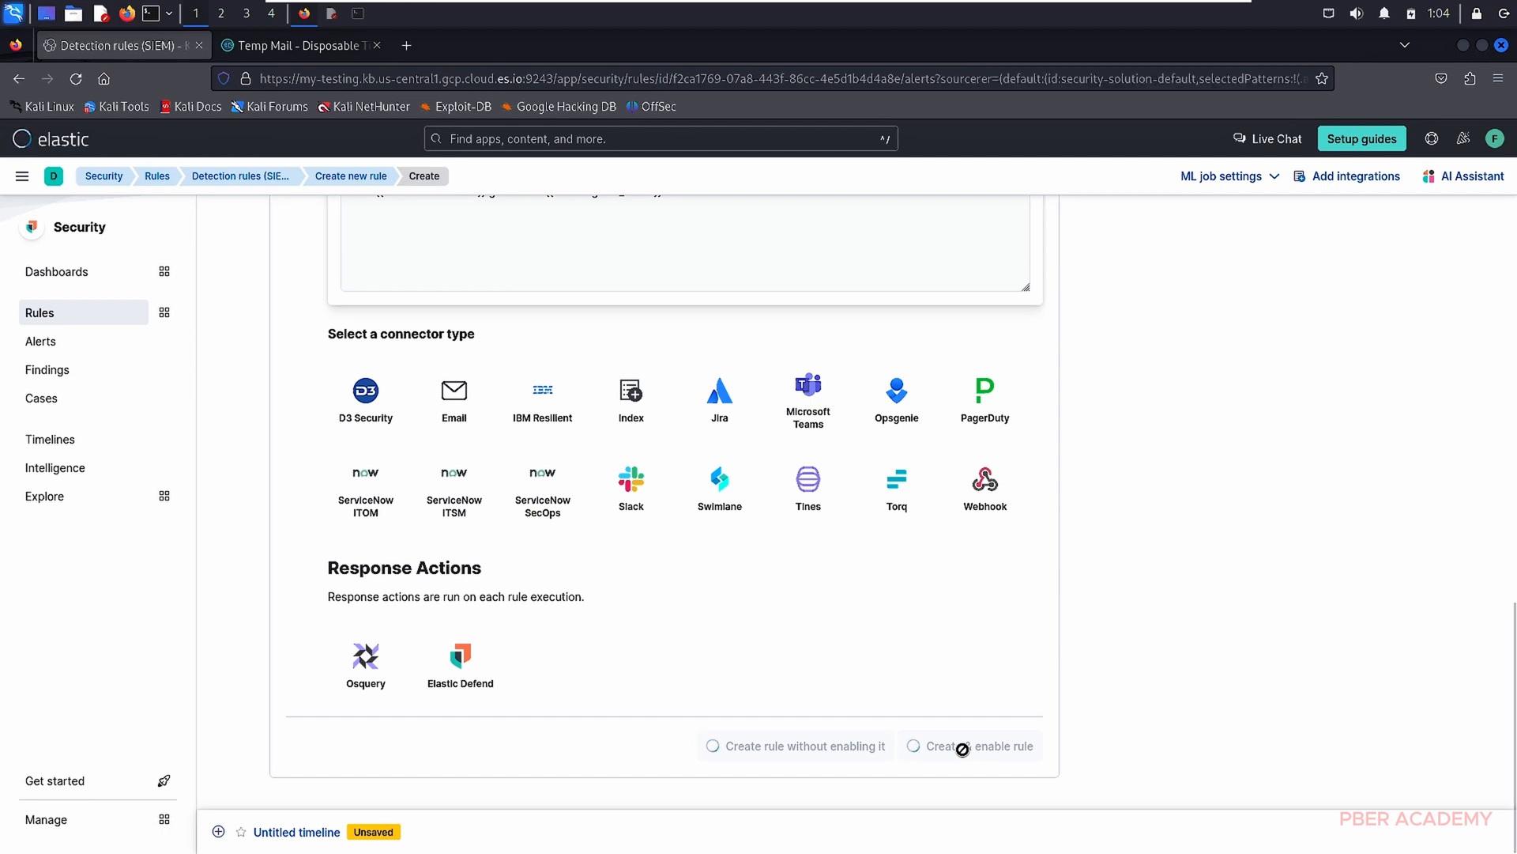
click(969, 745)
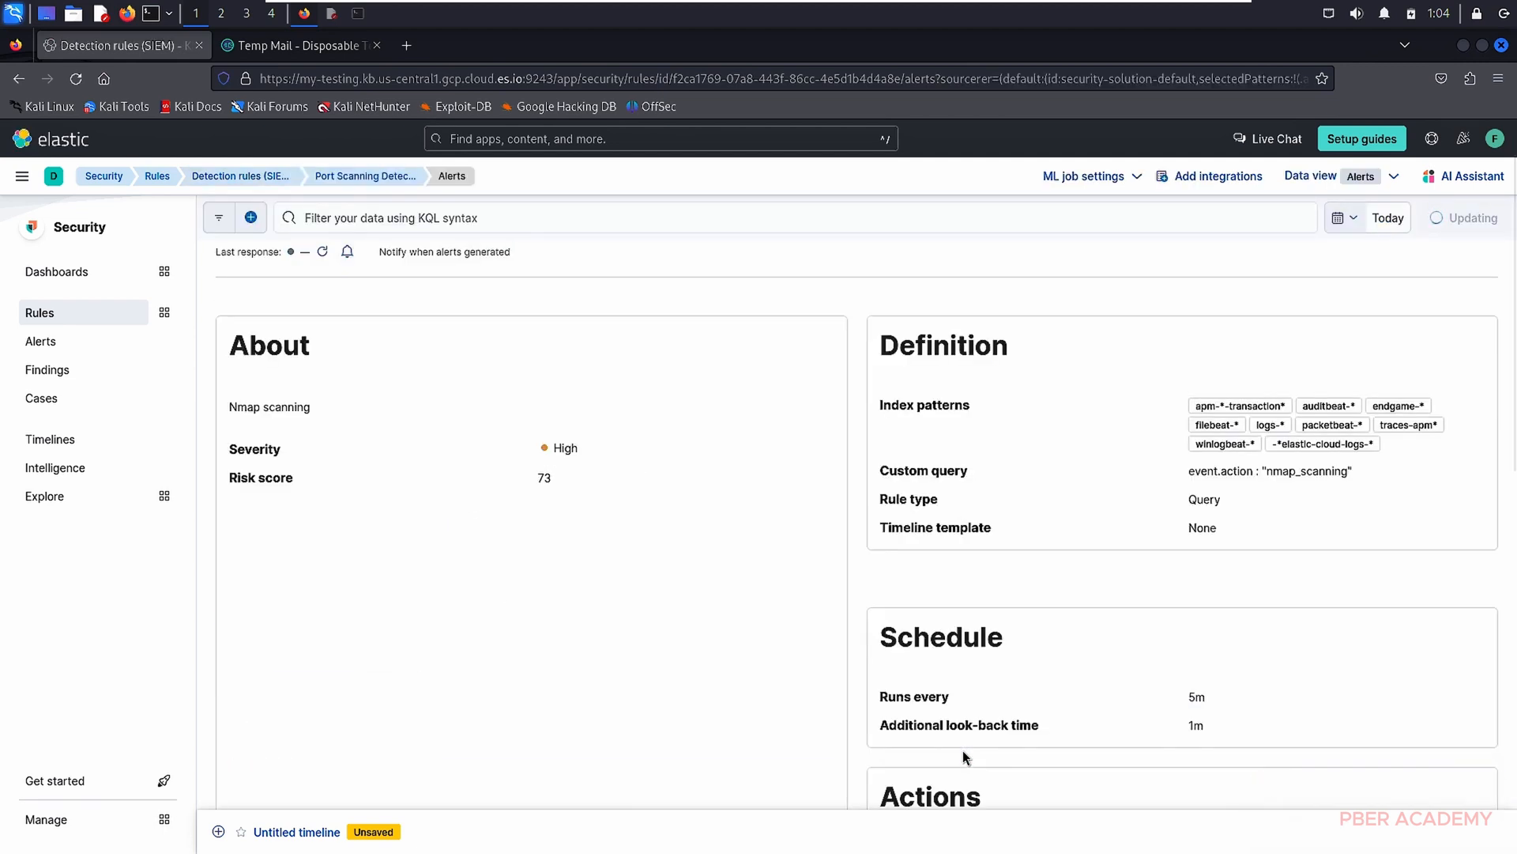
mouse_move(575, 463)
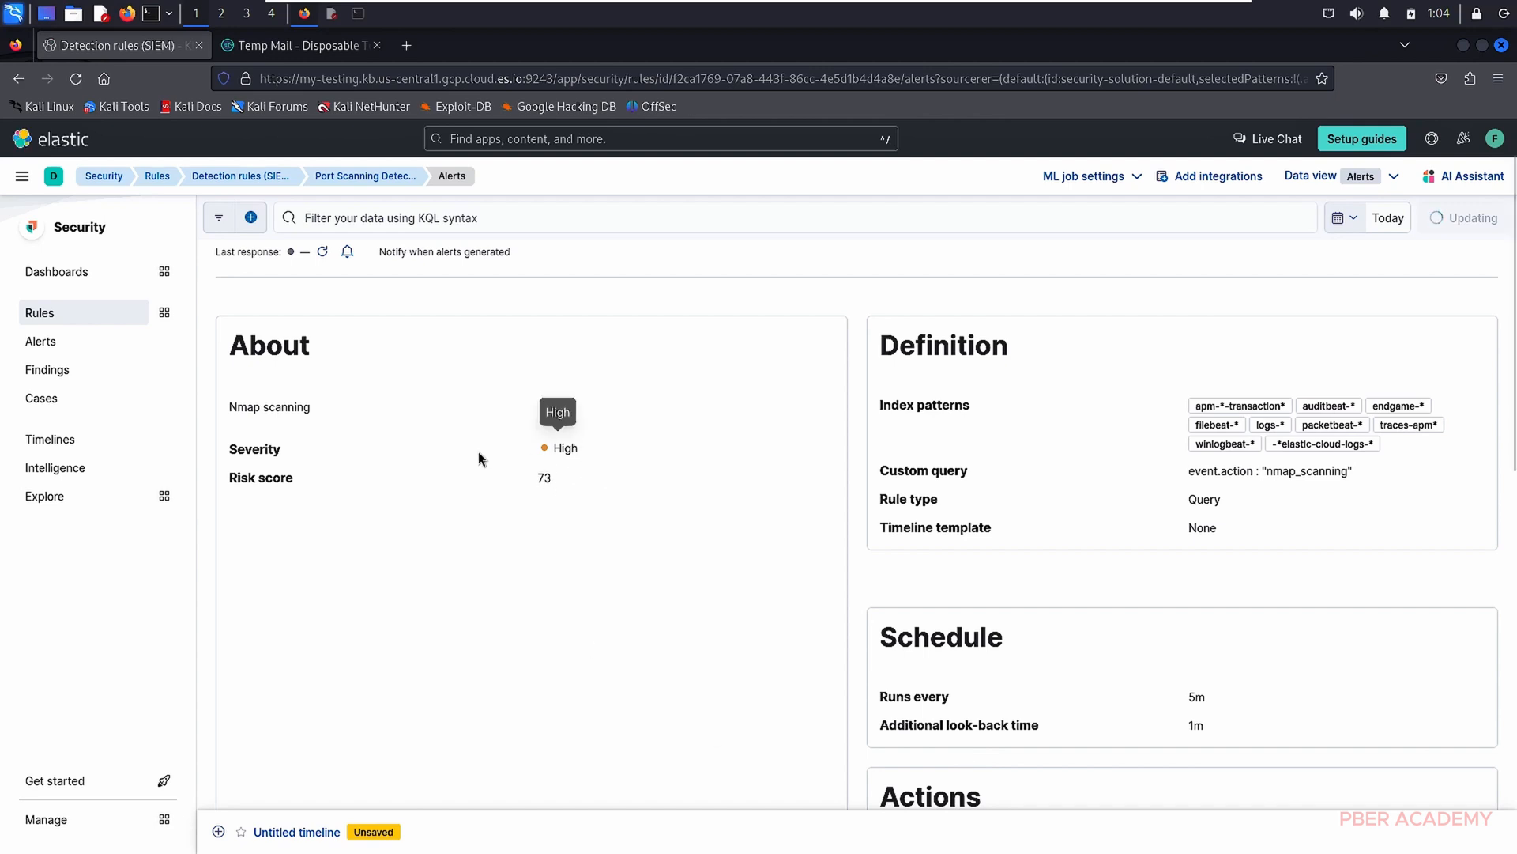
mouse_move(594, 490)
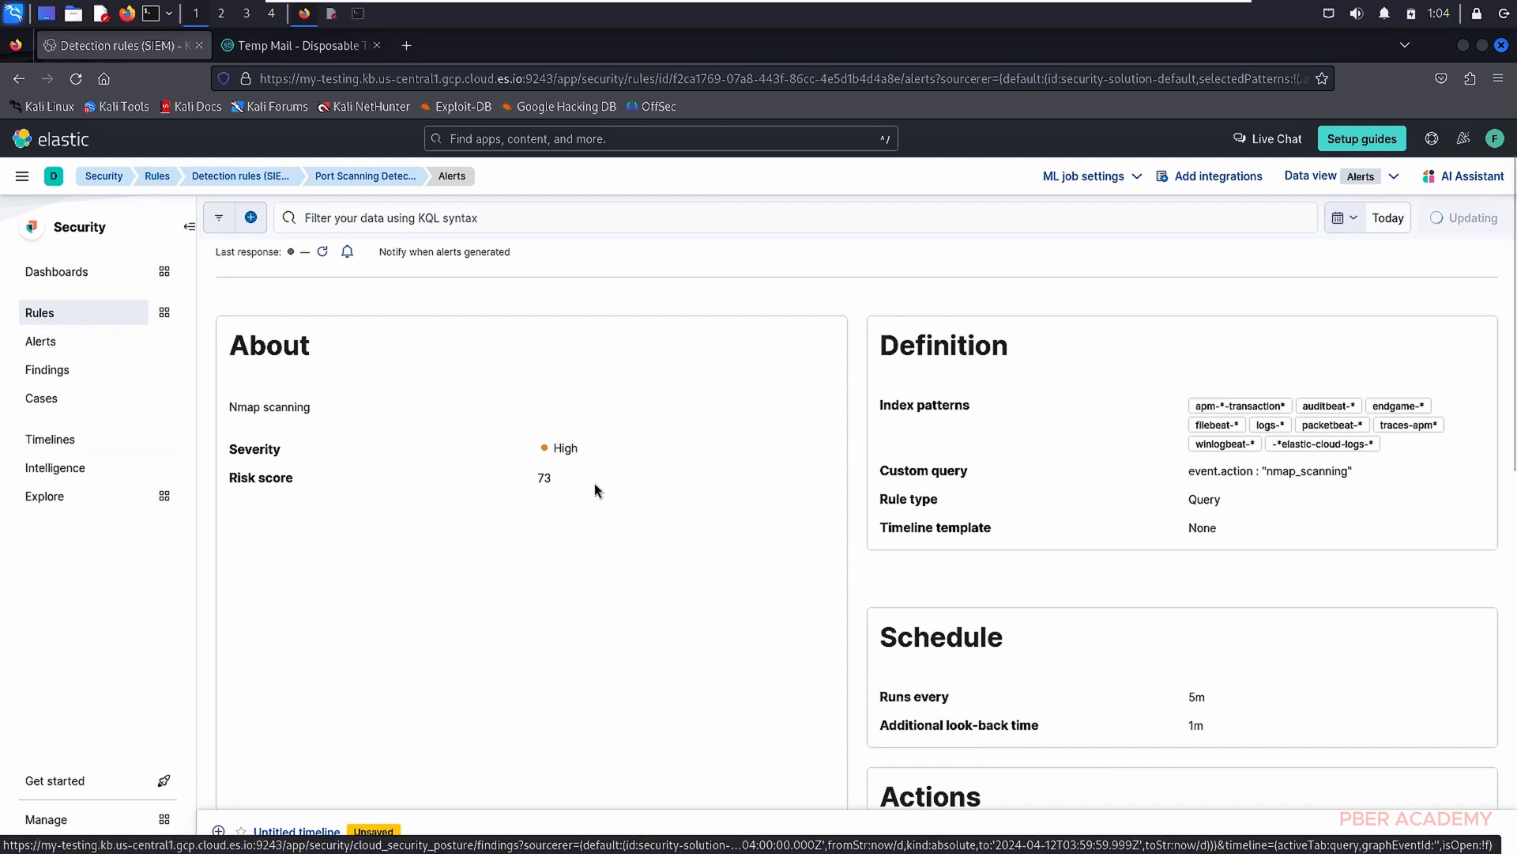
scroll(down, 3)
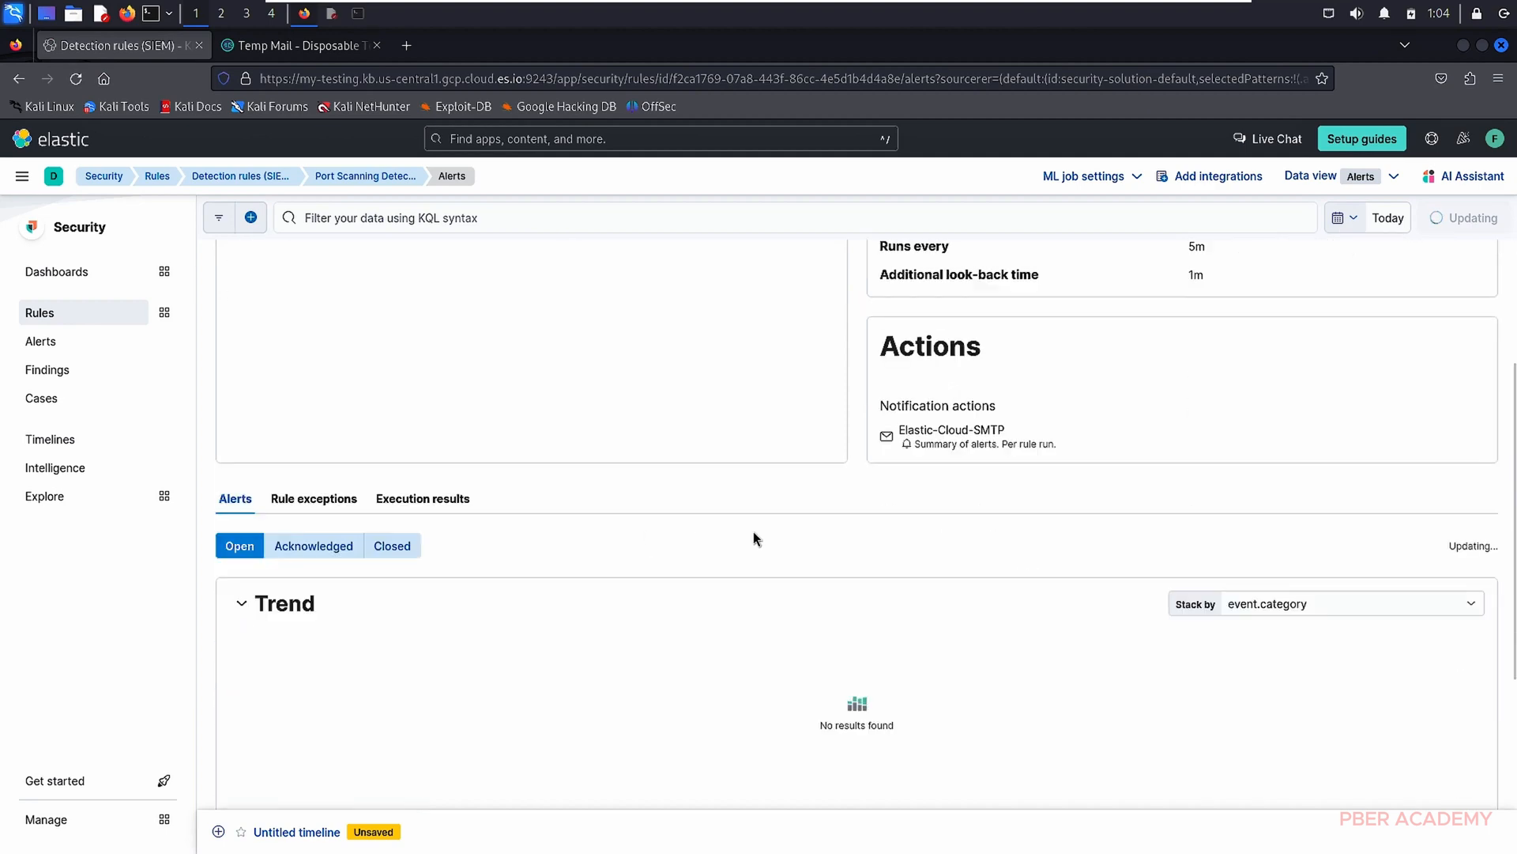
scroll(up, 3)
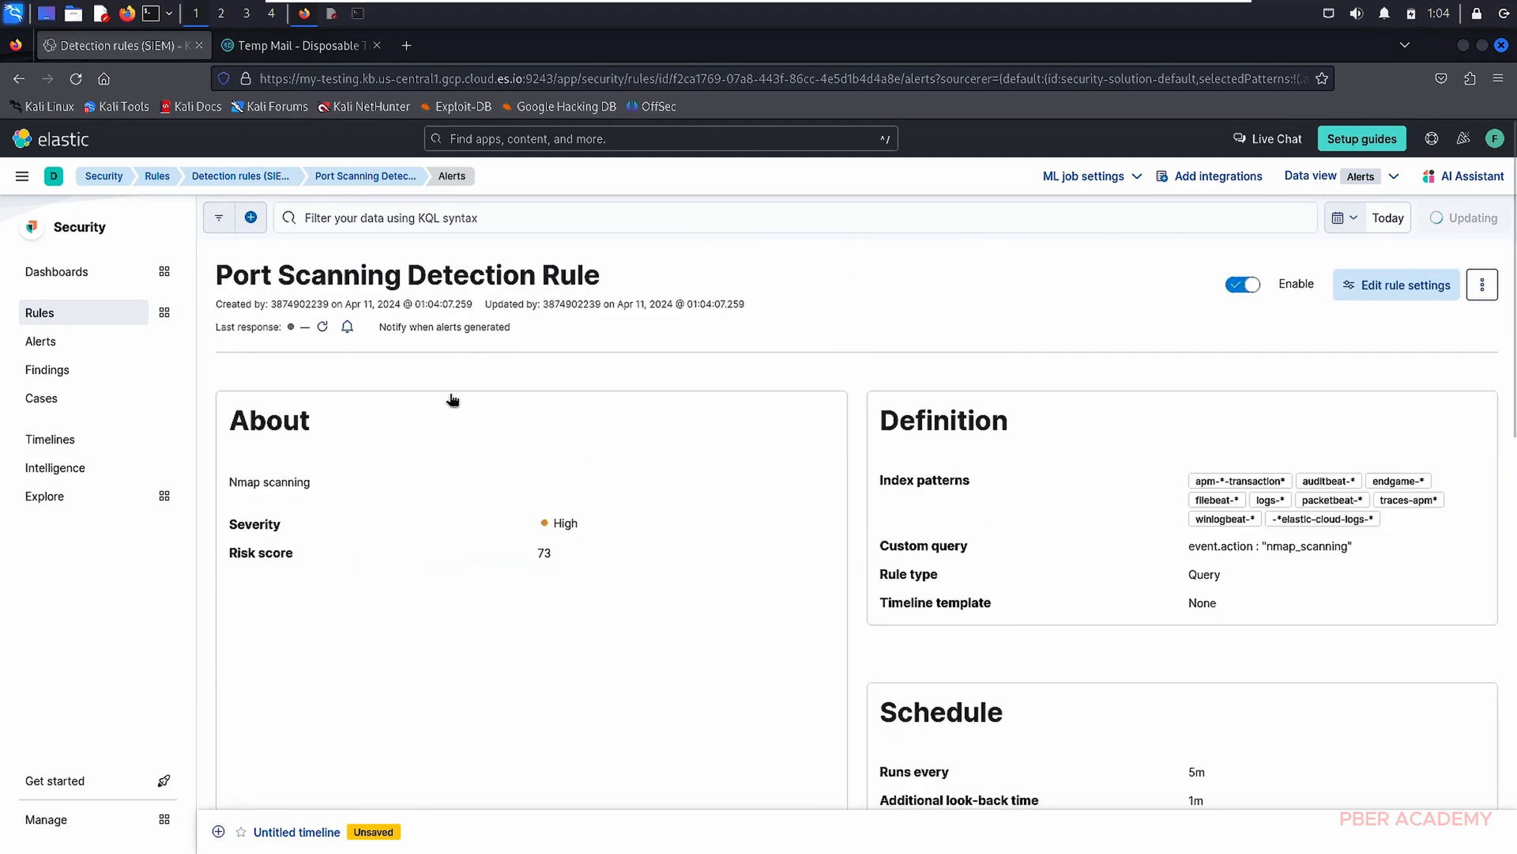
mouse_move(326, 355)
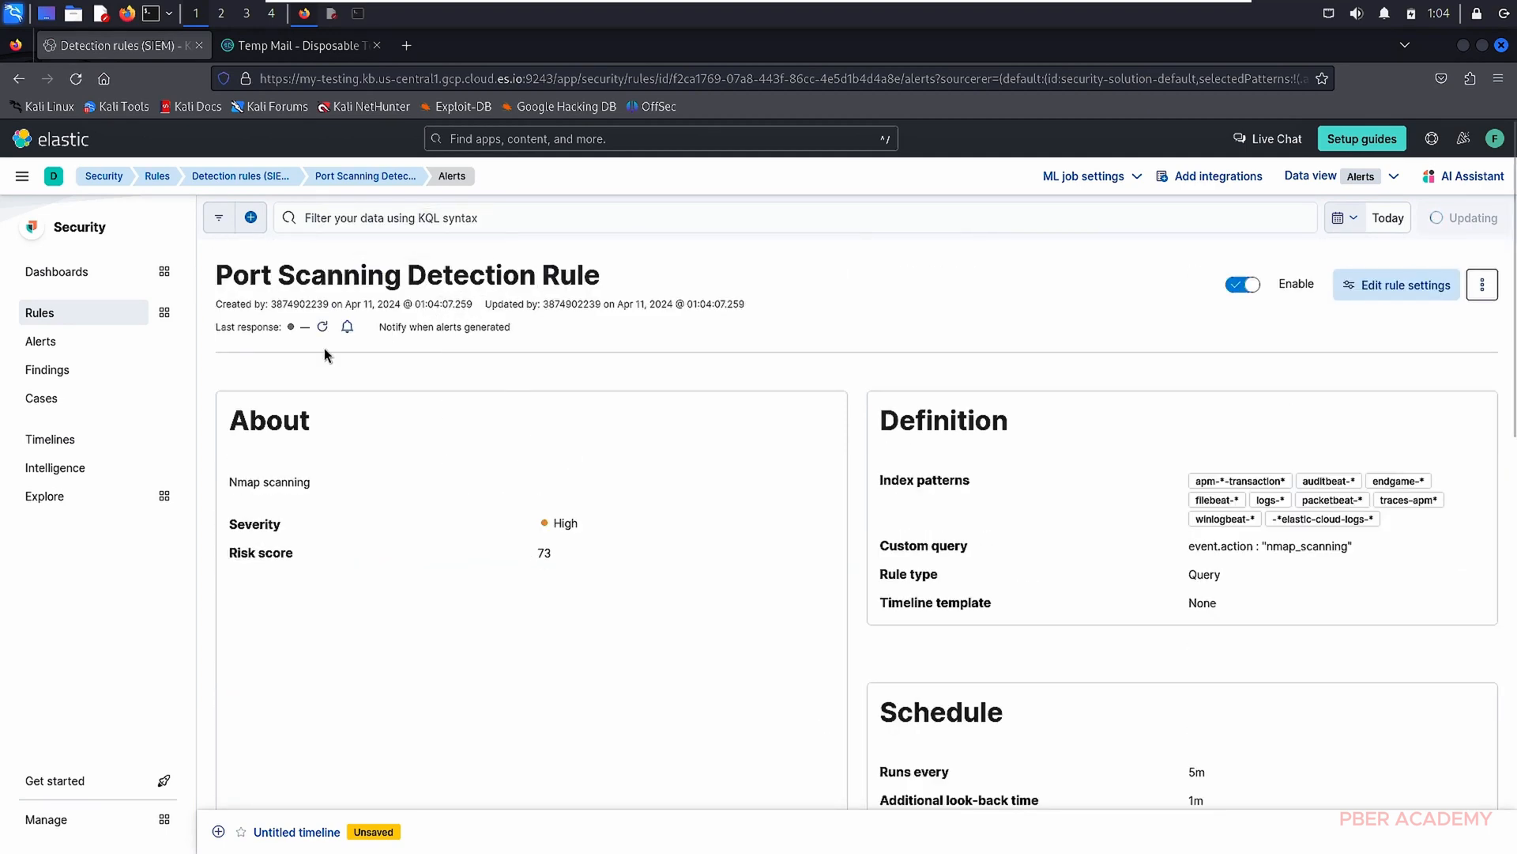
mouse_move(525, 533)
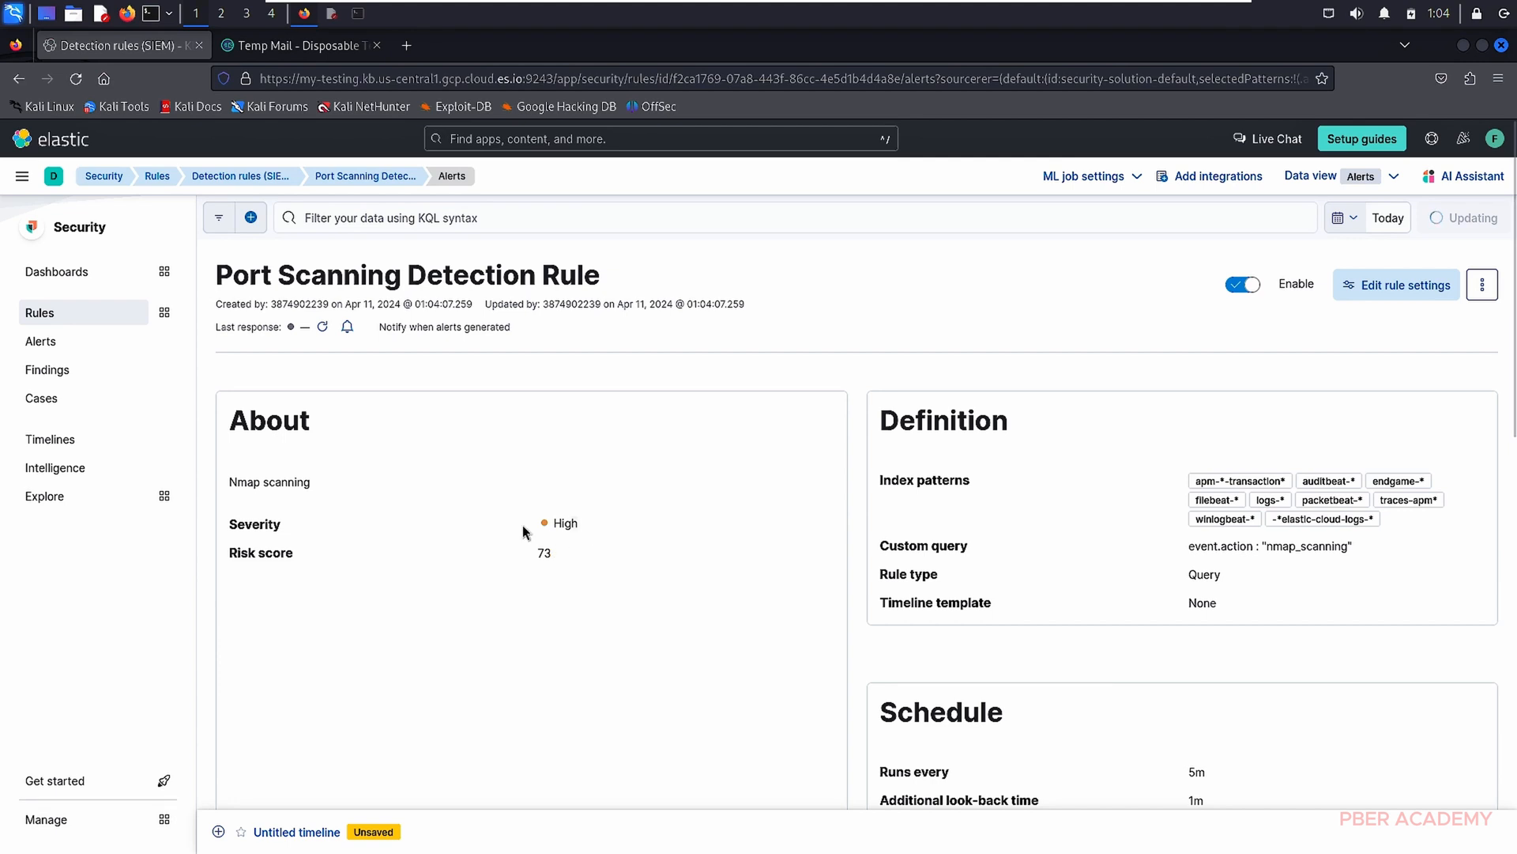
mouse_move(57, 271)
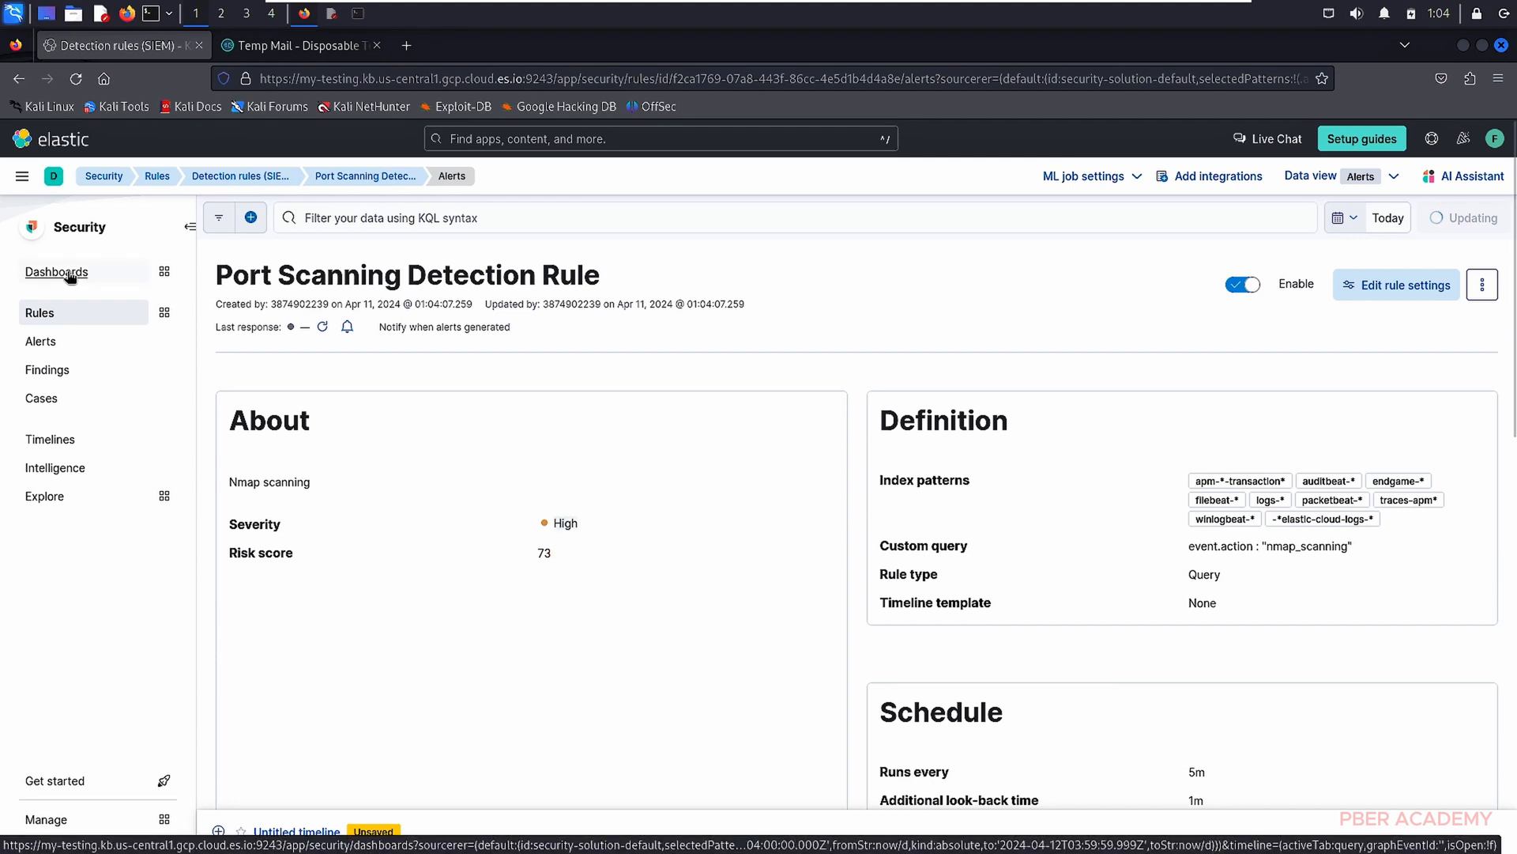
Leave the unsaved nmap timeline via Dashboards and go to the Security Rules page.
click(57, 272)
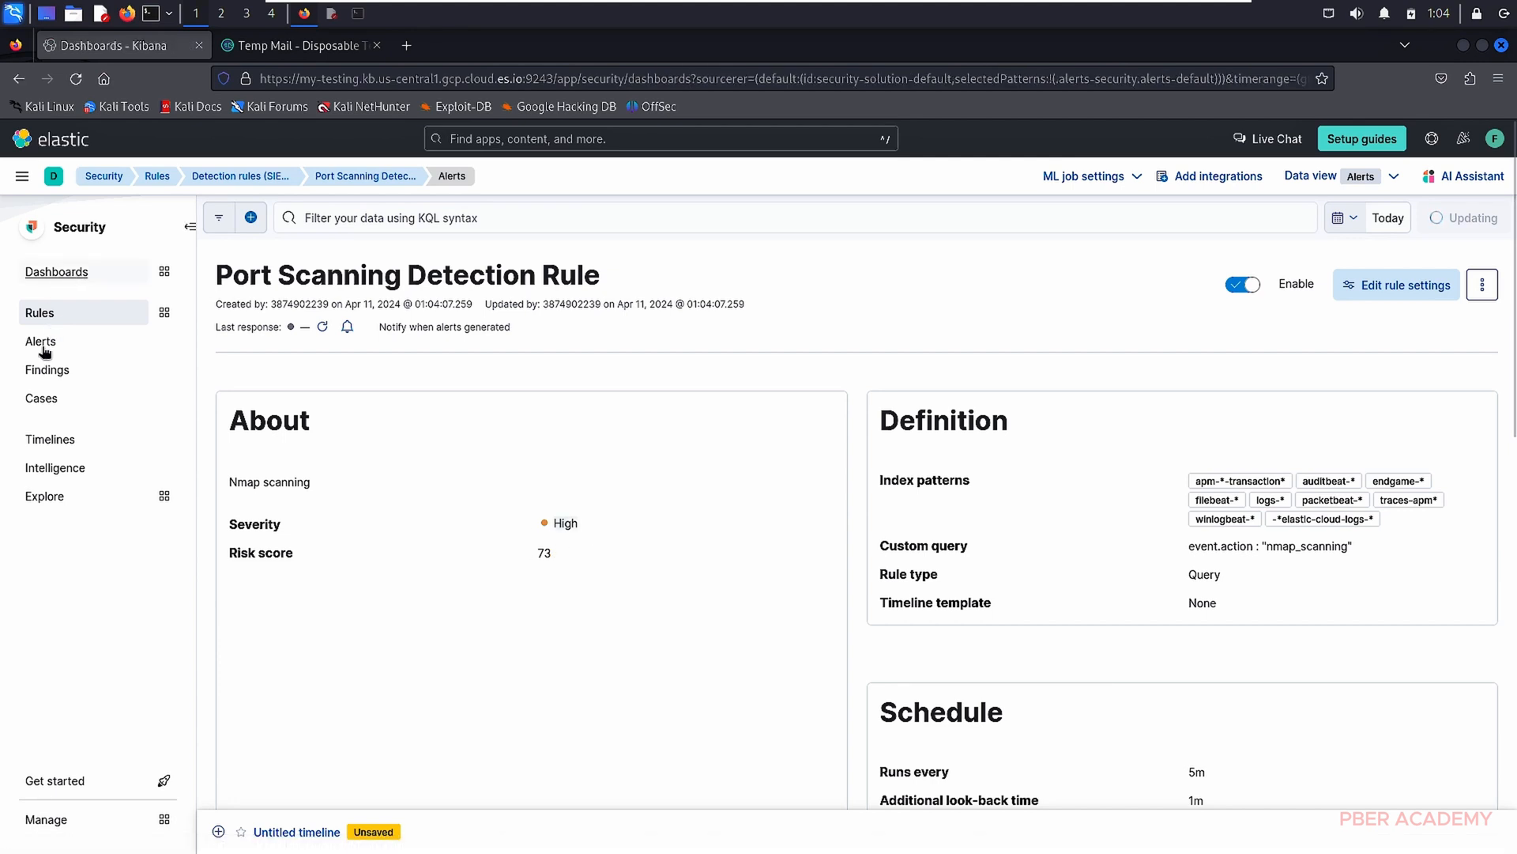
click(57, 270)
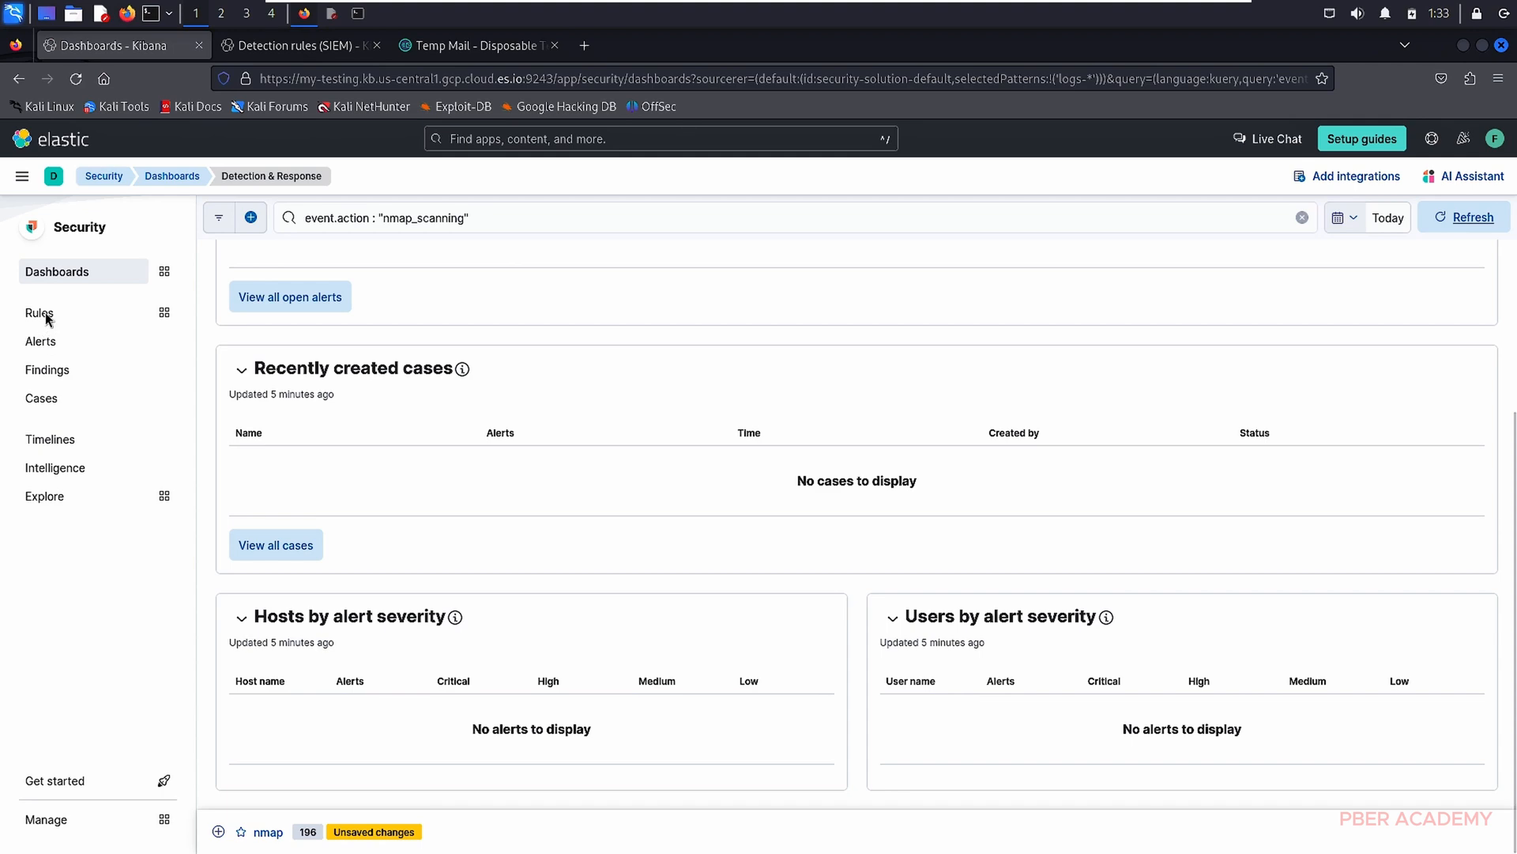
click(57, 270)
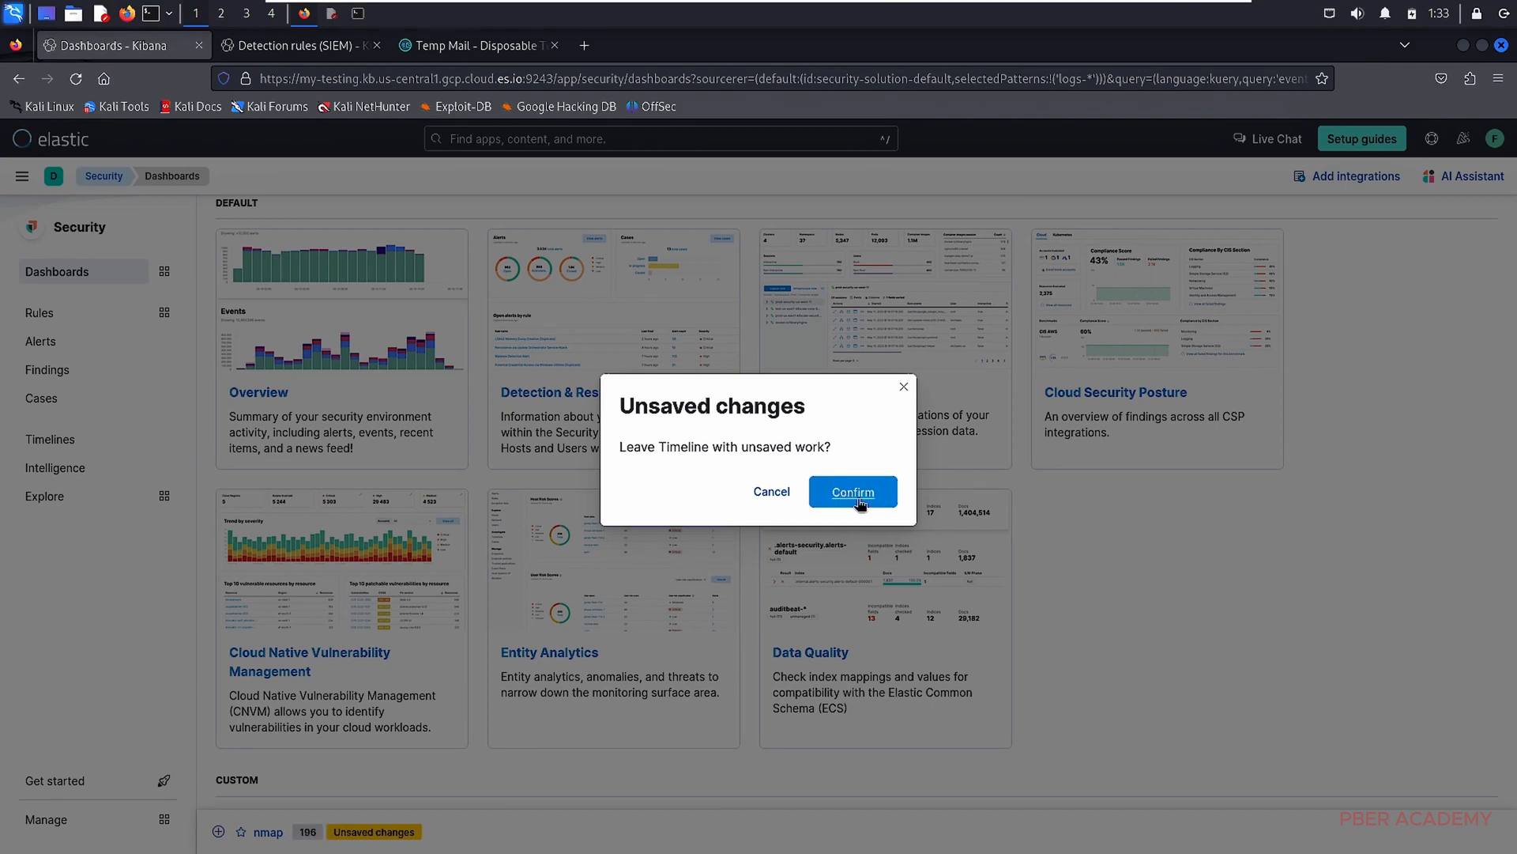
click(852, 491)
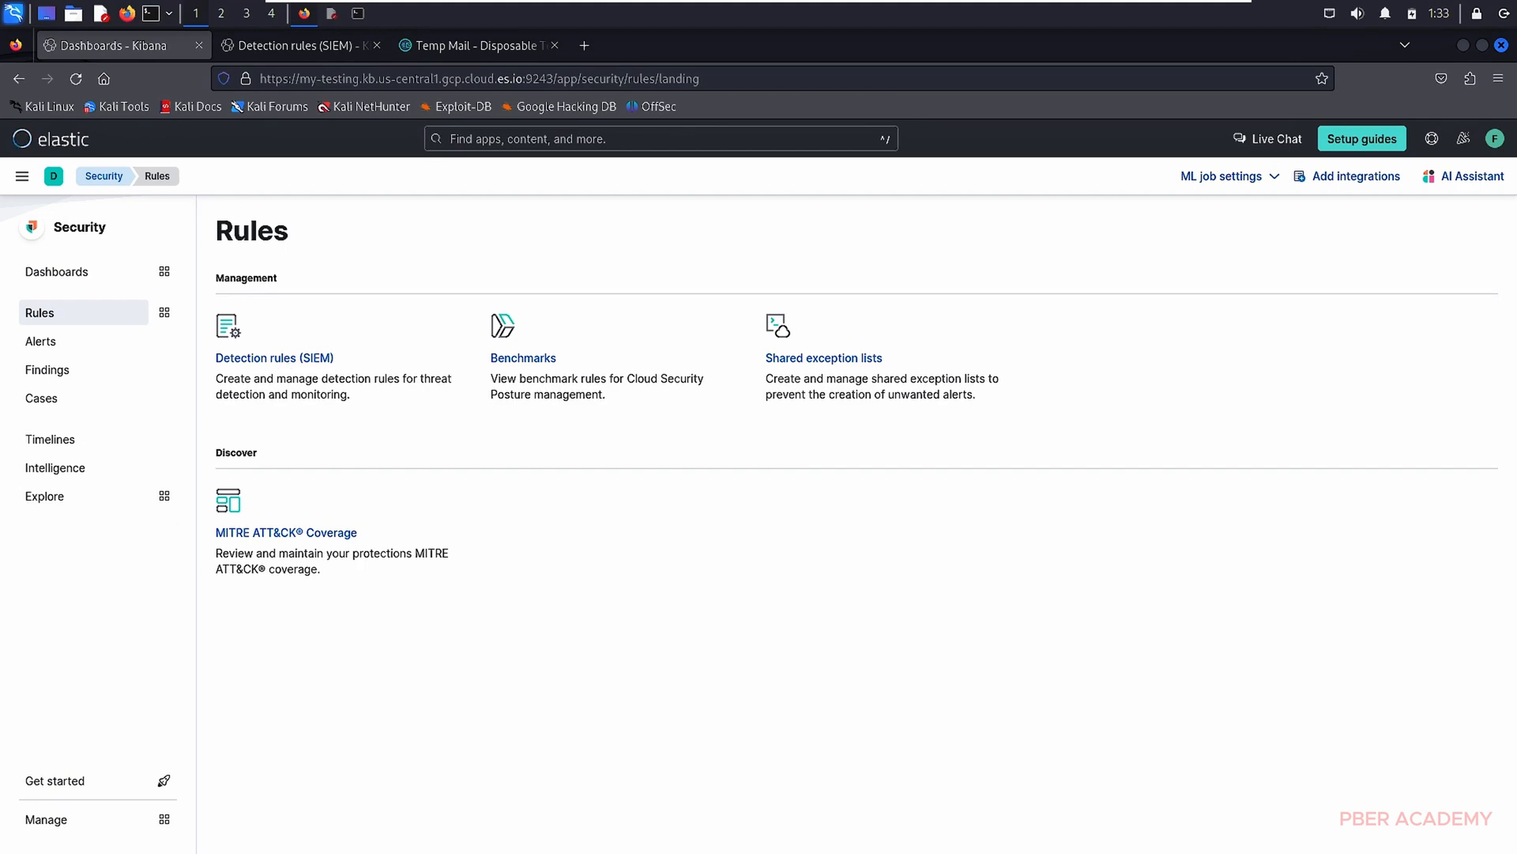
Filter detection rules for 'ssh' and enable the External Linux and Potential Successful SSH Brute Force rules.
click(273, 357)
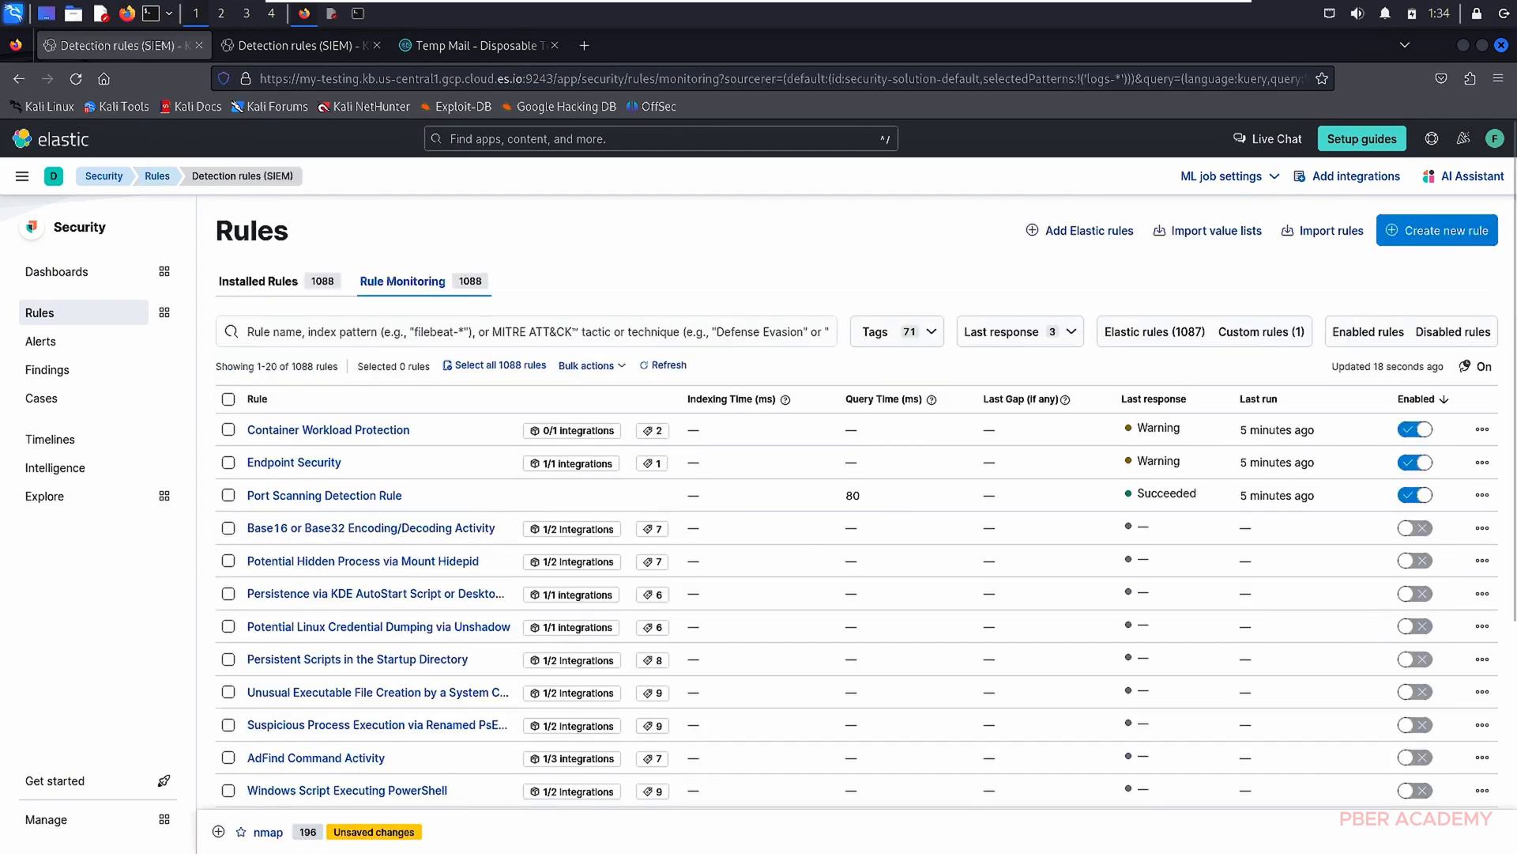
text(ssh)
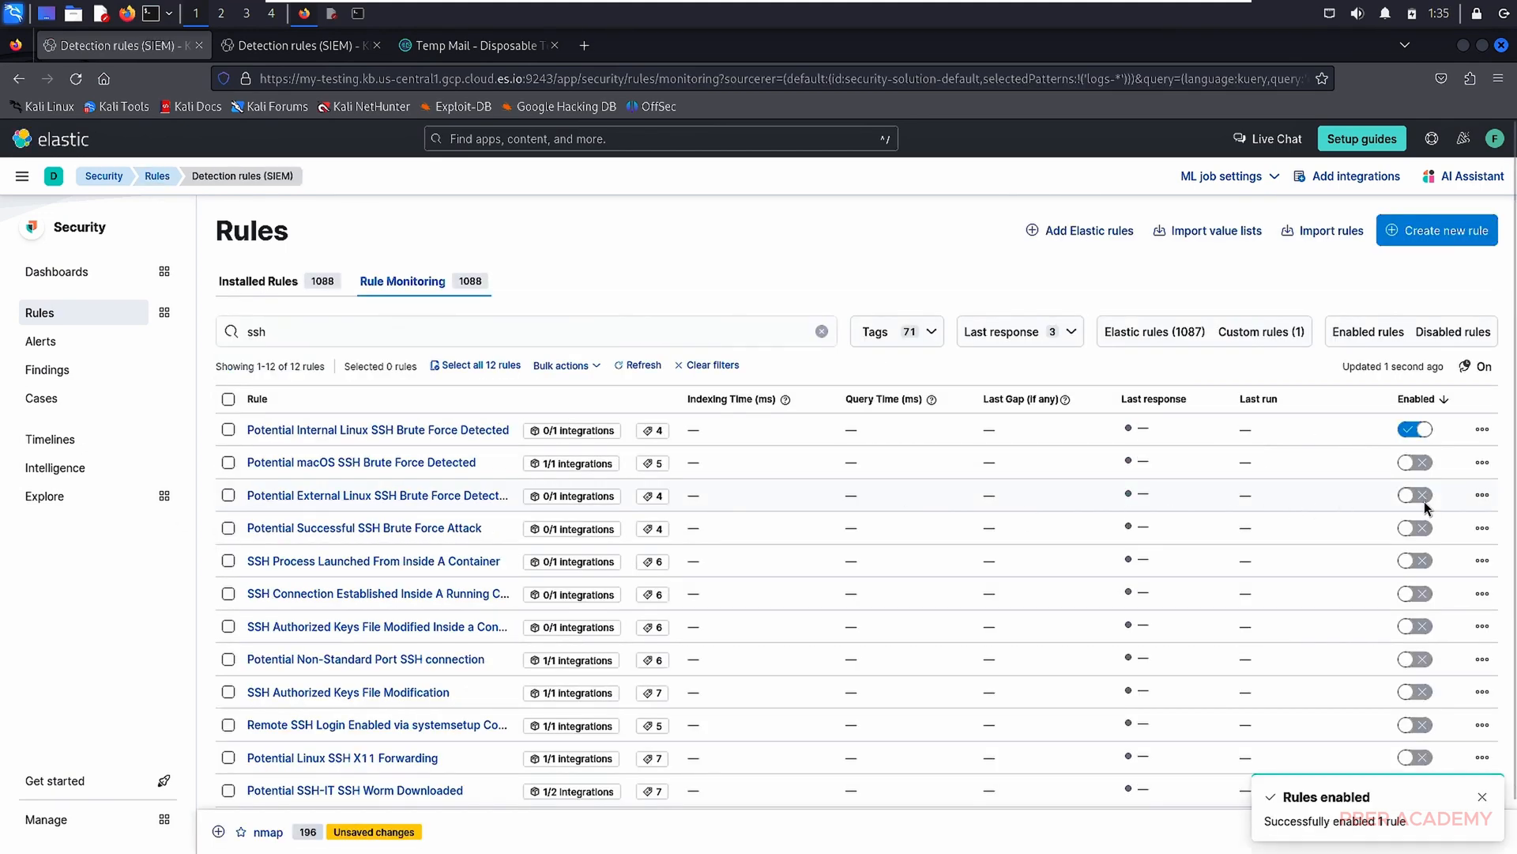
click(1413, 495)
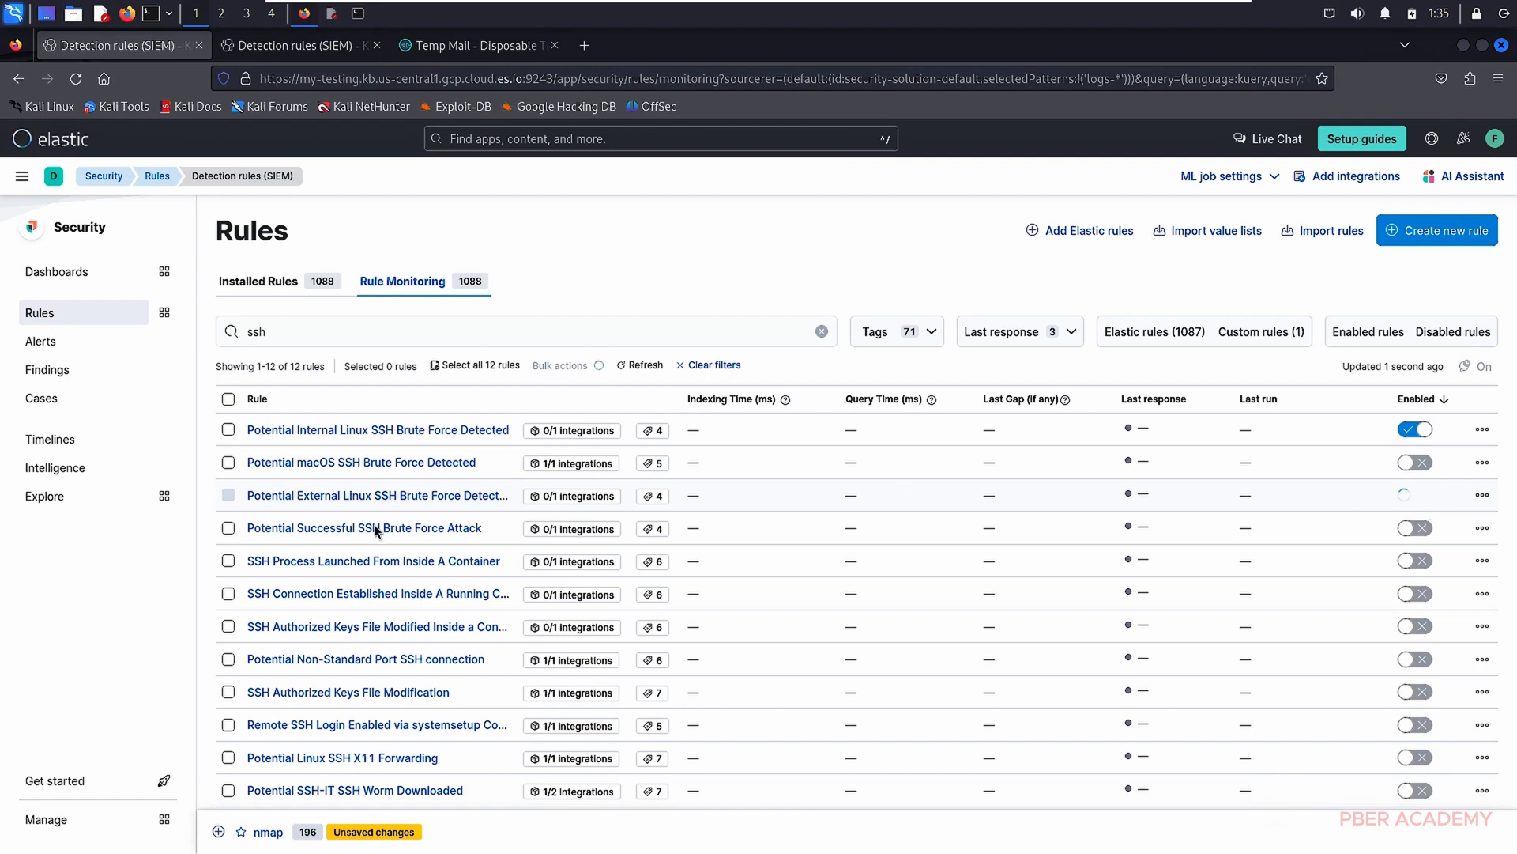
click(1413, 495)
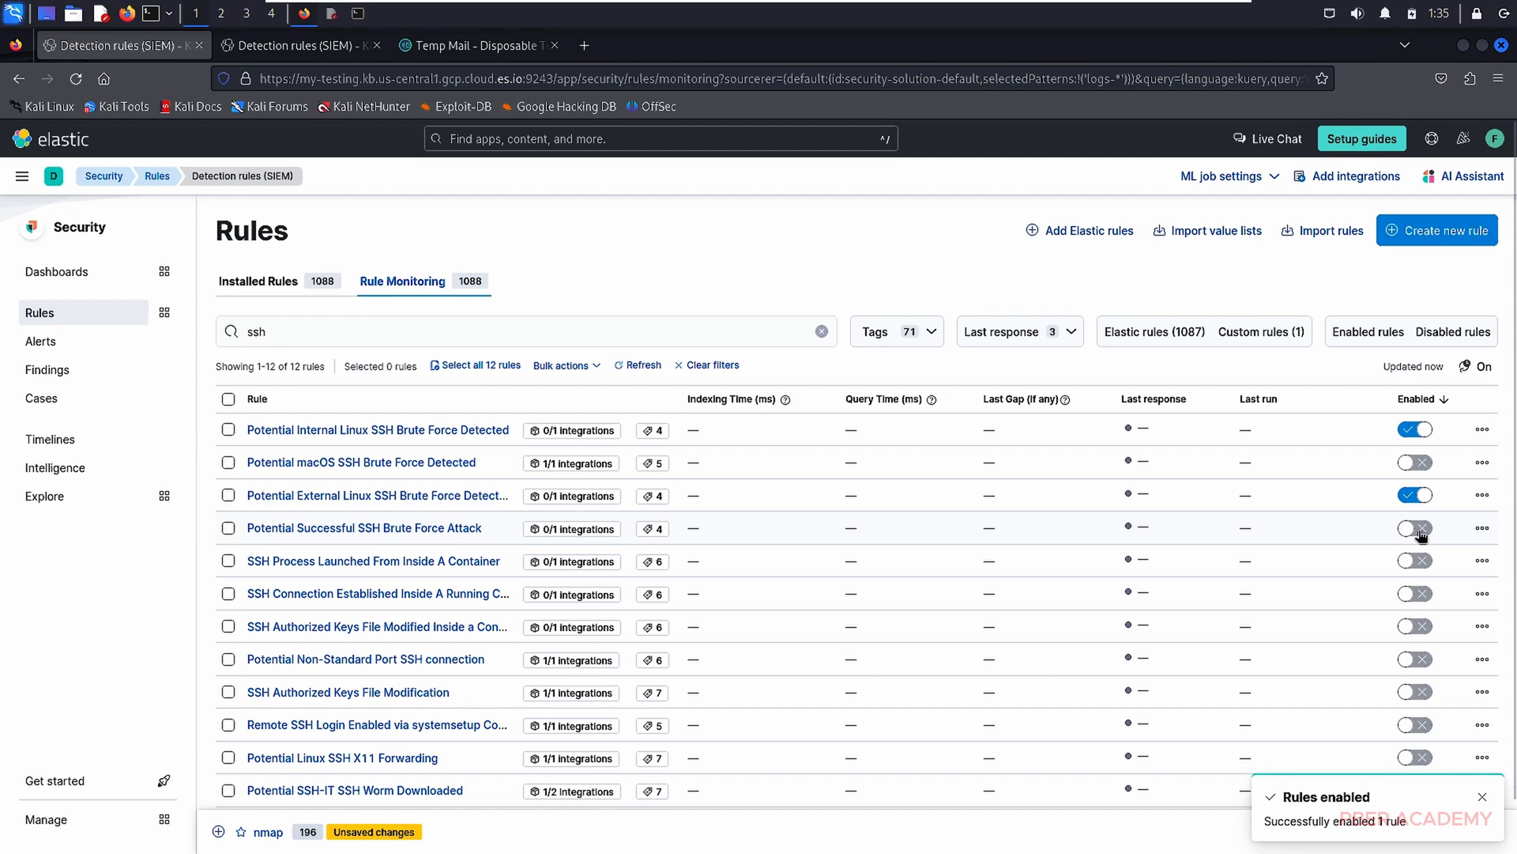
click(1414, 528)
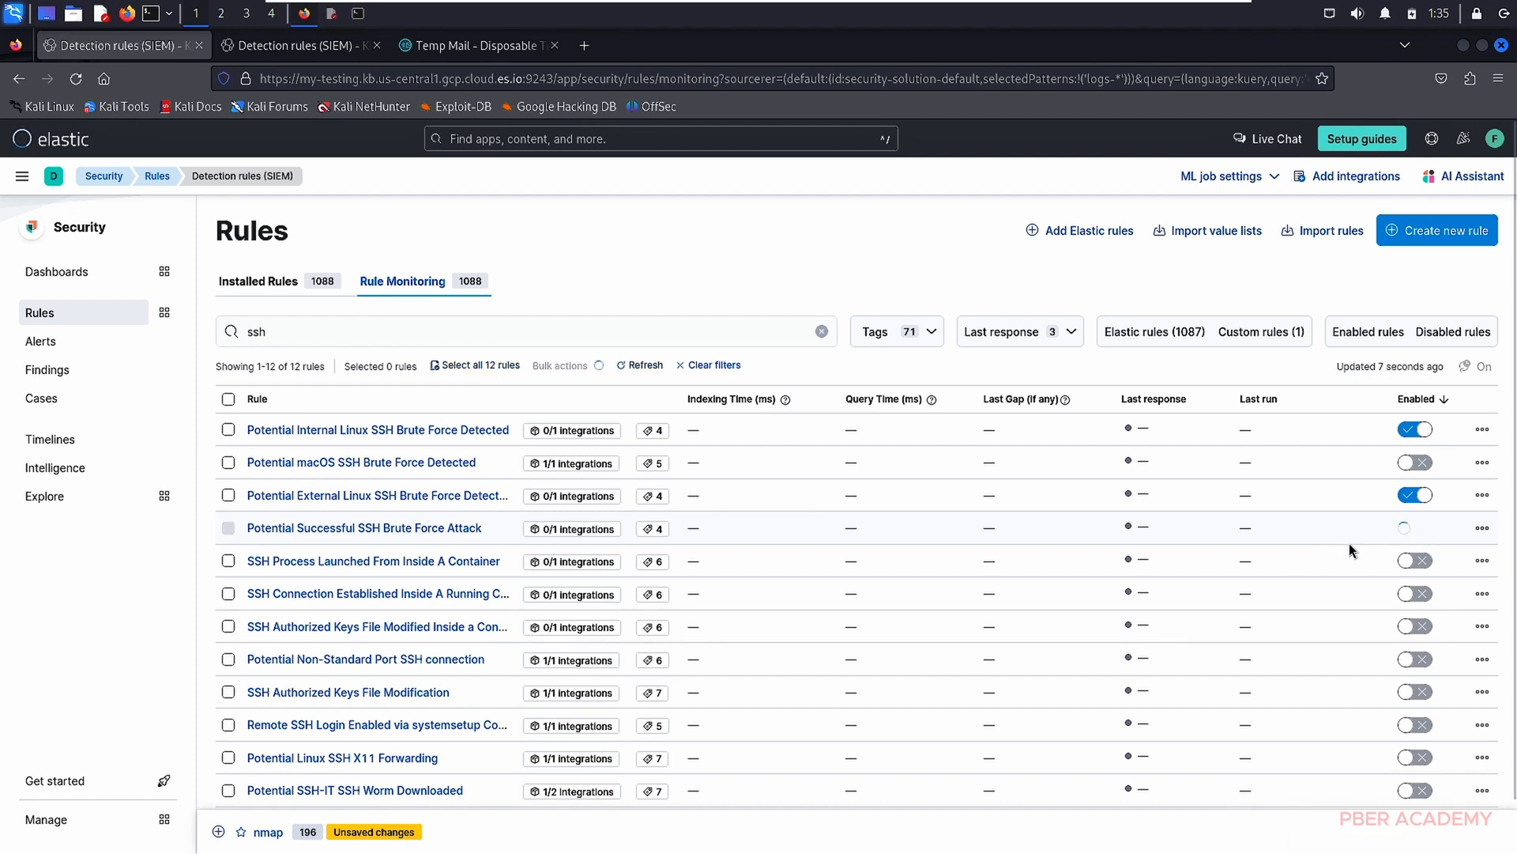
click(1413, 528)
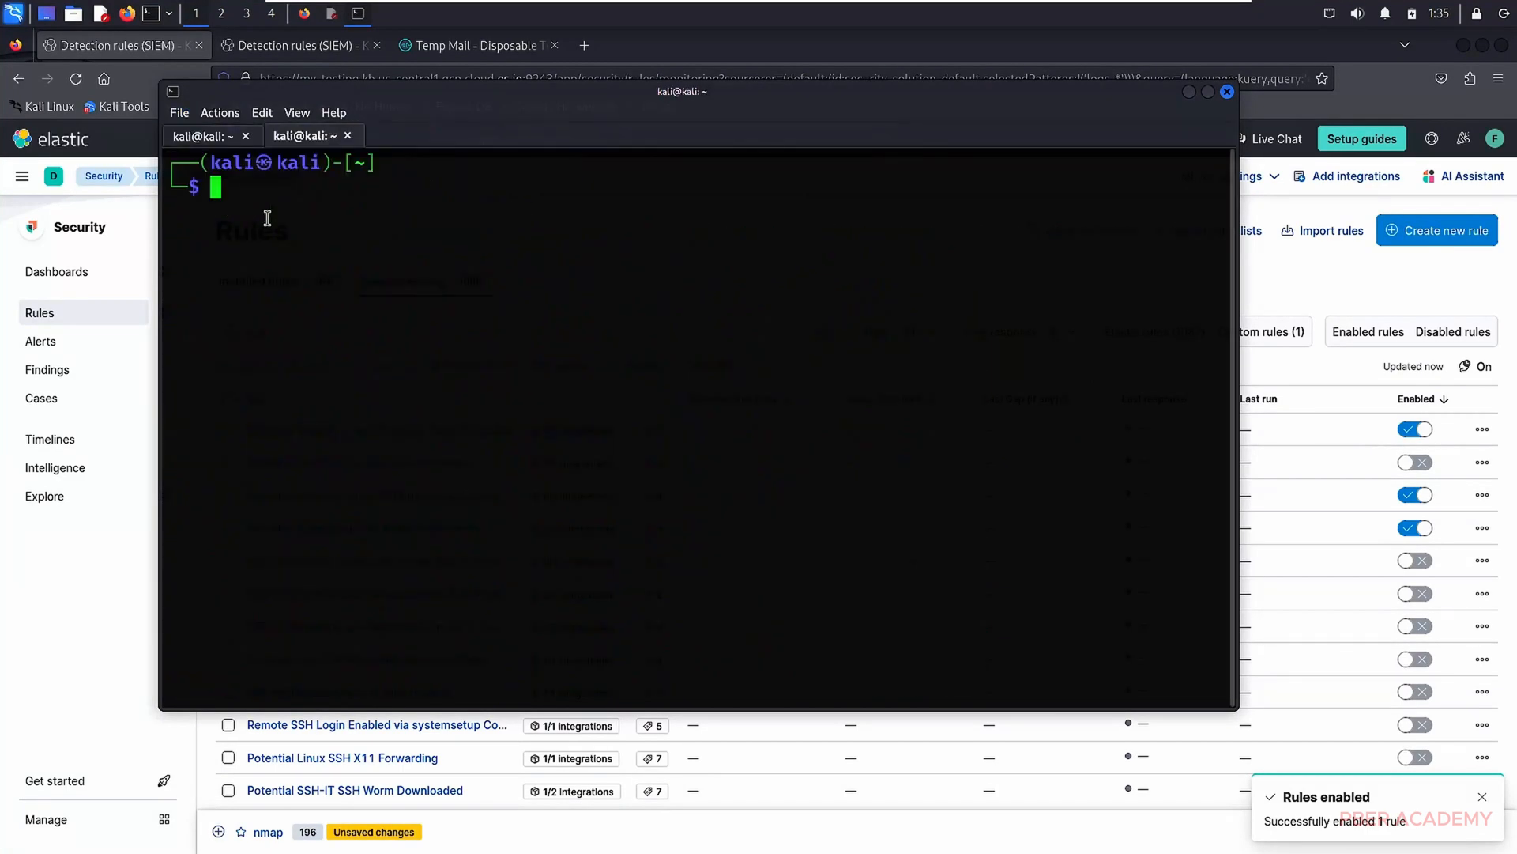
Start the SSH service with sudo service ssh start and confirm it is running.
text(ssh)
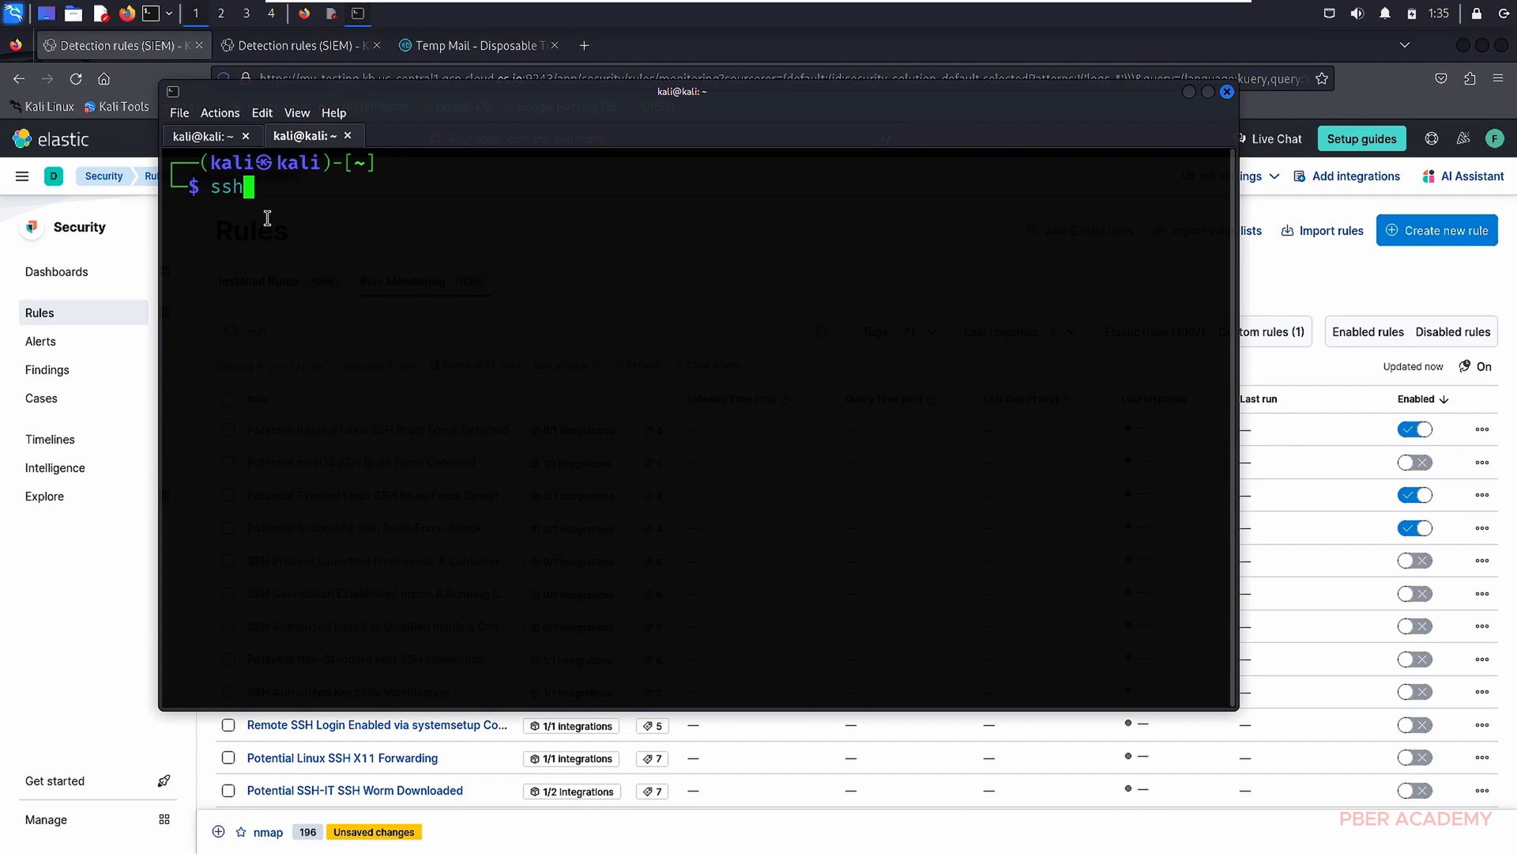
text(kali@)
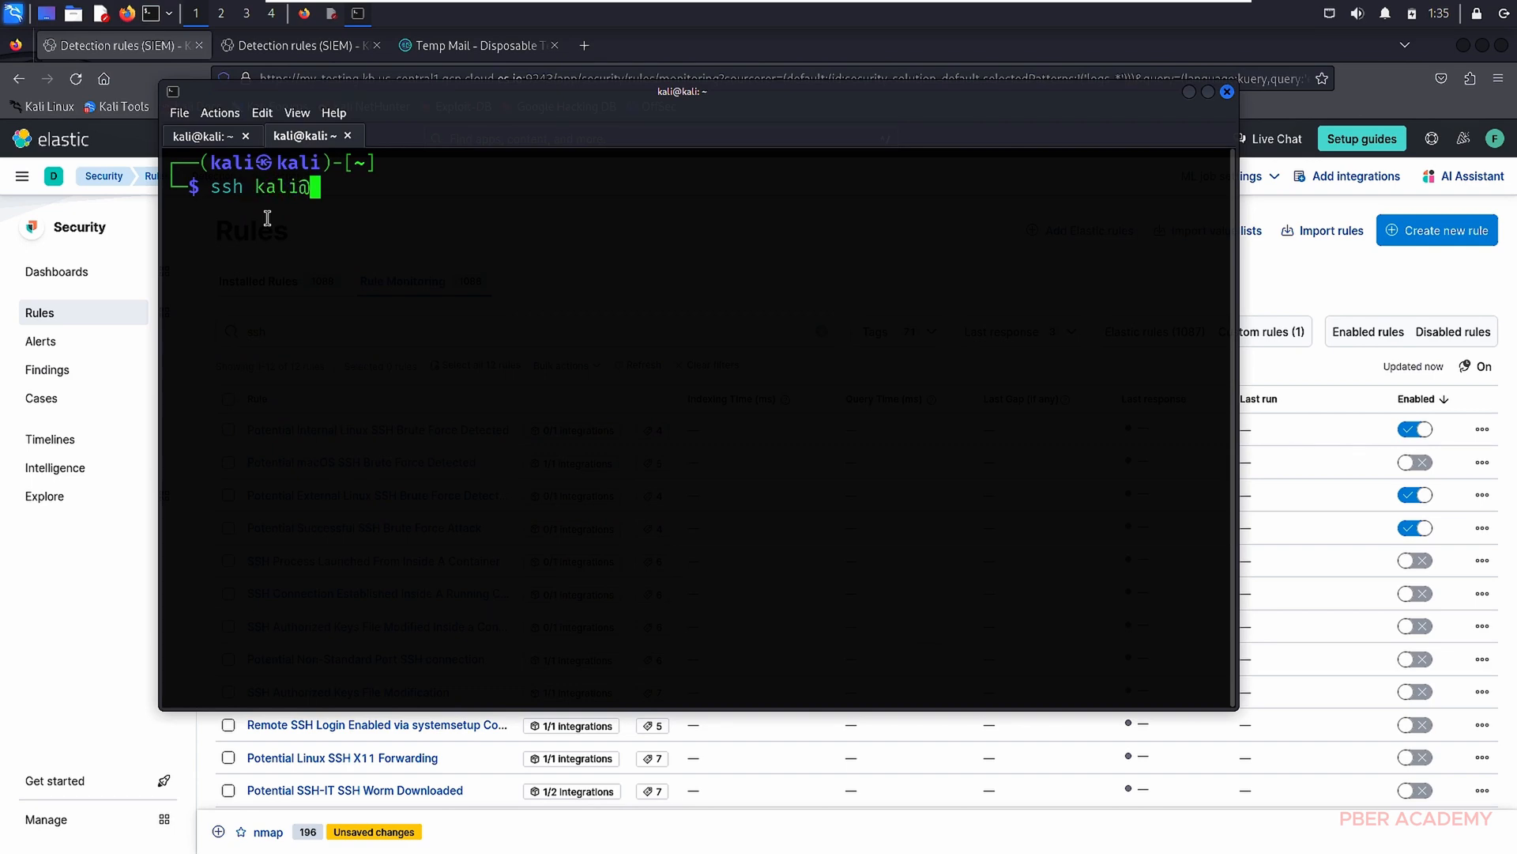
key(Return)
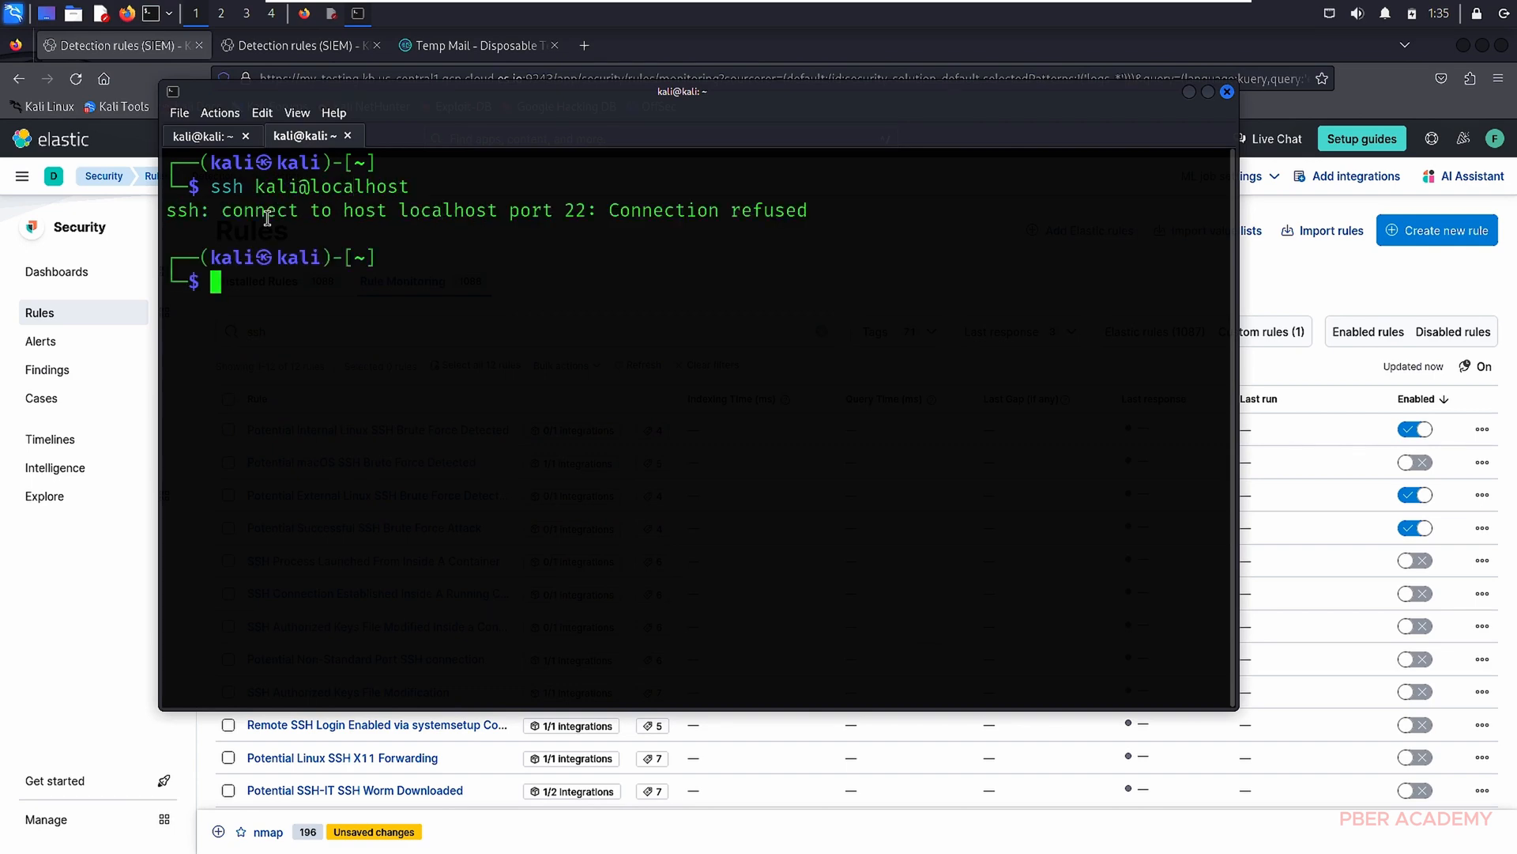
text(sudo service ssh status)
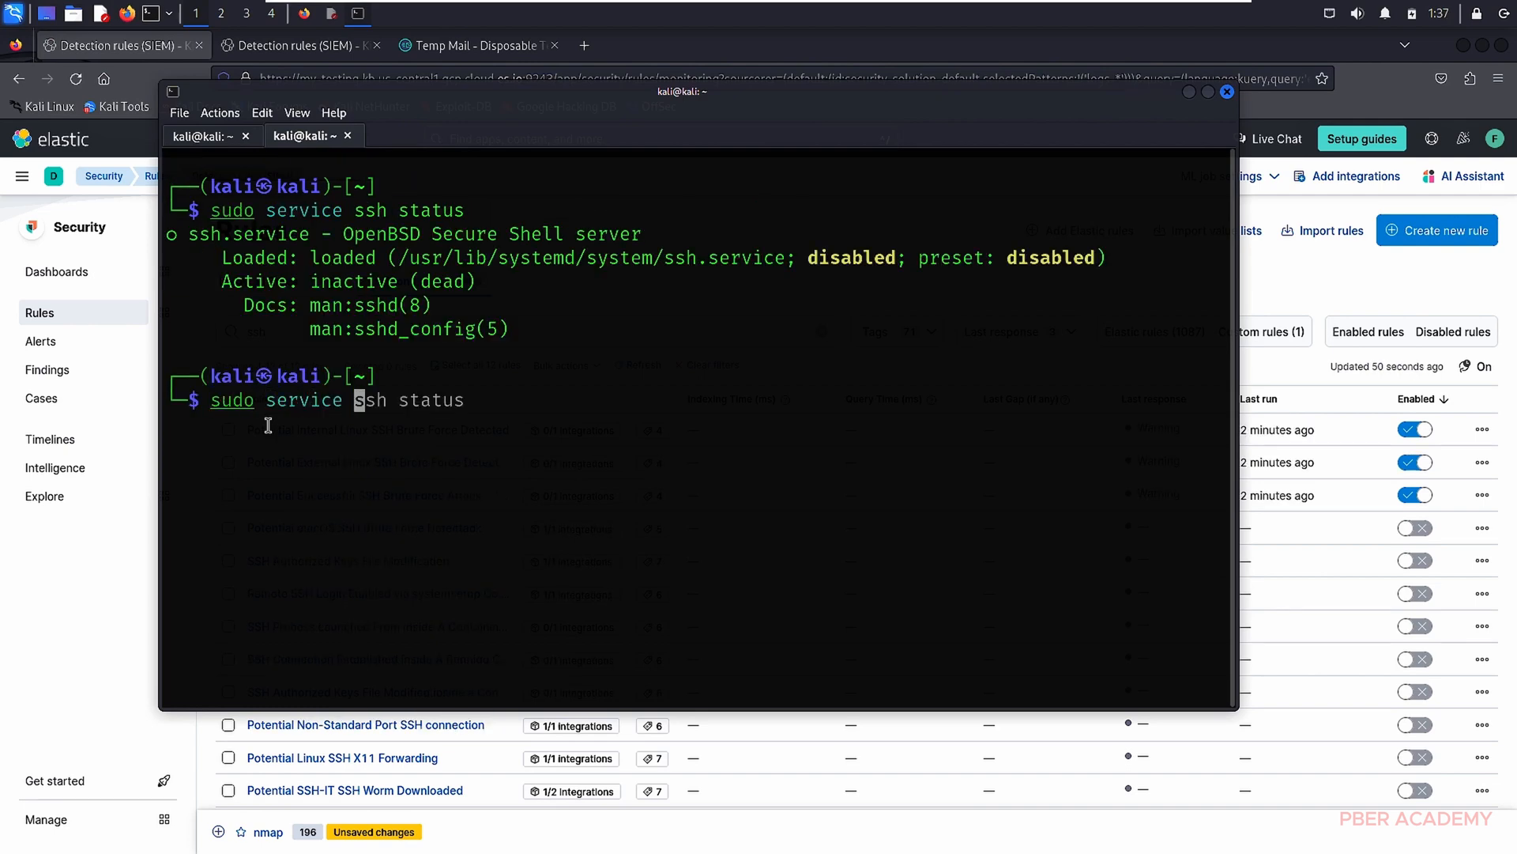
text(start)
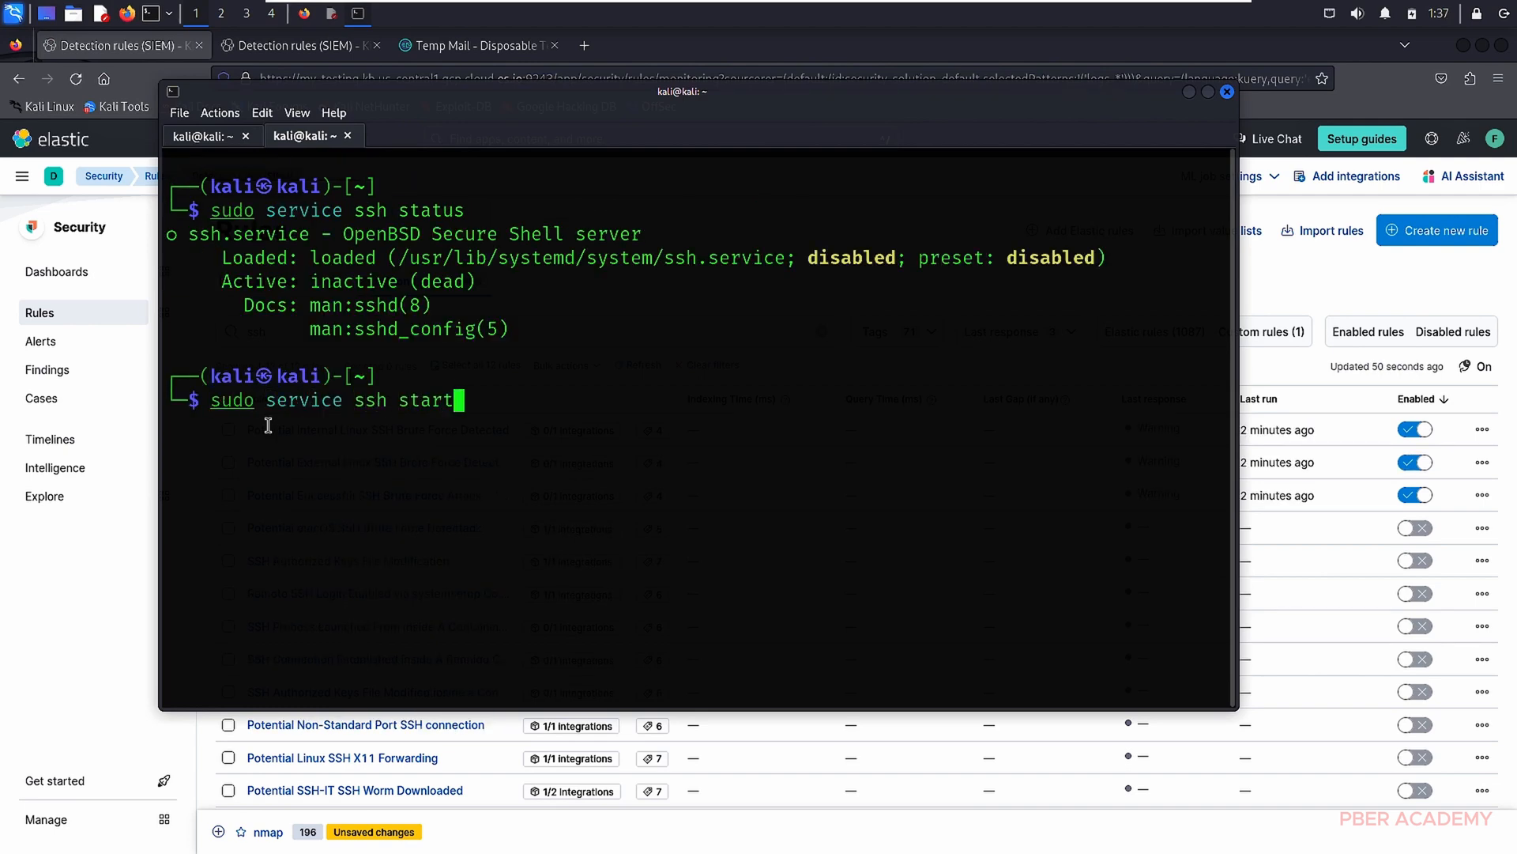
key(Return)
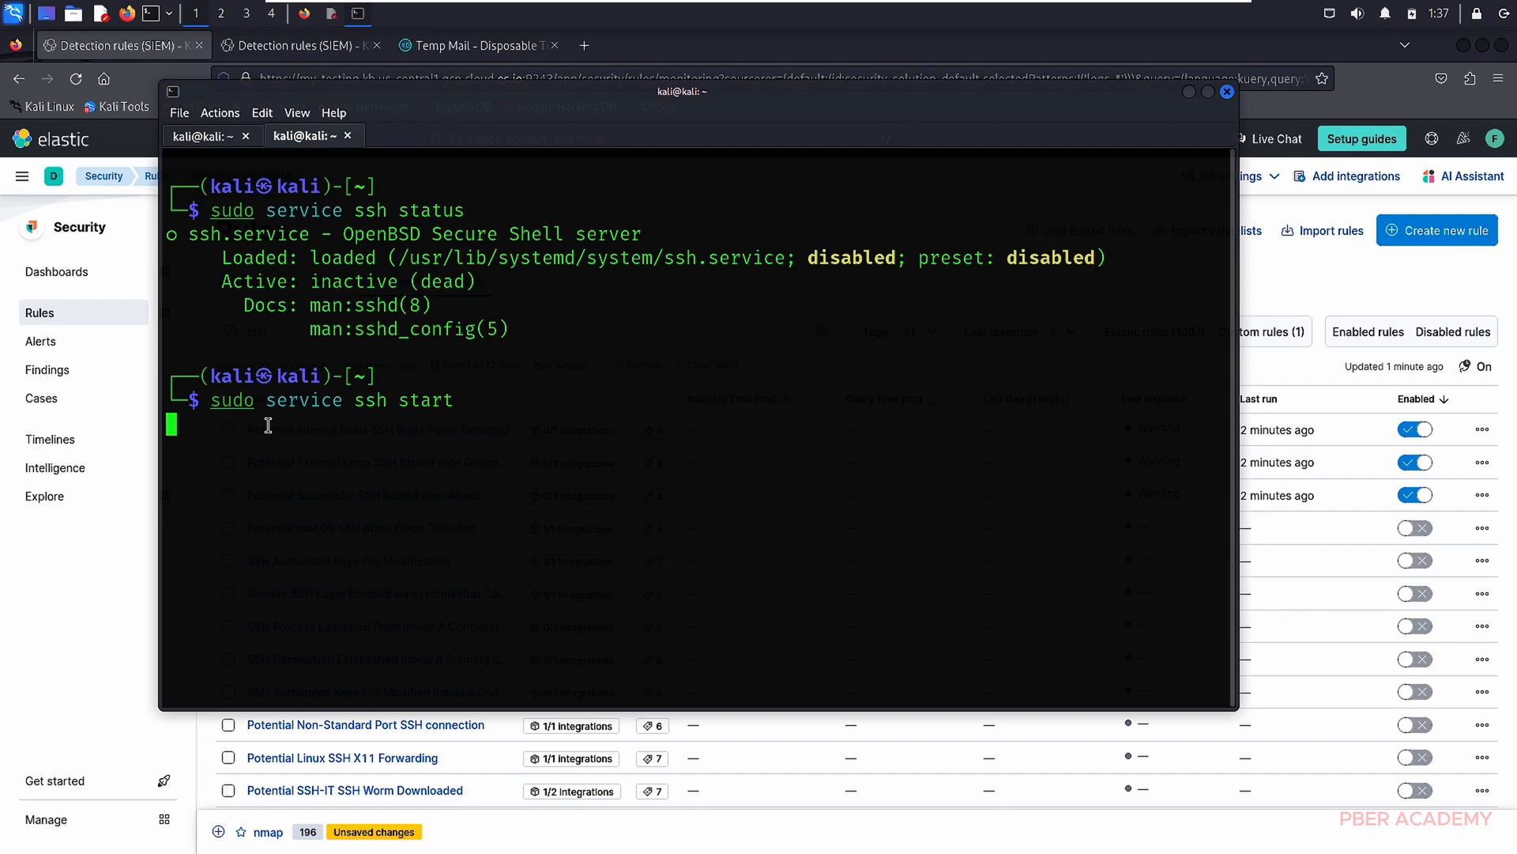
key(Return)
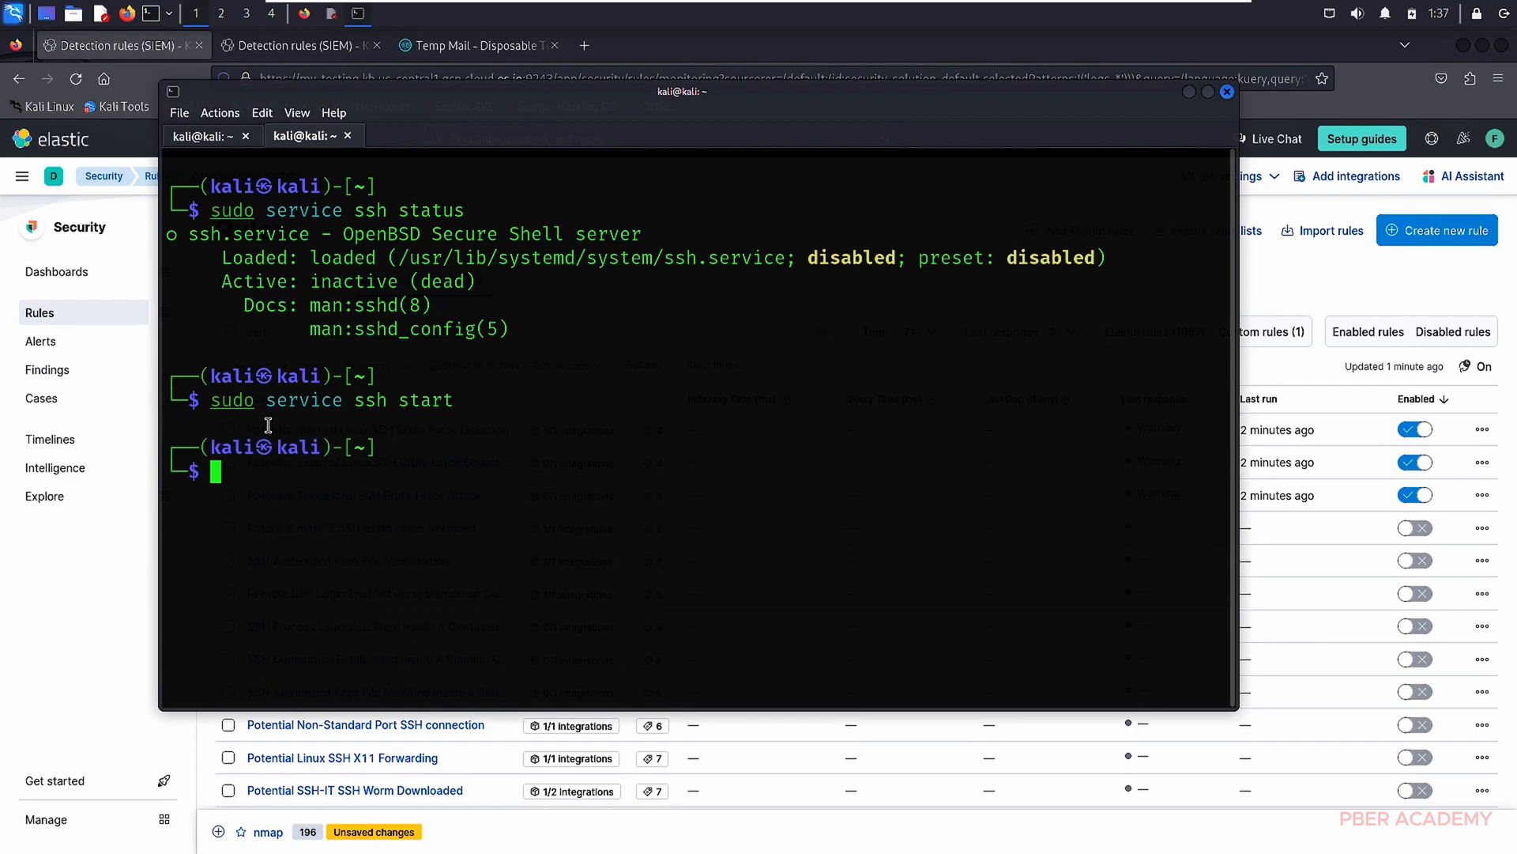
text(sudo service ssh status)
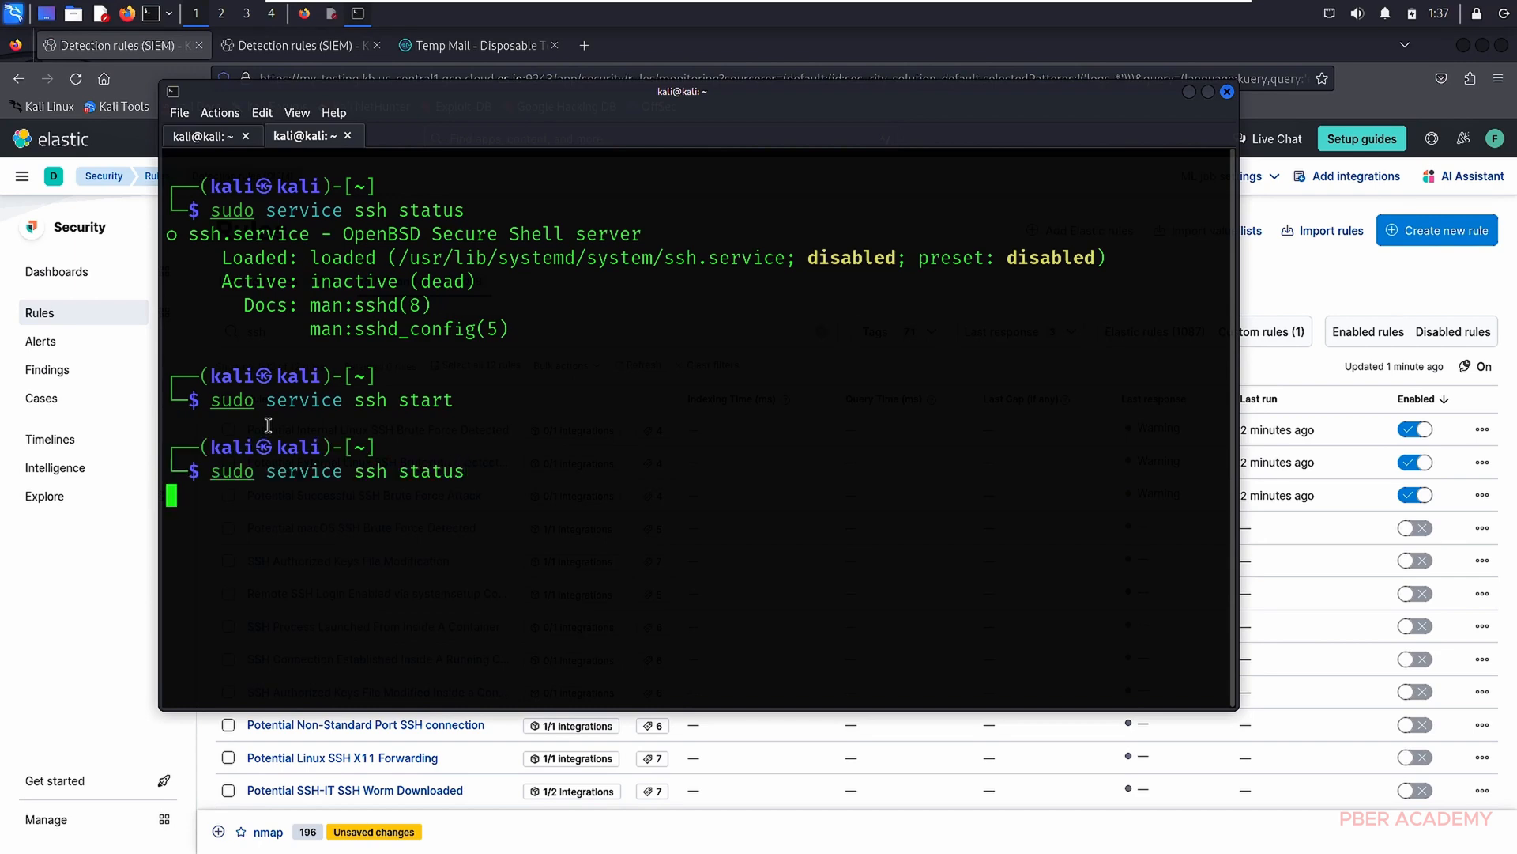
key(Return)
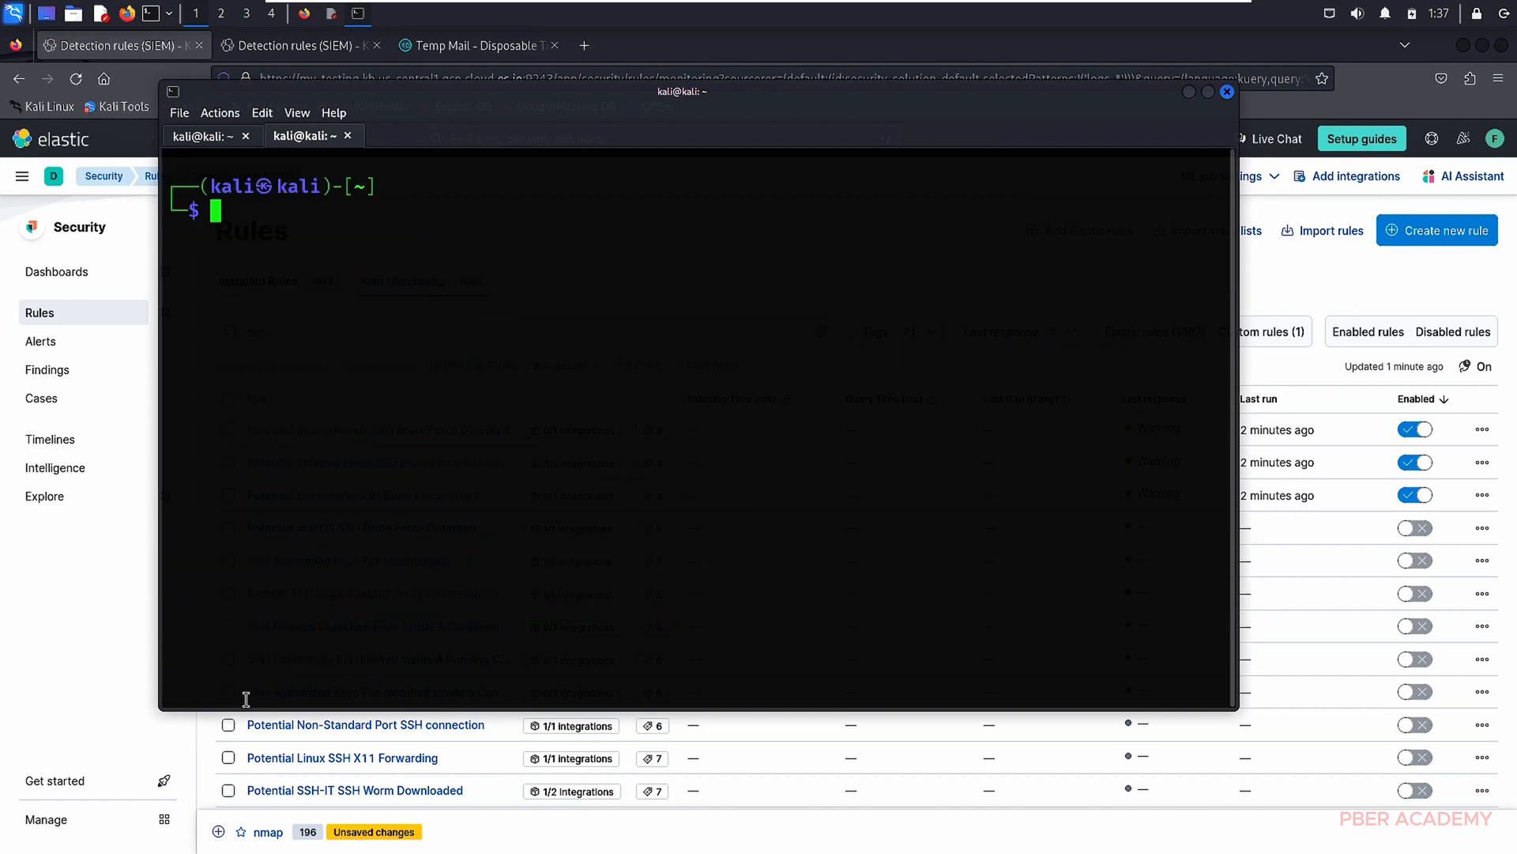
Connect to the local SSH server as kali.
text(sudo service ssh status)
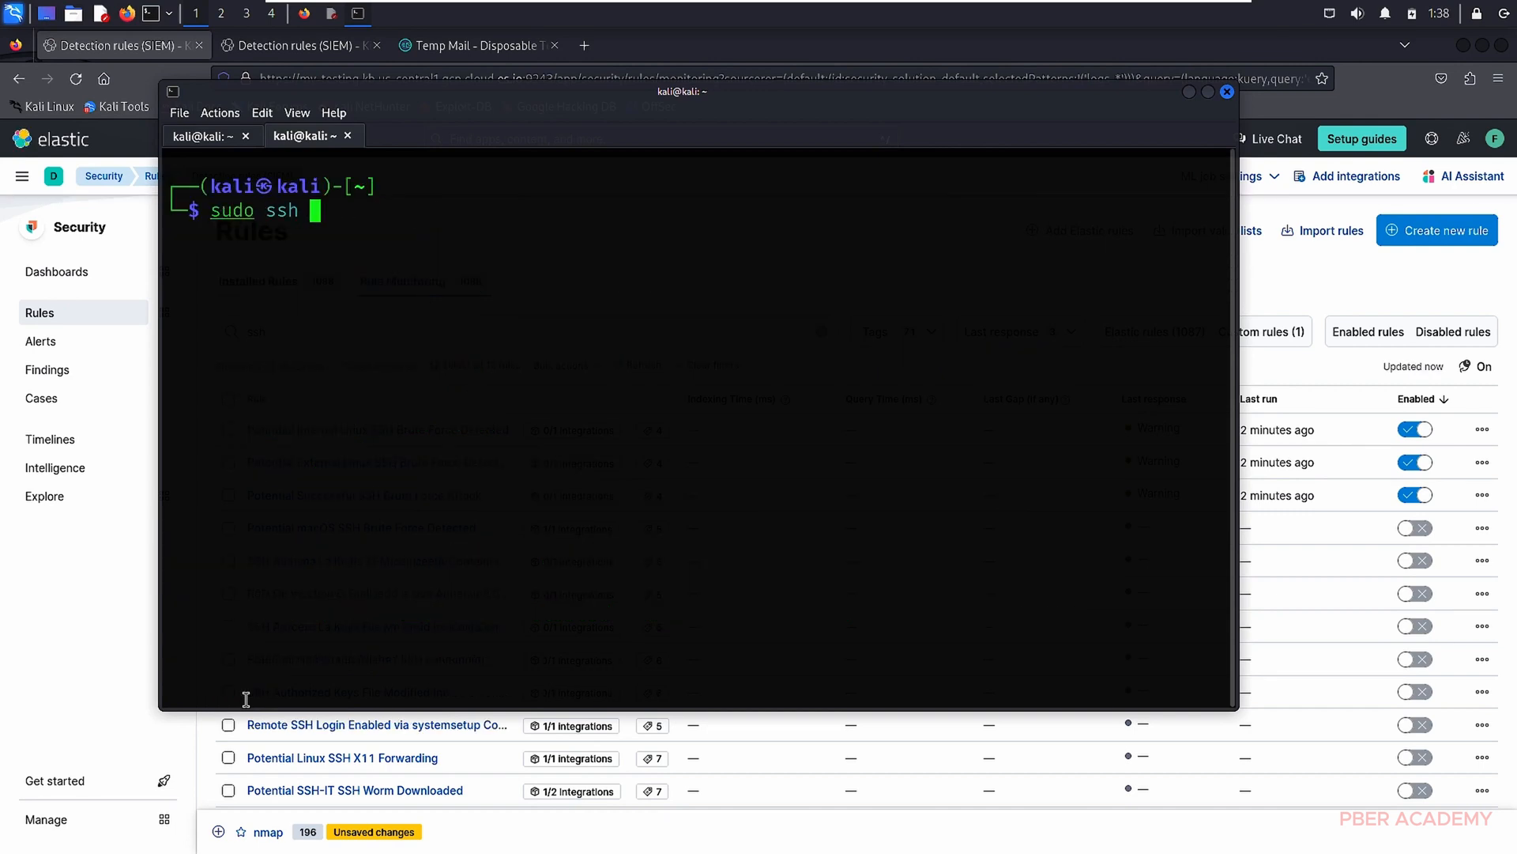
text(kali@localhost)
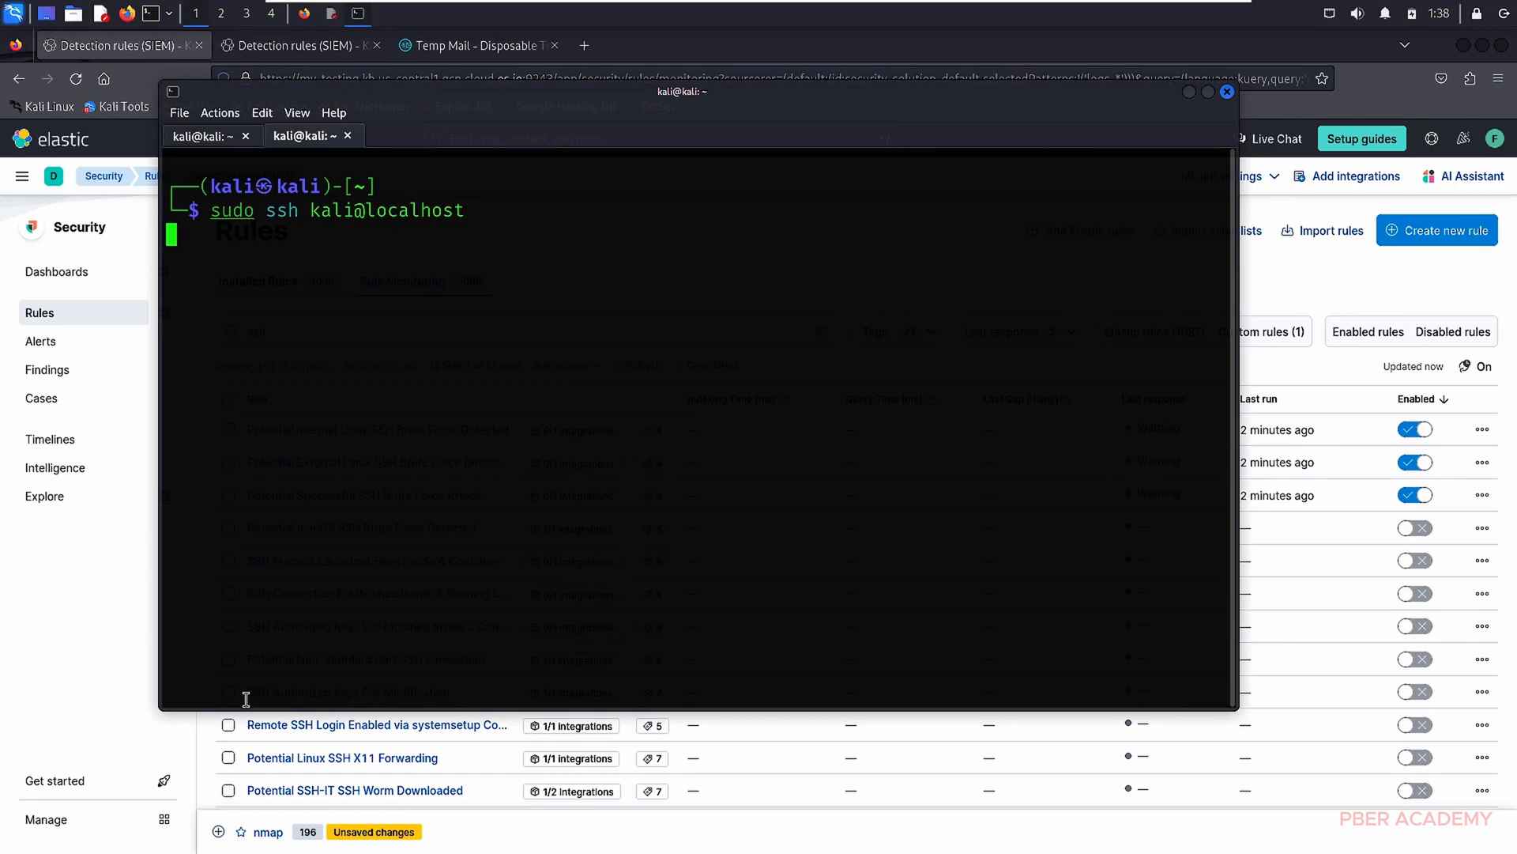
key(Return)
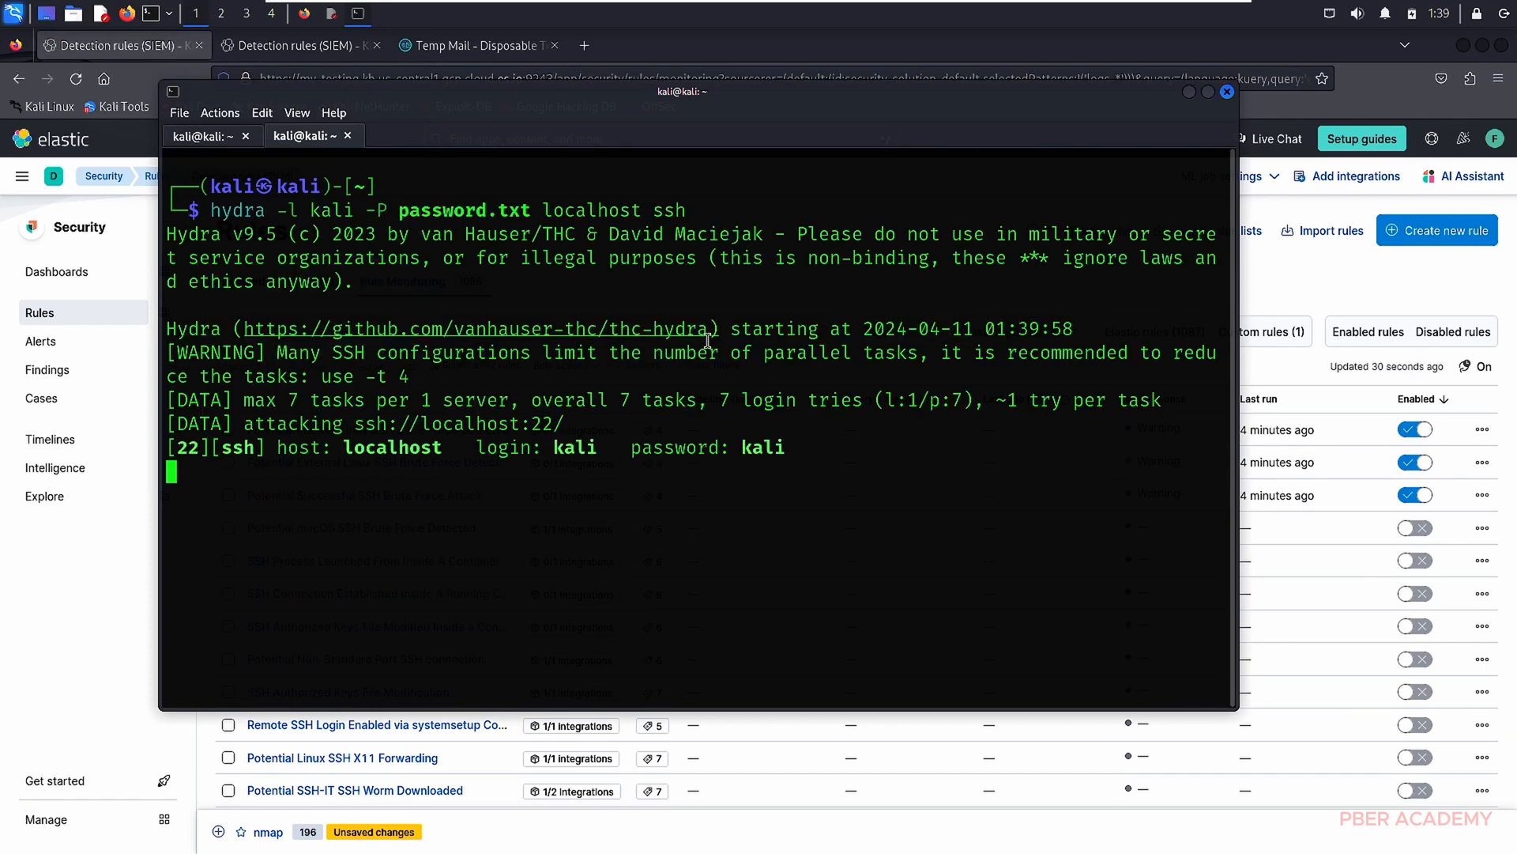
mouse_move(477, 537)
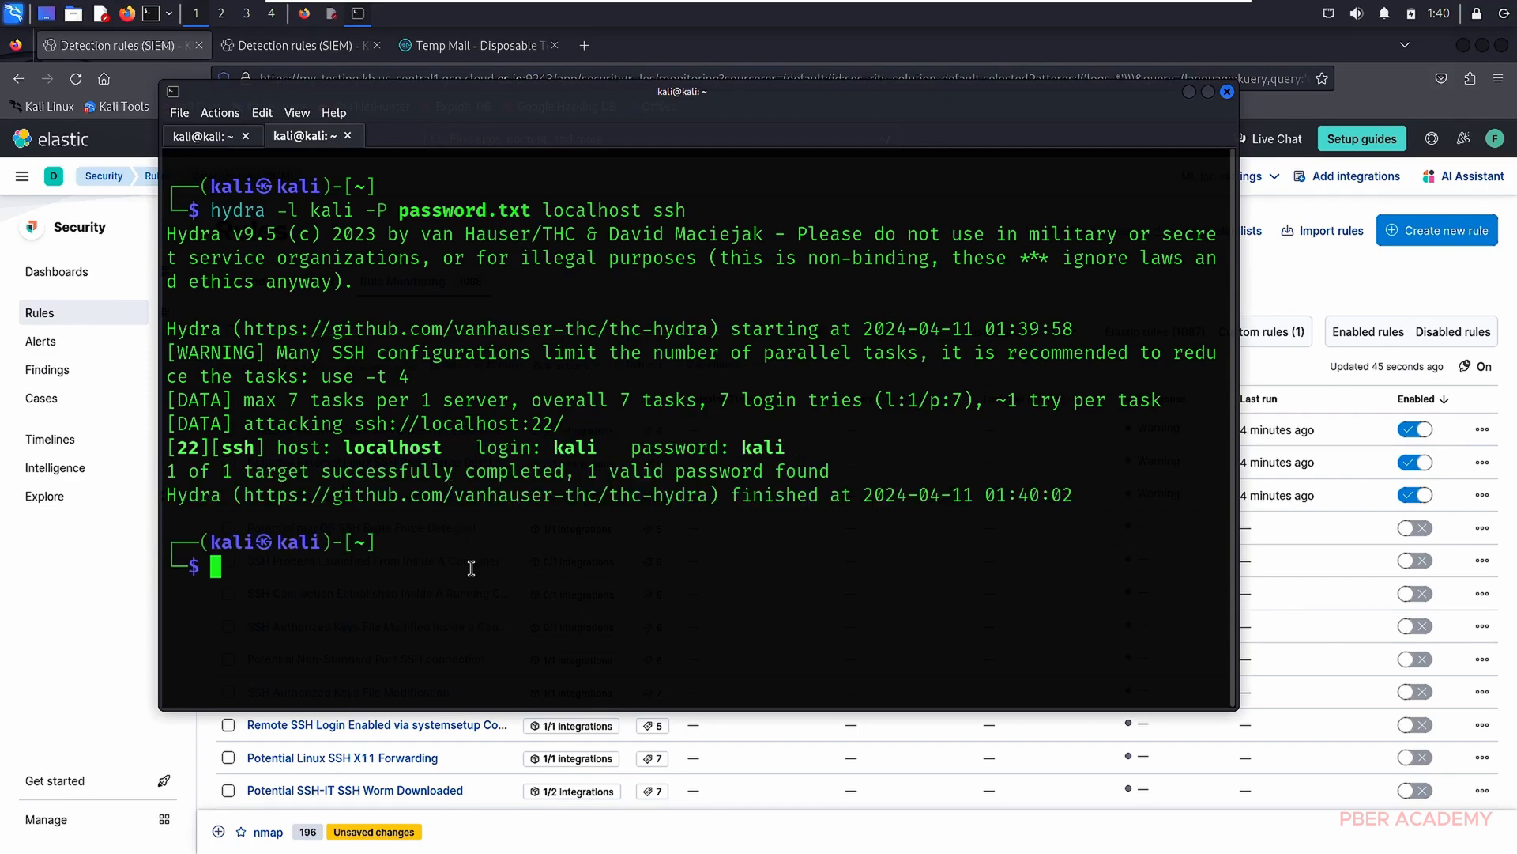
mouse_move(318, 34)
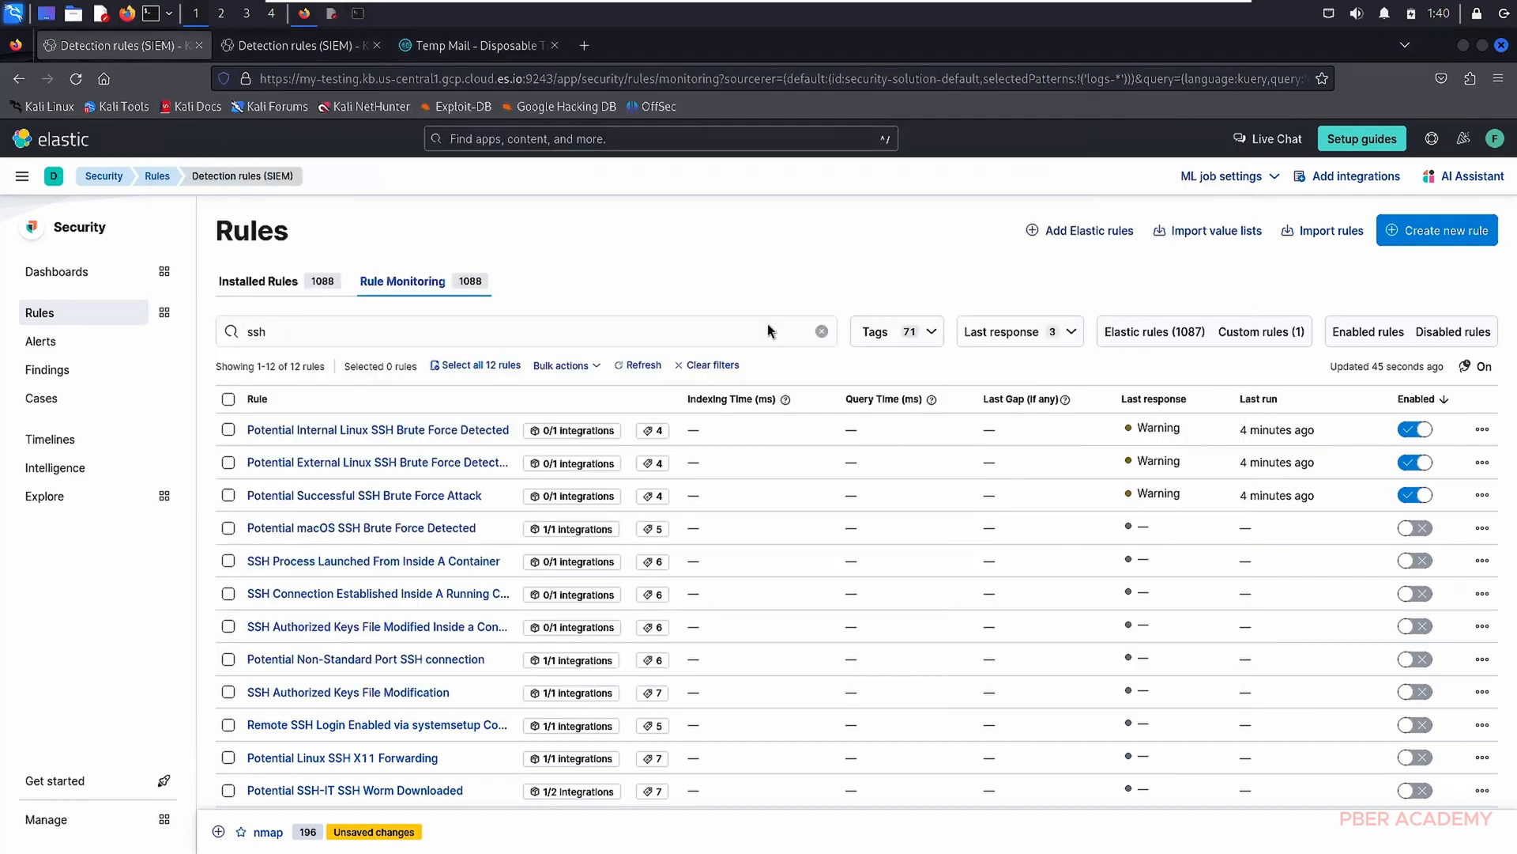
mouse_move(1229, 269)
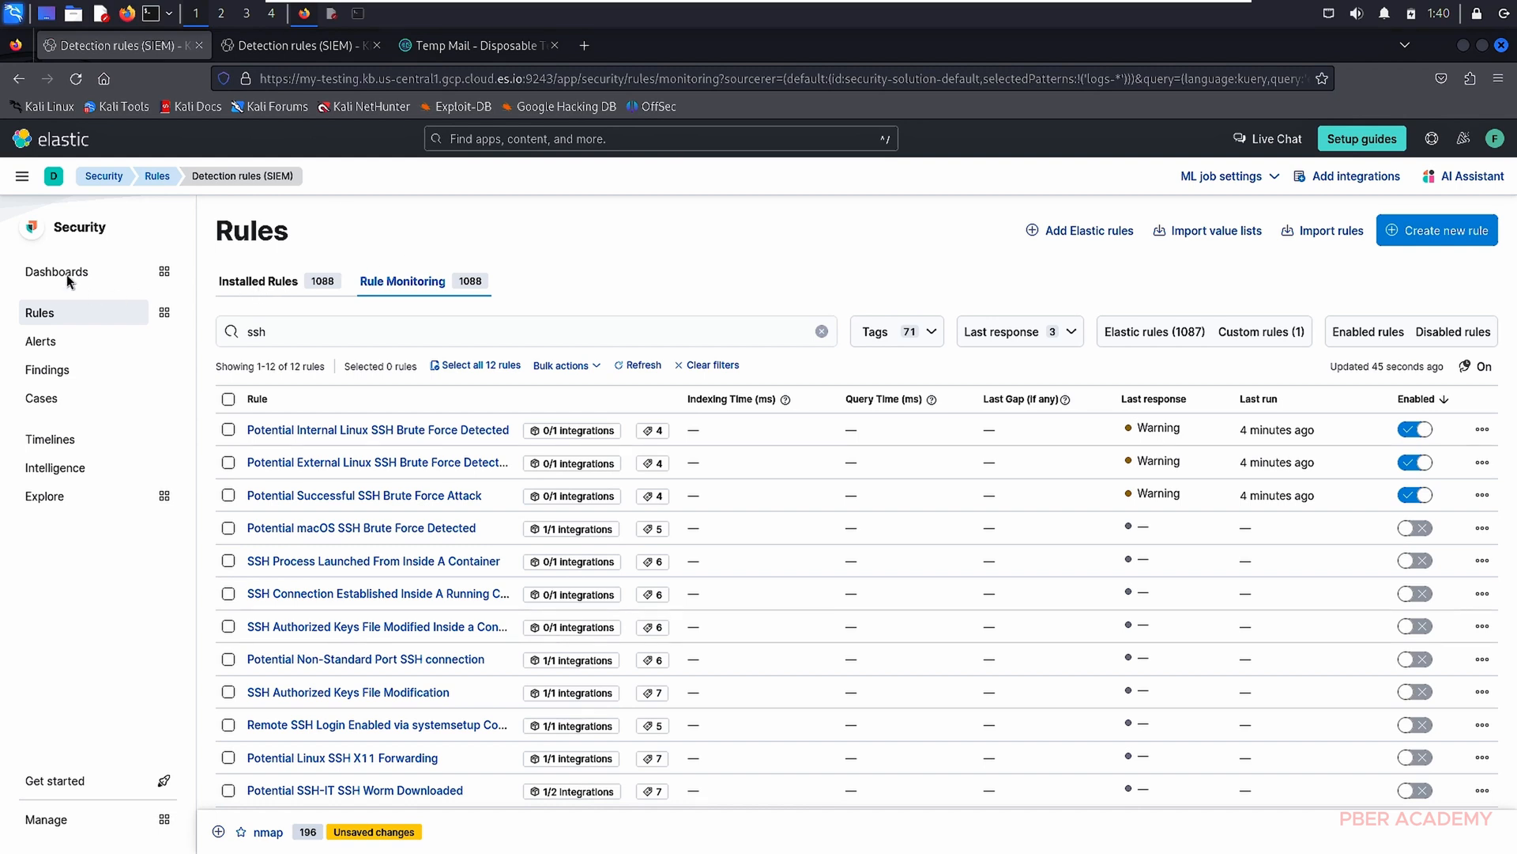
mouse_move(365, 438)
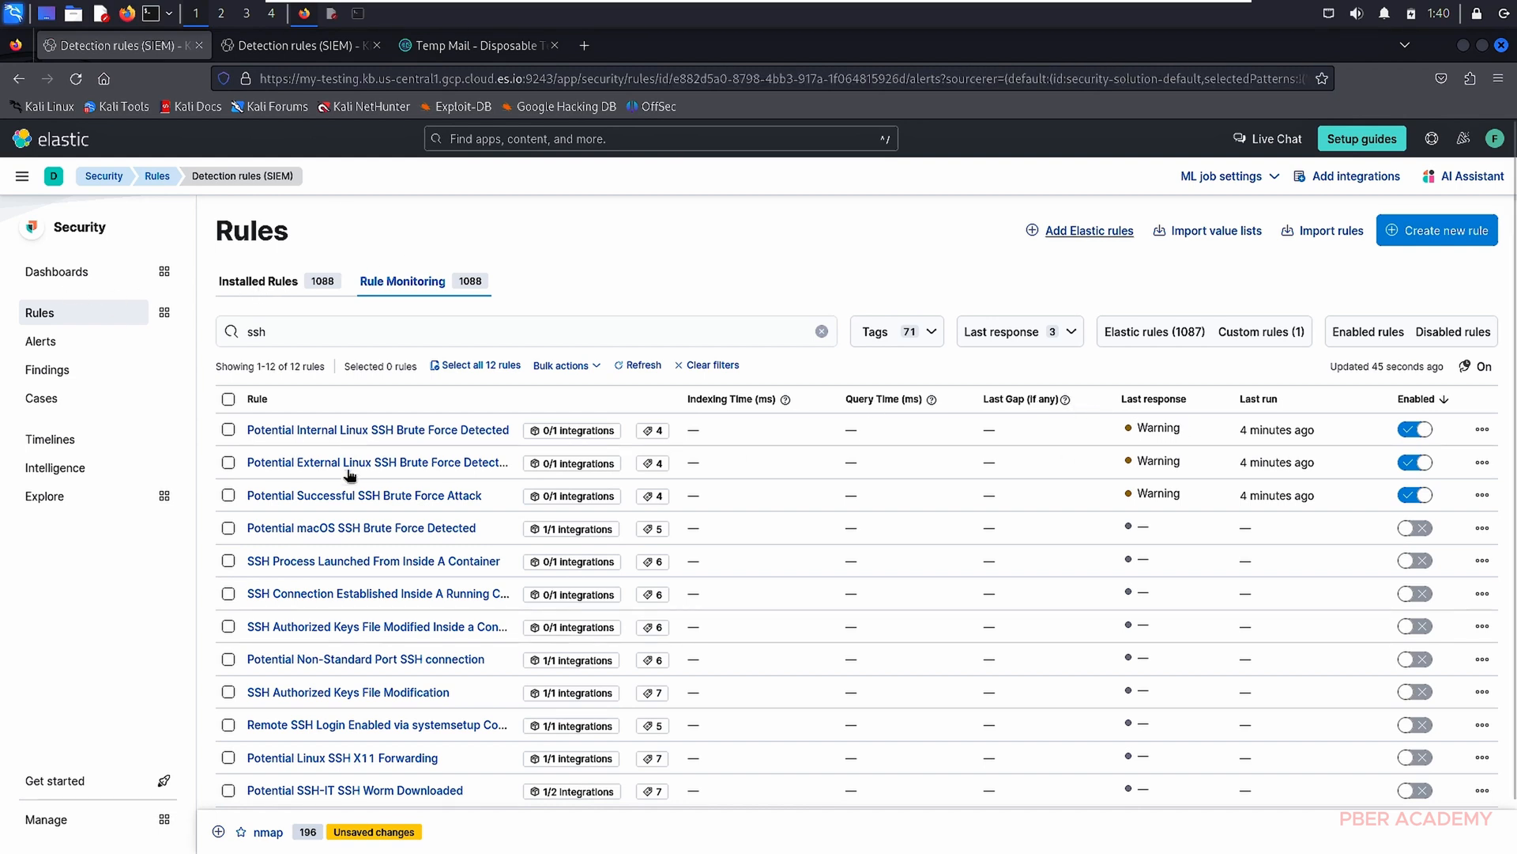
mouse_move(338, 438)
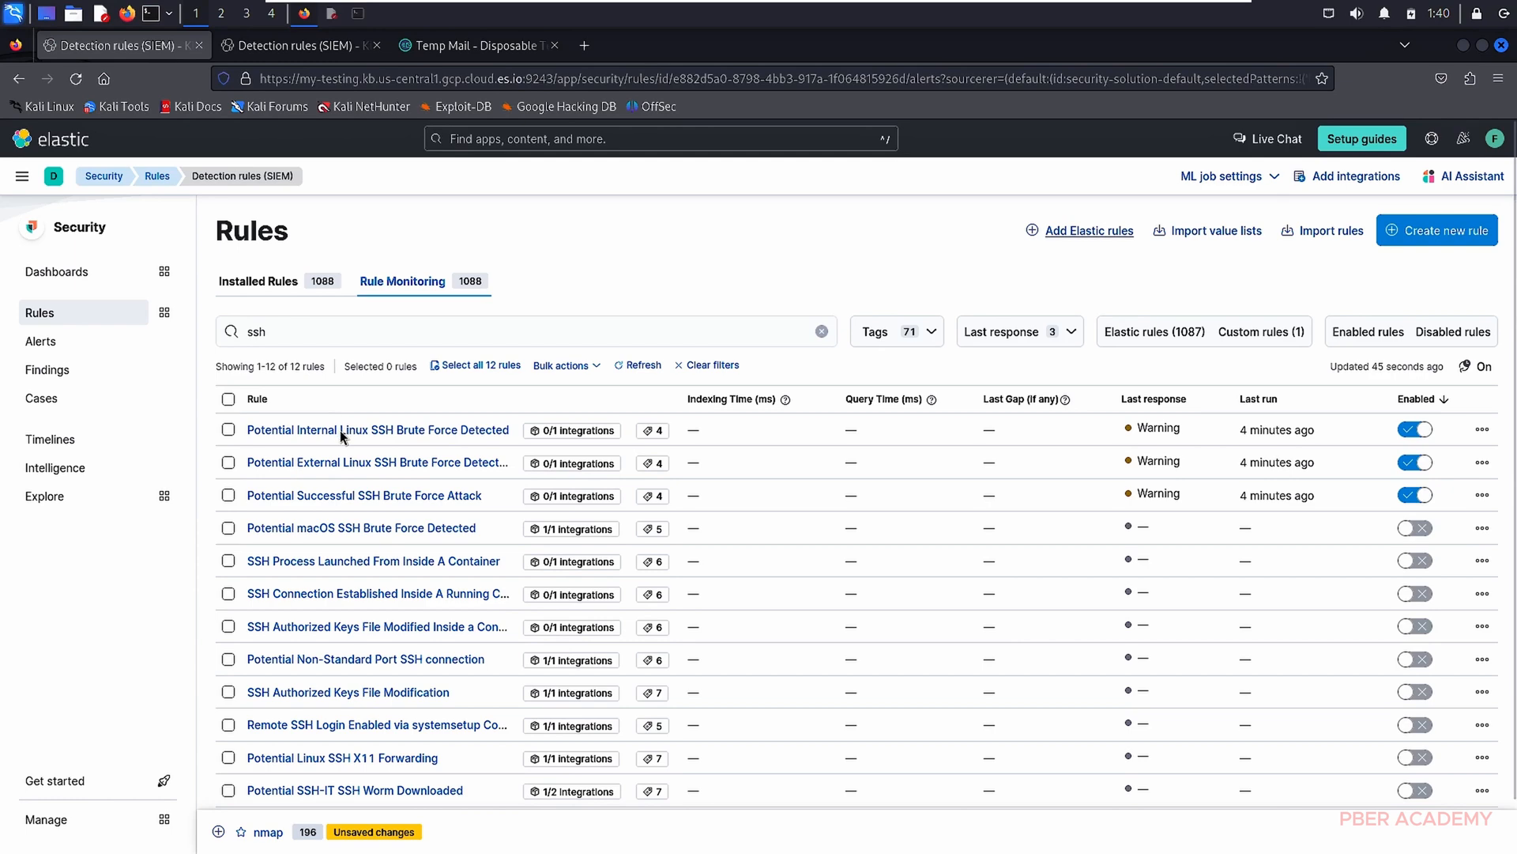
Review the Potential Internal Linux SSH Brute Force Detected rule, then return to the rules list despite the unsaved timeline.
click(378, 430)
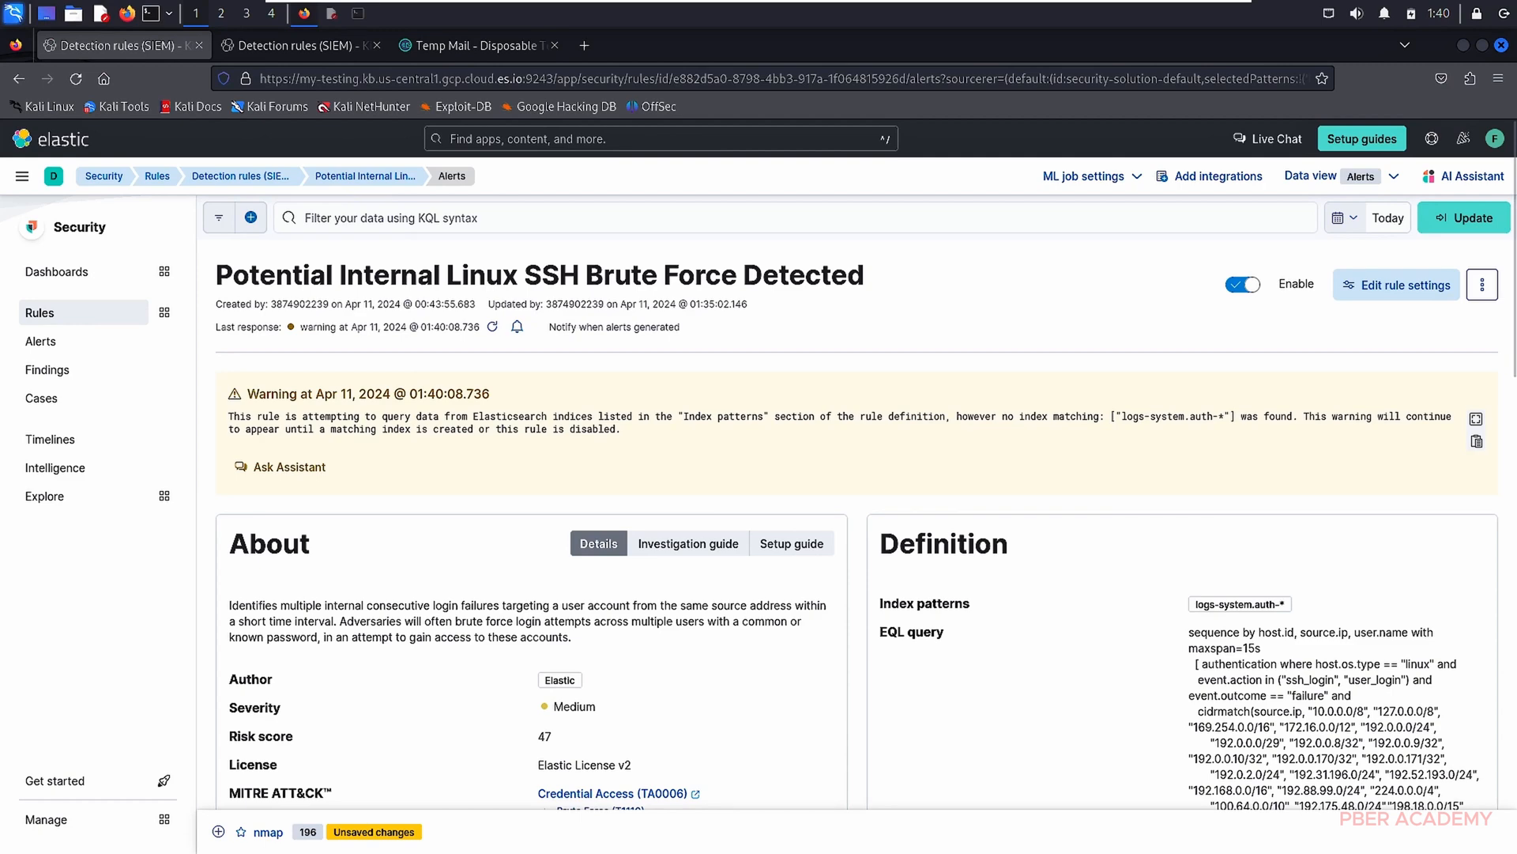
mouse_move(705, 713)
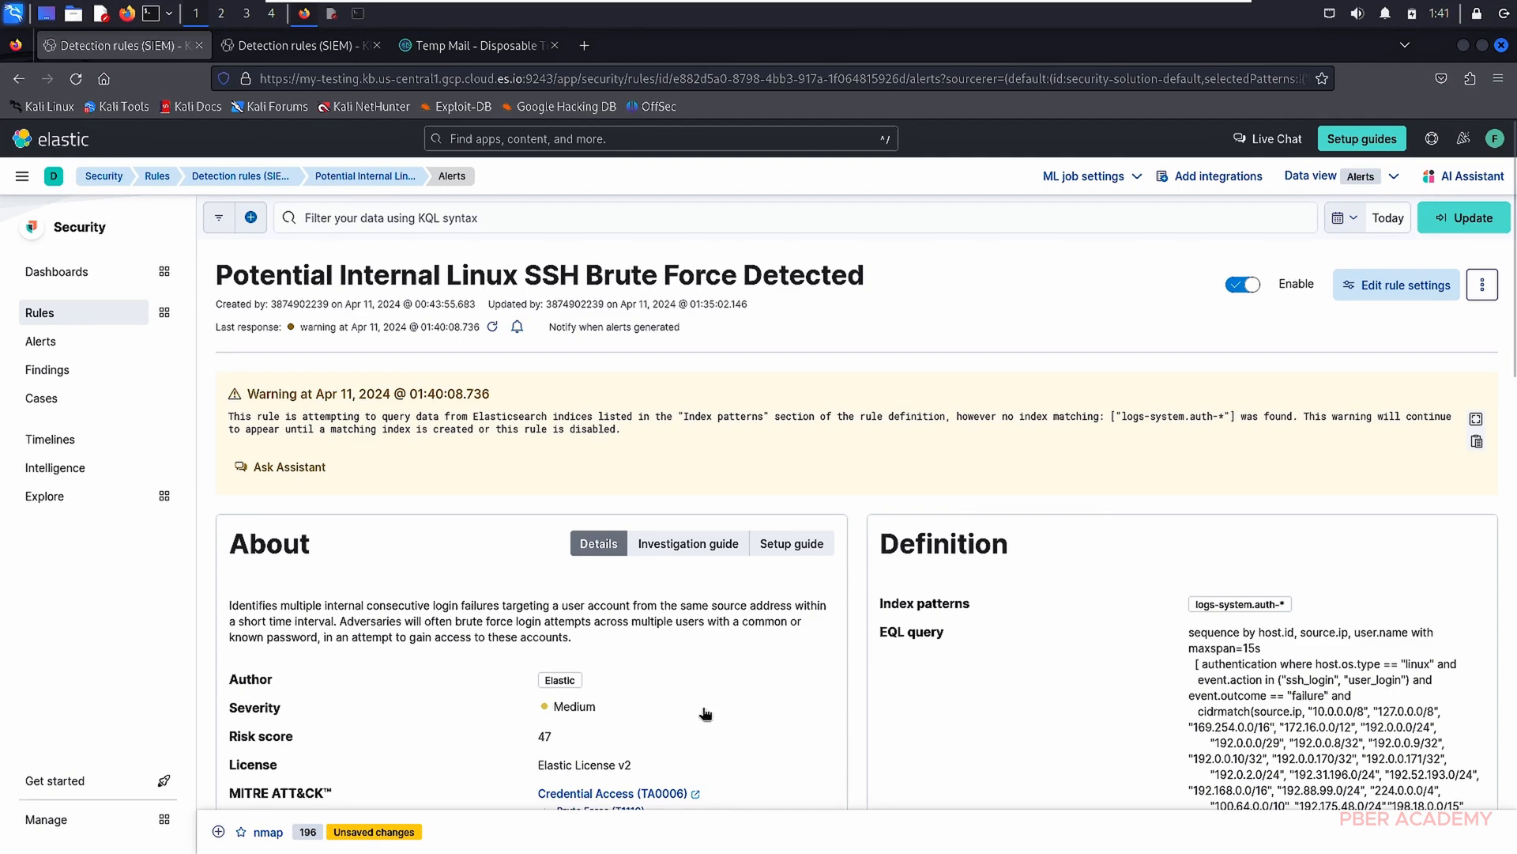
scroll(down, 3)
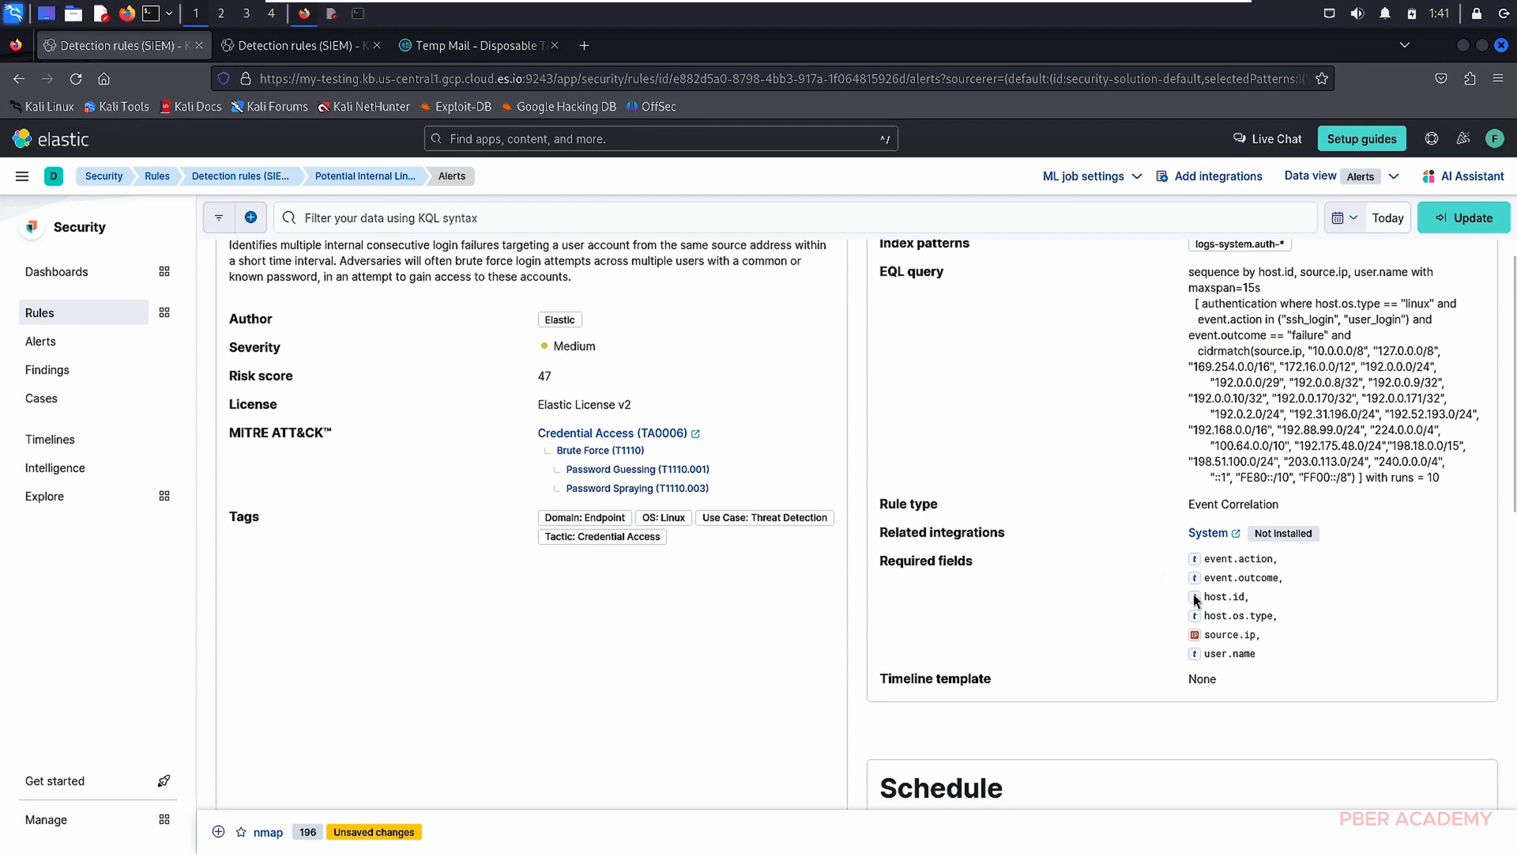
scroll(up, 3)
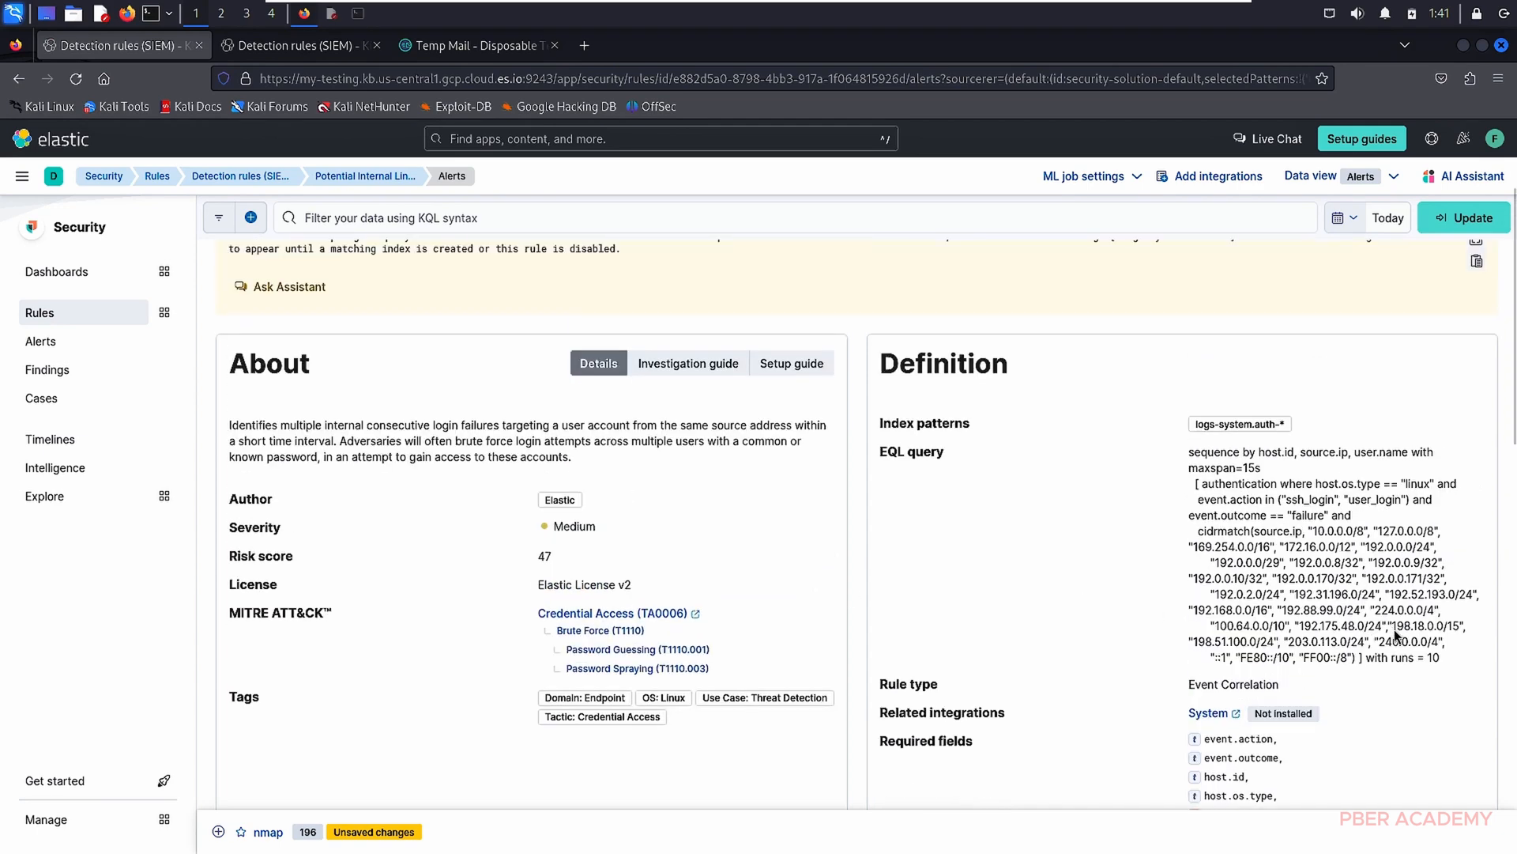
mouse_move(1296, 564)
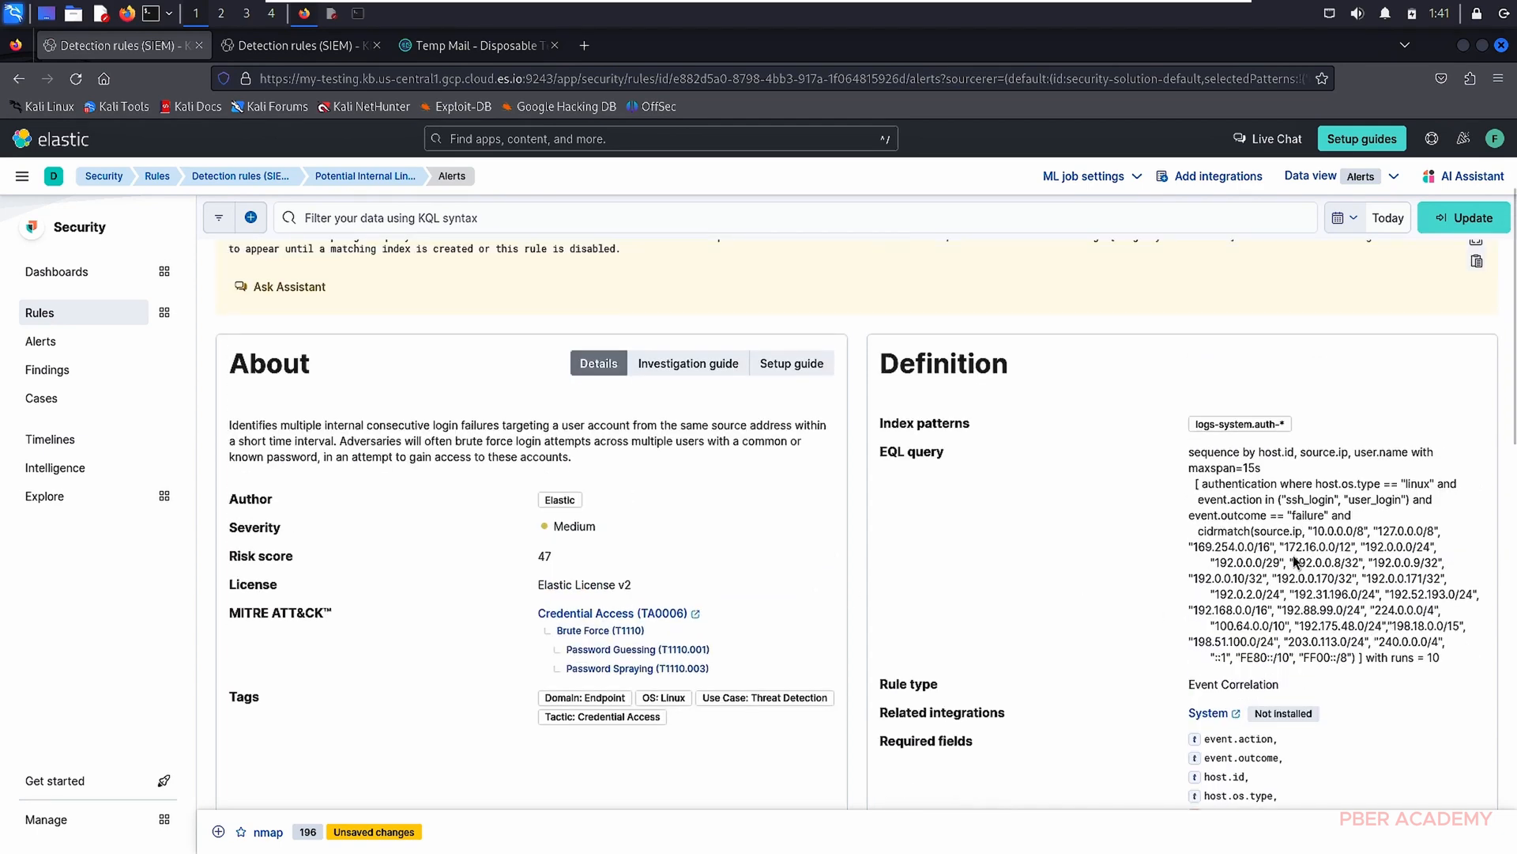
mouse_move(1312, 608)
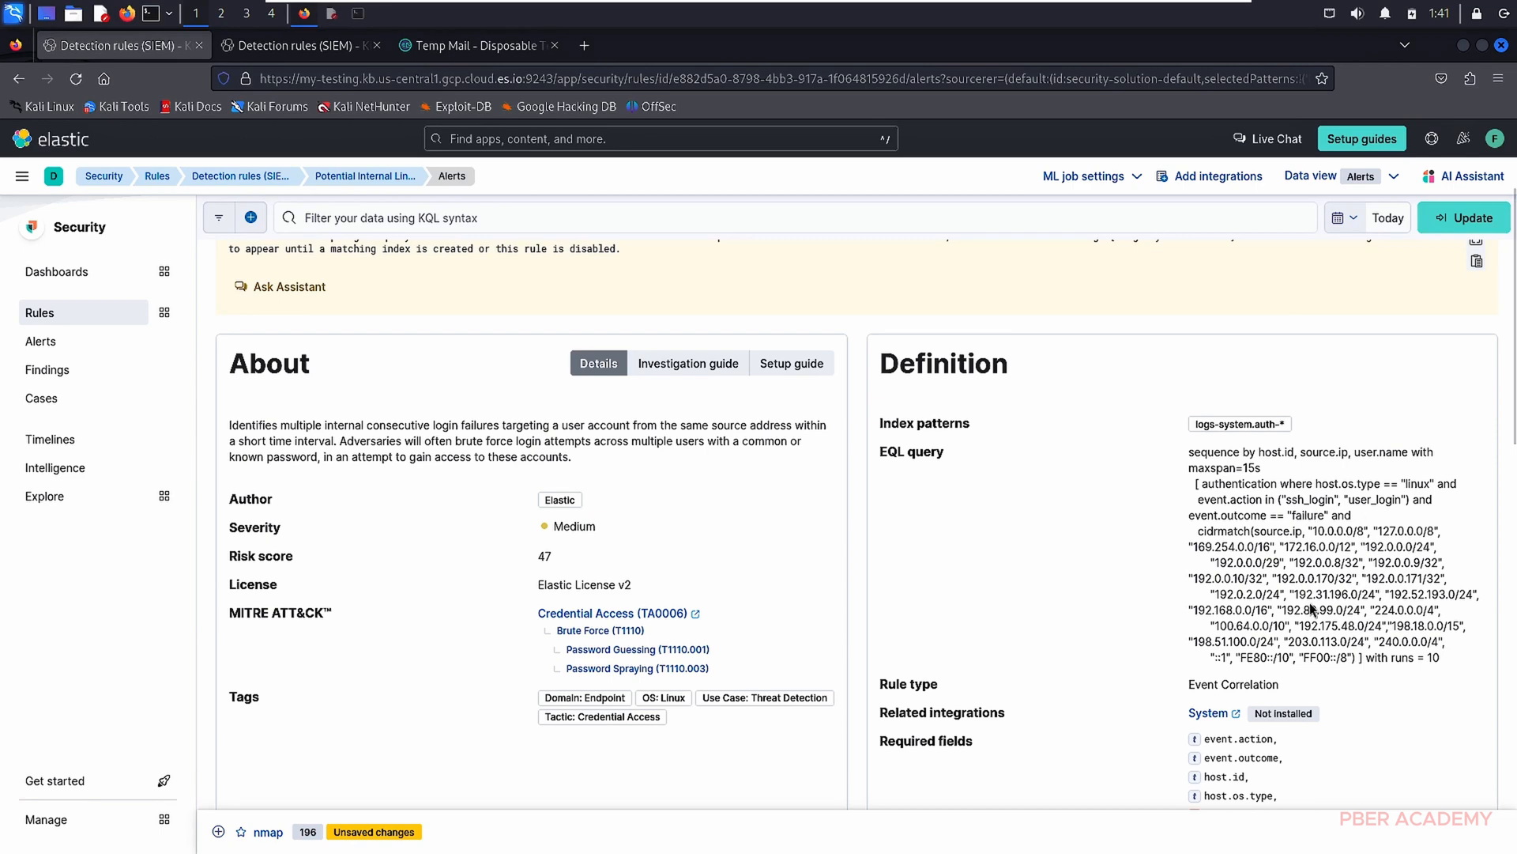
scroll(up, 3)
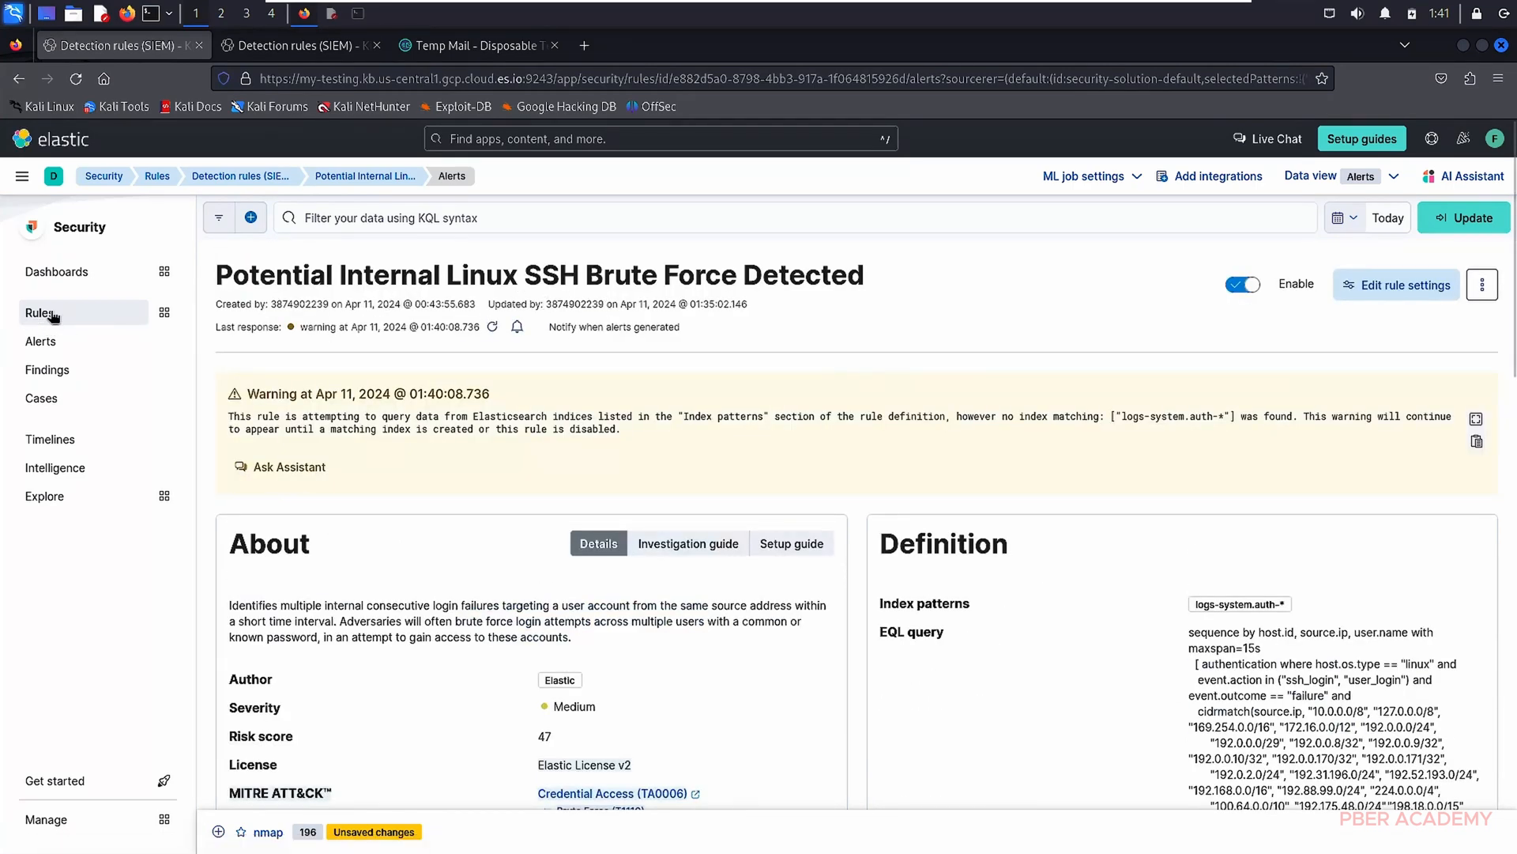
click(40, 312)
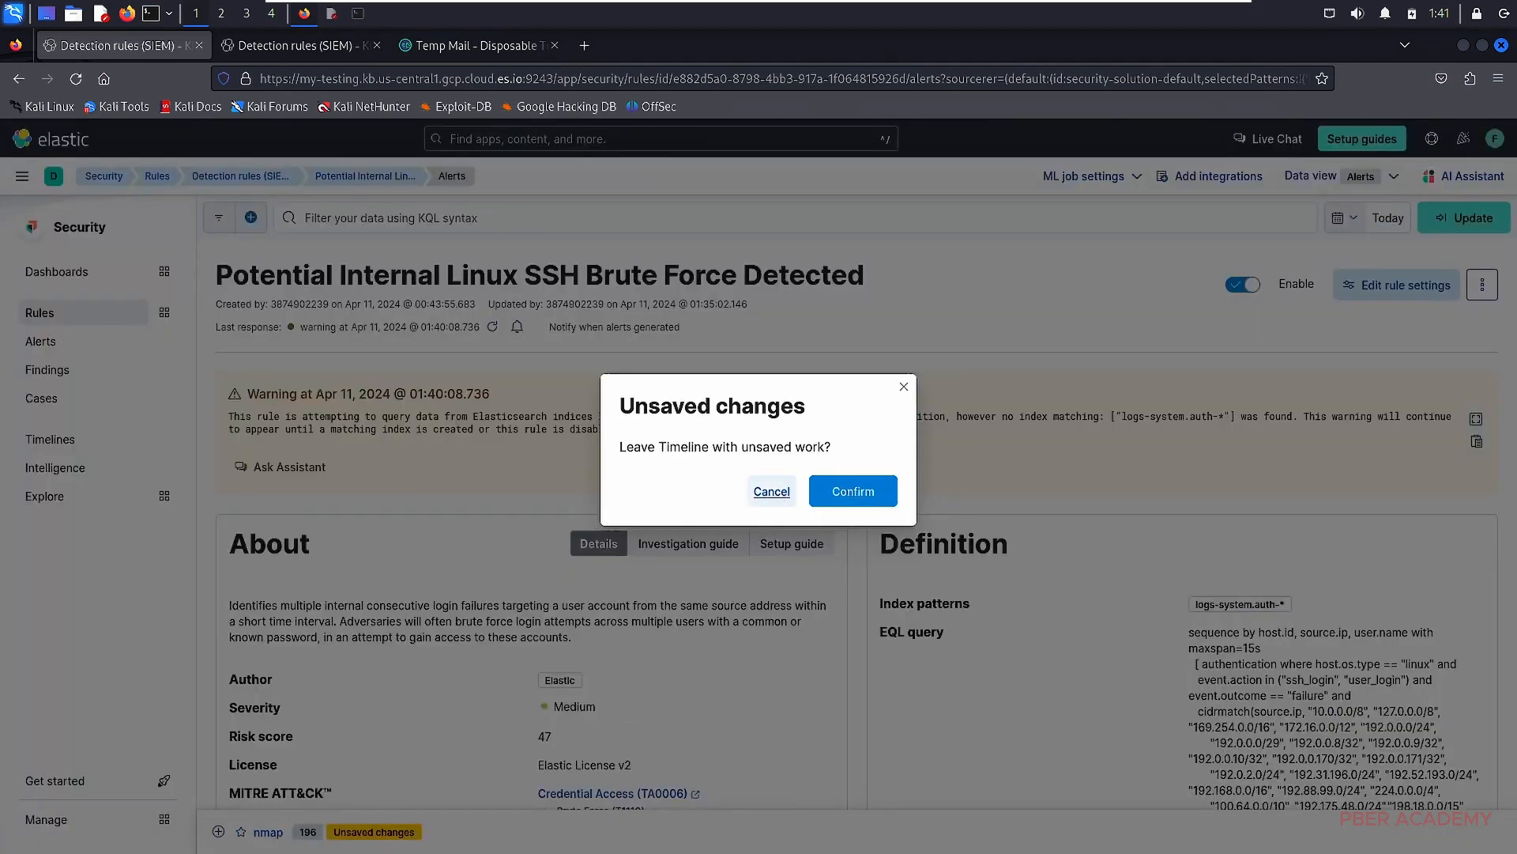
click(852, 490)
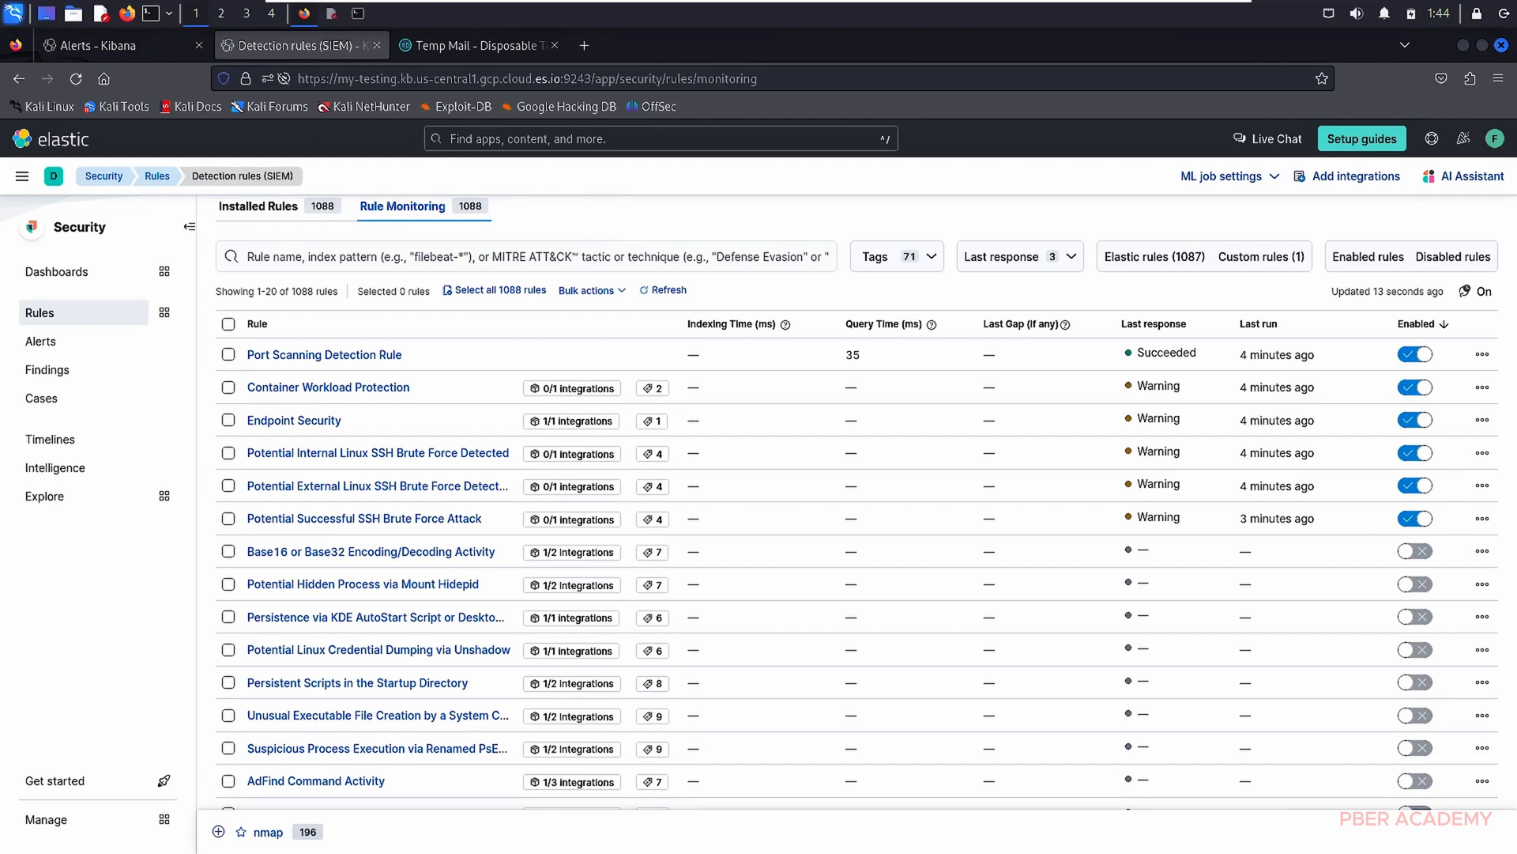
mouse_move(364, 518)
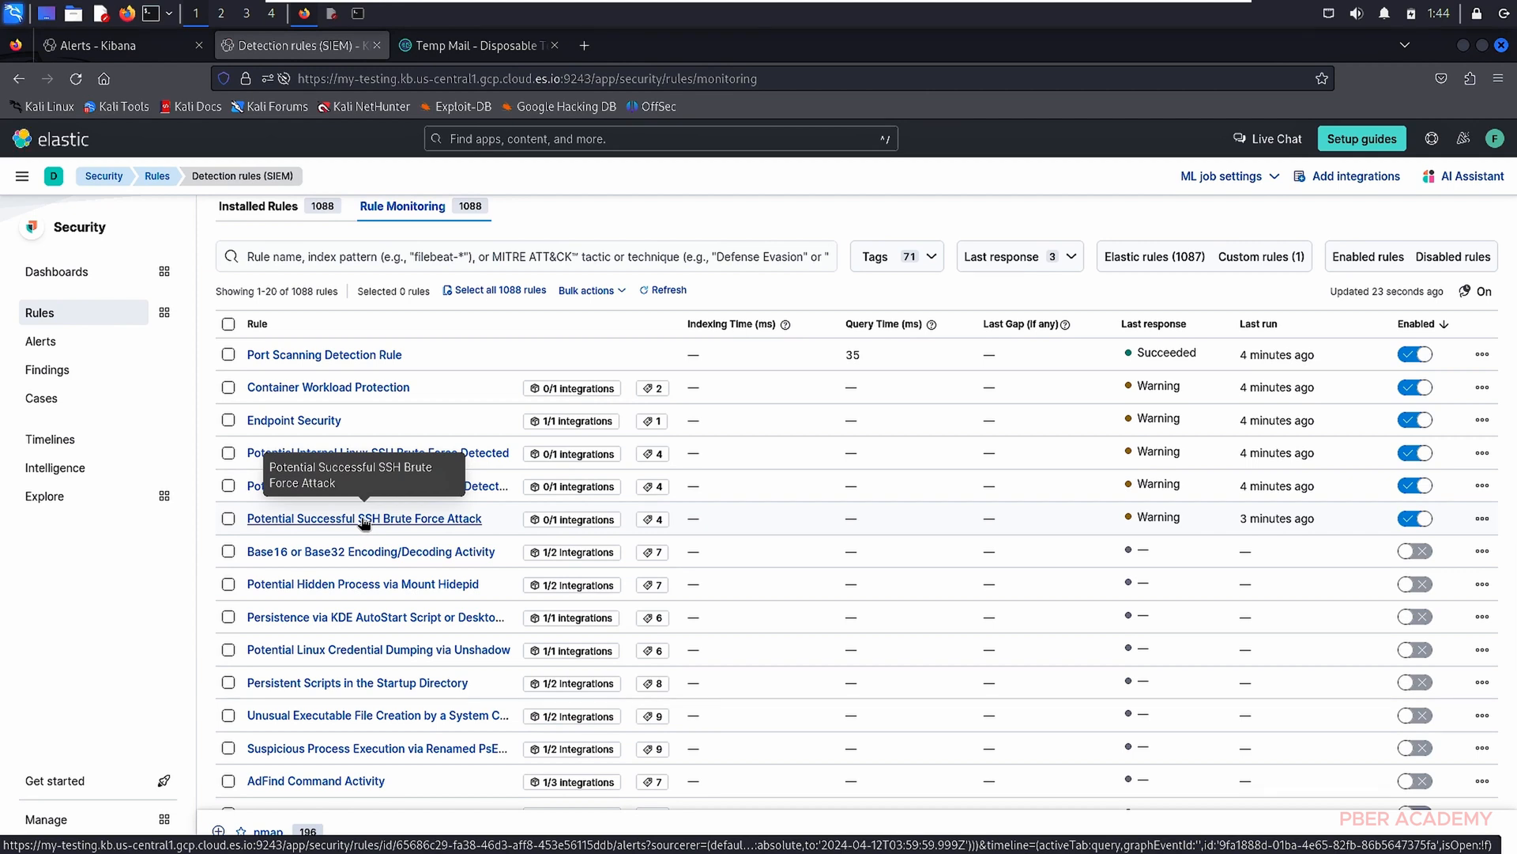
Open the Potential Successful SSH Brute Force Attack rule and clear the nmap_scanning query filter.
click(365, 518)
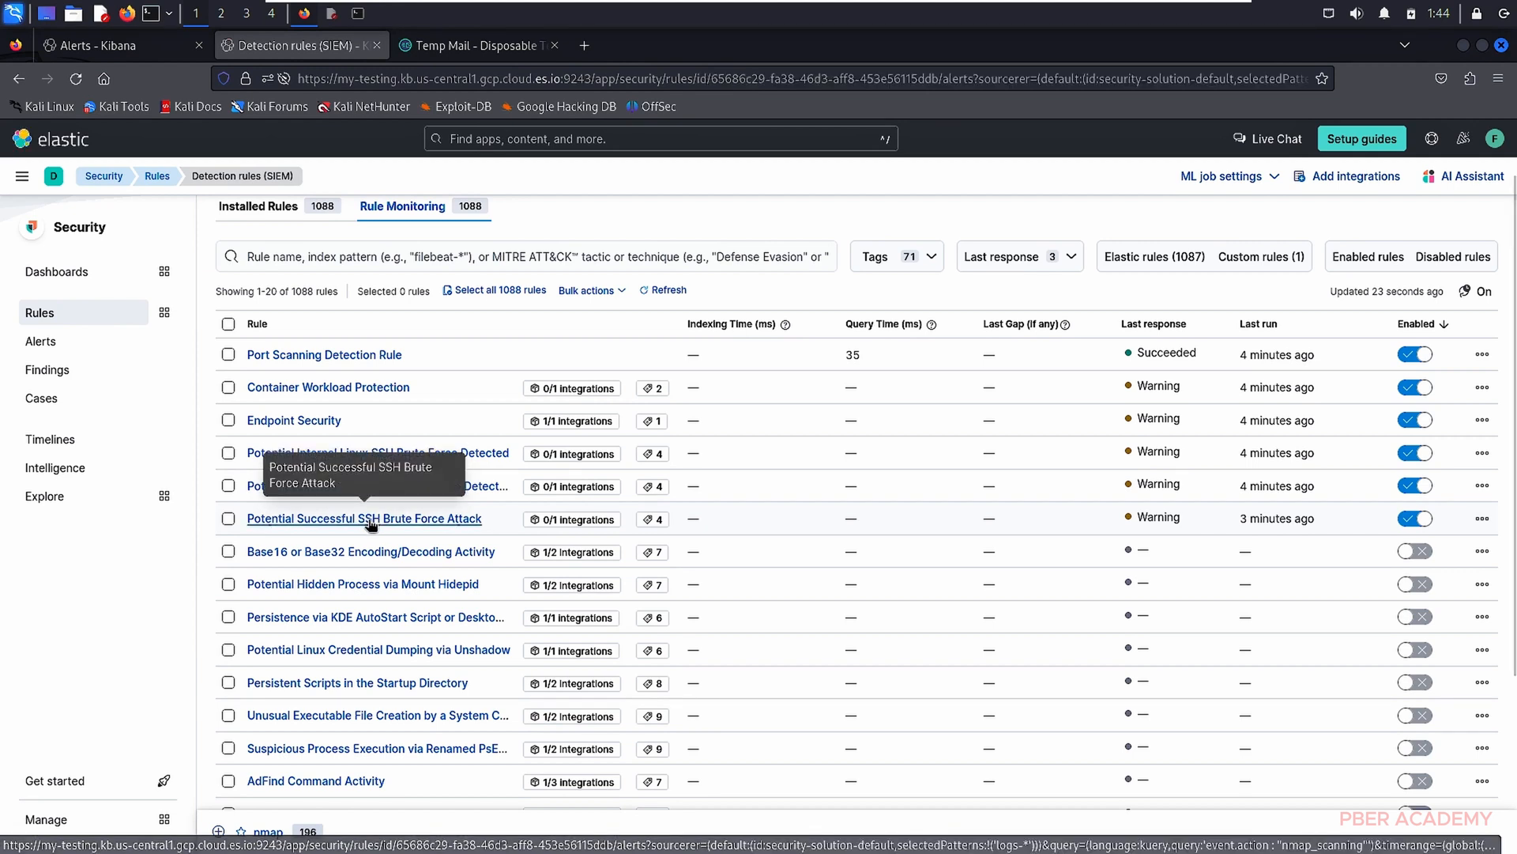
click(365, 519)
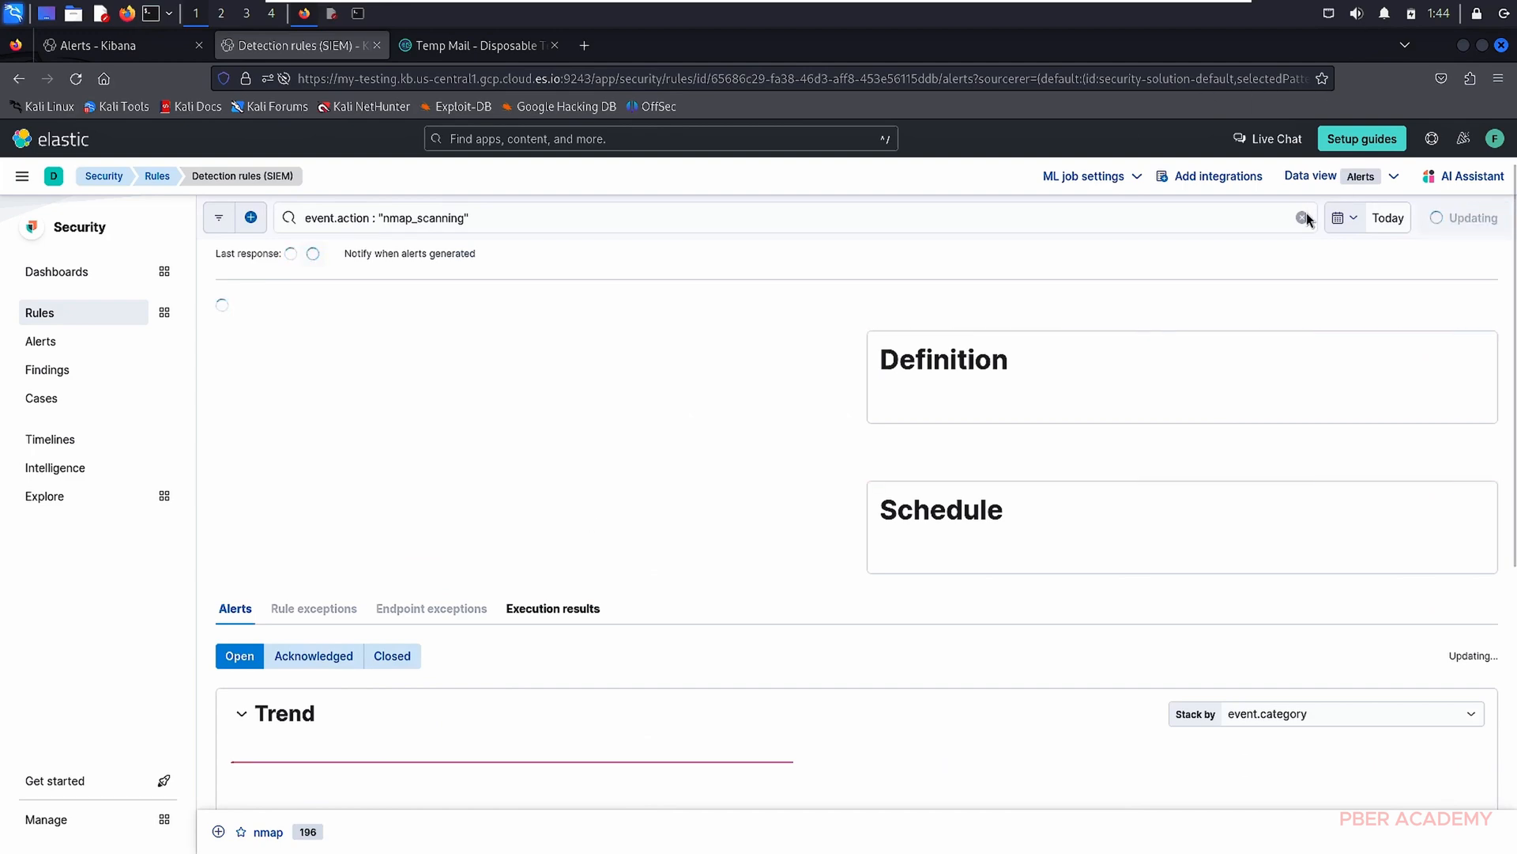
click(1304, 216)
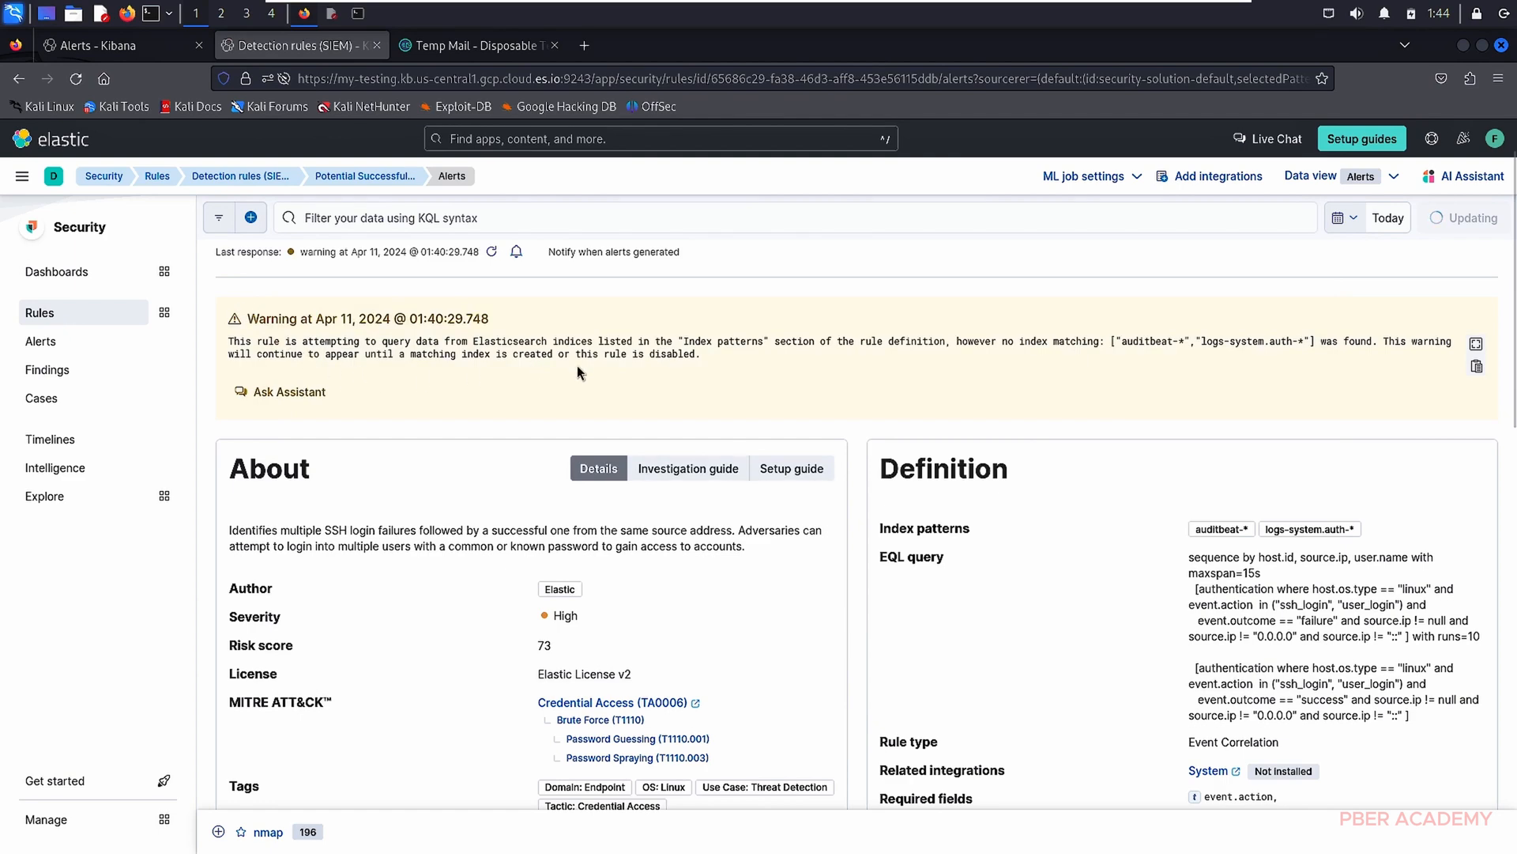
scroll(down, 3)
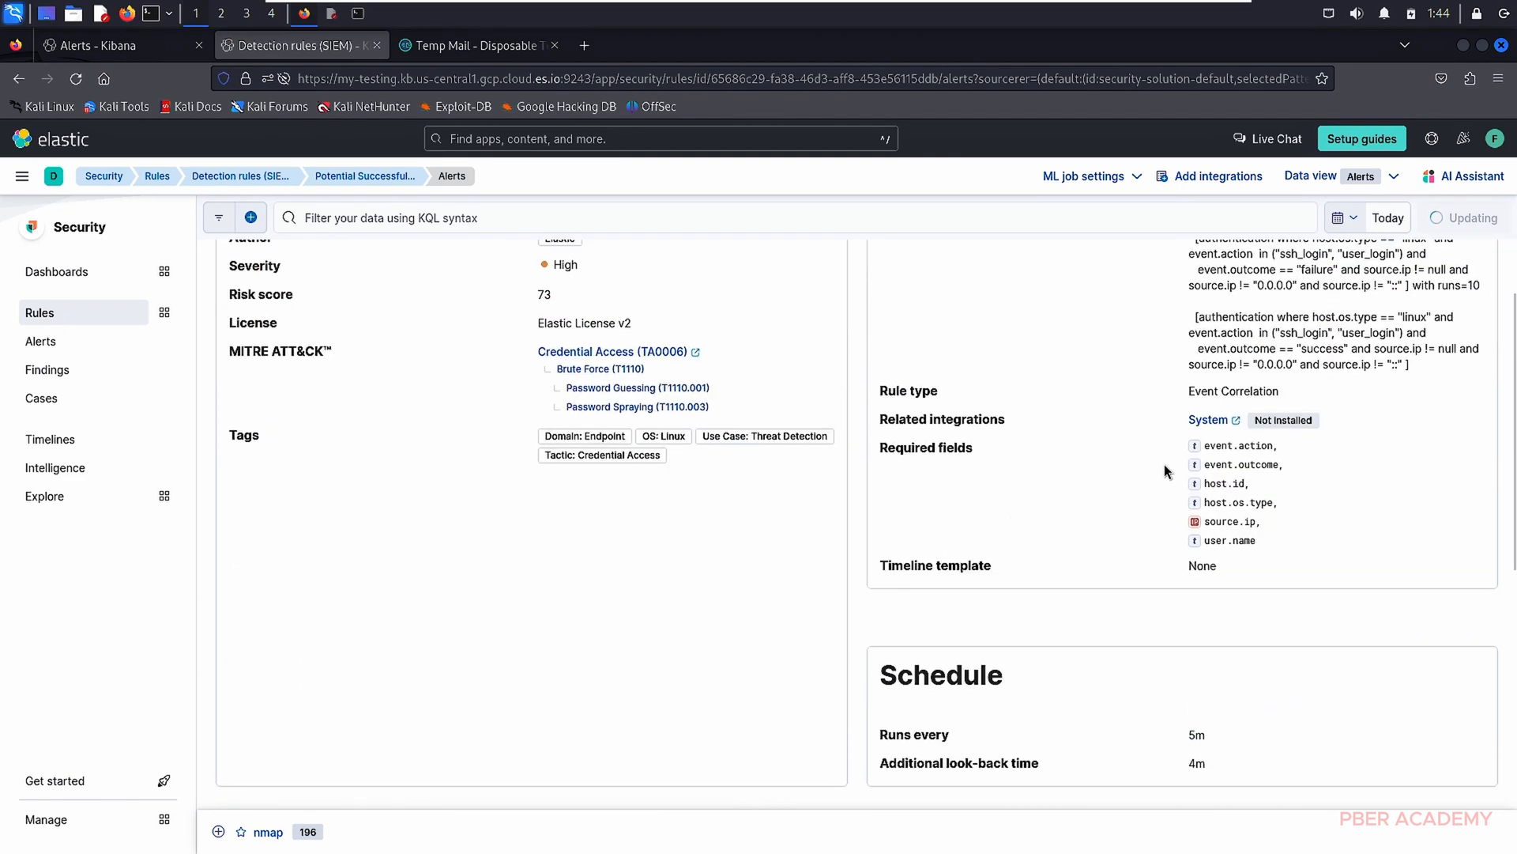
scroll(up, 3)
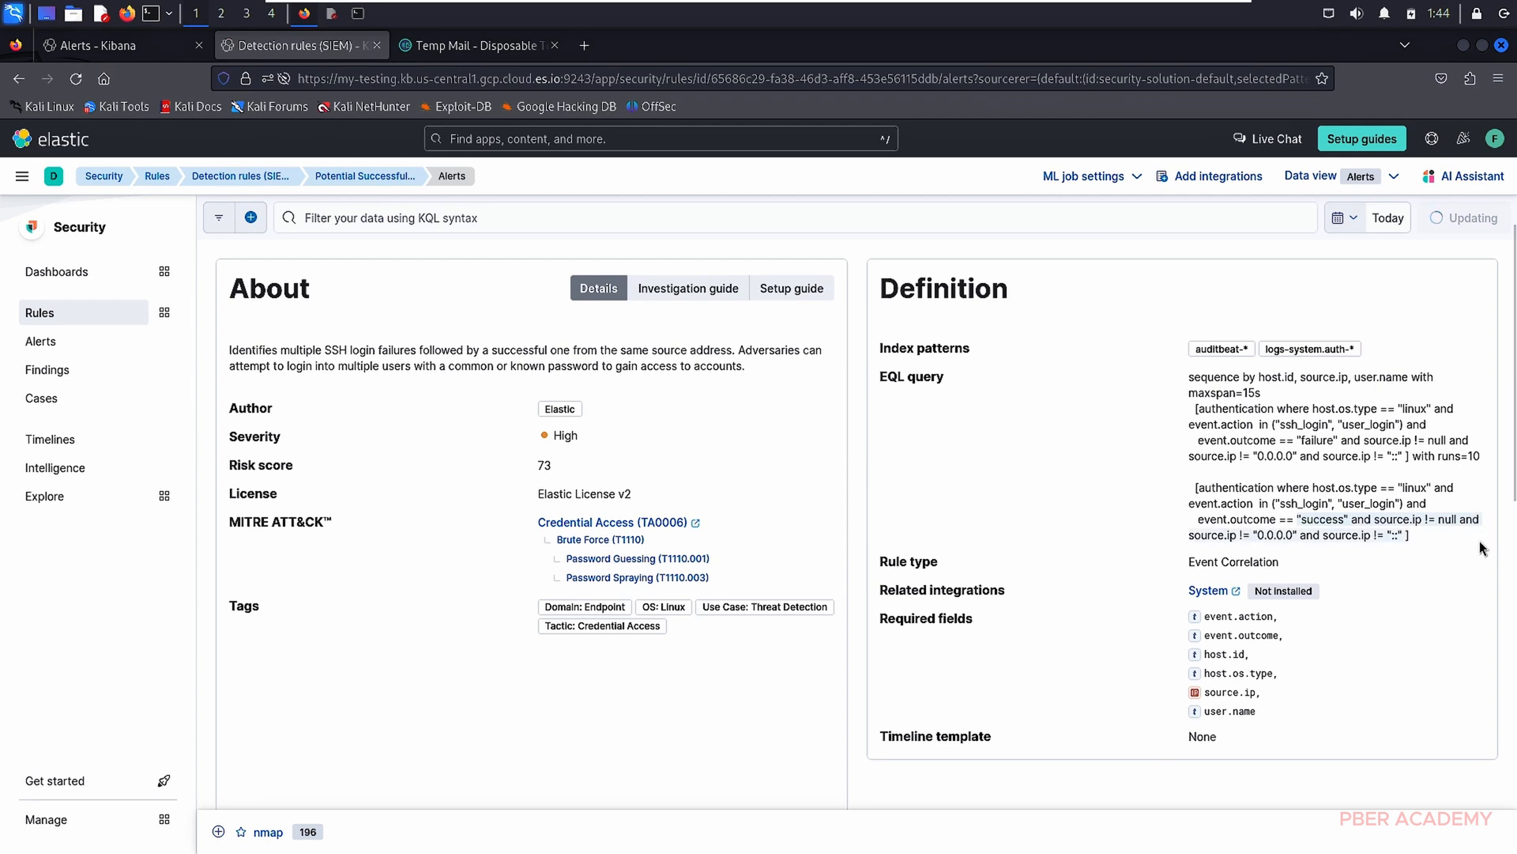
mouse_move(1124, 513)
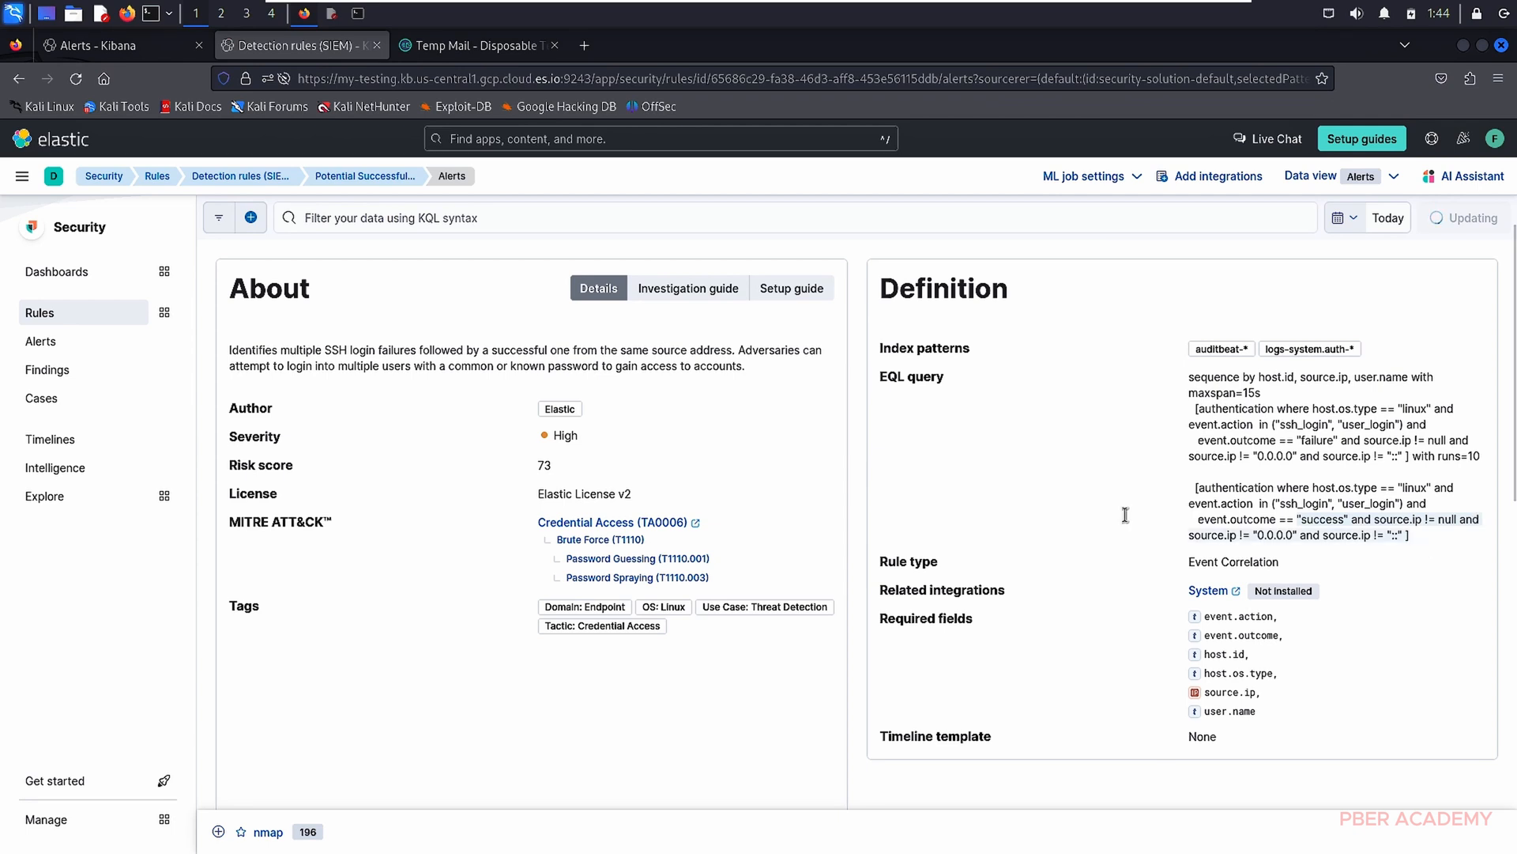
mouse_move(512, 442)
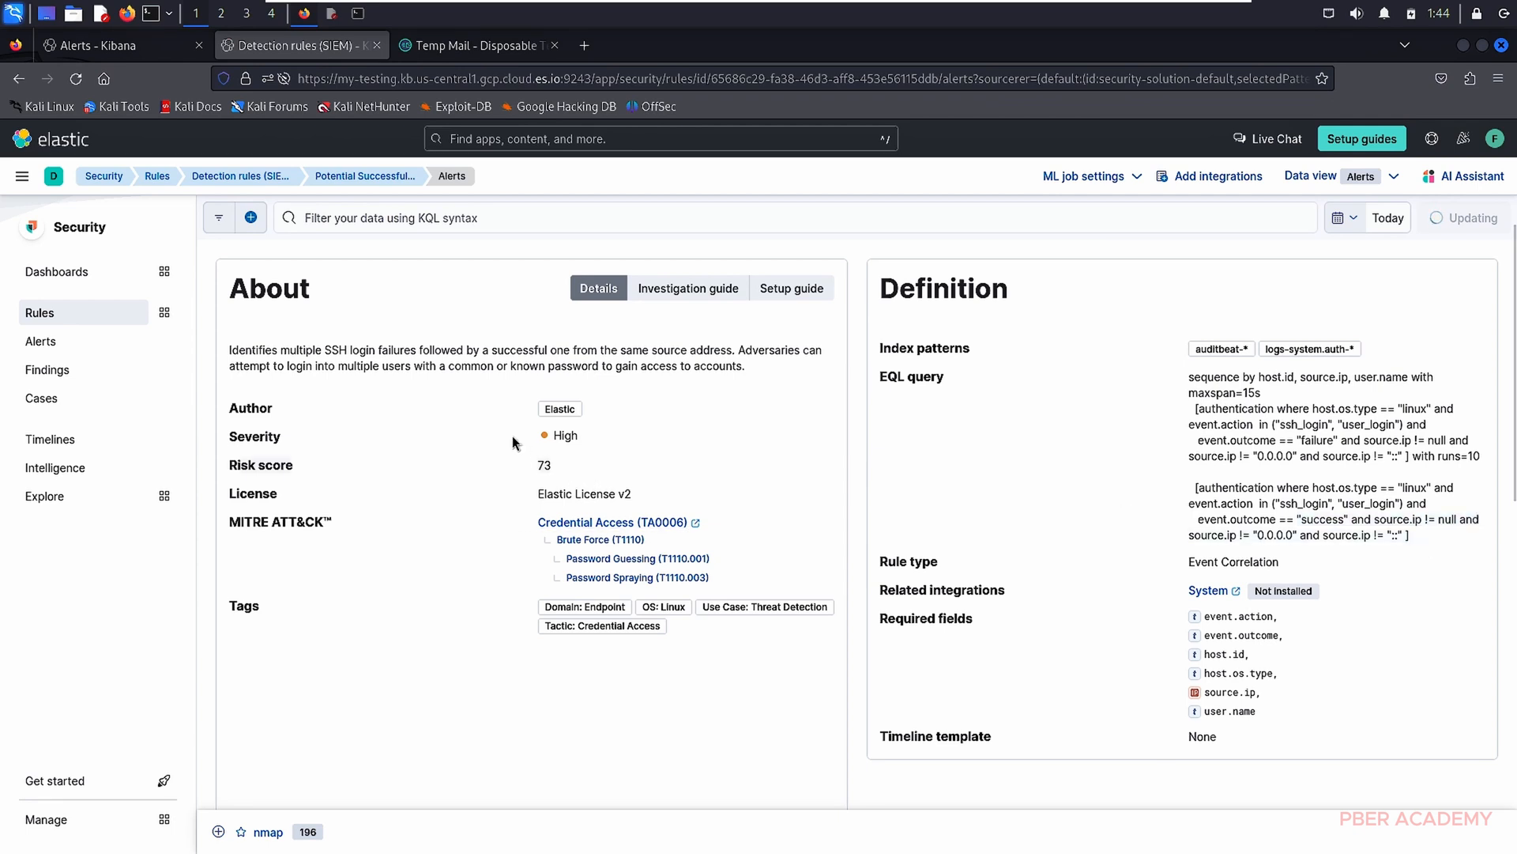
mouse_move(688, 288)
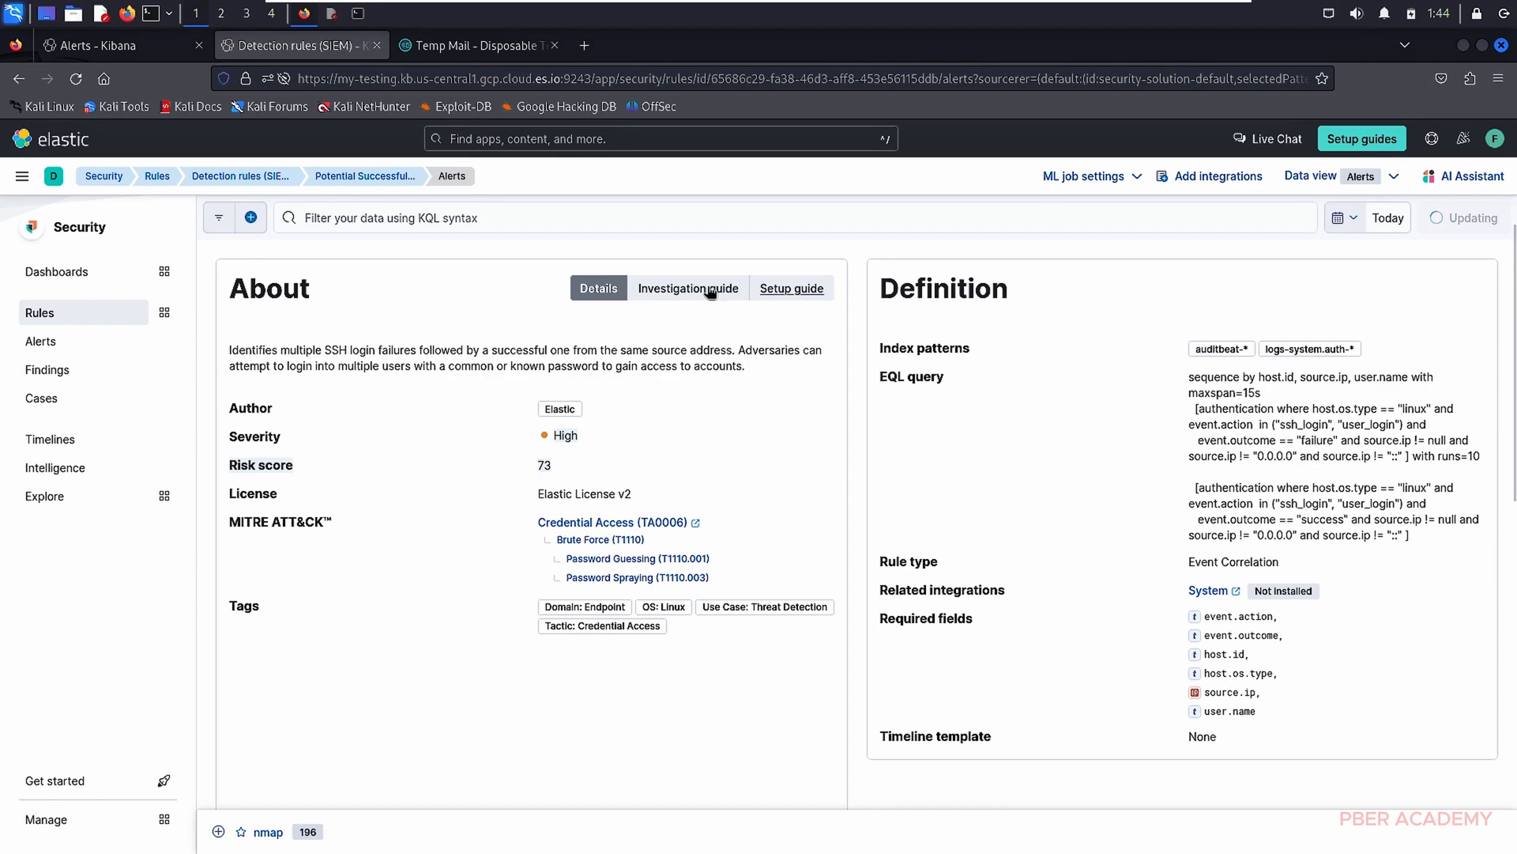
View the rule's investigation guide and return to its details page.
click(688, 288)
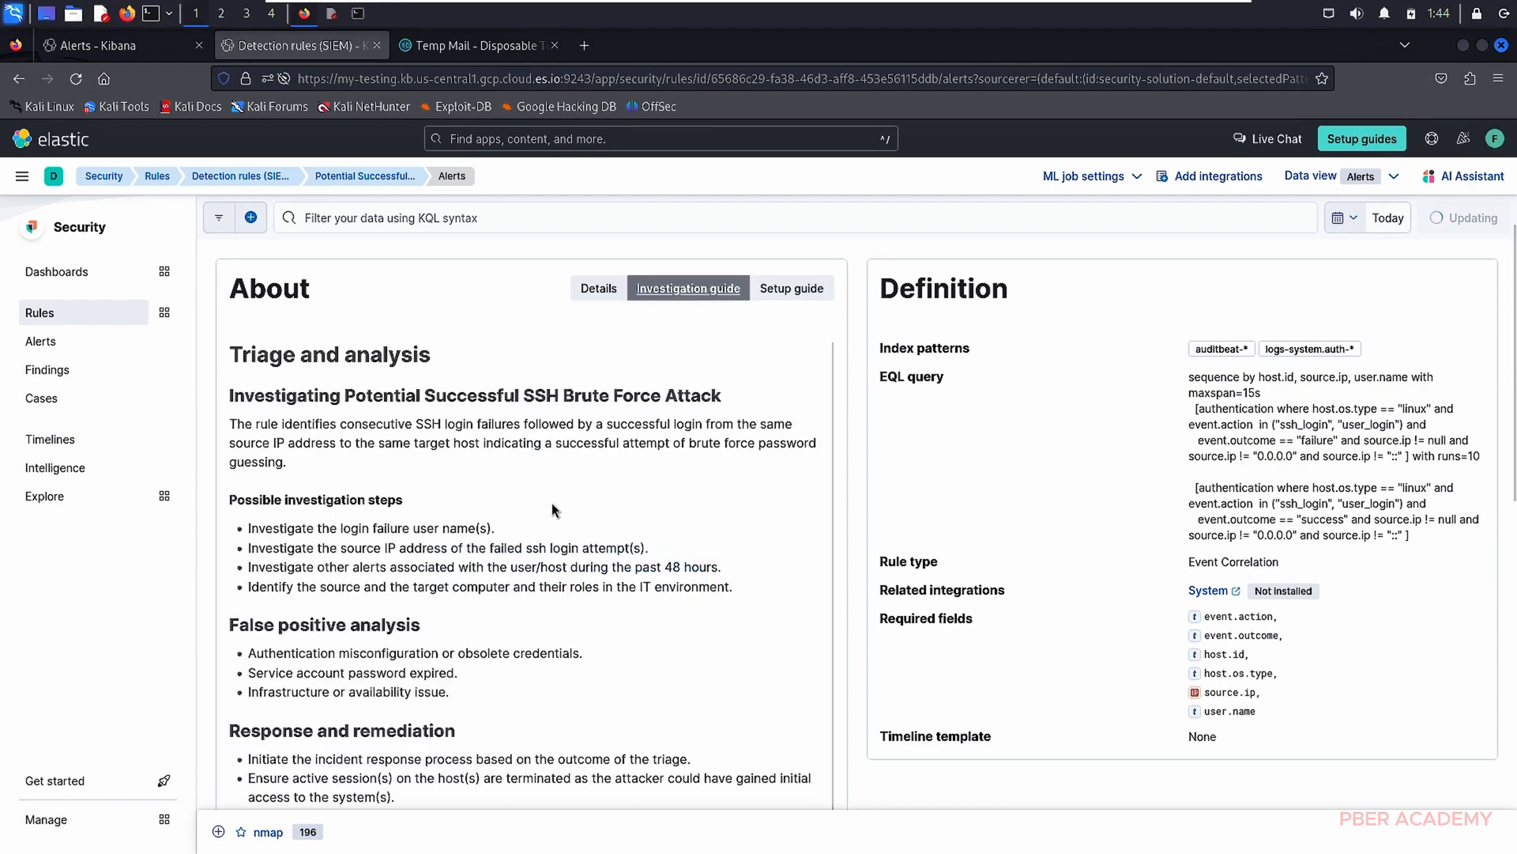
scroll(down, 3)
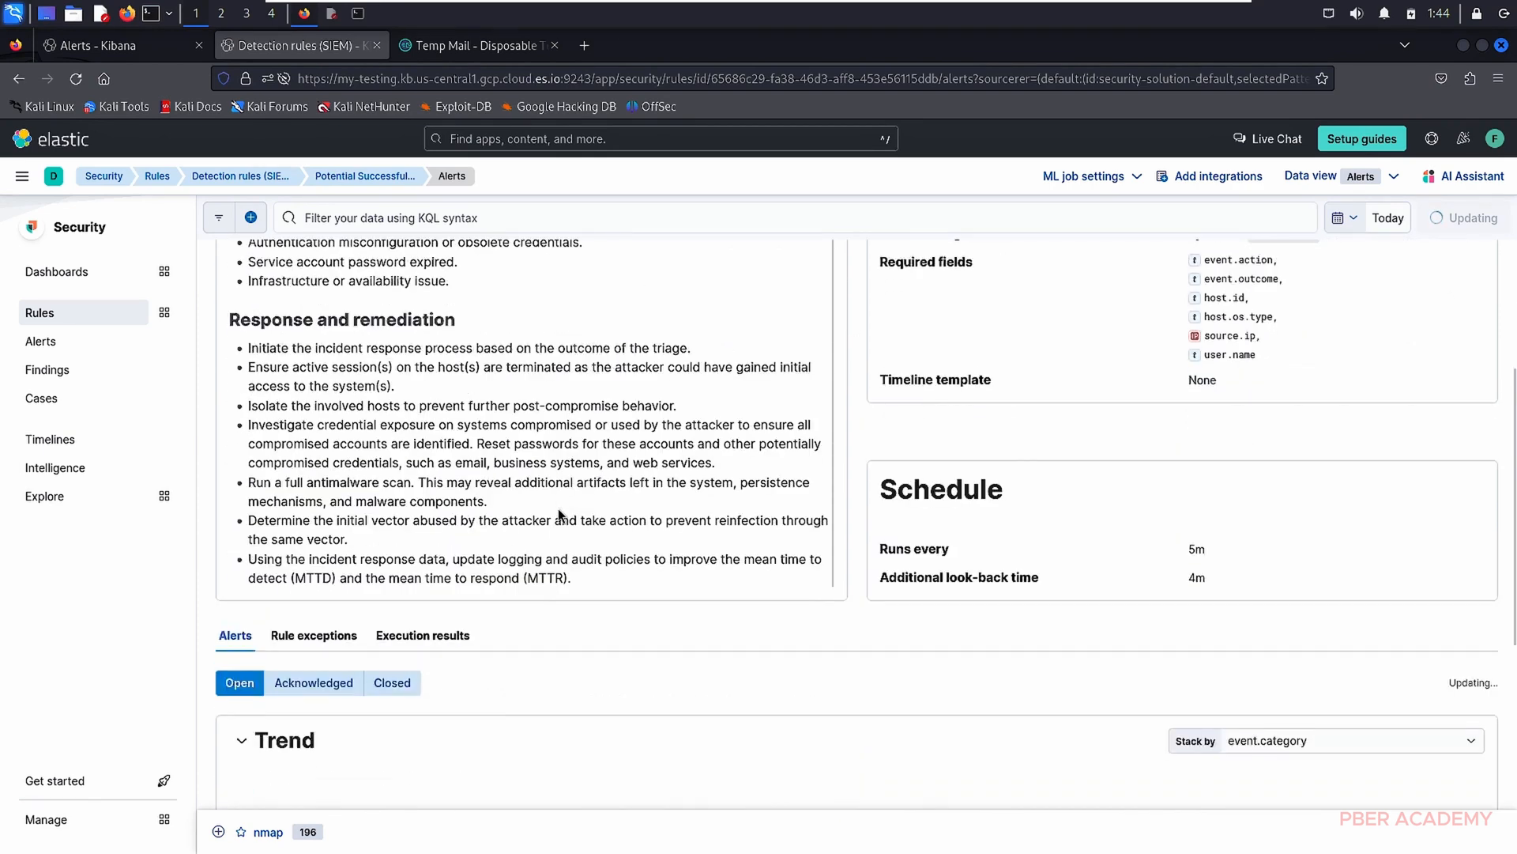
scroll(up, 3)
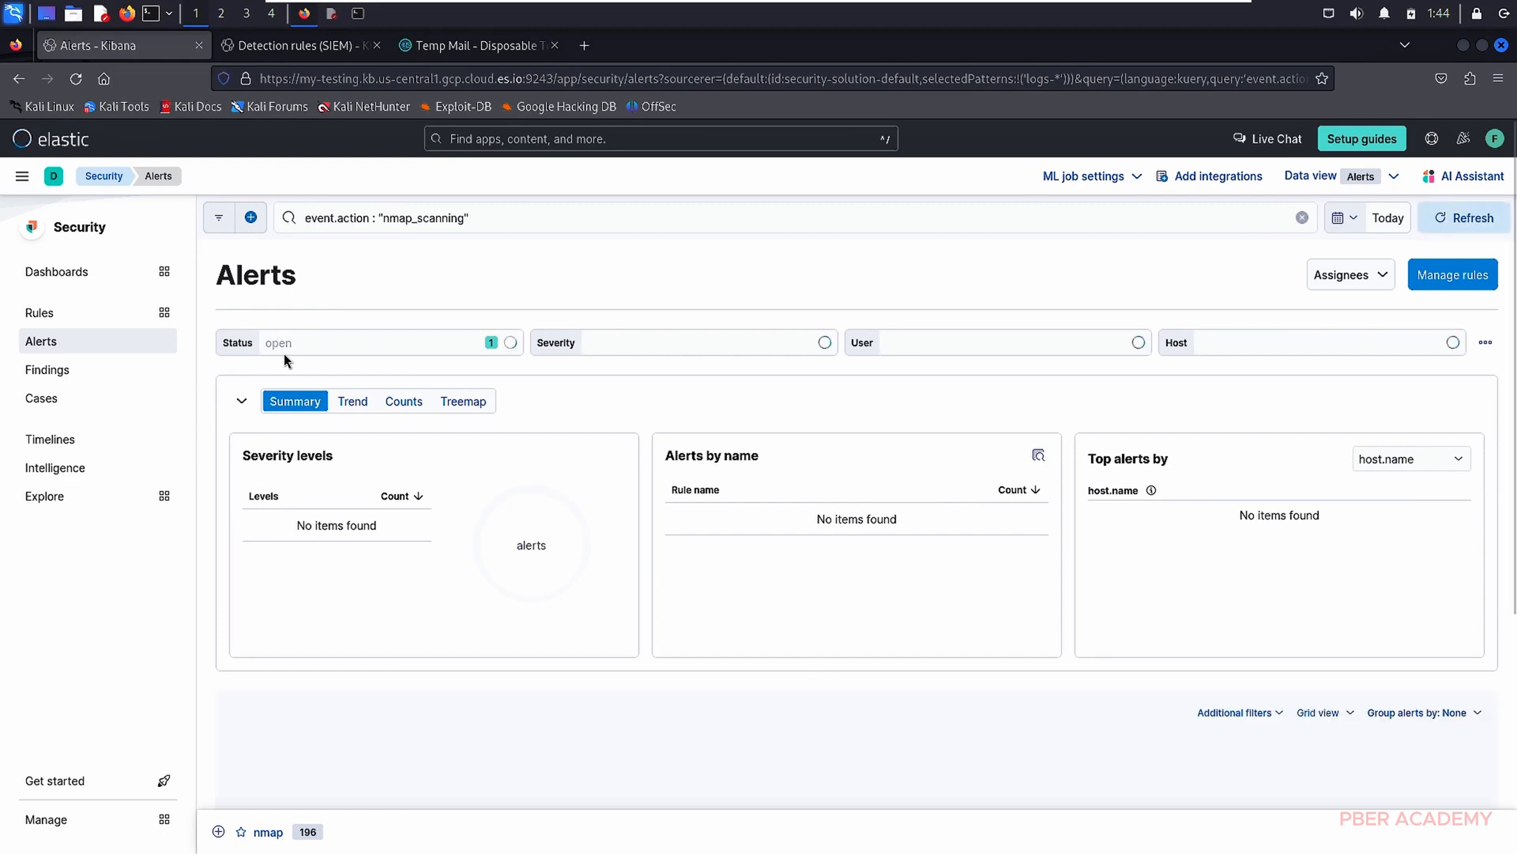
click(291, 46)
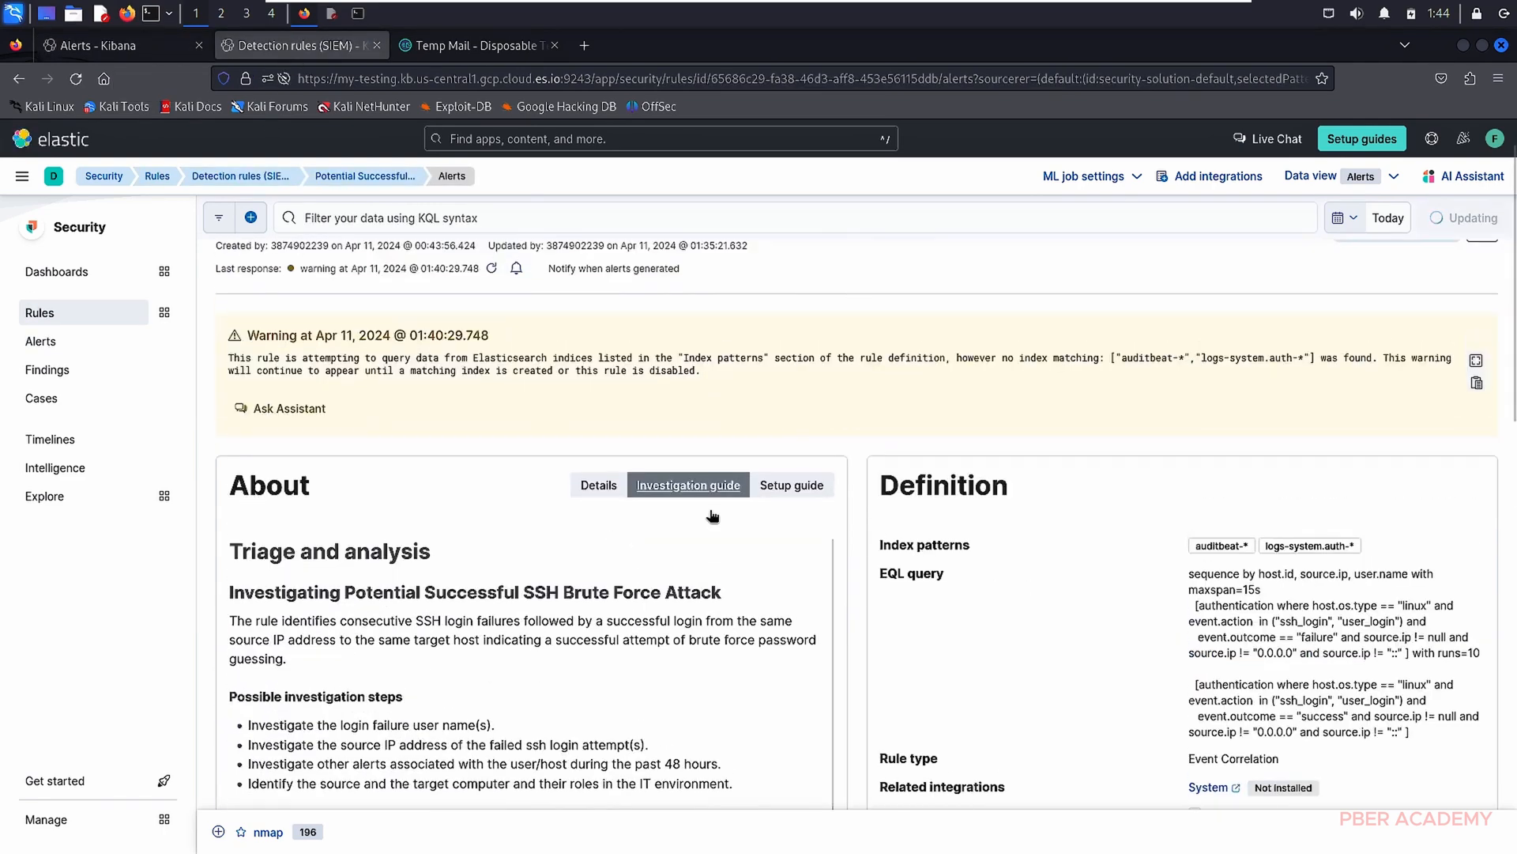
scroll(up, 3)
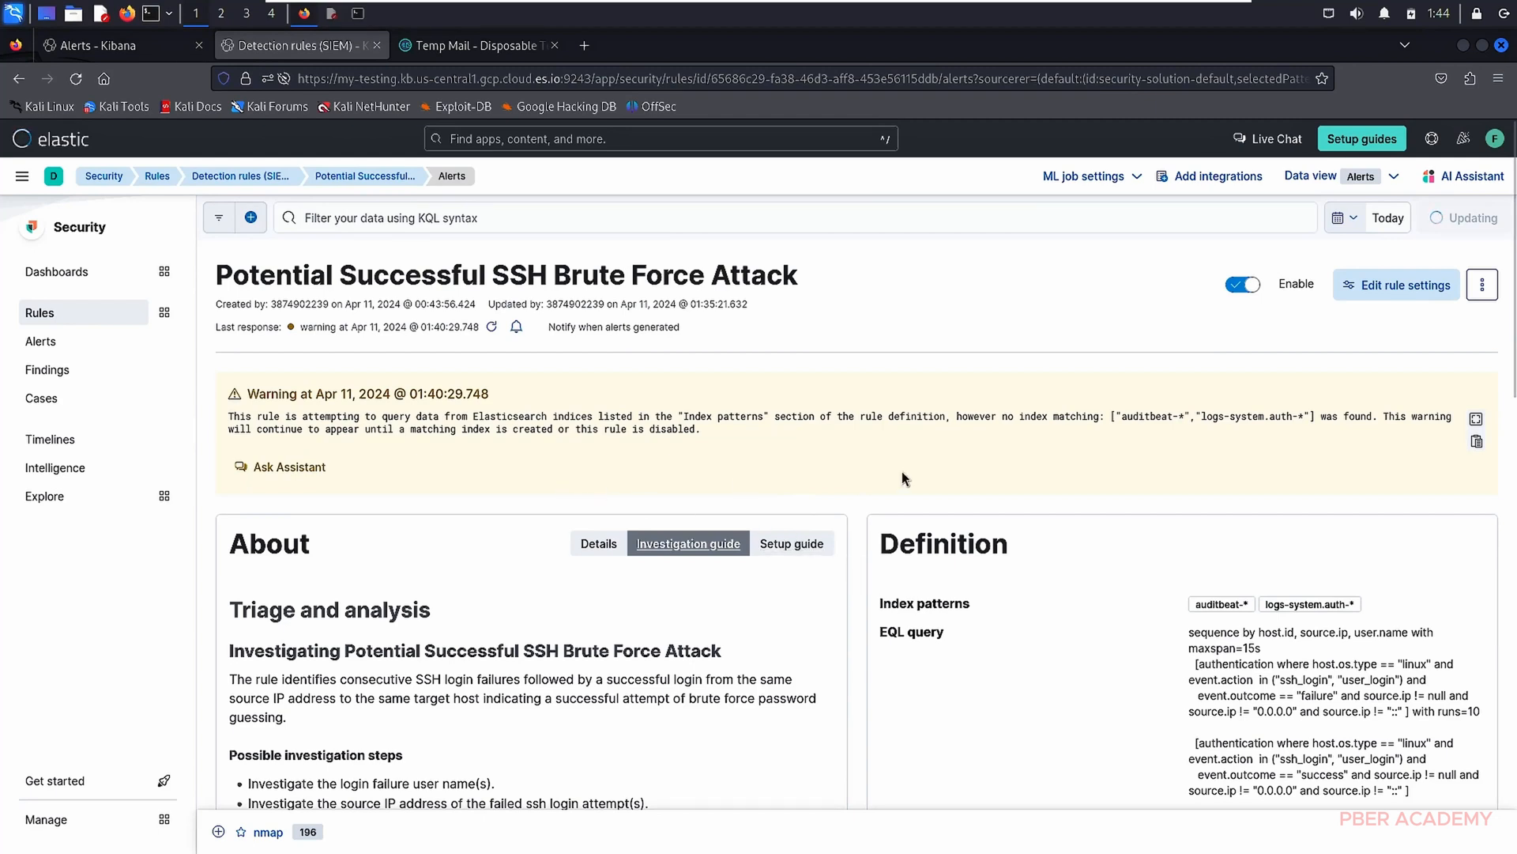
mouse_move(335, 430)
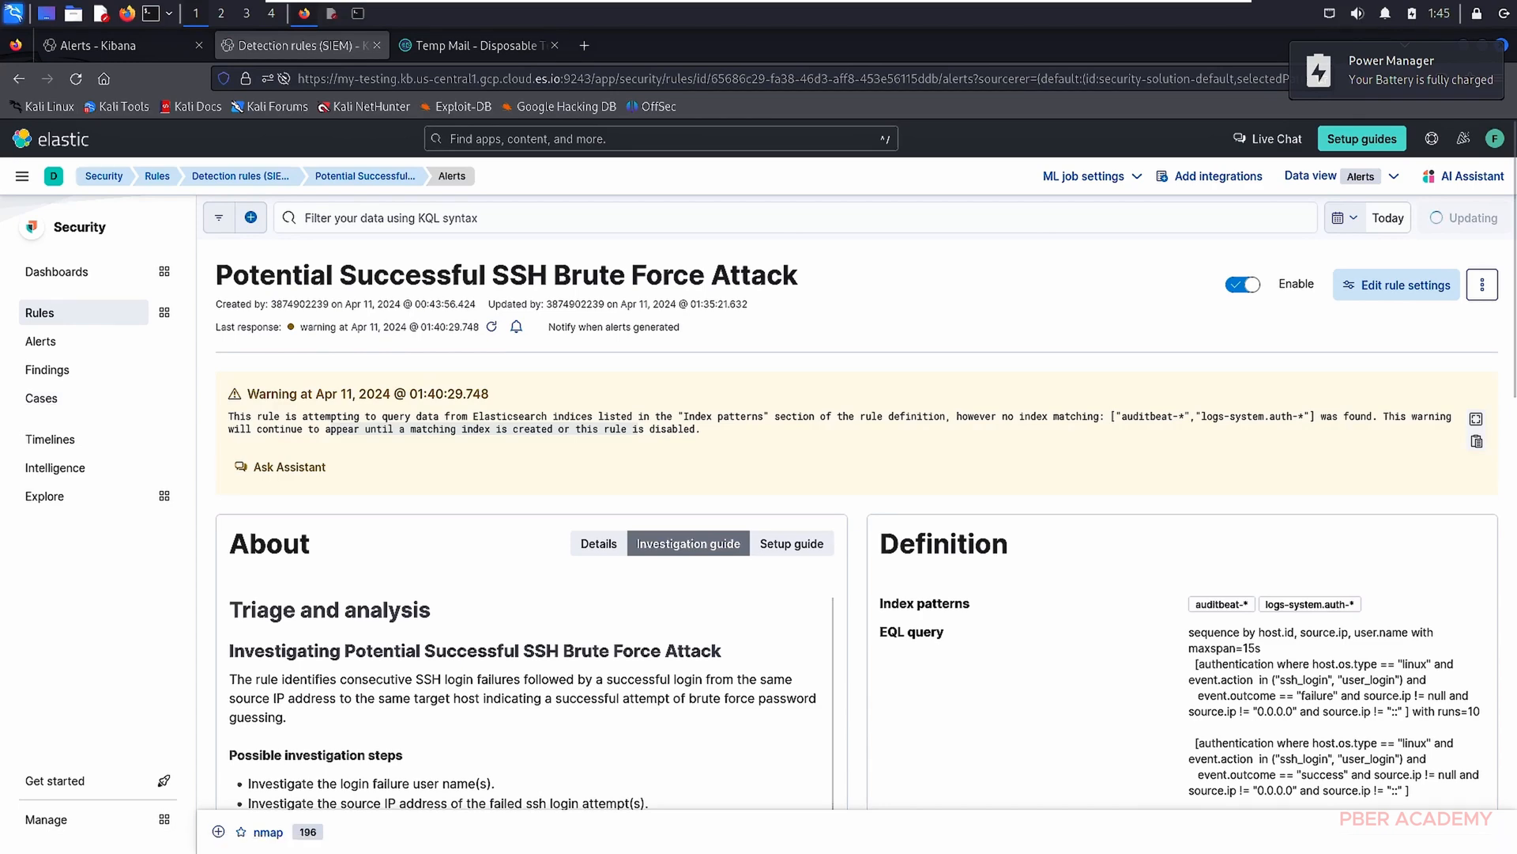
mouse_move(239, 179)
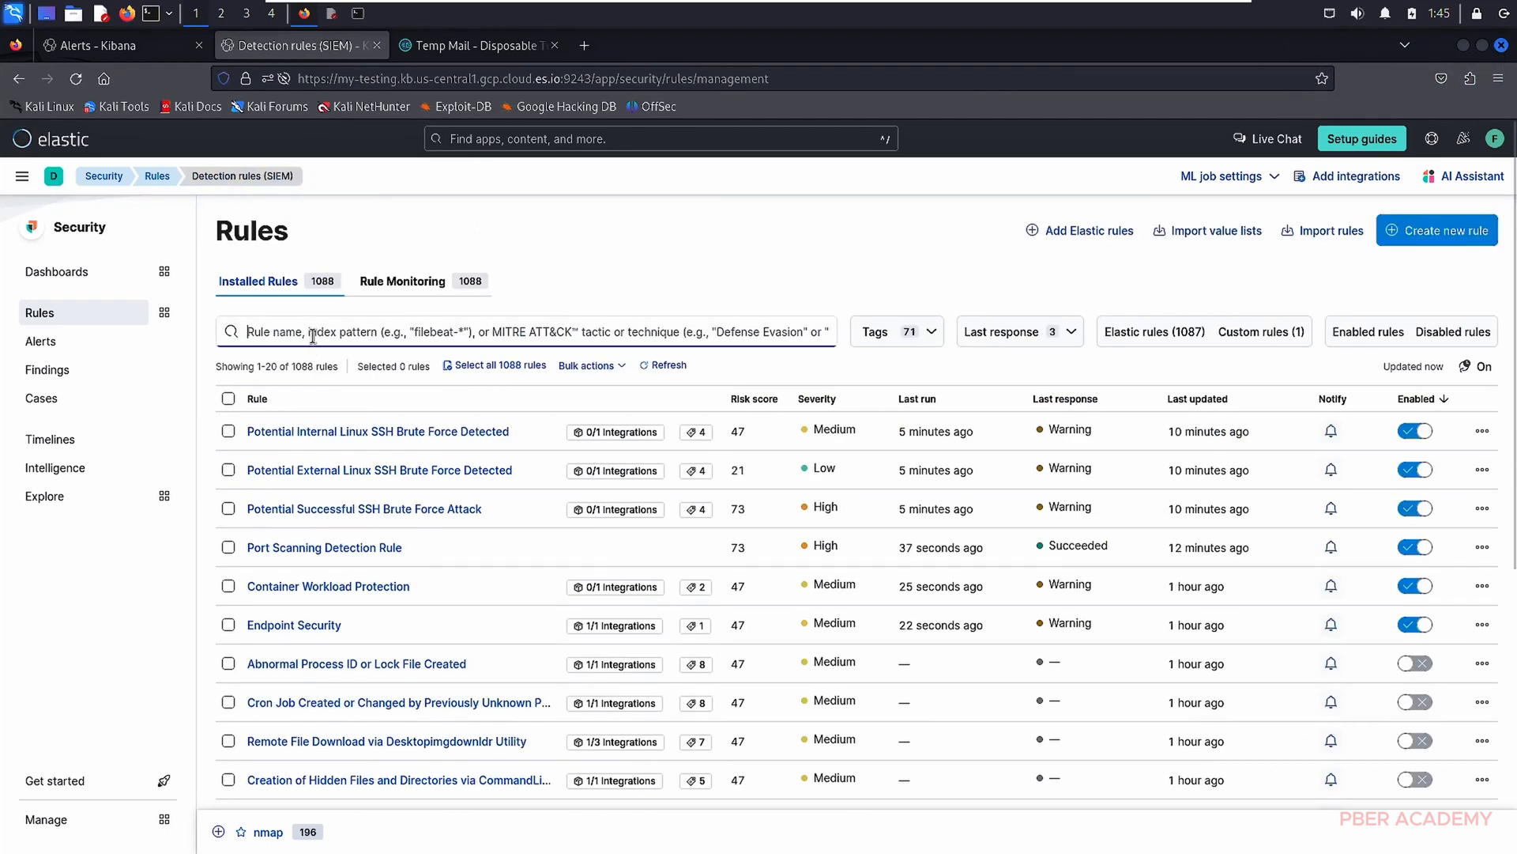
Search the installed rules for 'windows', narrowing the list to 58 Windows-related rules.
text(windows)
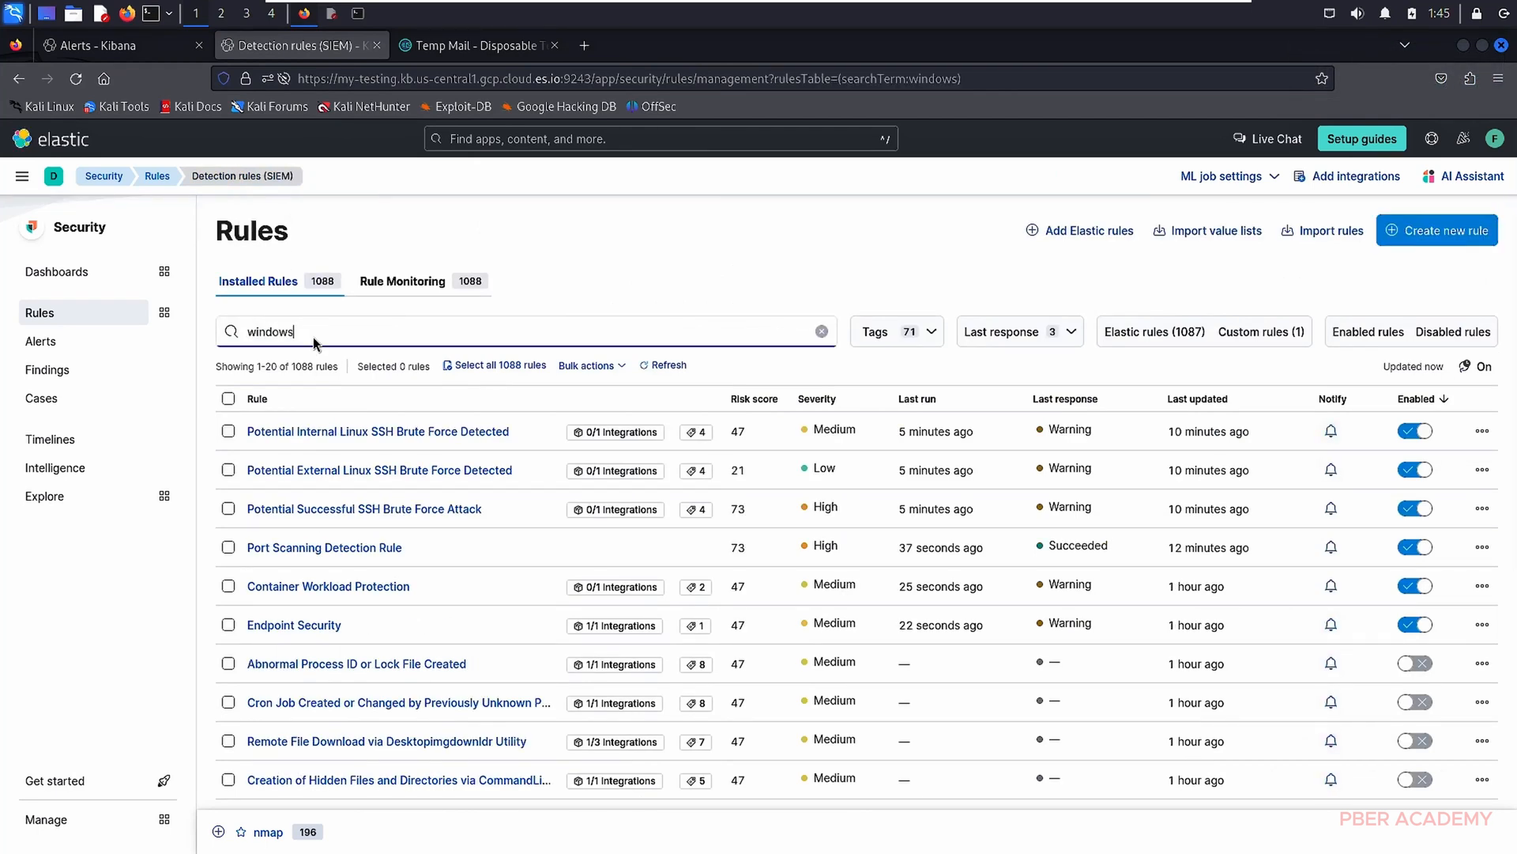
key(Return)
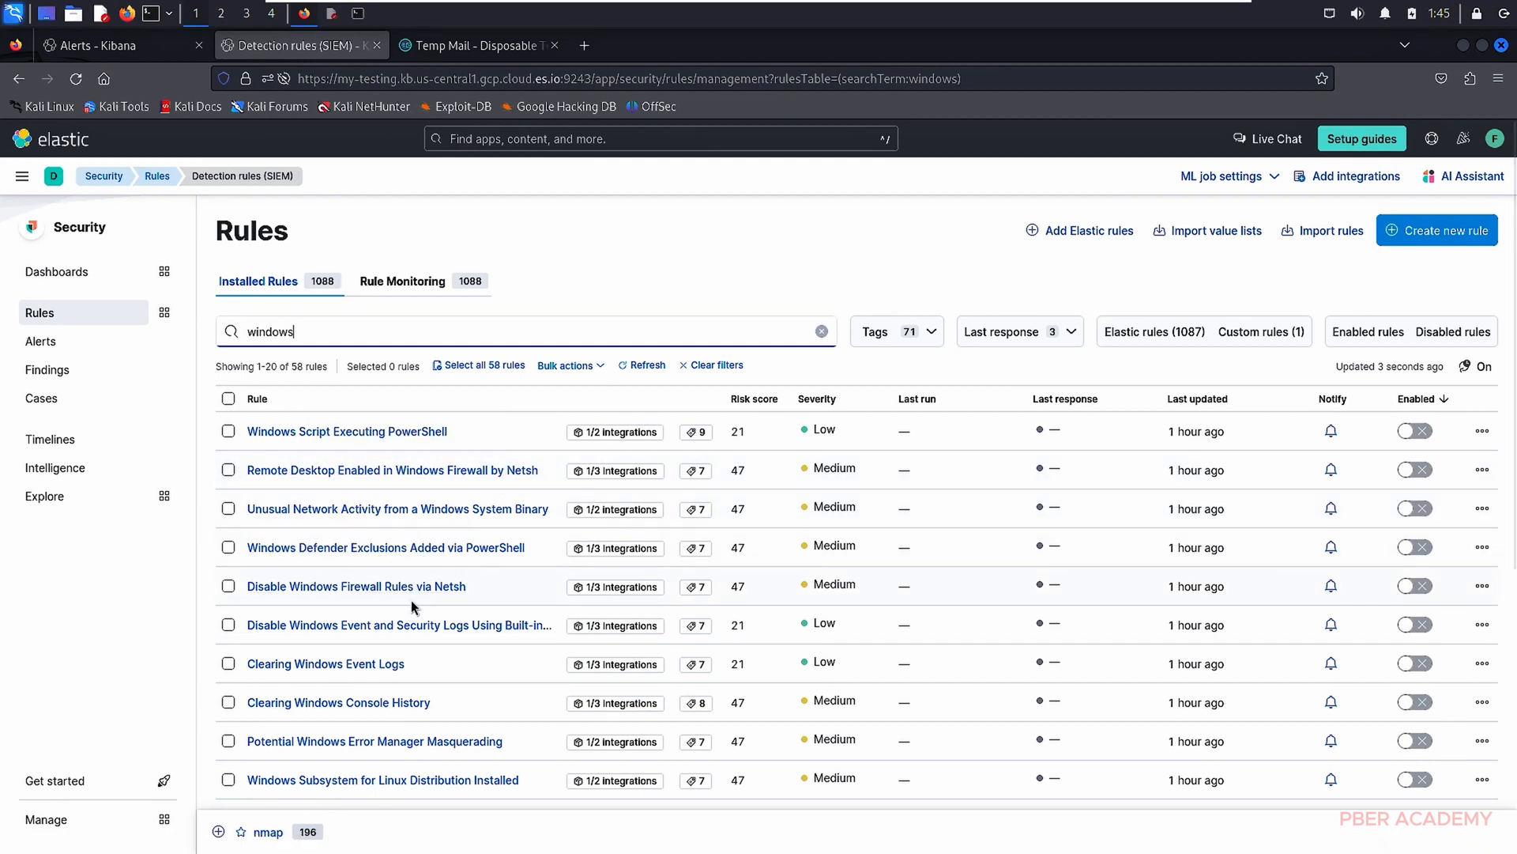
mouse_move(309, 504)
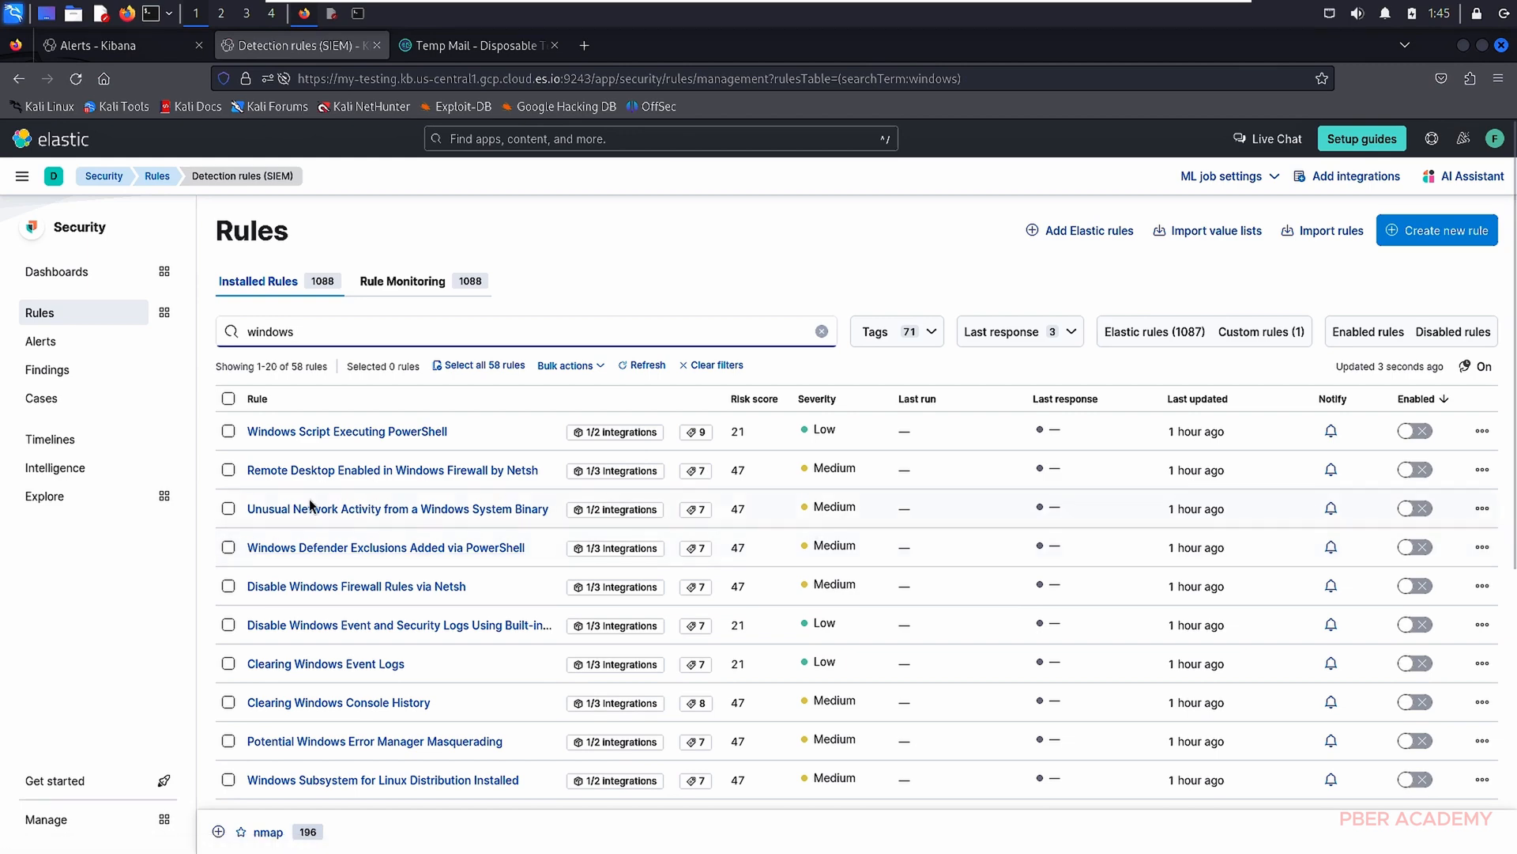